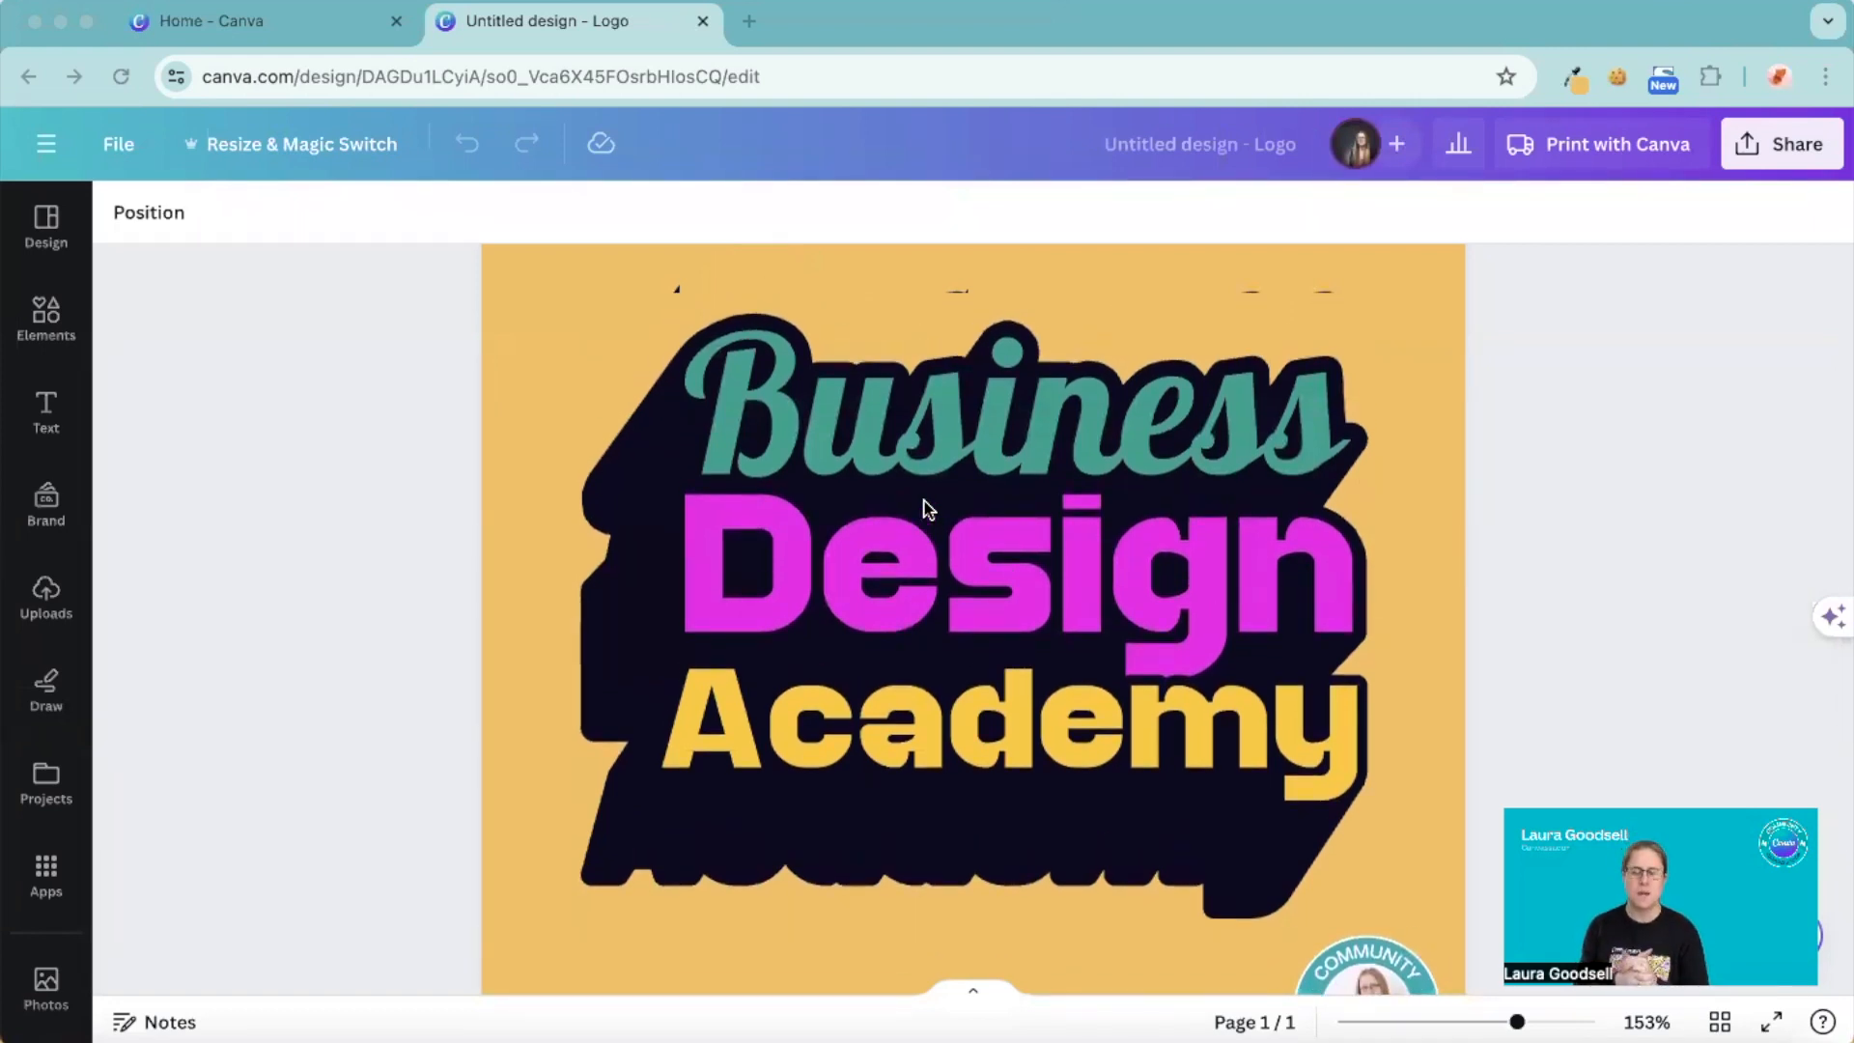
pyautogui.moveTo(861, 607)
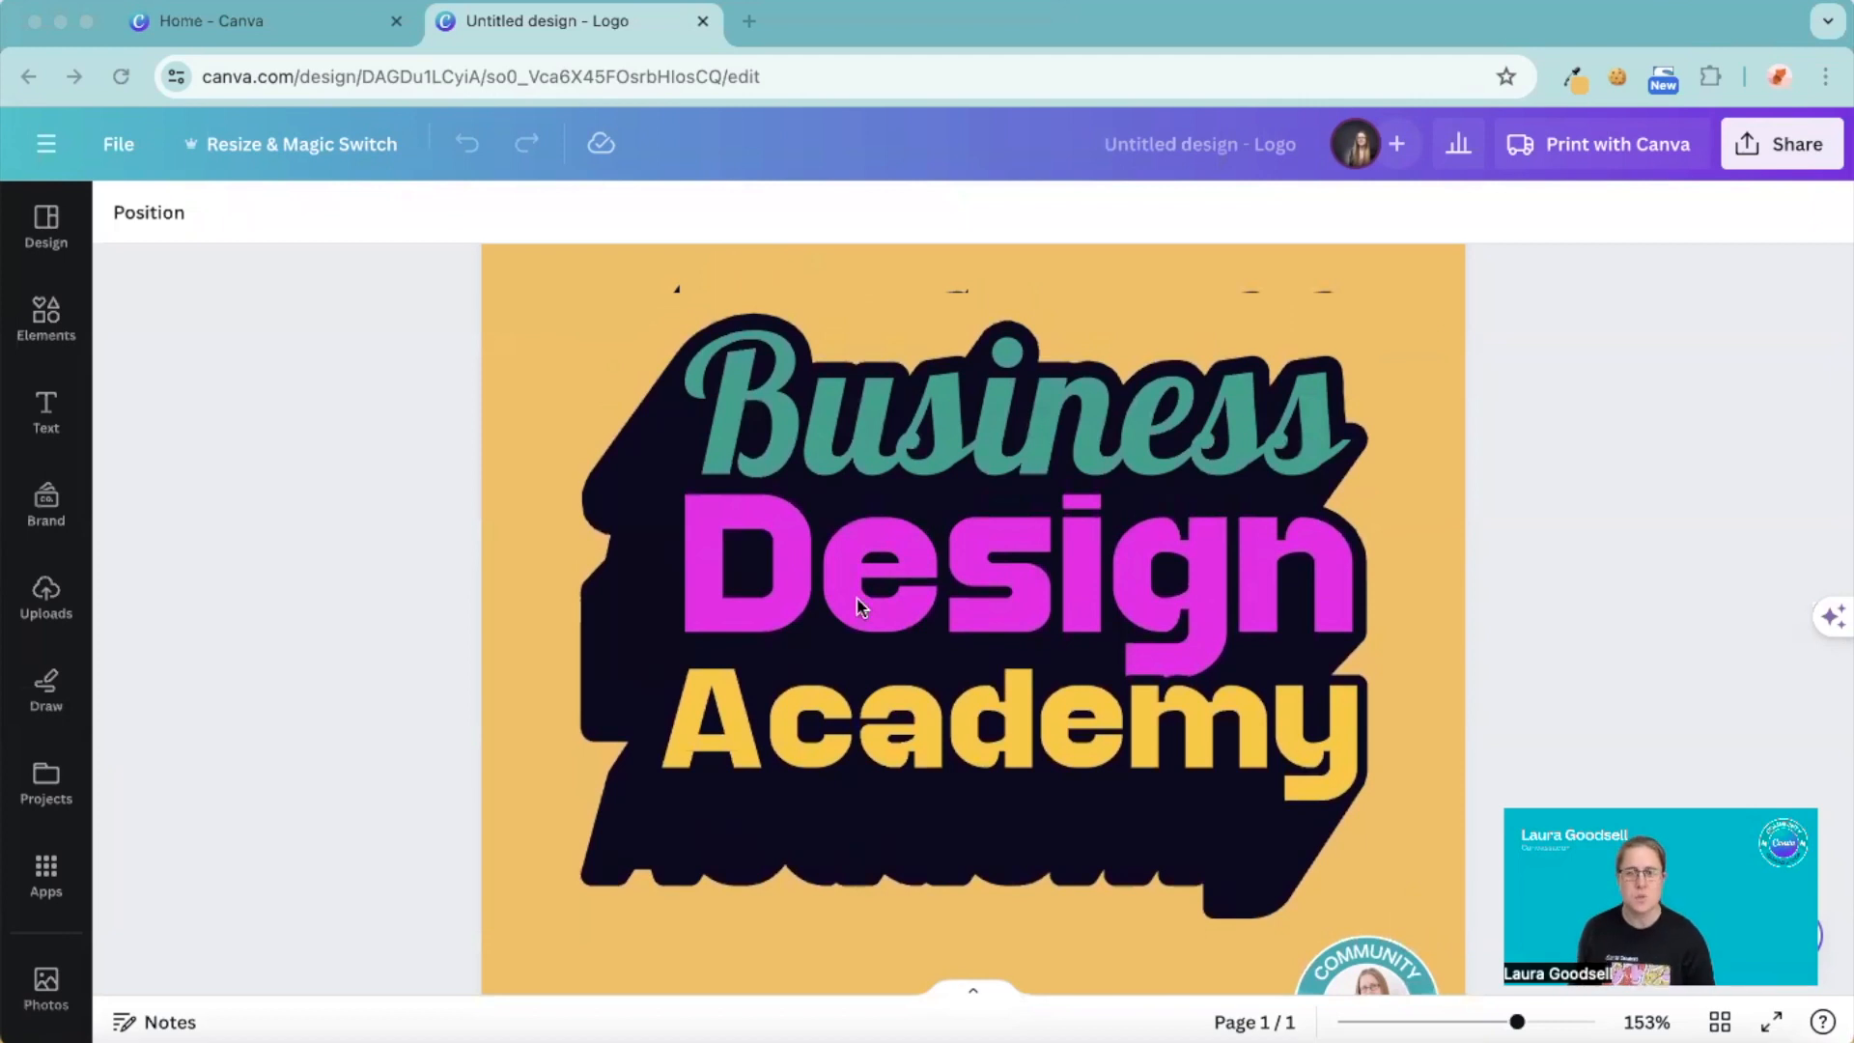
# - Add a second blank page to the logo design and land on the Canva home page
pyautogui.scroll(-3)
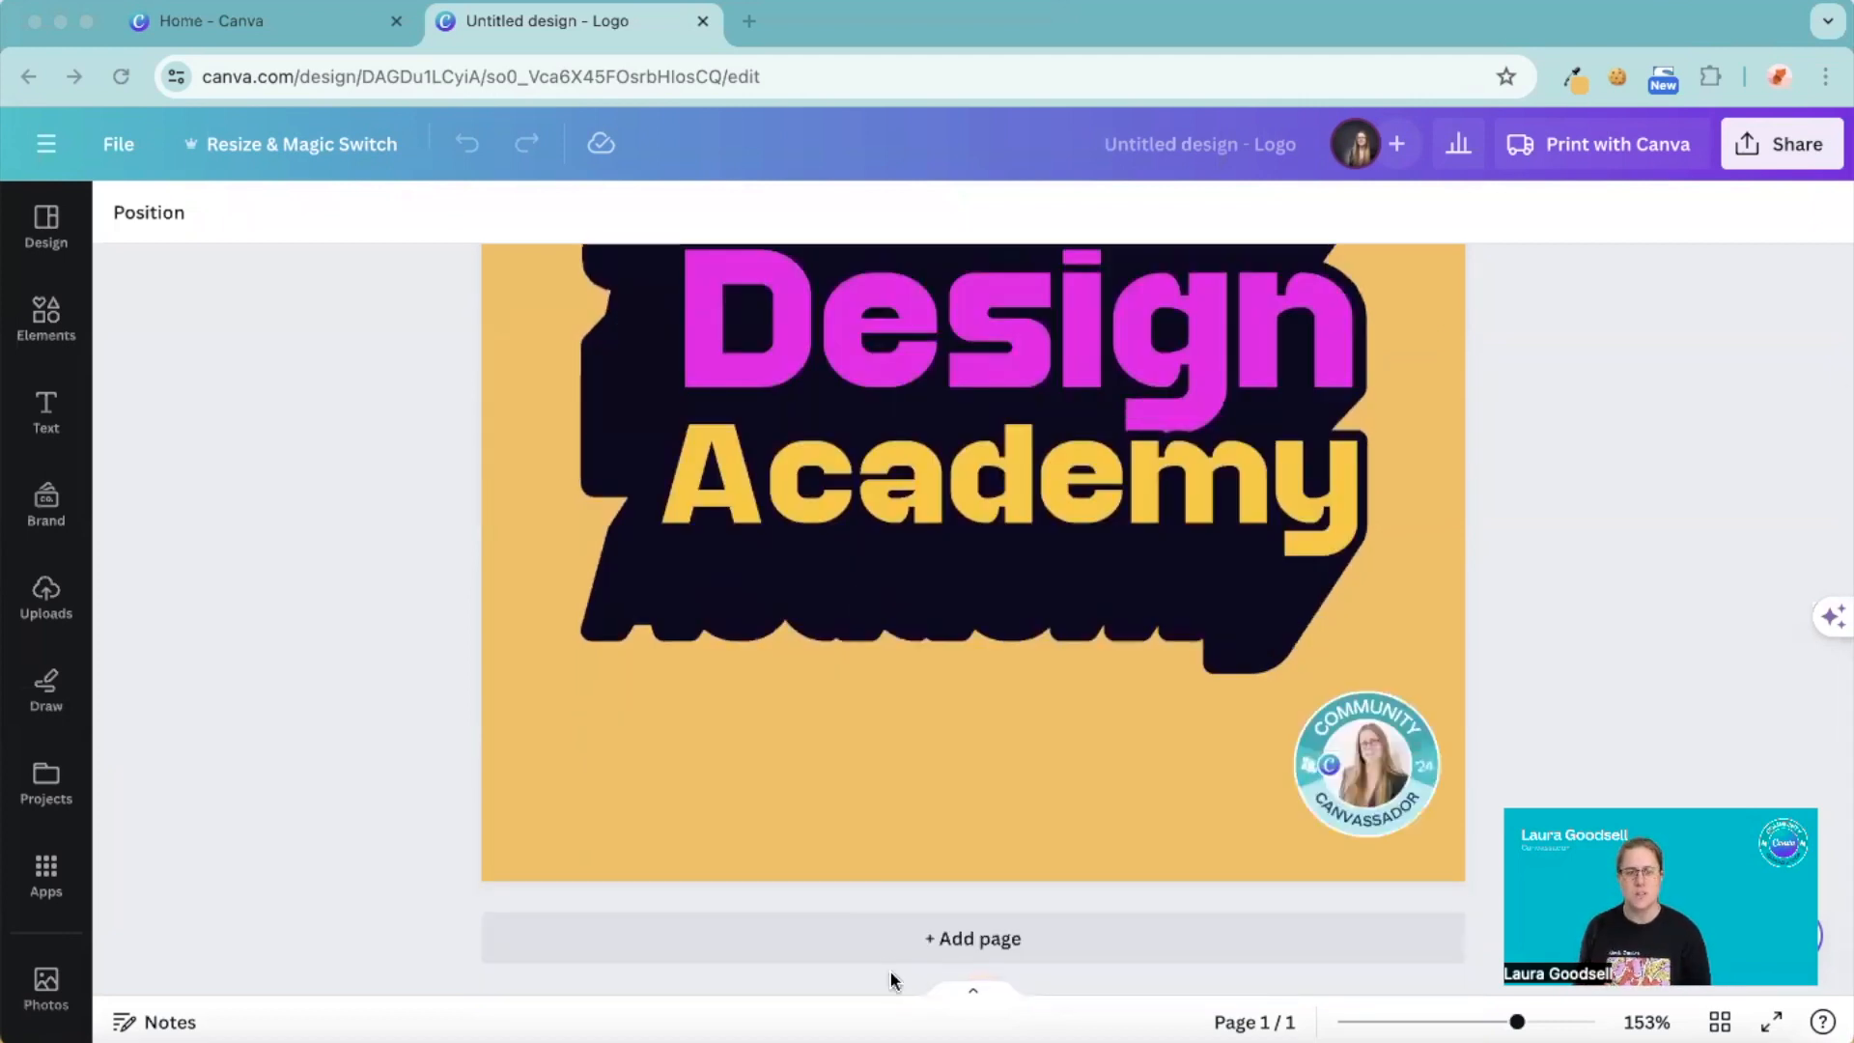
pyautogui.click(972, 938)
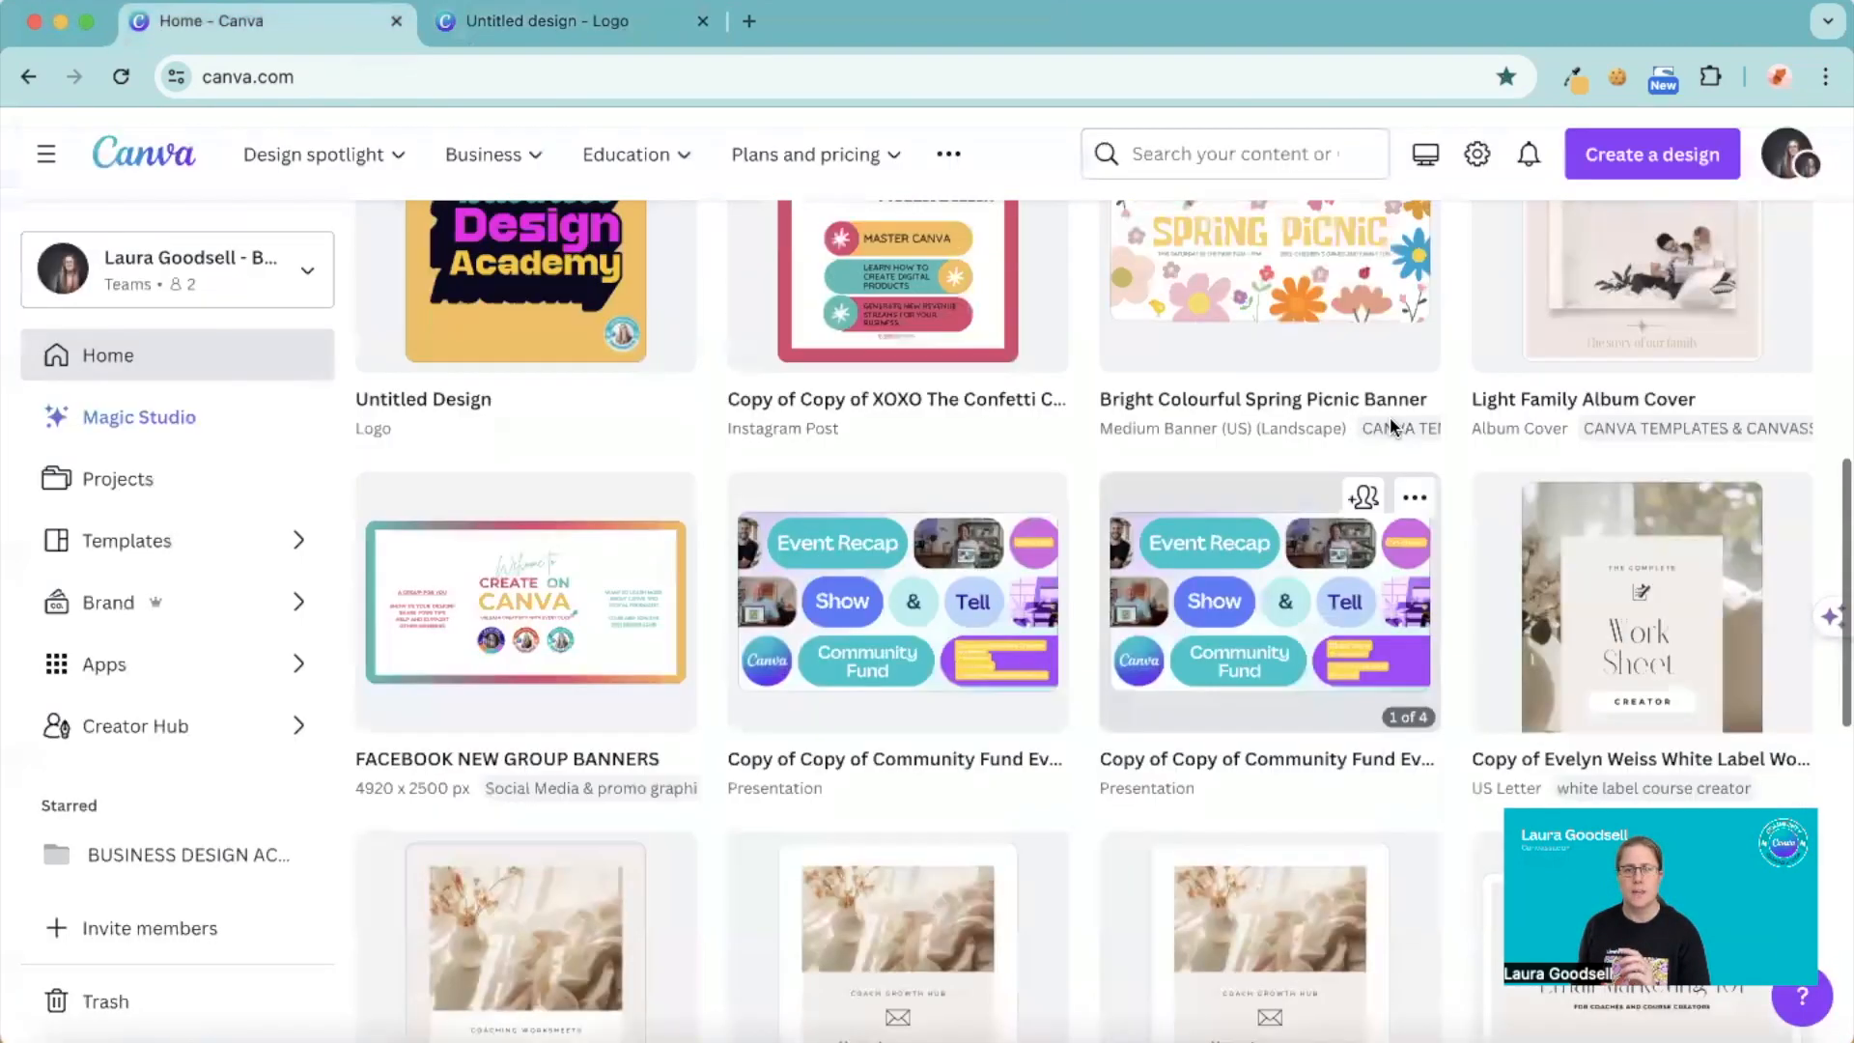
pyautogui.scroll(3)
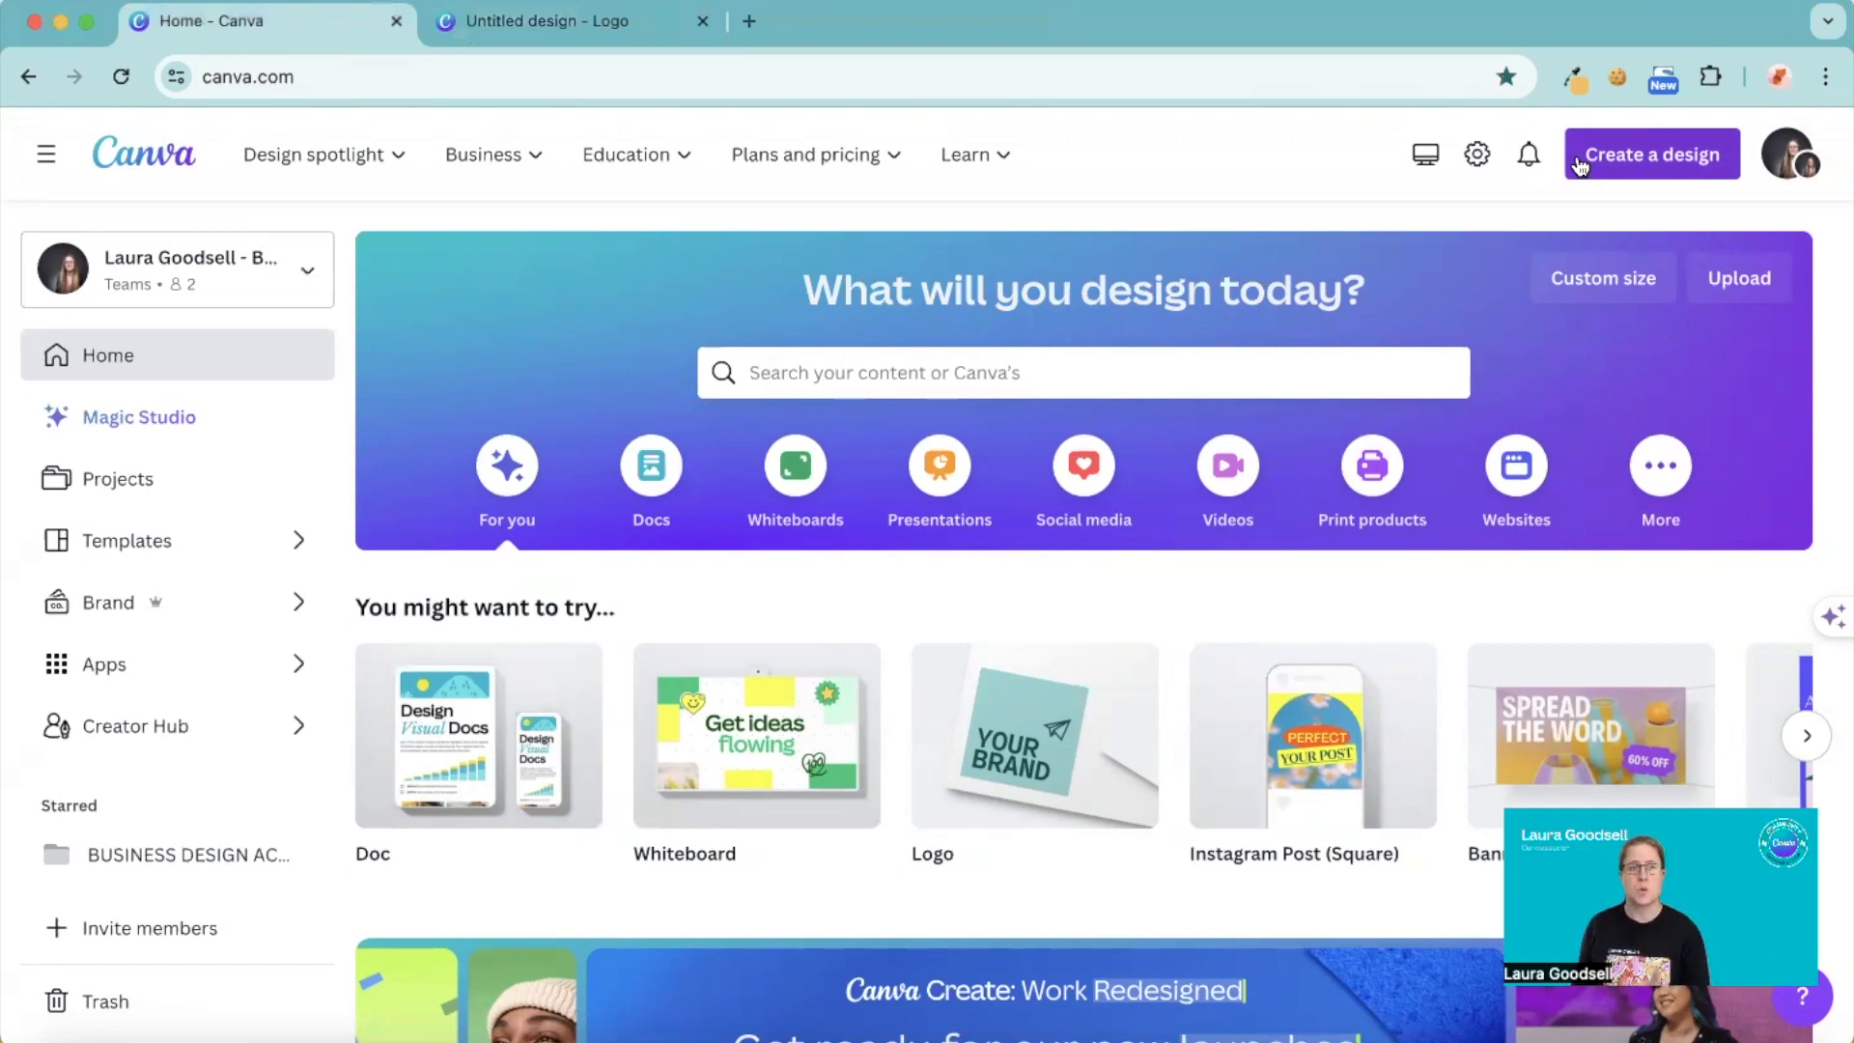
pyautogui.moveTo(572, 22)
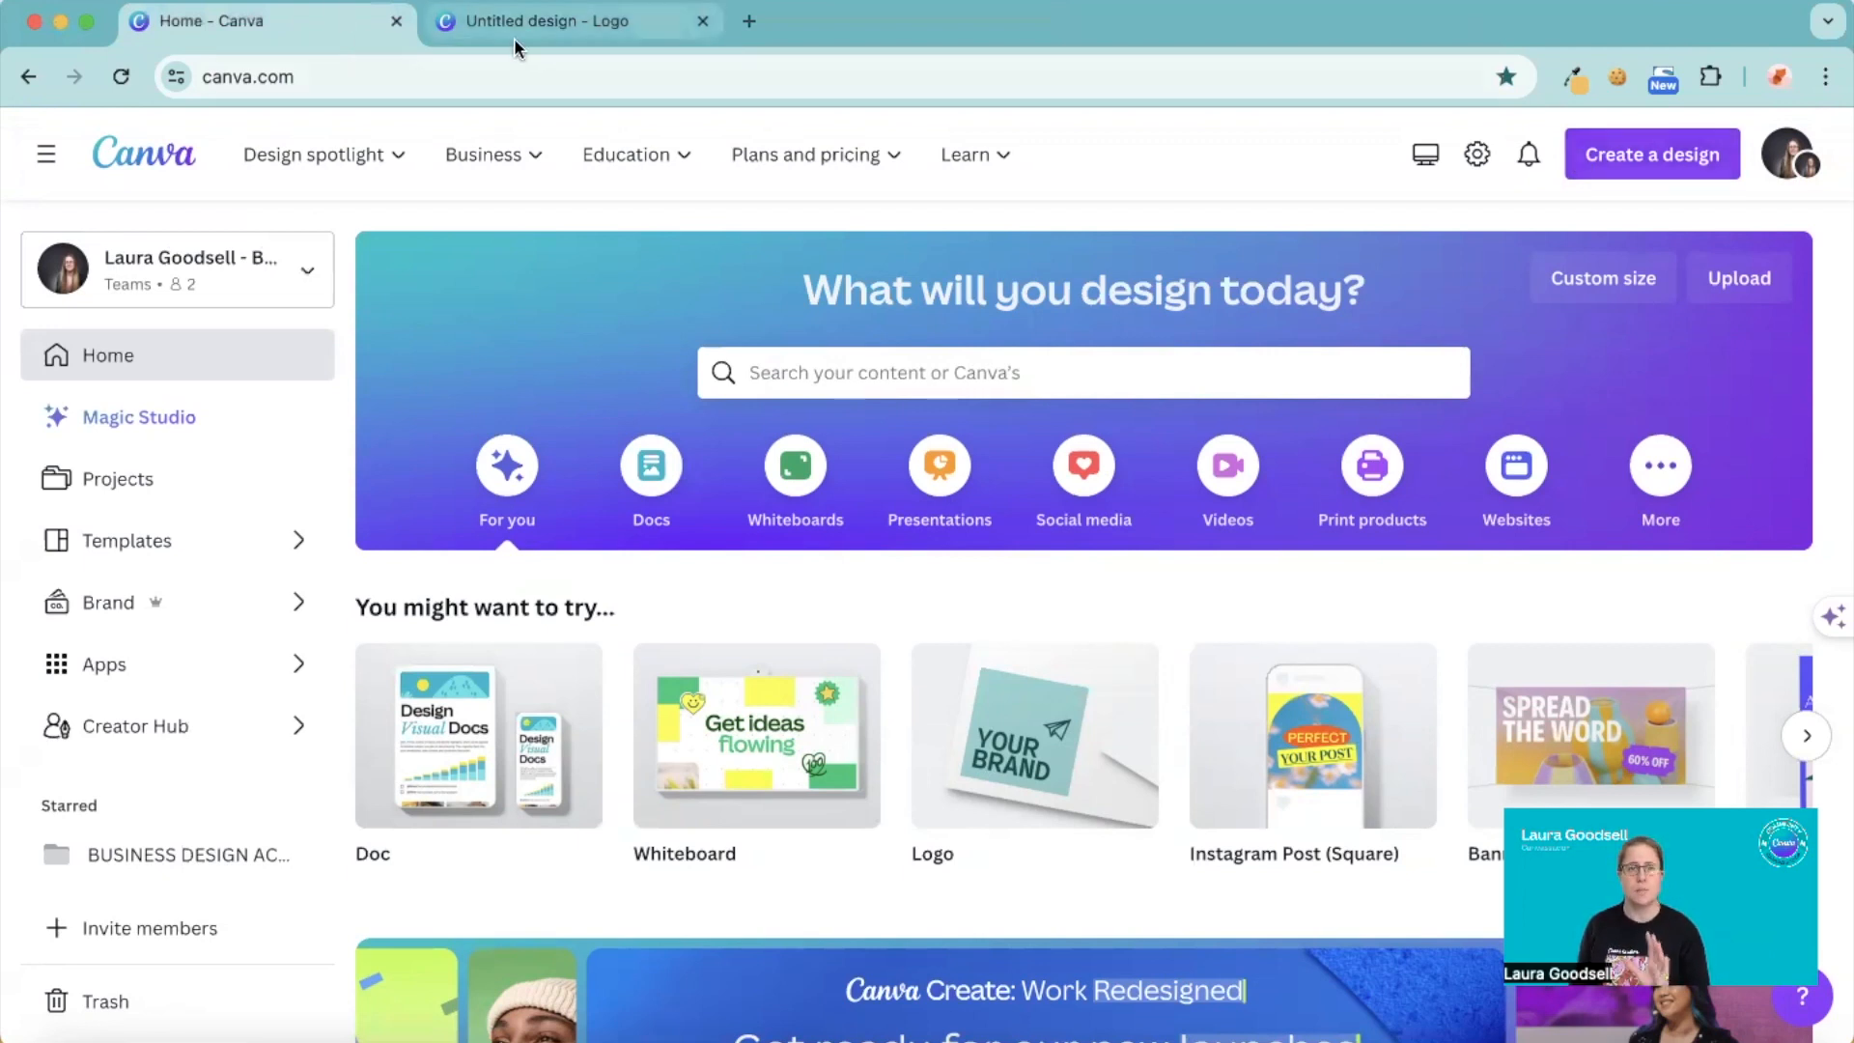
# - Return to the logo design and bring up the Canva apps collection
pyautogui.click(568, 22)
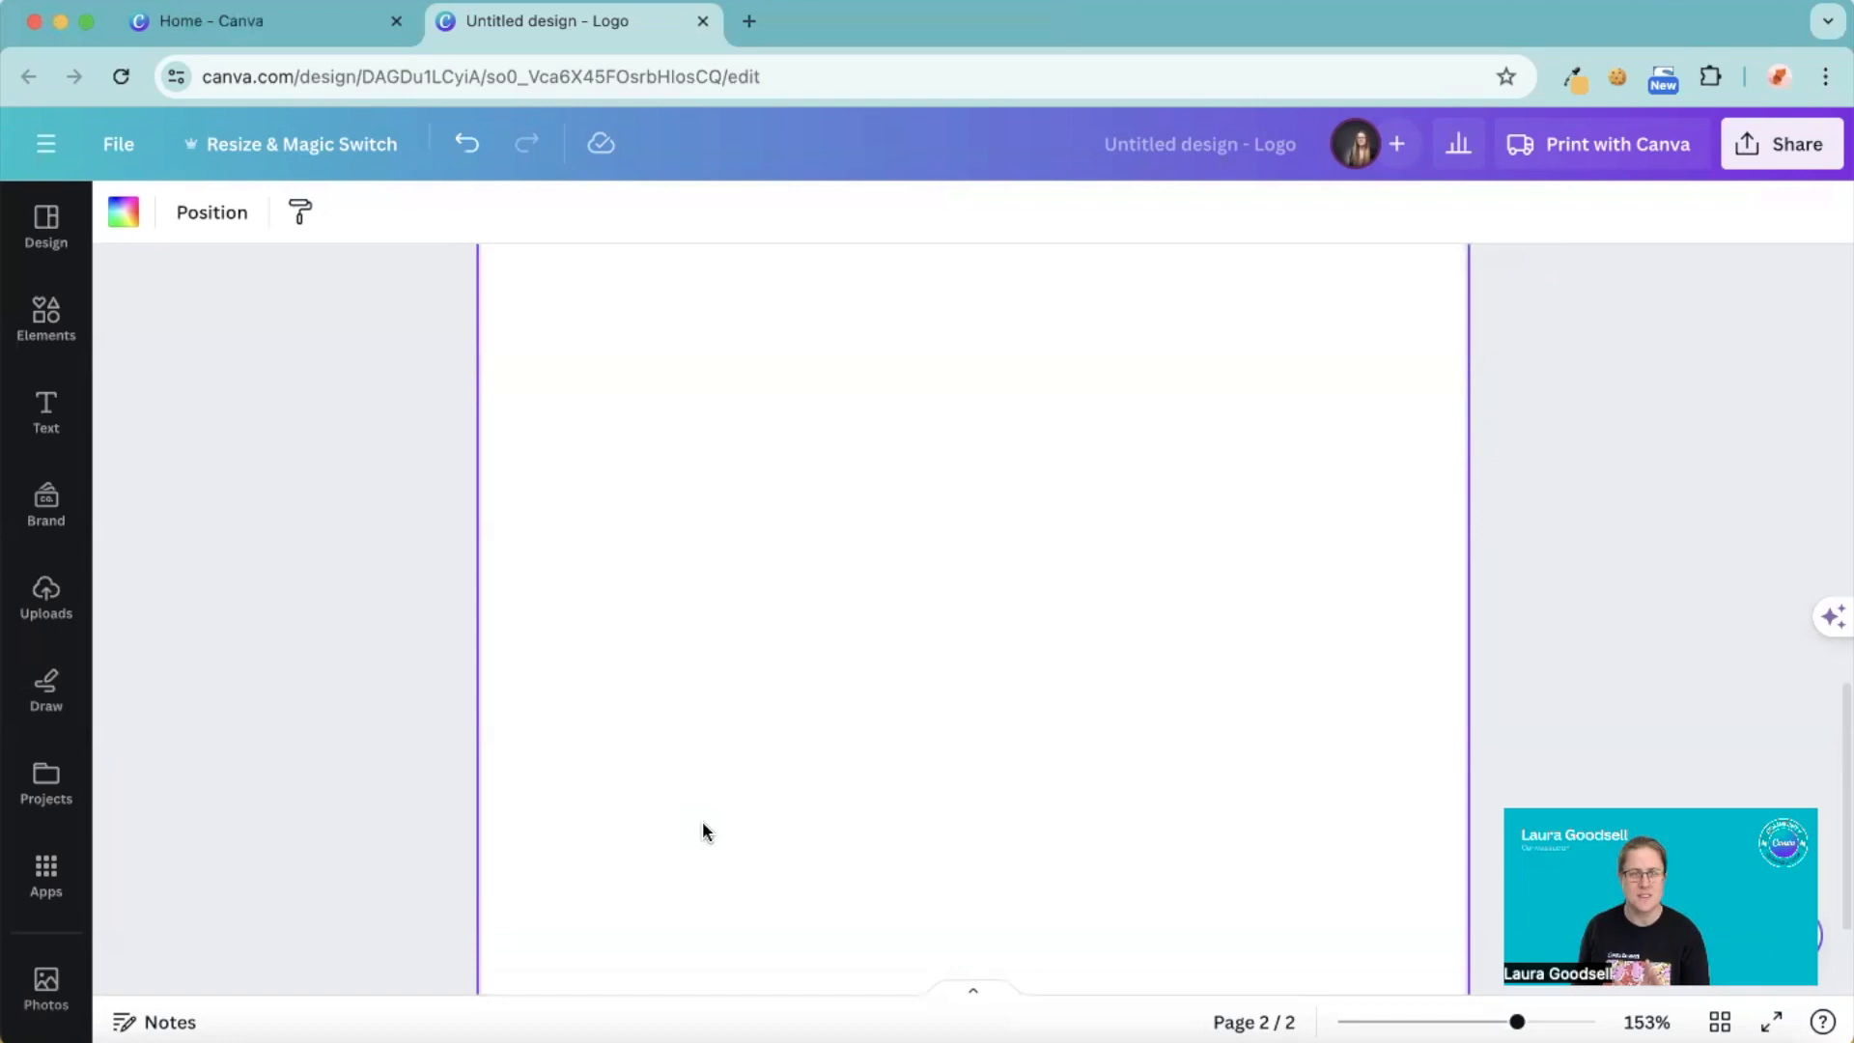
pyautogui.scroll(3)
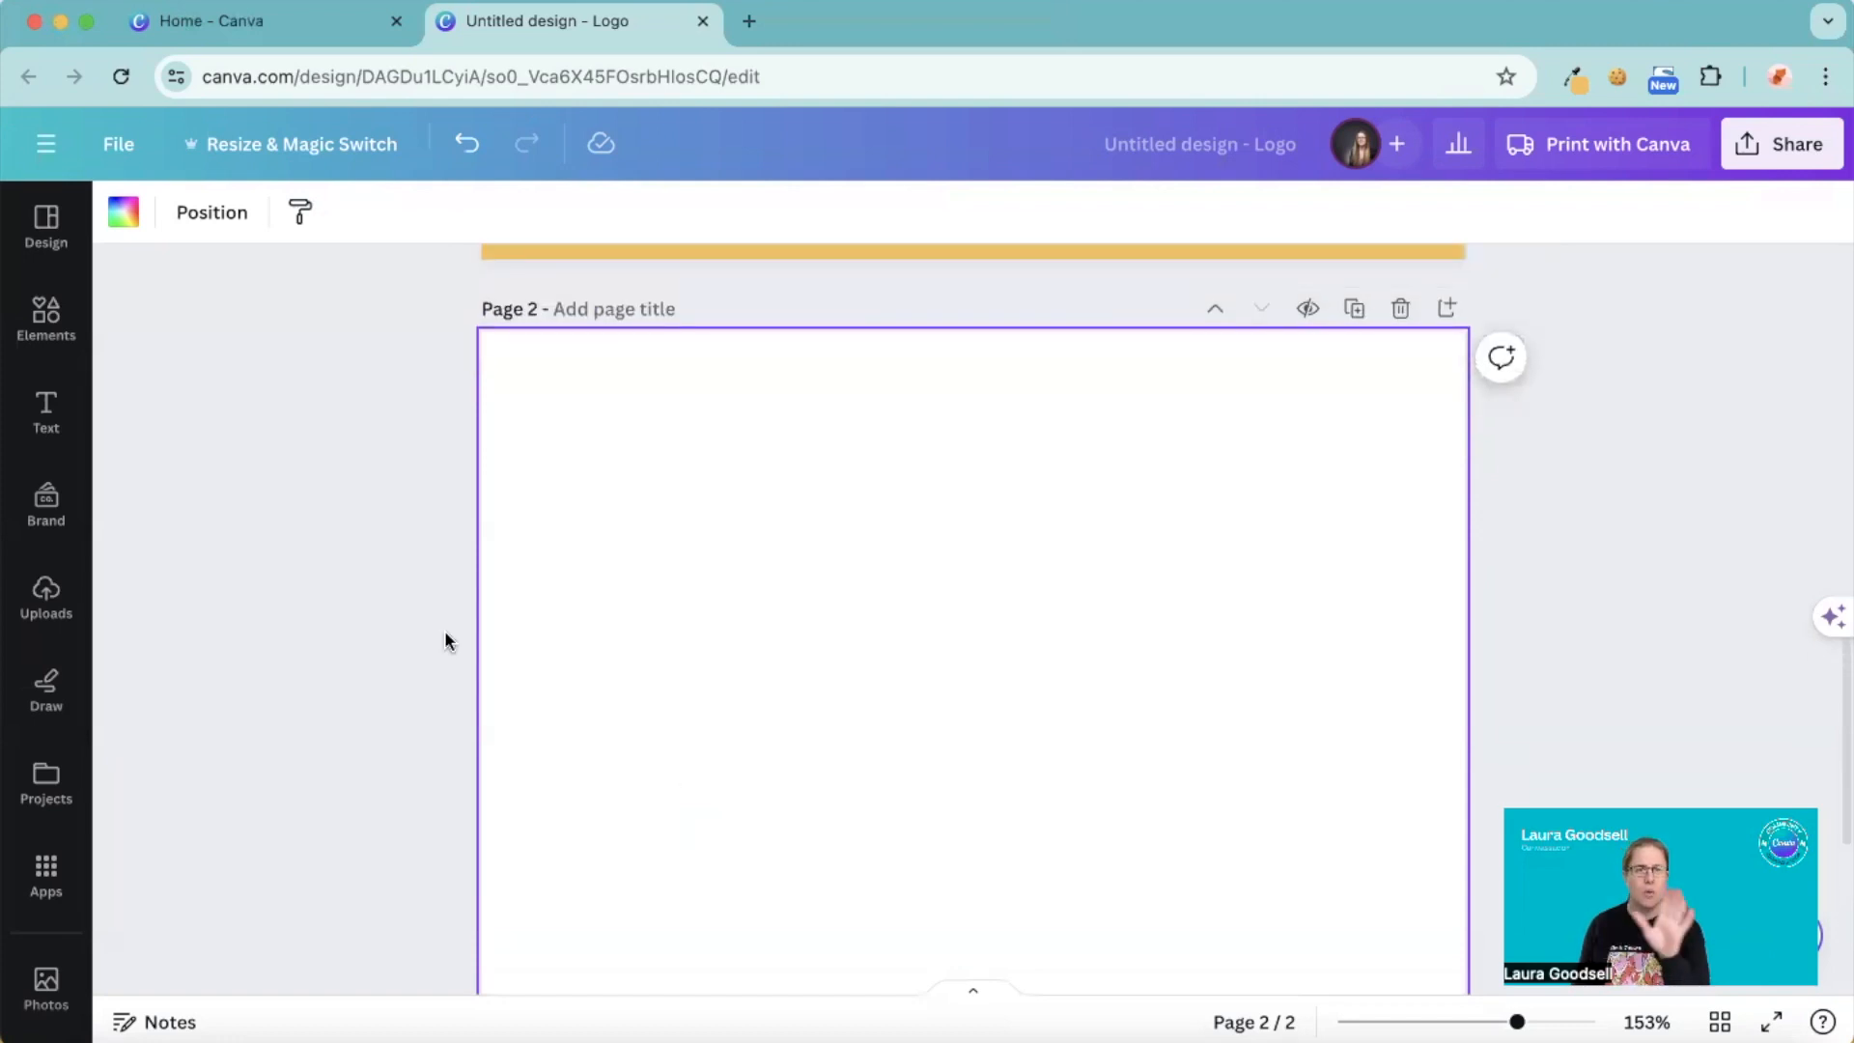
pyautogui.moveTo(60, 834)
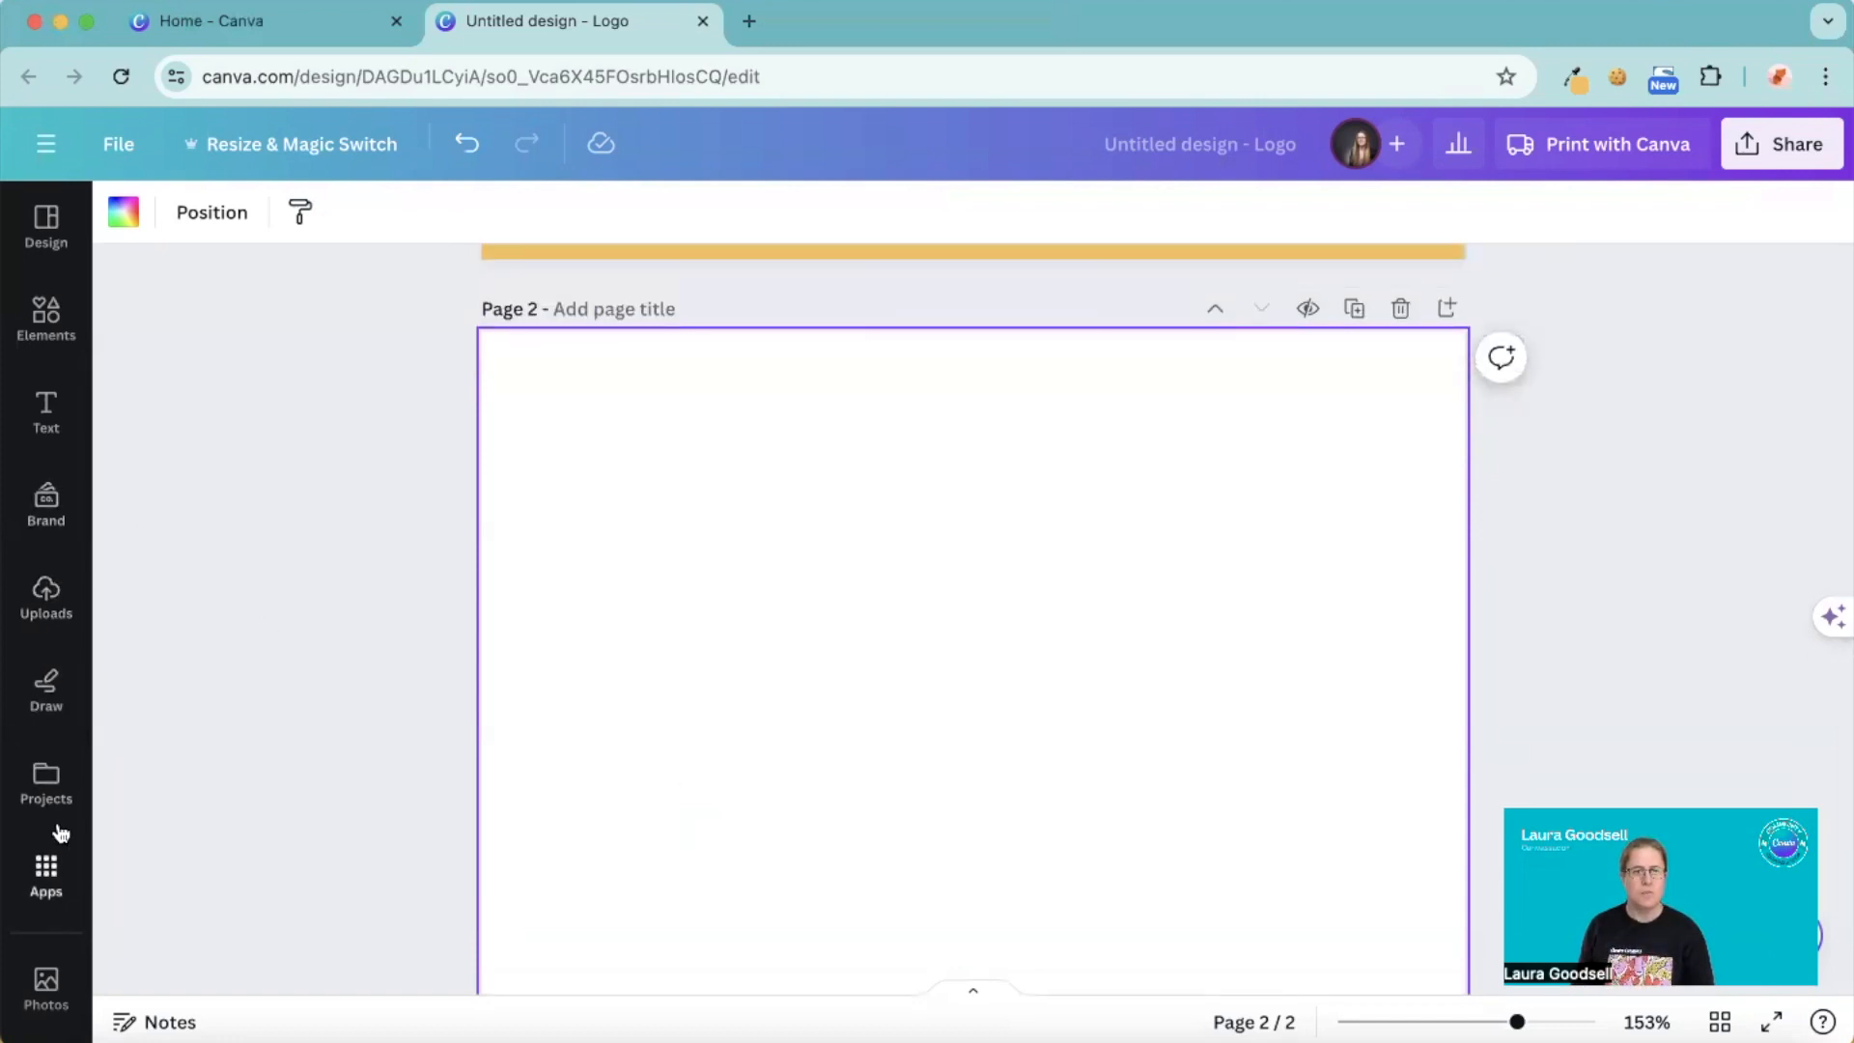
pyautogui.click(45, 875)
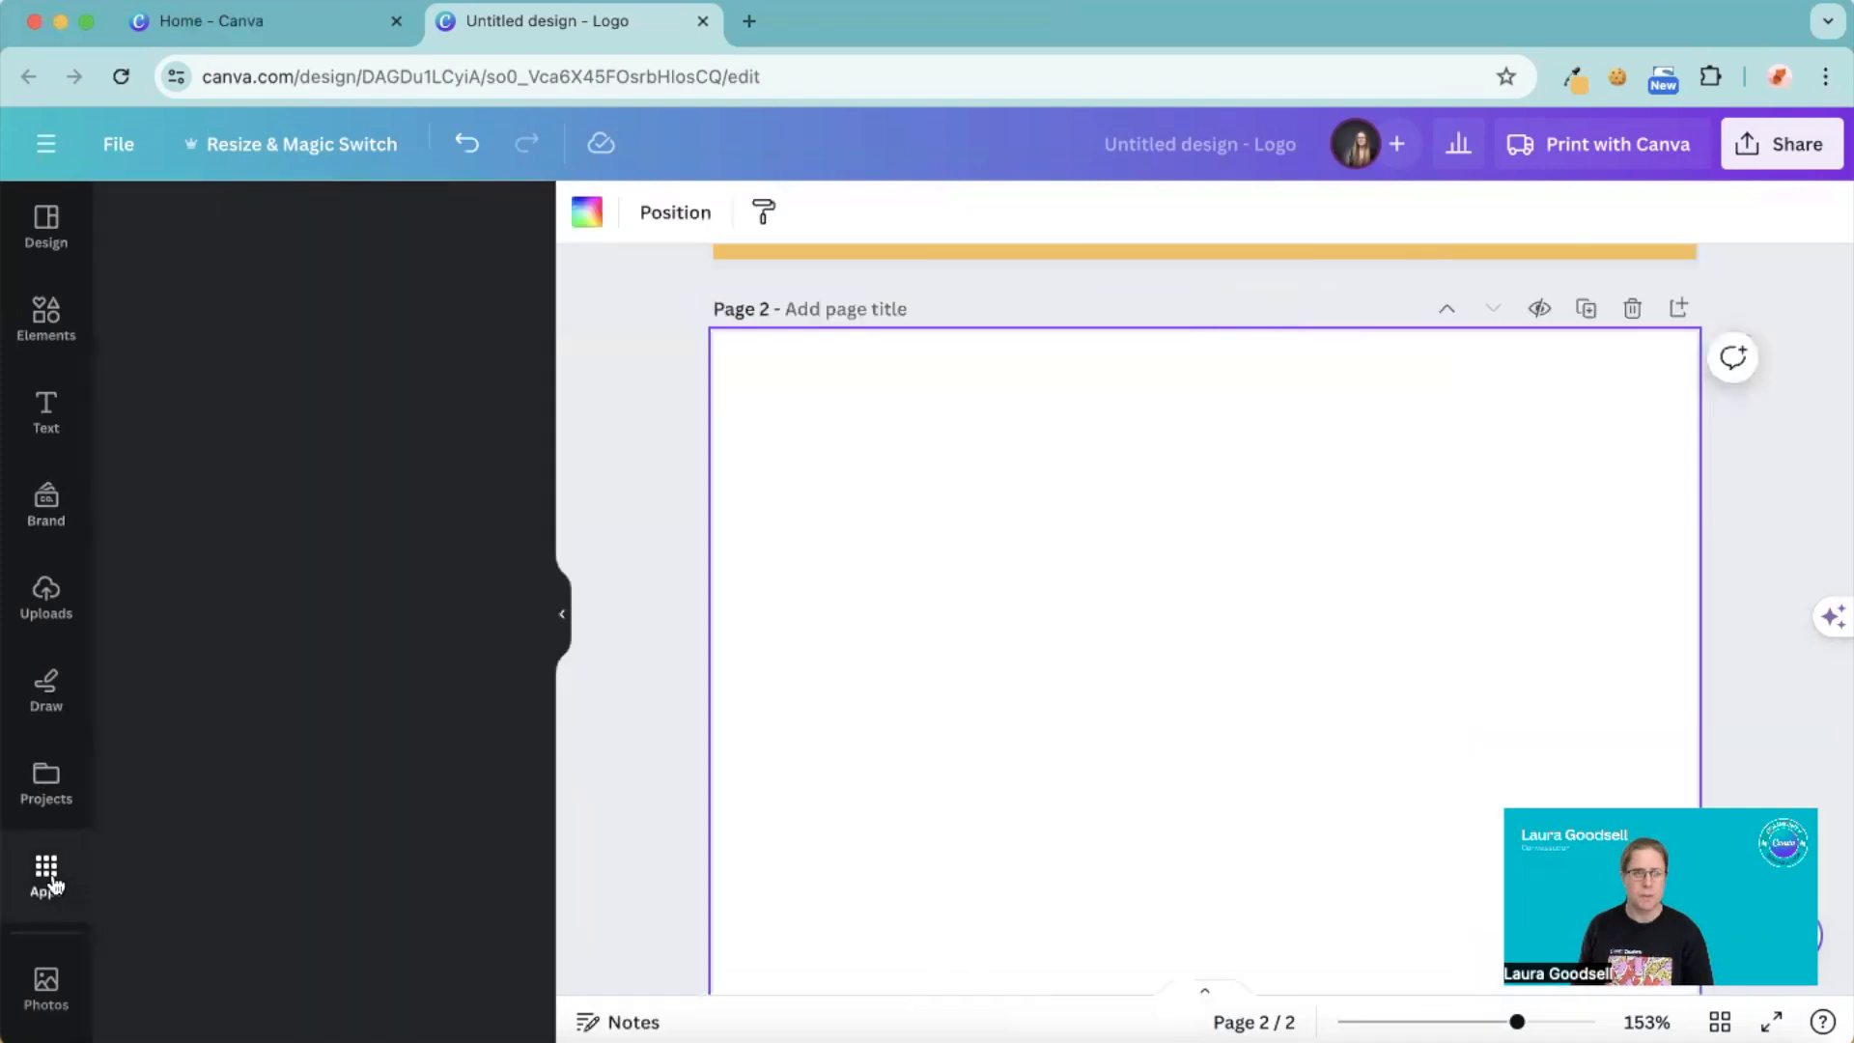
# - Search the apps for 'type extrude' and pick the TypeExtrude suggestion
pyautogui.click(44, 873)
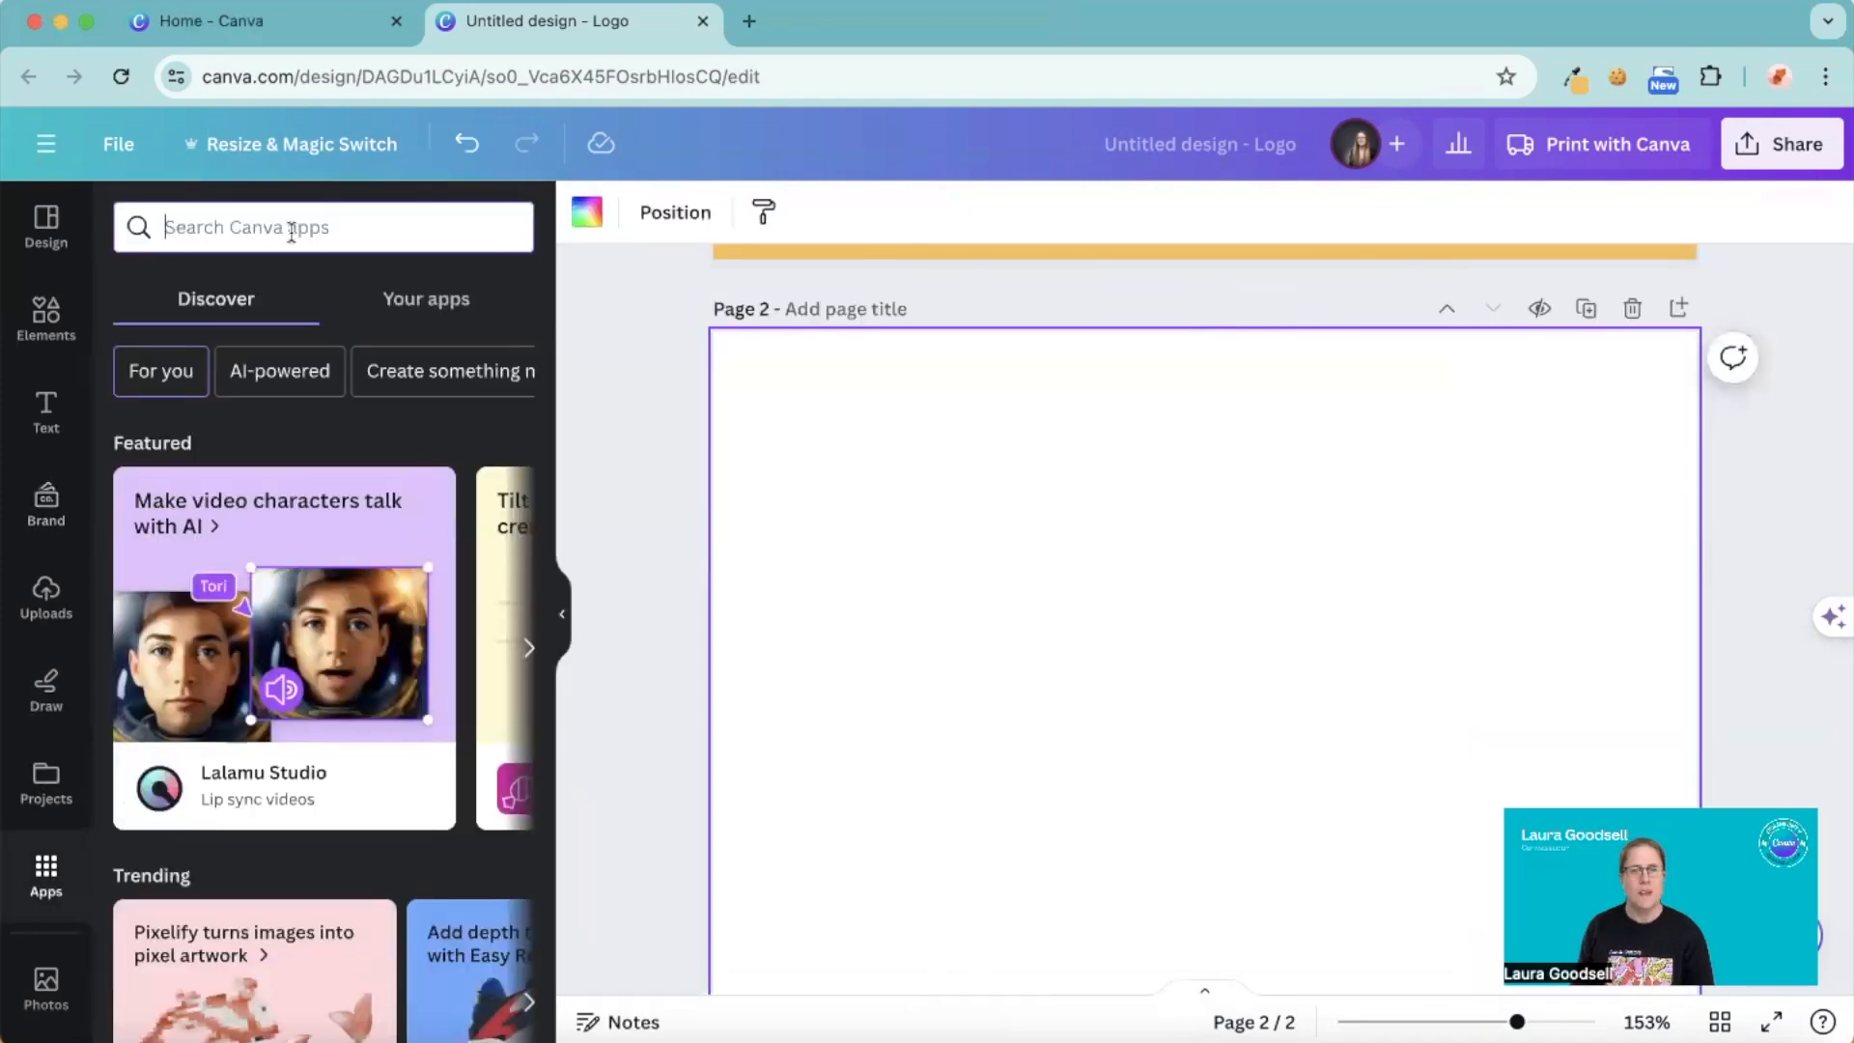
pyautogui.write('type extrude')
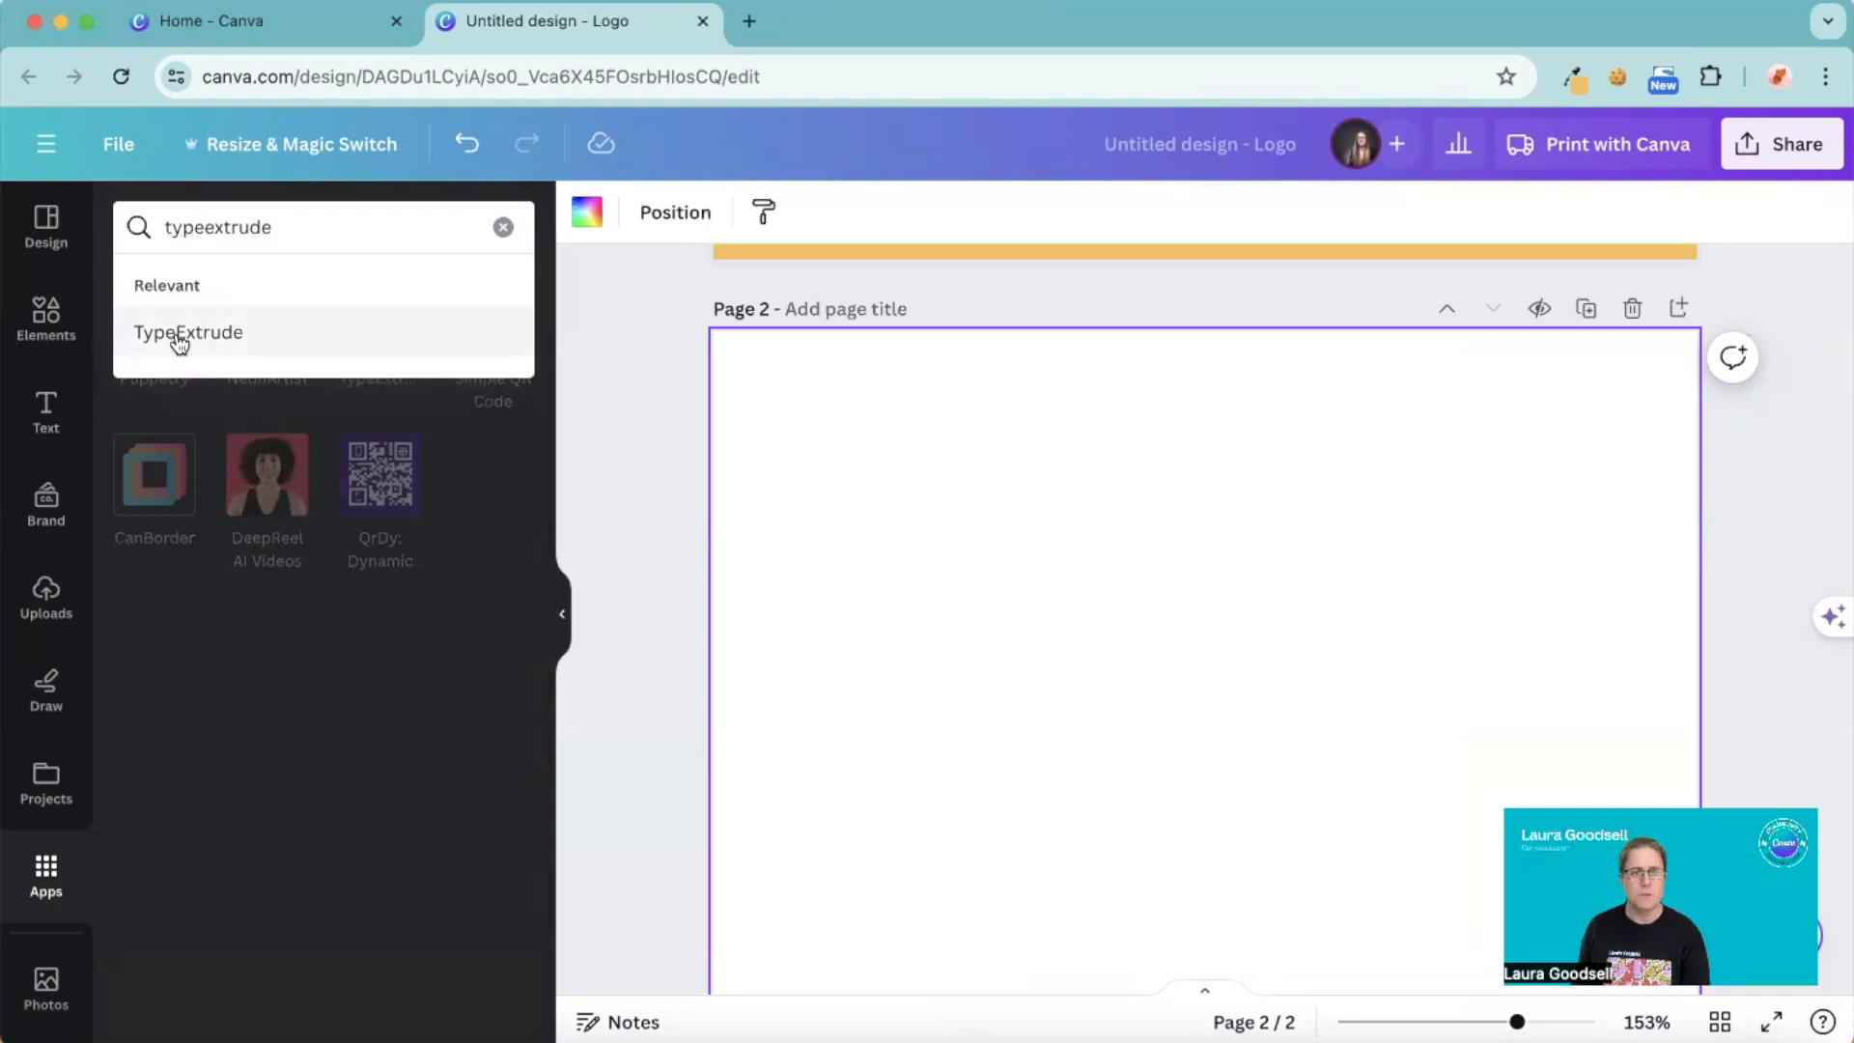
pyautogui.click(190, 332)
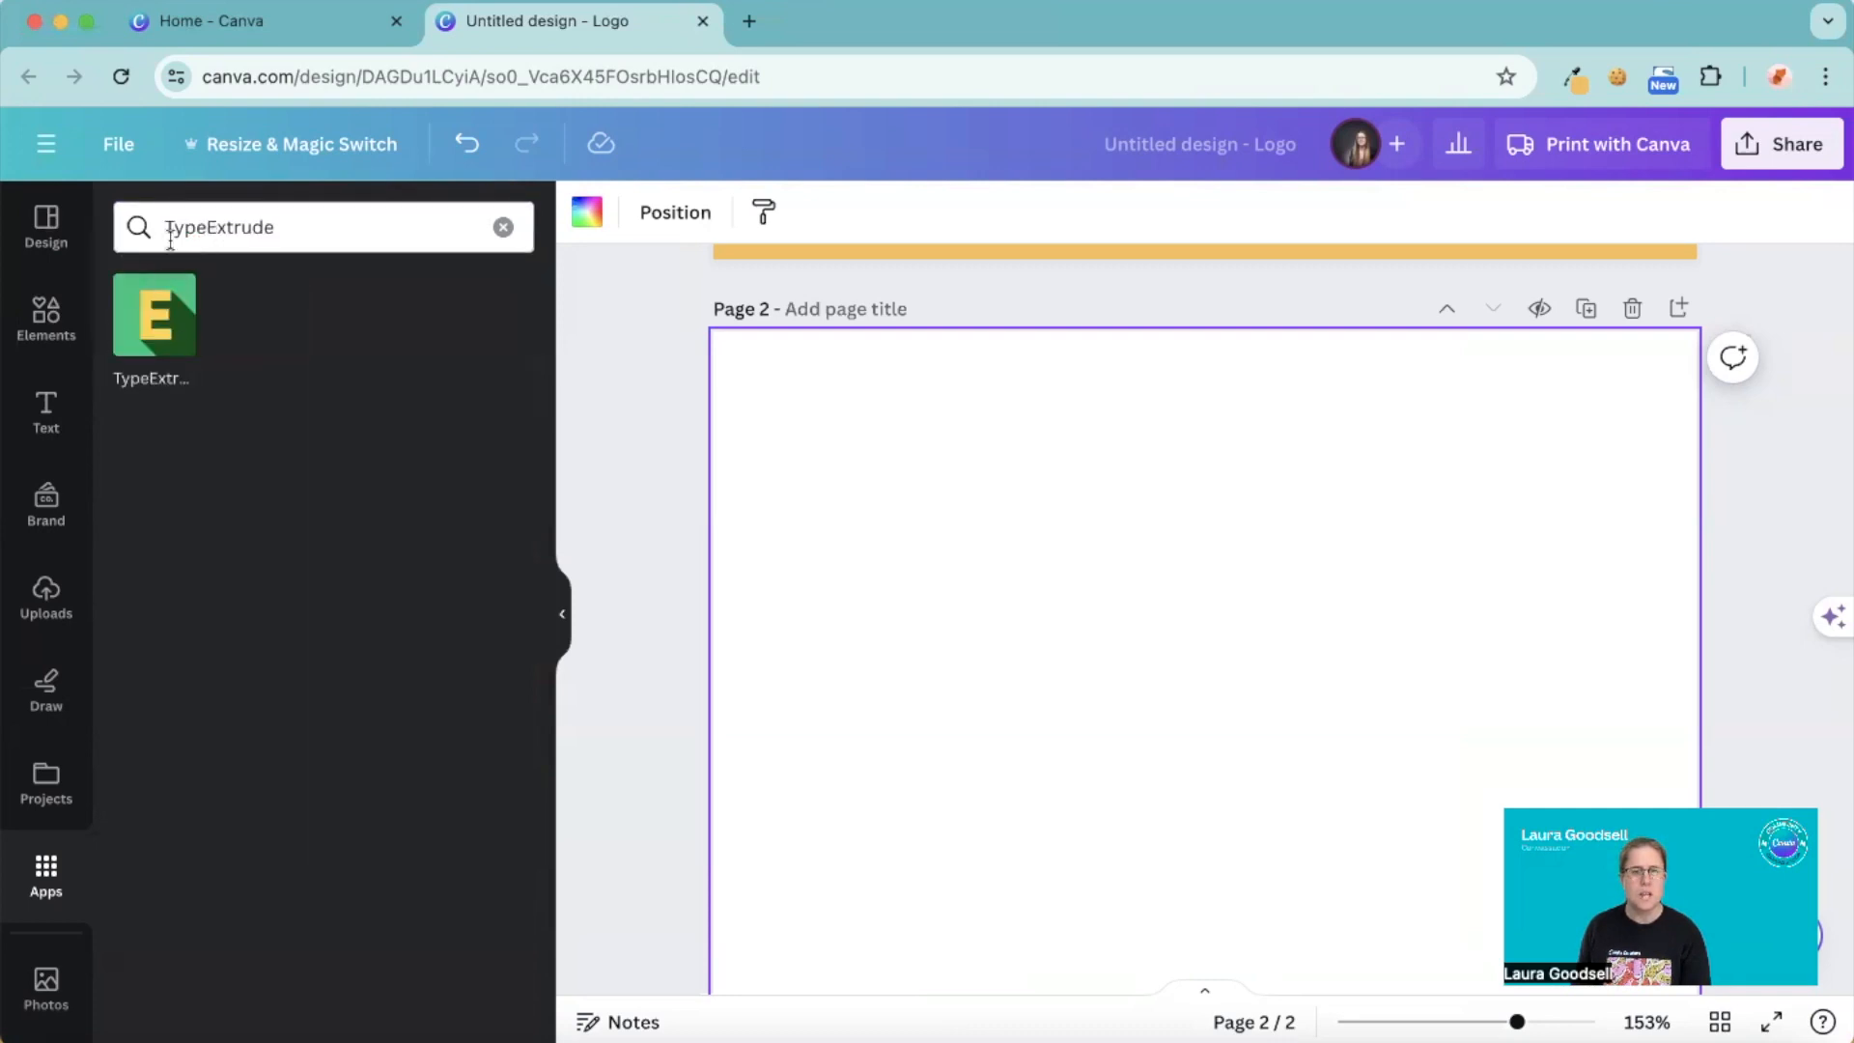
pyautogui.click(319, 228)
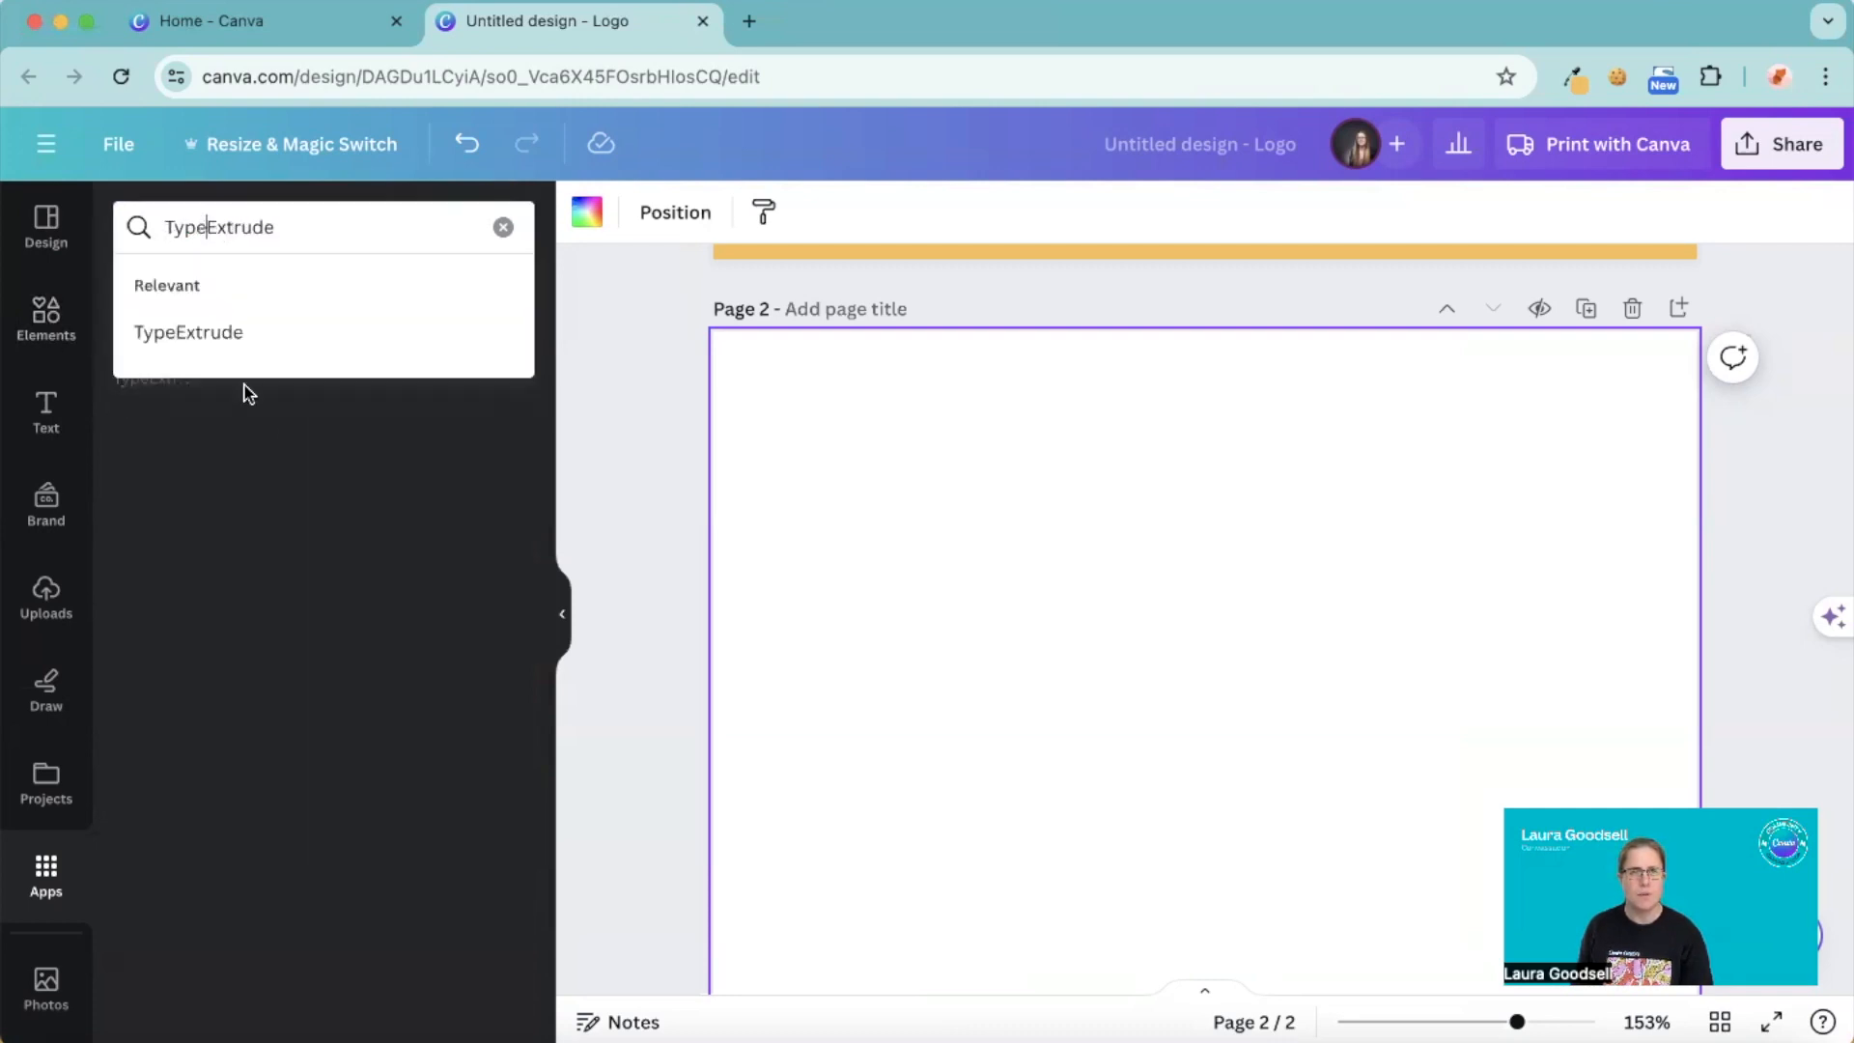
pyautogui.click(187, 332)
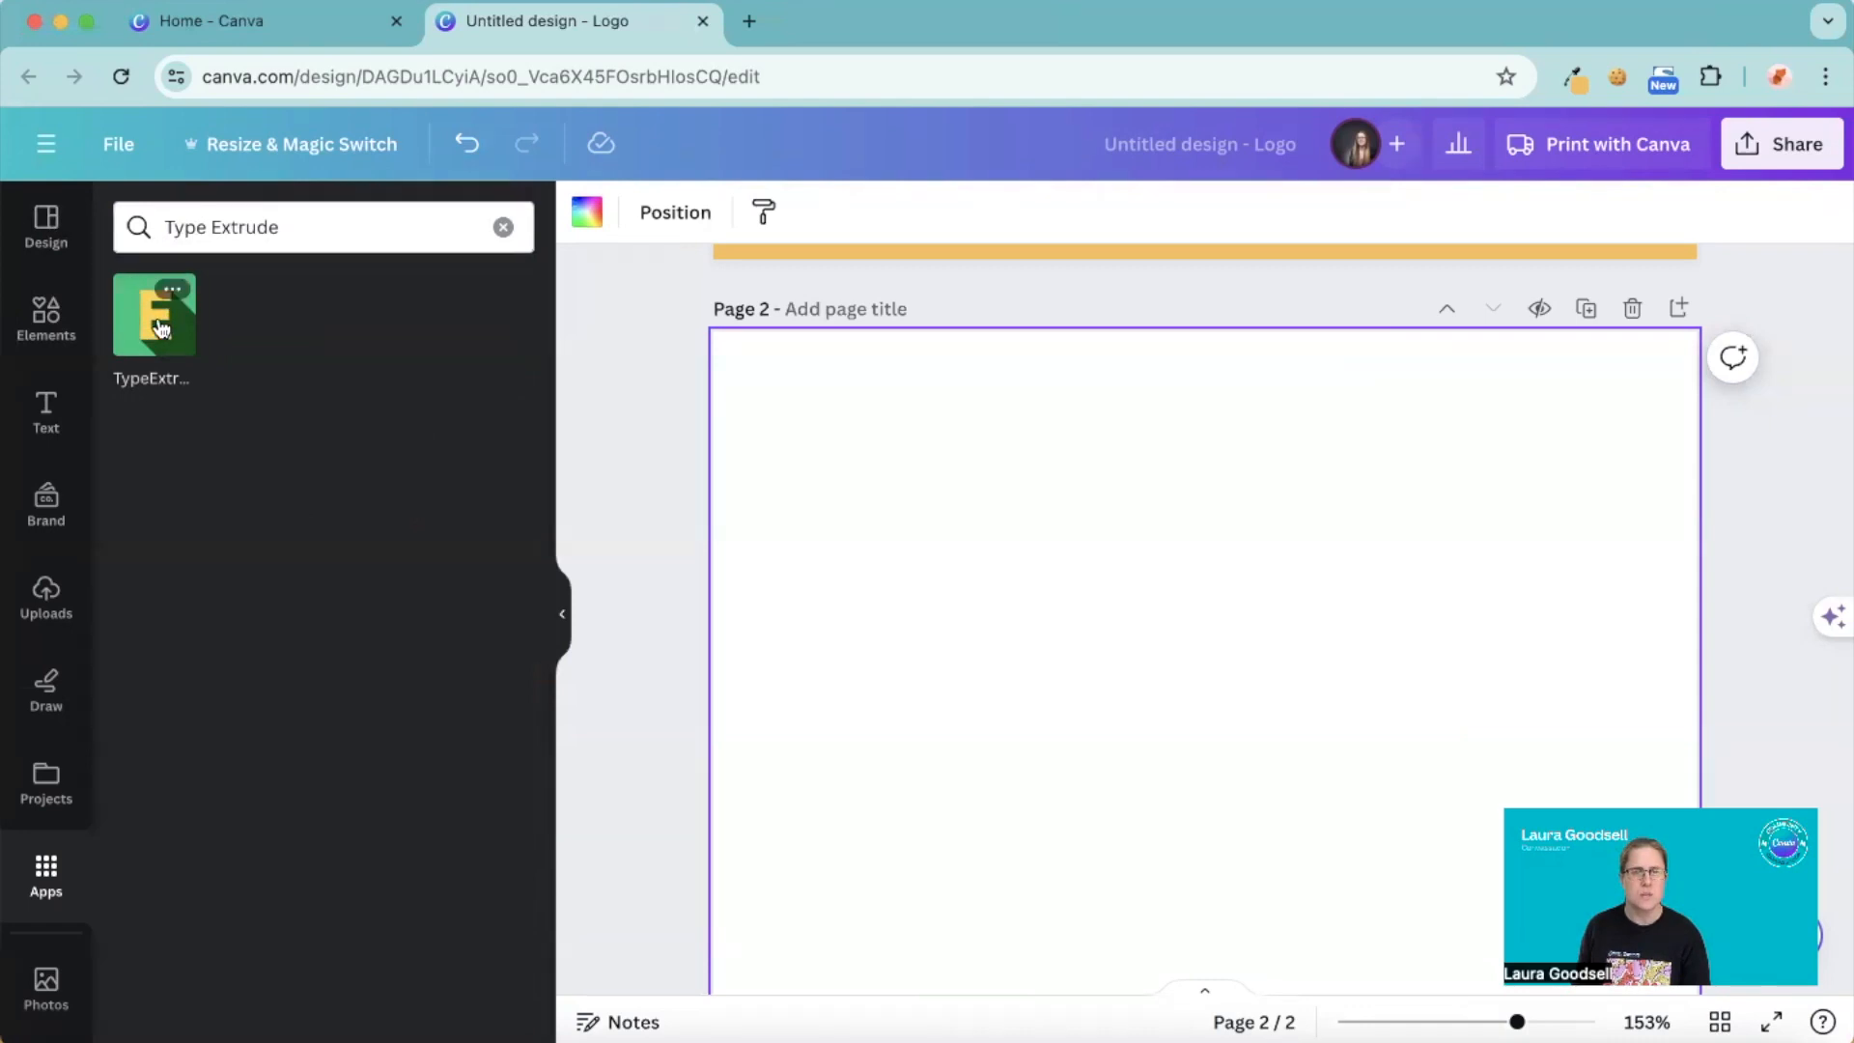
# - Launch TypeExtrude and replace its main text 'Today' with 'Business'
pyautogui.click(153, 313)
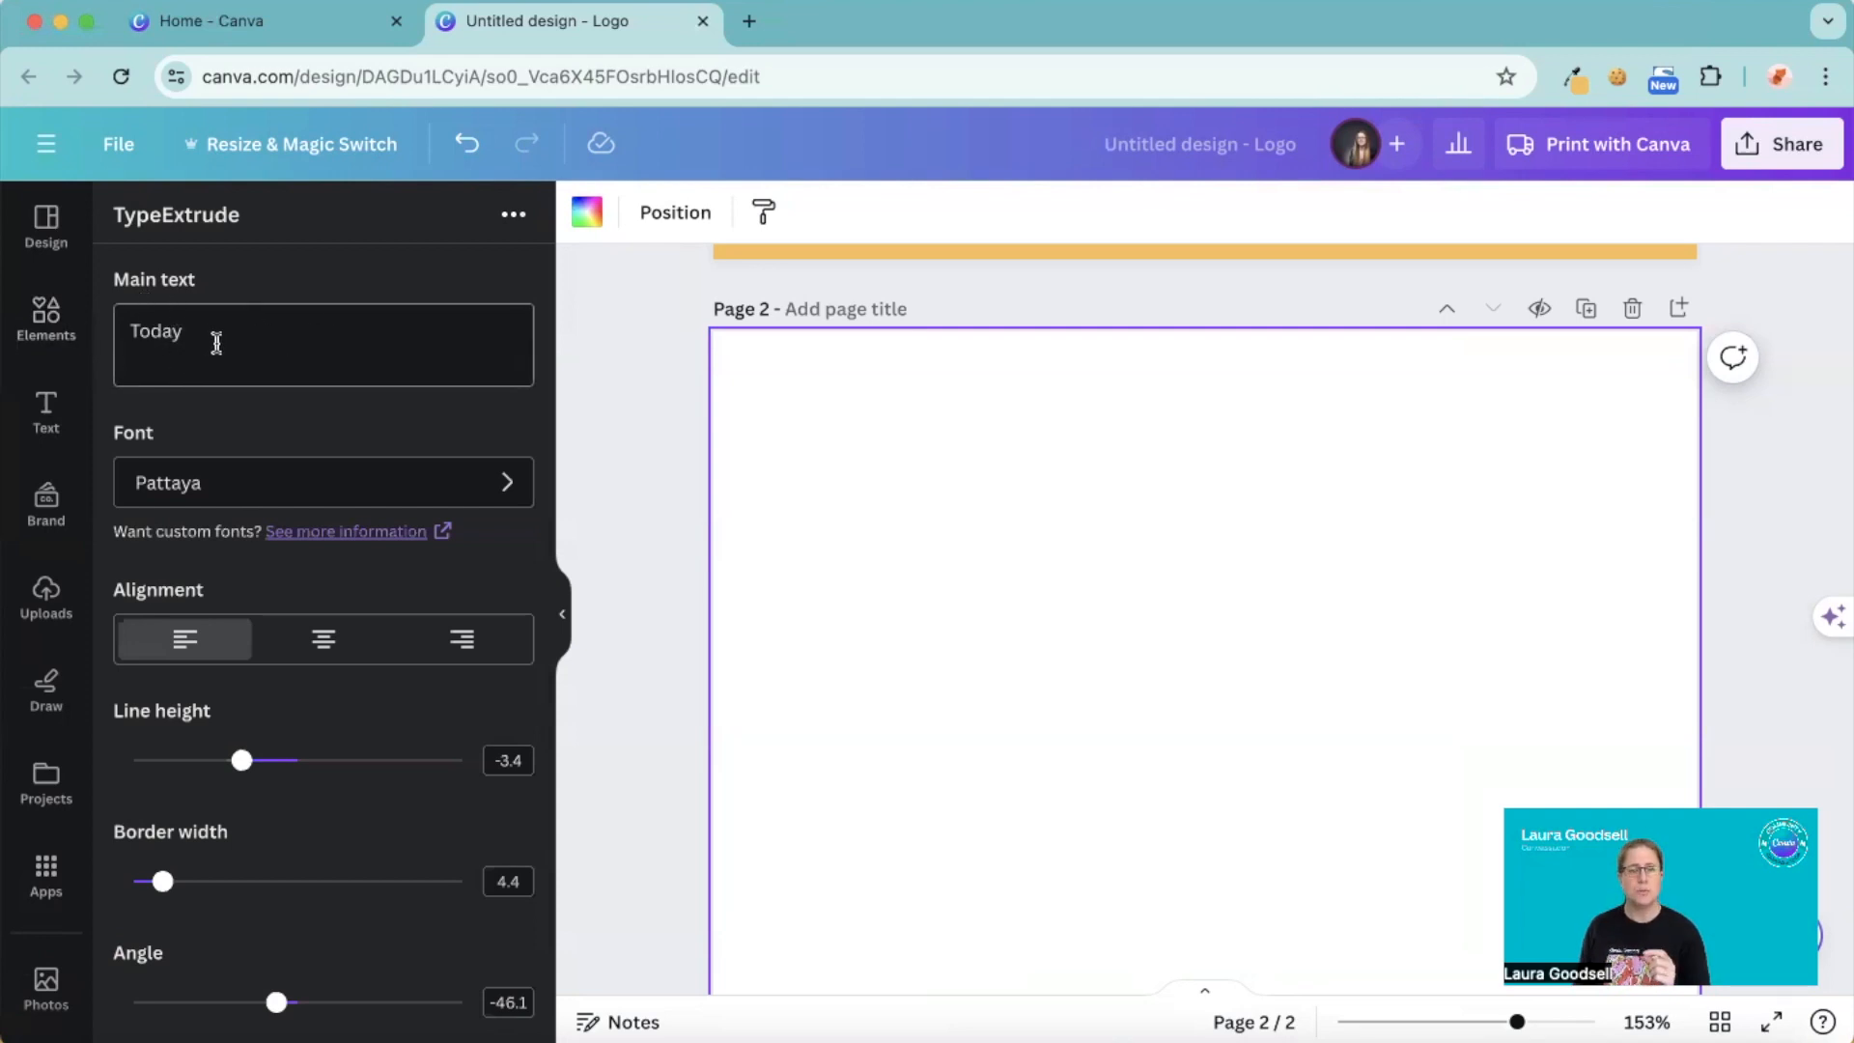
pyautogui.scroll(-3)
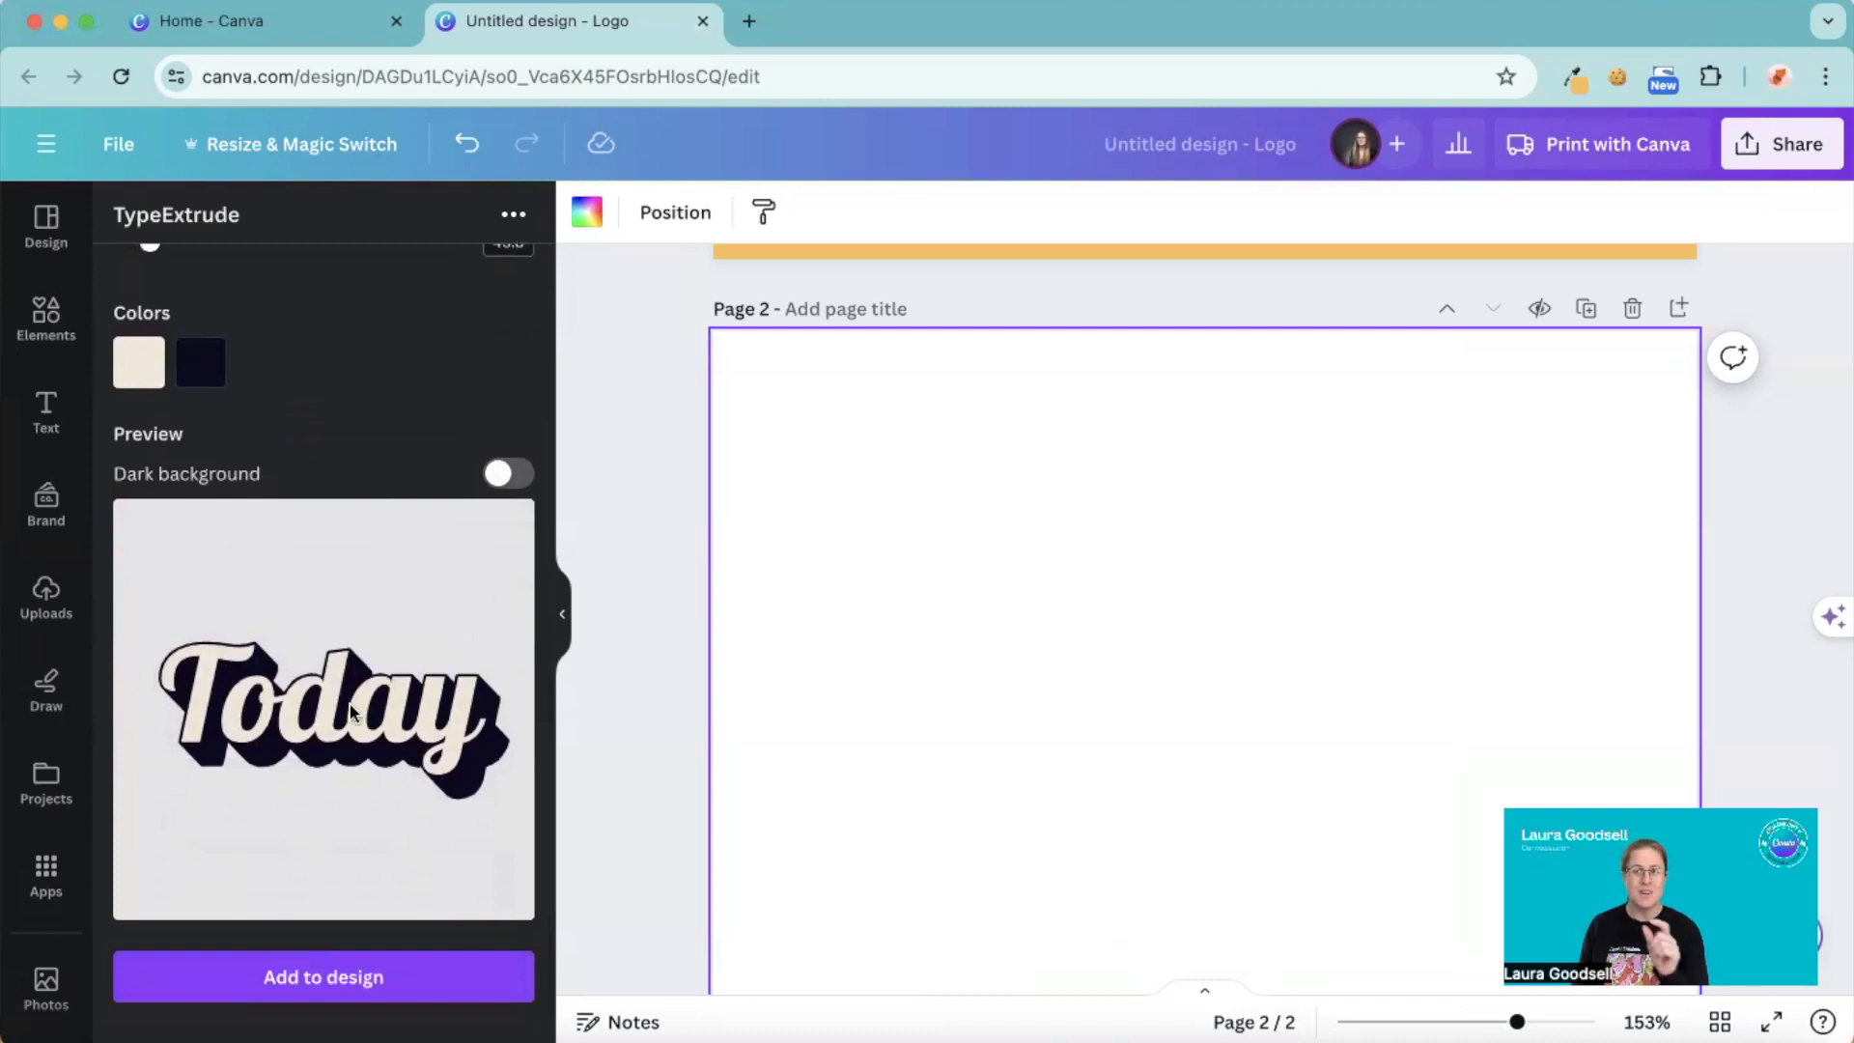
pyautogui.scroll(3)
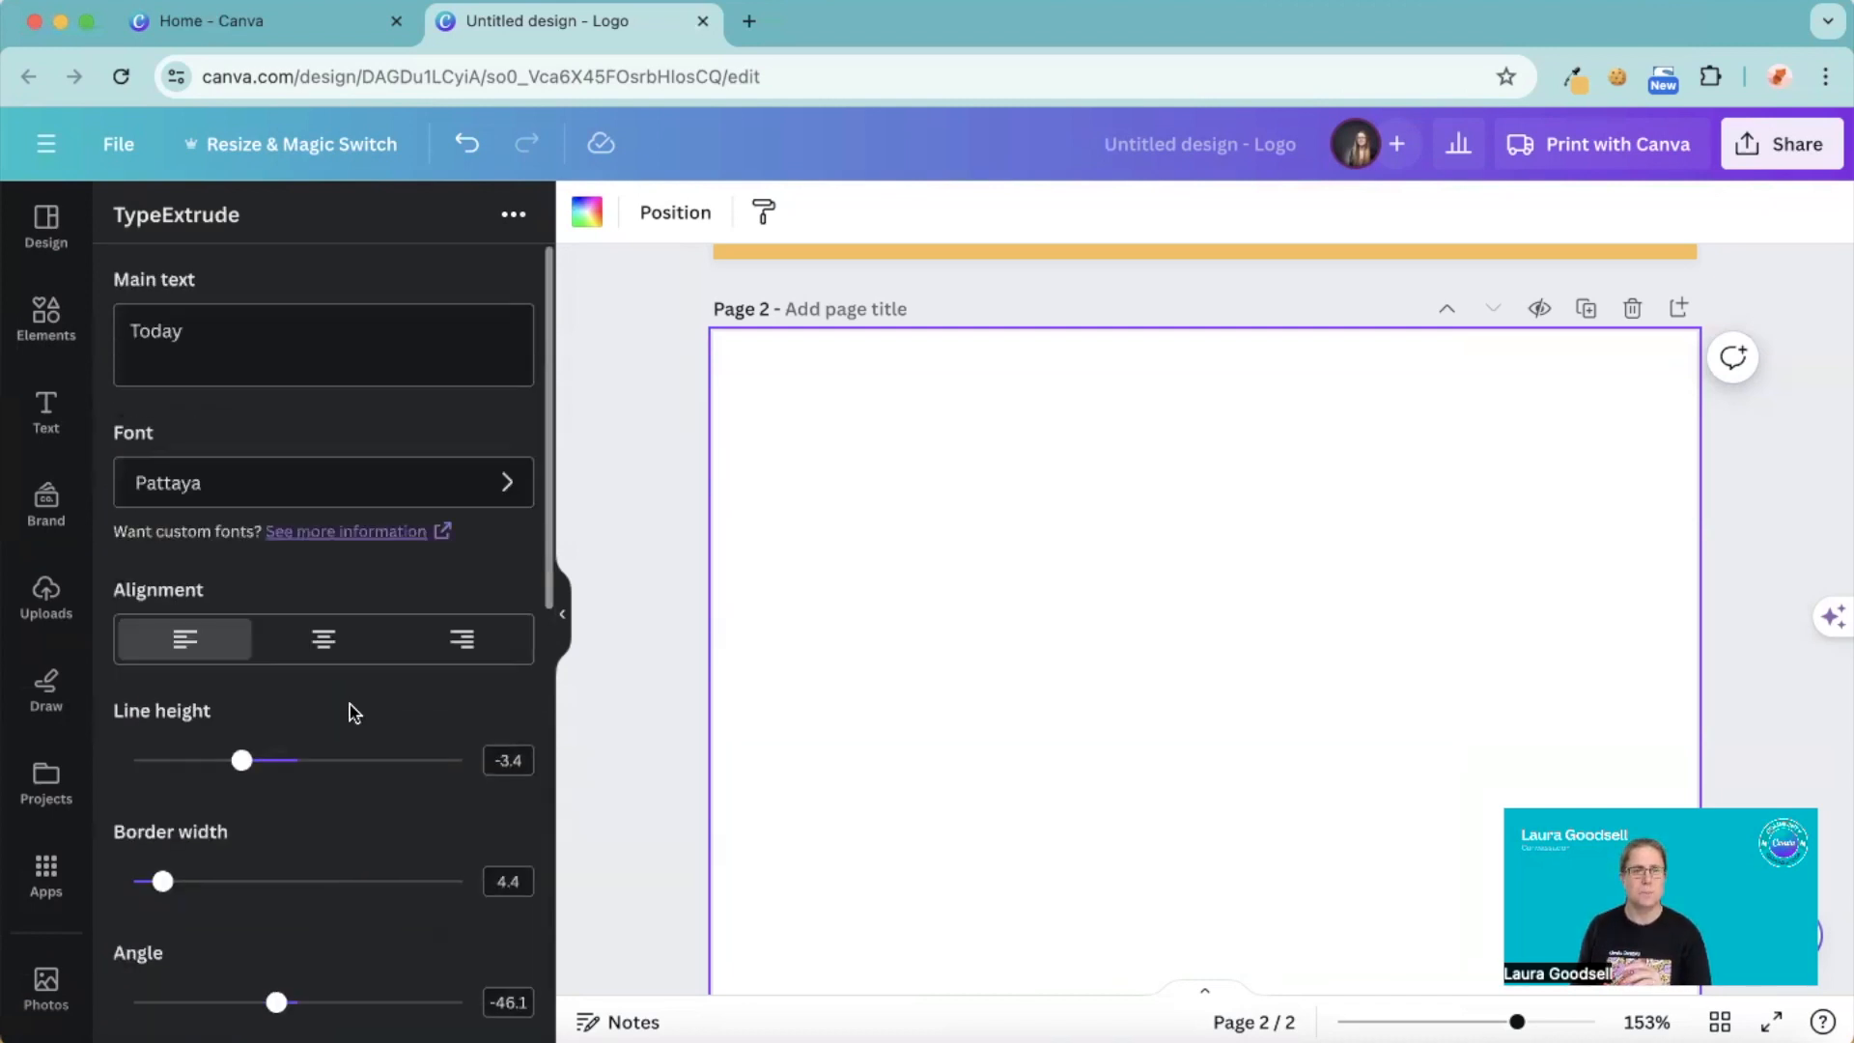
pyautogui.press('Backspace')
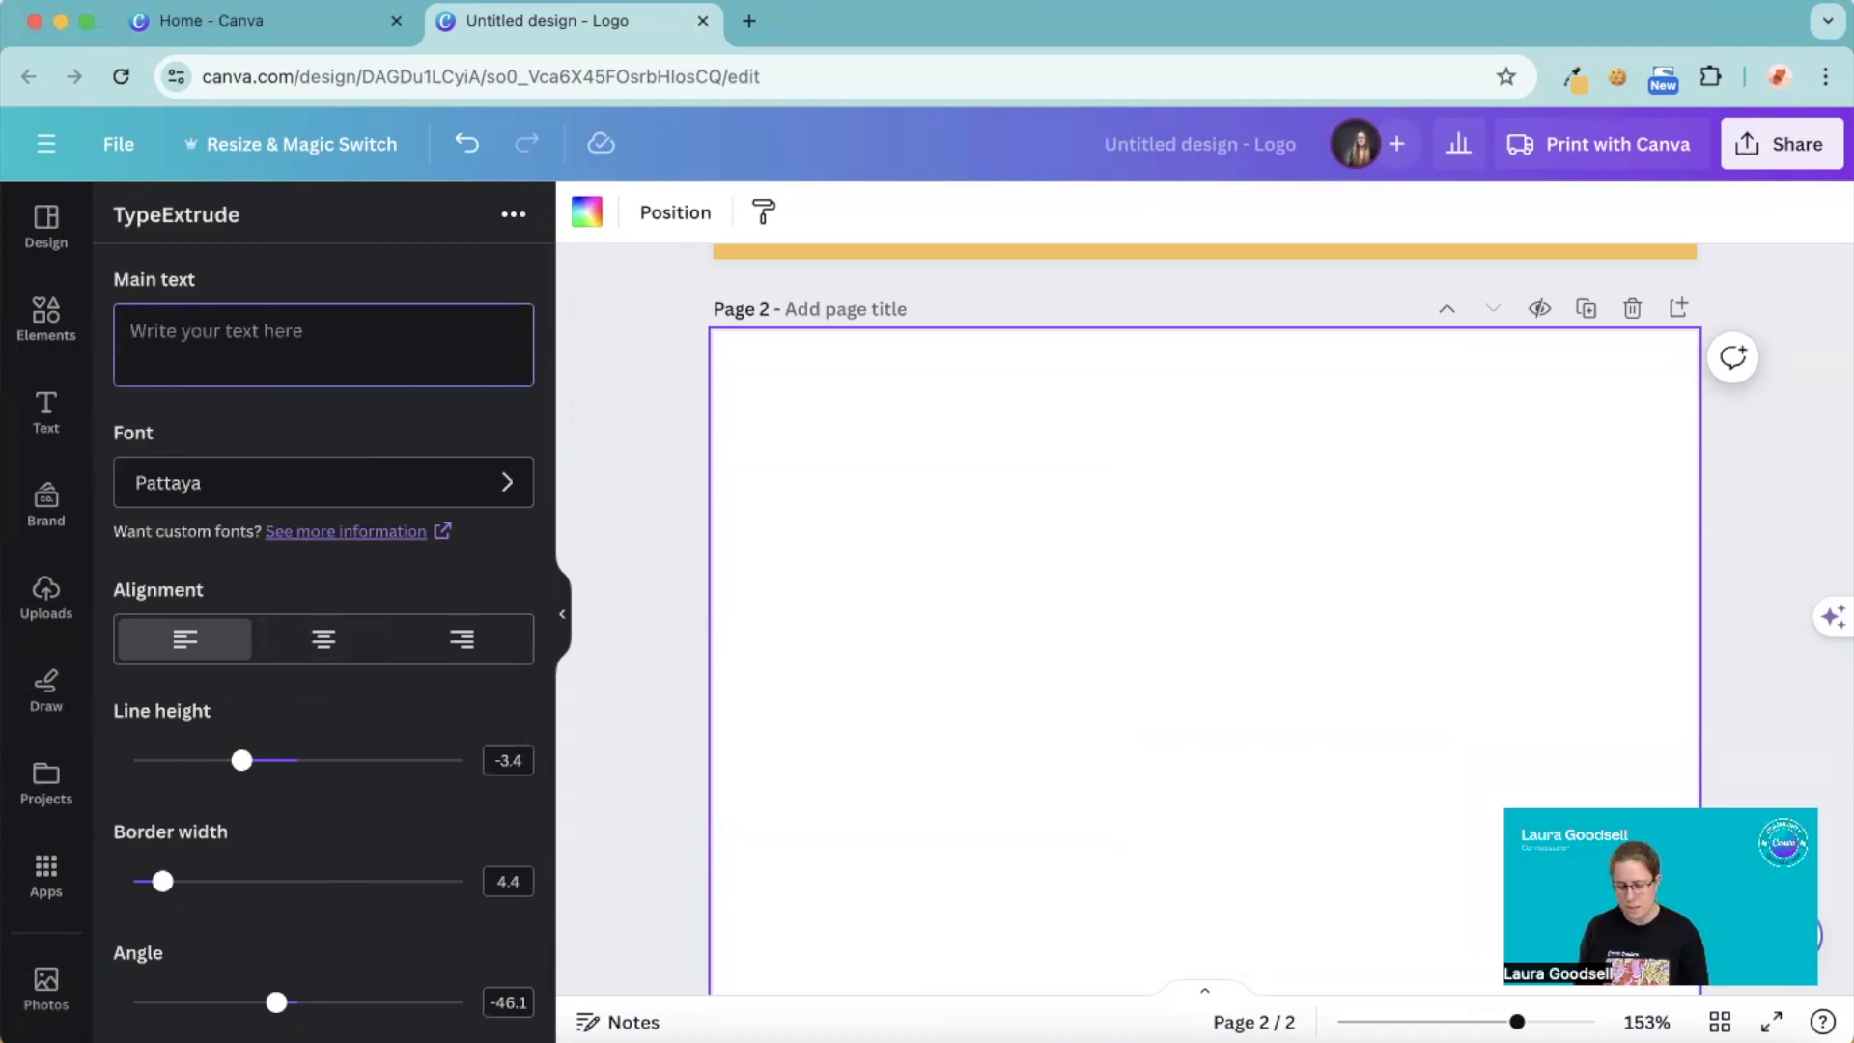
pyautogui.write('Business')
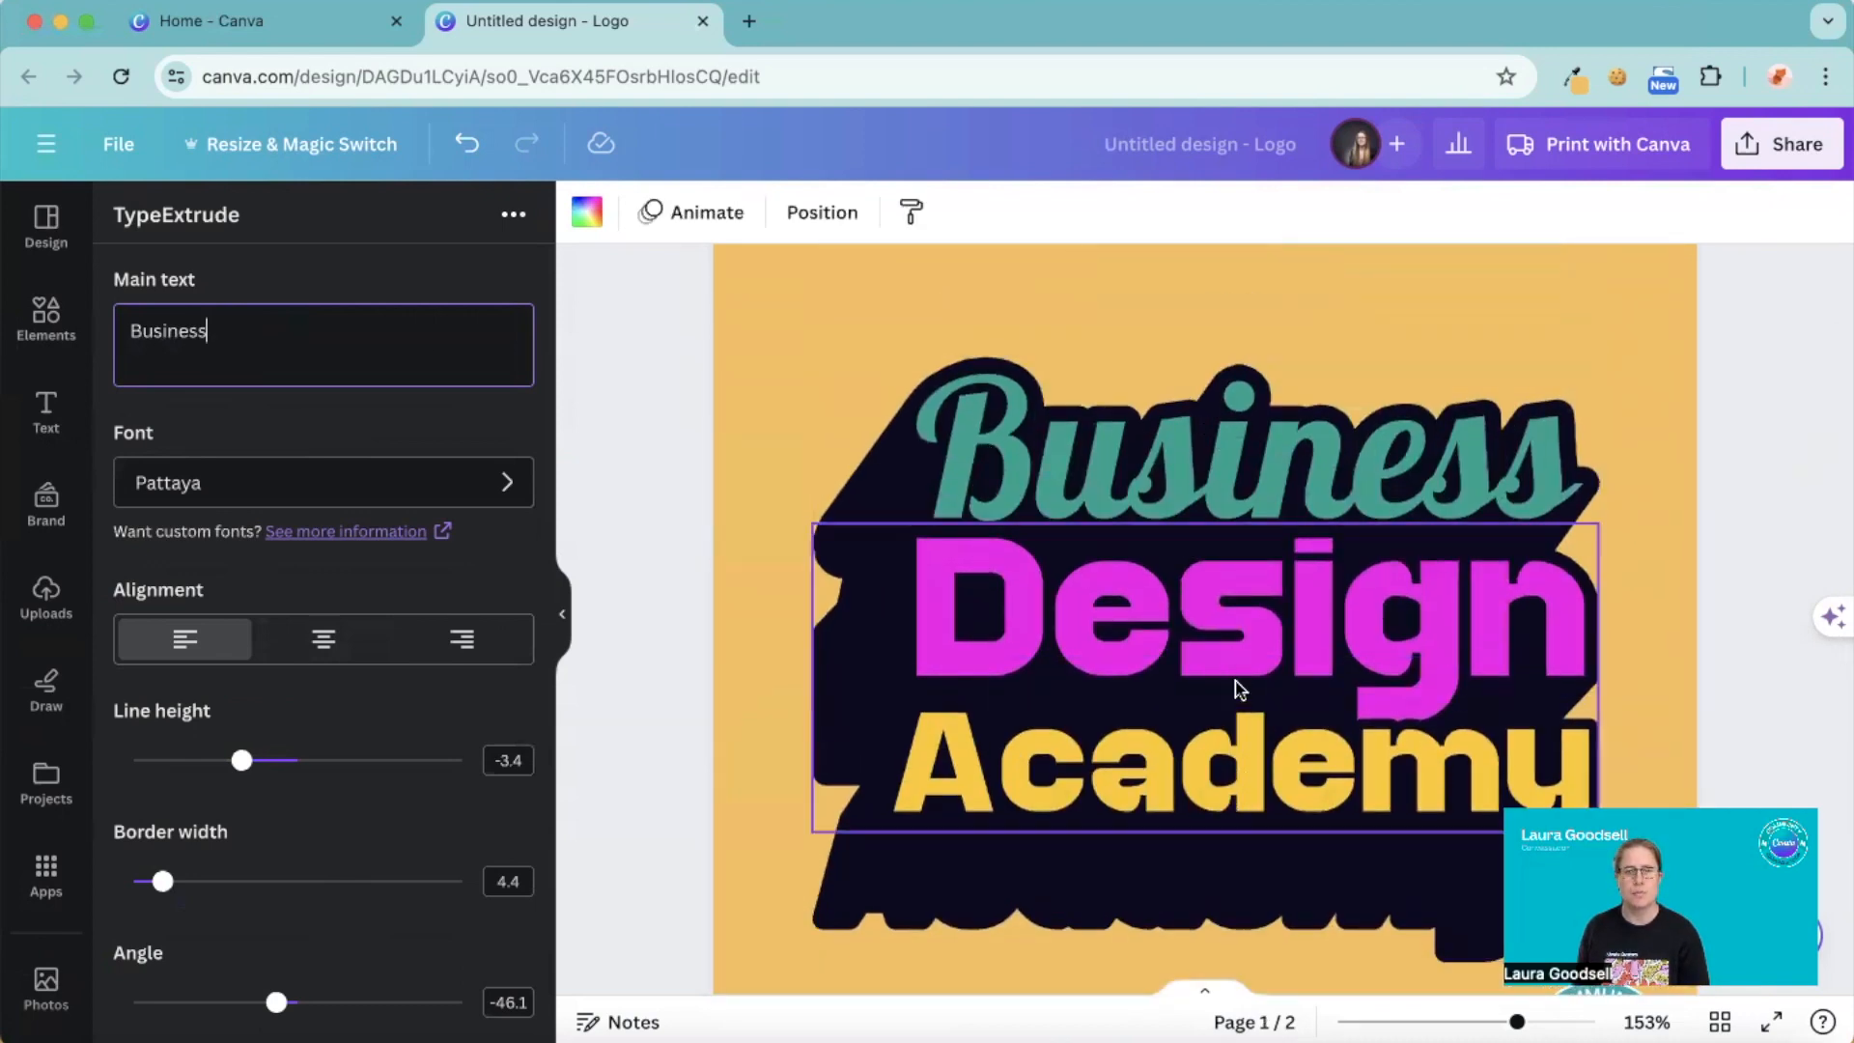
pyautogui.scroll(-3)
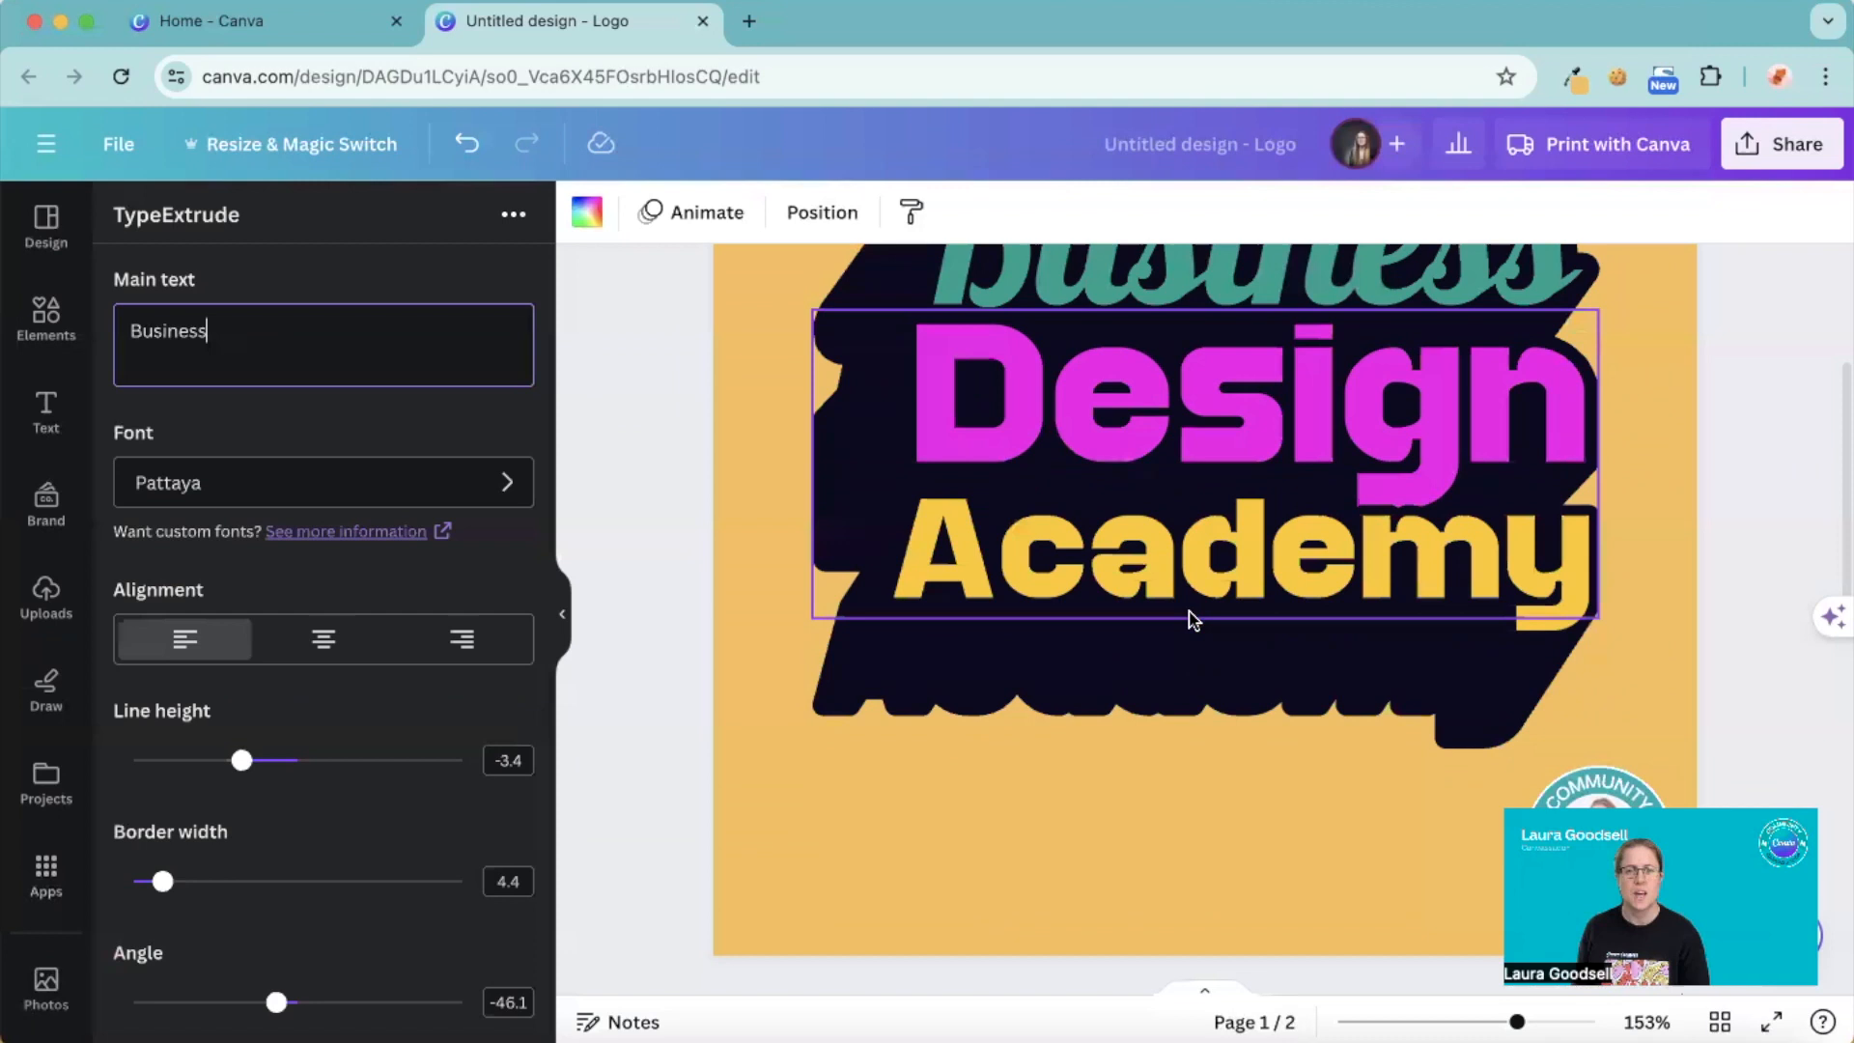
pyautogui.scroll(-3)
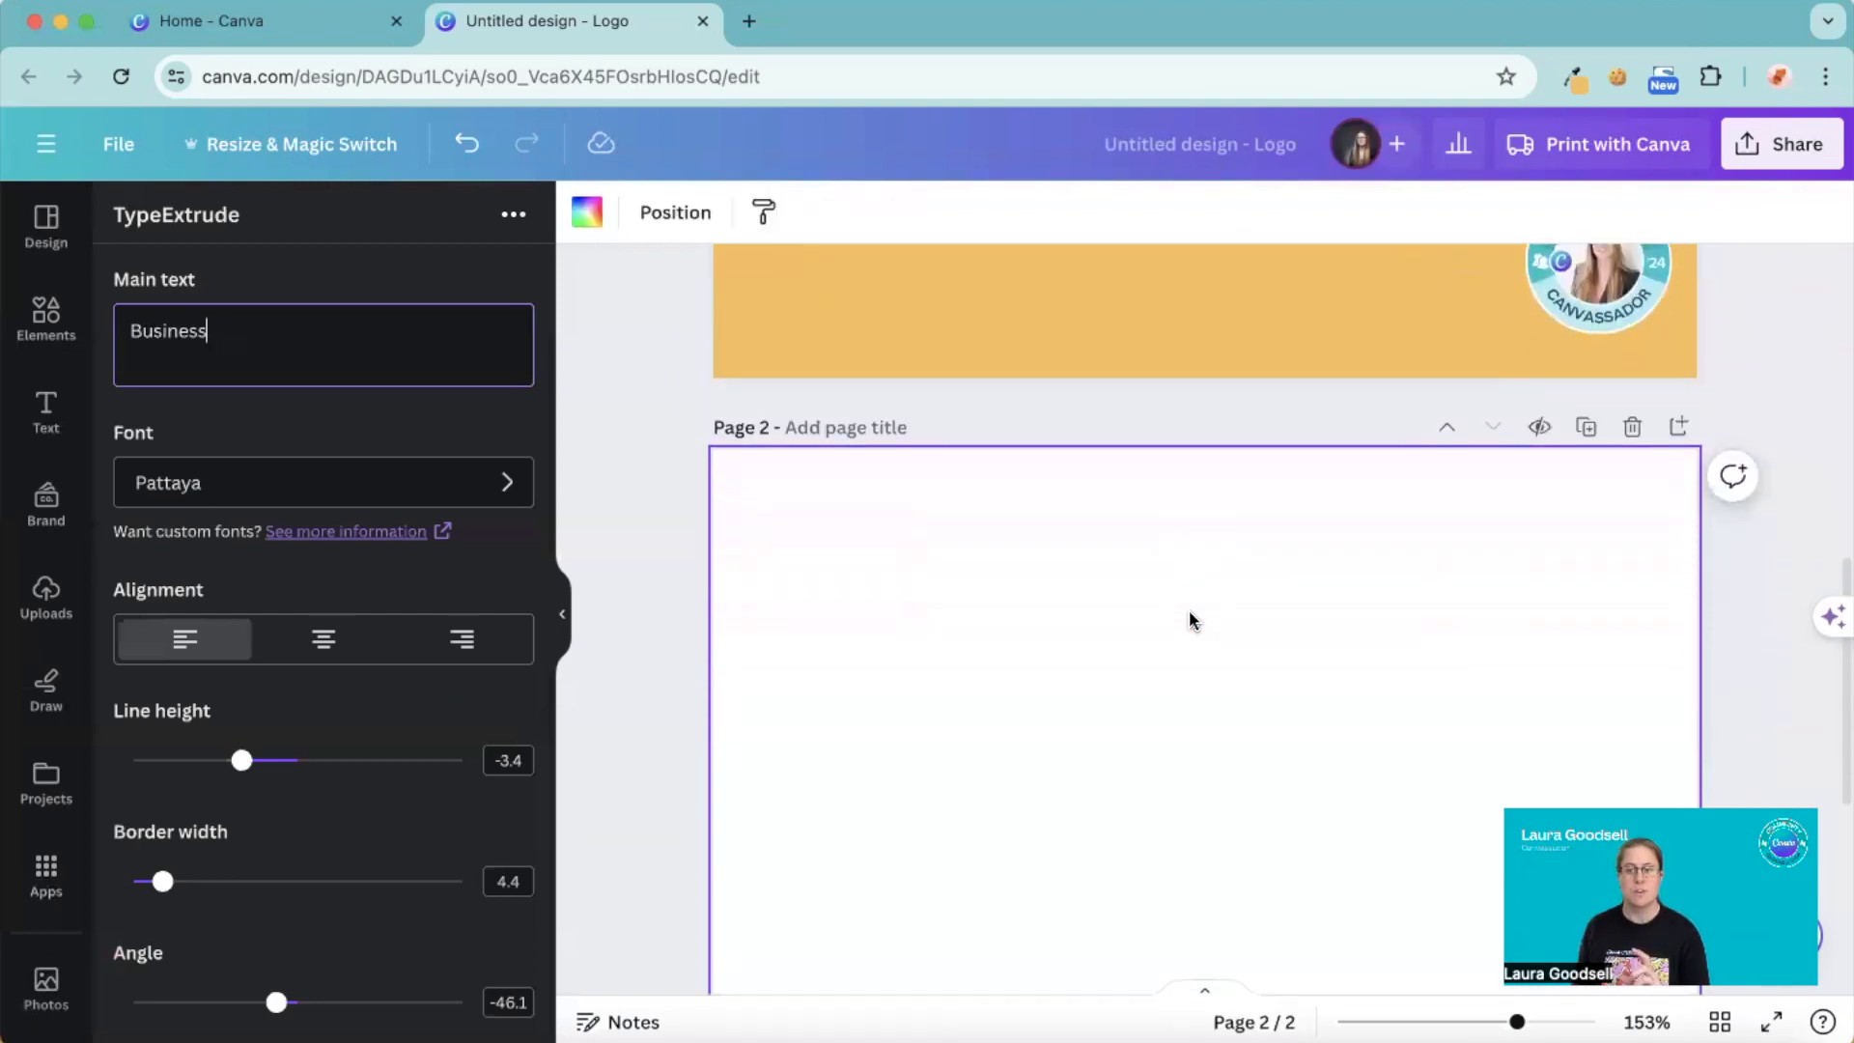
pyautogui.moveTo(439, 420)
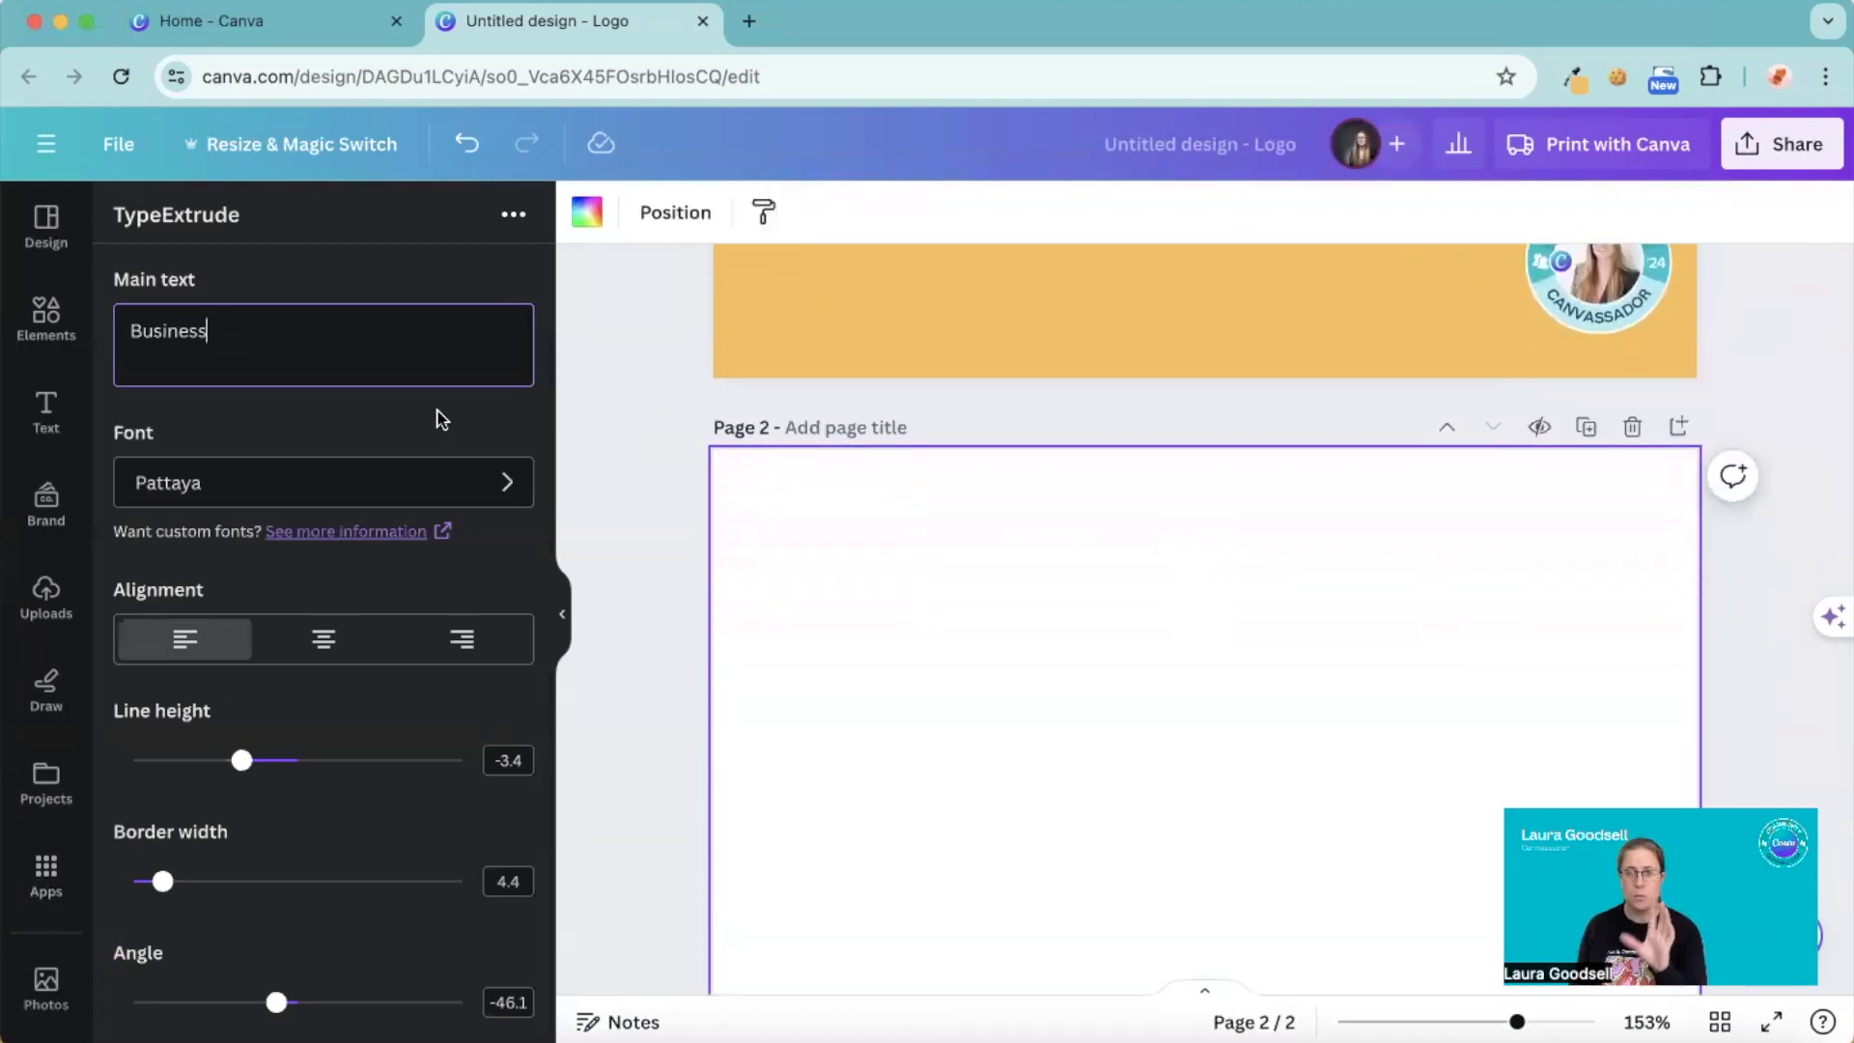
pyautogui.scroll(-3)
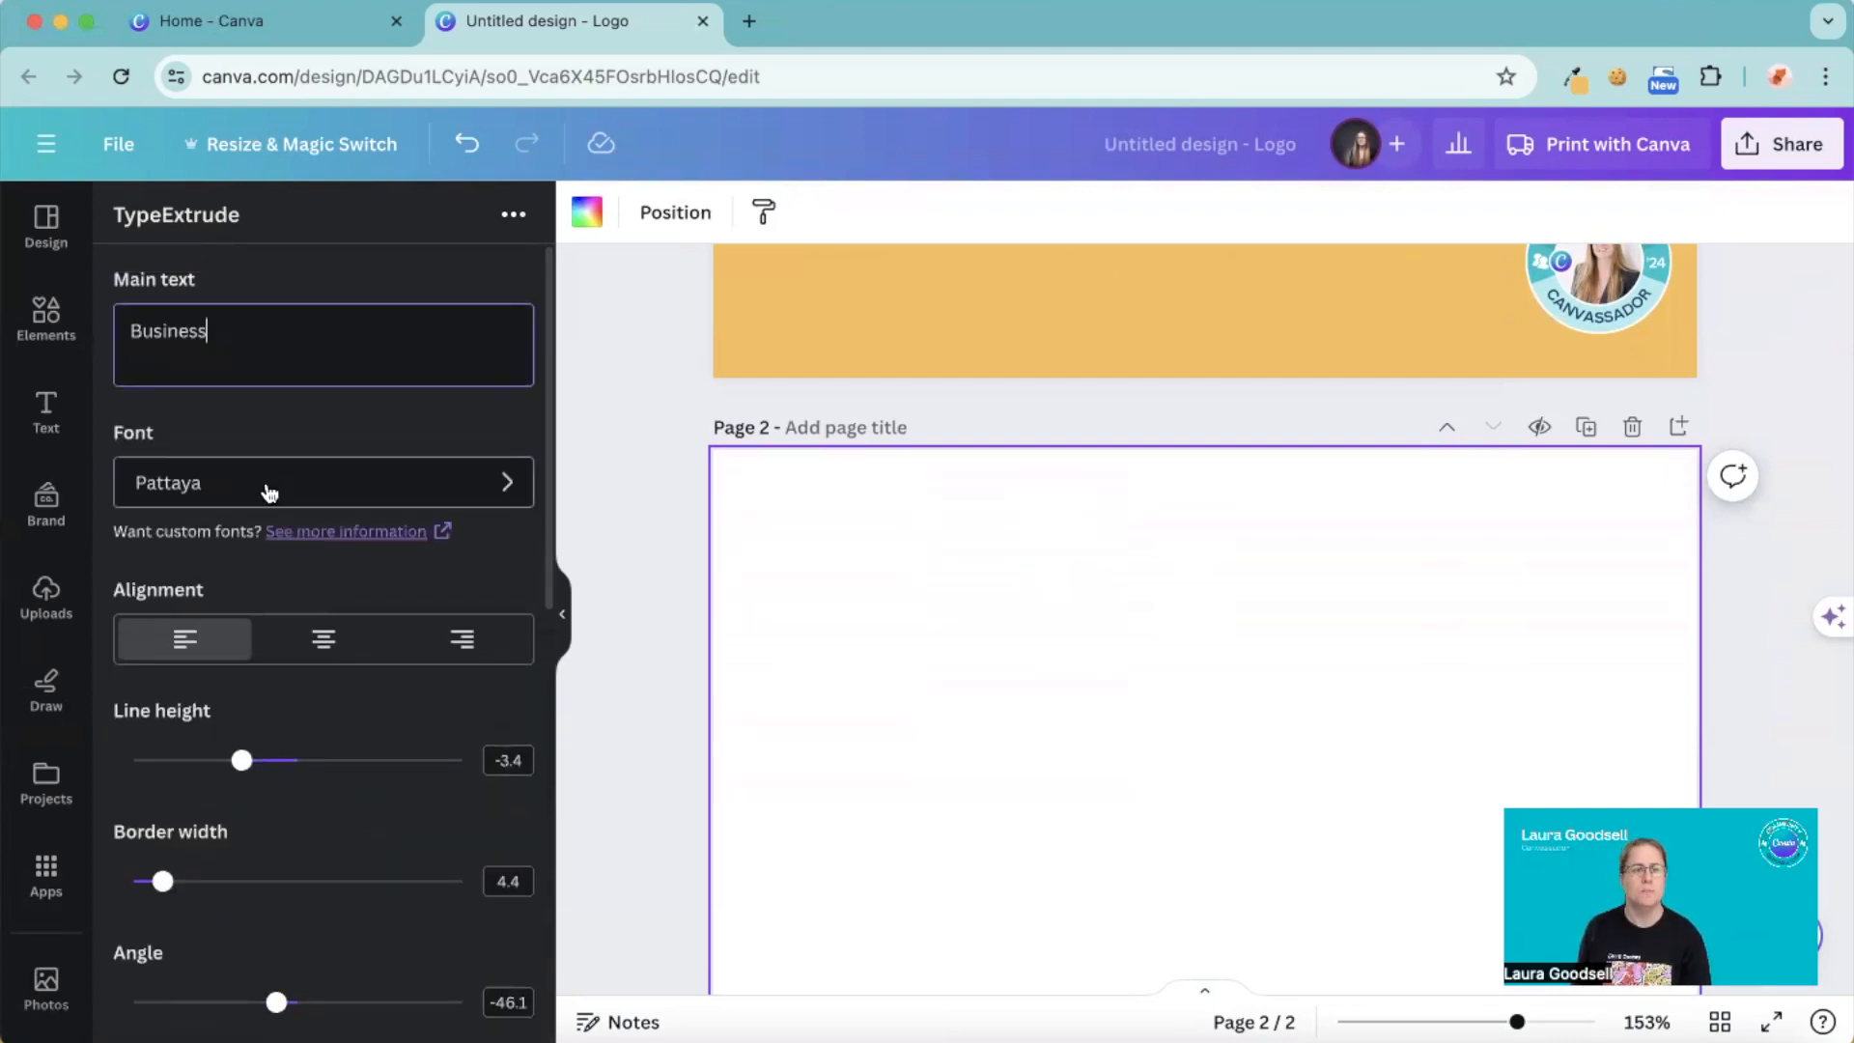
# - Change the extruded text font from Pattaya to Ambery Garden
pyautogui.click(322, 481)
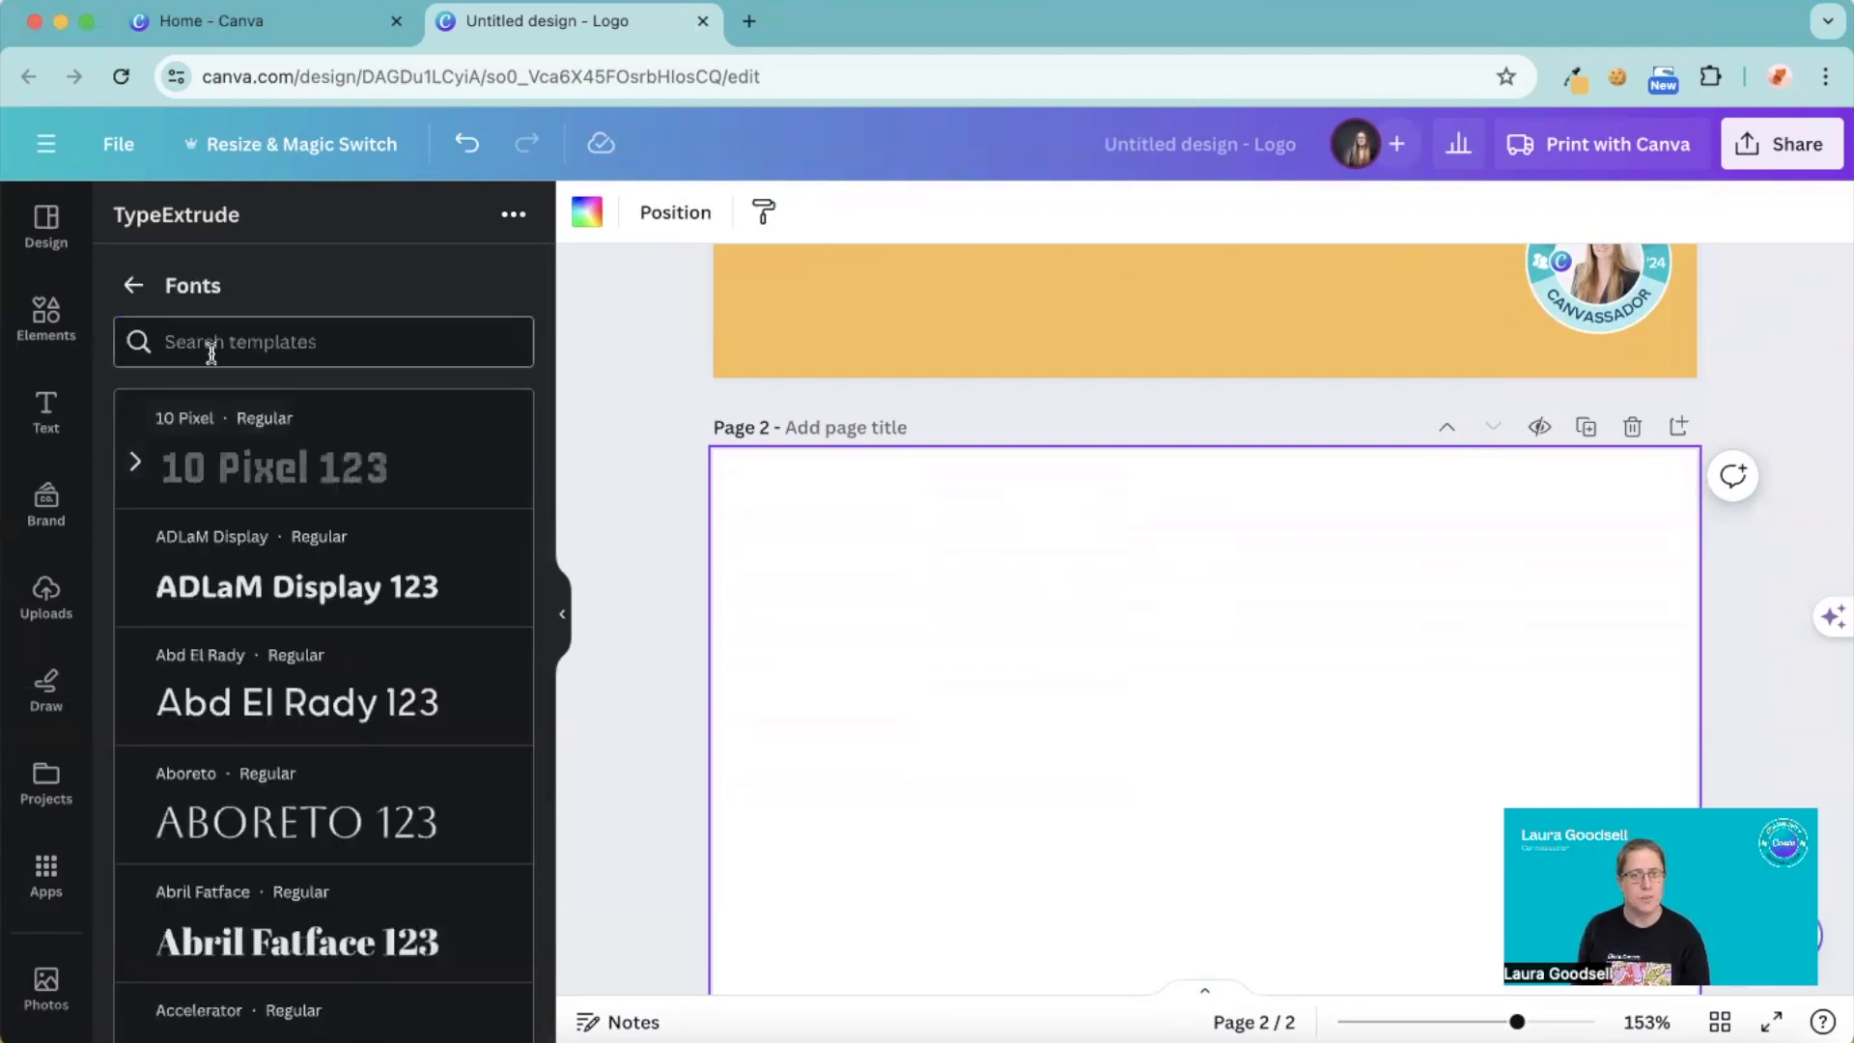
pyautogui.scroll(-3)
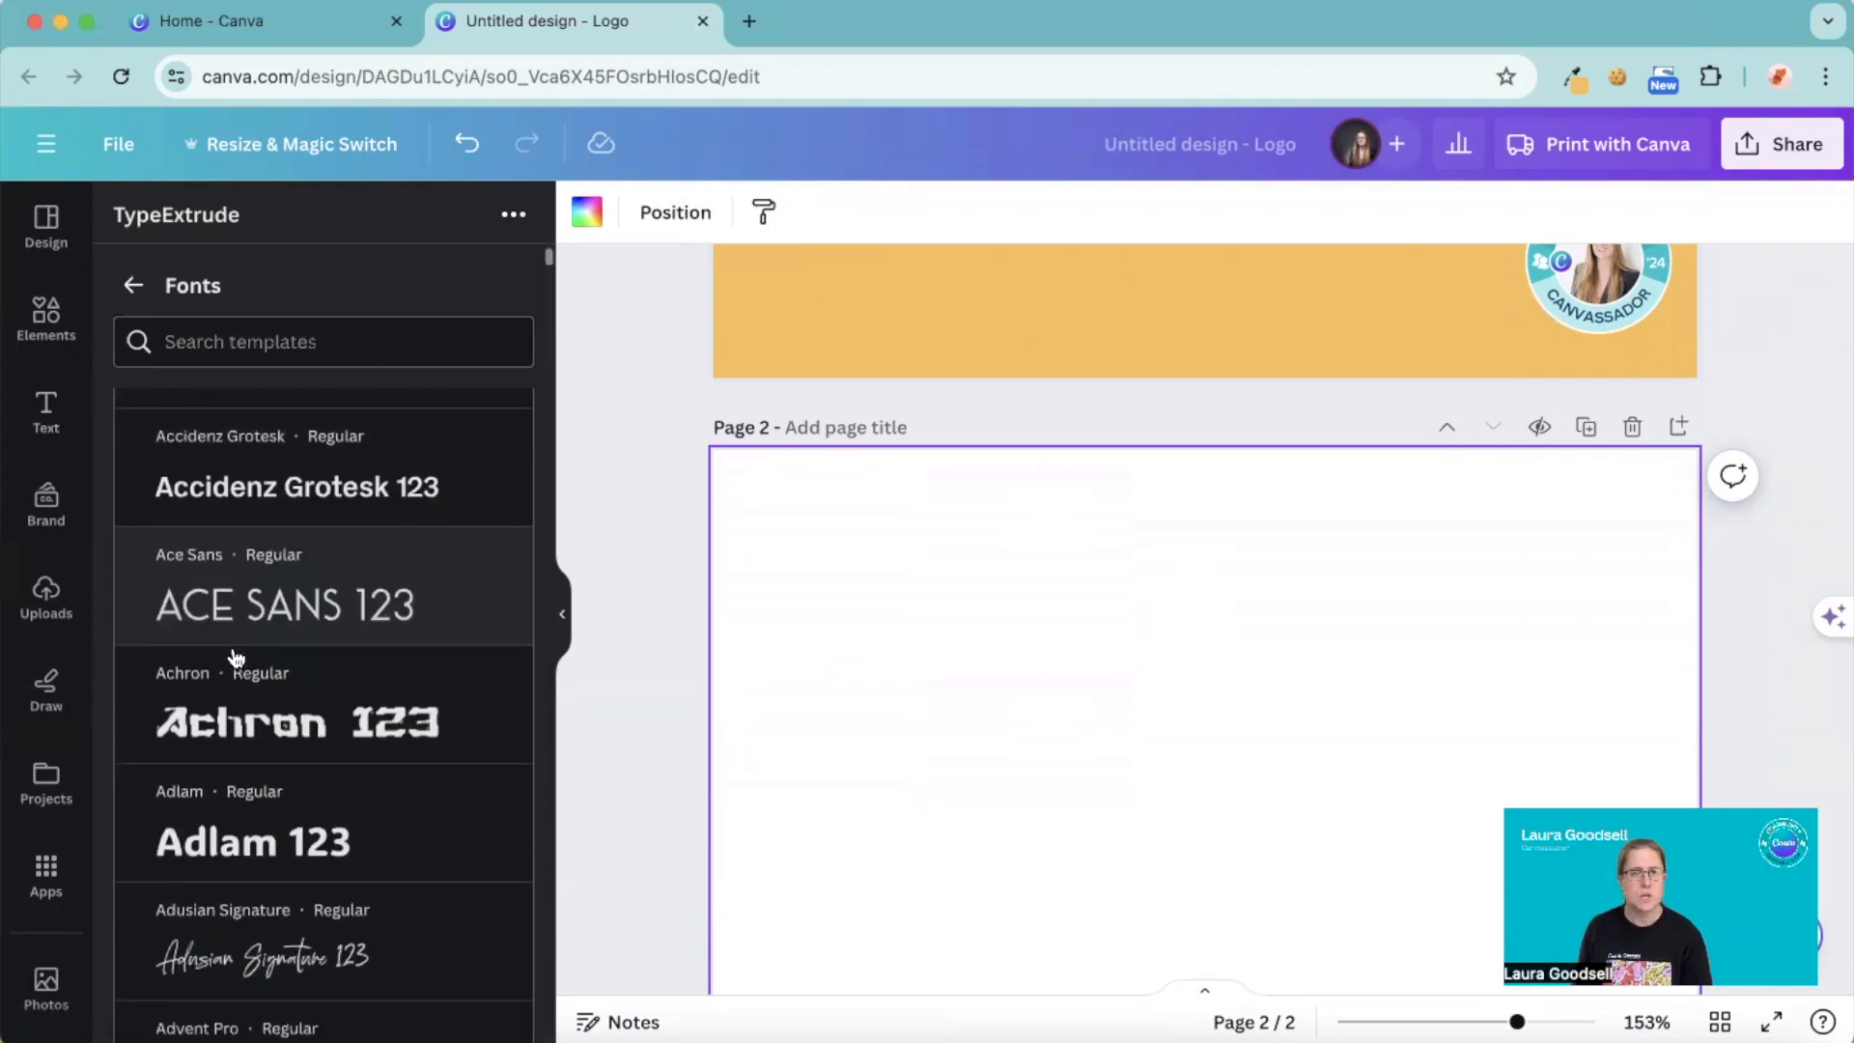
pyautogui.scroll(-3)
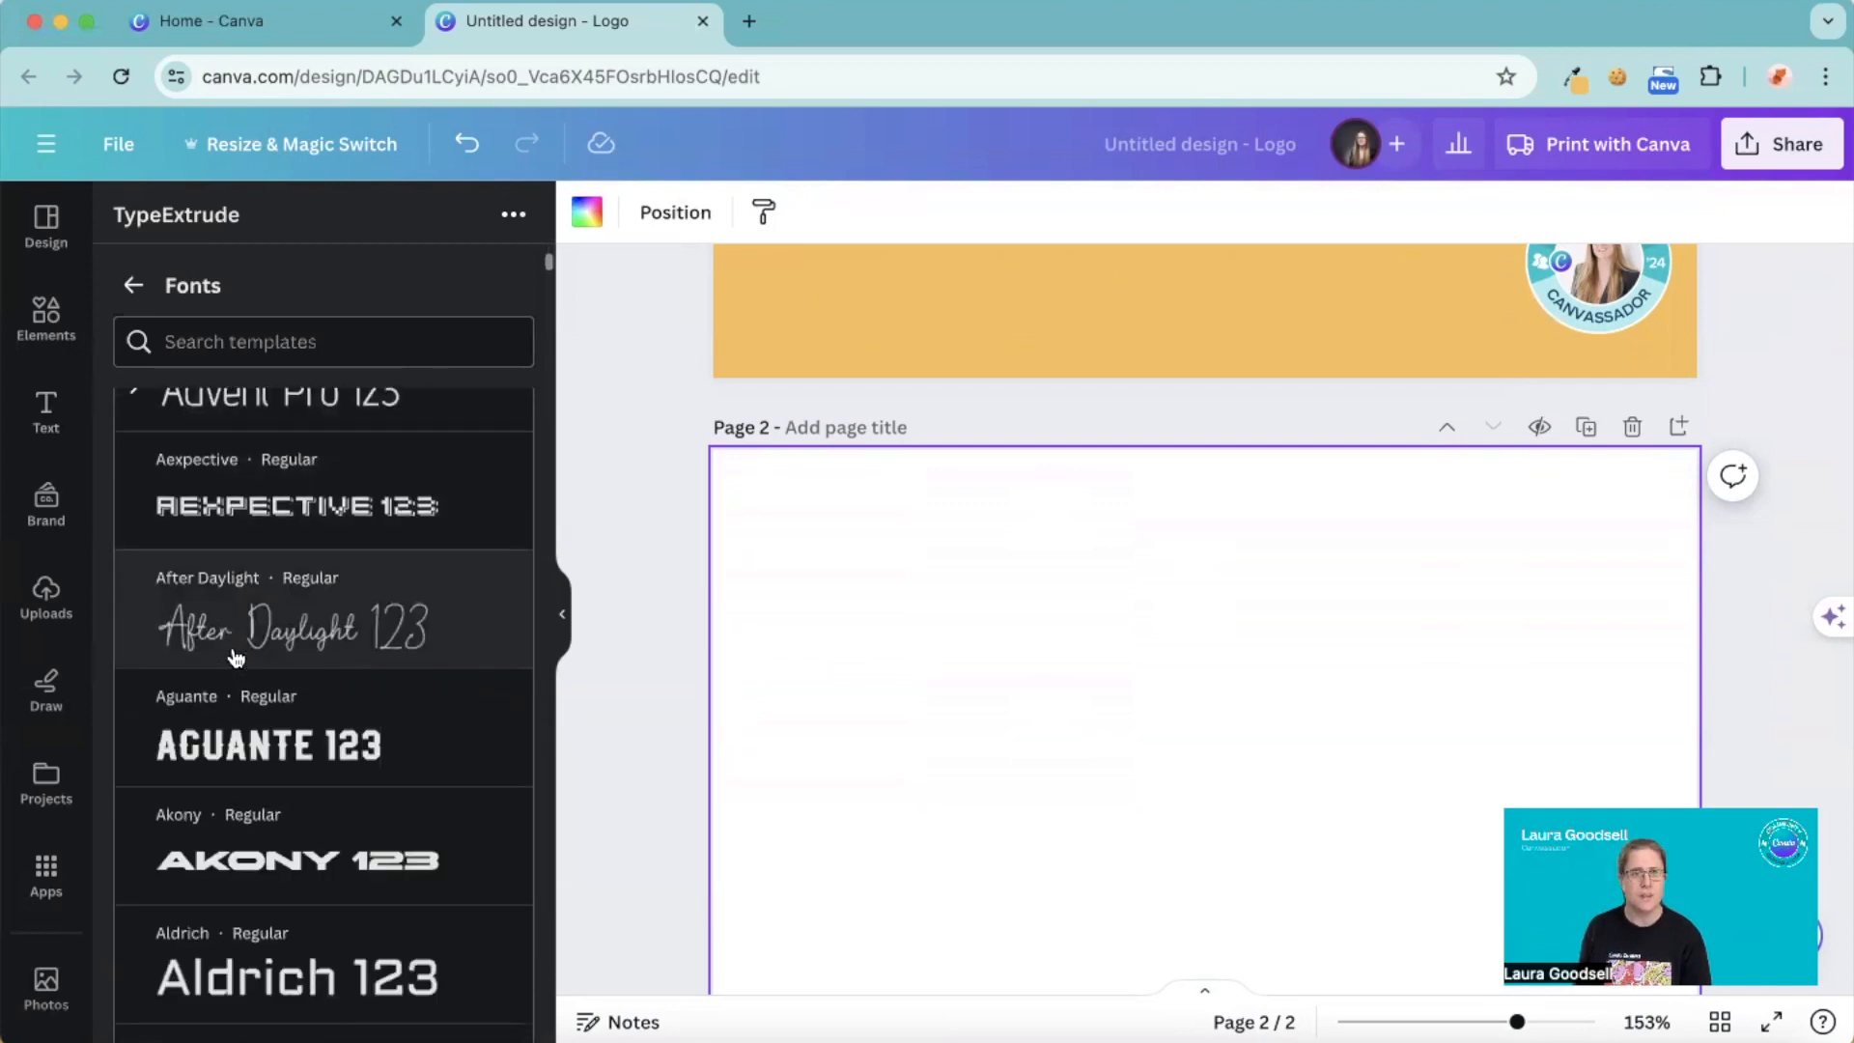
pyautogui.scroll(-3)
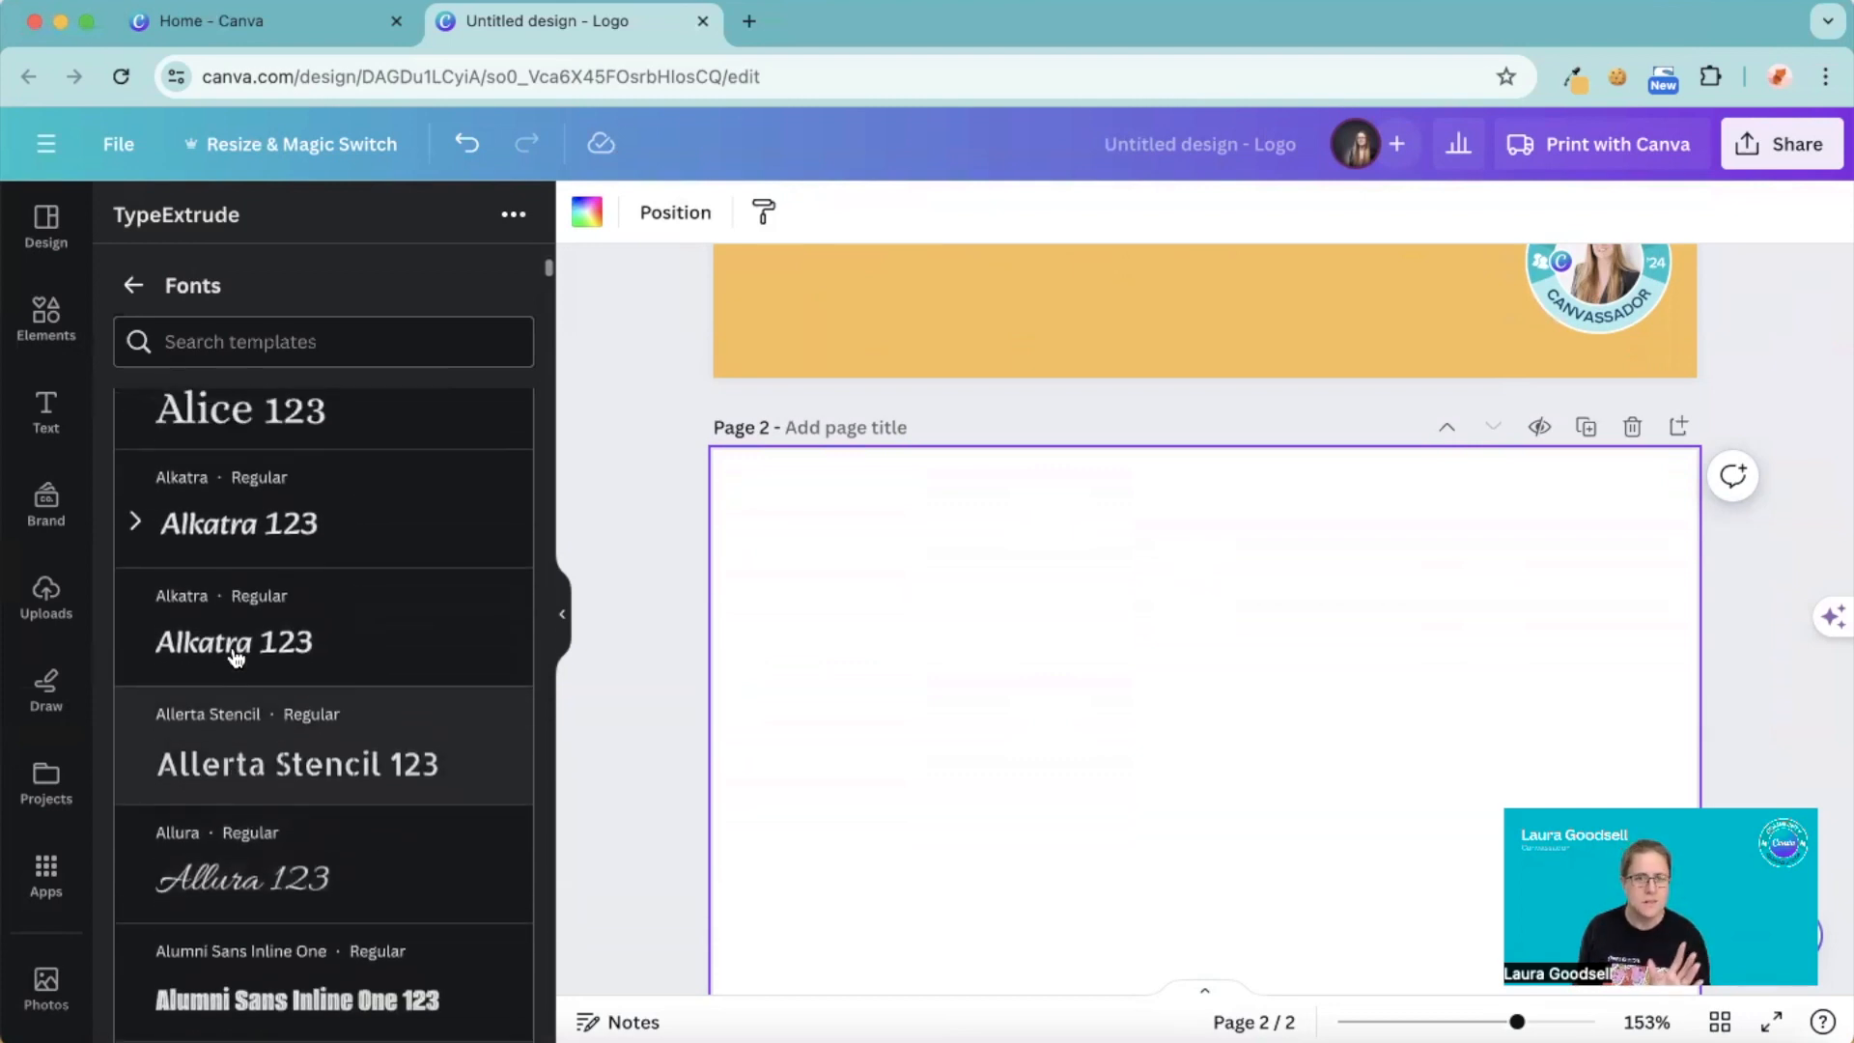
pyautogui.scroll(-3)
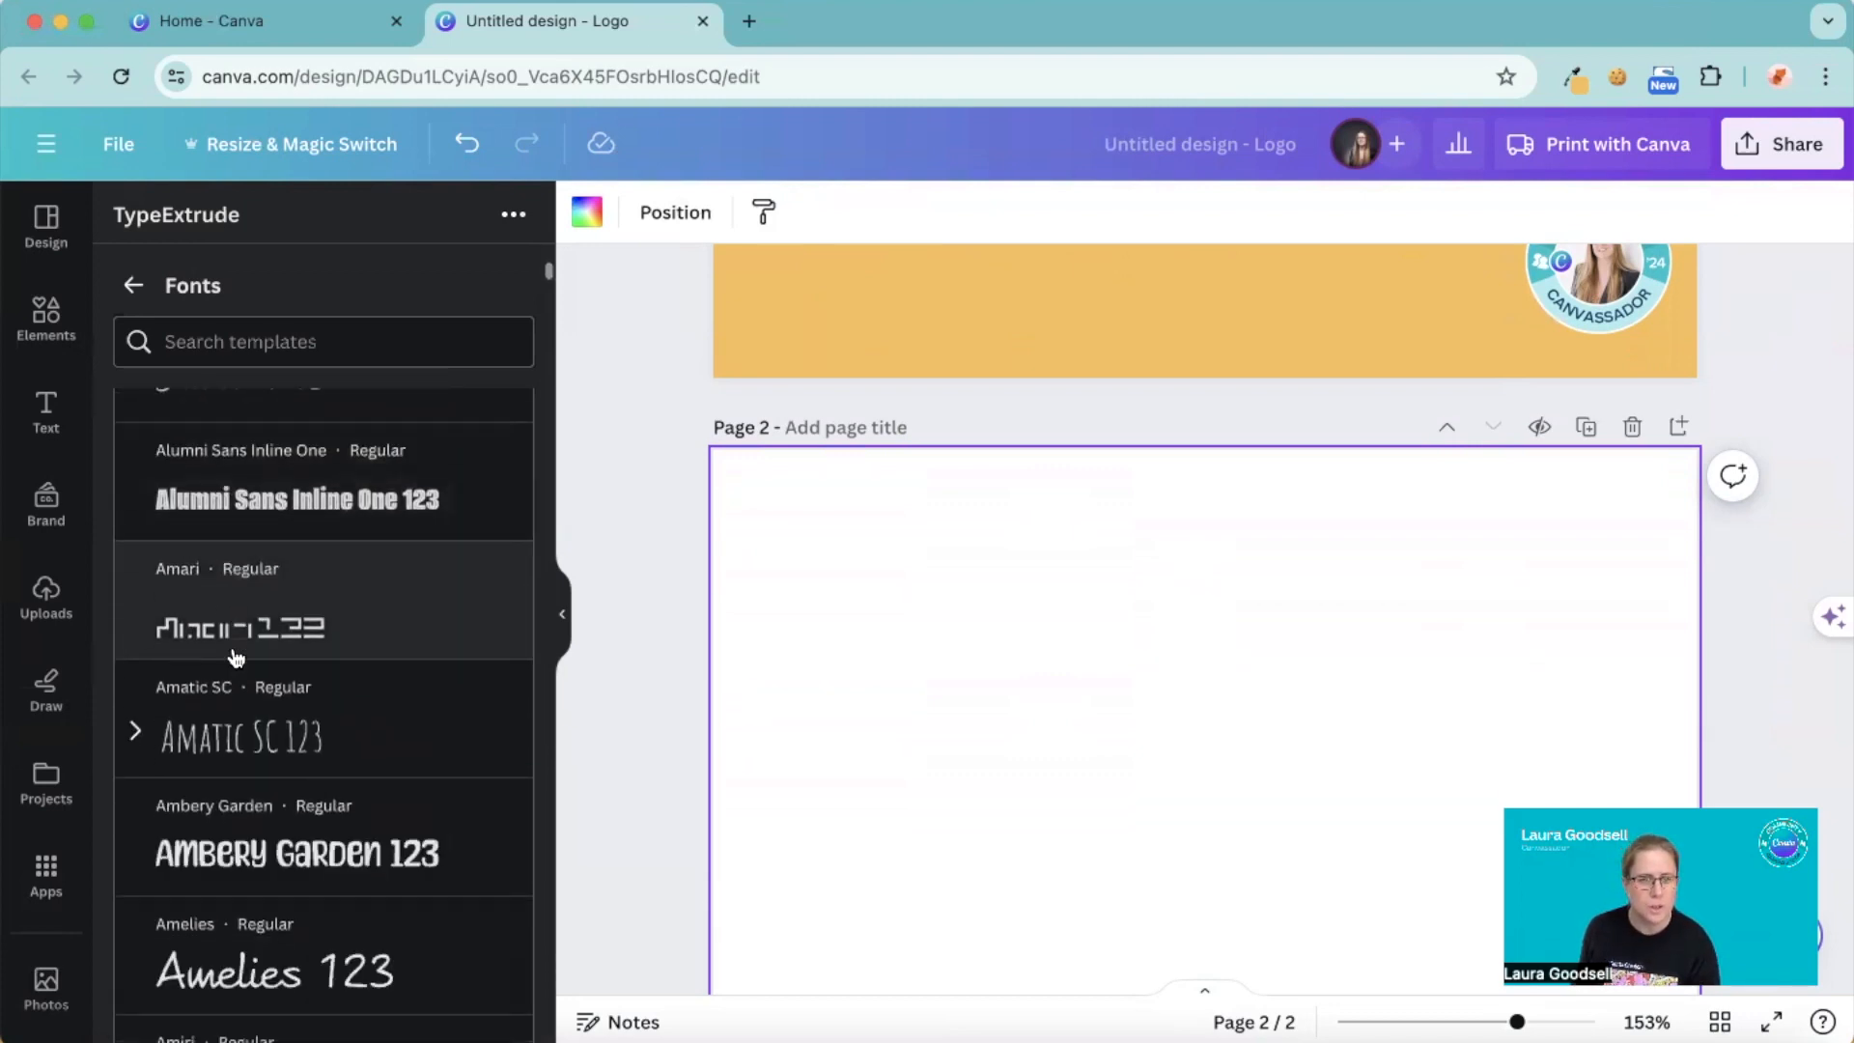
pyautogui.scroll(-3)
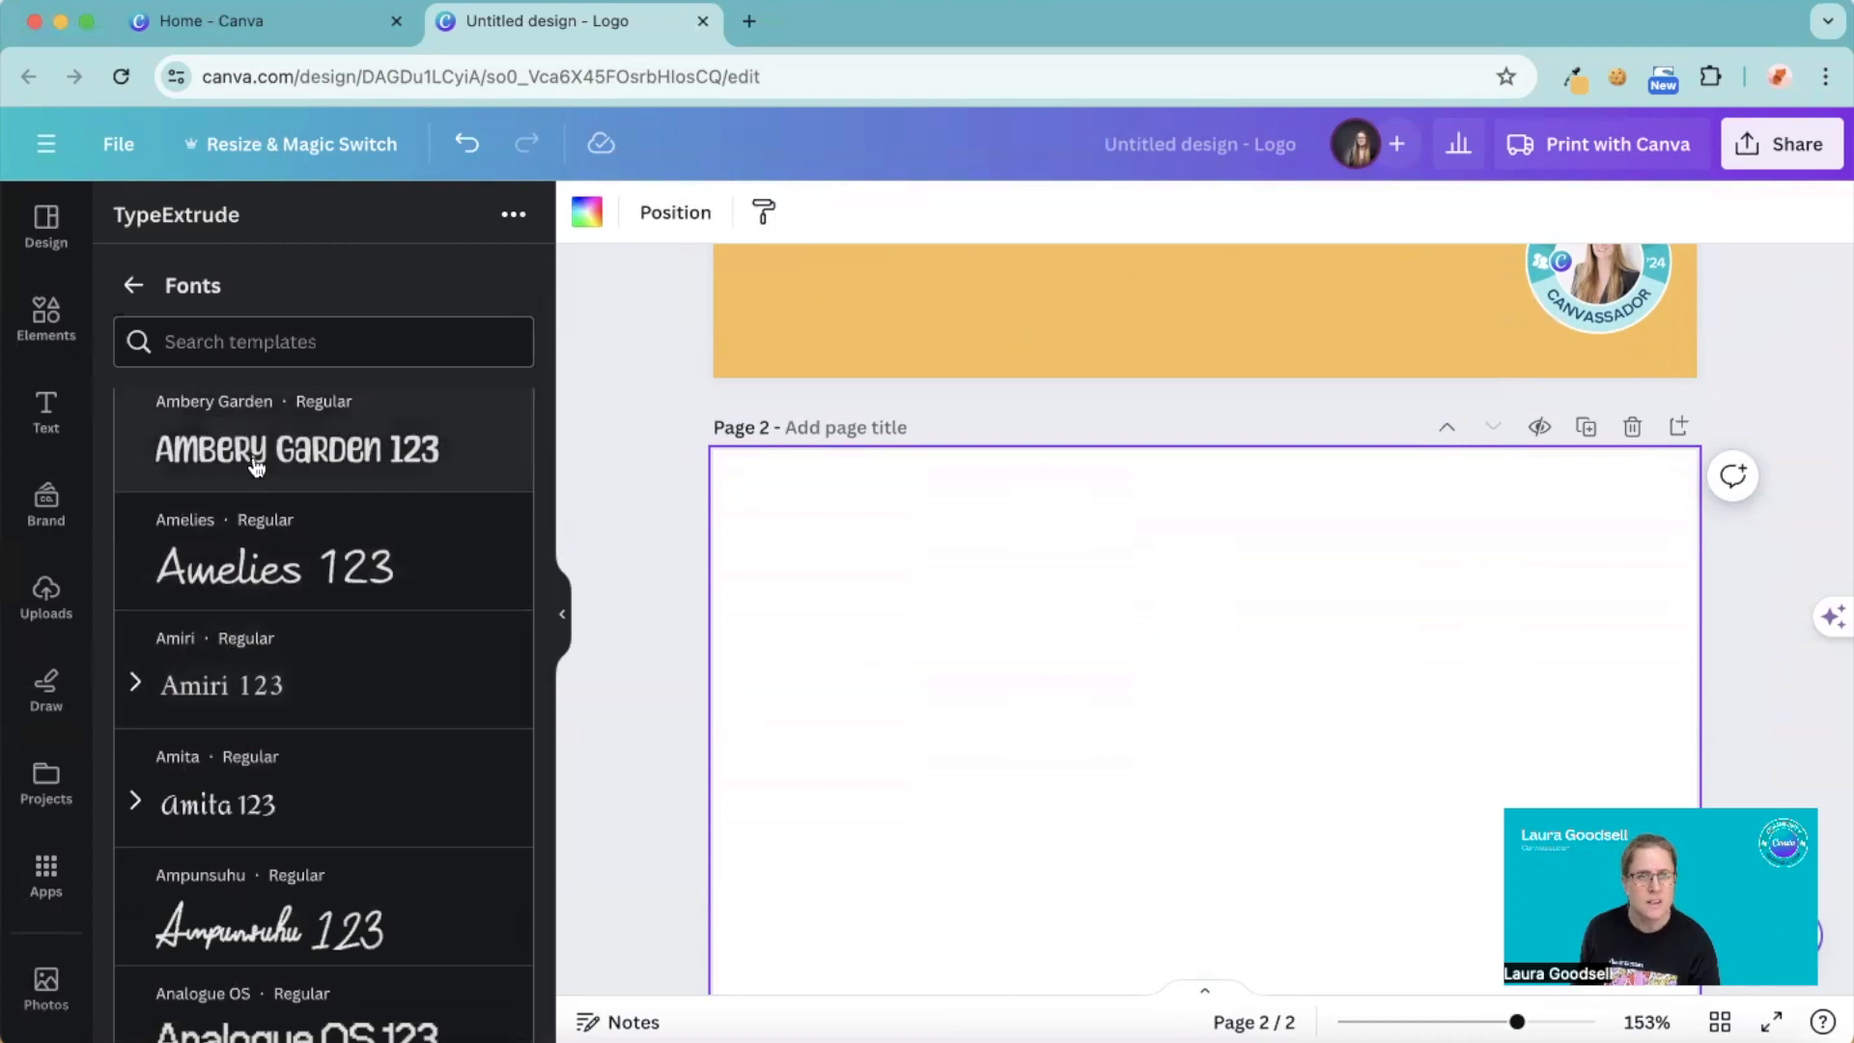
pyautogui.click(295, 448)
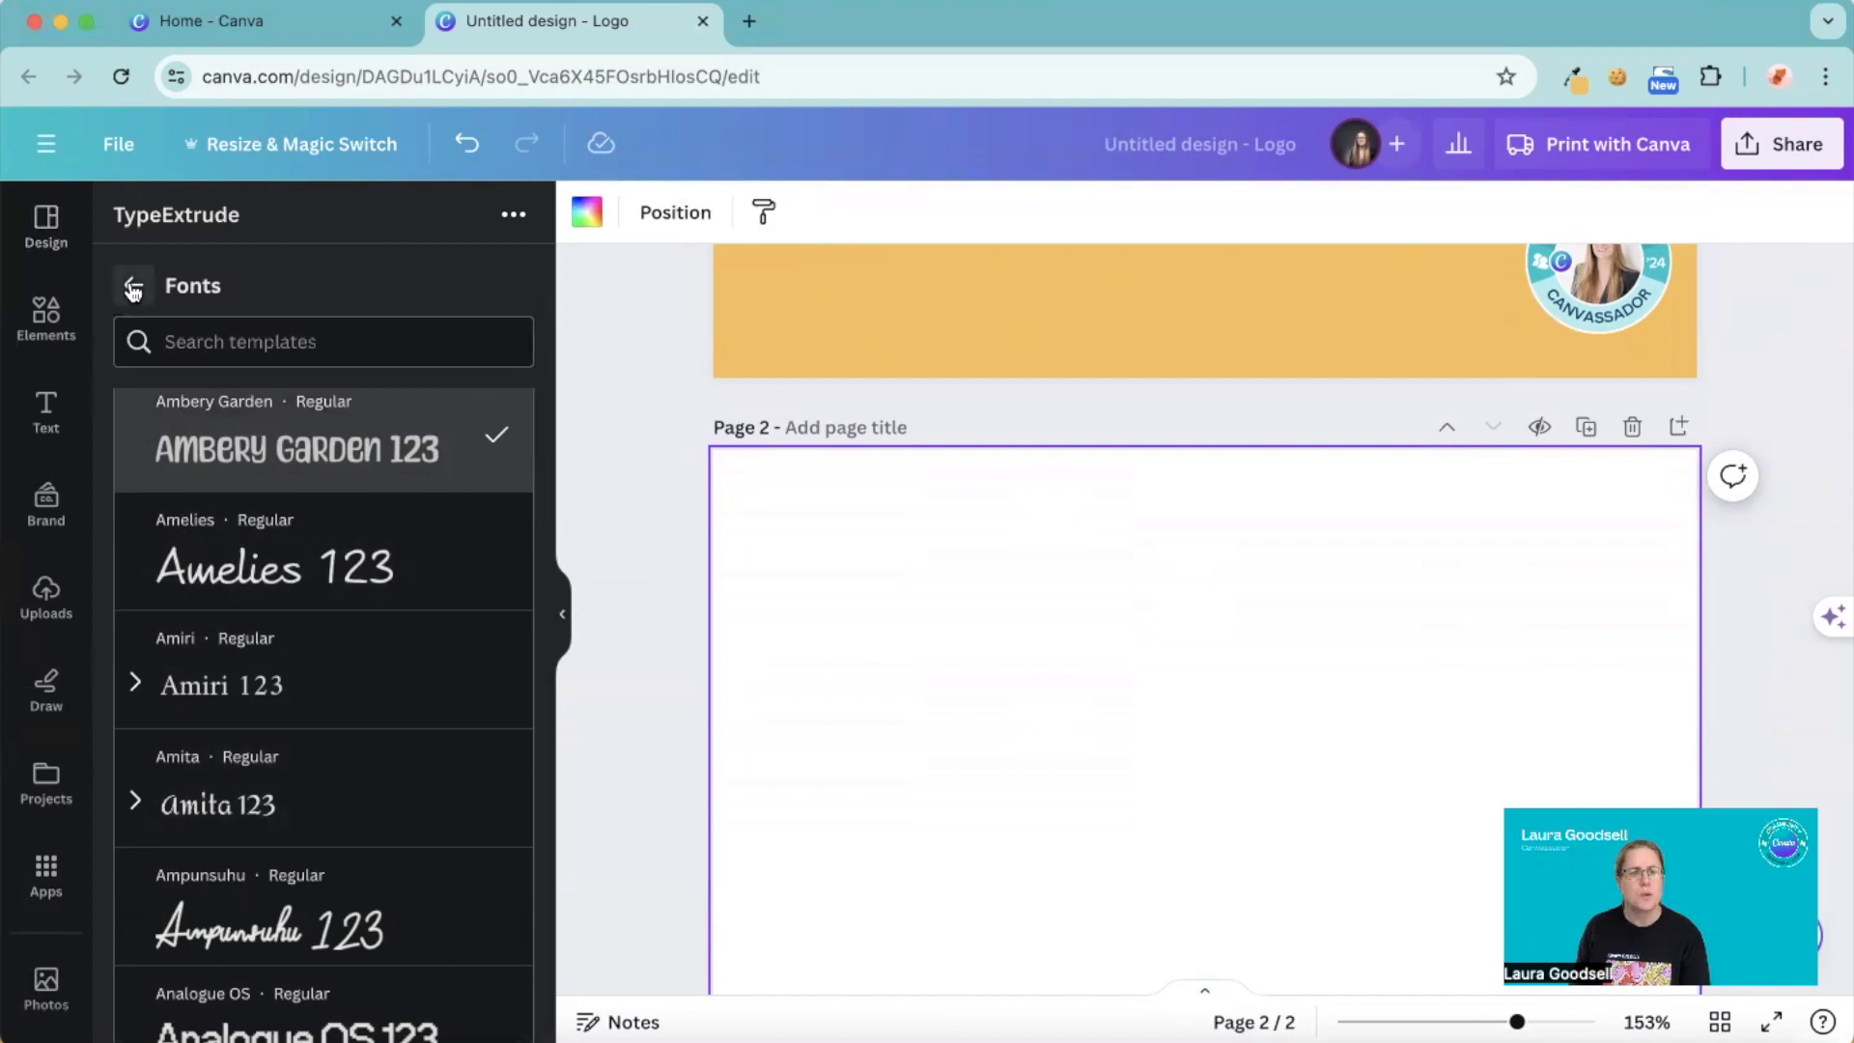
# - Add 'design' and 'academy' on new lines under Business, with looser line height
pyautogui.click(133, 286)
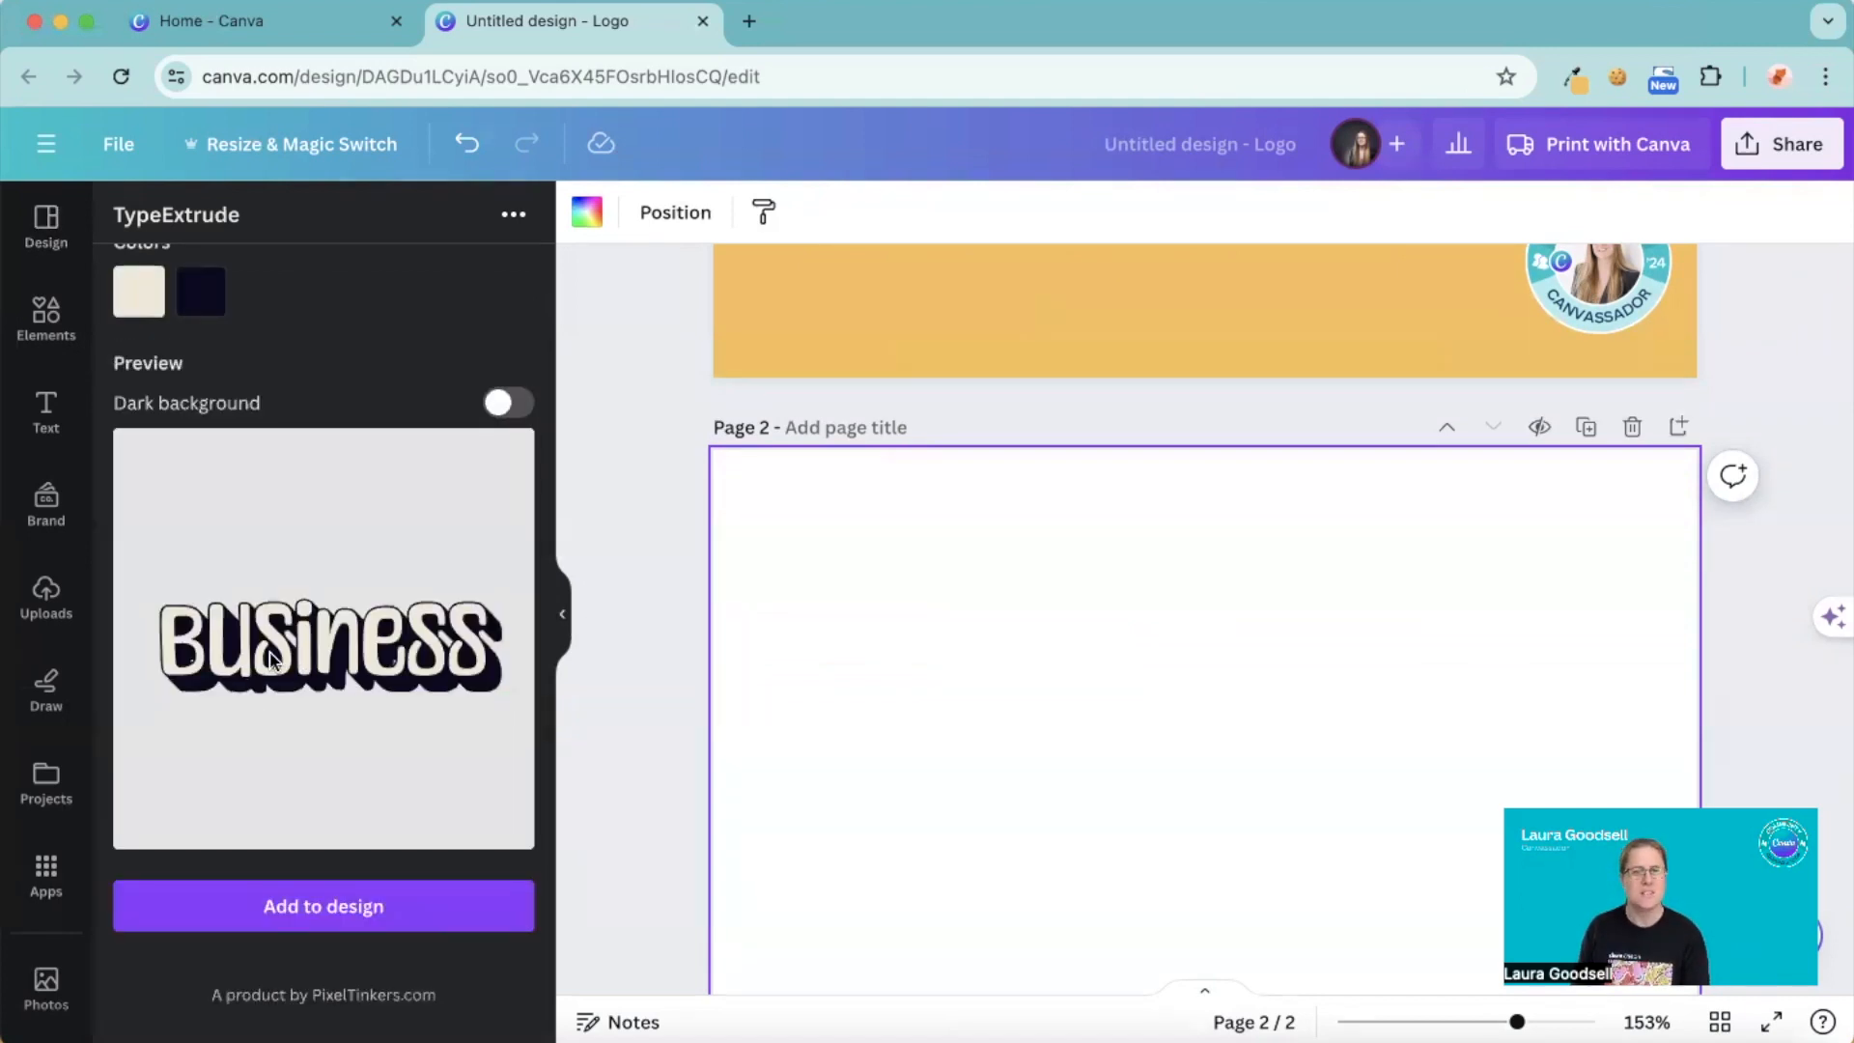
pyautogui.scroll(3)
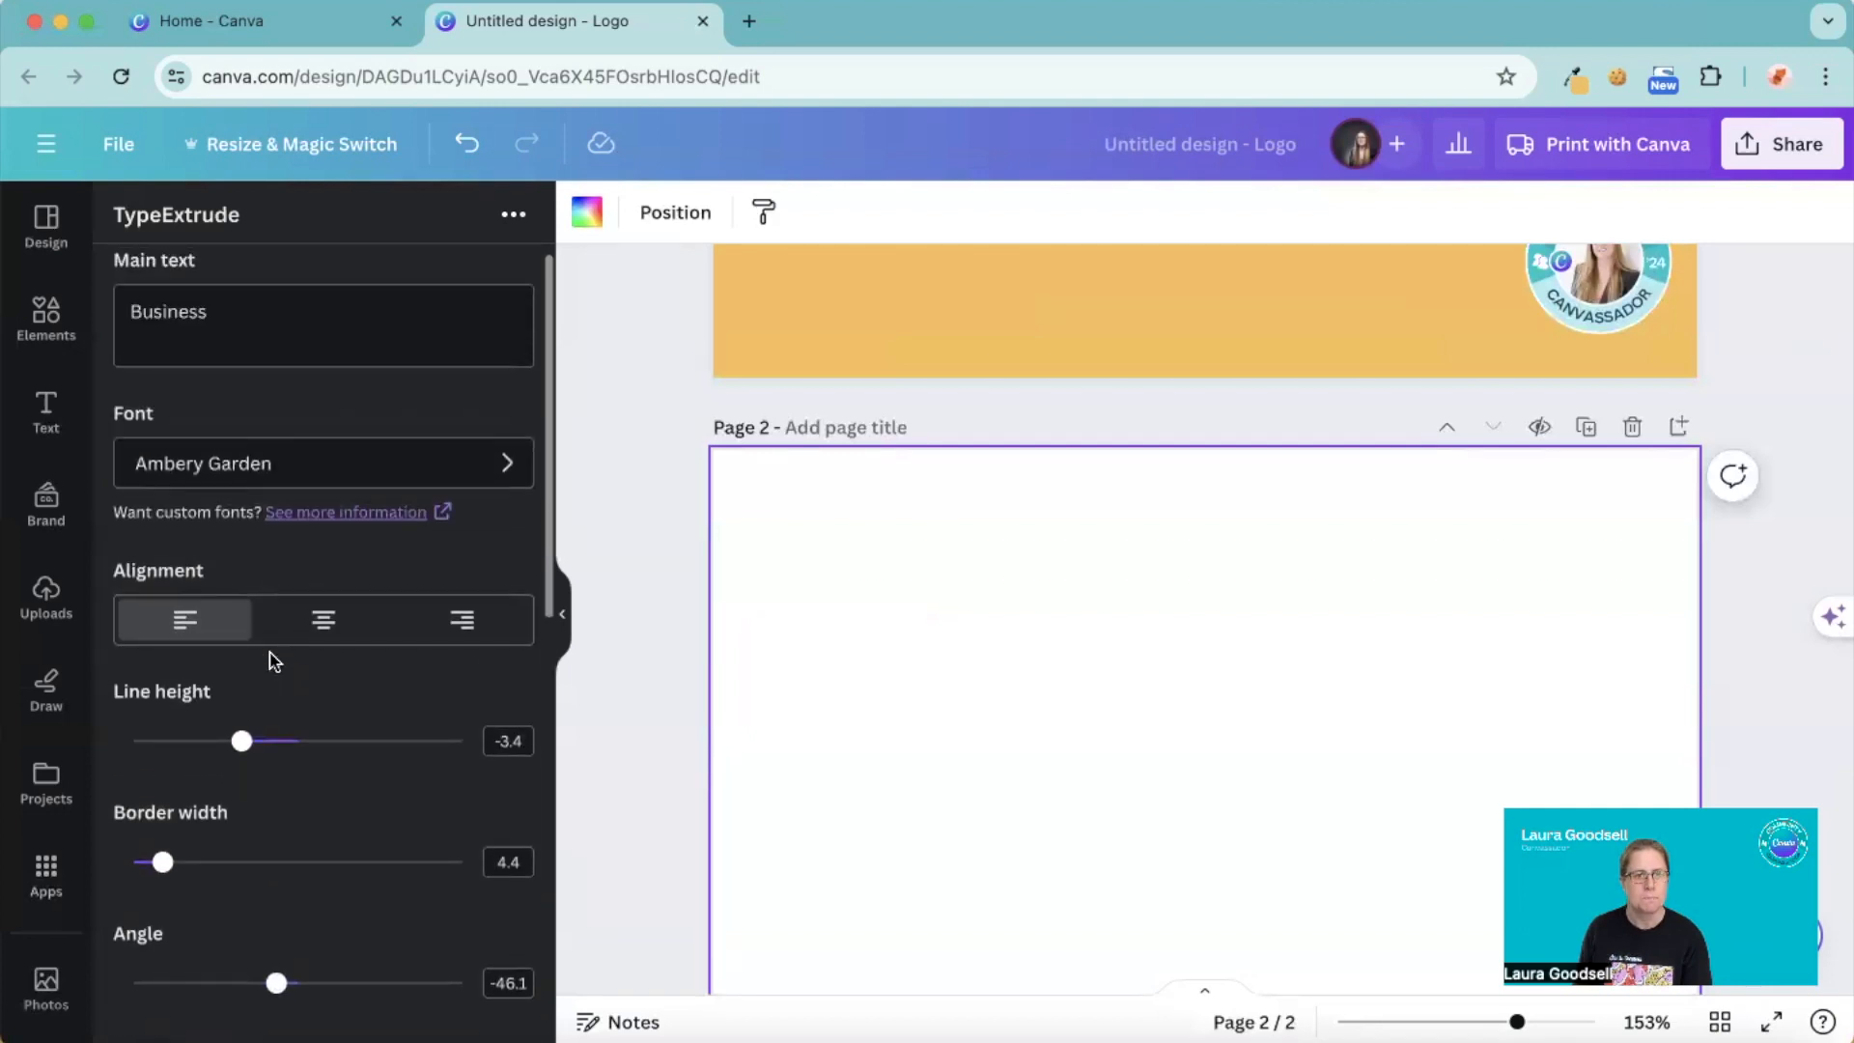
pyautogui.scroll(-3)
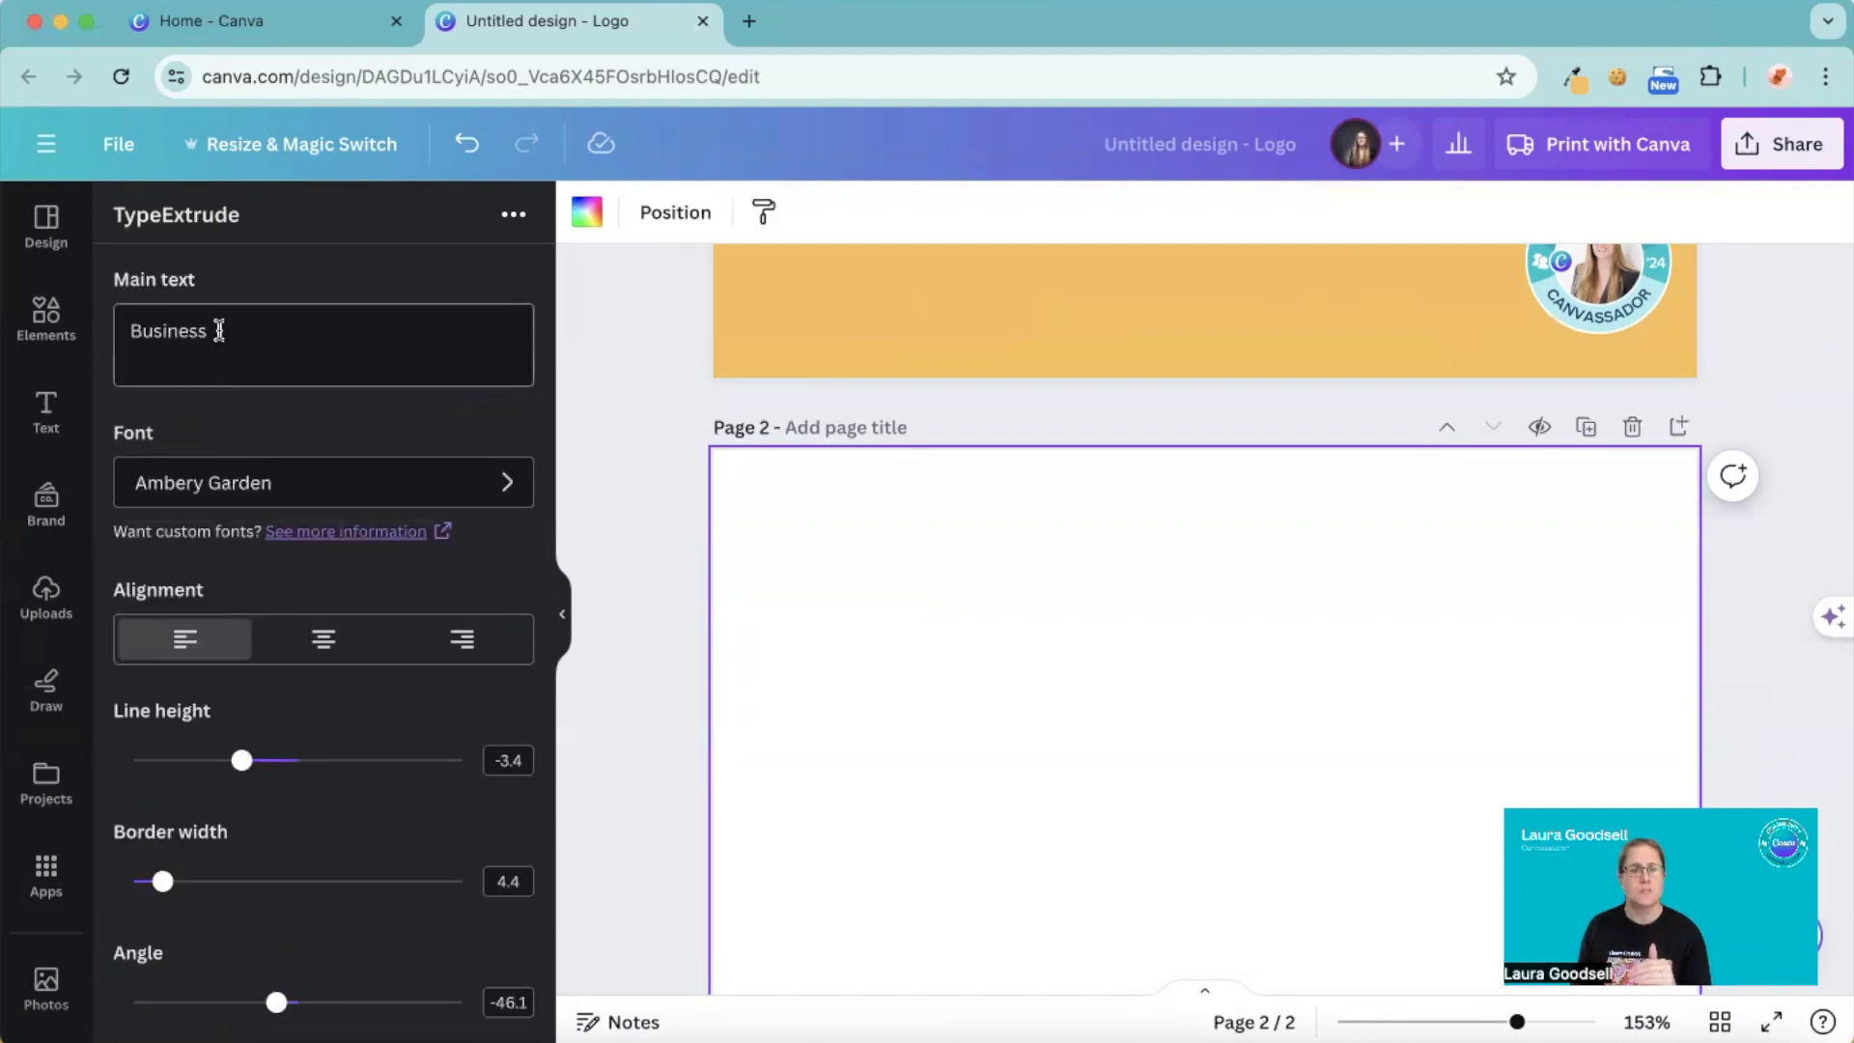
pyautogui.press('Enter')
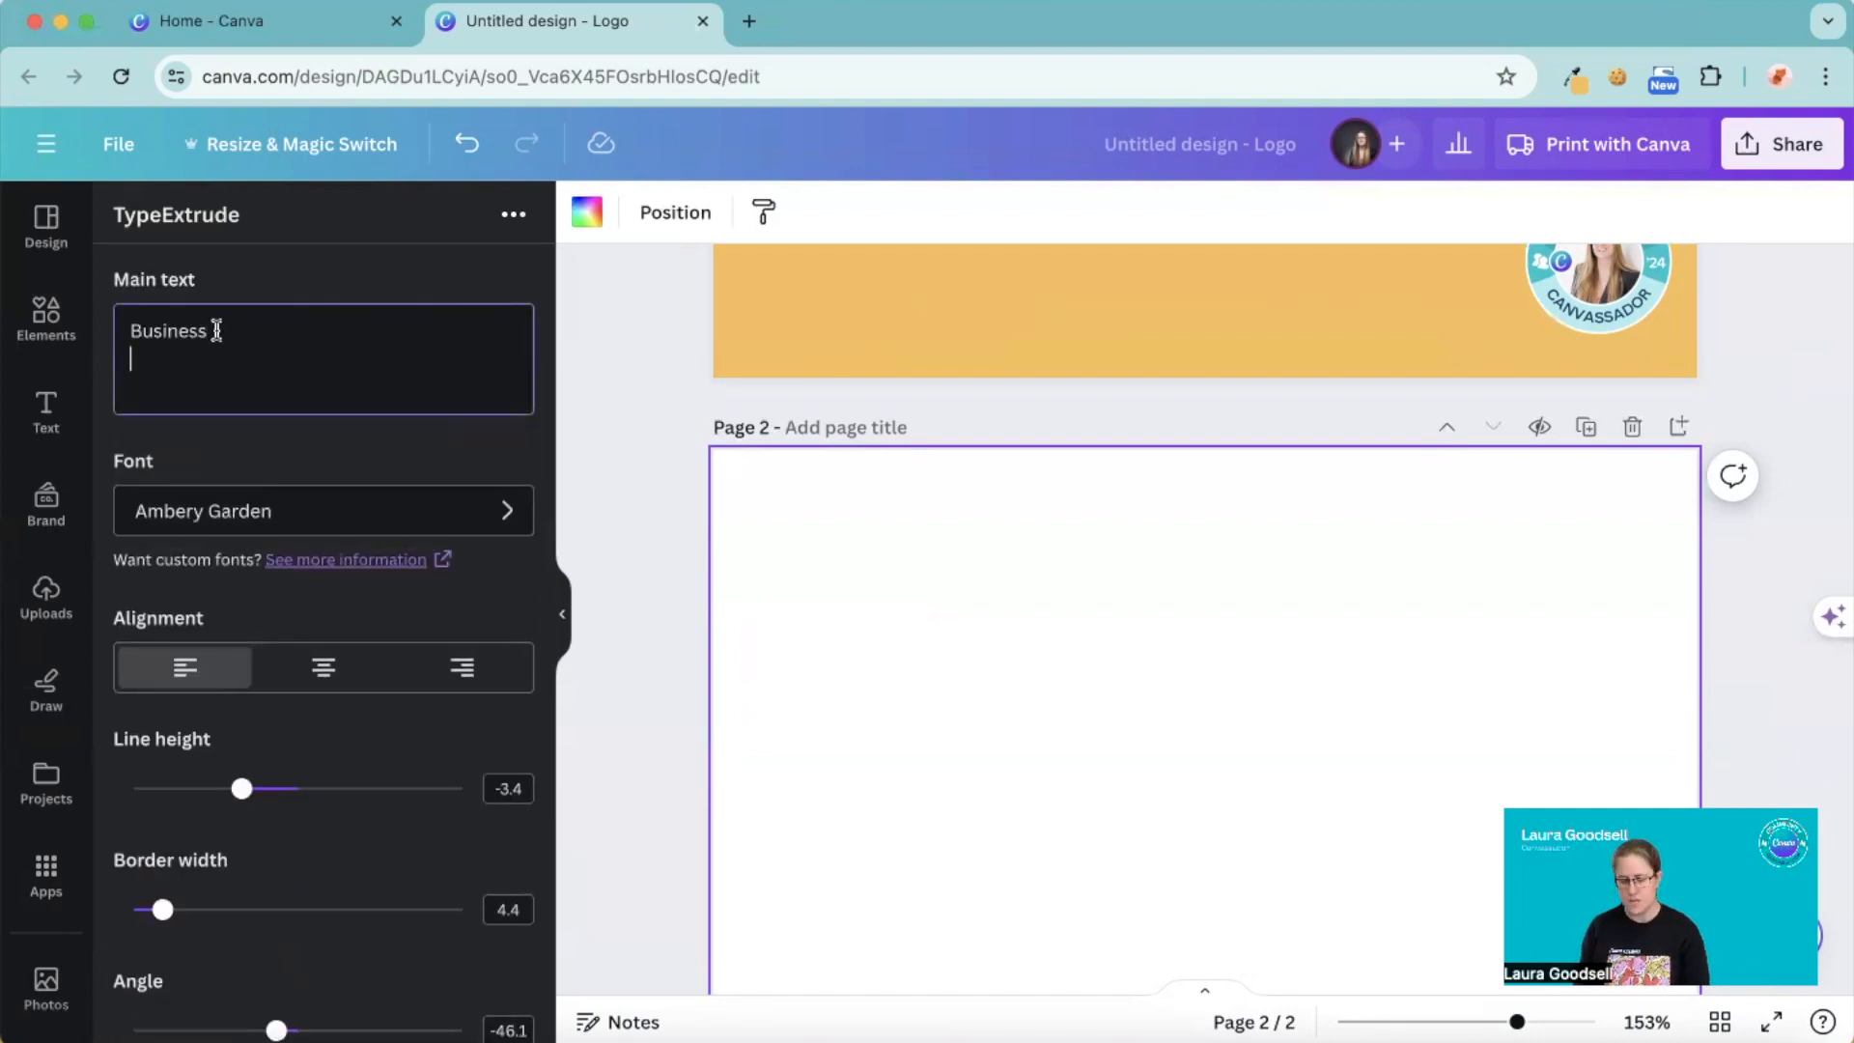
pyautogui.write('design')
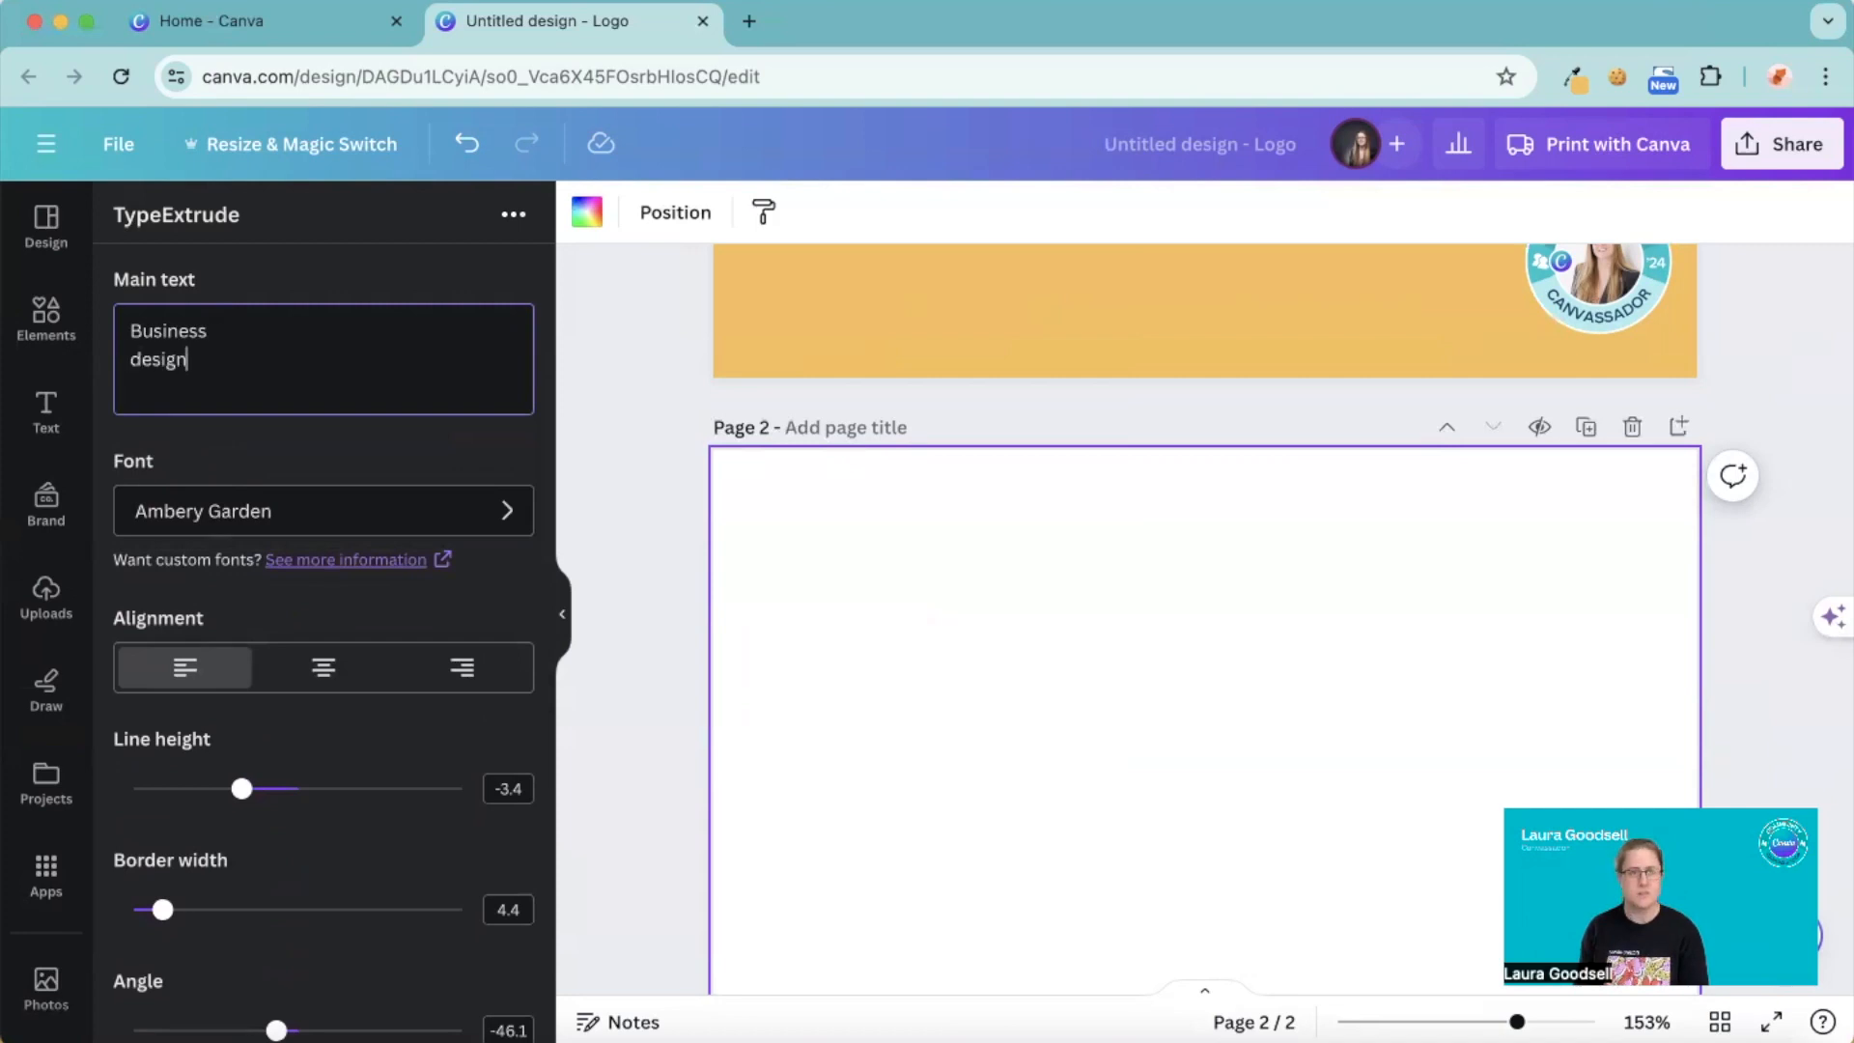
pyautogui.write('academy')
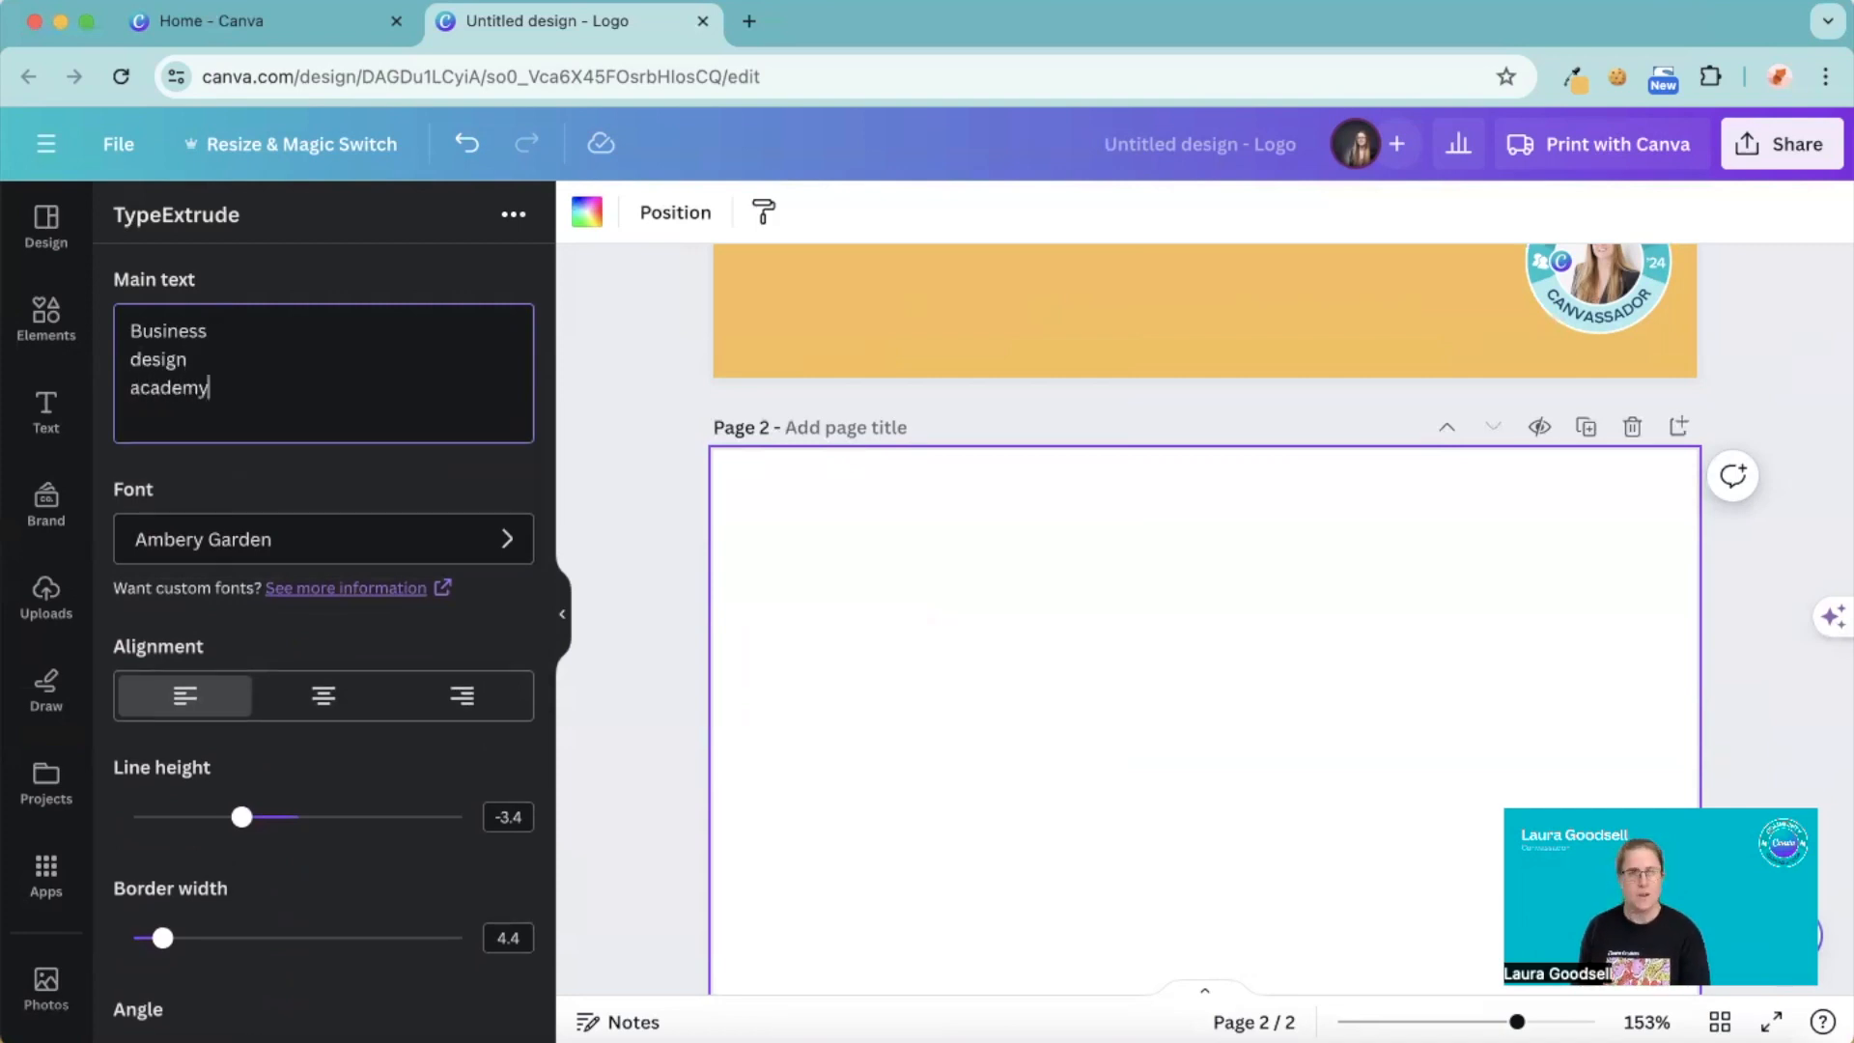
pyautogui.scroll(-3)
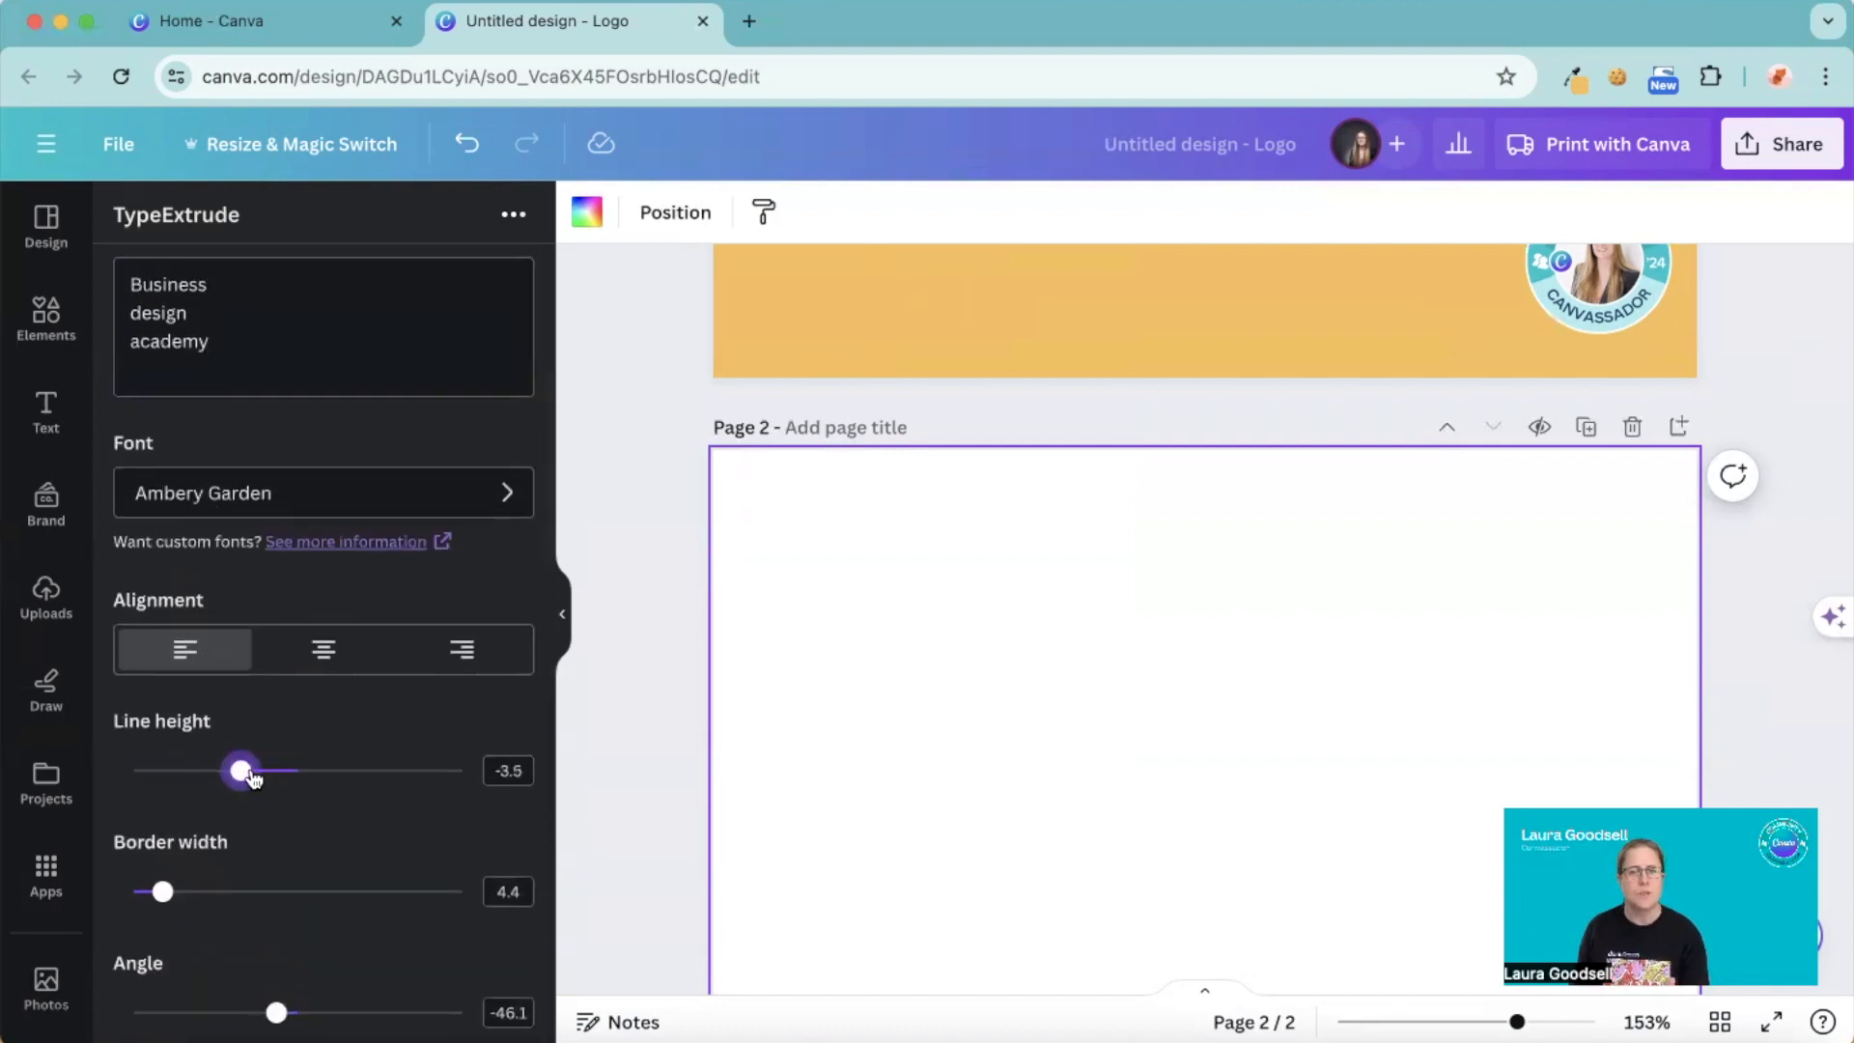
pyautogui.scroll(-3)
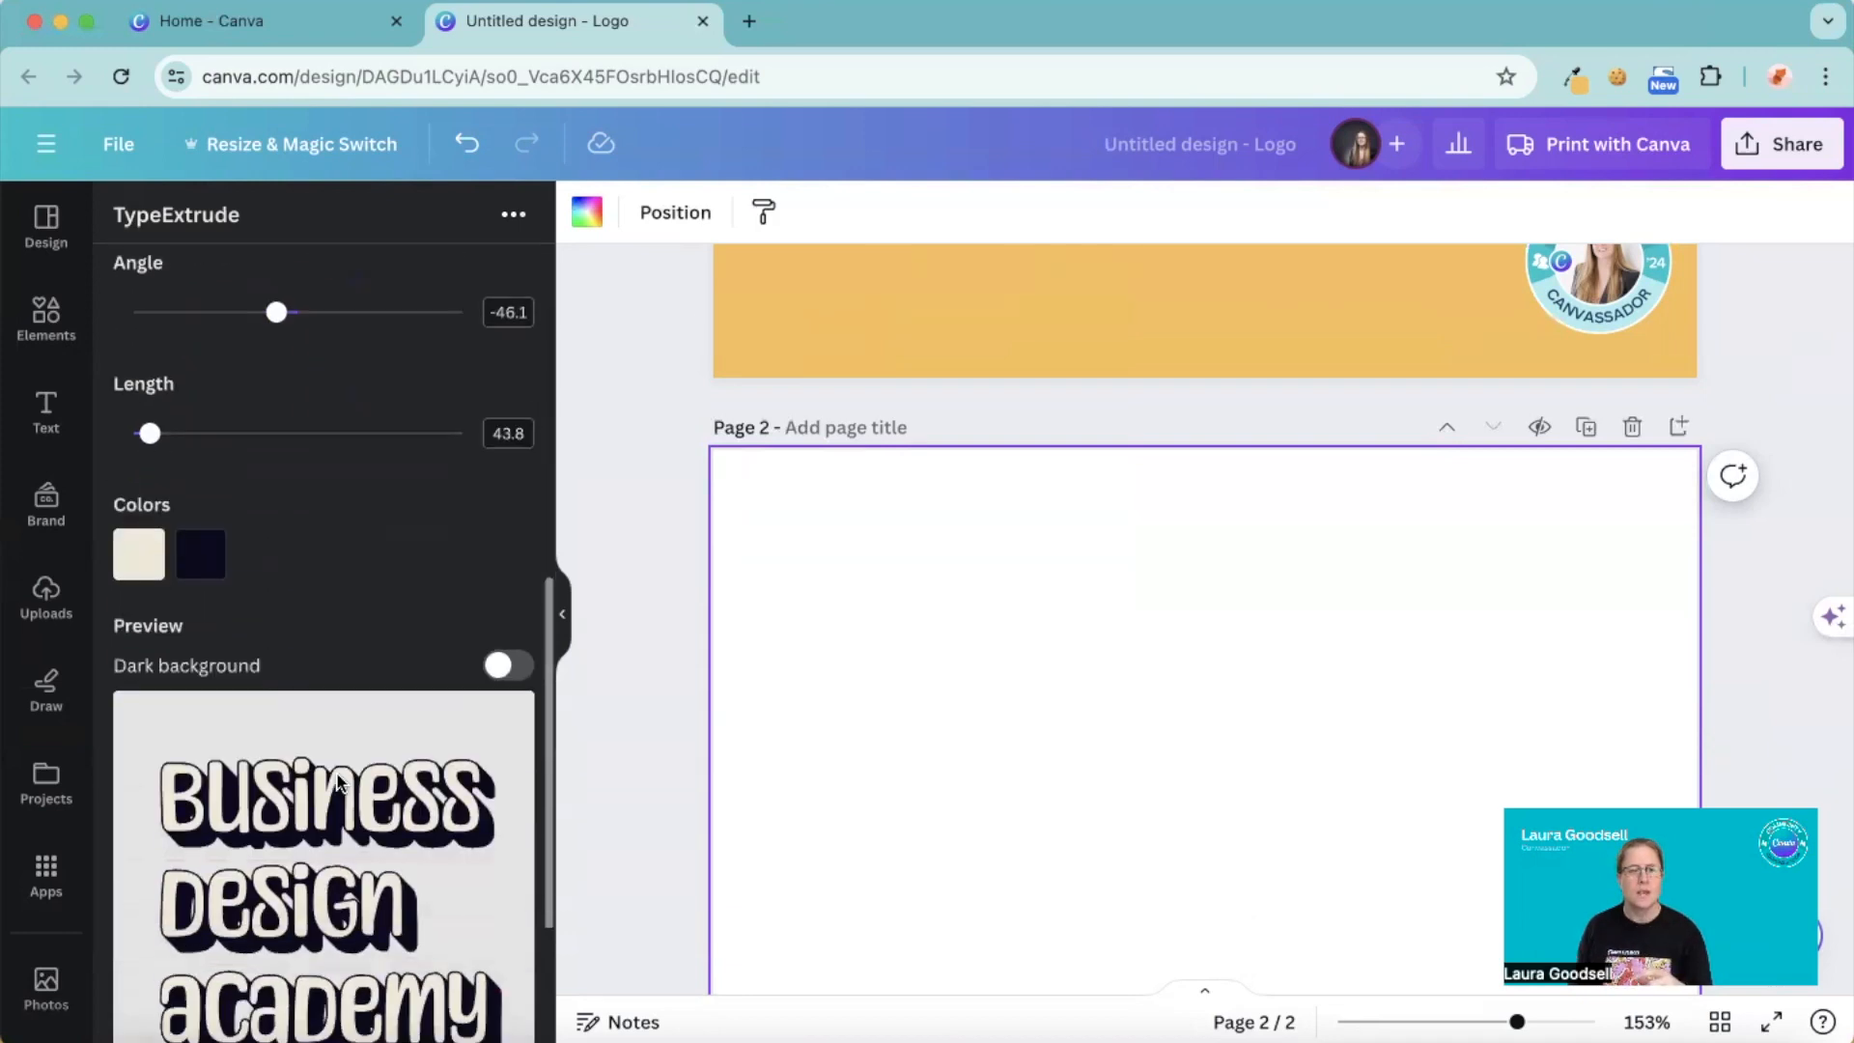
pyautogui.scroll(-3)
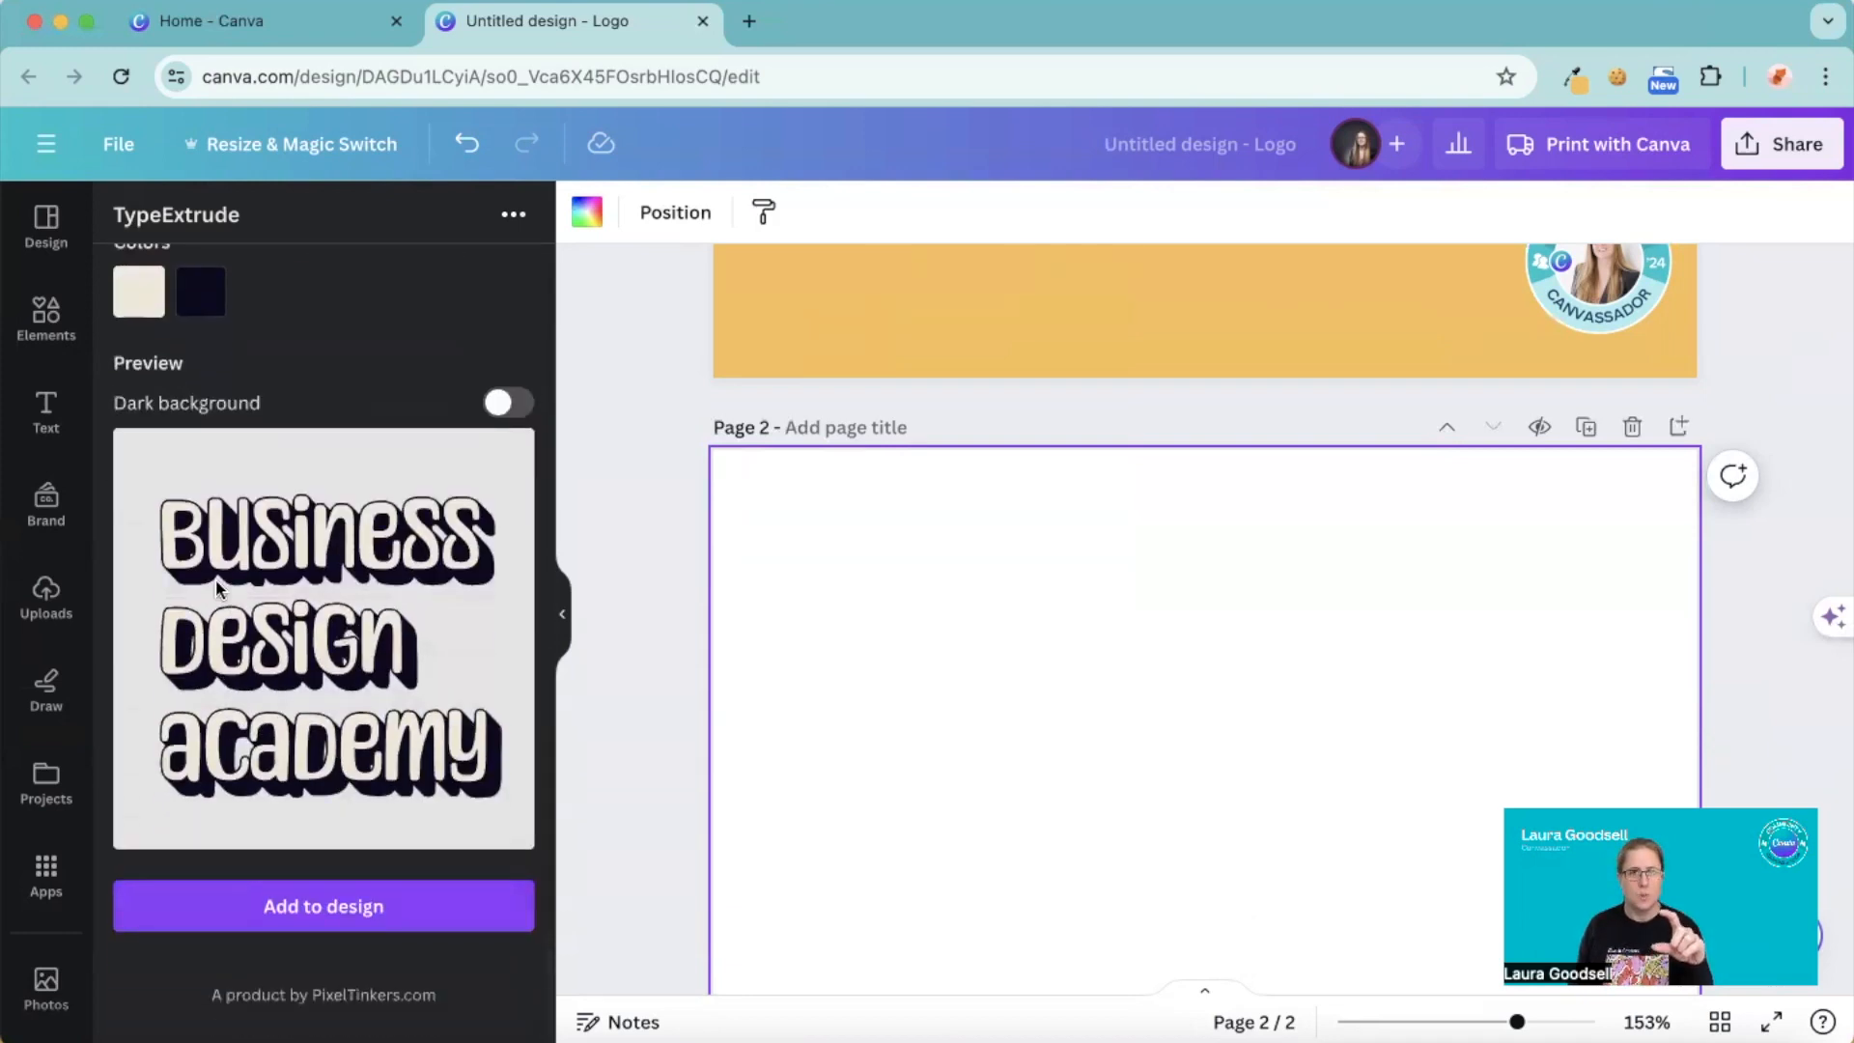
pyautogui.scroll(3)
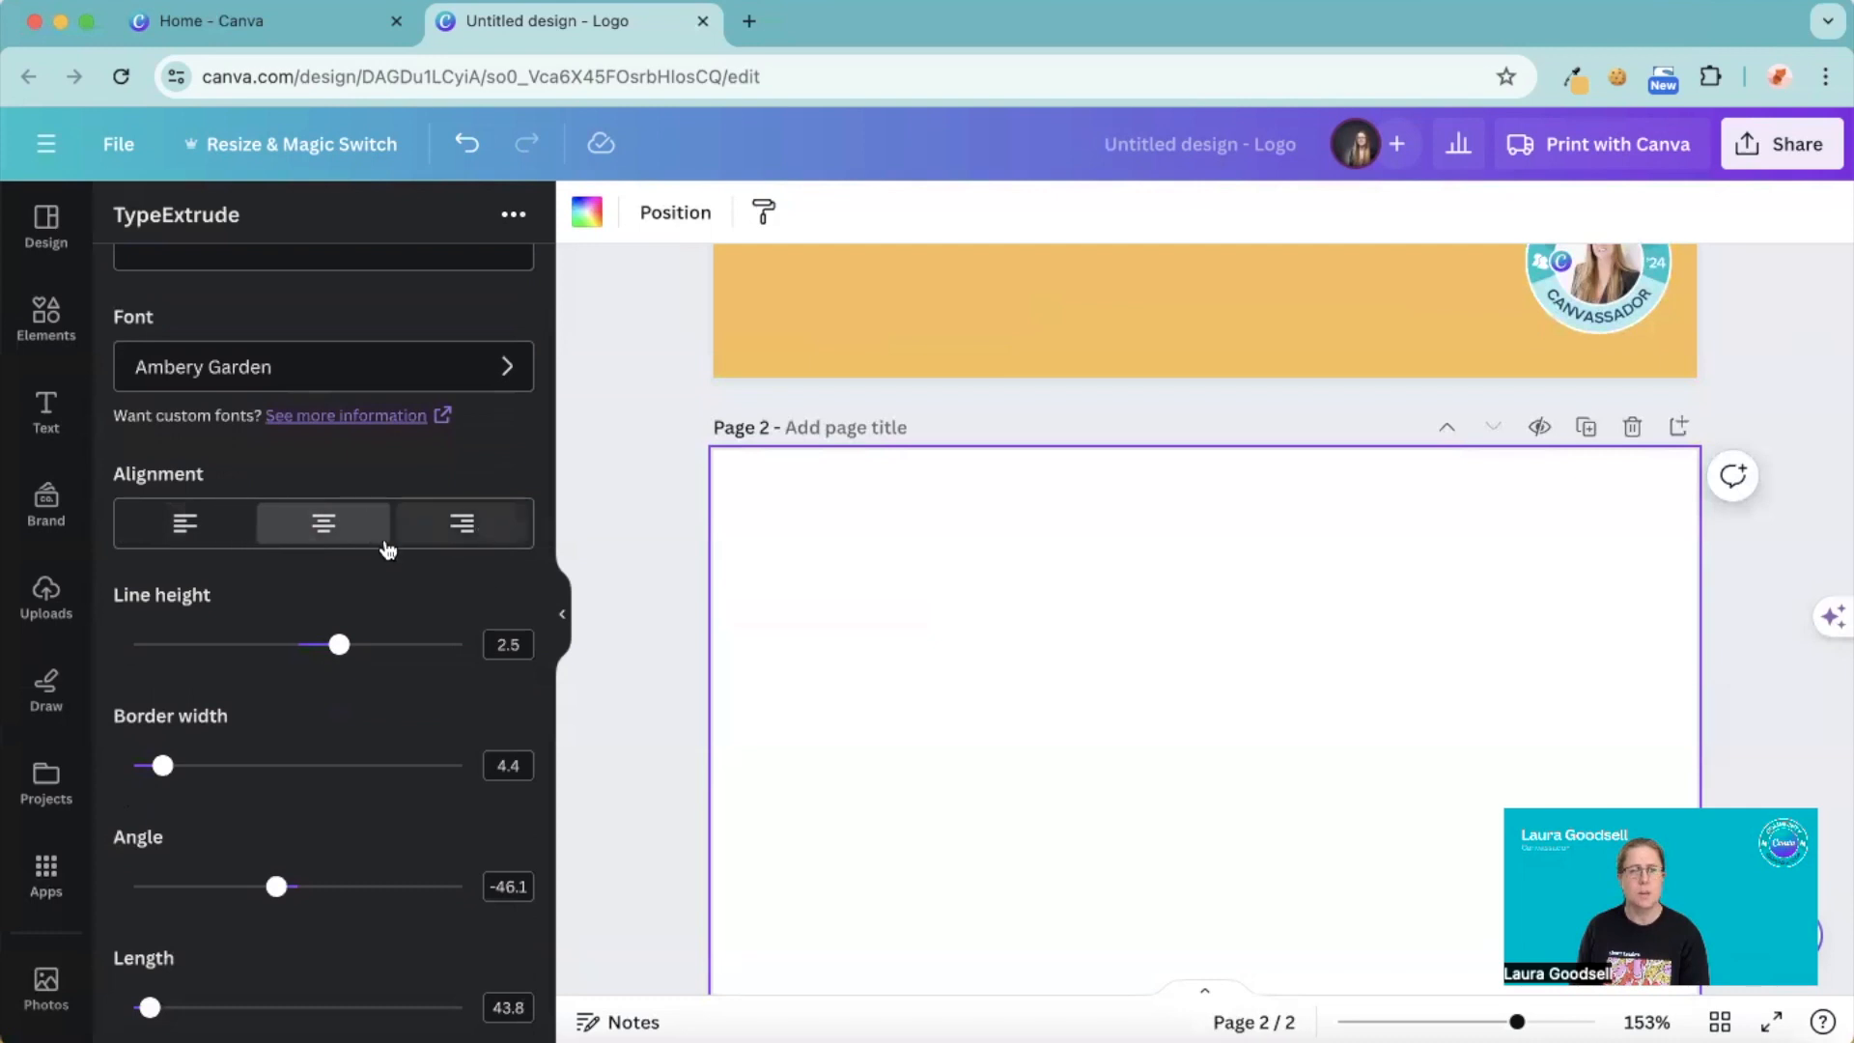
pyautogui.moveTo(392, 991)
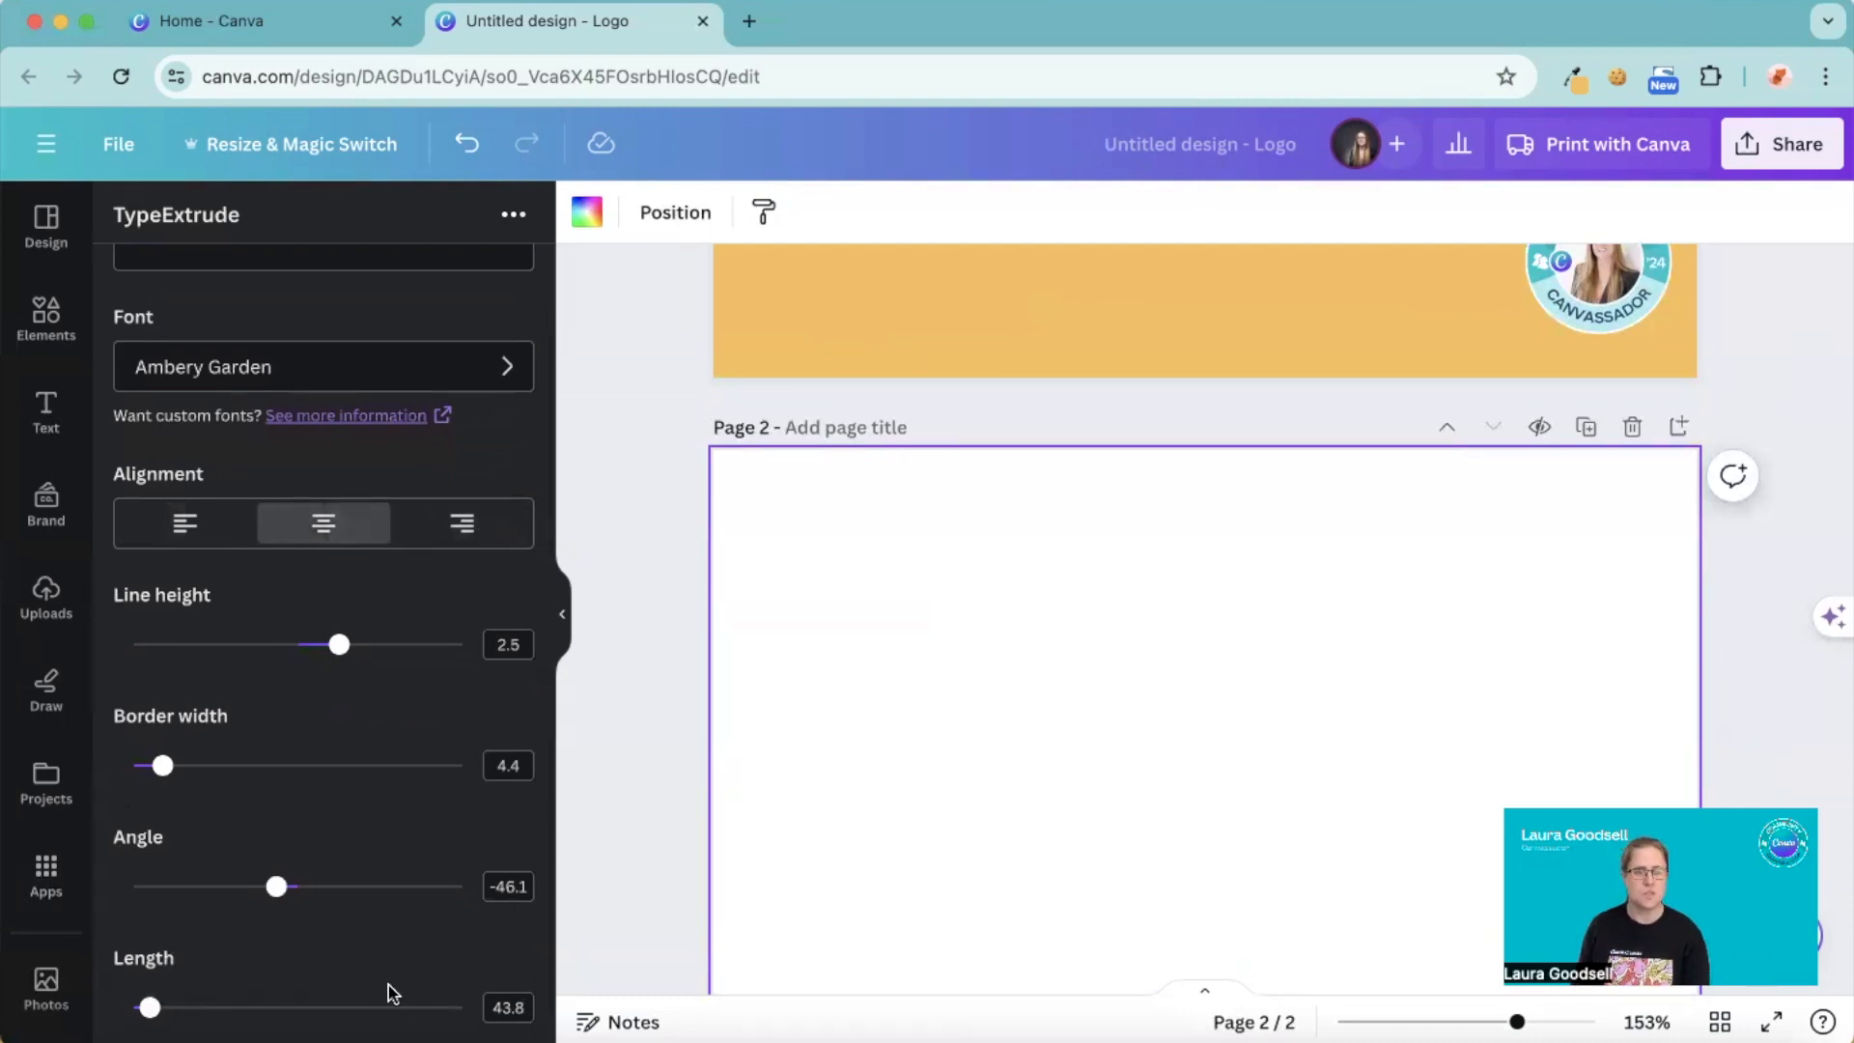
# - Centre-align the text and settle the border width at 5 after trying thicker outlines
pyautogui.scroll(-3)
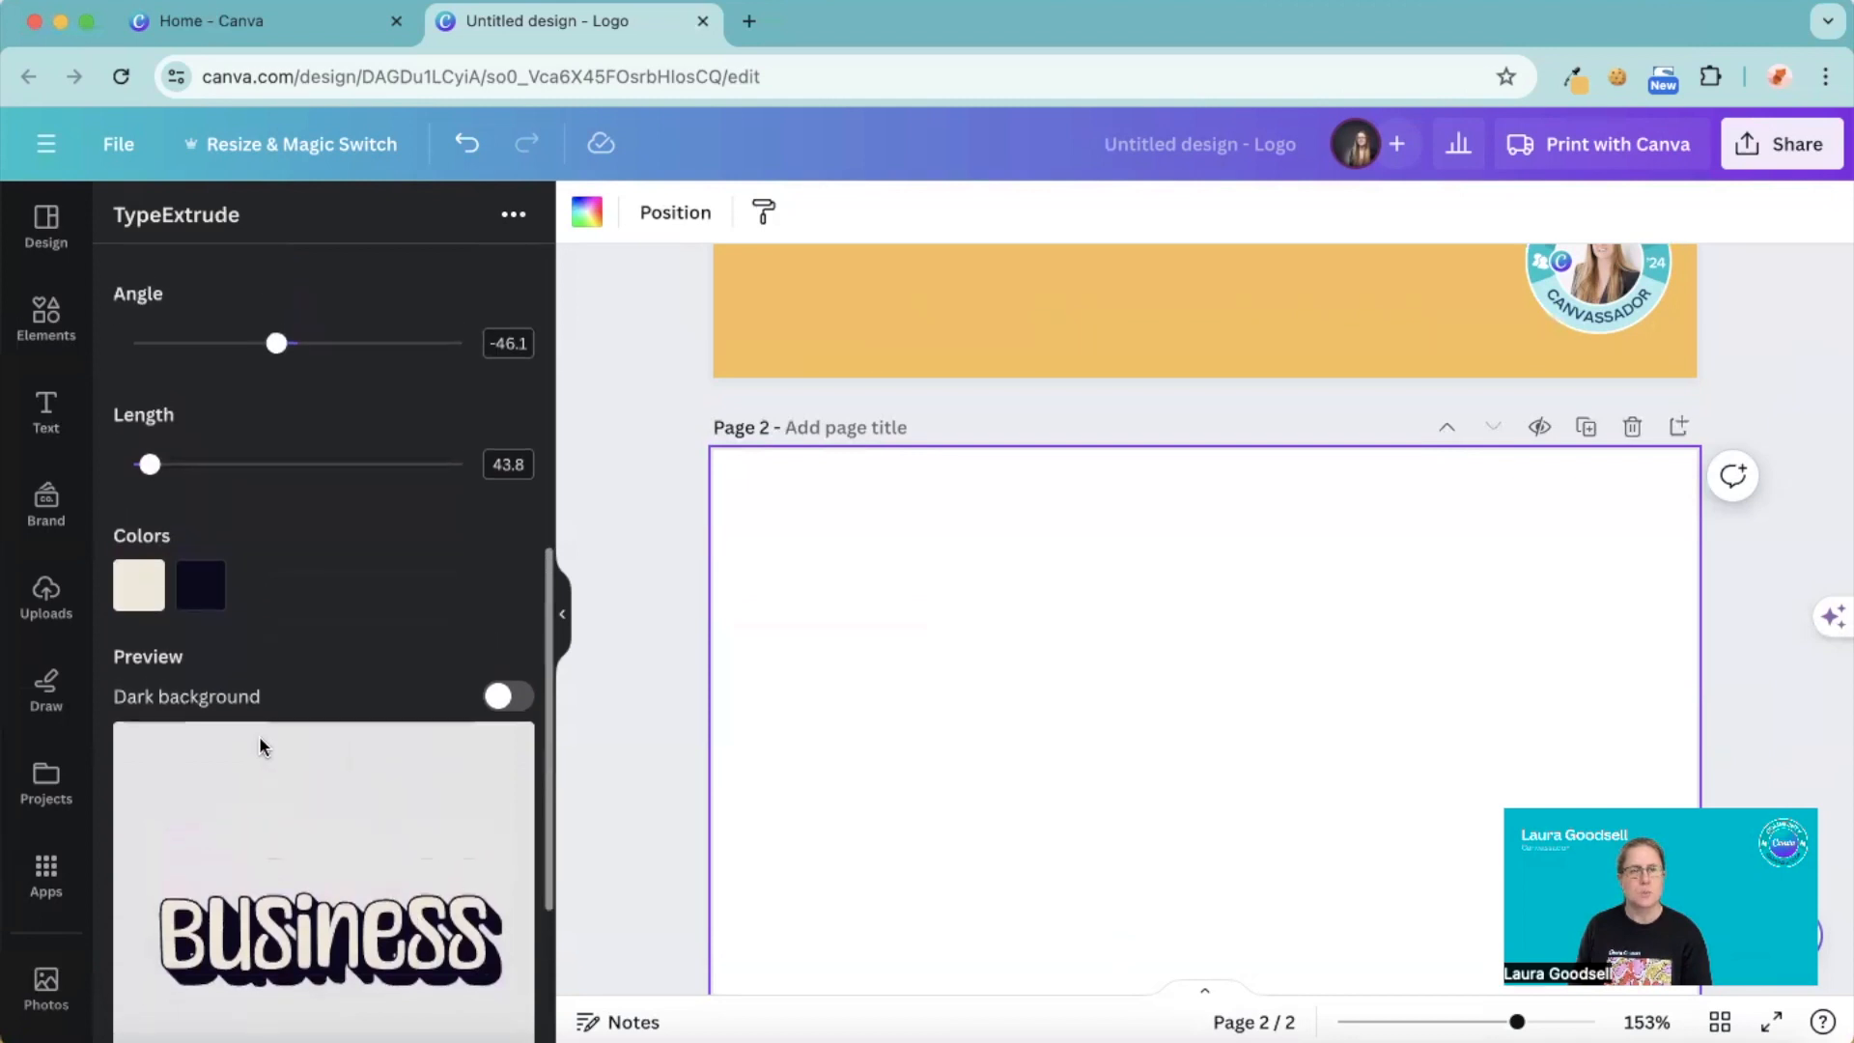
pyautogui.scroll(3)
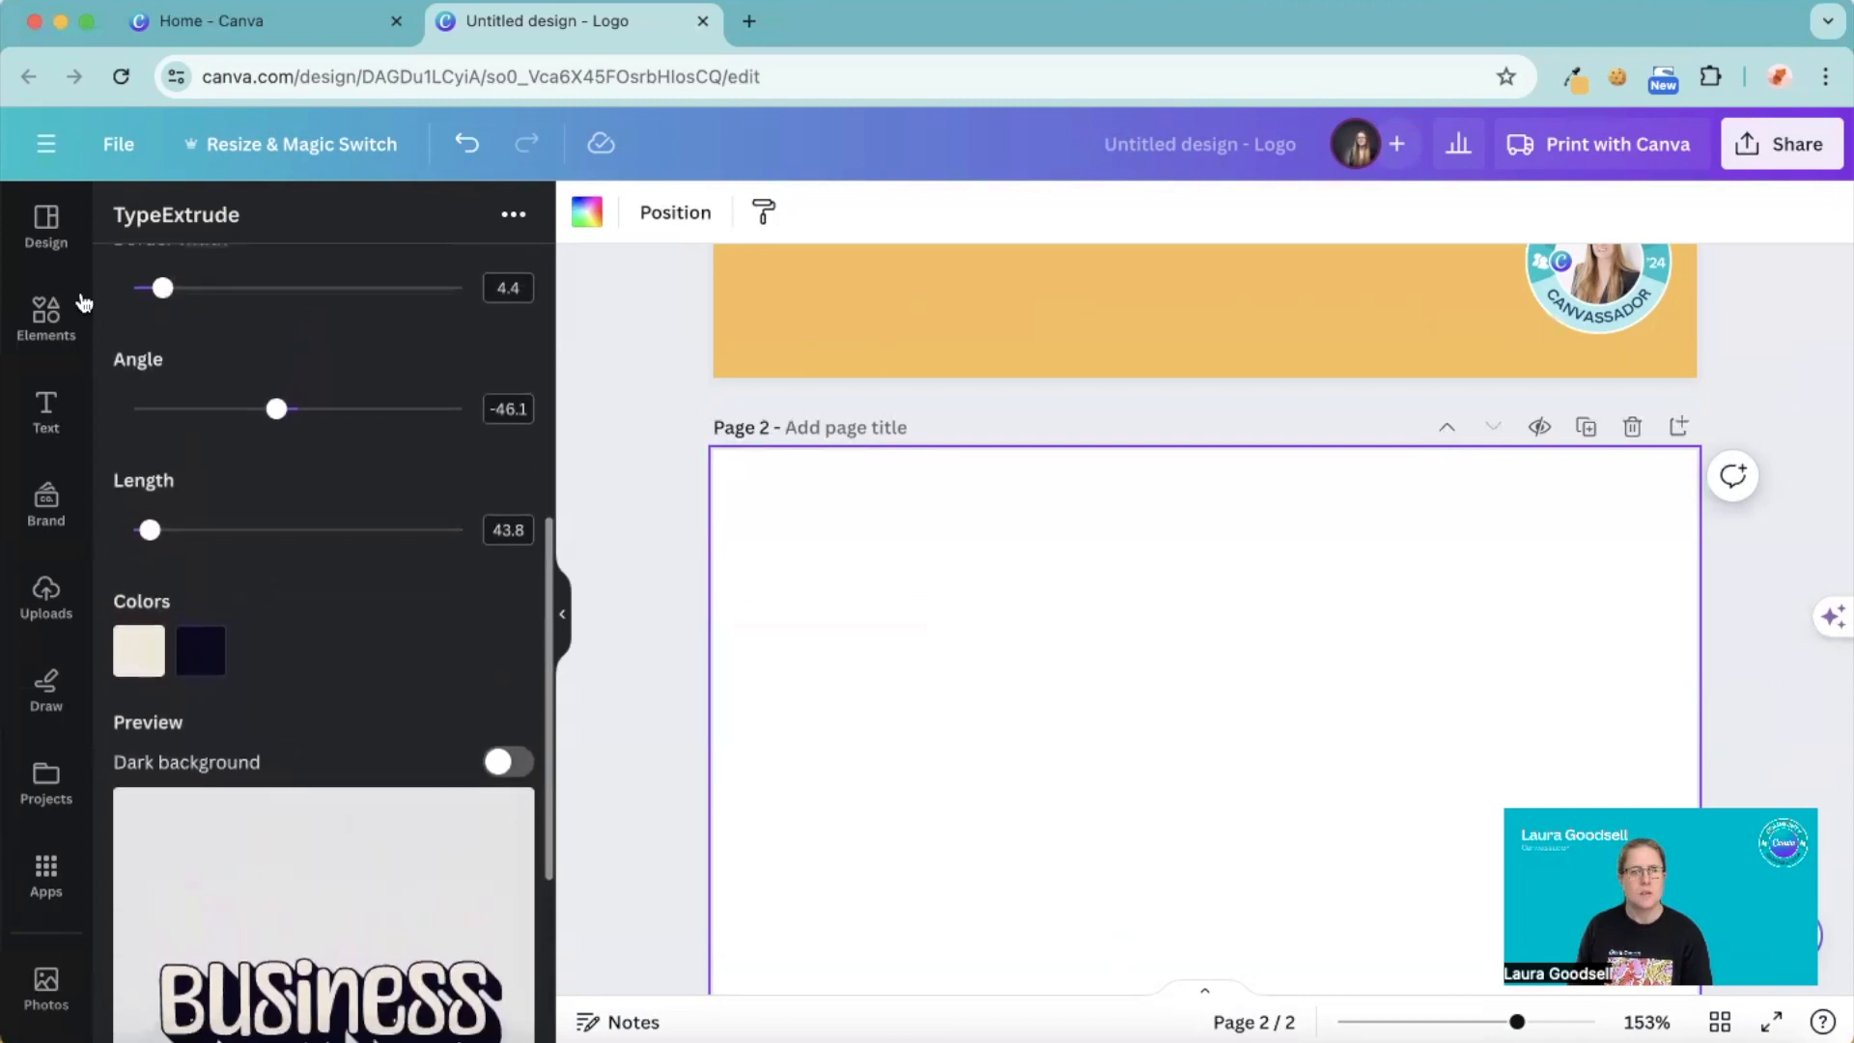
pyautogui.scroll(3)
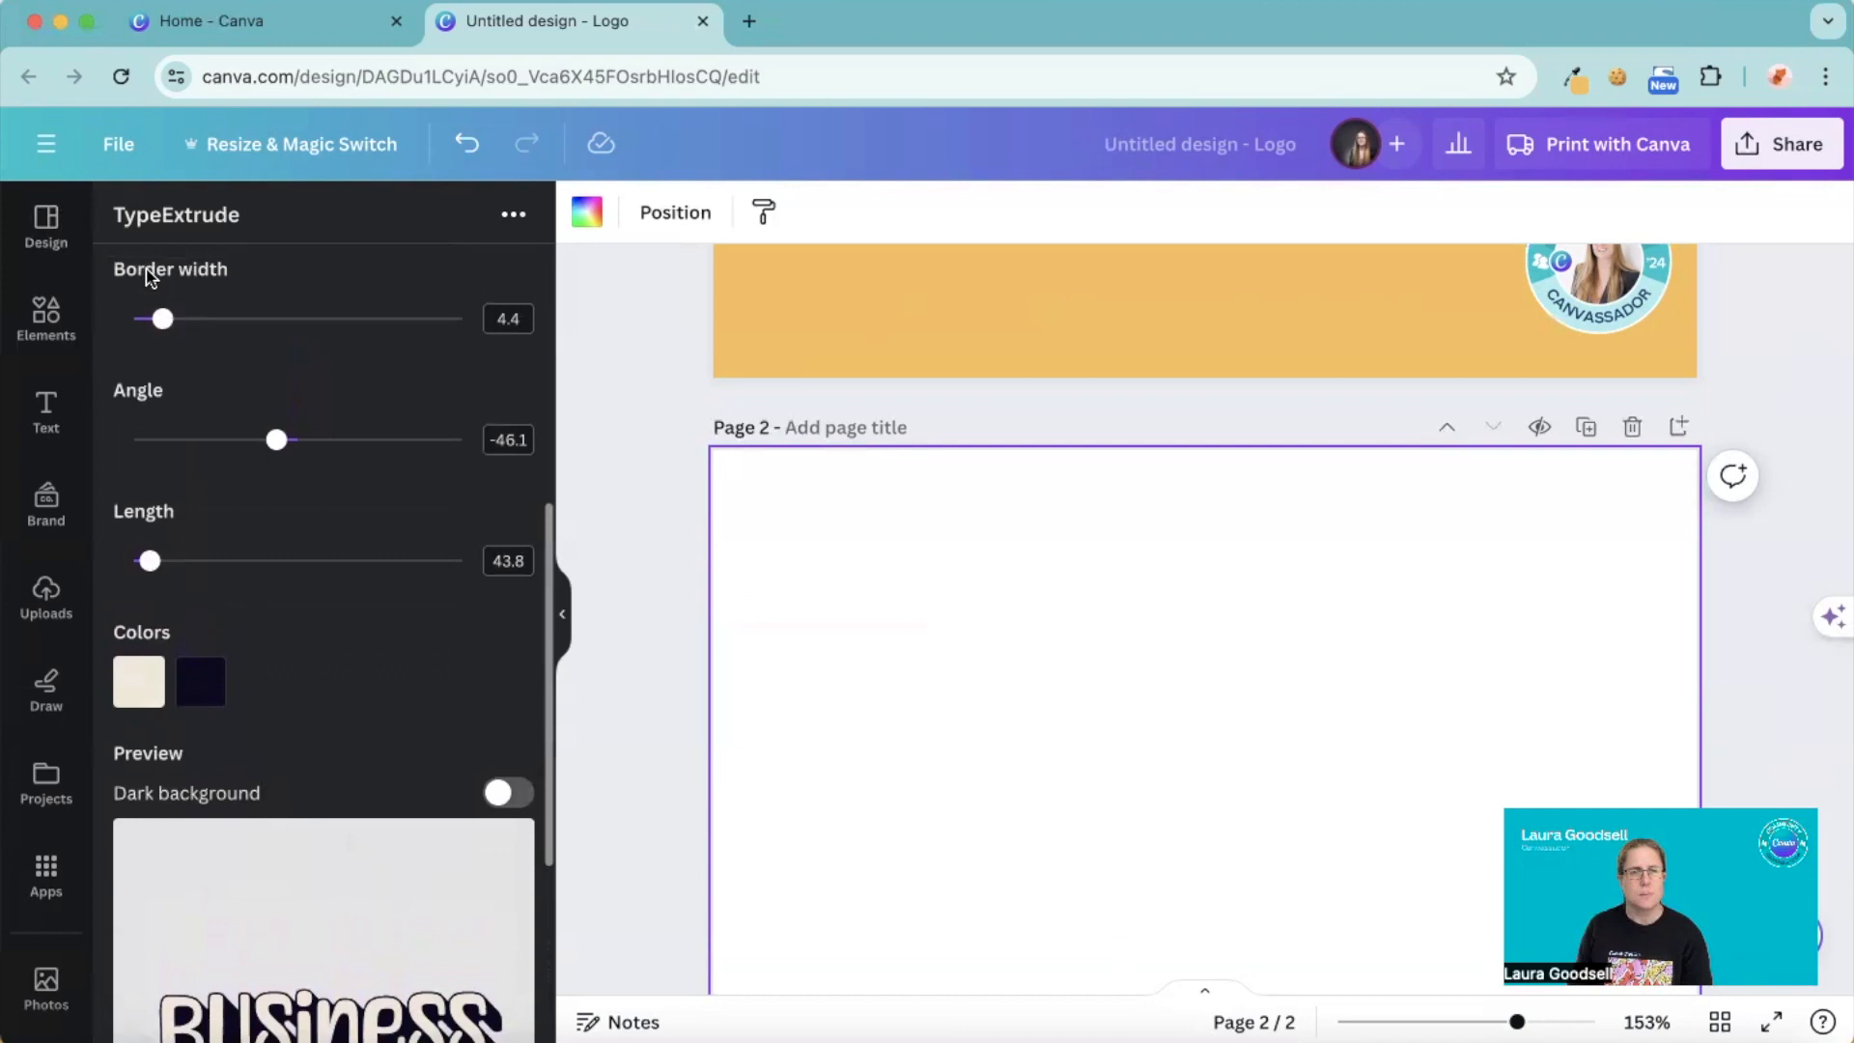
pyautogui.scroll(-3)
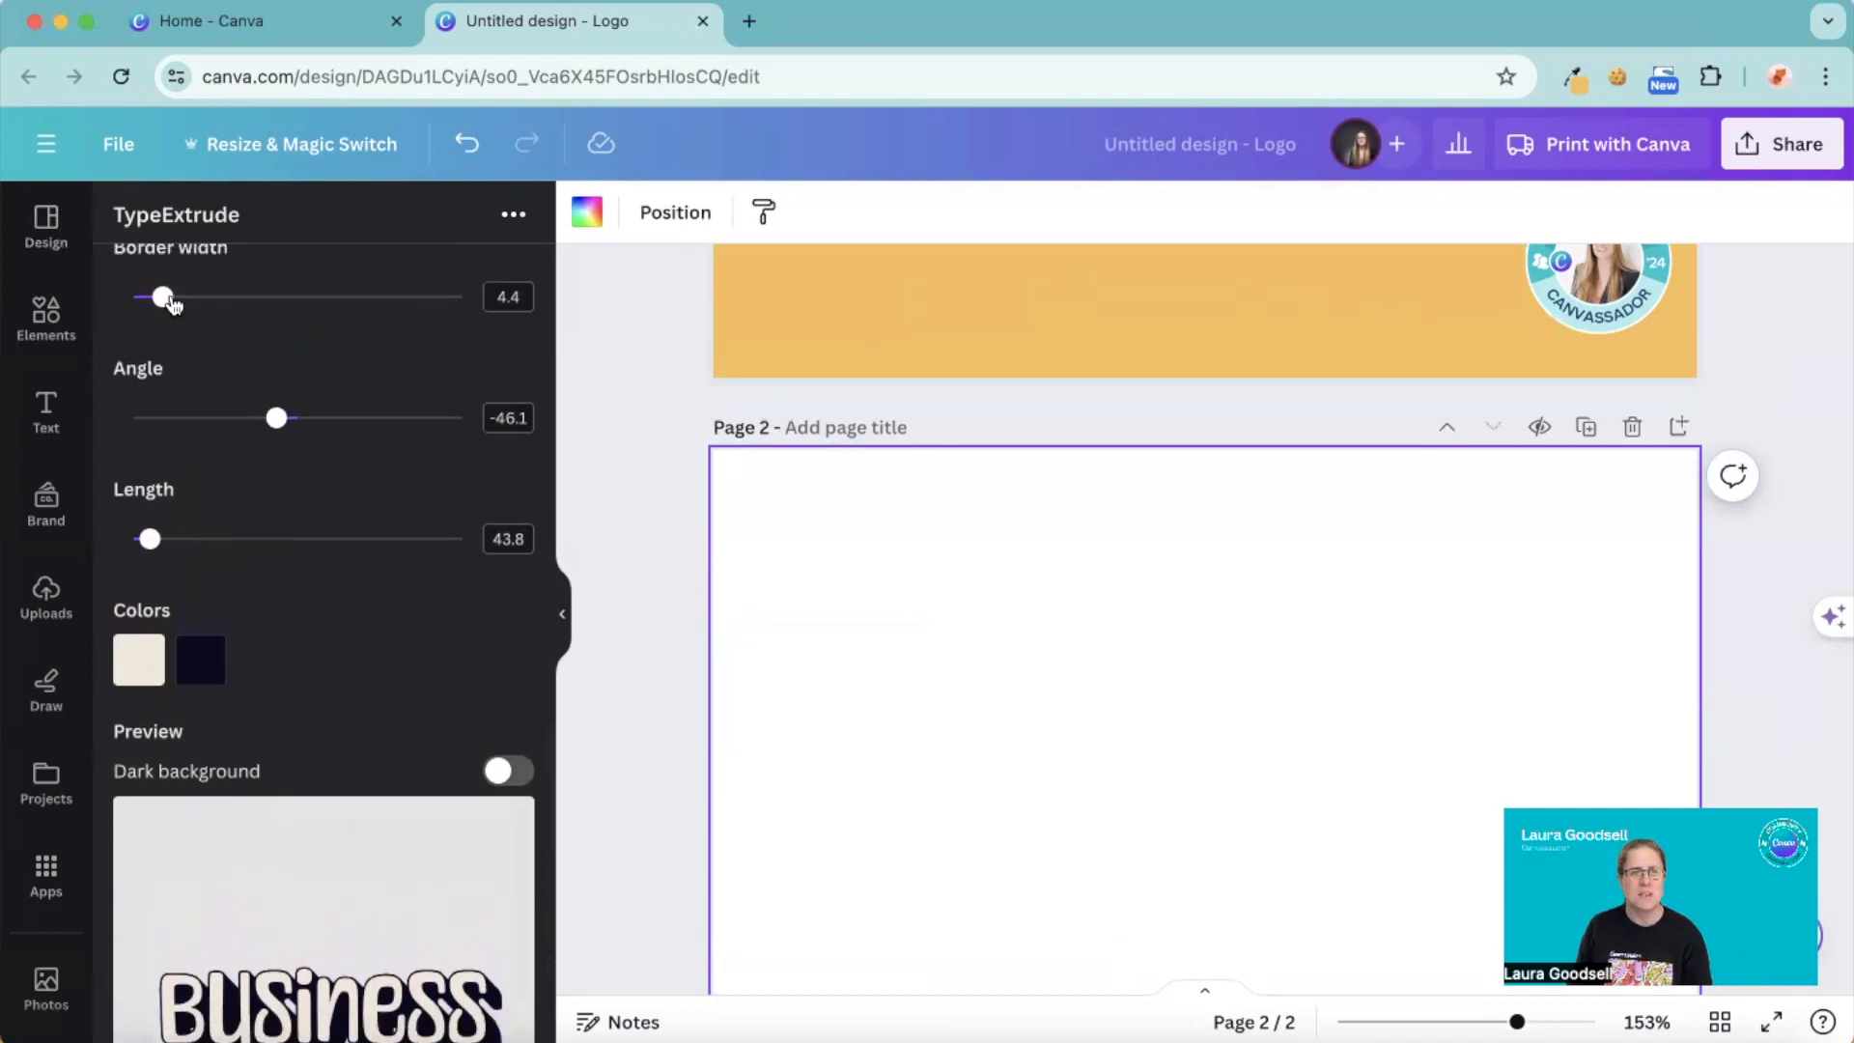
pyautogui.moveTo(162, 298); pyautogui.dragTo(243, 297)
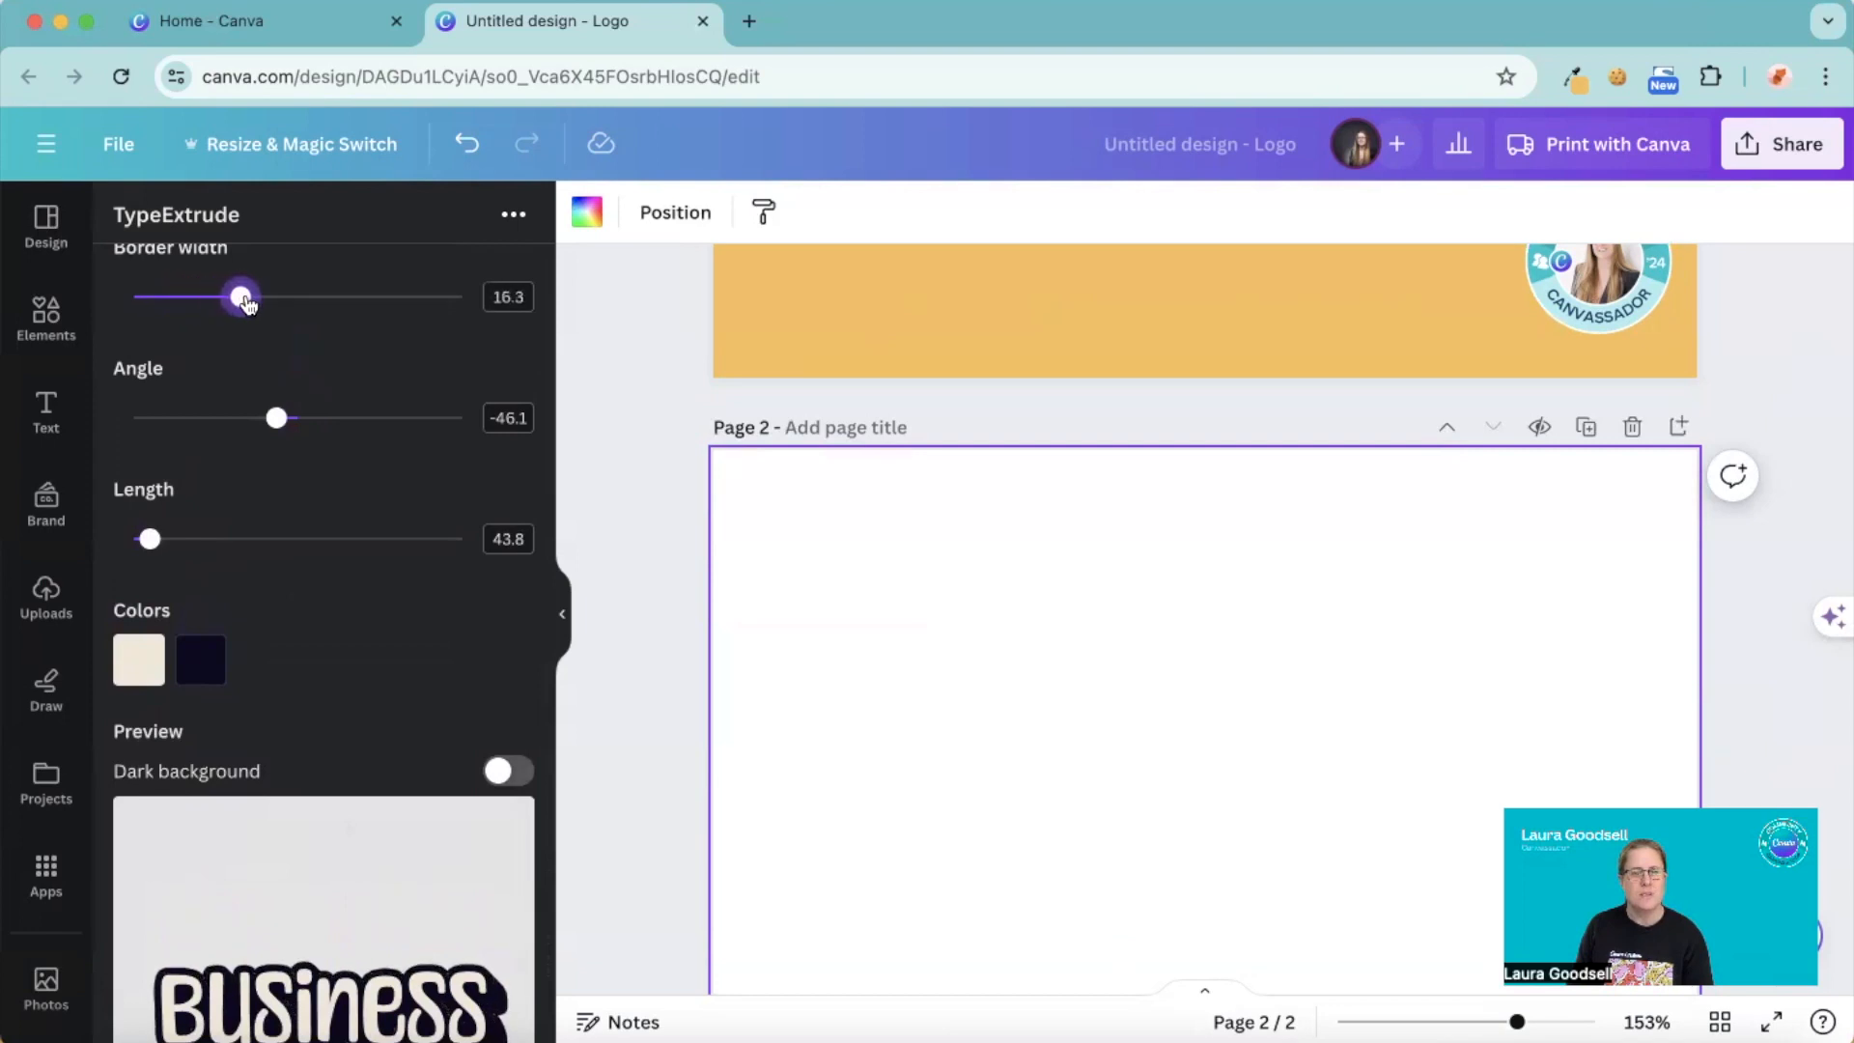
pyautogui.moveTo(241, 297); pyautogui.dragTo(267, 298)
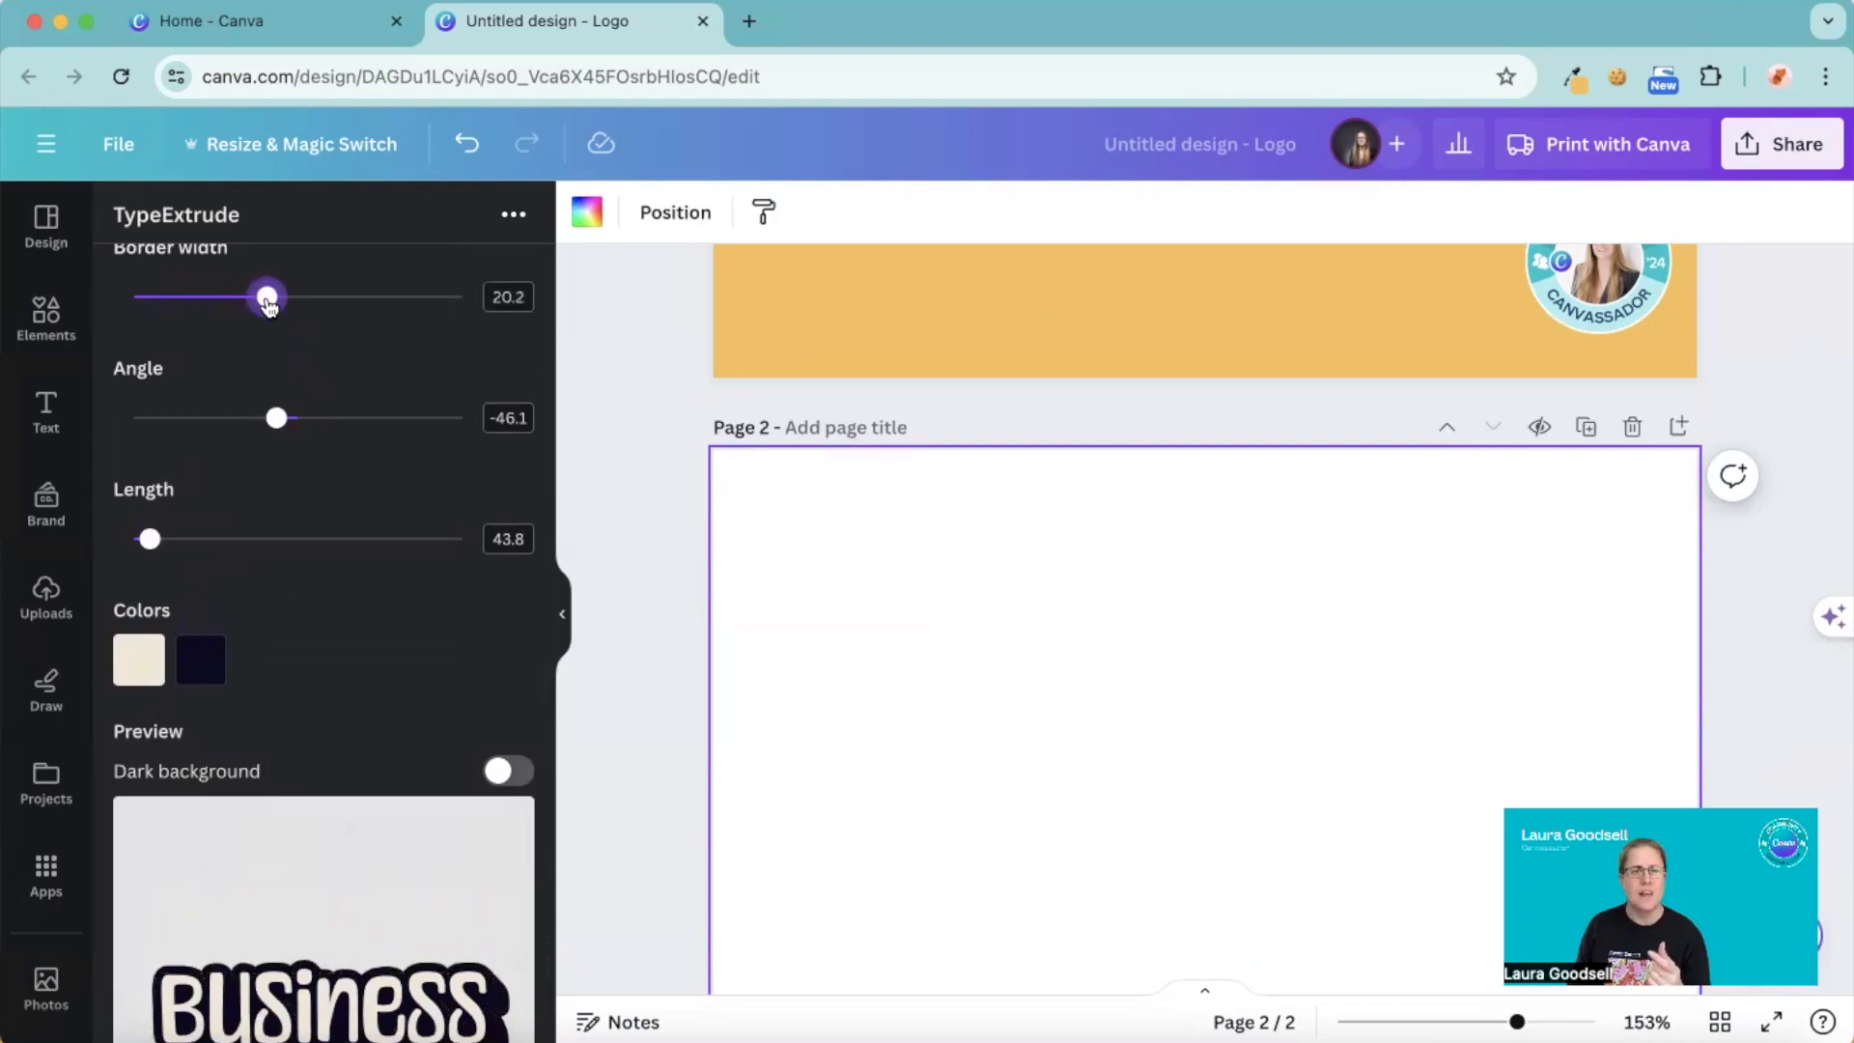
pyautogui.moveTo(267, 298); pyautogui.dragTo(425, 298)
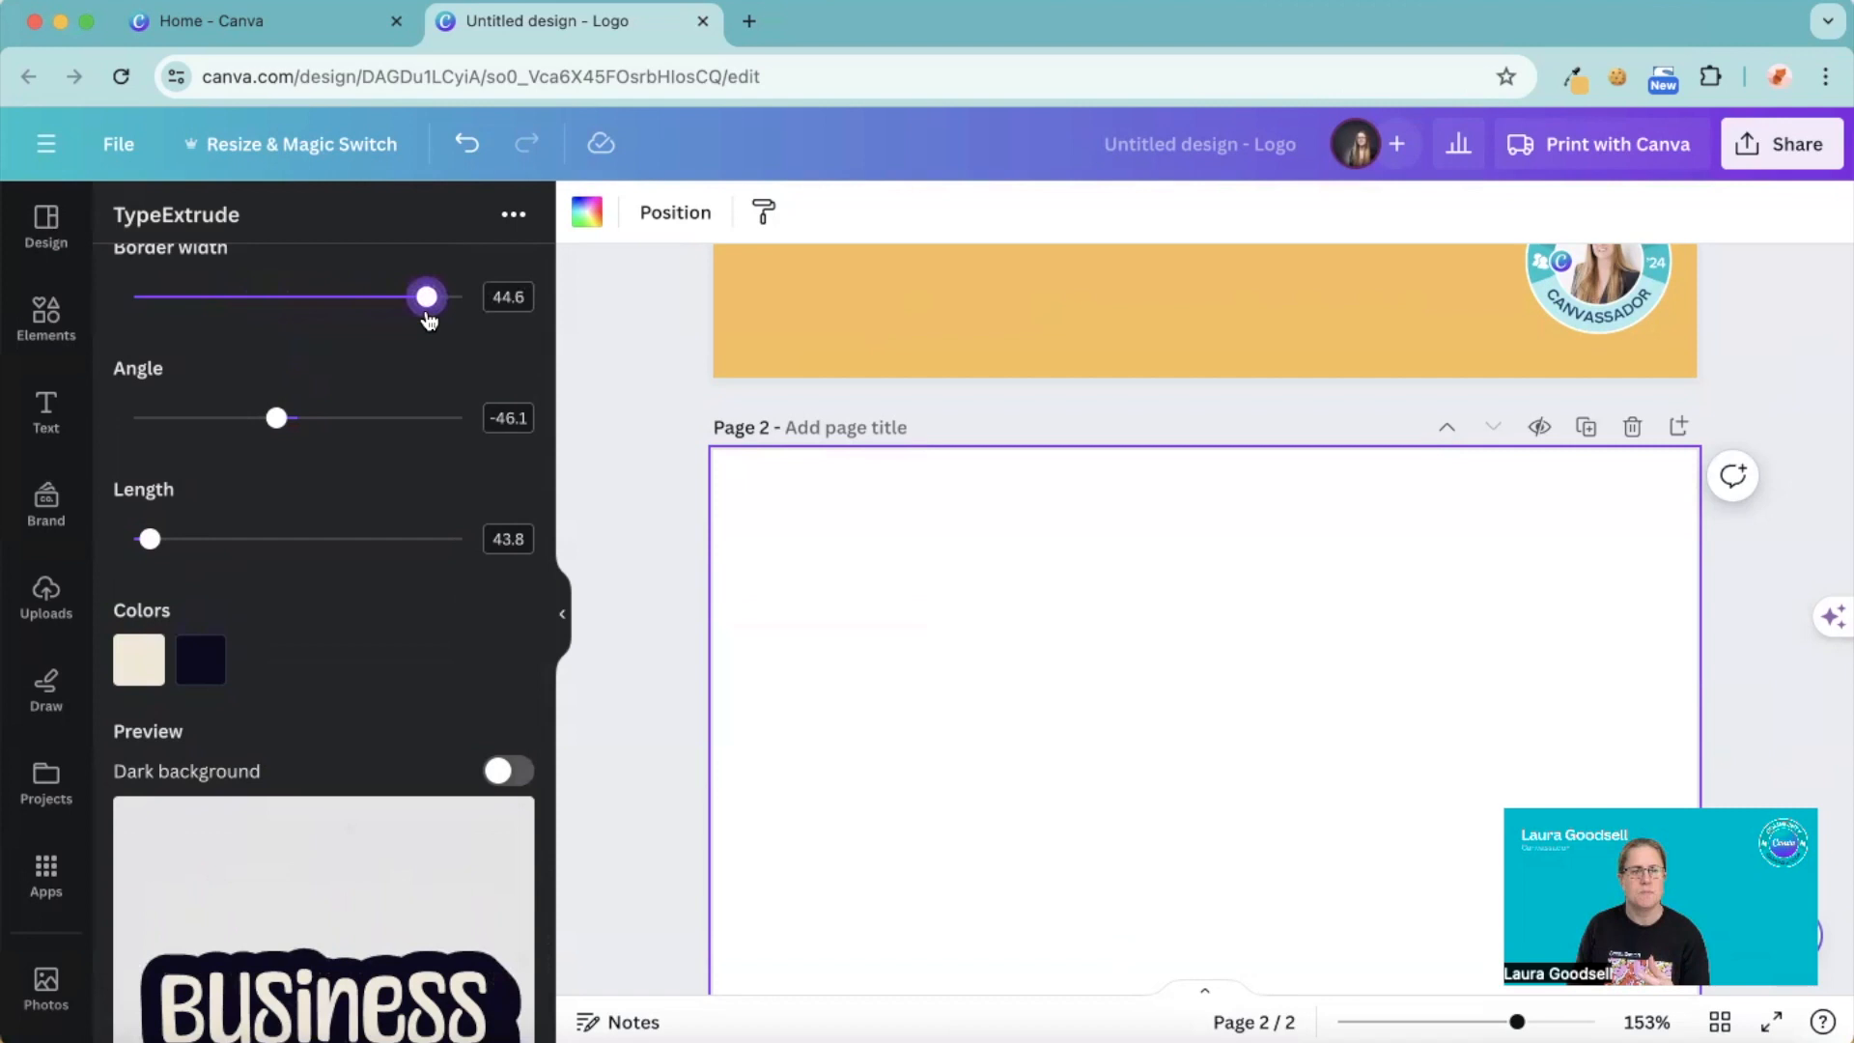
pyautogui.moveTo(425, 297); pyautogui.dragTo(459, 298)
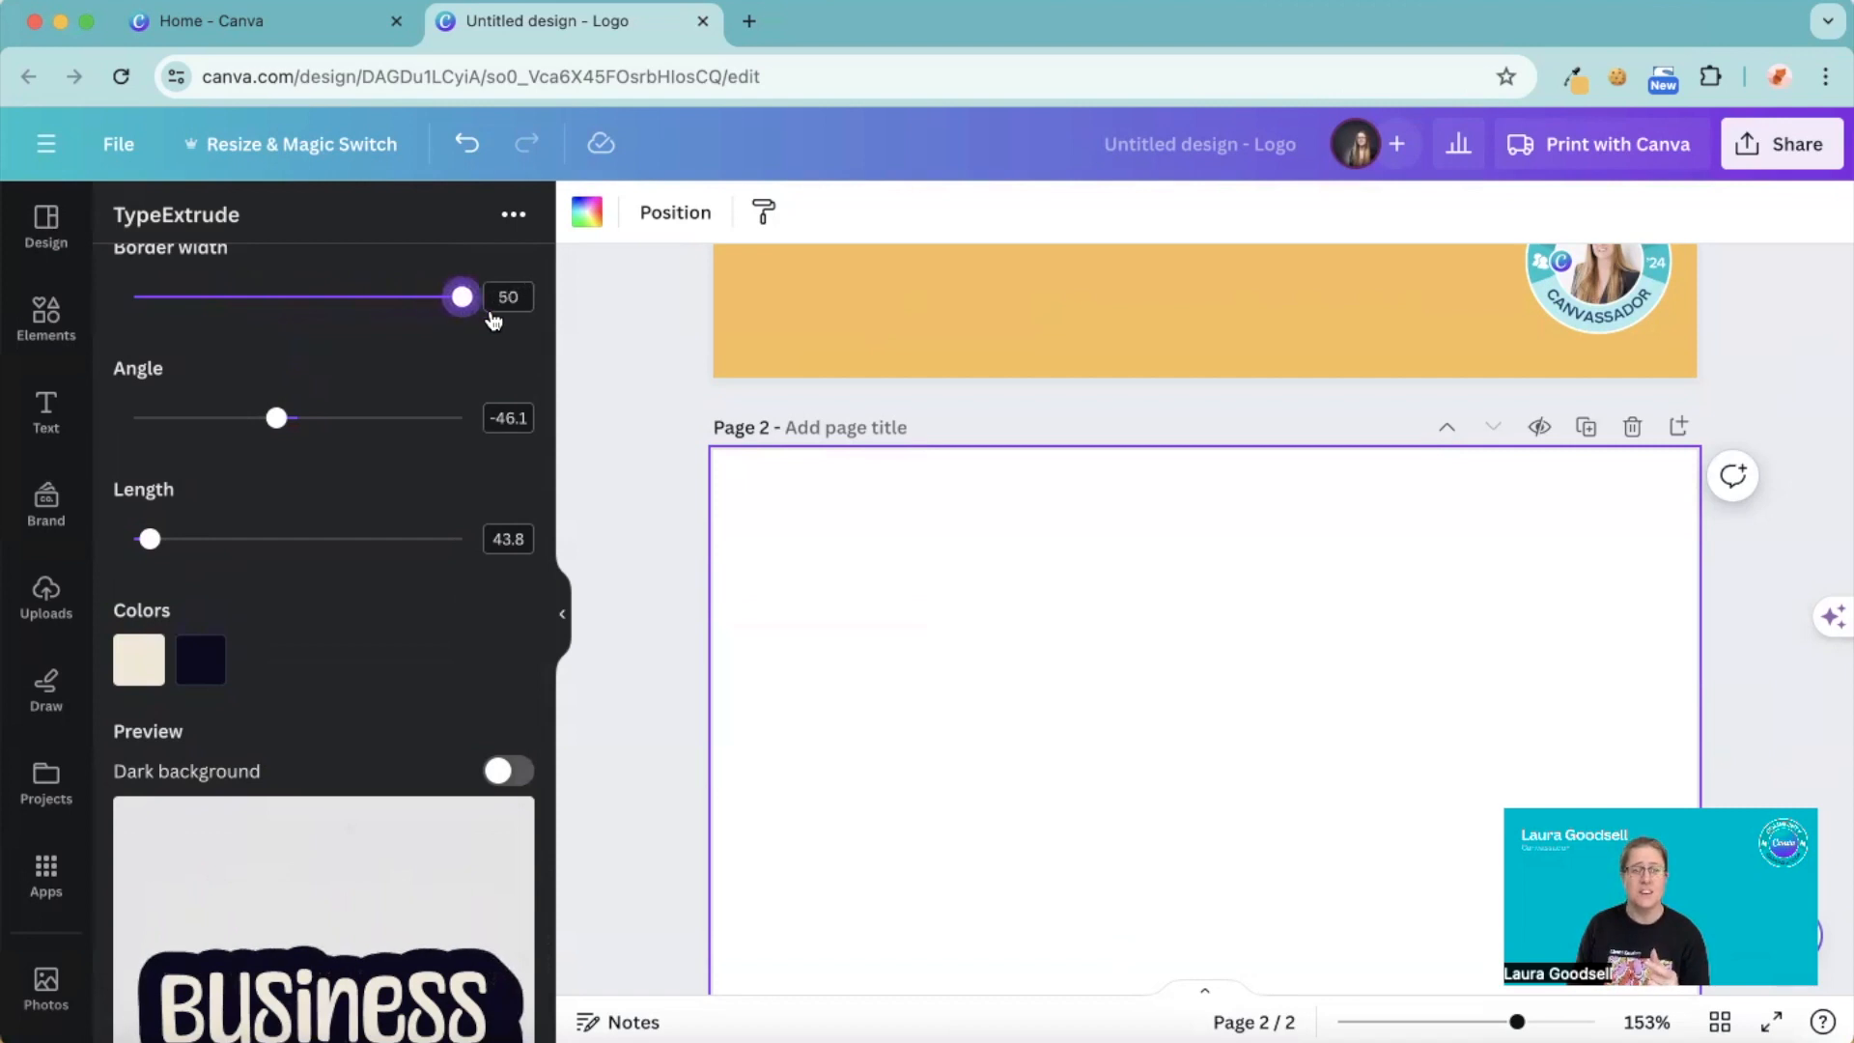
pyautogui.moveTo(459, 297); pyautogui.dragTo(170, 297)
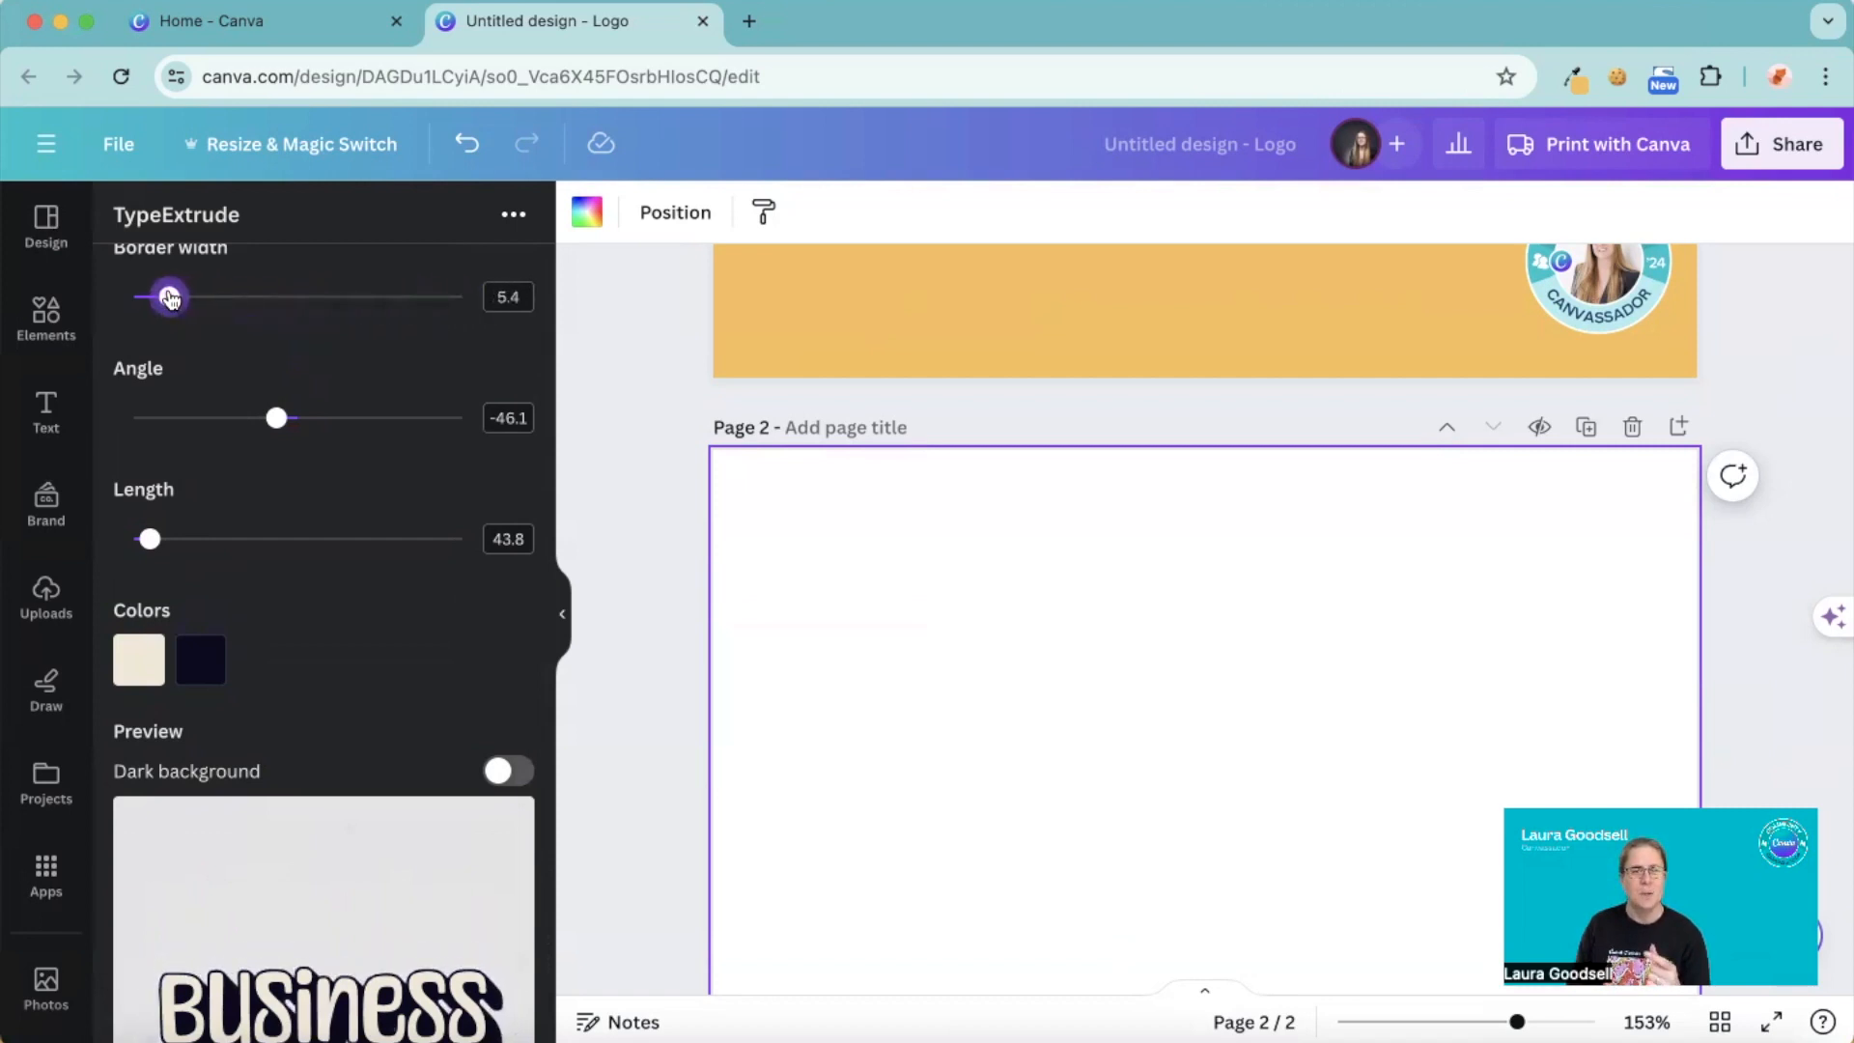
pyautogui.moveTo(170, 298); pyautogui.dragTo(178, 298)
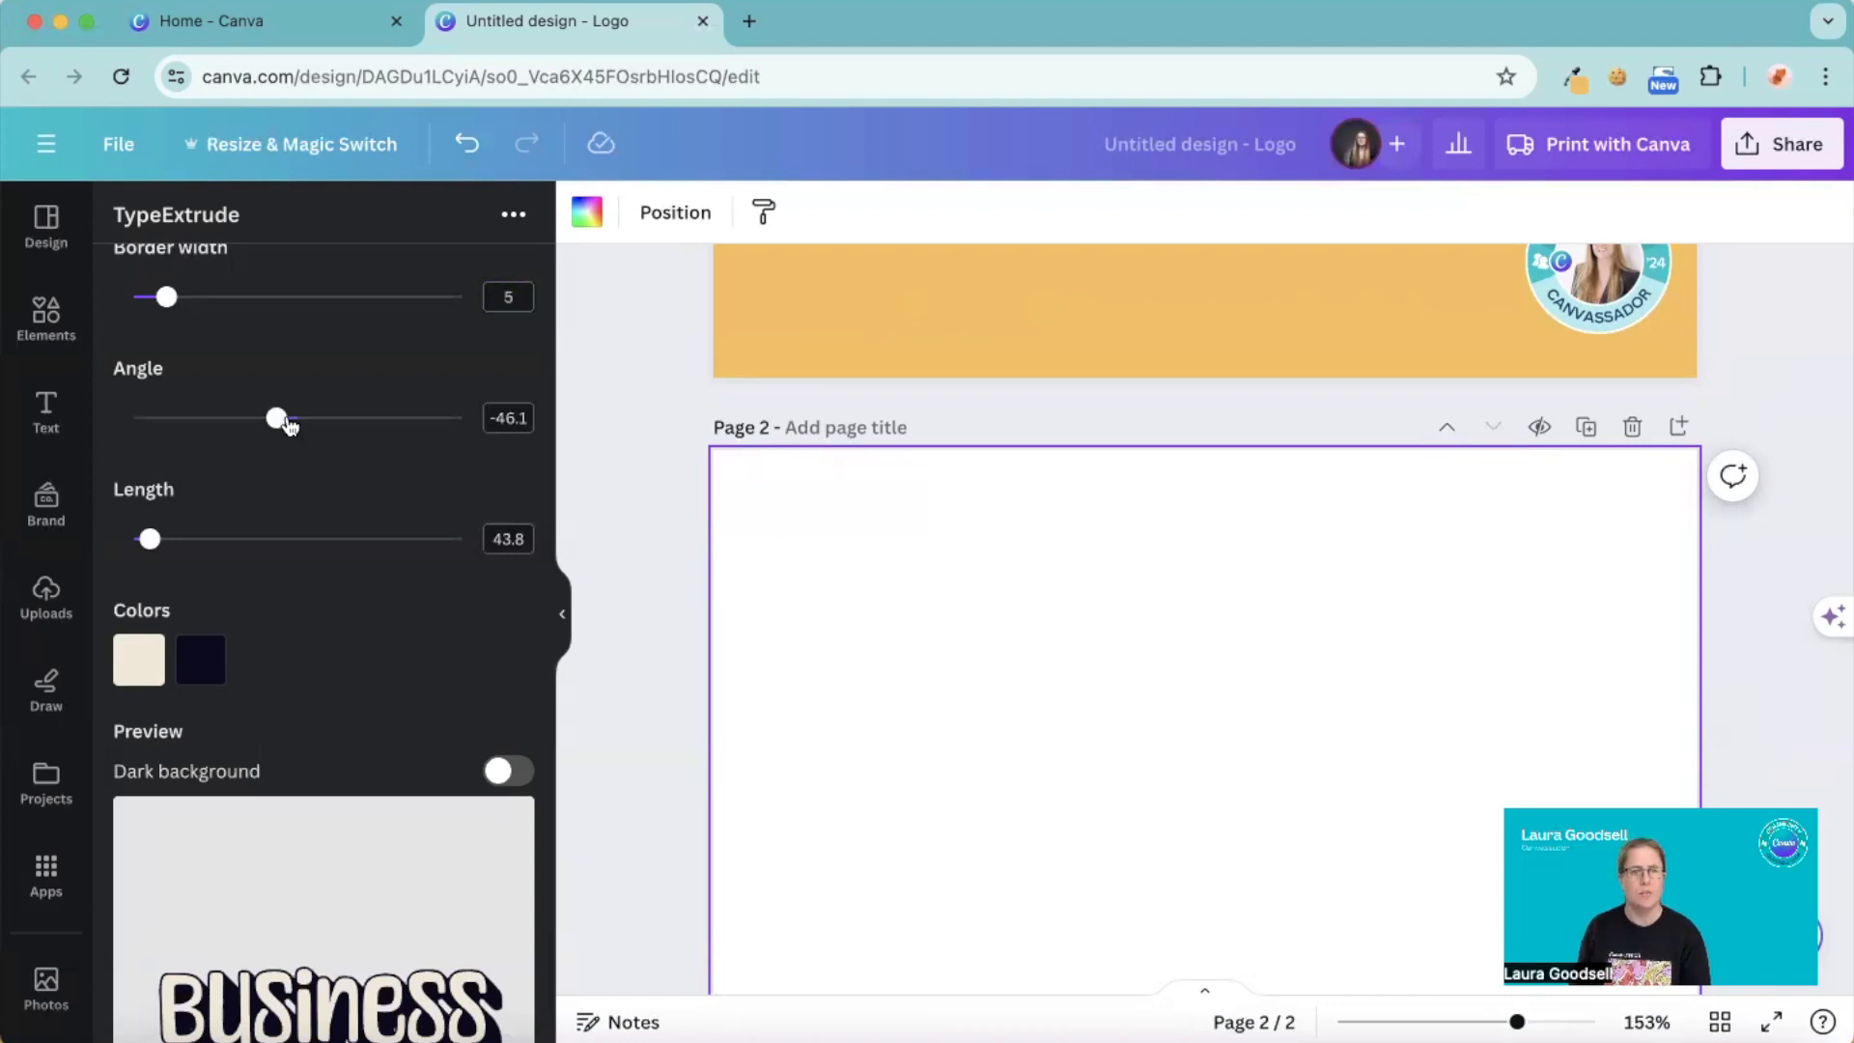
# - Set the extrusion angle to about -123.5 and the shadow length to 122.7
pyautogui.scroll(-3)
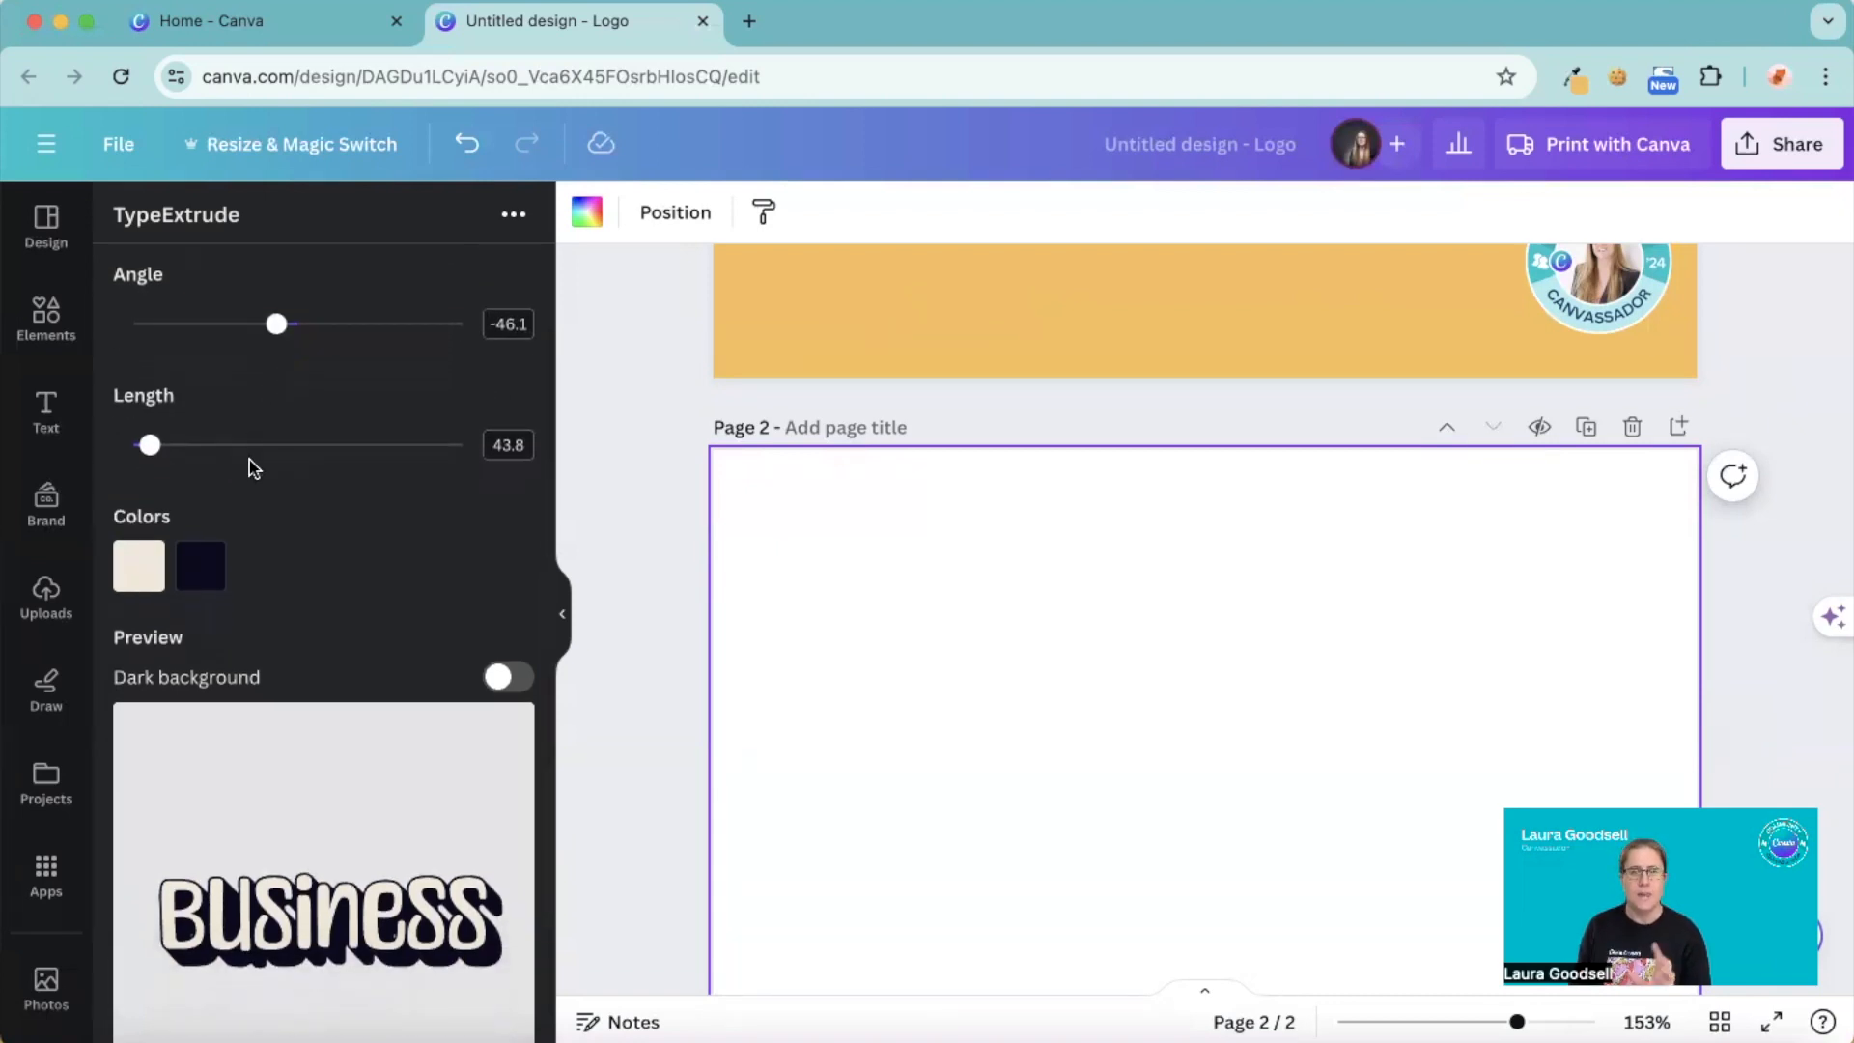
pyautogui.moveTo(277, 322); pyautogui.dragTo(249, 323)
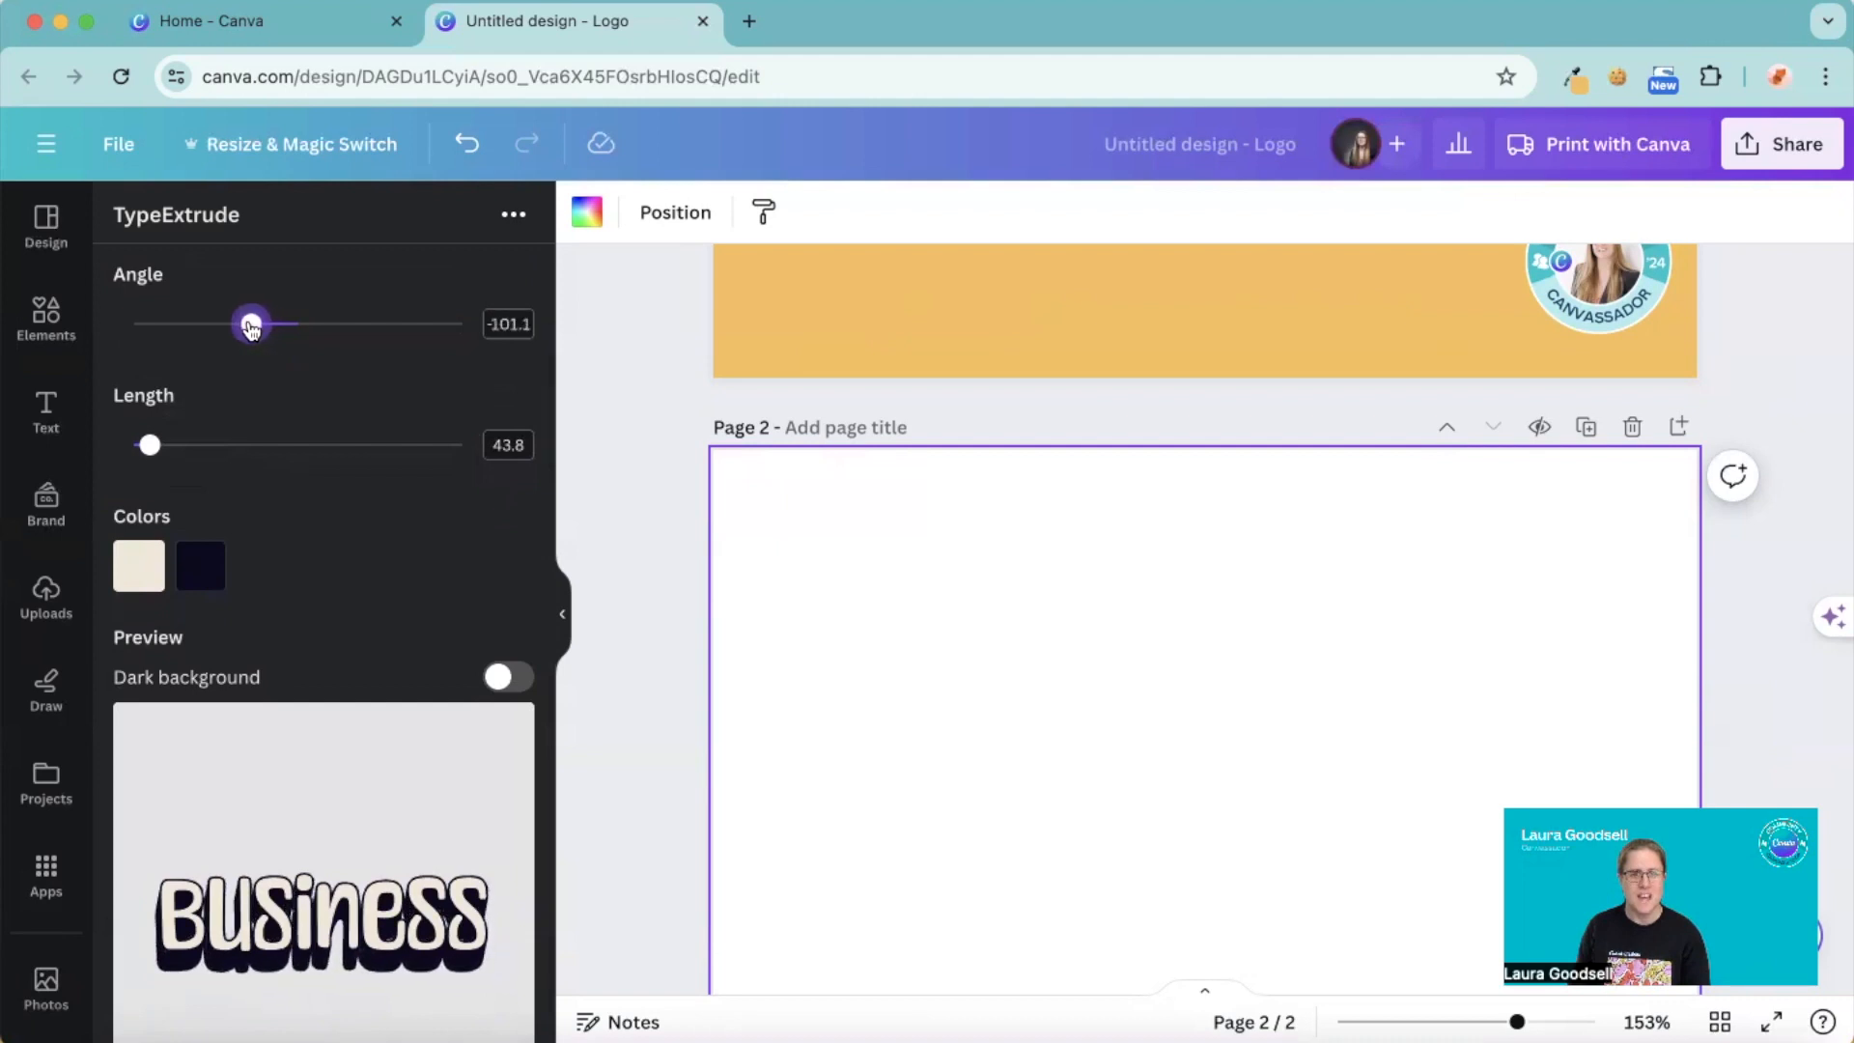
pyautogui.moveTo(249, 324); pyautogui.dragTo(290, 325)
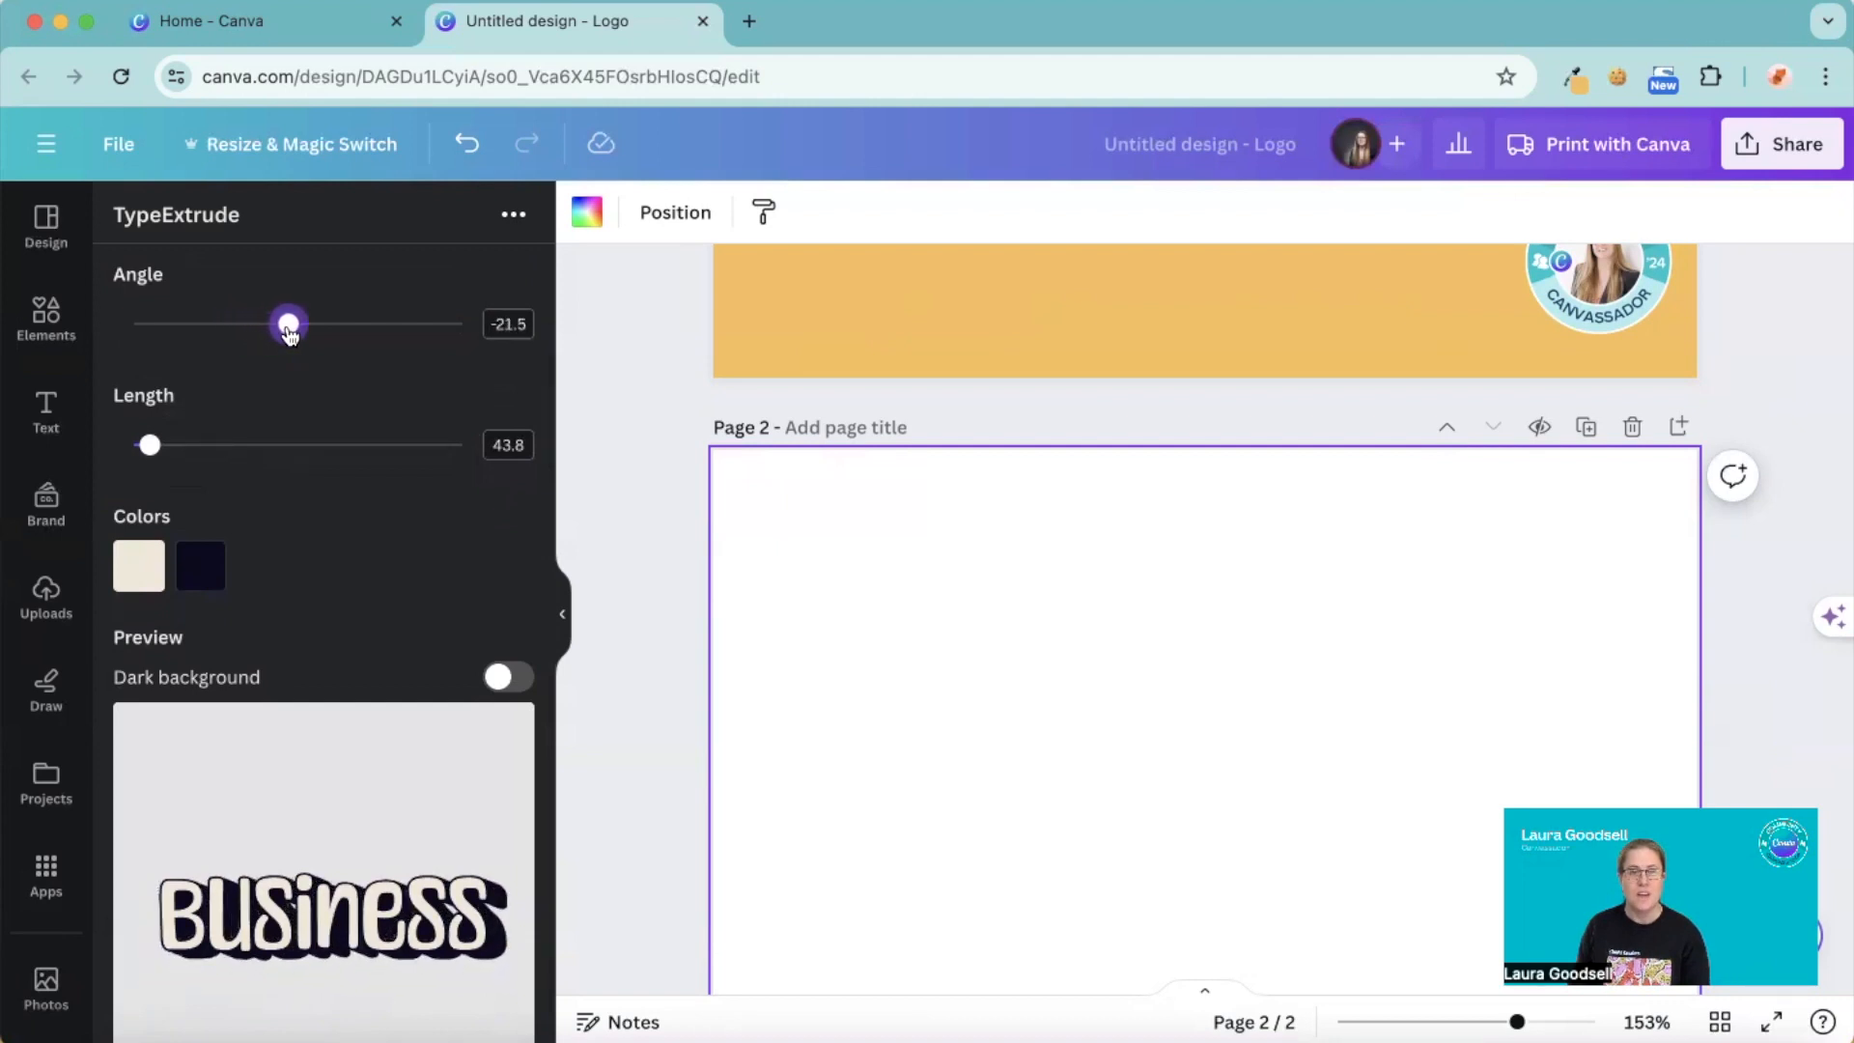
pyautogui.moveTo(288, 324); pyautogui.dragTo(255, 324)
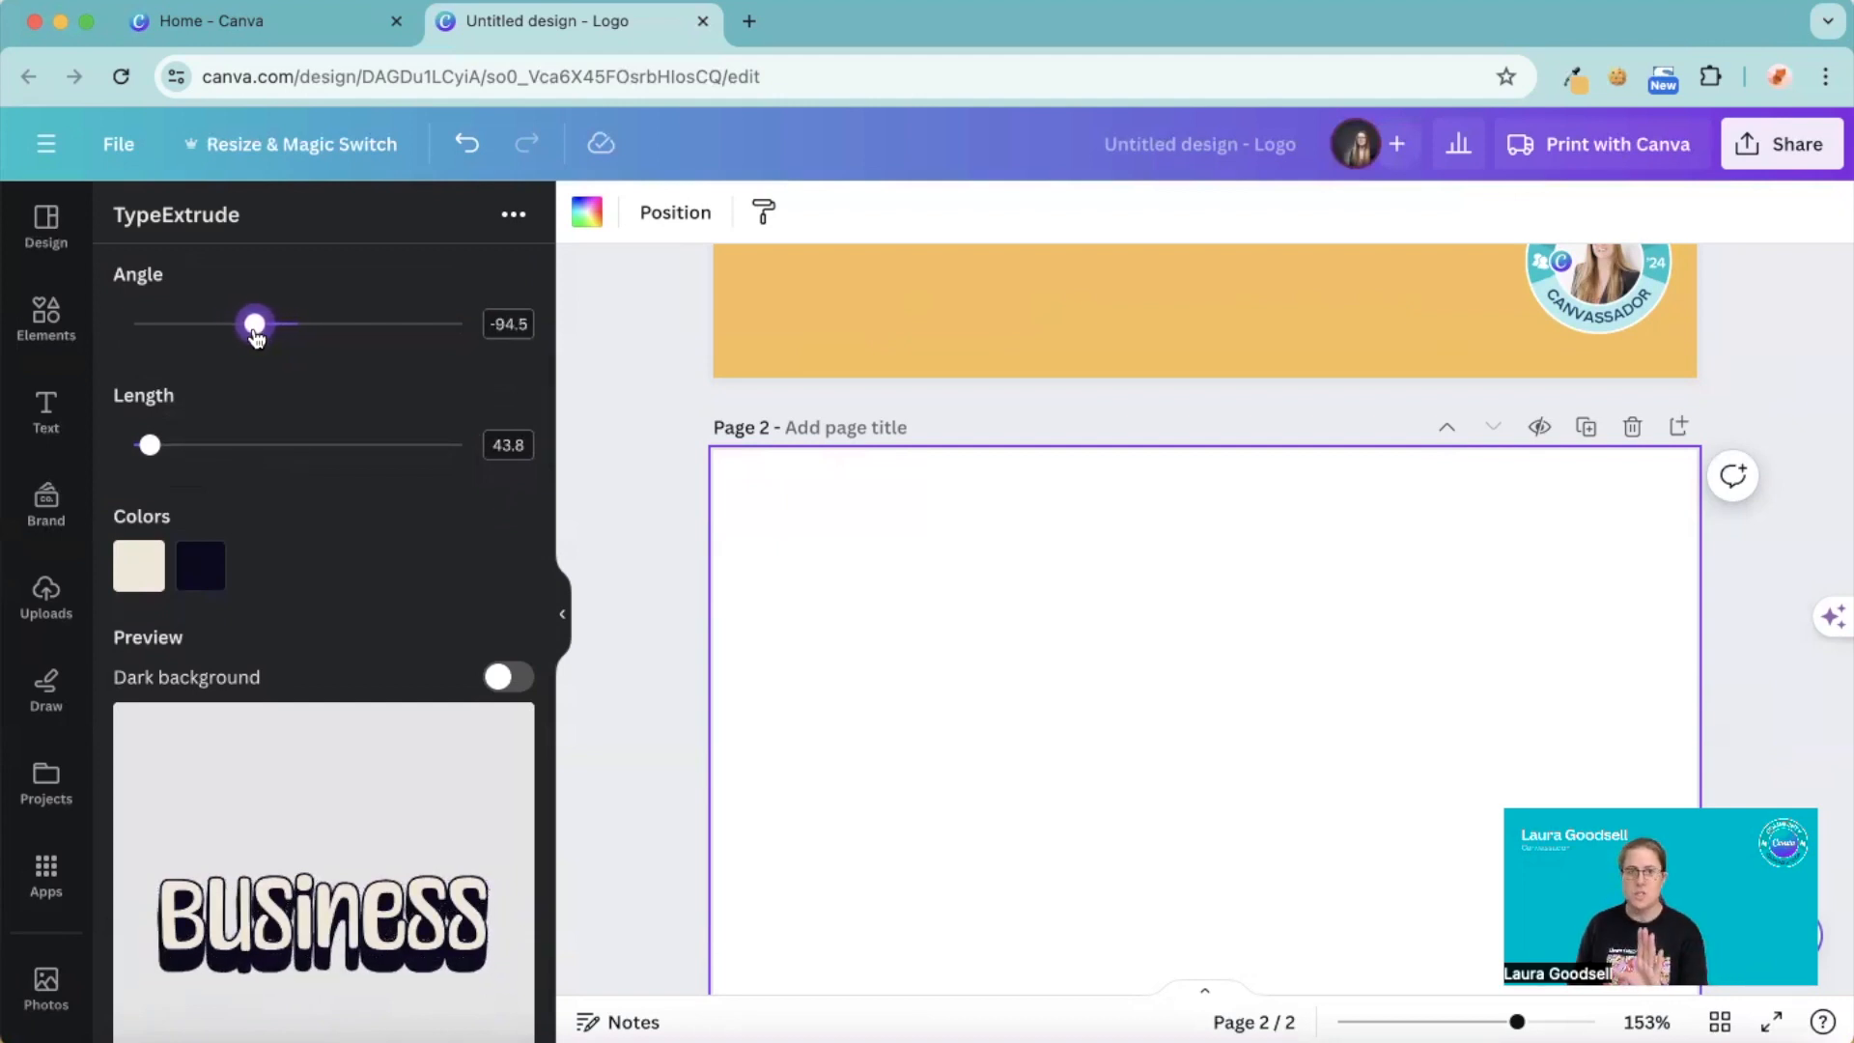
pyautogui.moveTo(255, 324); pyautogui.dragTo(245, 325)
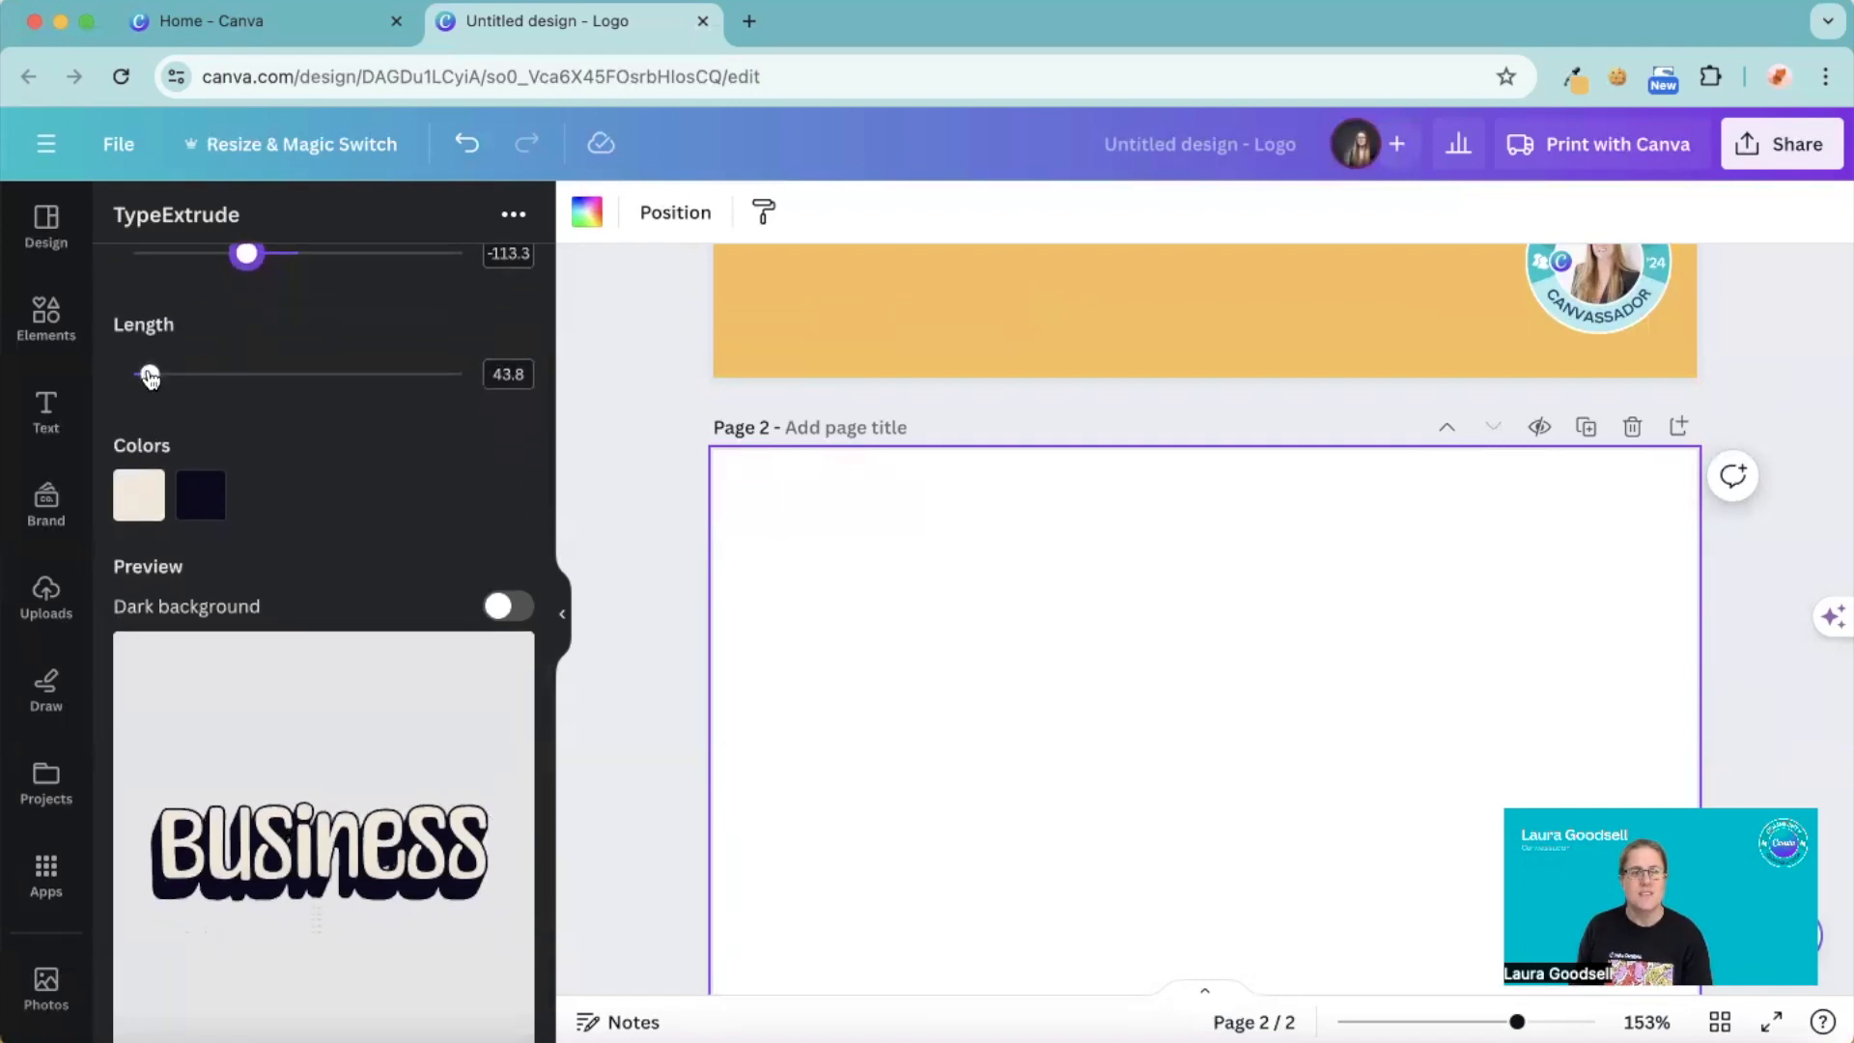
pyautogui.moveTo(149, 375); pyautogui.dragTo(176, 380)
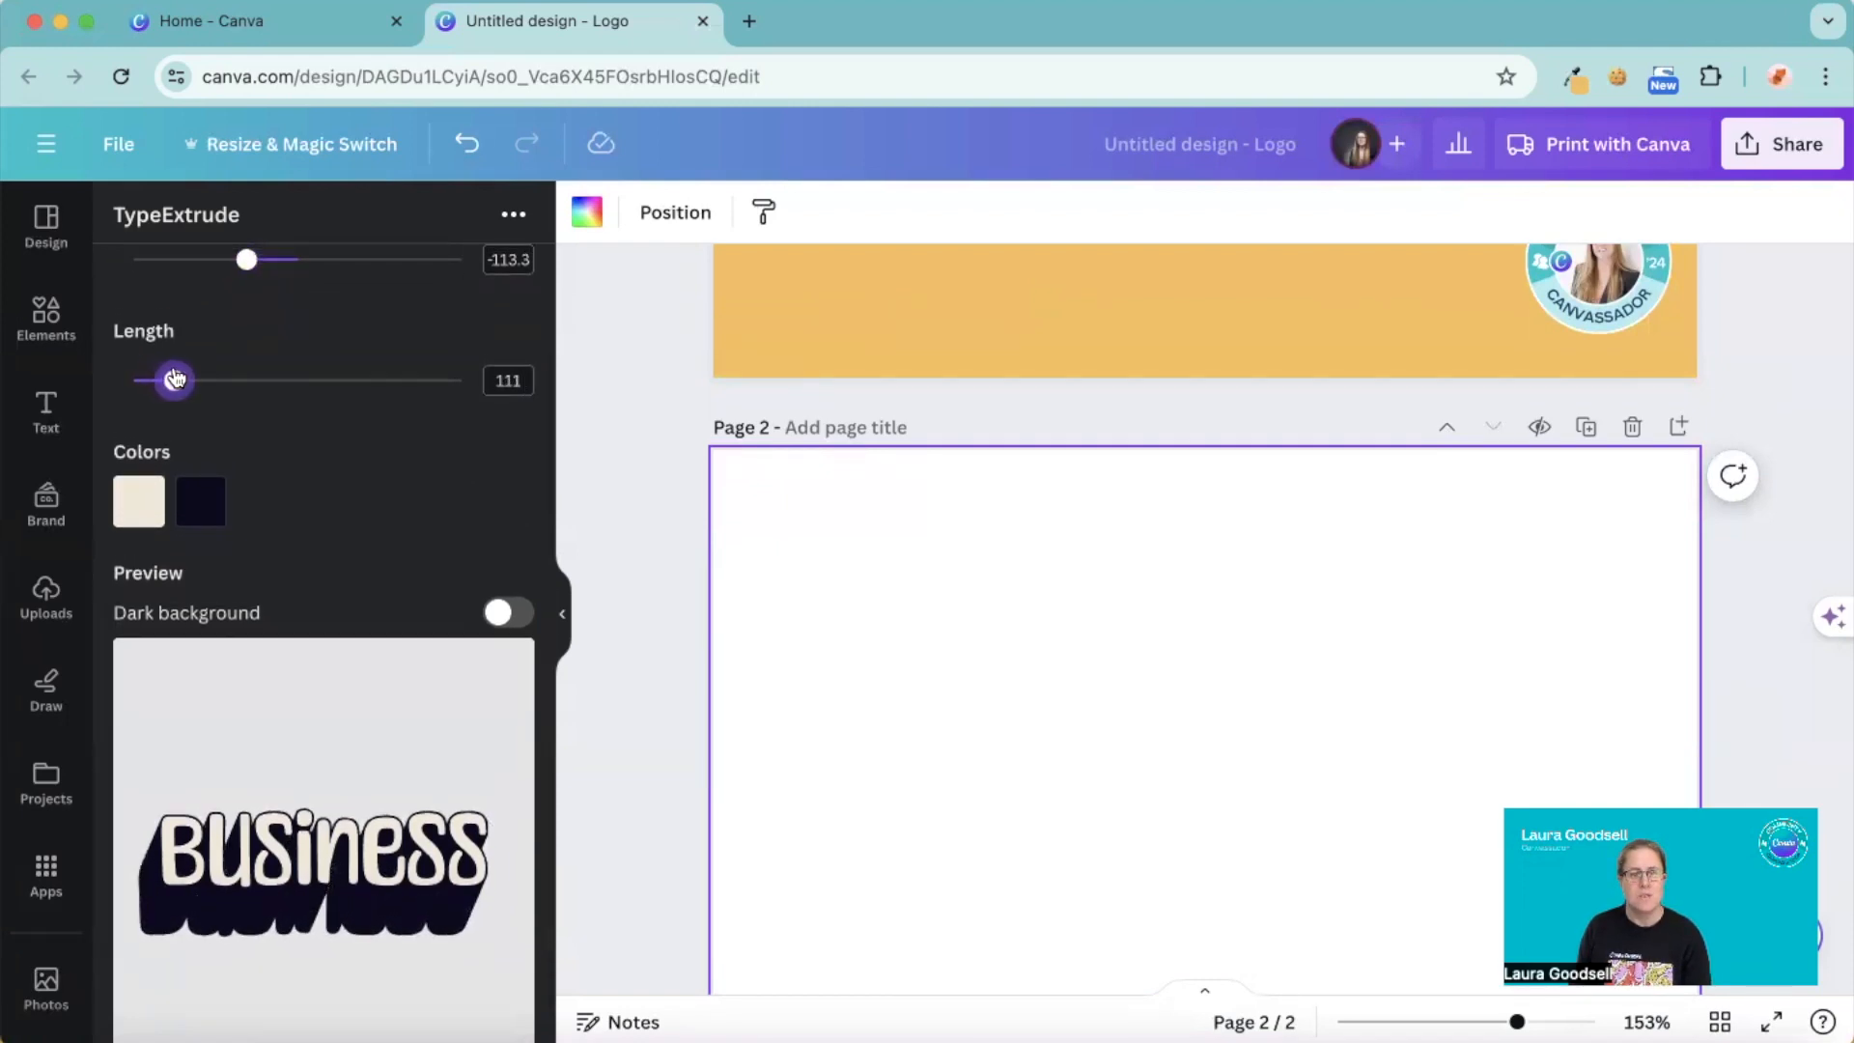
pyautogui.moveTo(175, 381); pyautogui.dragTo(177, 377)
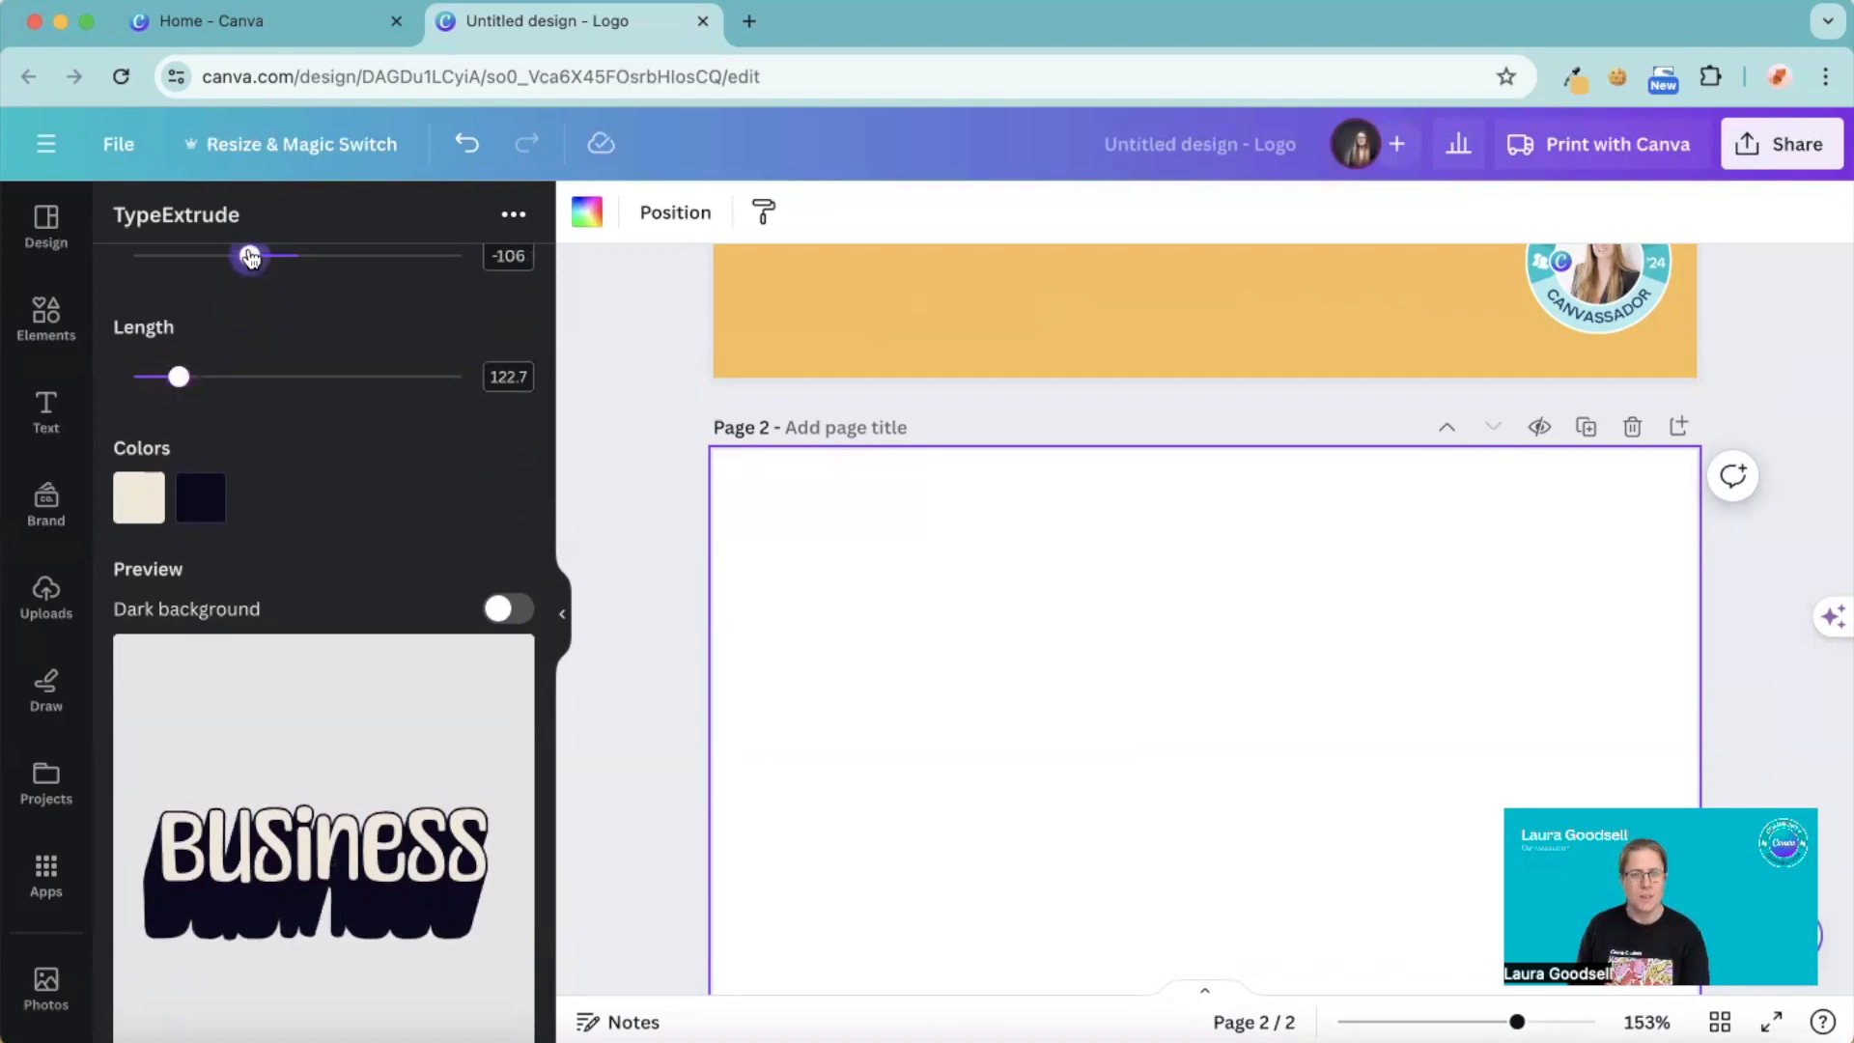
pyautogui.moveTo(249, 257); pyautogui.dragTo(243, 257)
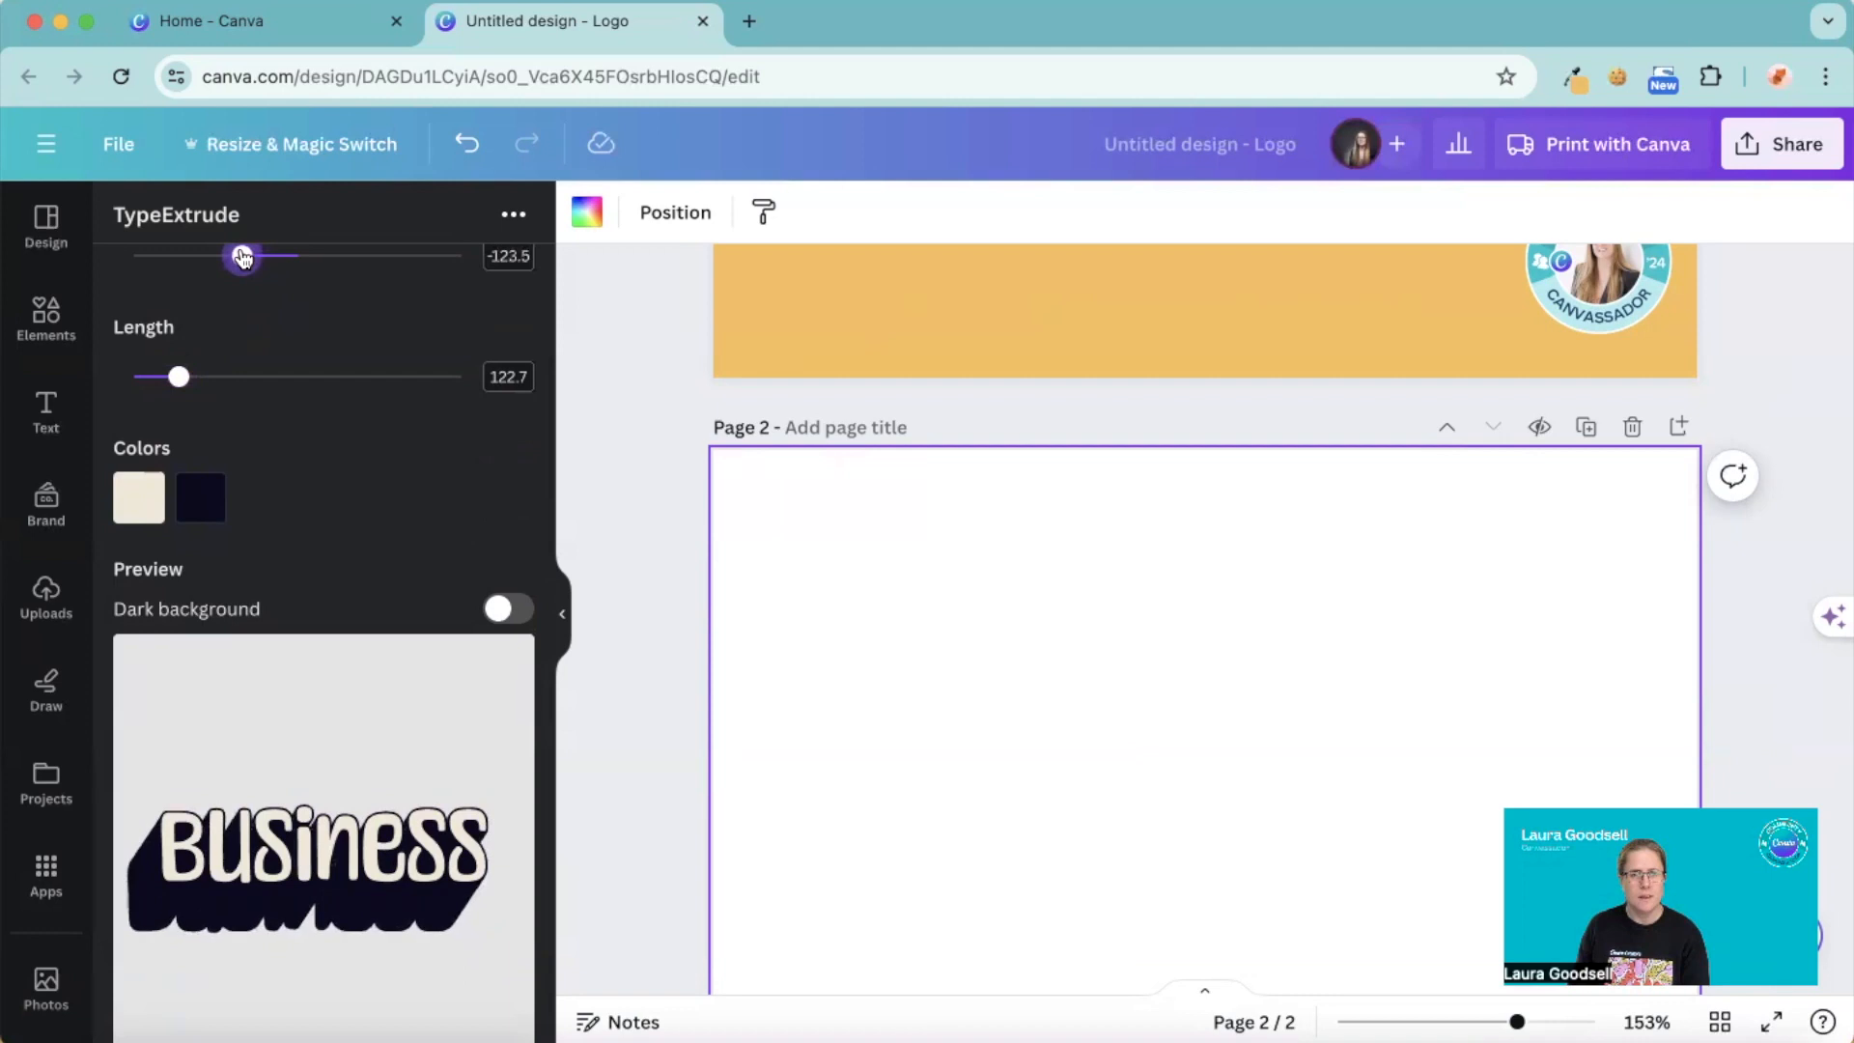
pyautogui.moveTo(249, 257); pyautogui.dragTo(239, 257)
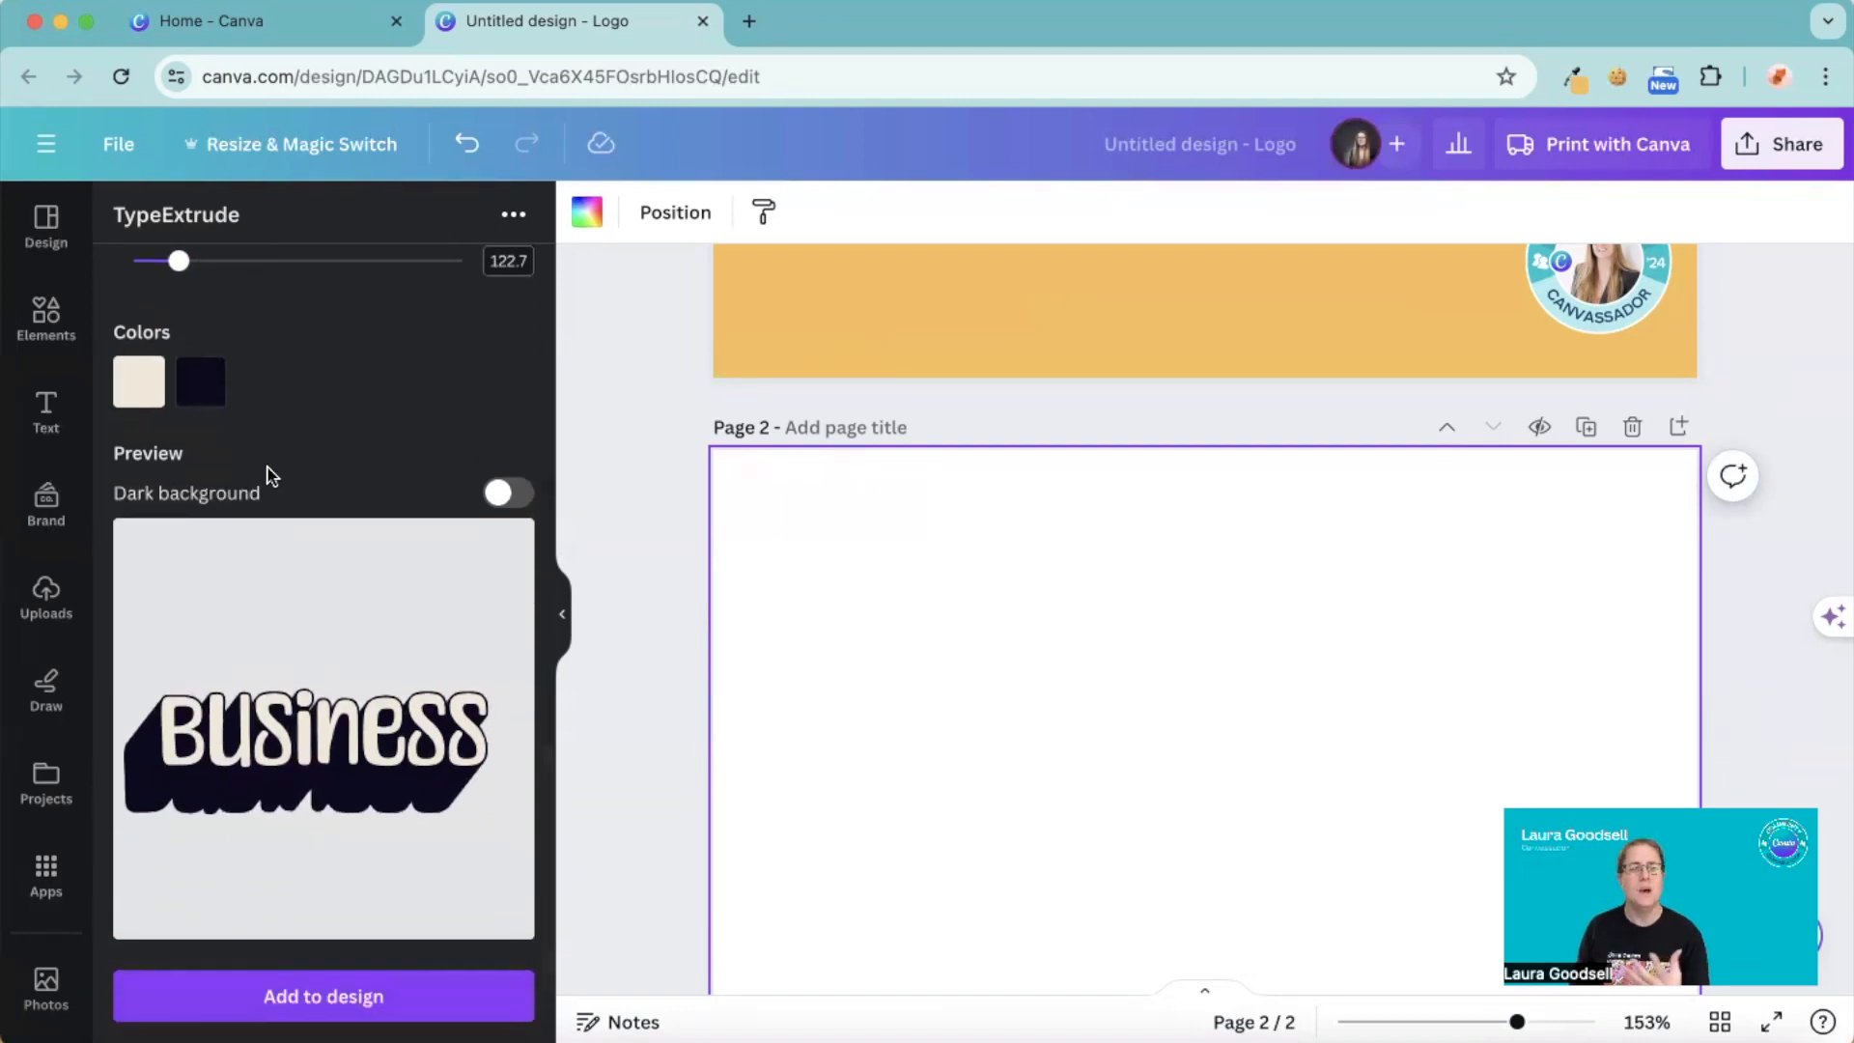
# - Colour the lettering yellow with a blue shadow and add the Business logo to page 2
pyautogui.click(139, 380)
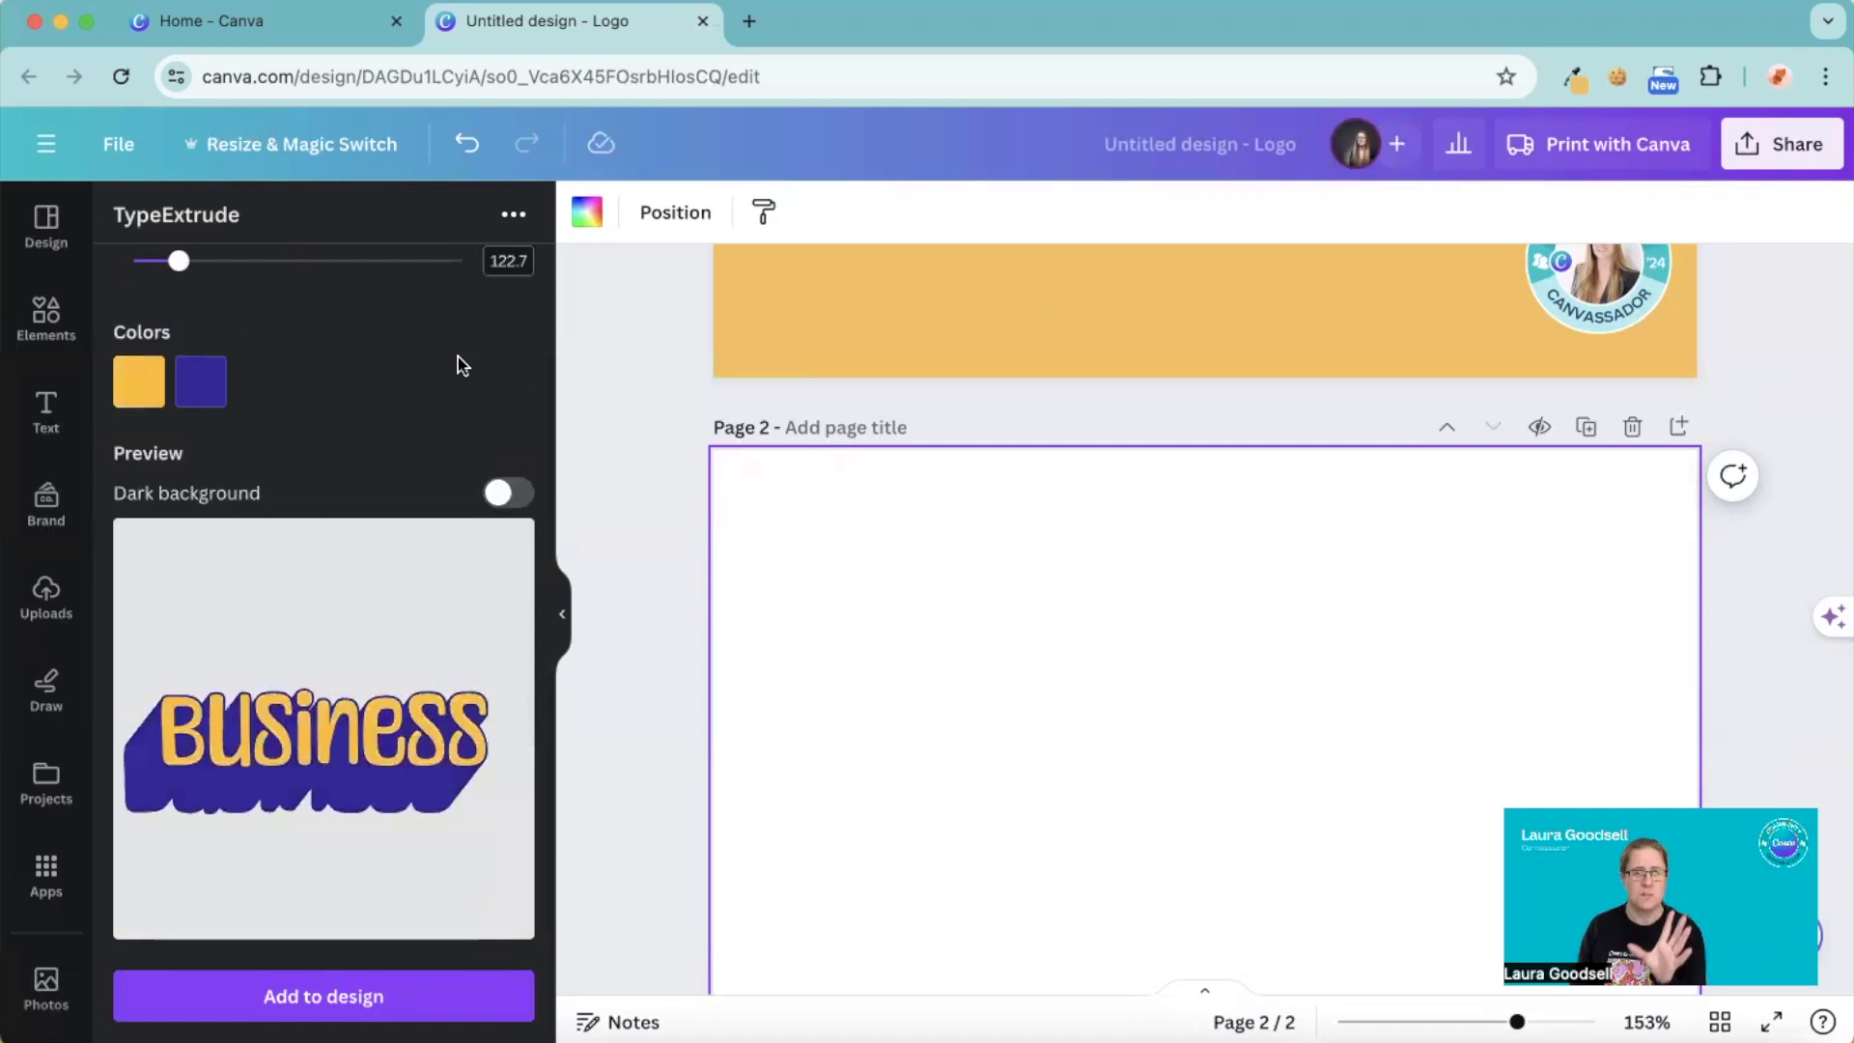
pyautogui.moveTo(282, 668)
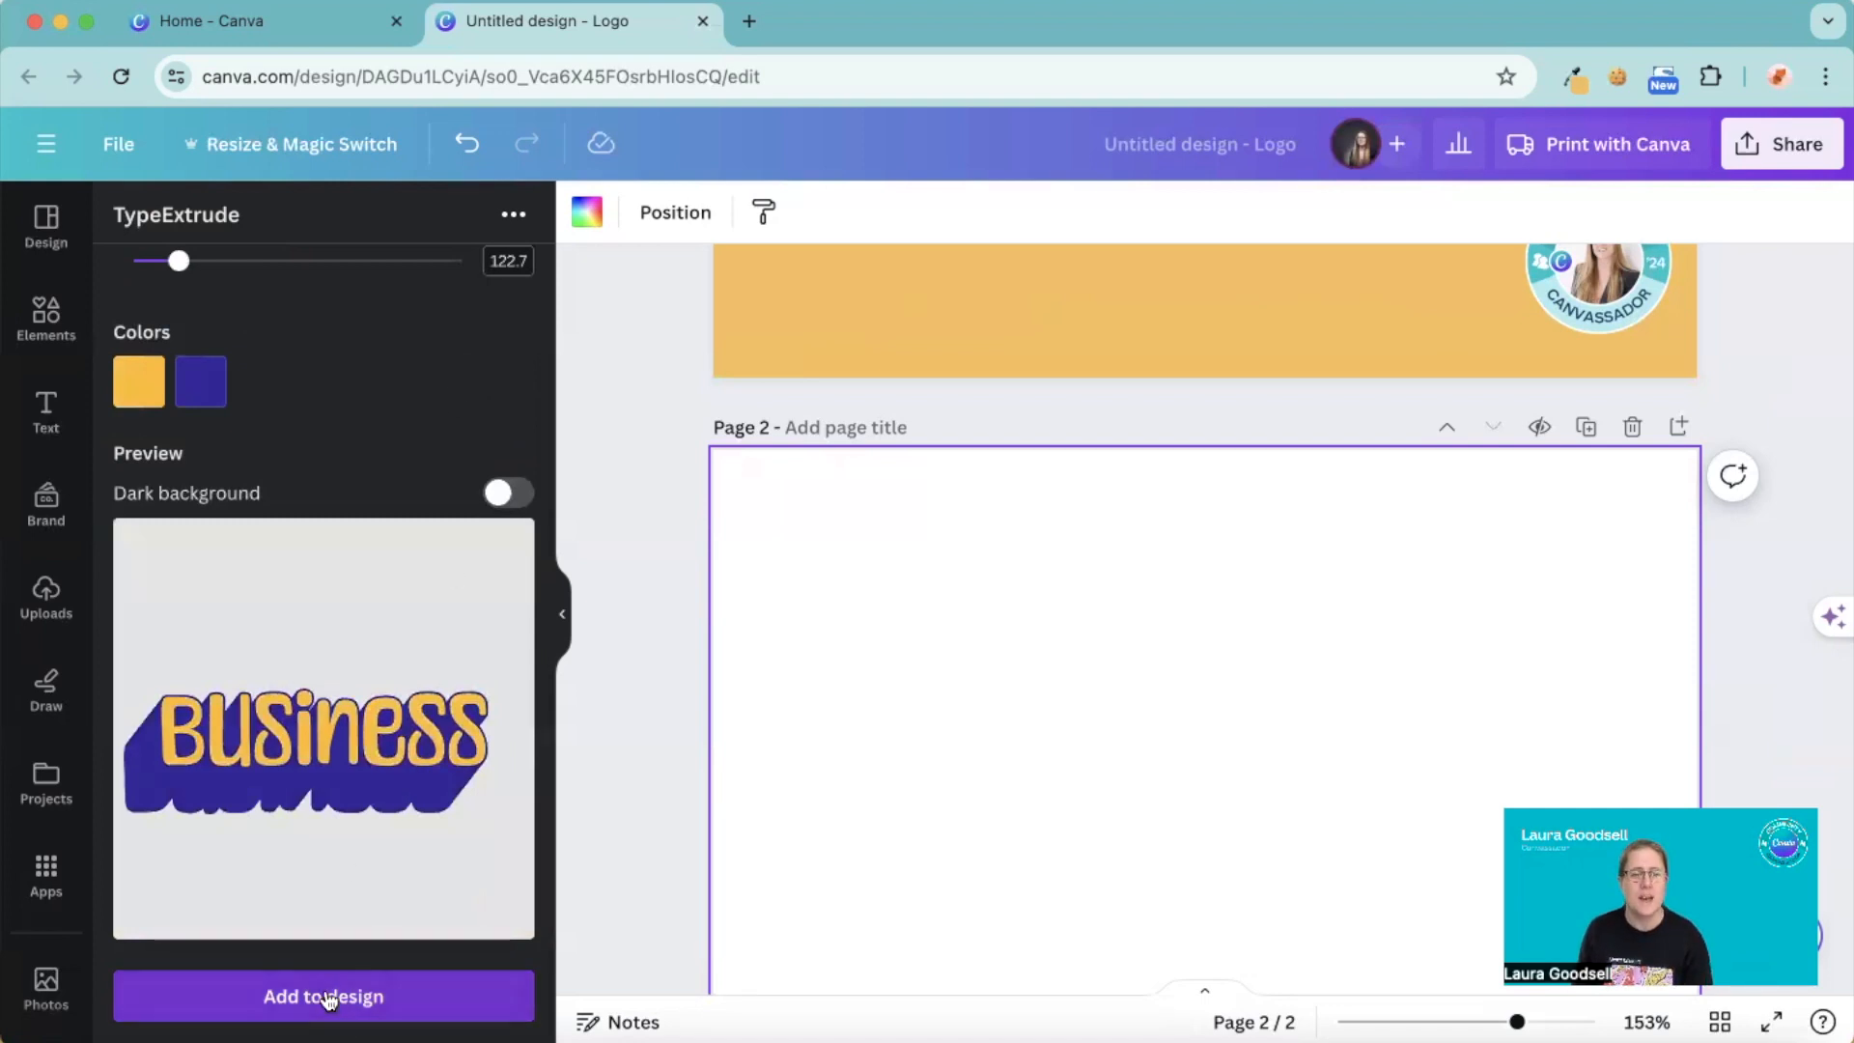
pyautogui.click(323, 996)
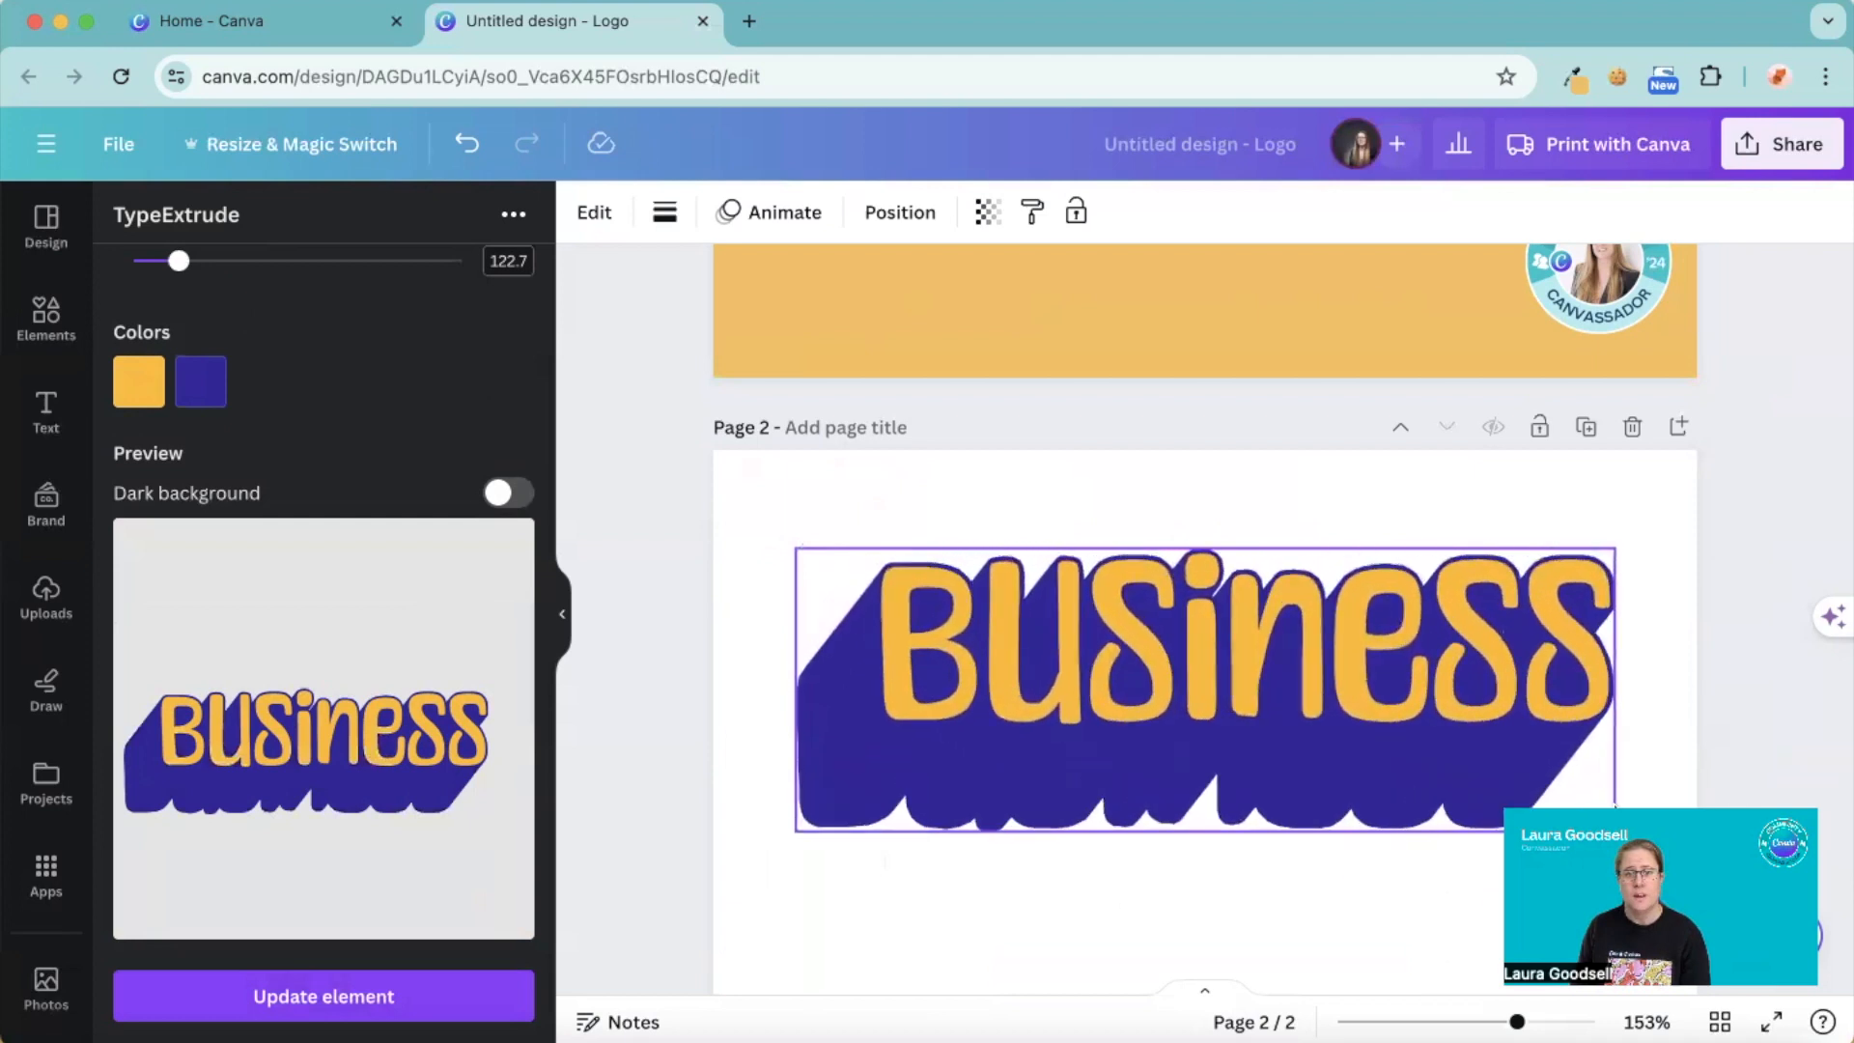
# - Deselect the Business element so TypeExtrude resets to a fresh 'Today' preview
pyautogui.click(1182, 634)
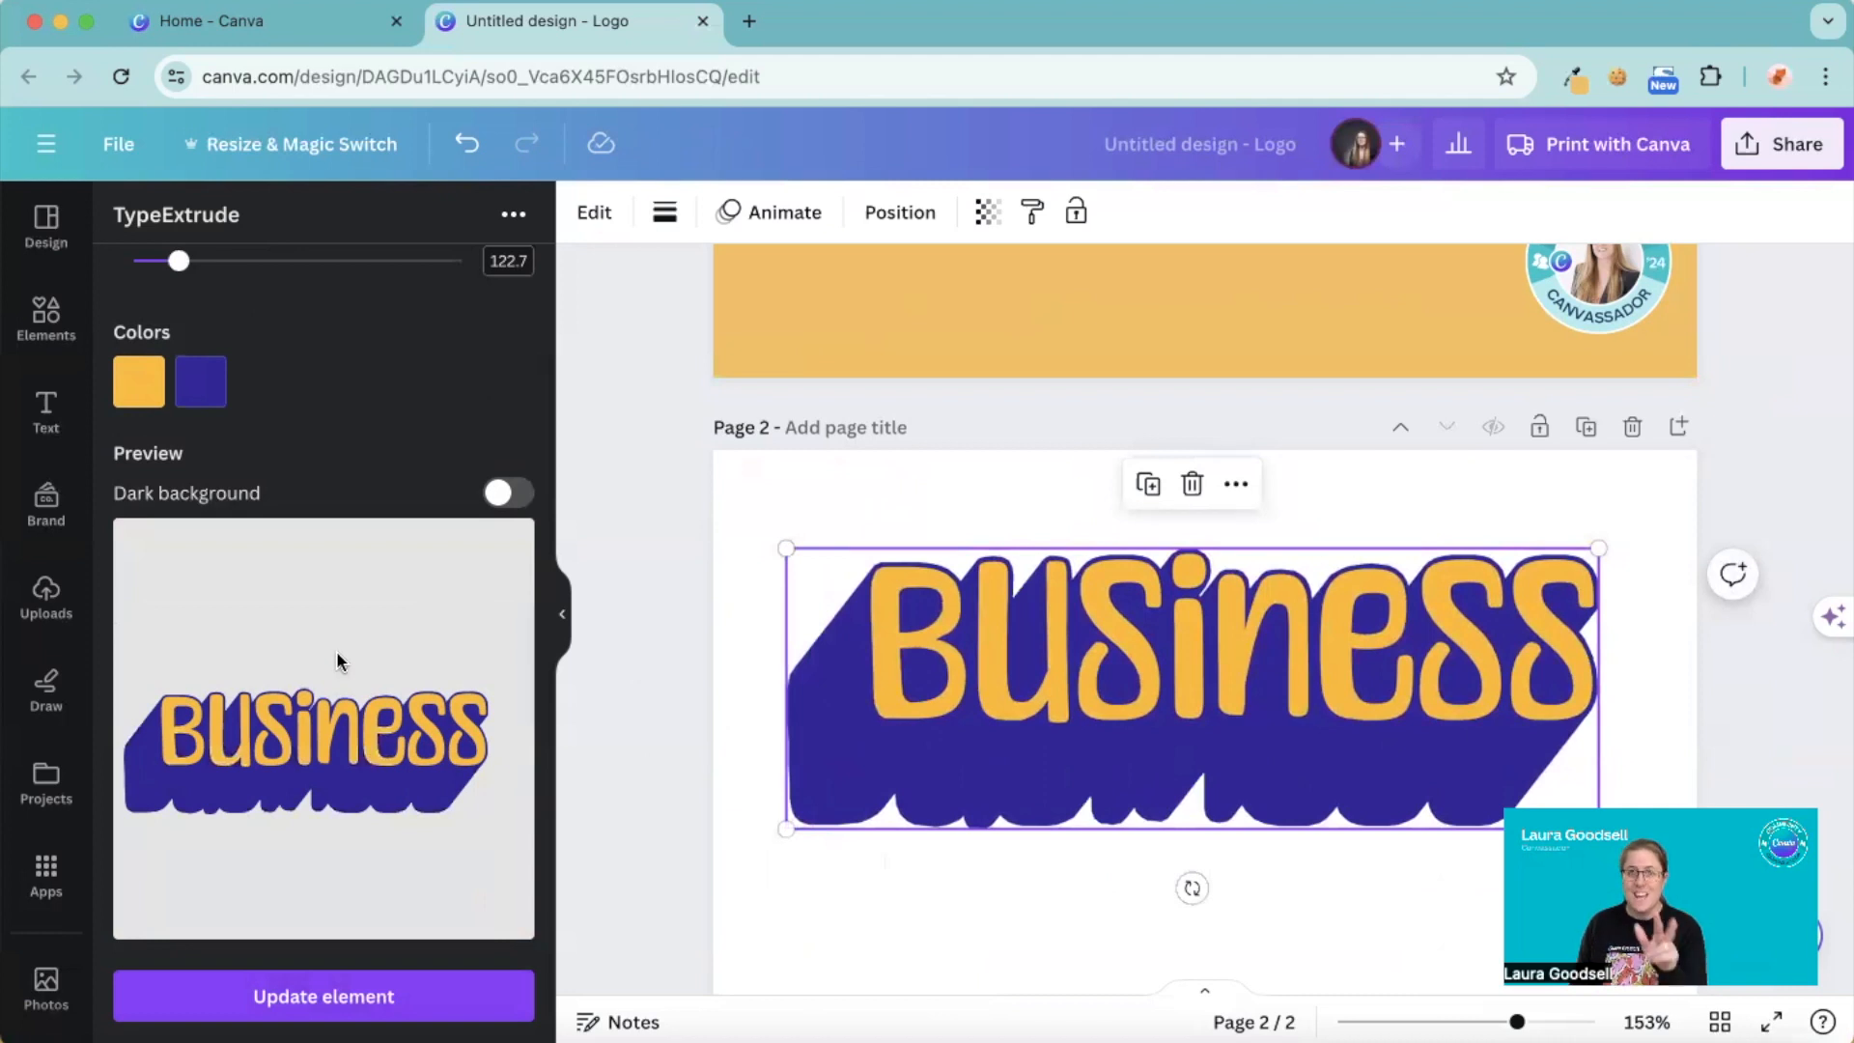
pyautogui.moveTo(753, 865)
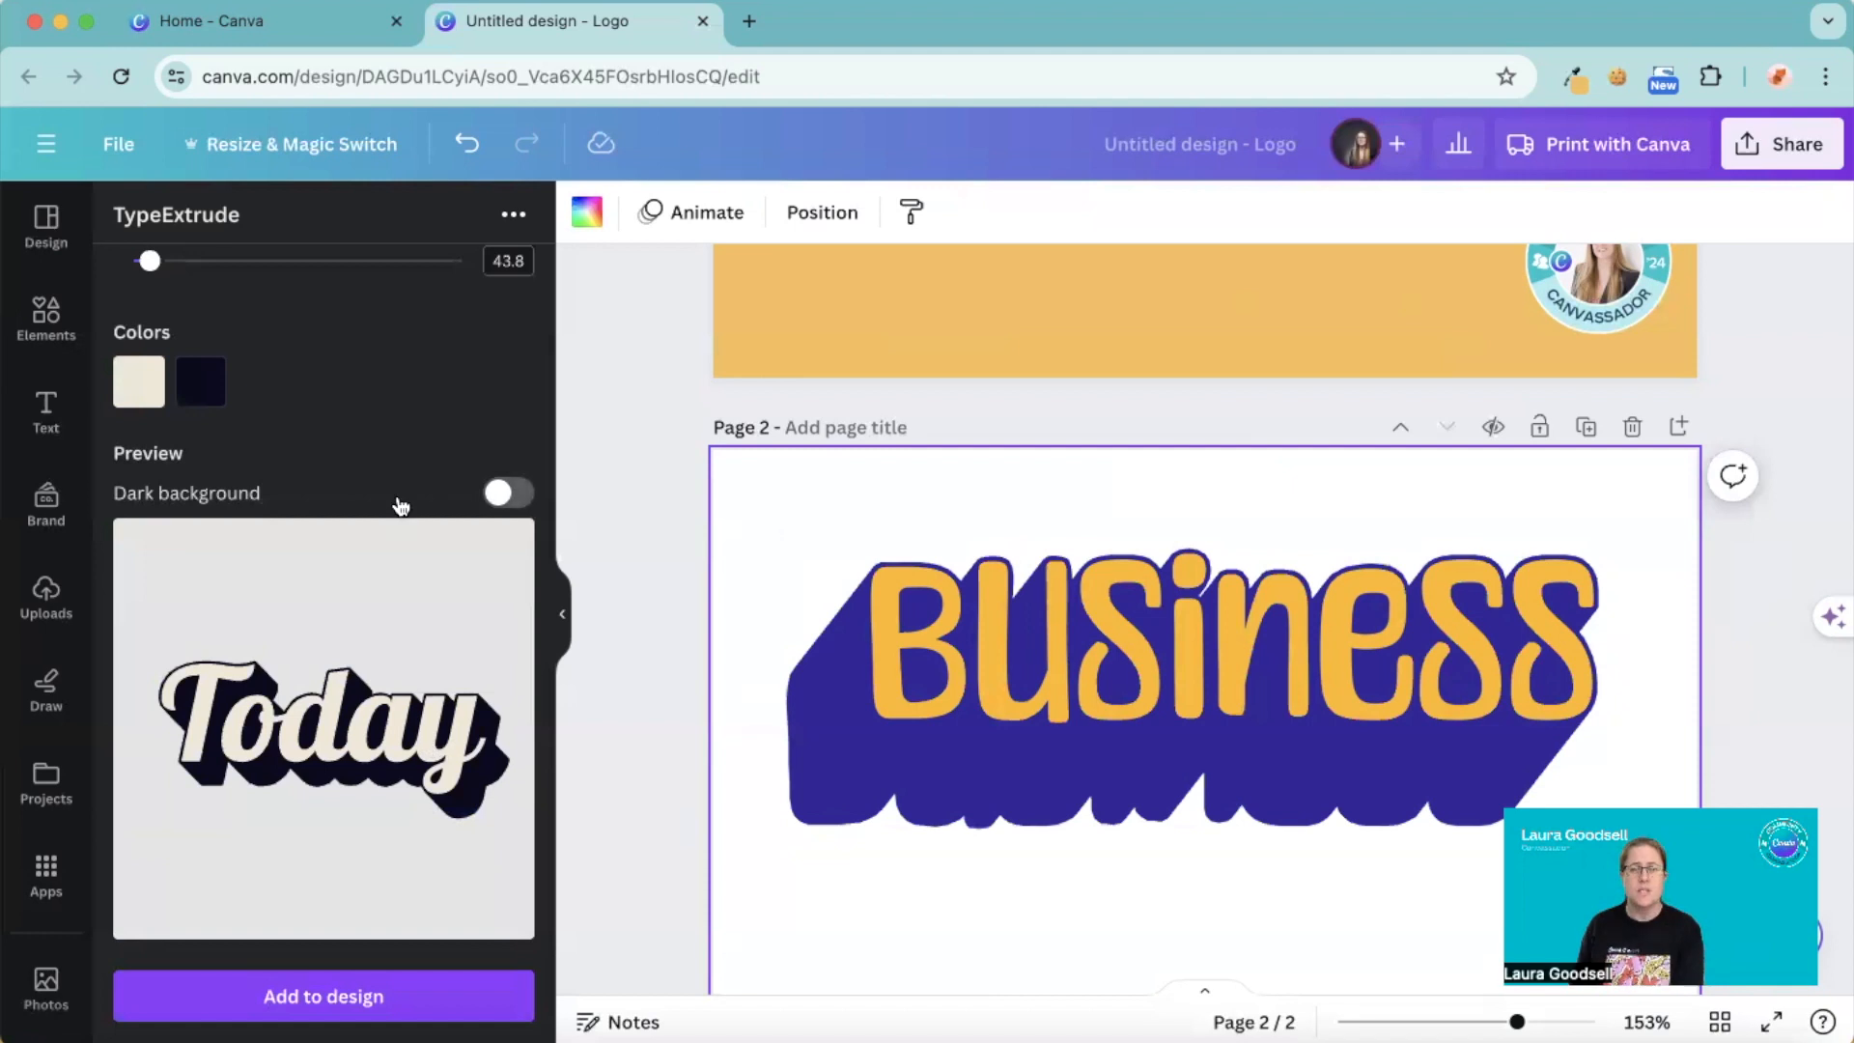
pyautogui.moveTo(390, 728)
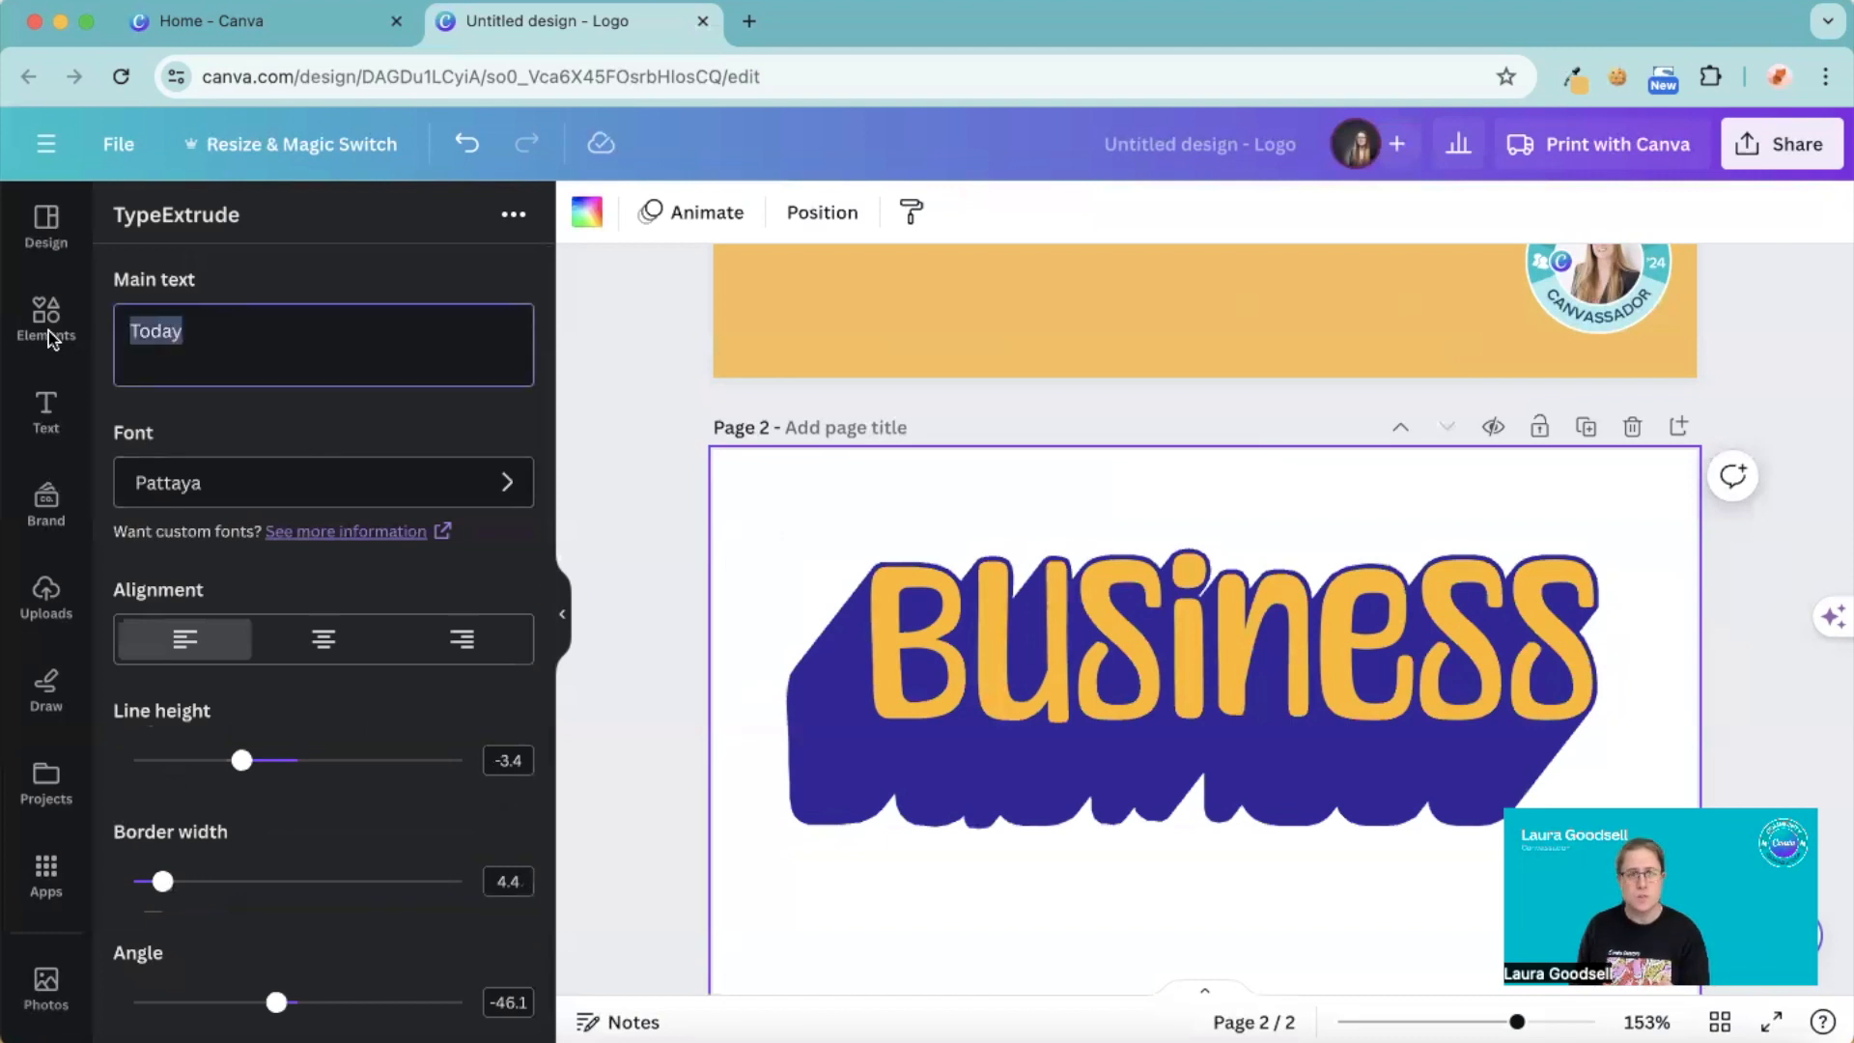
# - Make the new main text 'Design' in the Aguante font, centre-aligned
pyautogui.write('Design')
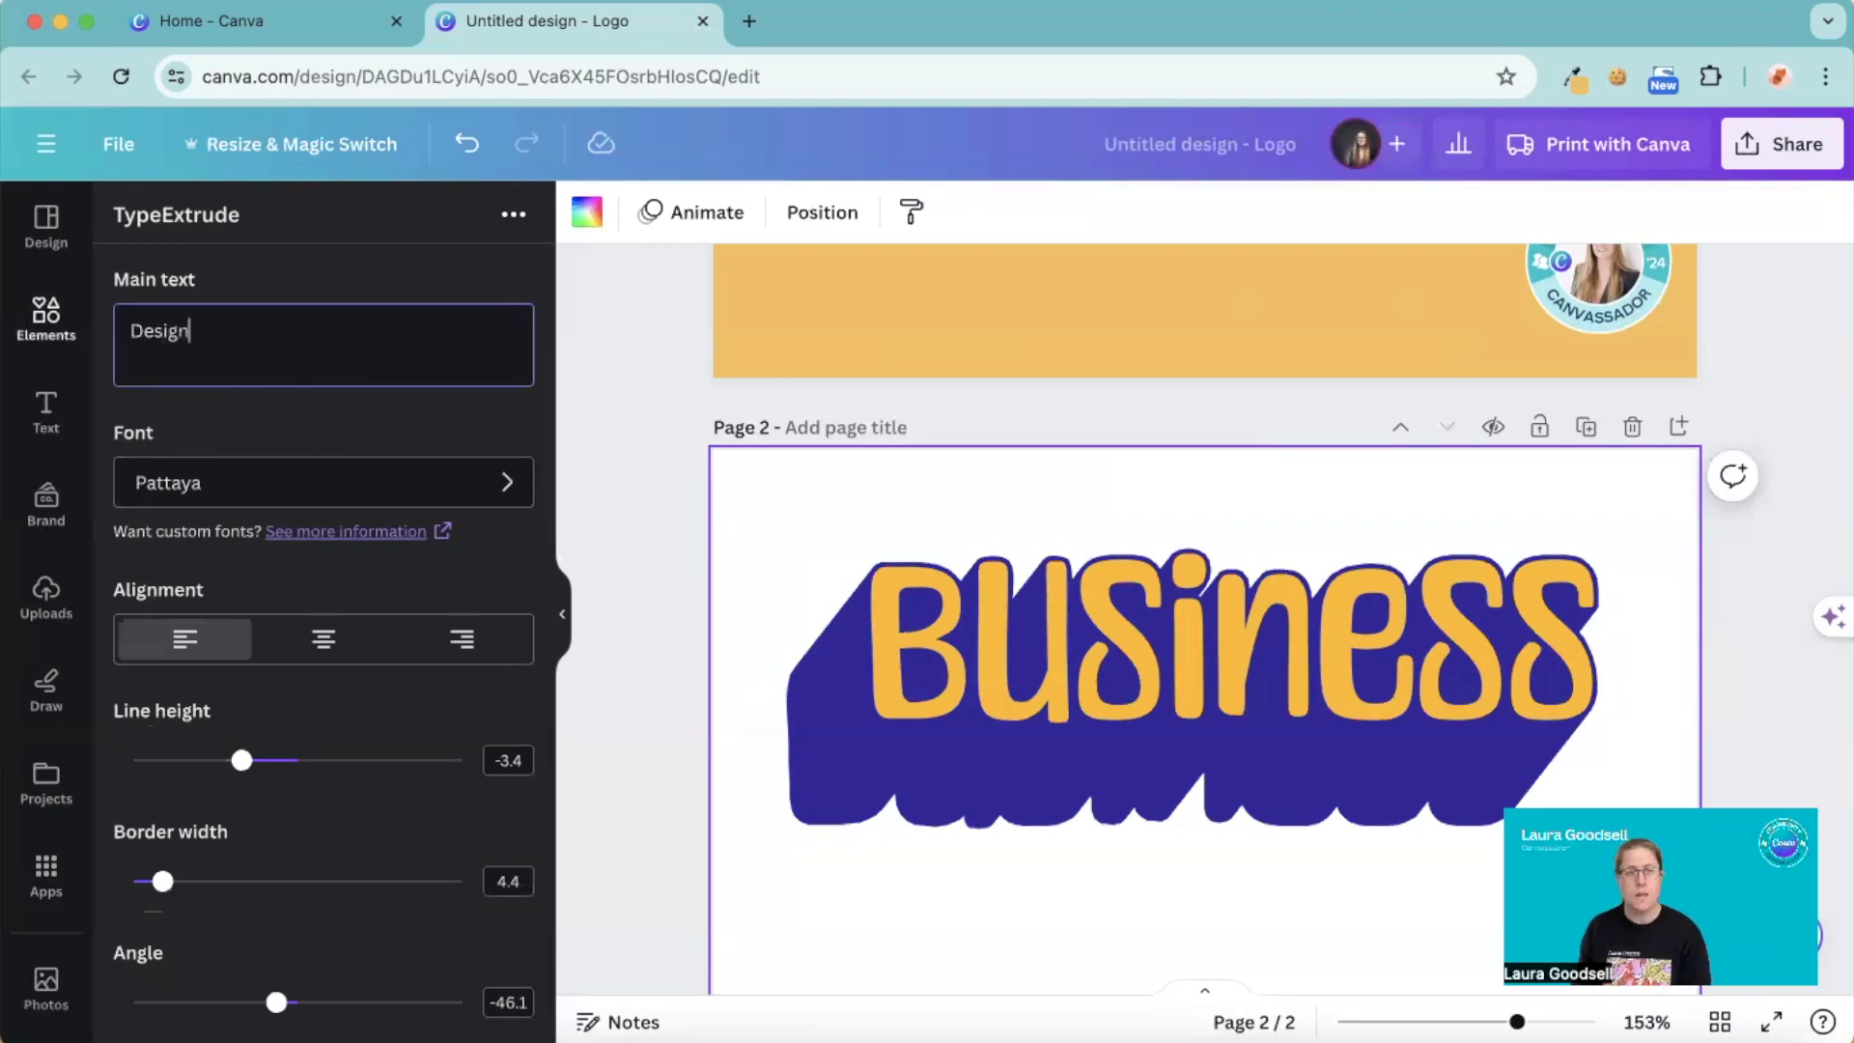
pyautogui.click(322, 482)
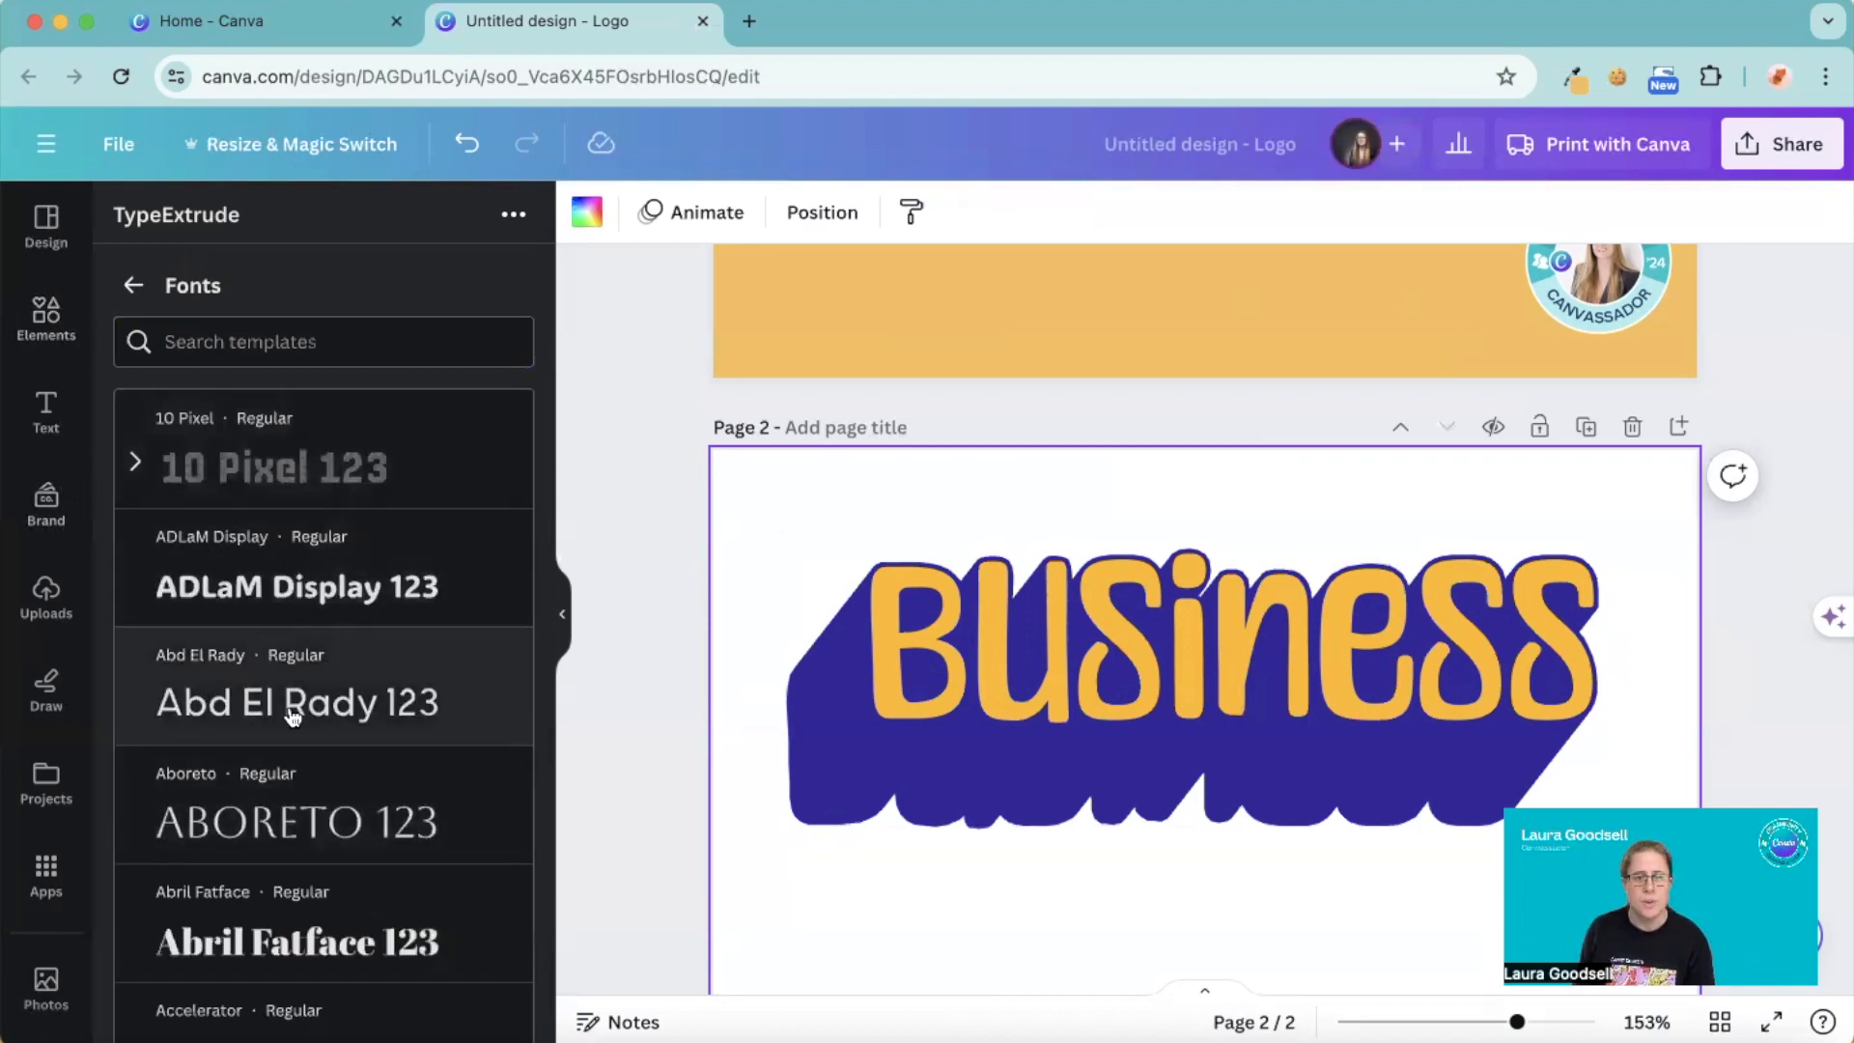
pyautogui.scroll(-3)
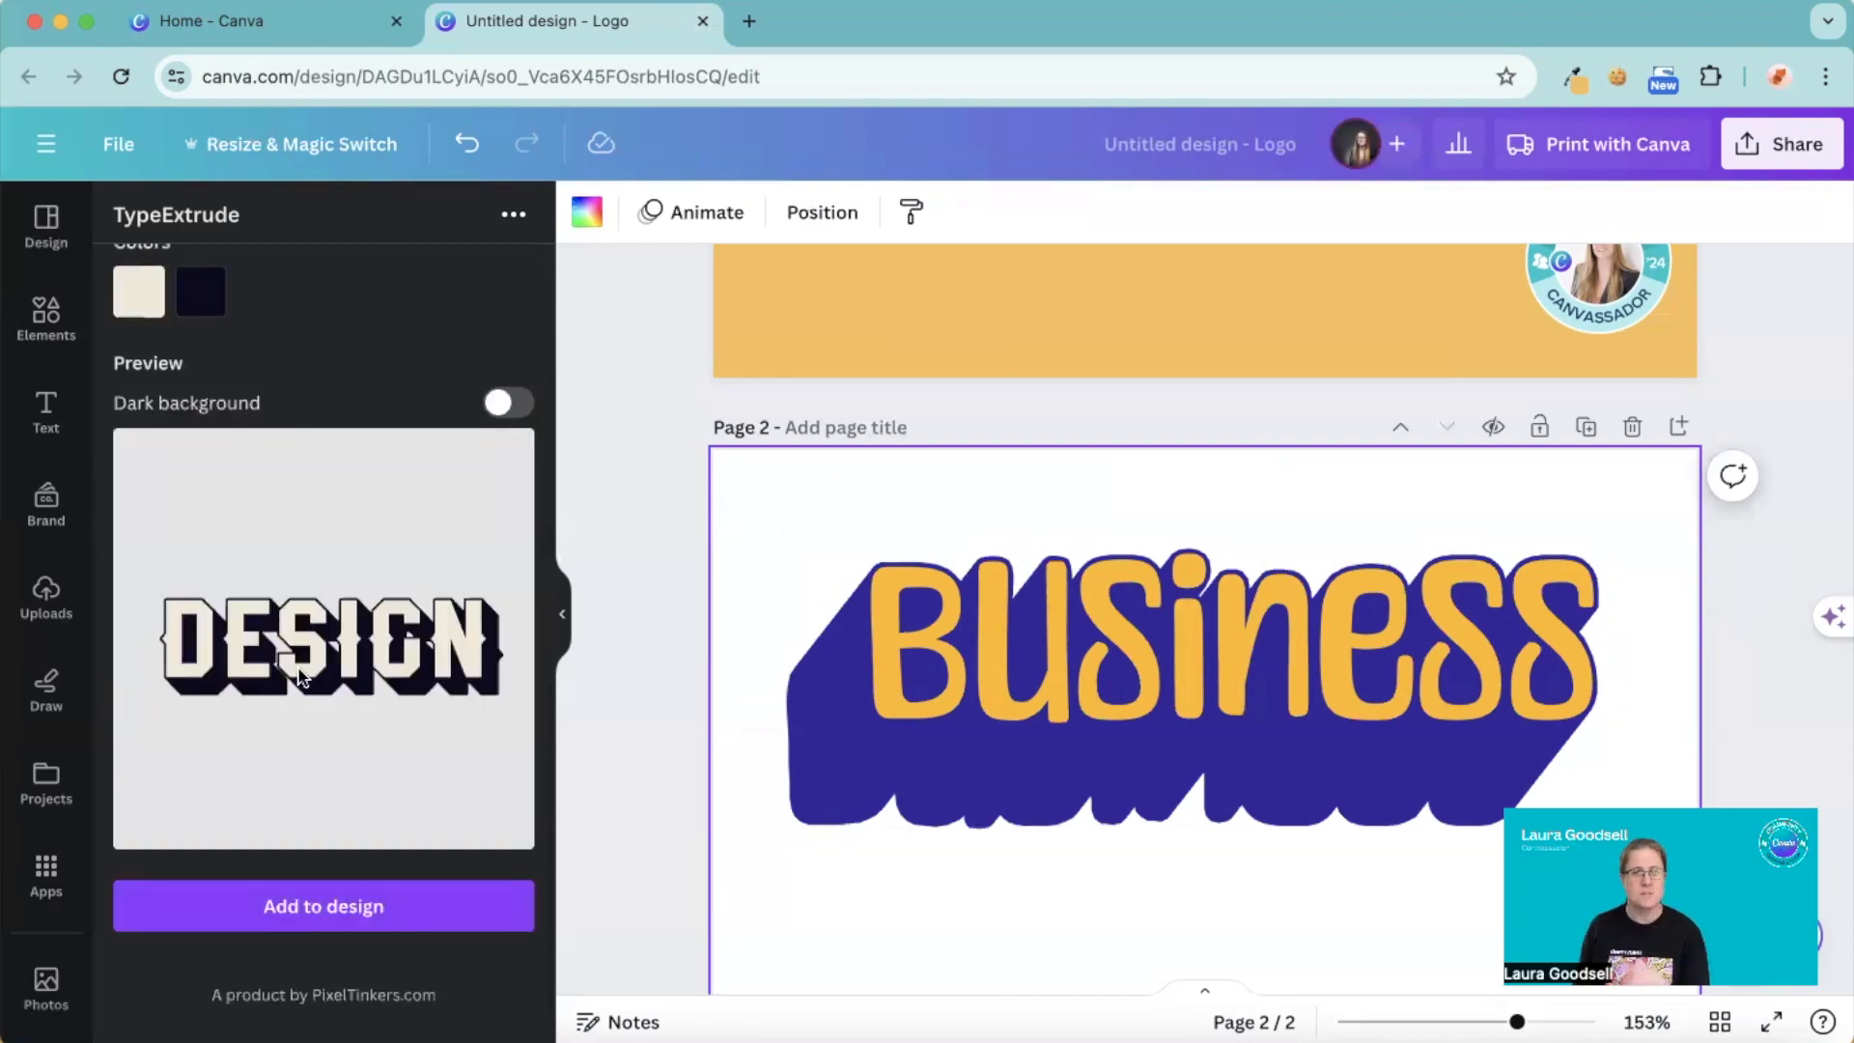
pyautogui.scroll(3)
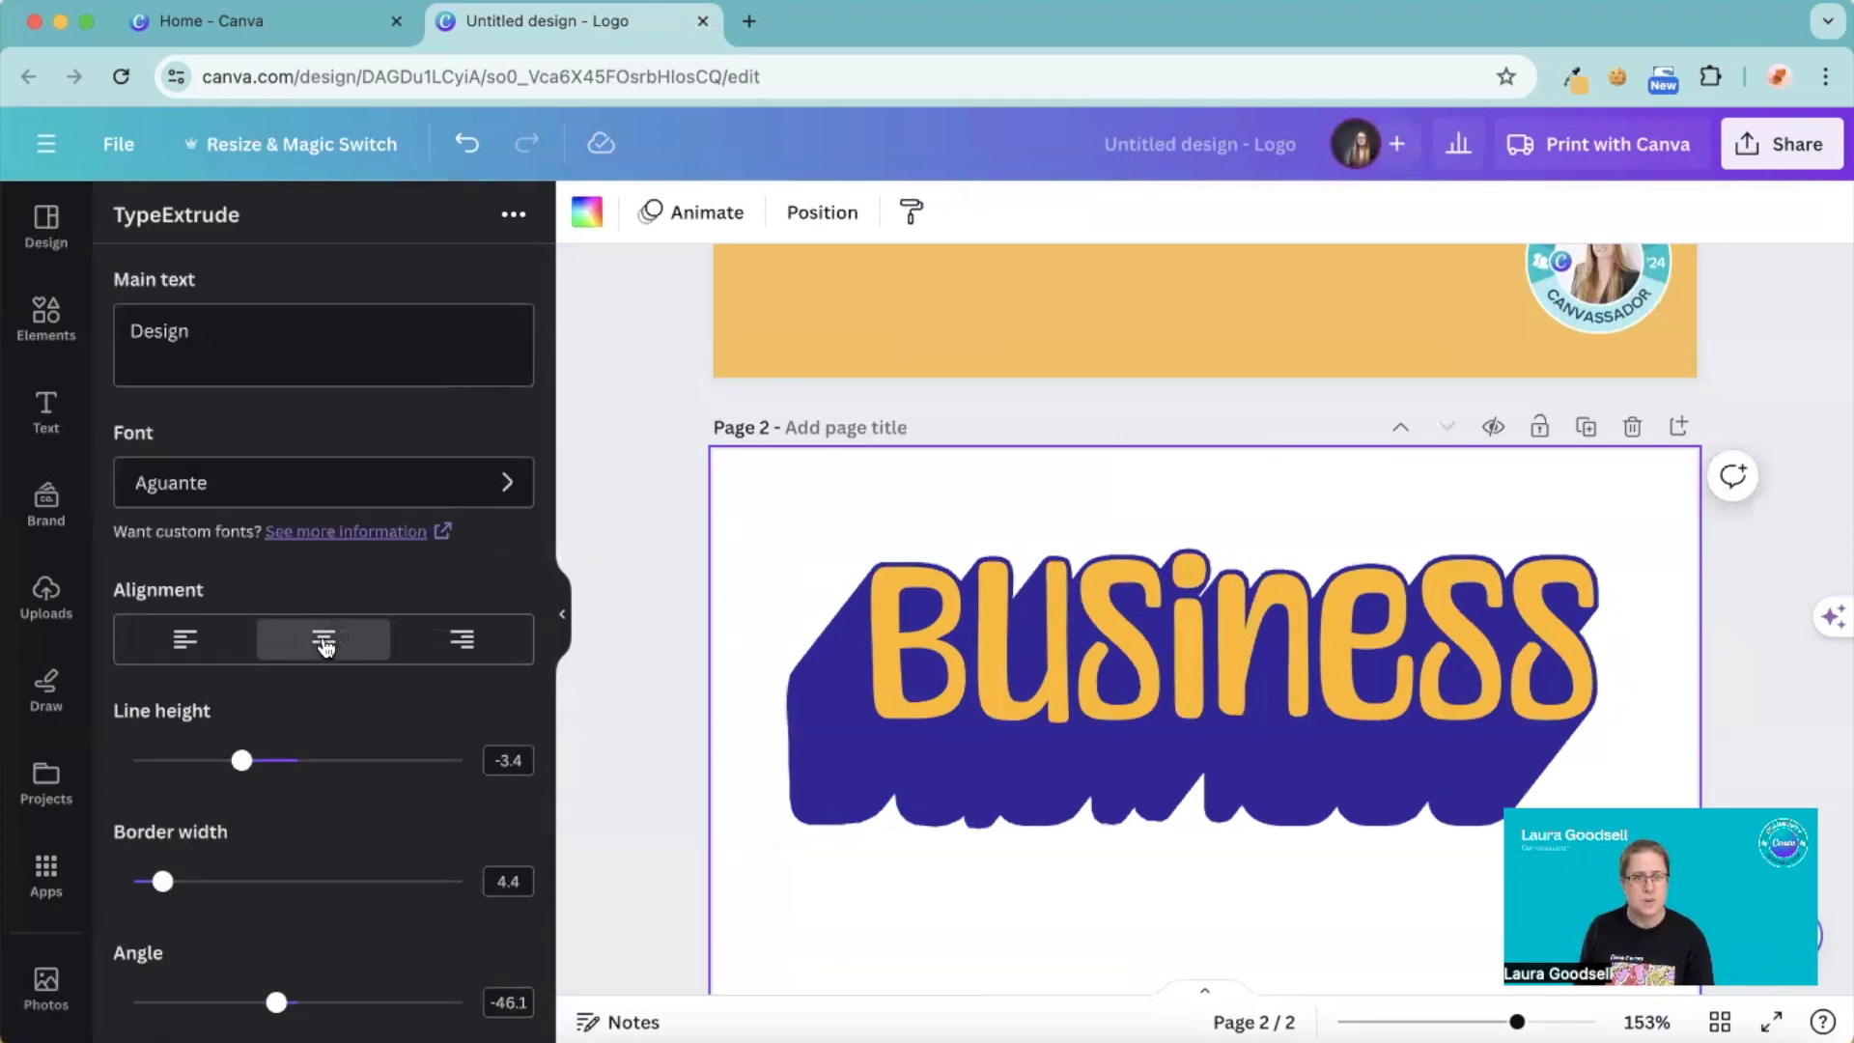
# - Set the DESIGN extrusion angle to about -138 and length to 125.7
pyautogui.scroll(-3)
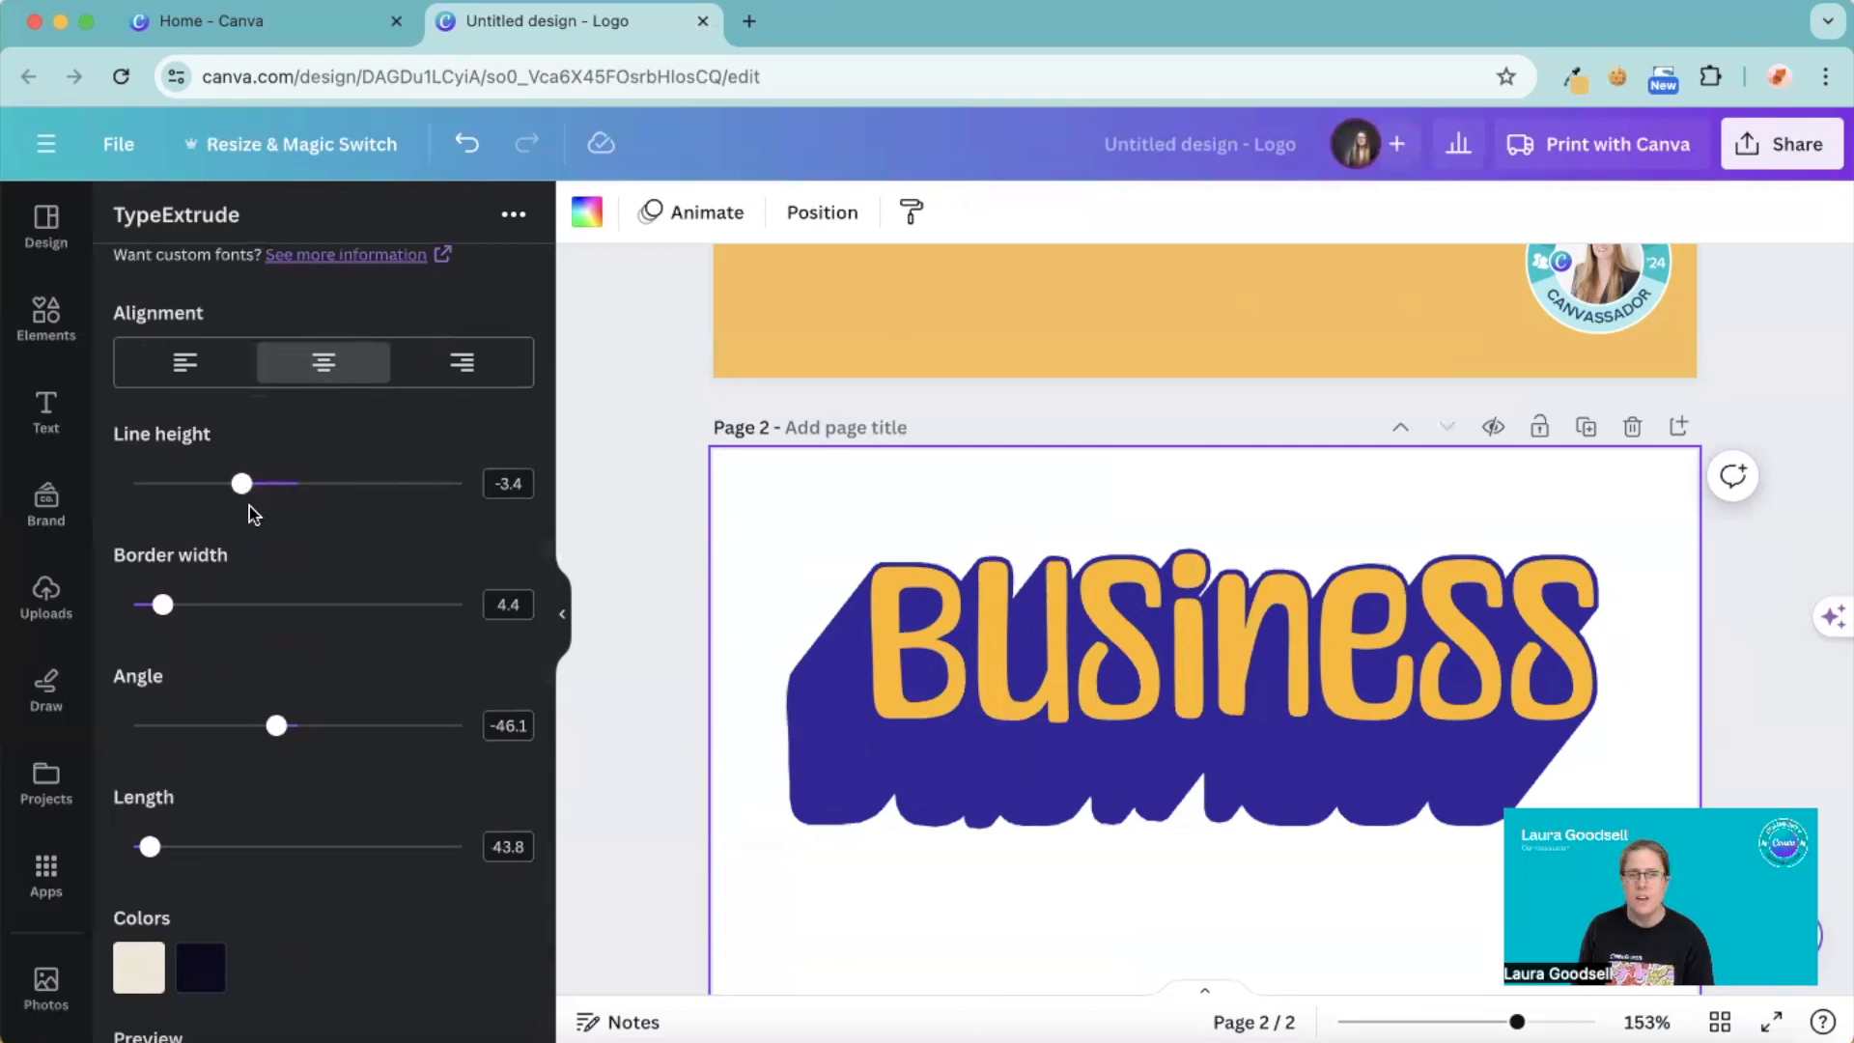
pyautogui.scroll(-3)
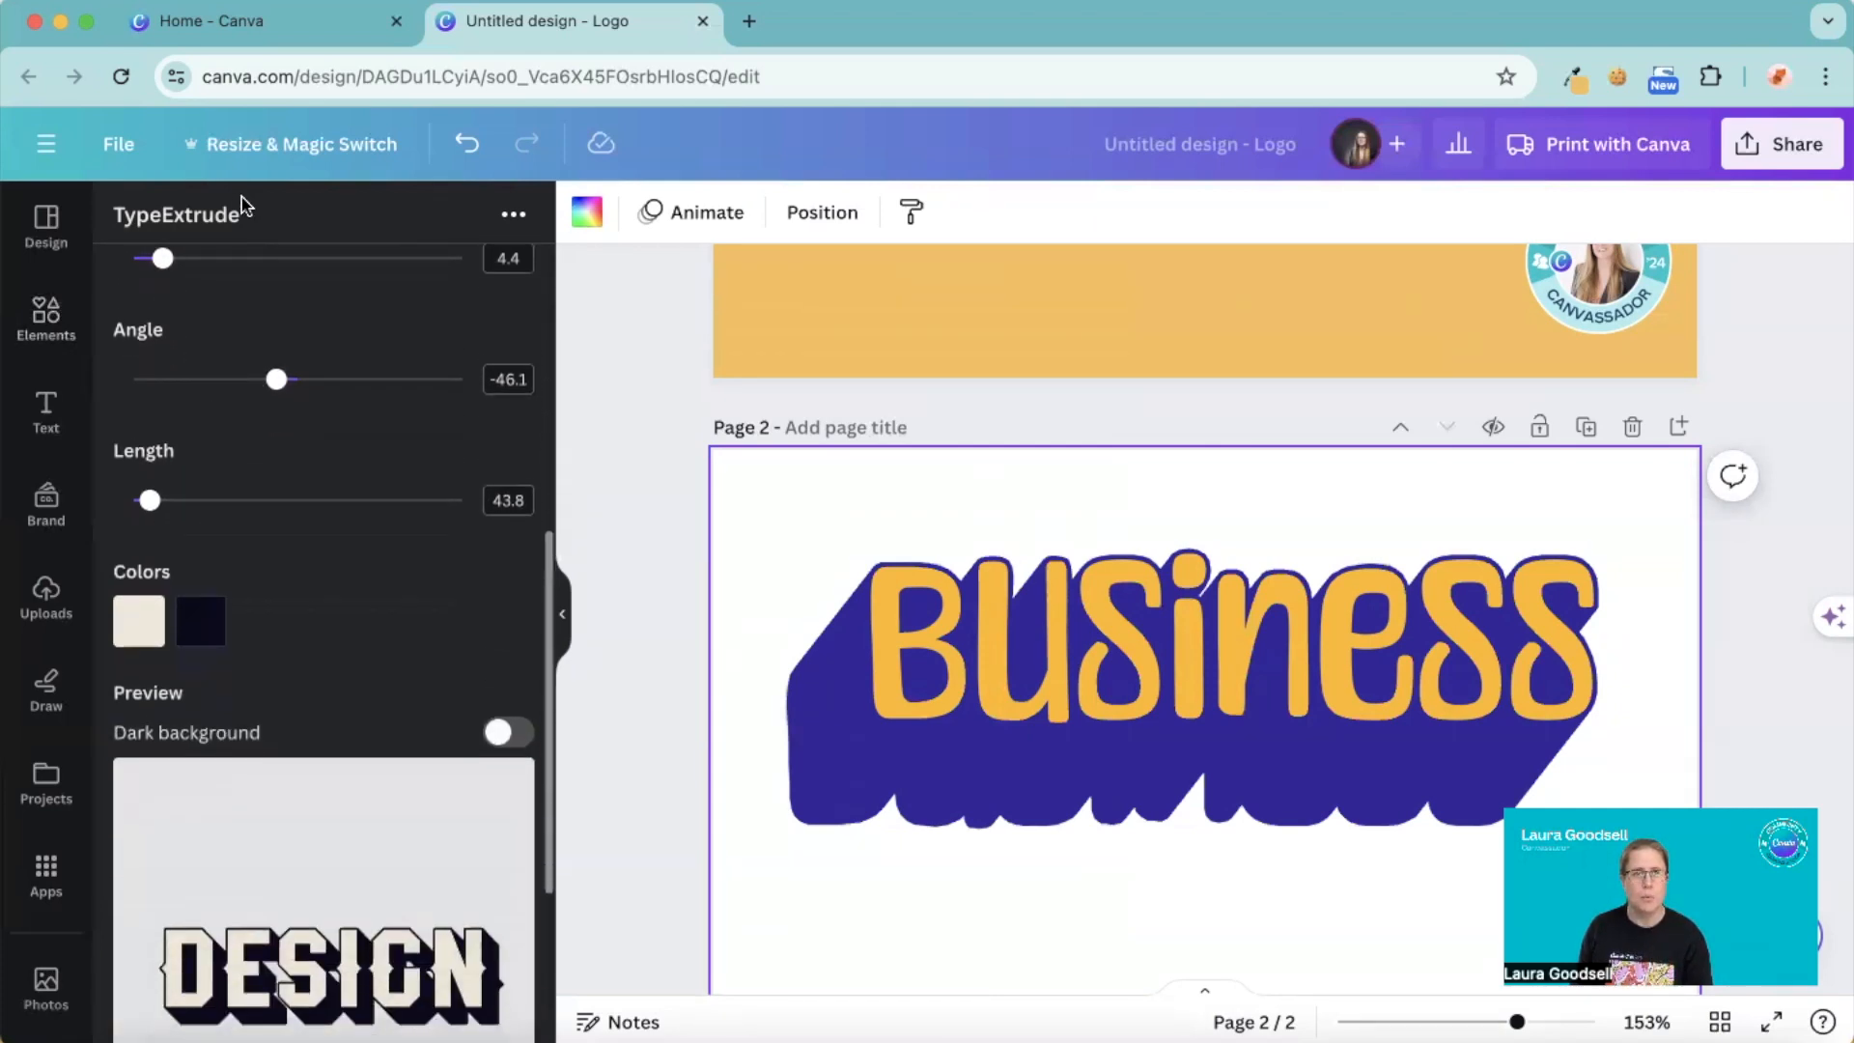
pyautogui.scroll(3)
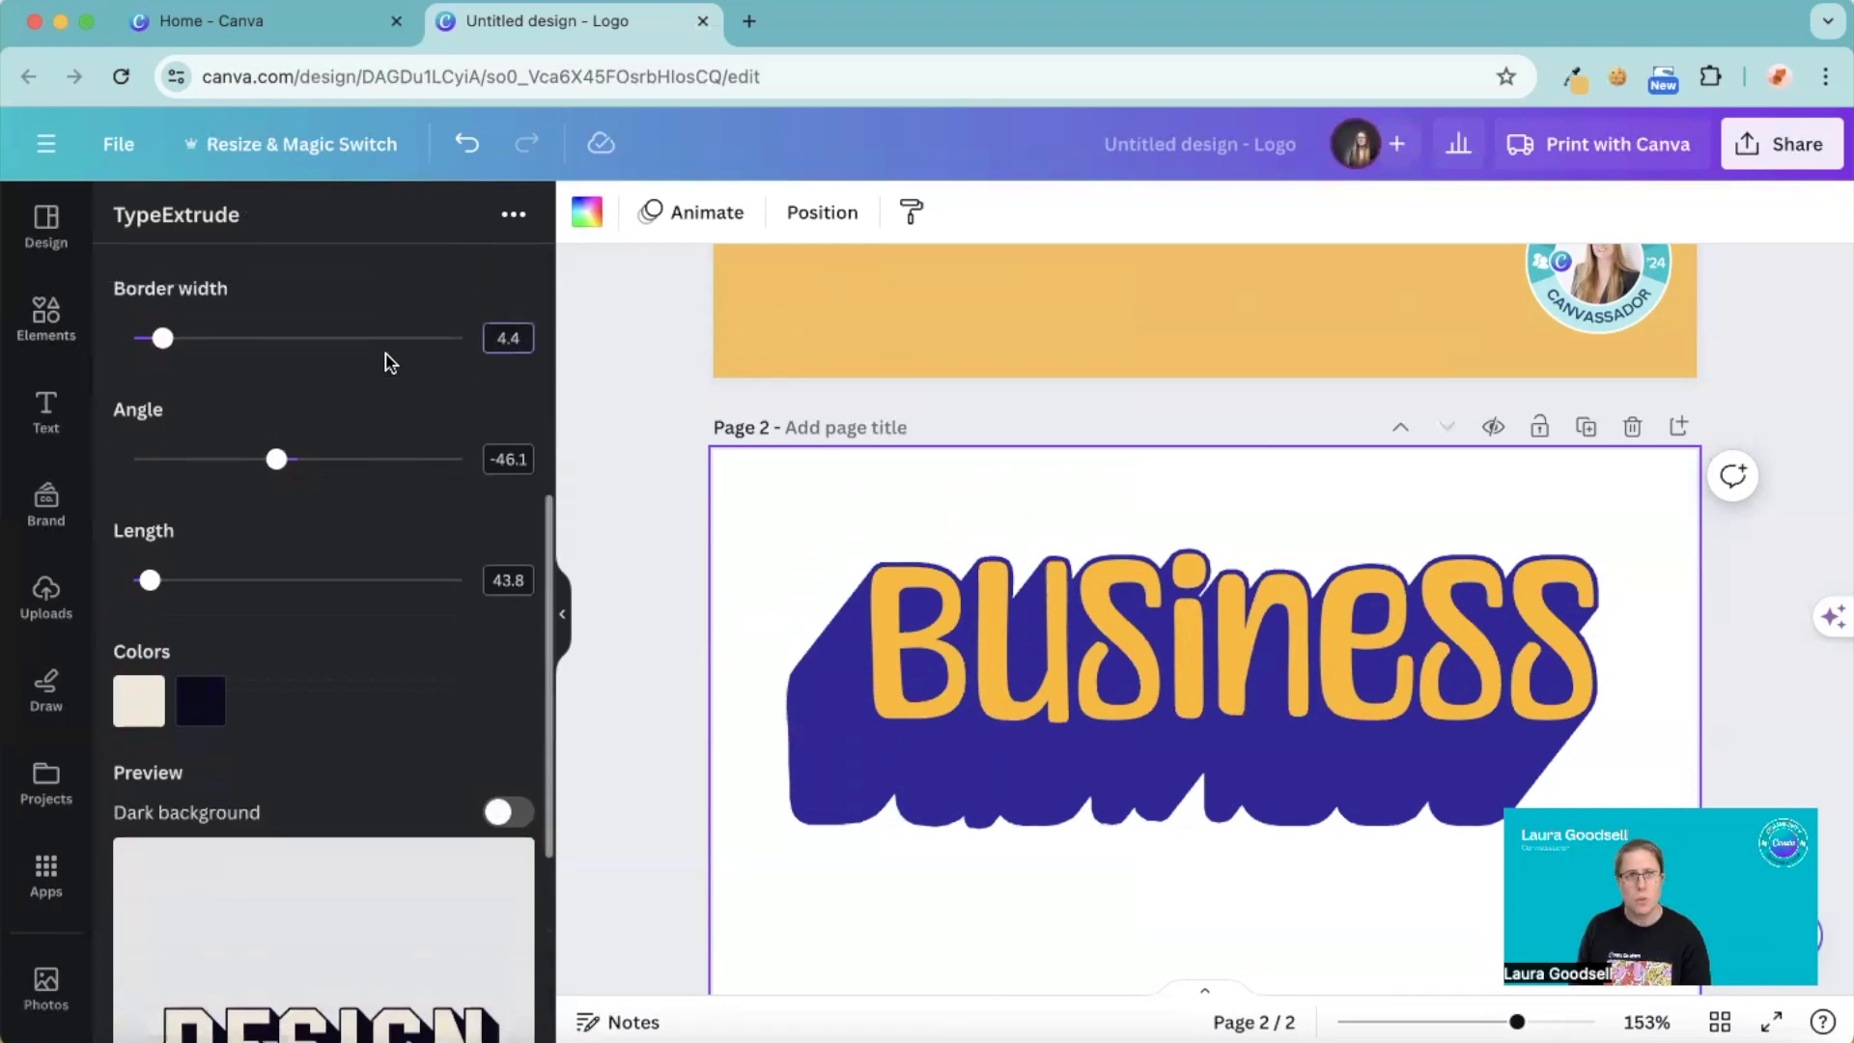
pyautogui.click(508, 337)
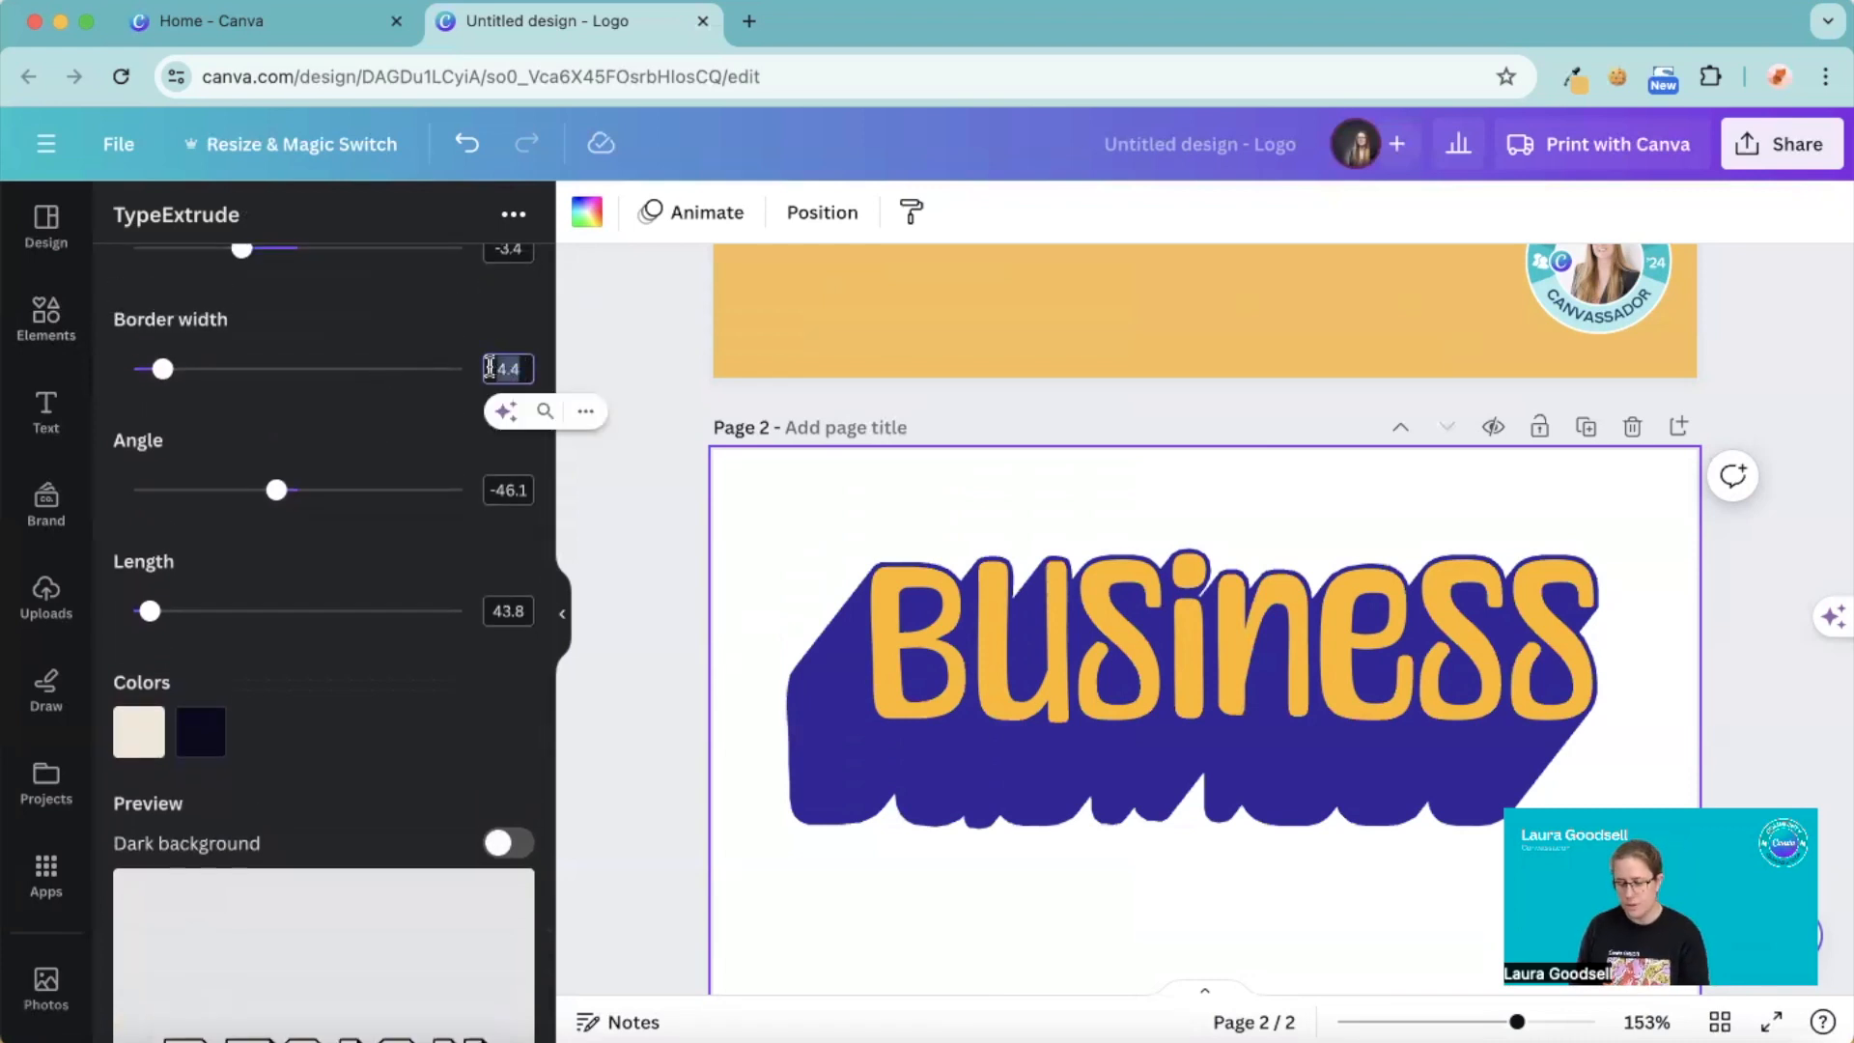
pyautogui.scroll(-3)
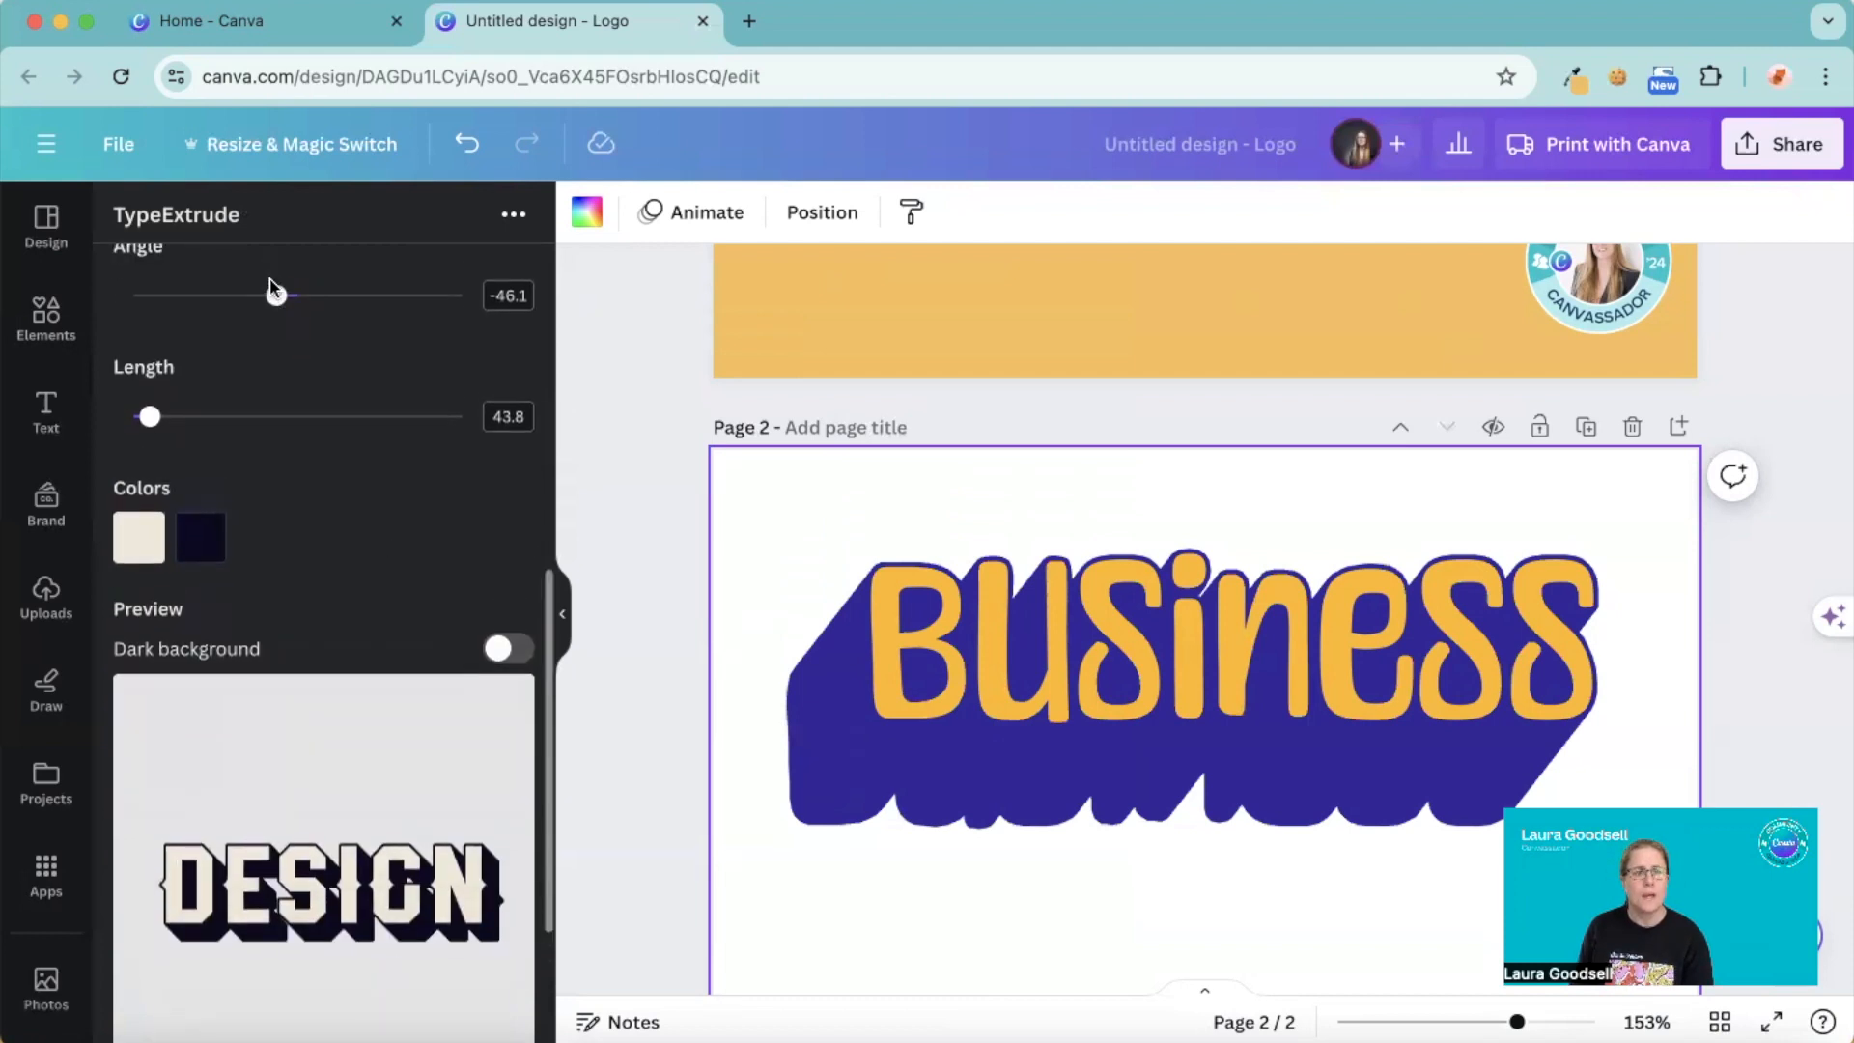
pyautogui.moveTo(275, 294); pyautogui.dragTo(240, 295)
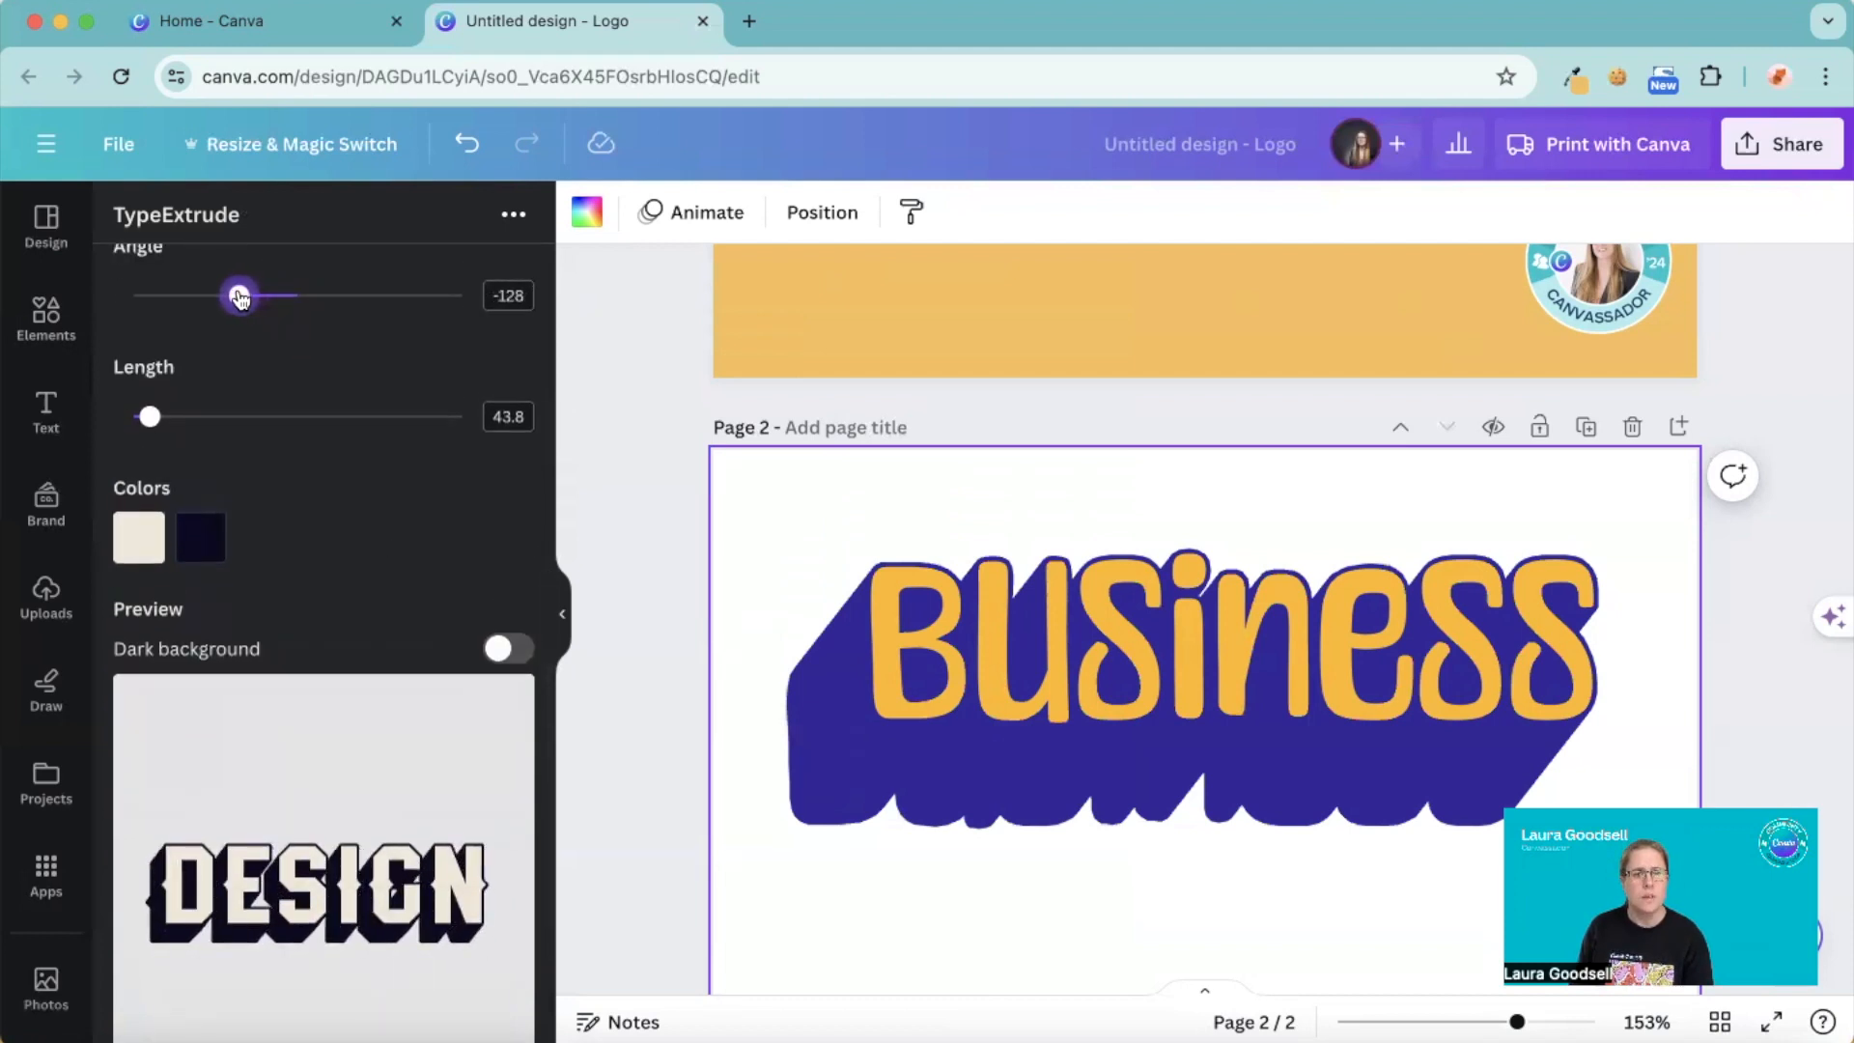
pyautogui.moveTo(240, 295); pyautogui.dragTo(234, 295)
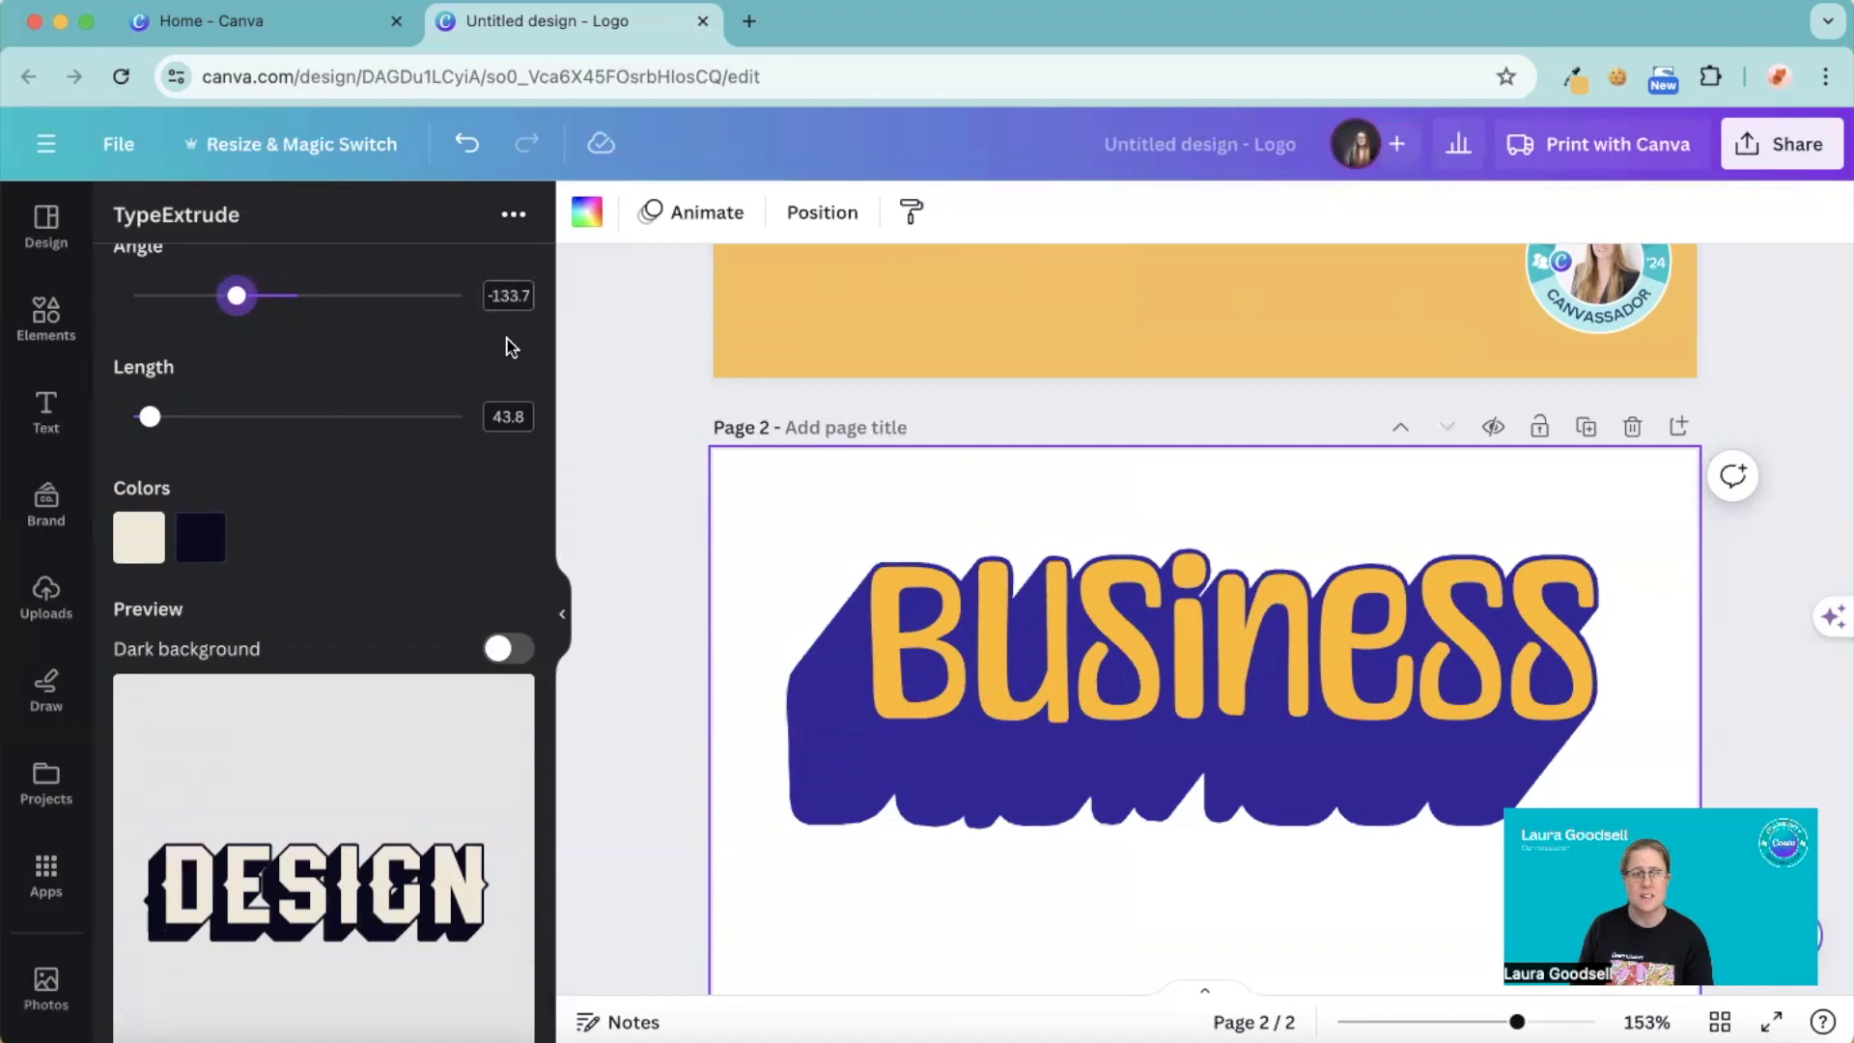
pyautogui.moveTo(236, 296); pyautogui.dragTo(235, 298)
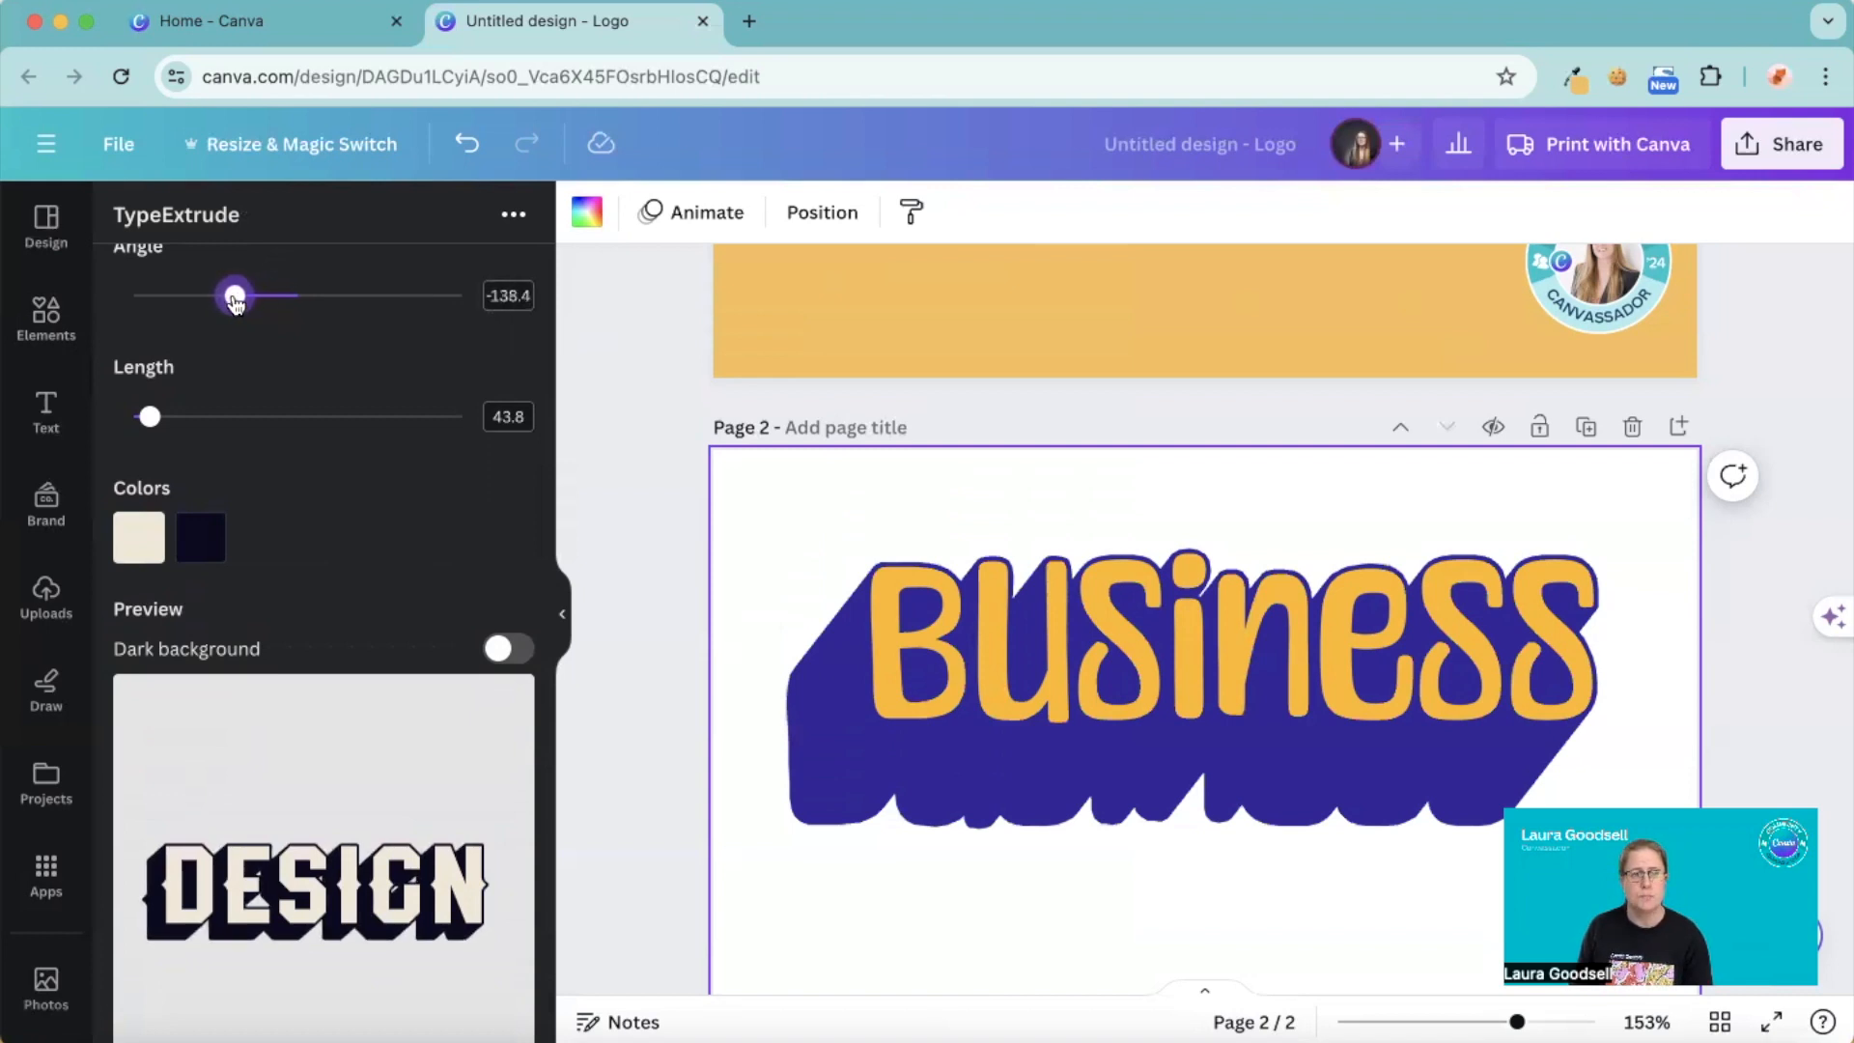
pyautogui.moveTo(149, 417); pyautogui.dragTo(177, 417)
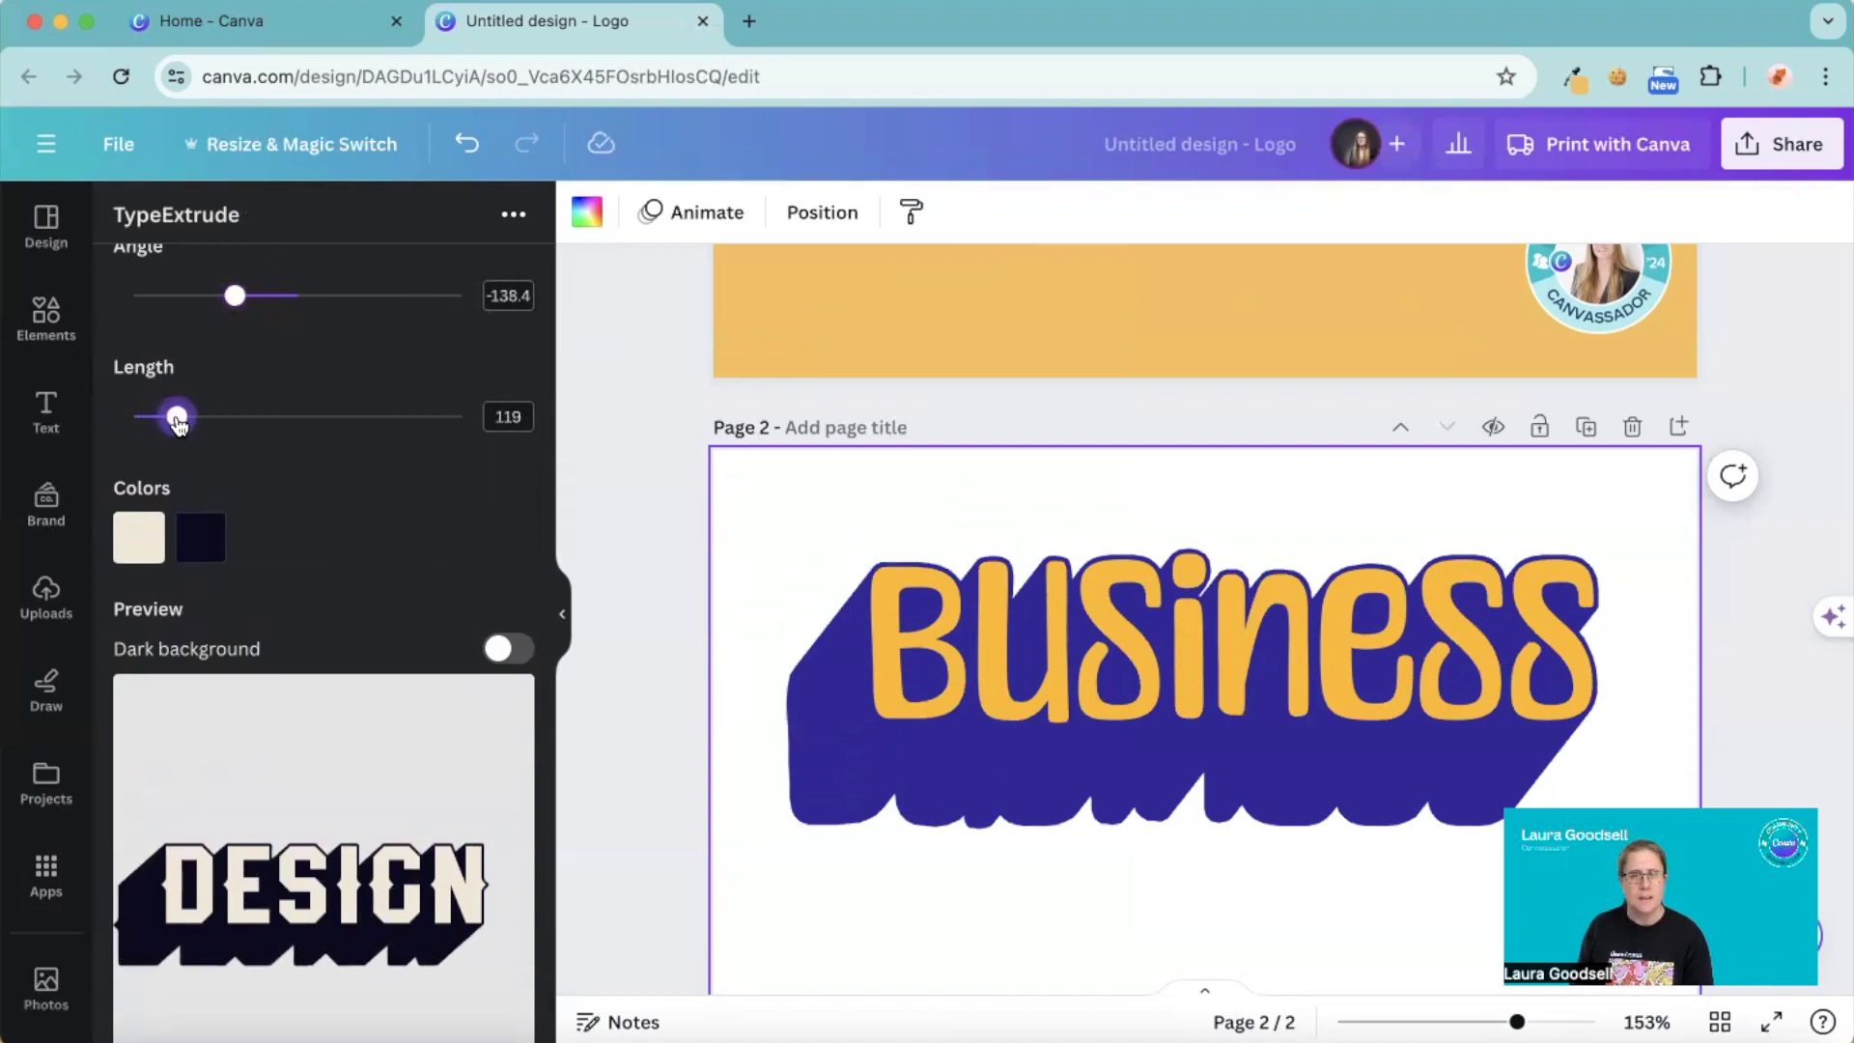
pyautogui.moveTo(176, 418); pyautogui.dragTo(180, 417)
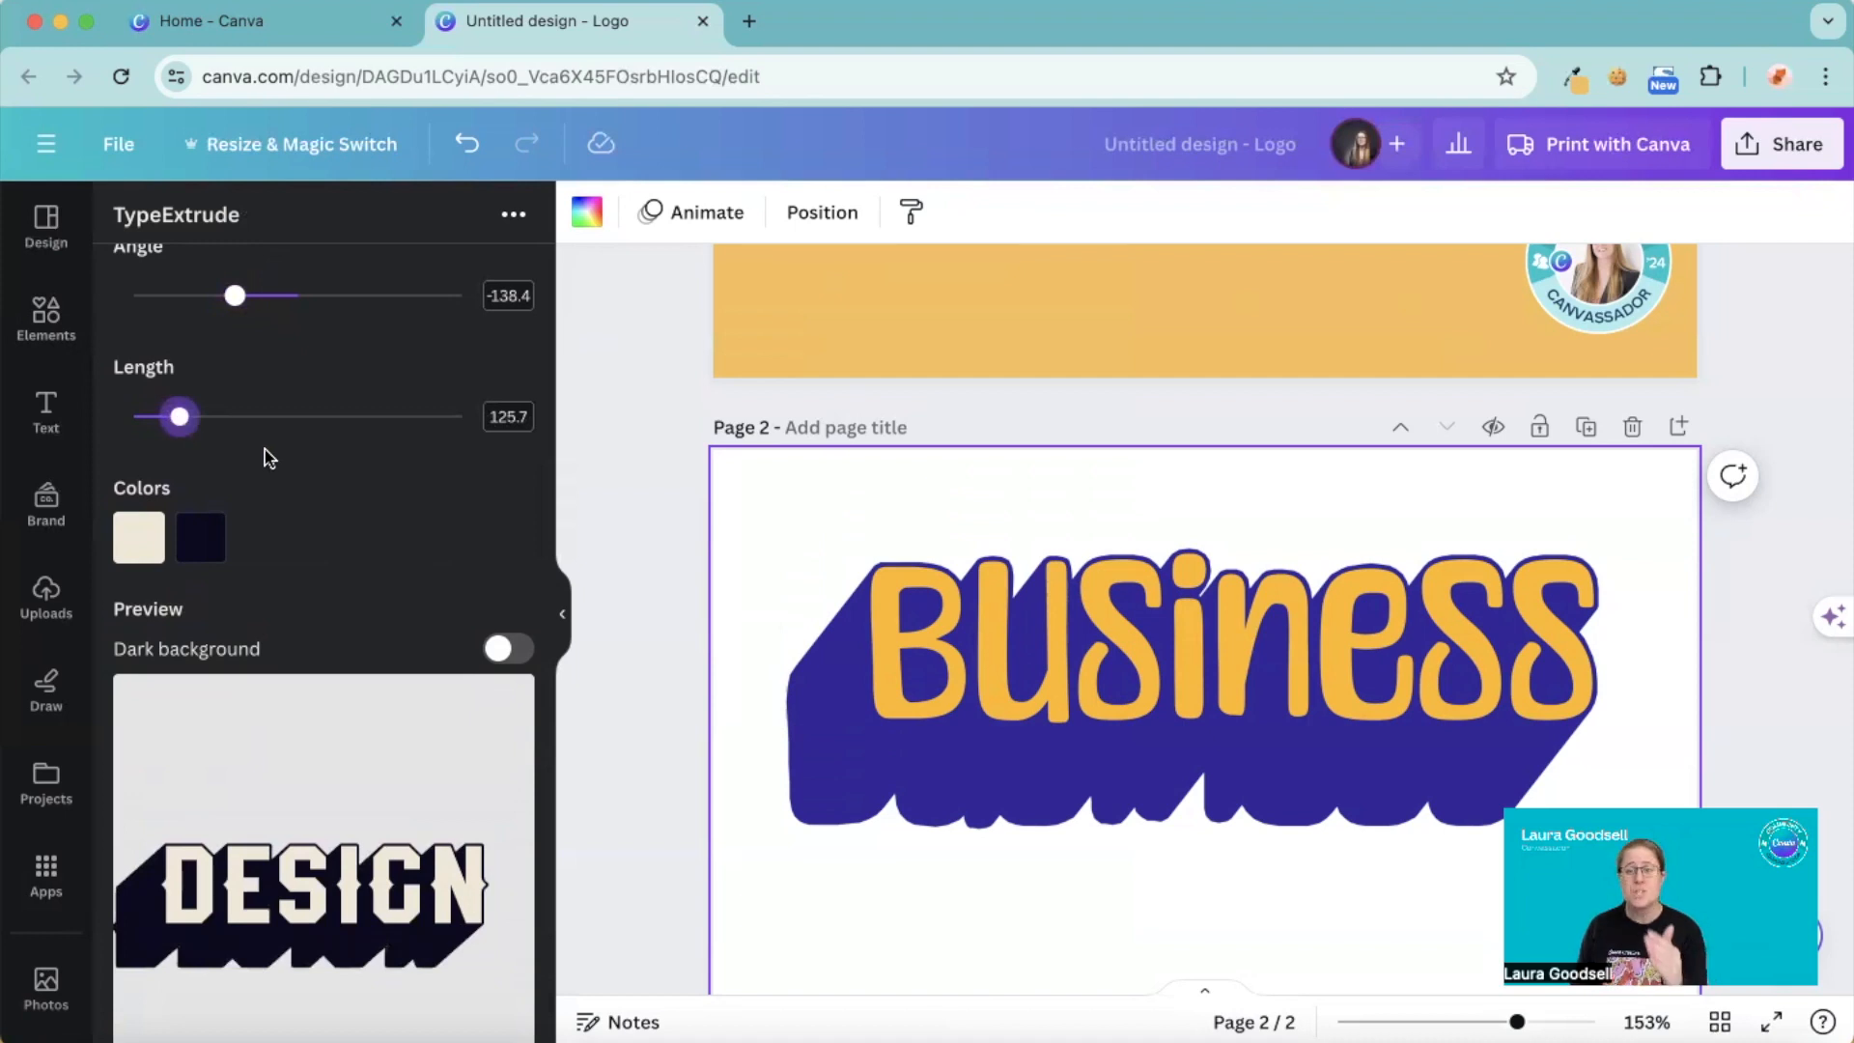
pyautogui.moveTo(307, 480)
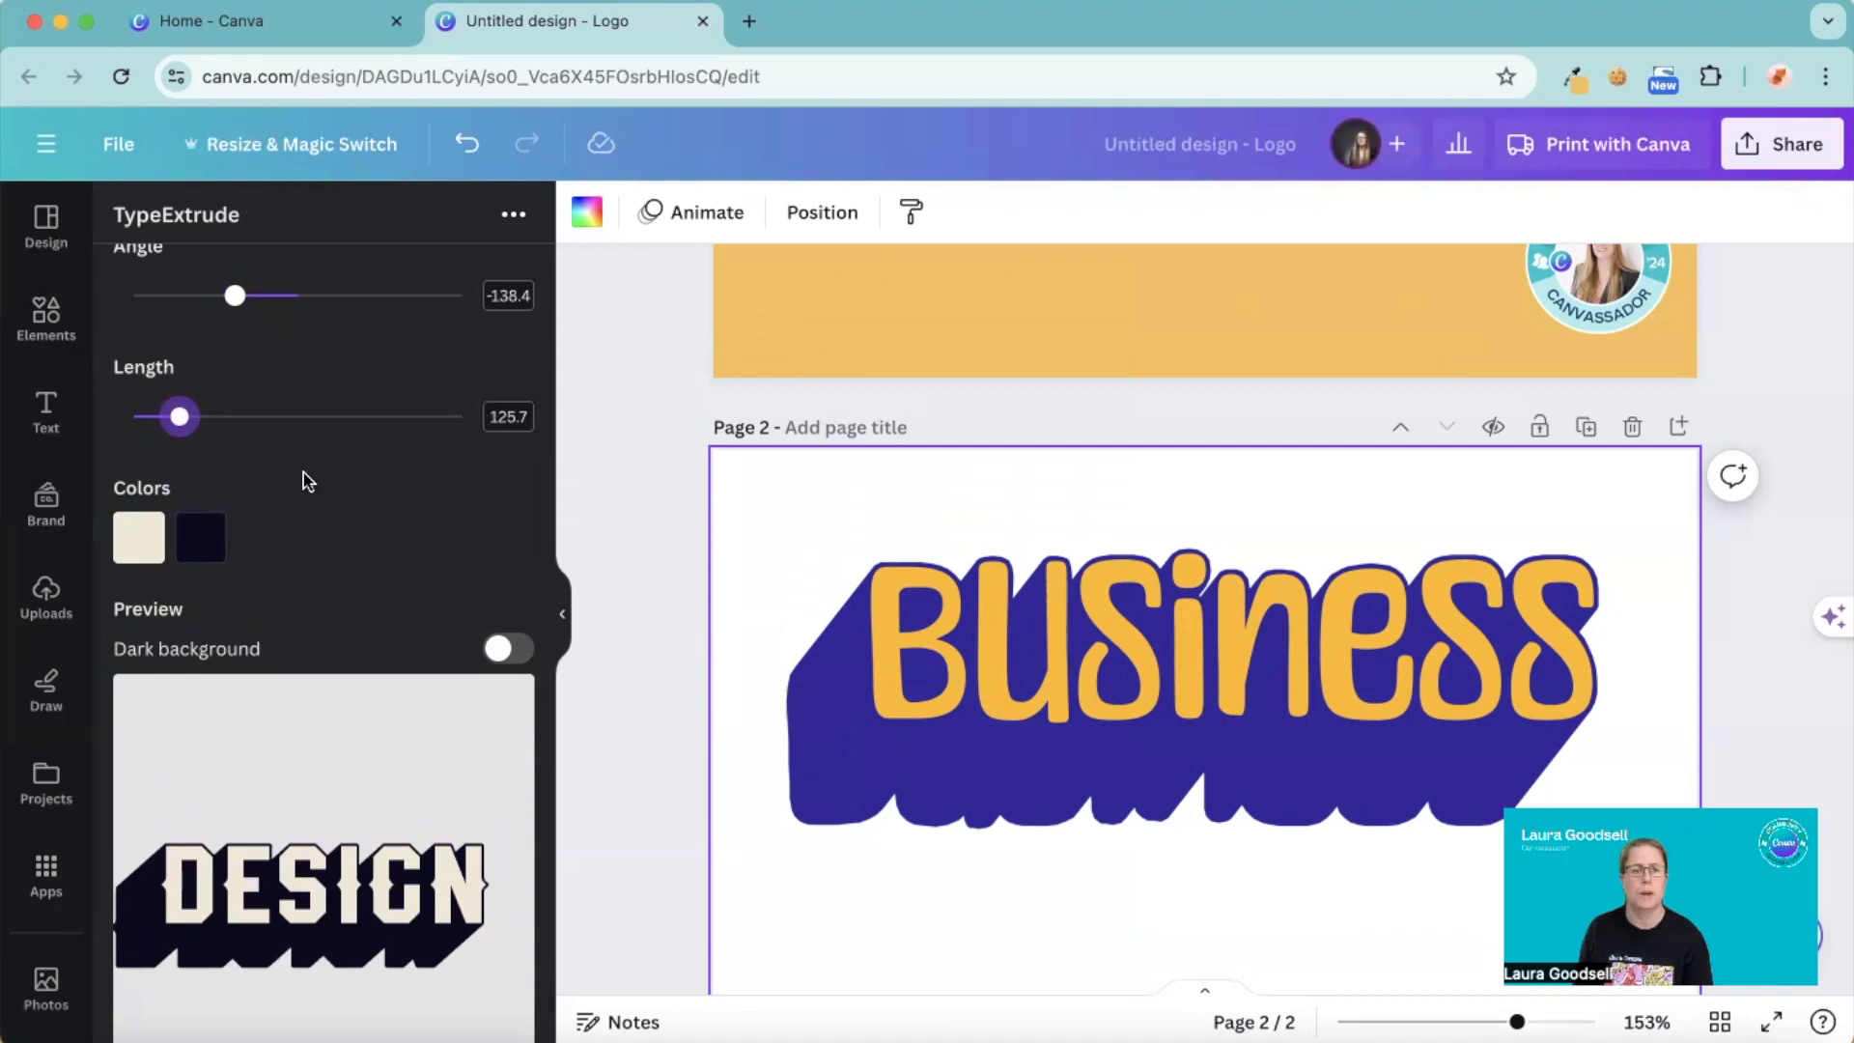
# - Colour DESIGN pink with a purple shadow and add it to page 2
pyautogui.click(139, 539)
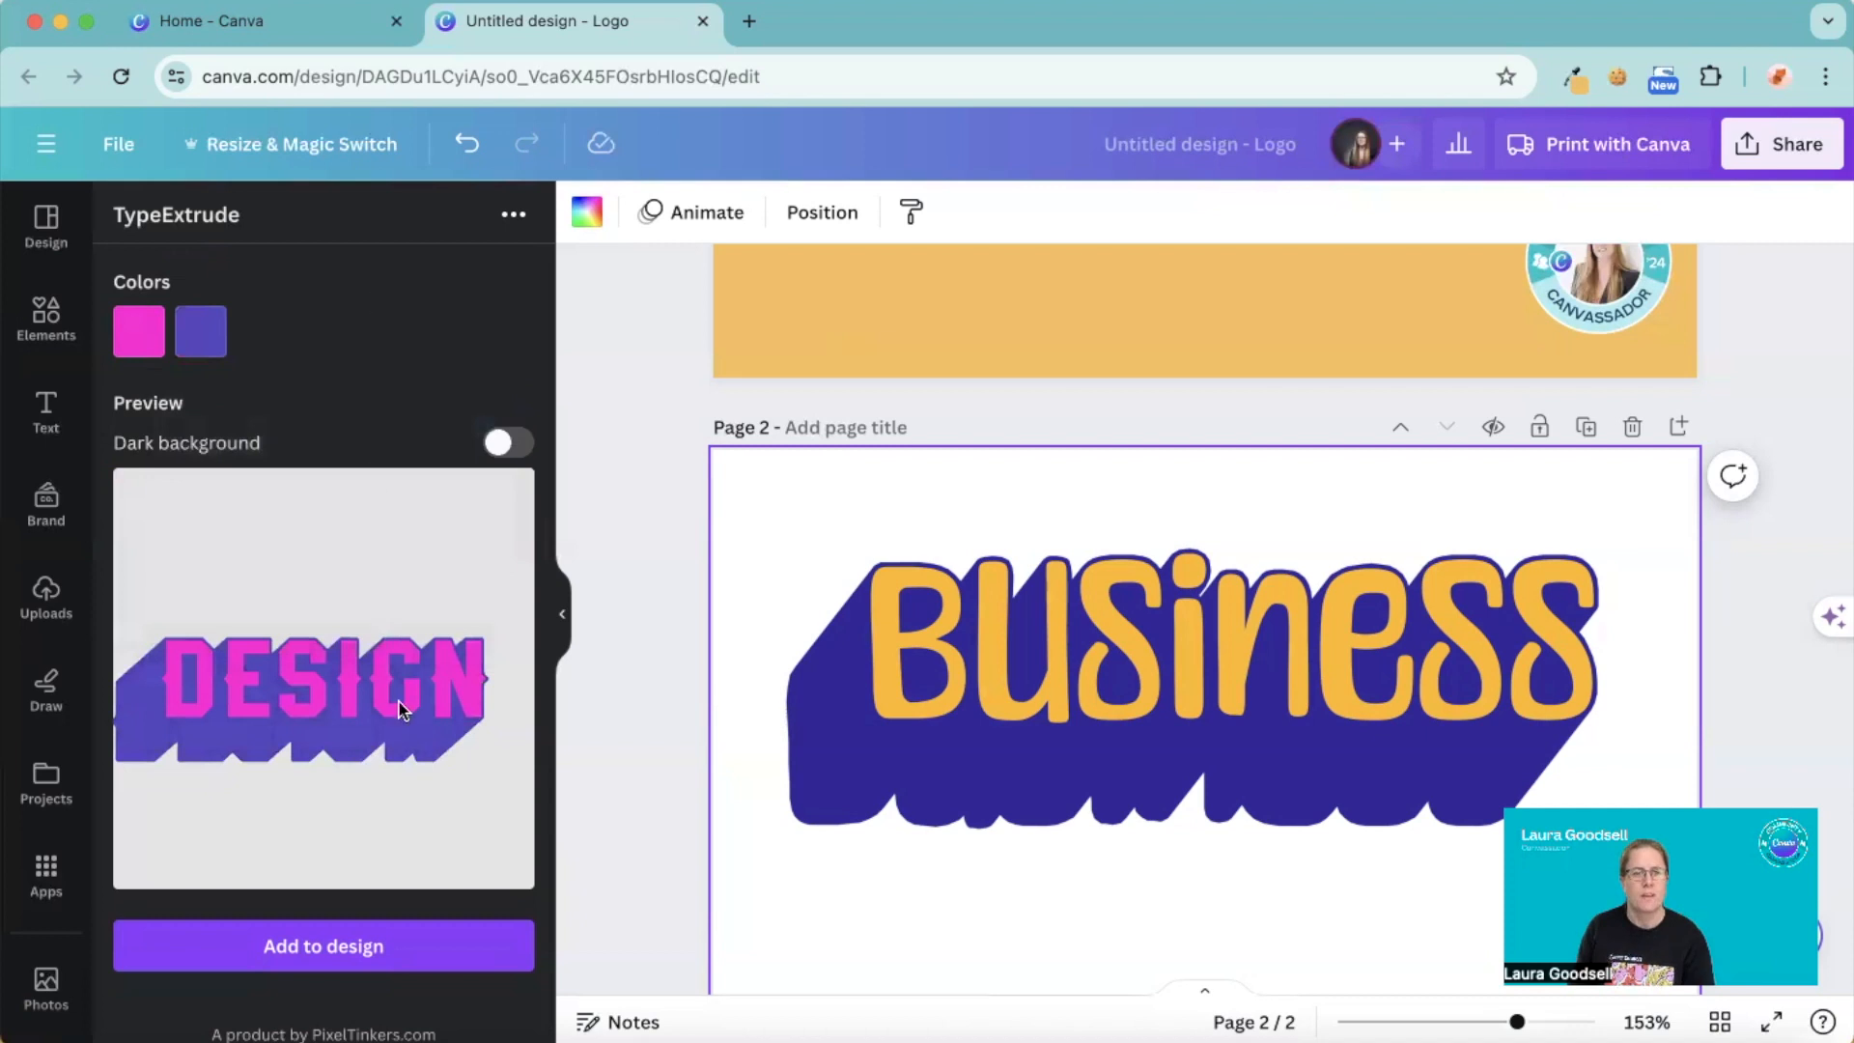
pyautogui.moveTo(251, 804)
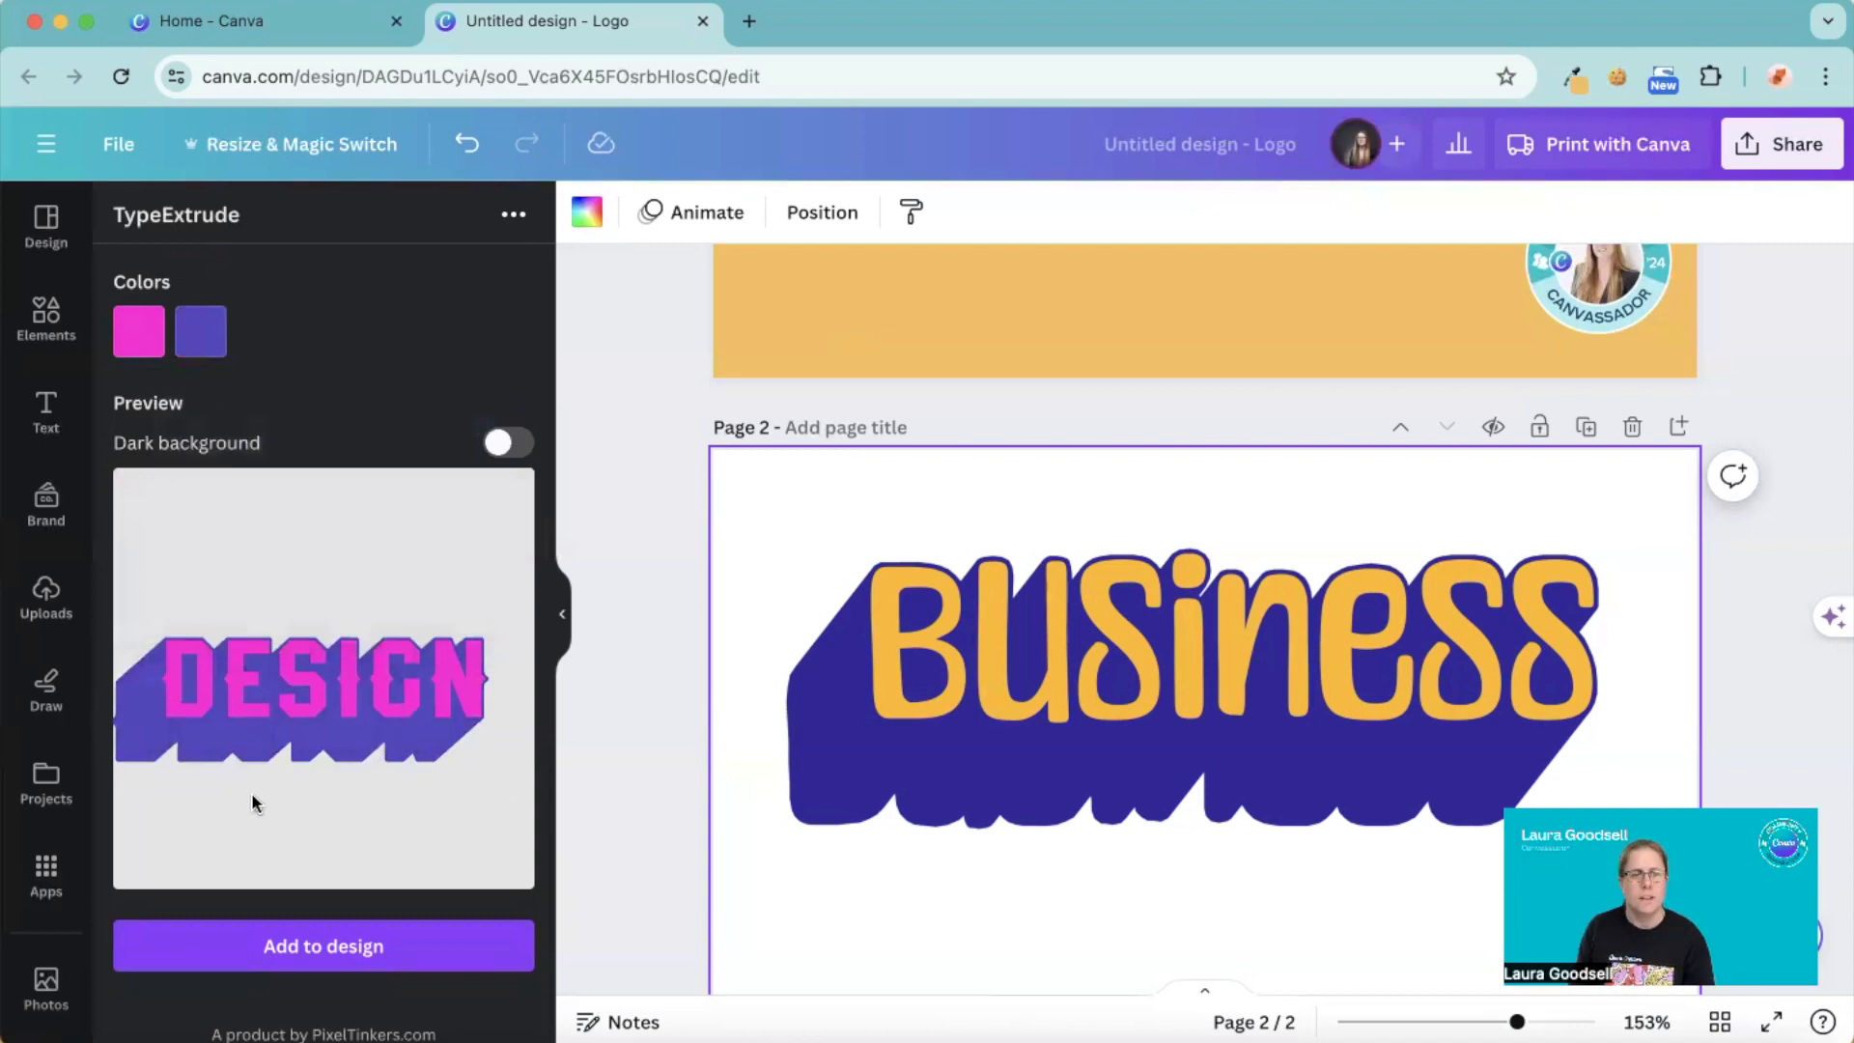
pyautogui.click(323, 944)
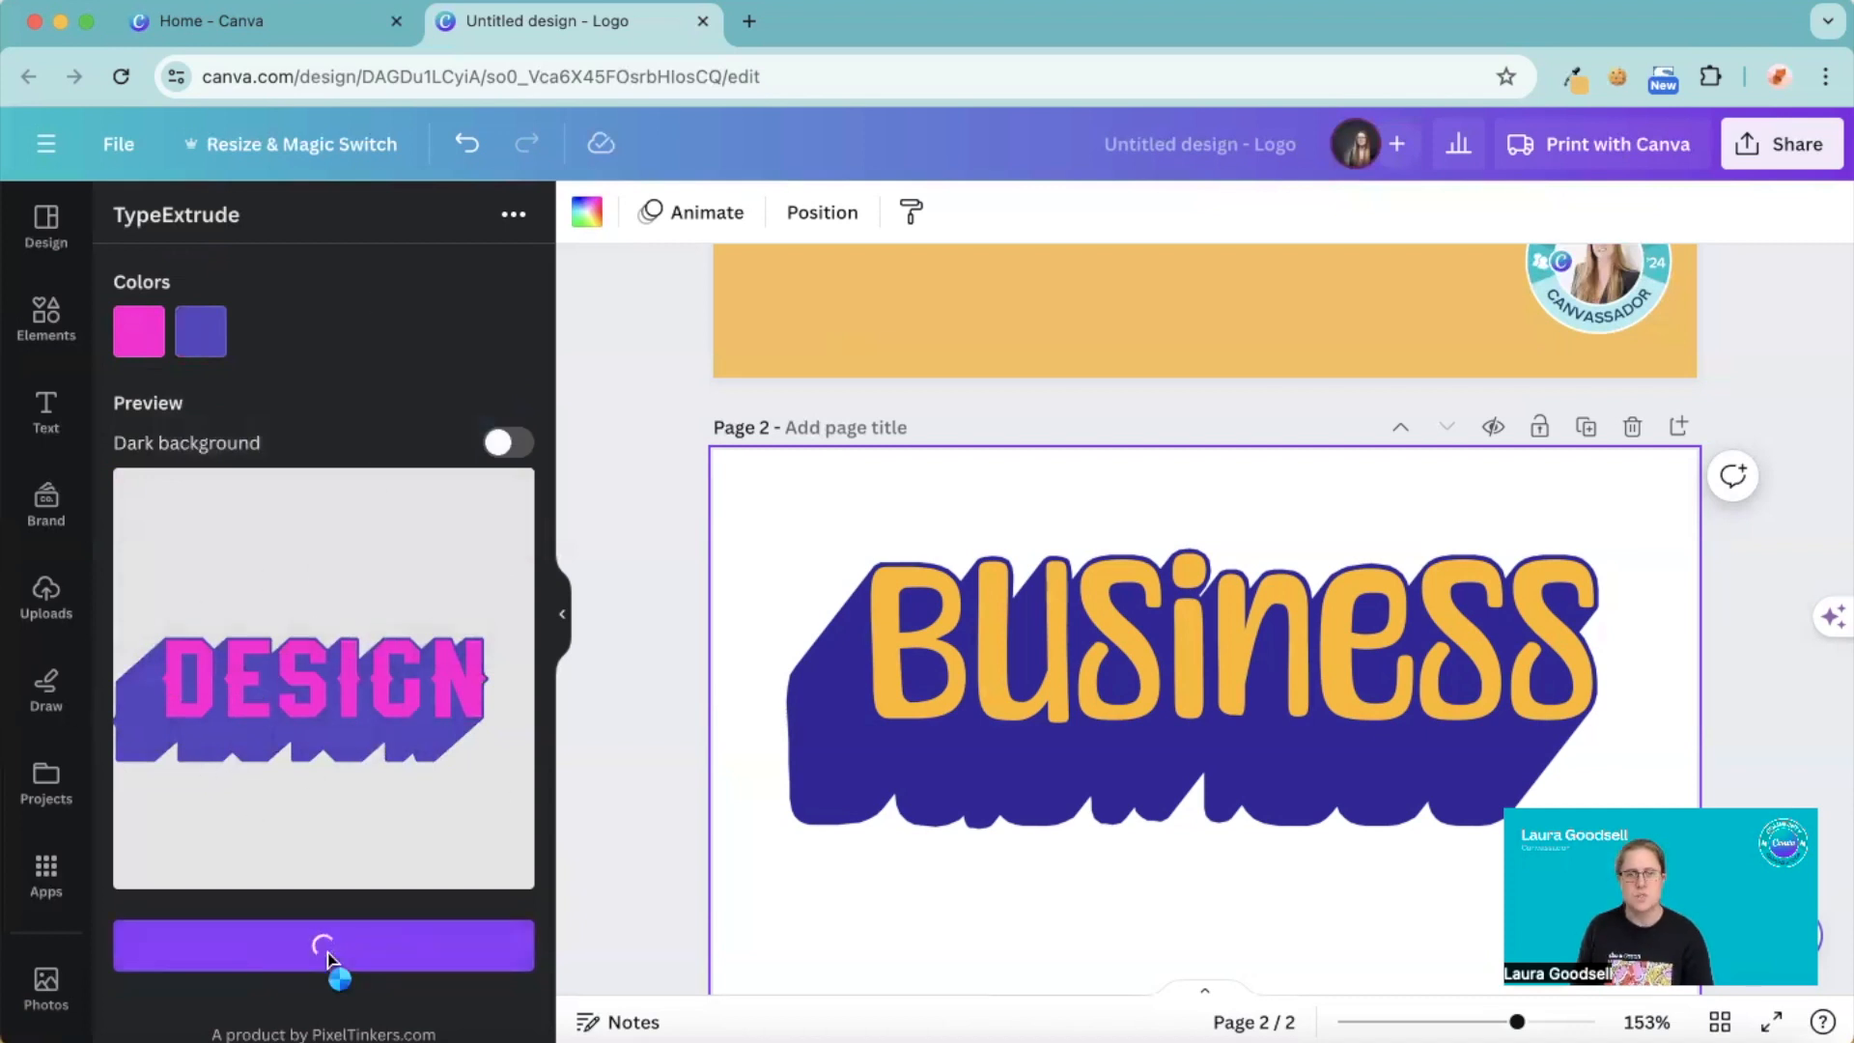
# - Add the pink DESIGN text beneath Business on page 2 and deselect it
pyautogui.click(323, 946)
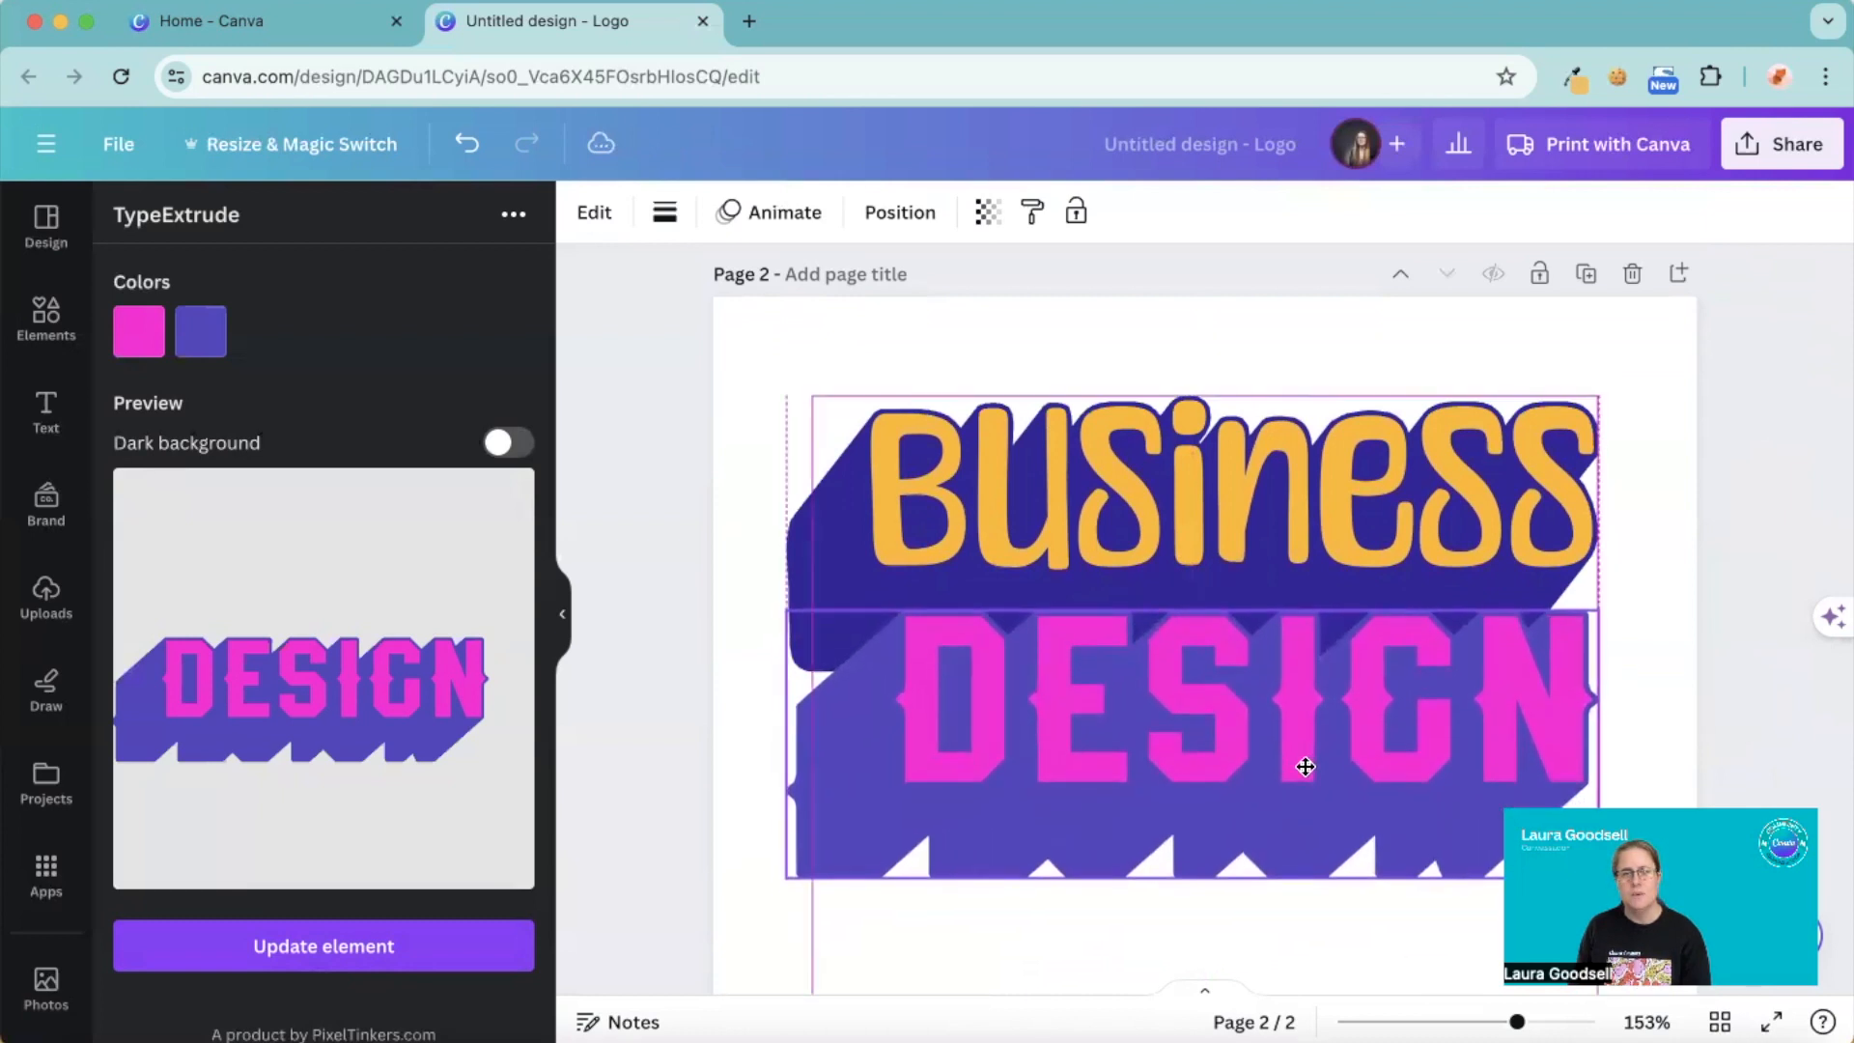
pyautogui.click(1303, 767)
pyautogui.write('A')
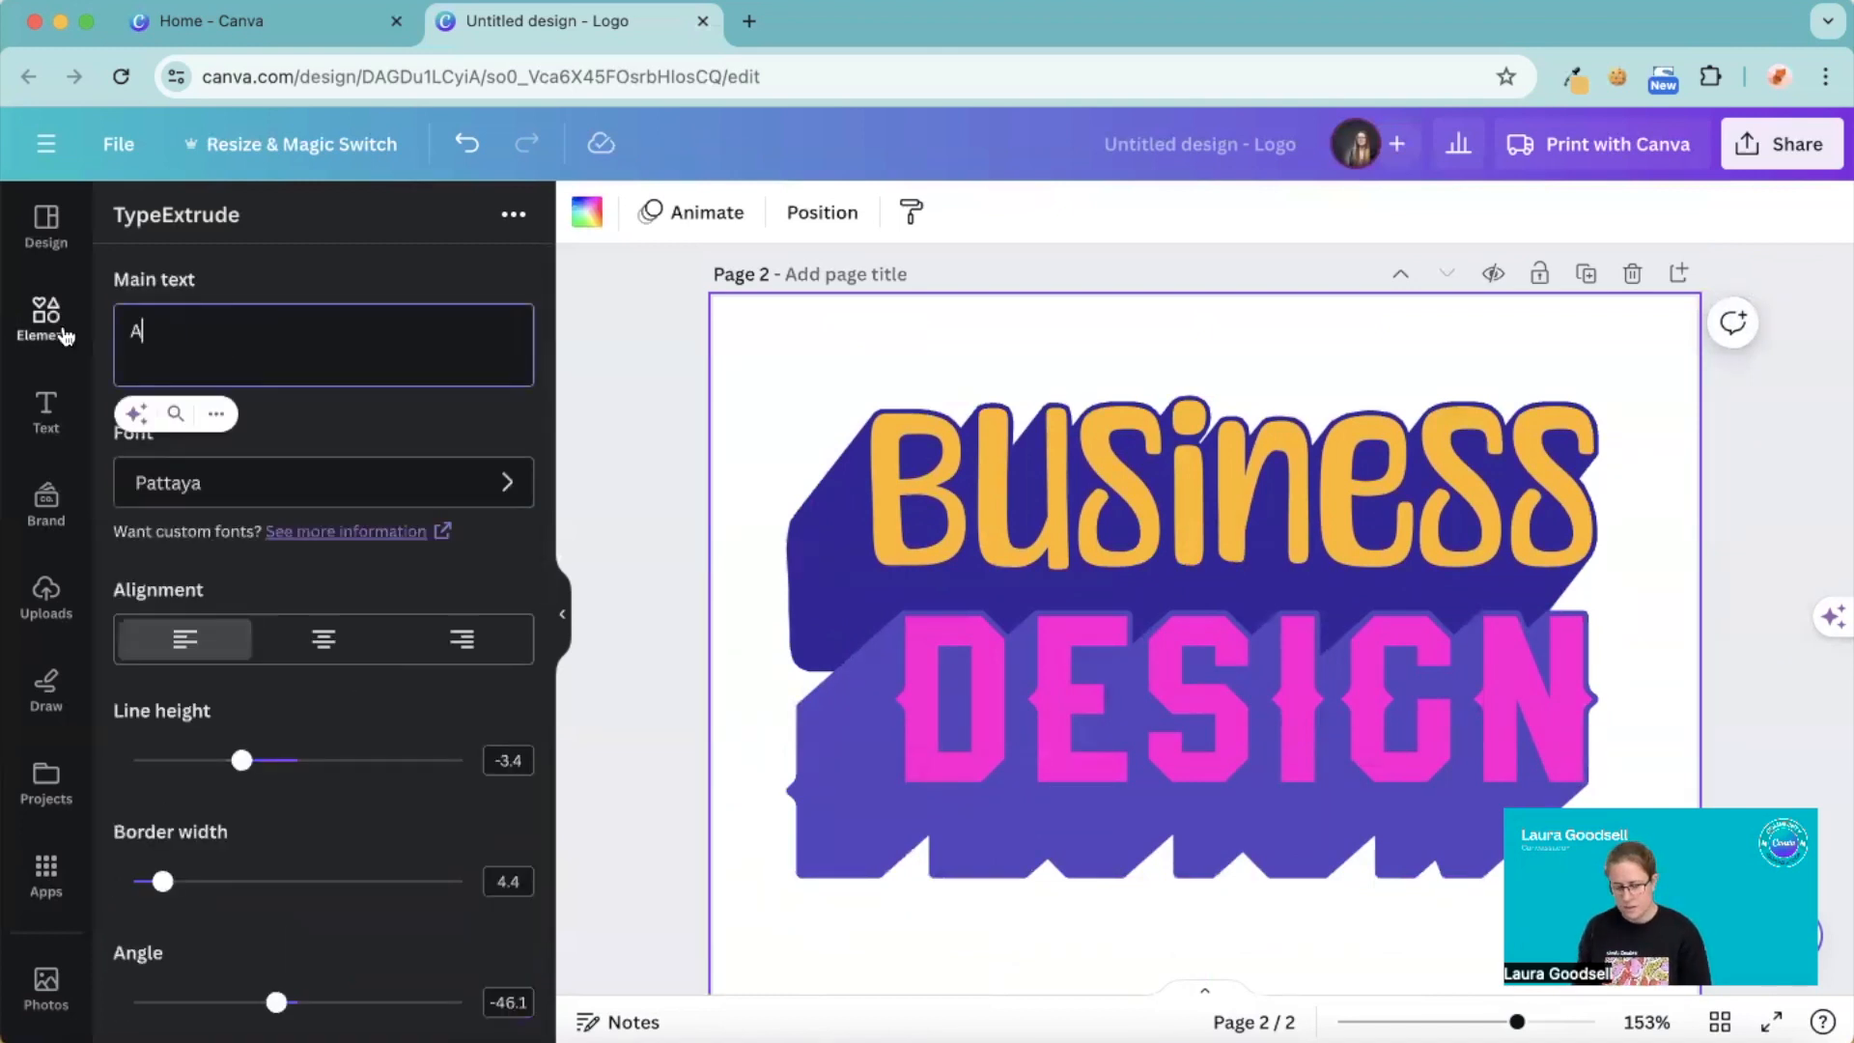
# - Make the main text read Academy and choose the Ampunsuhu script font for it
pyautogui.write('cademy')
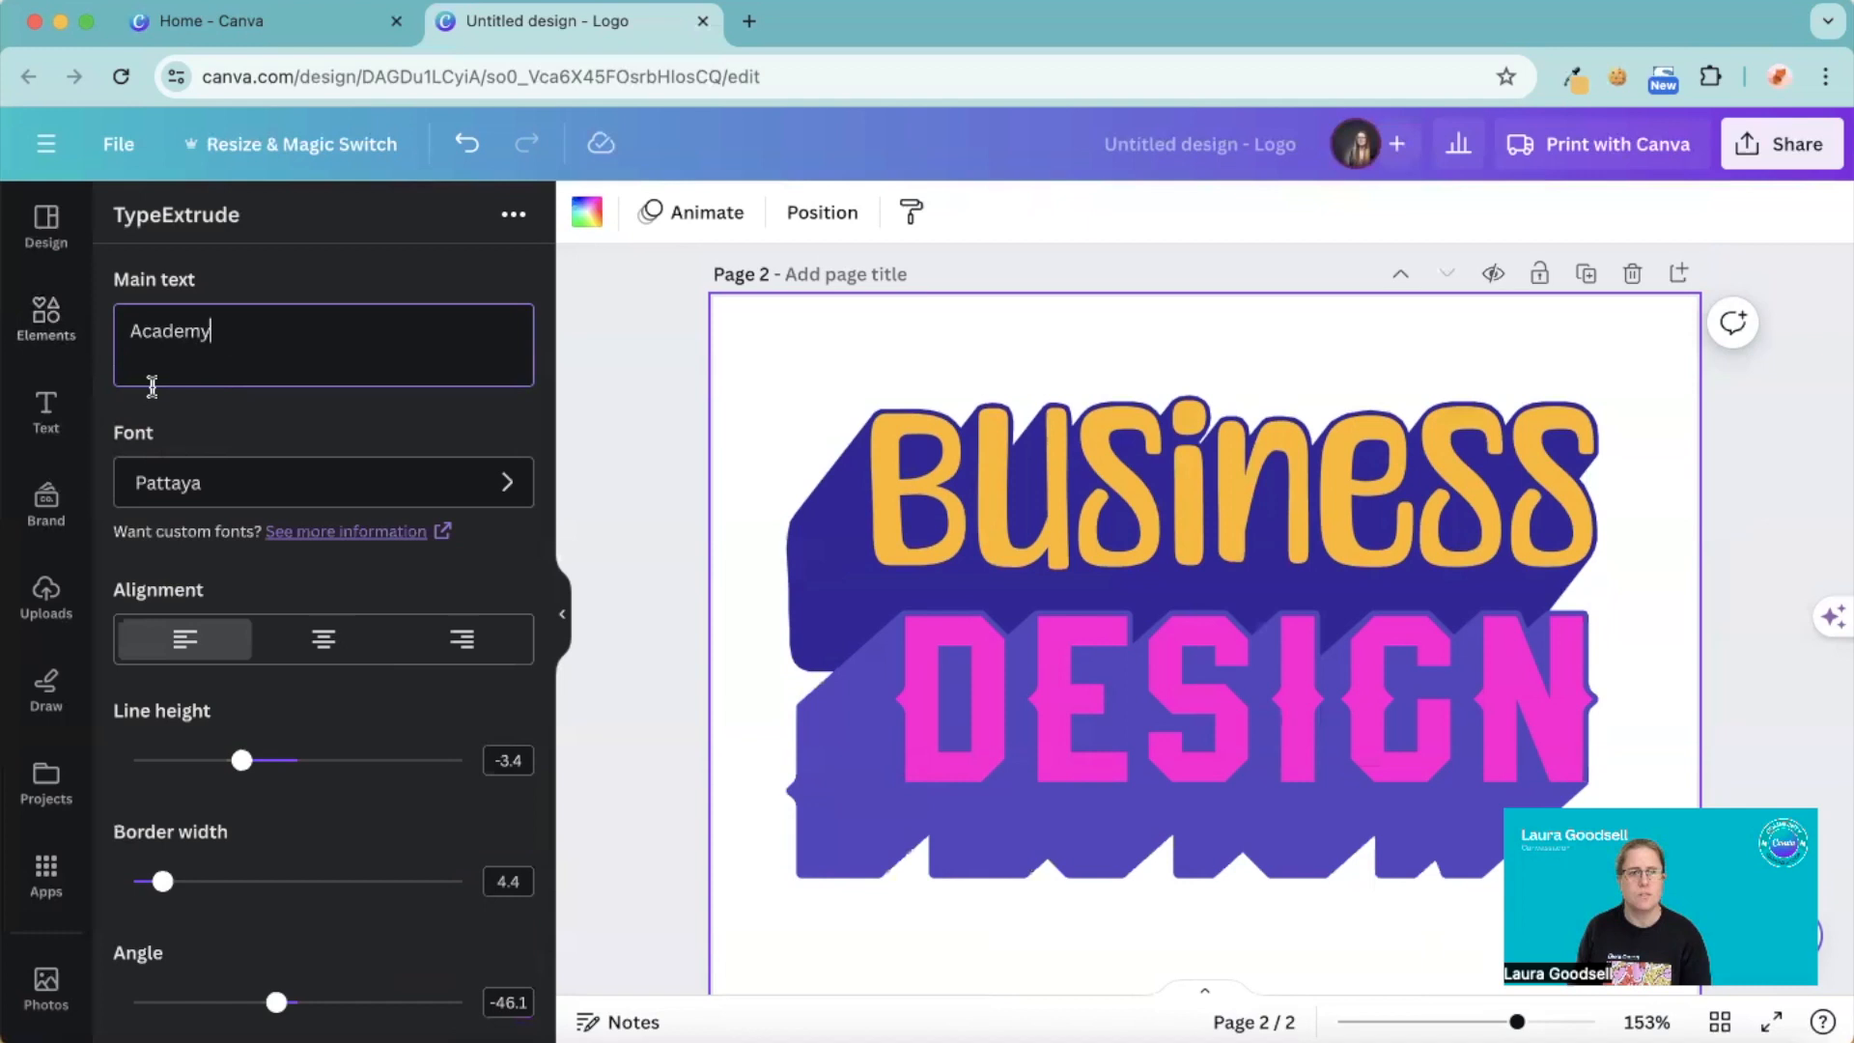
pyautogui.click(322, 483)
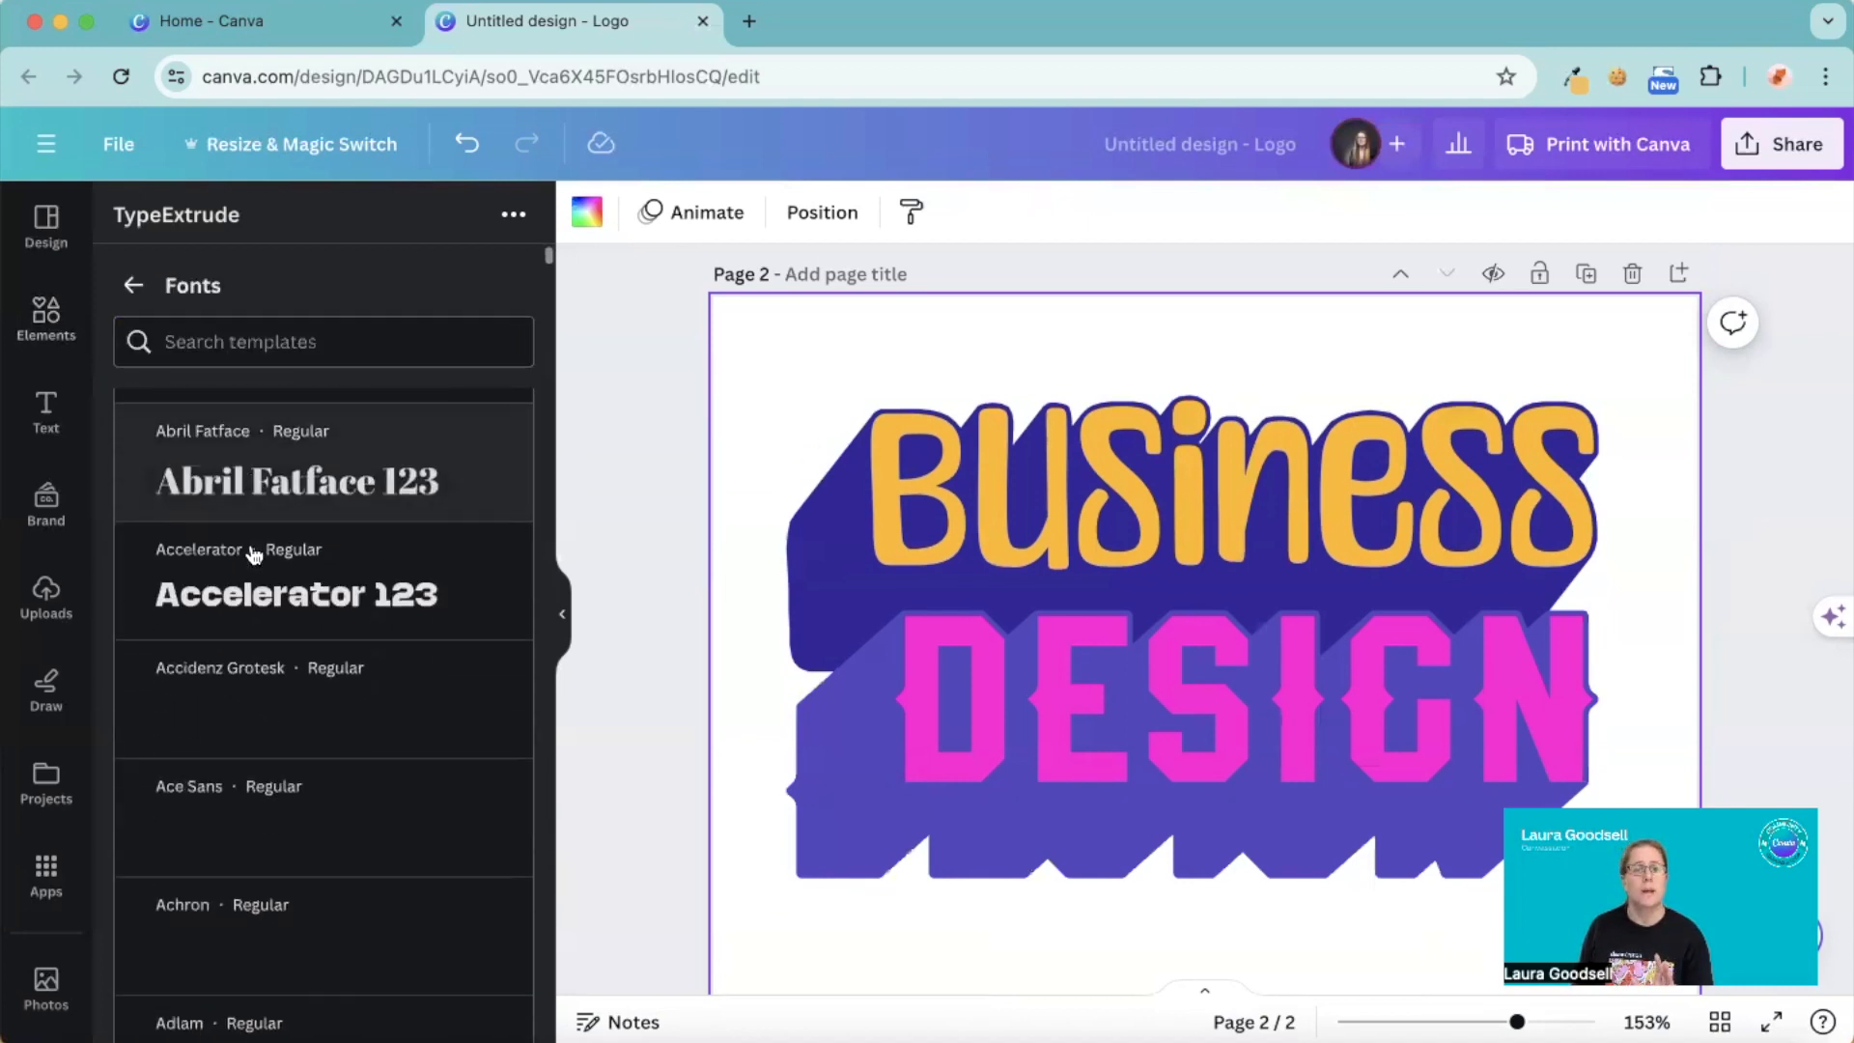
pyautogui.scroll(-3)
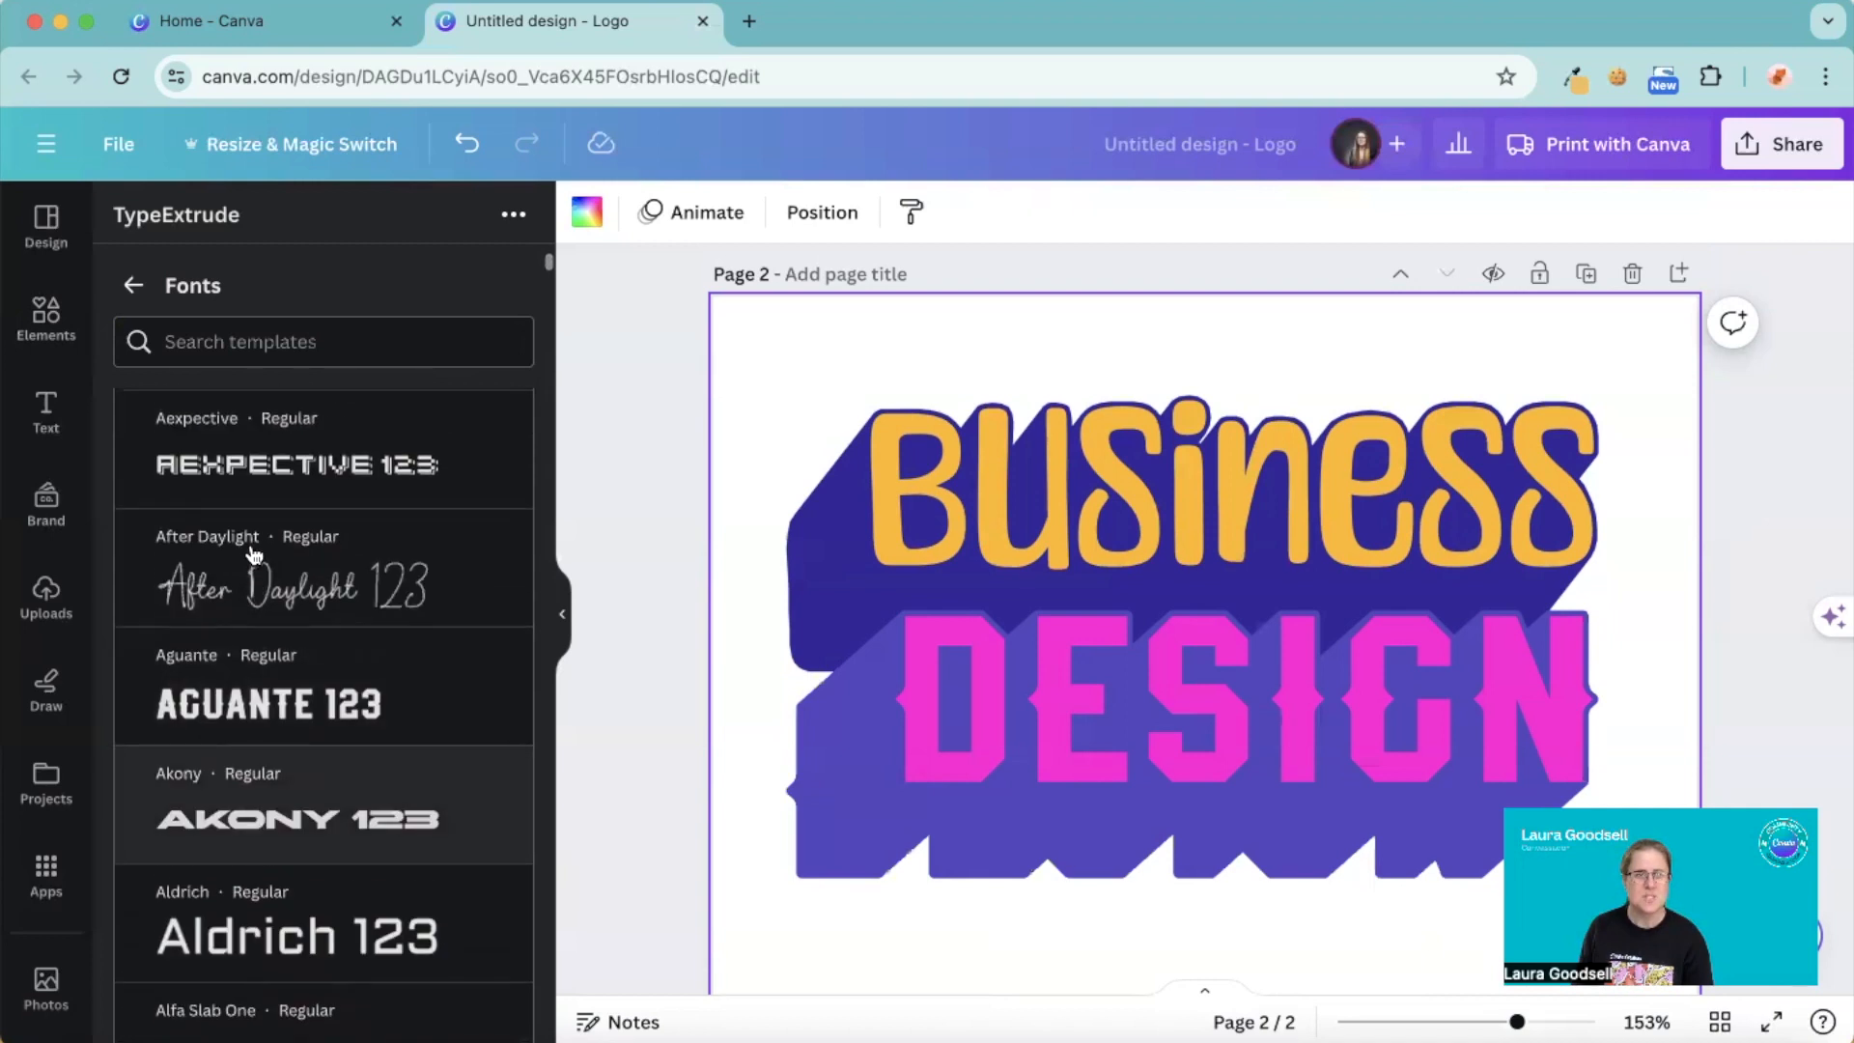
pyautogui.scroll(-3)
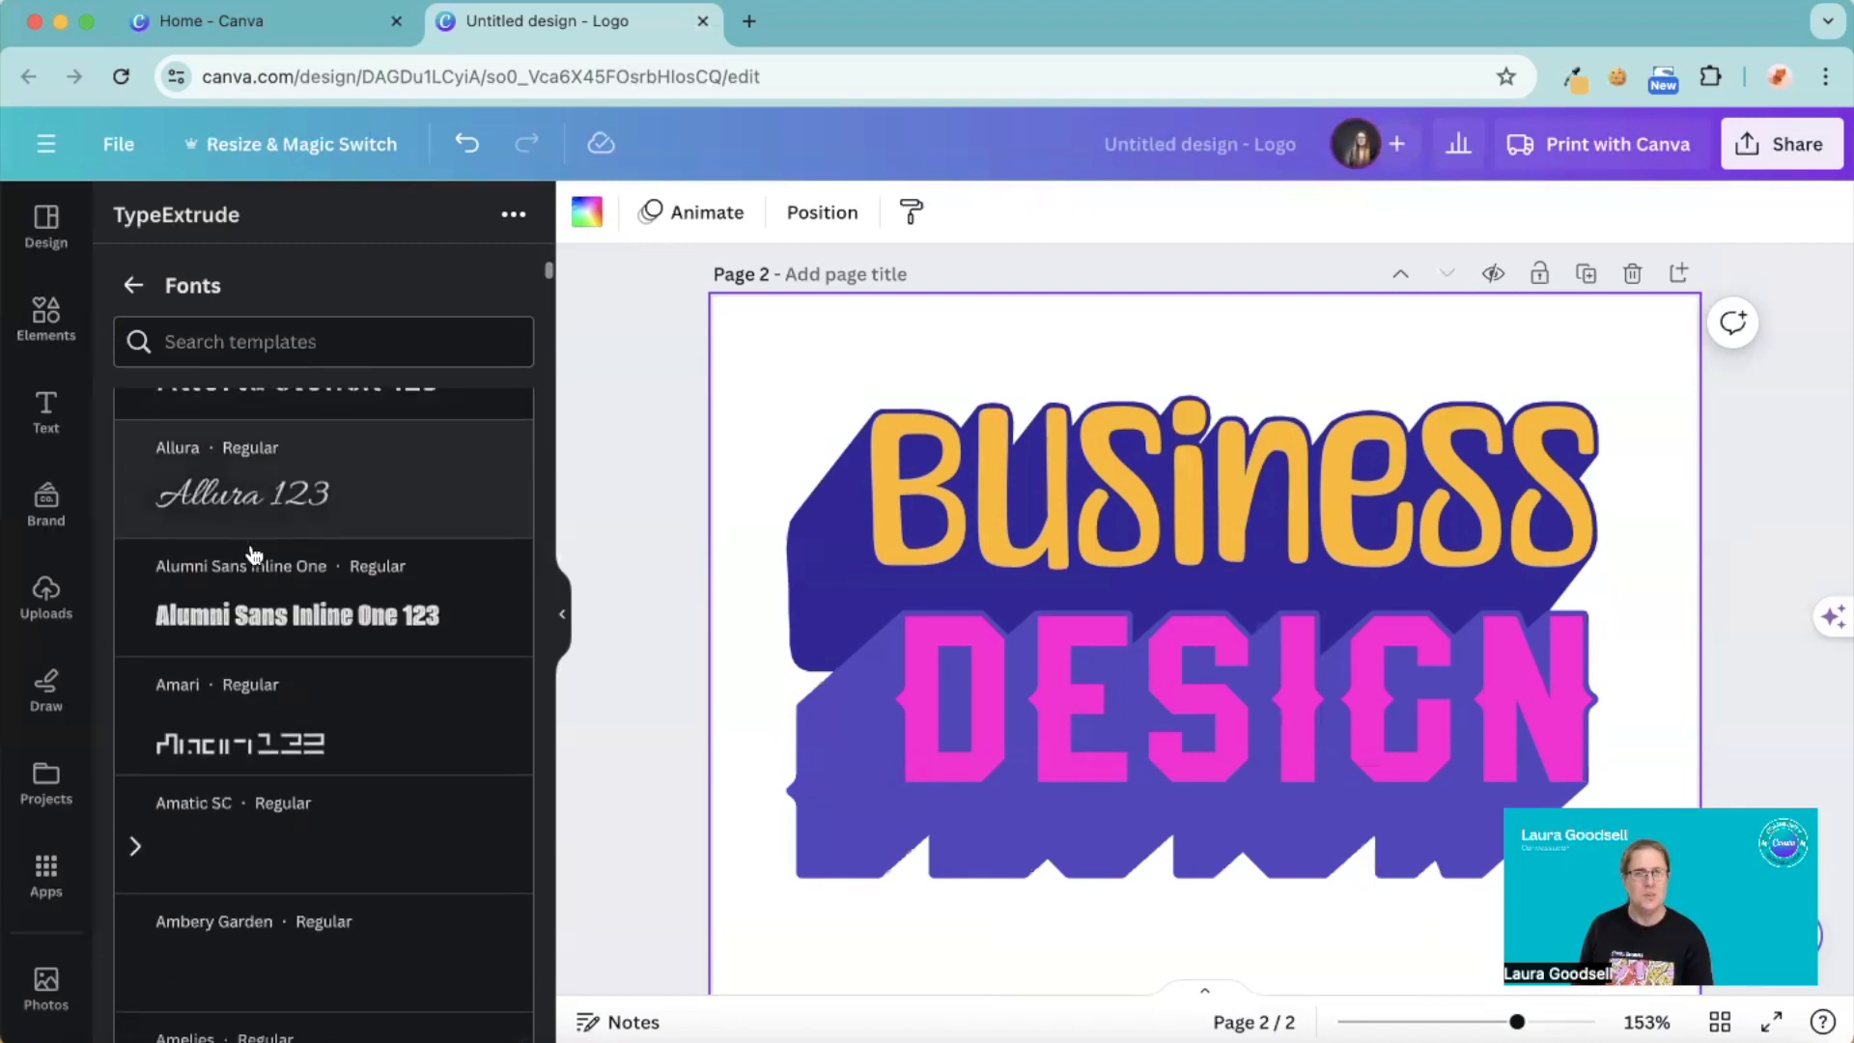
pyautogui.scroll(-3)
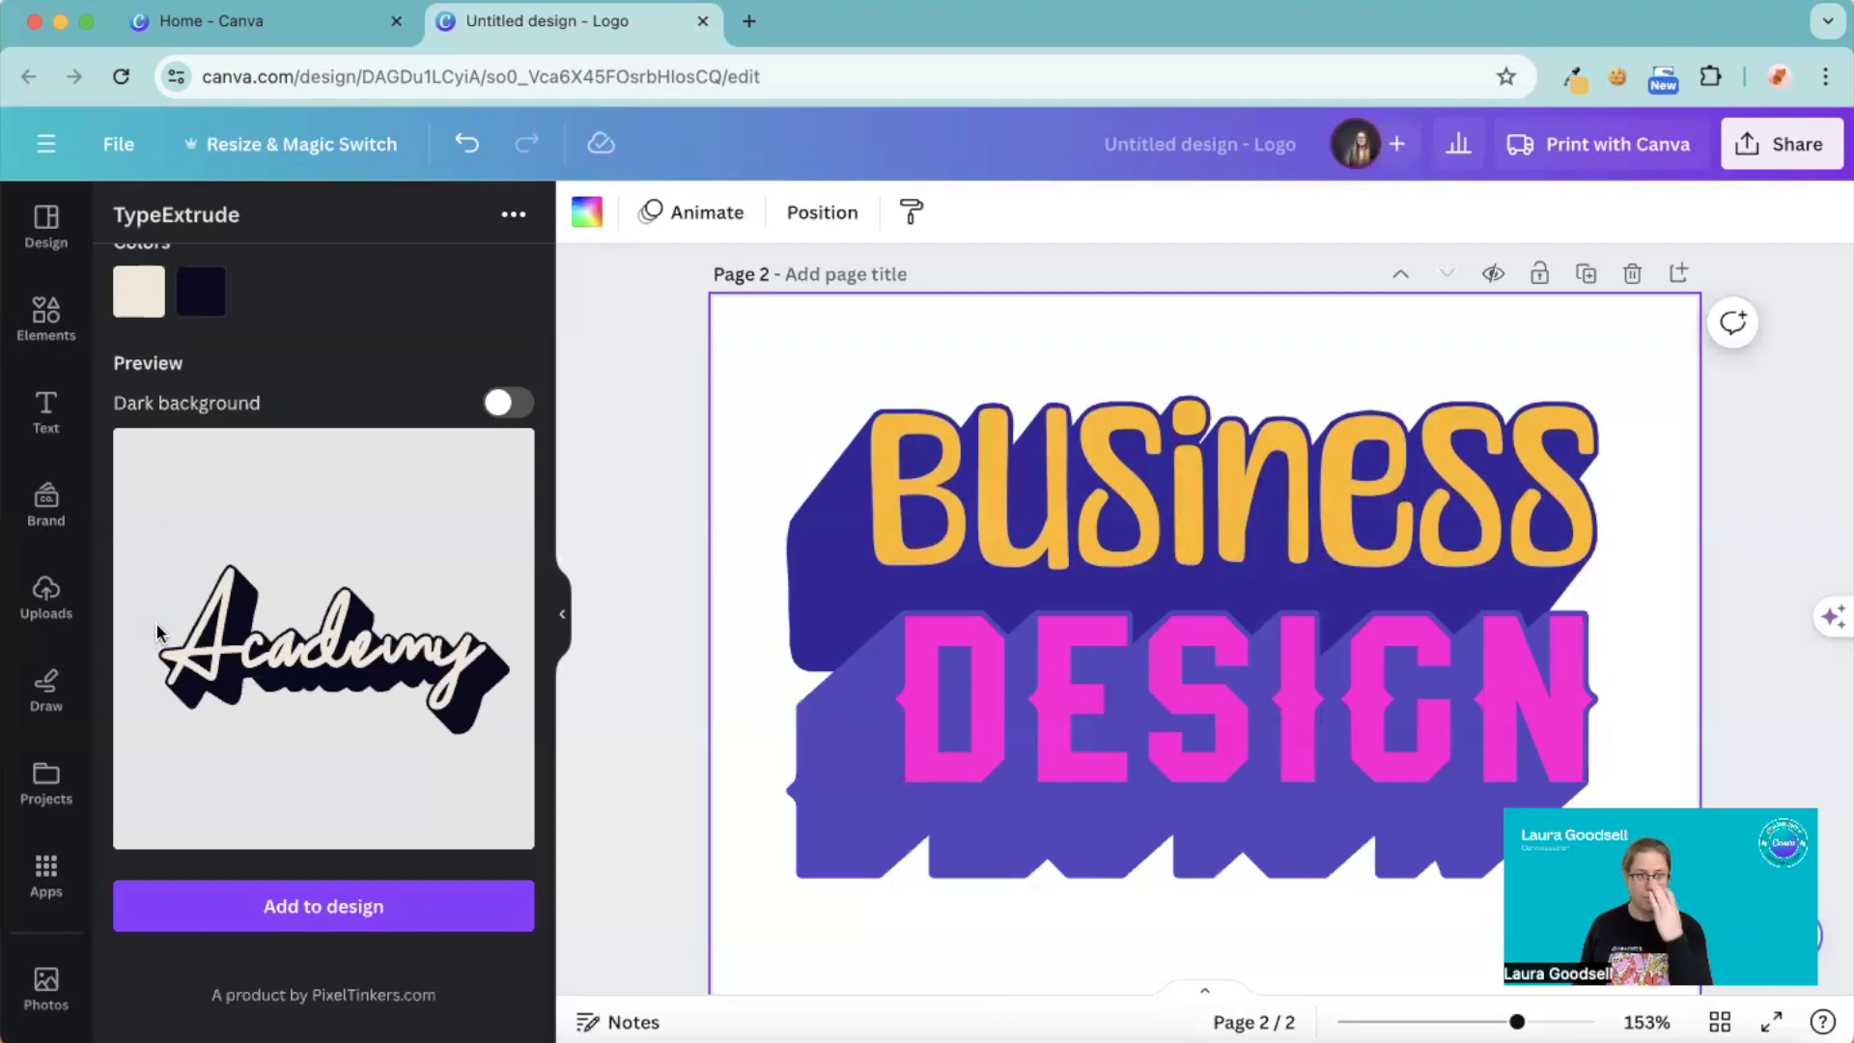
pyautogui.moveTo(212, 612)
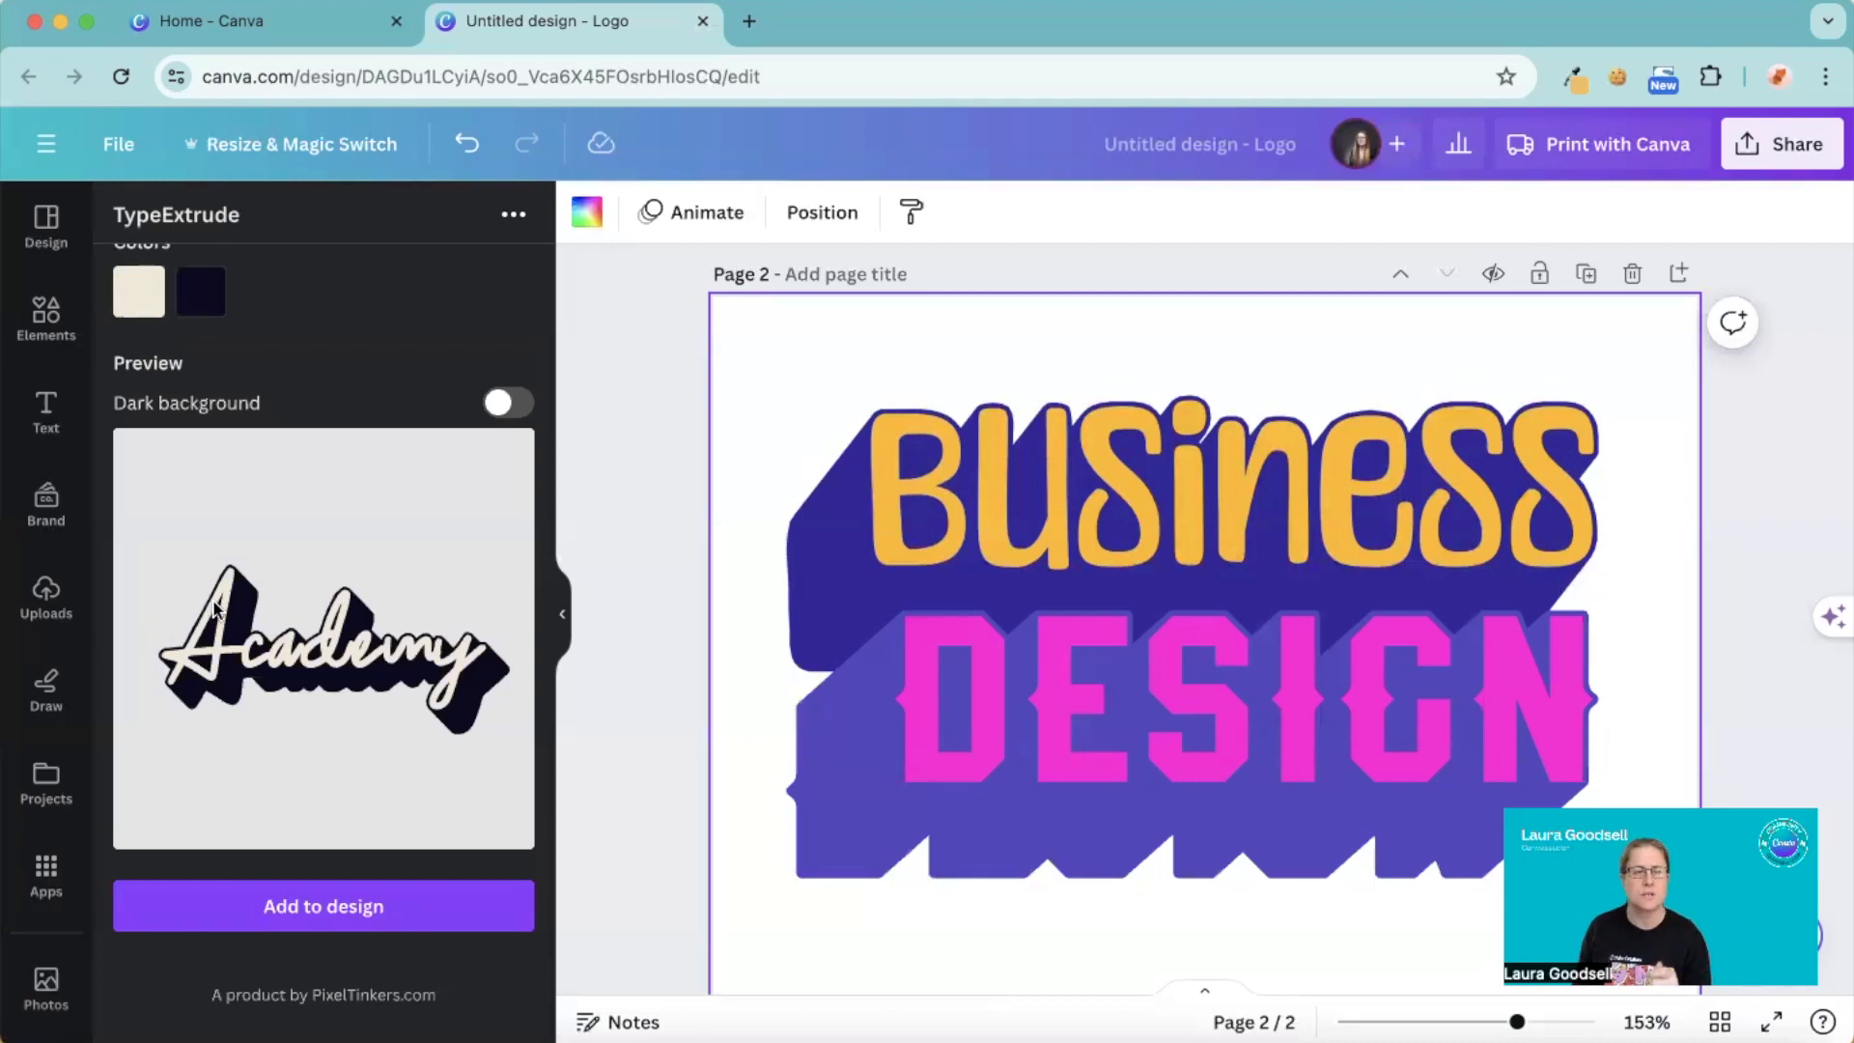
pyautogui.scroll(3)
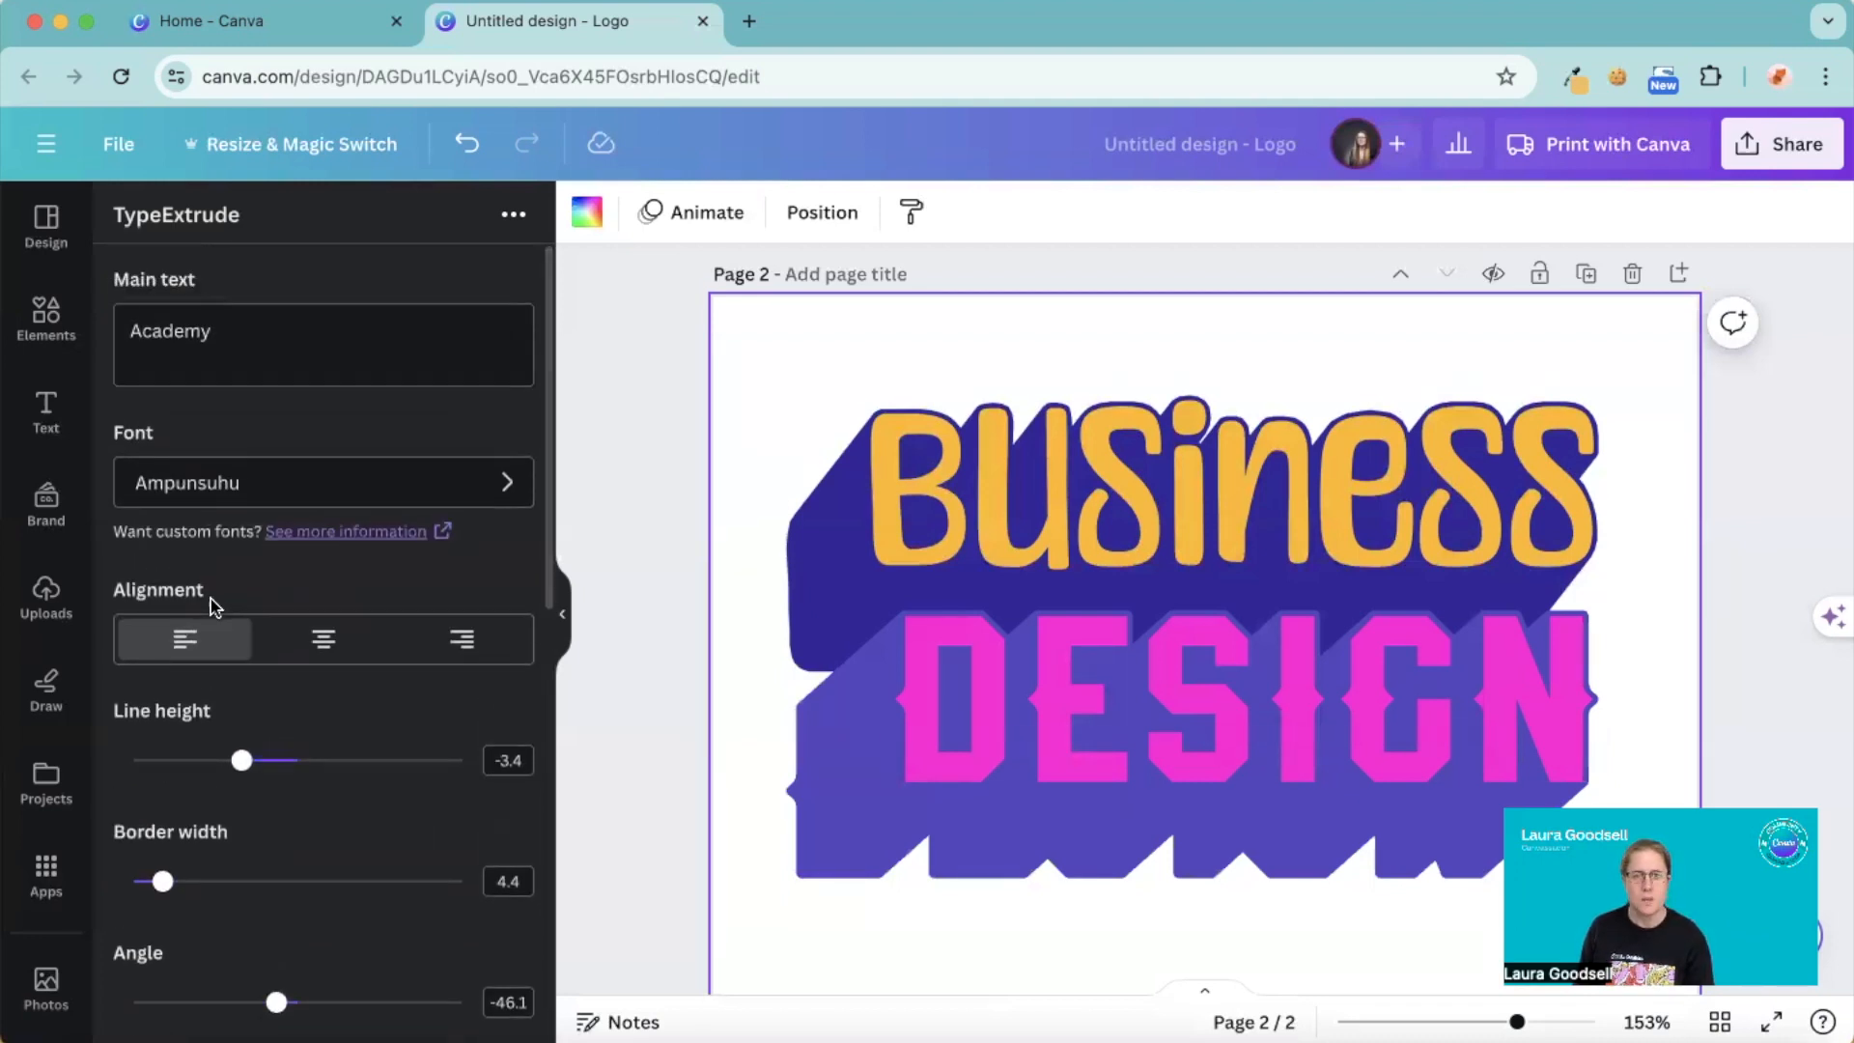
# - Set Academy's border width to 5, shadow angle to -127 and length to about 85
pyautogui.scroll(-3)
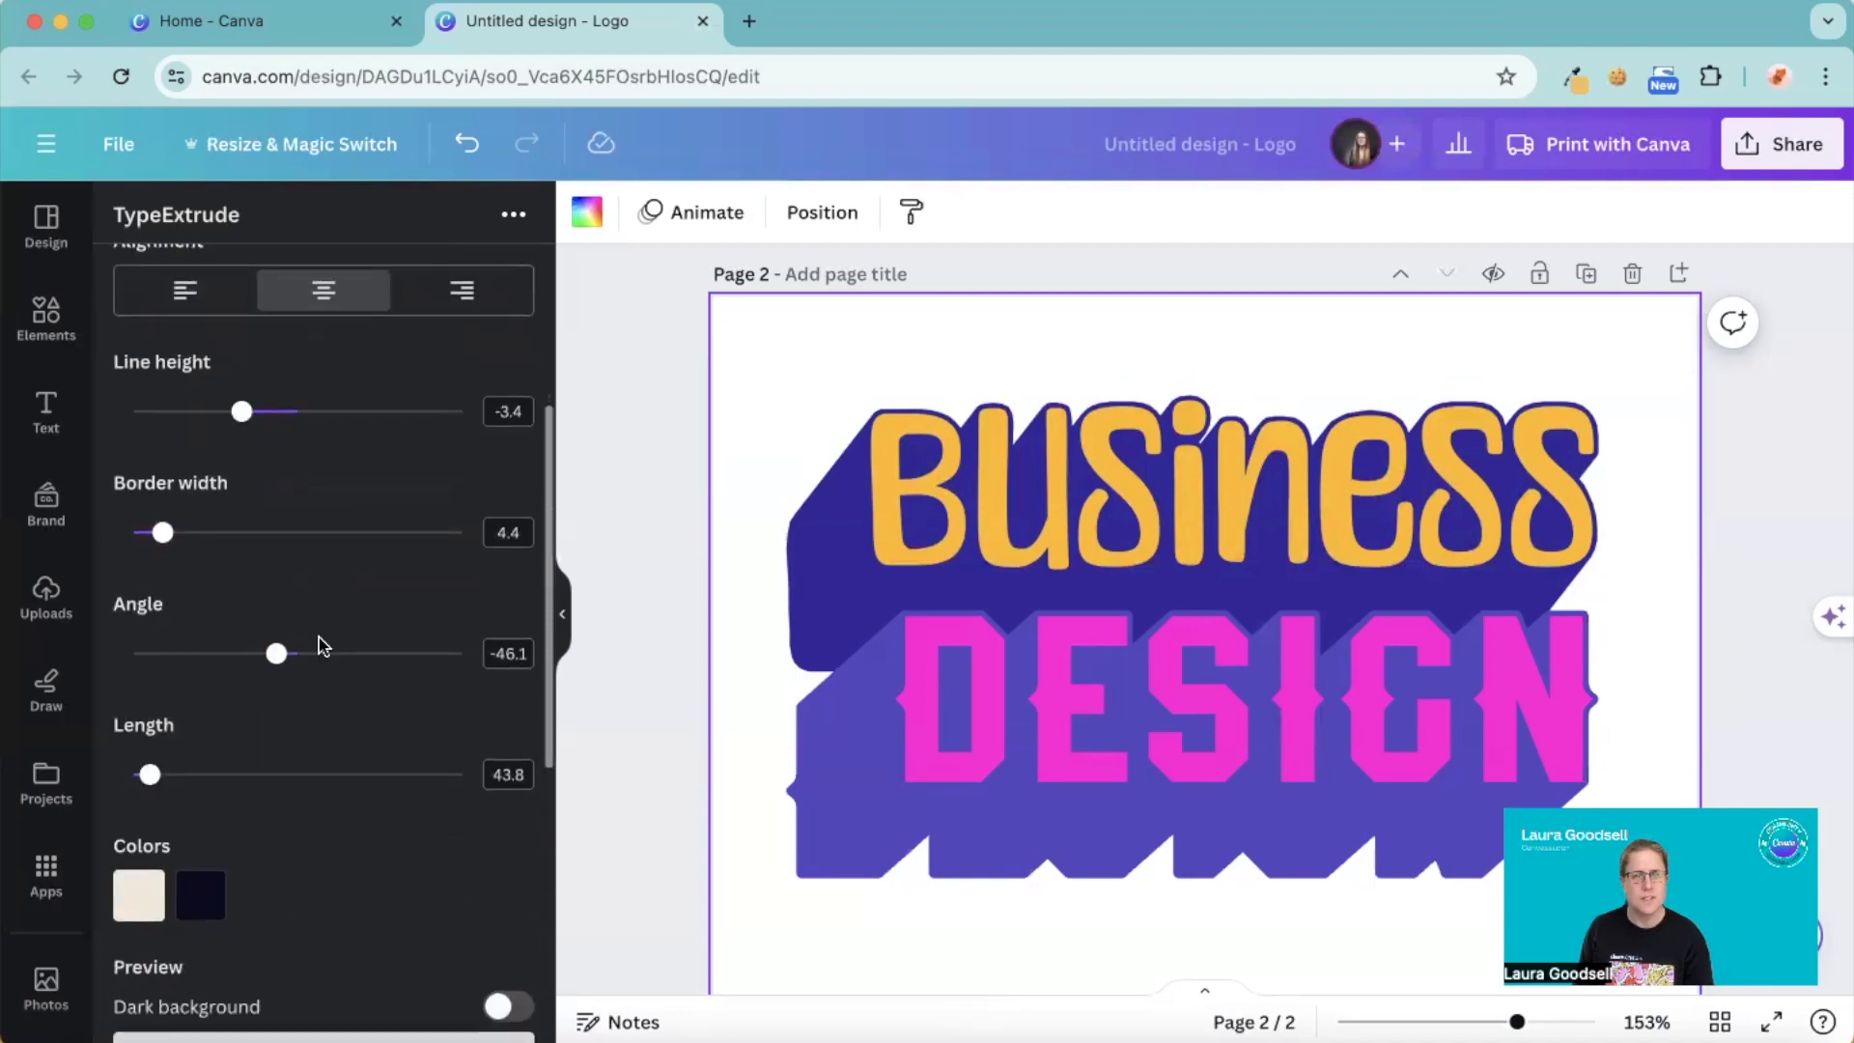
pyautogui.moveTo(274, 508)
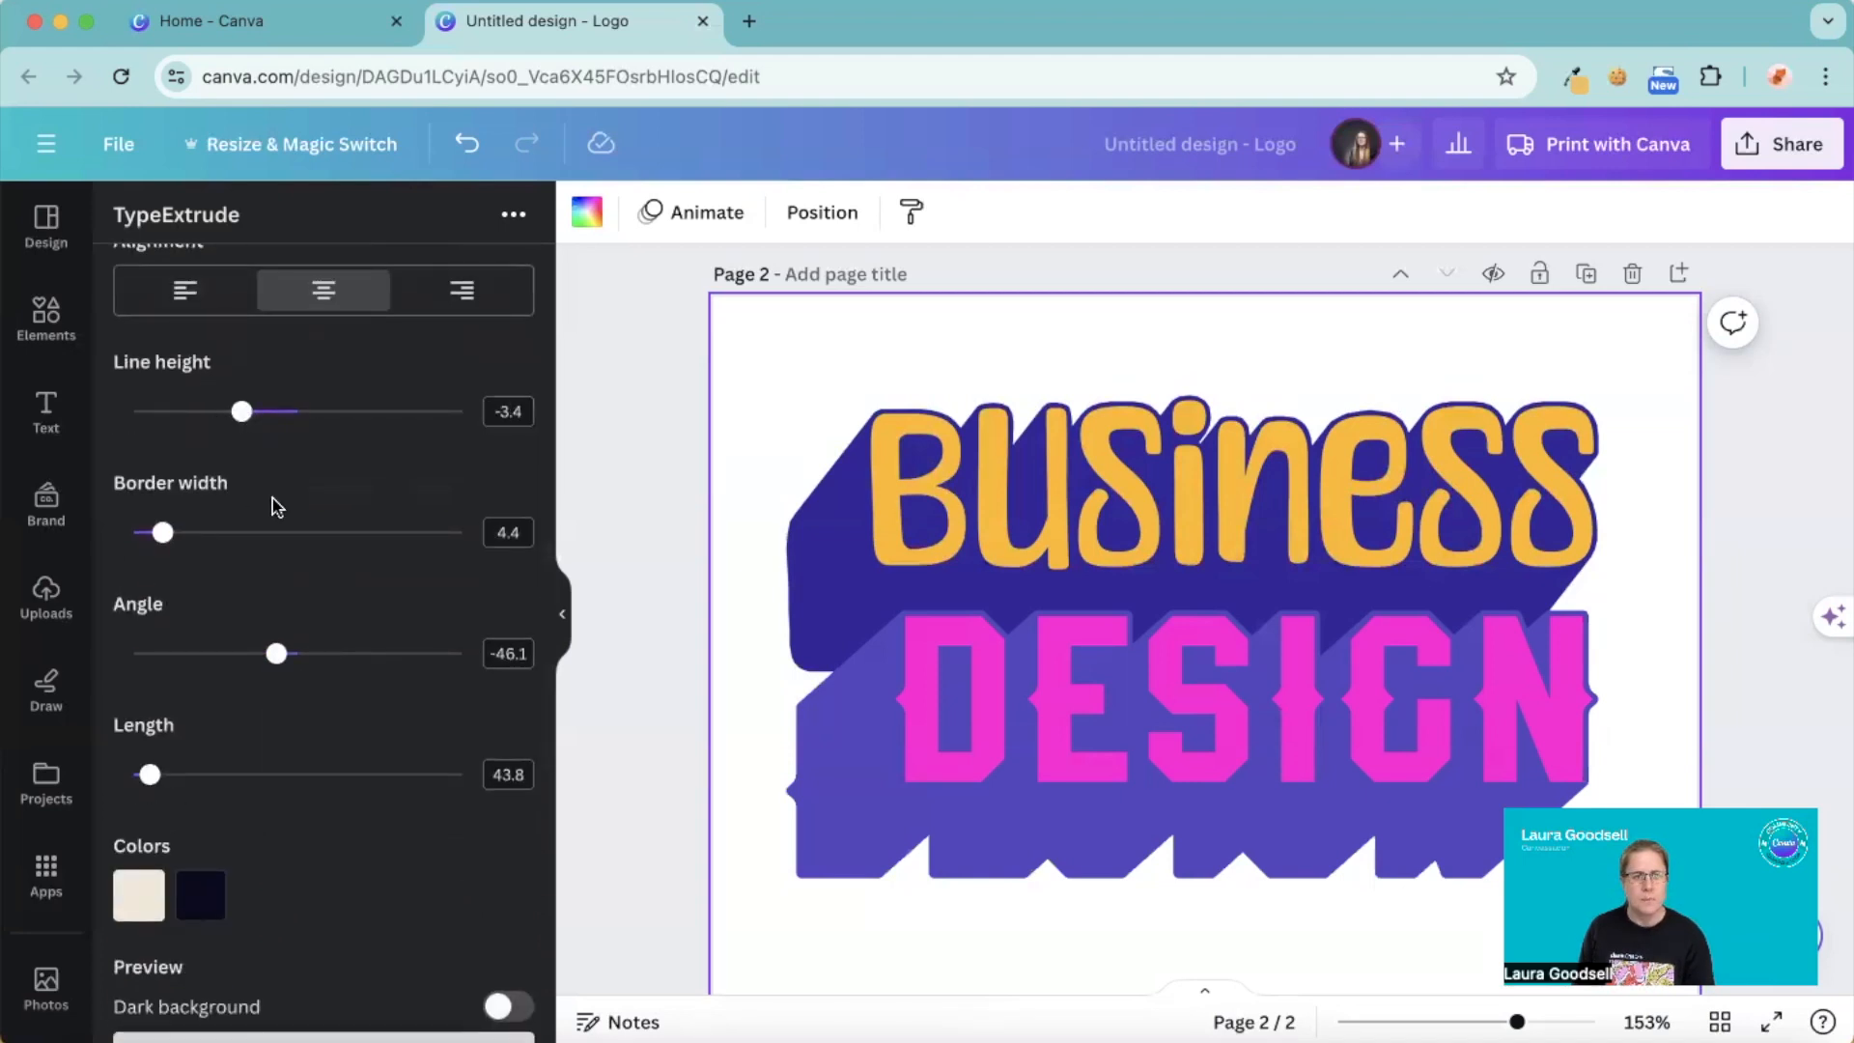
pyautogui.scroll(-3)
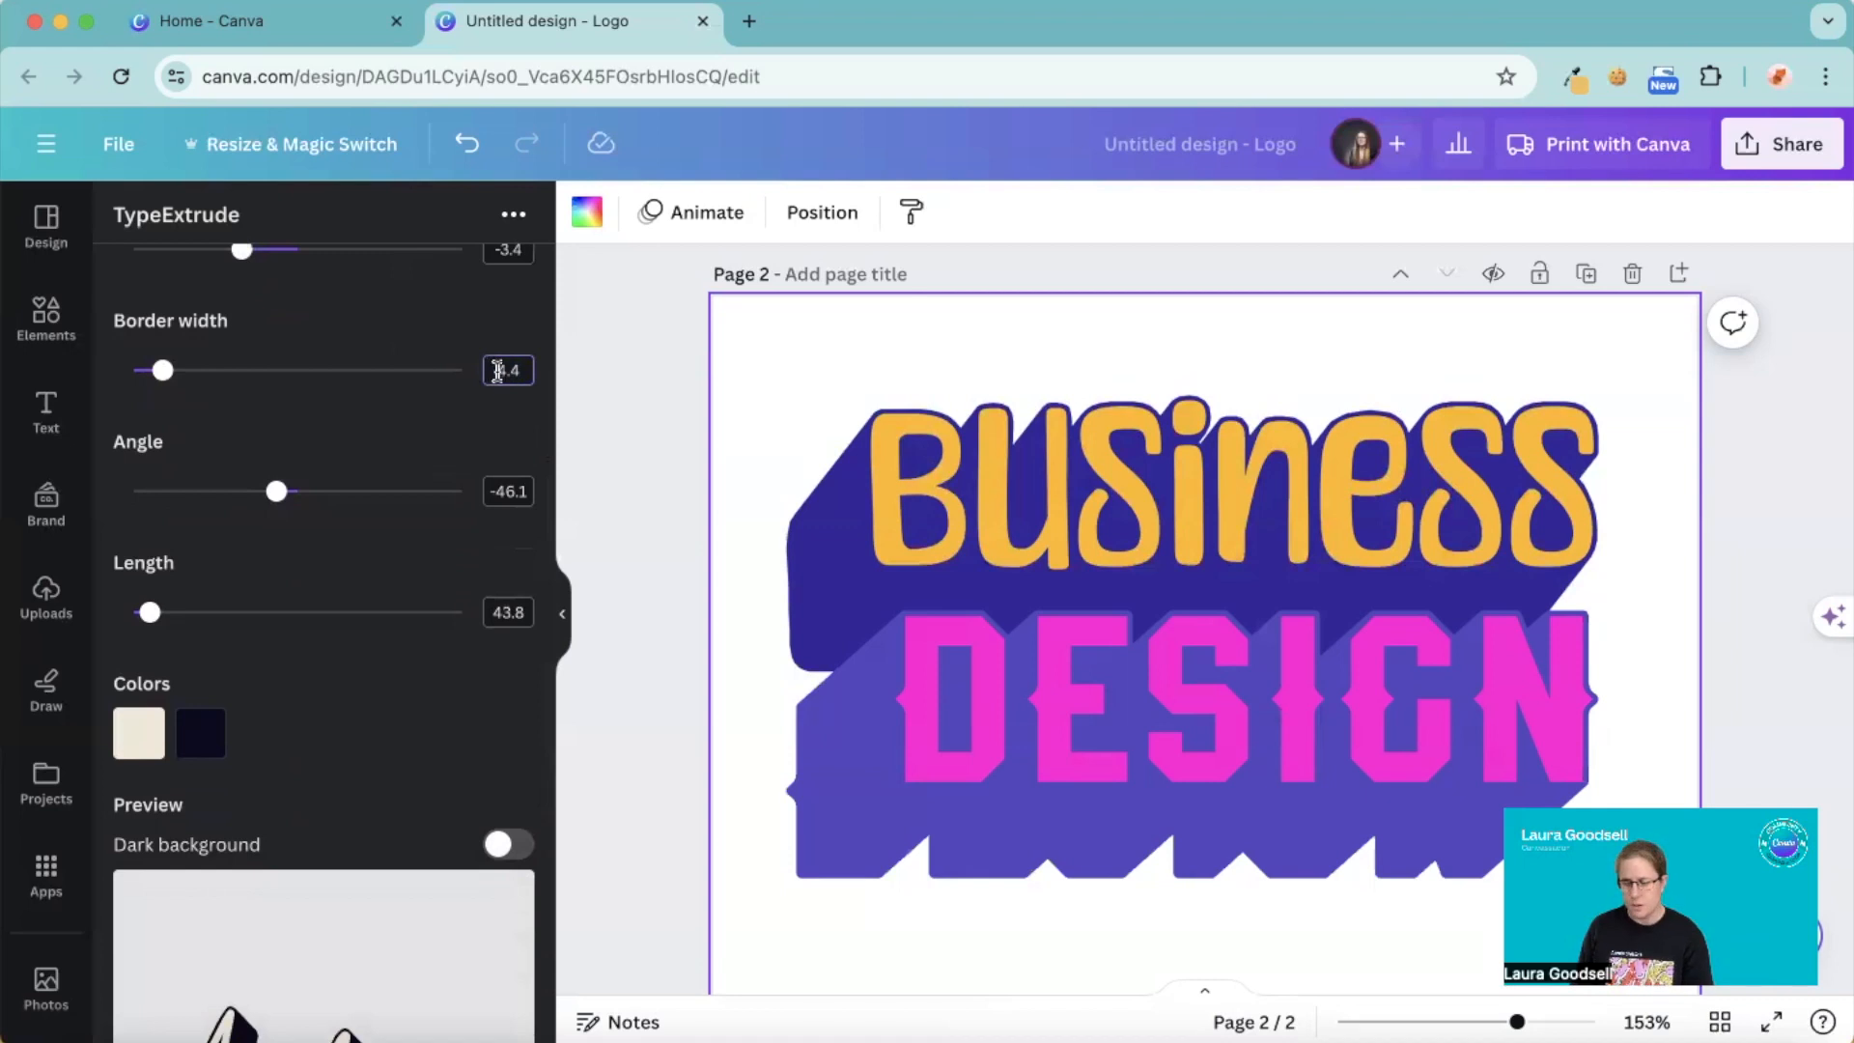
pyautogui.write('5')
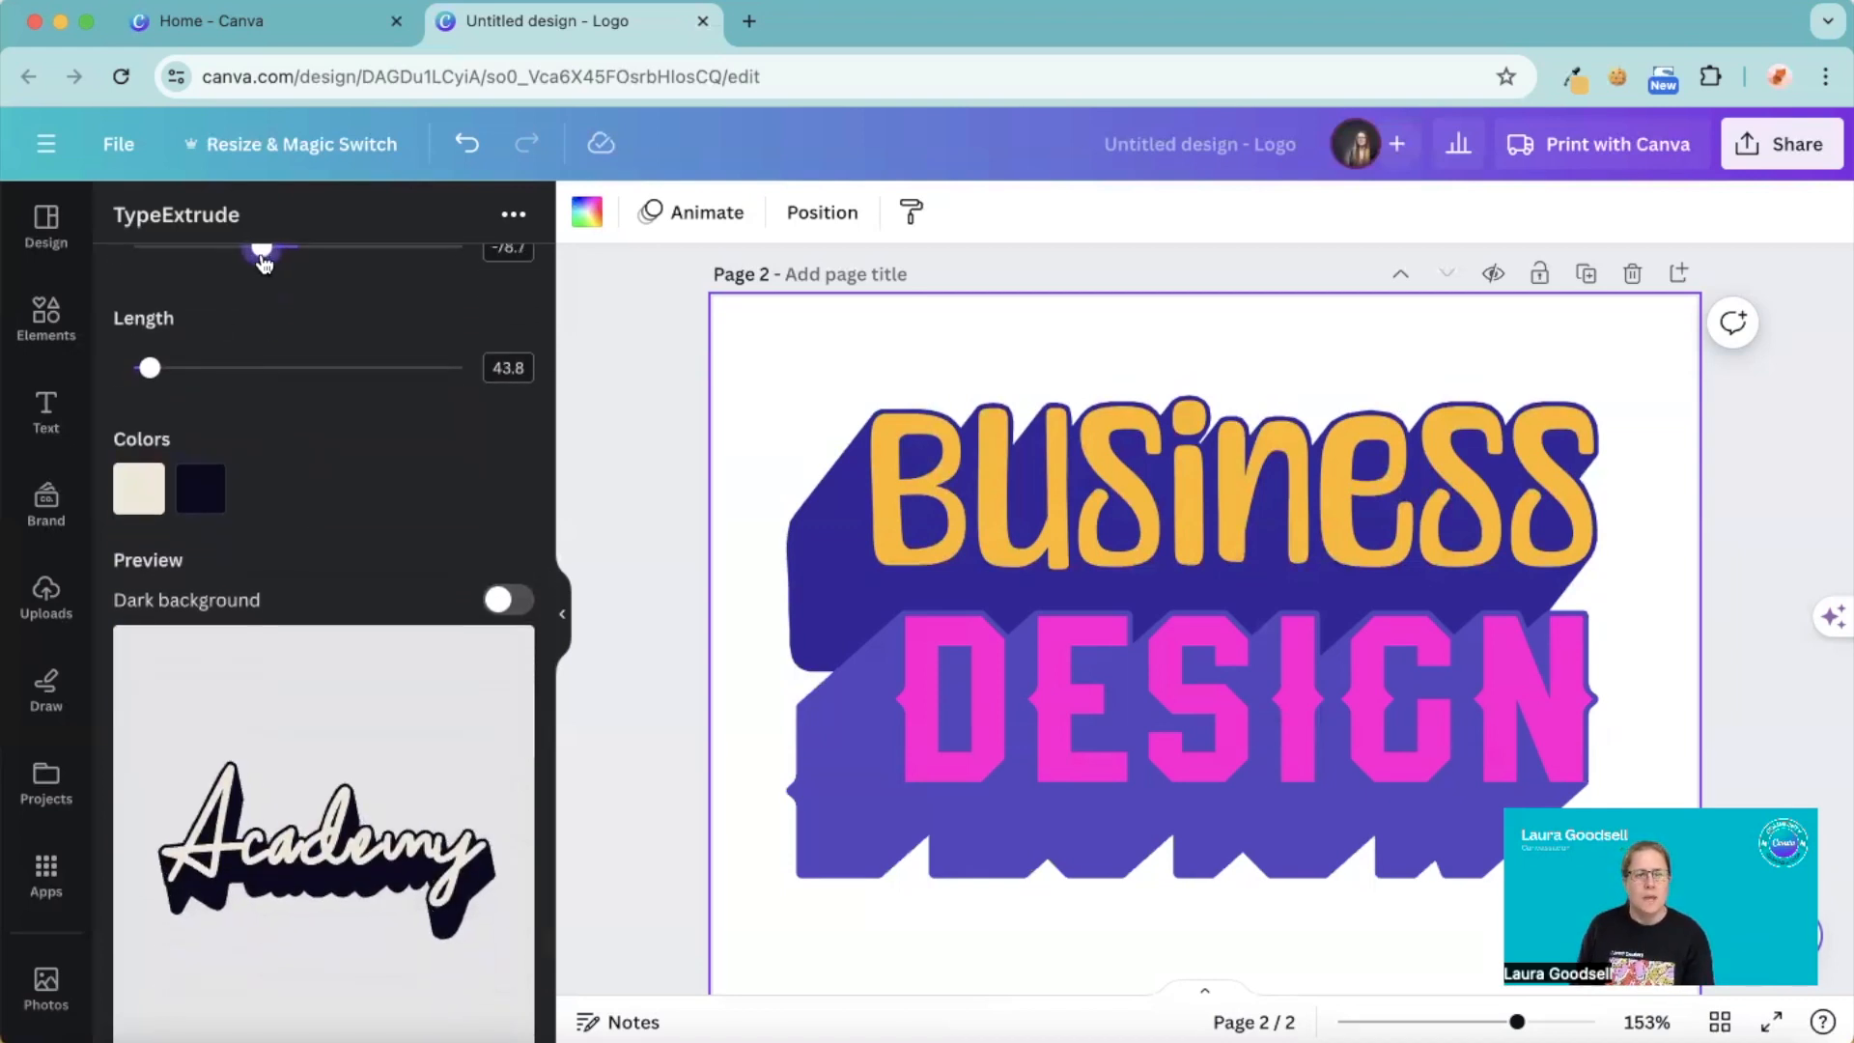
pyautogui.moveTo(262, 251); pyautogui.dragTo(242, 251)
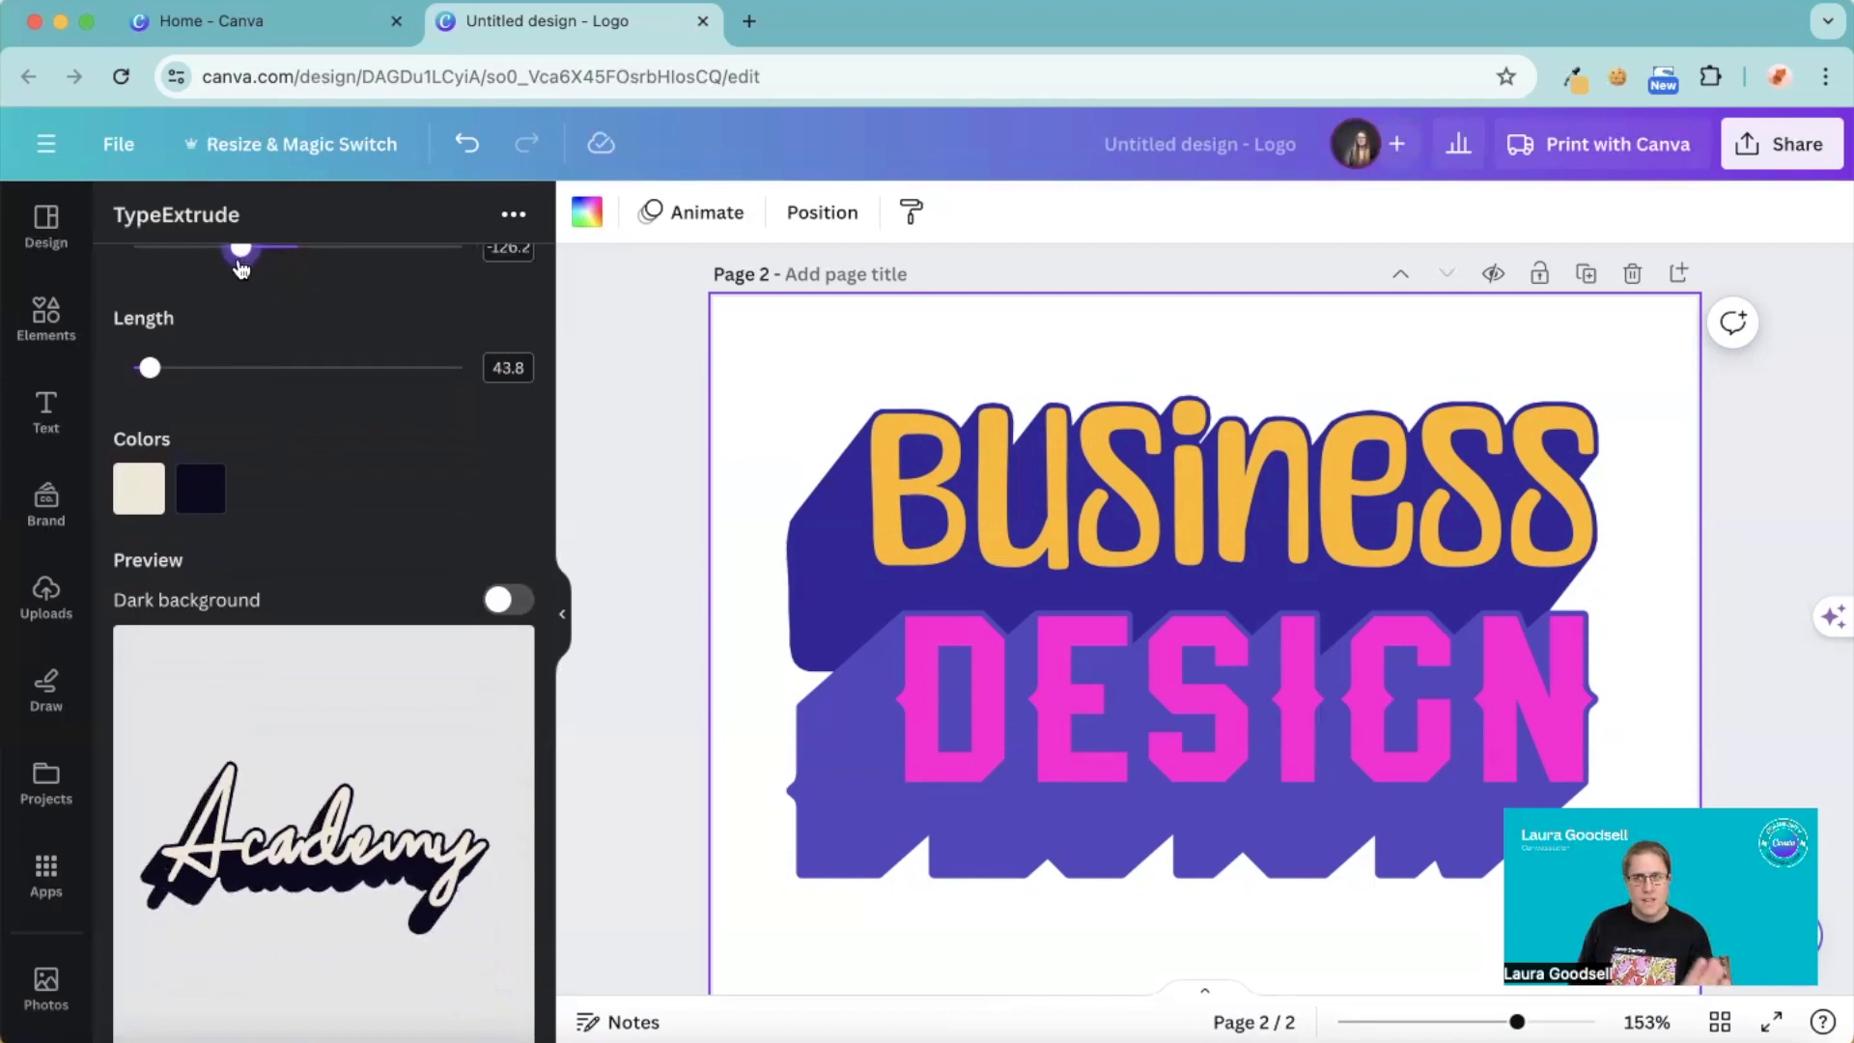
pyautogui.moveTo(243, 249); pyautogui.dragTo(240, 249)
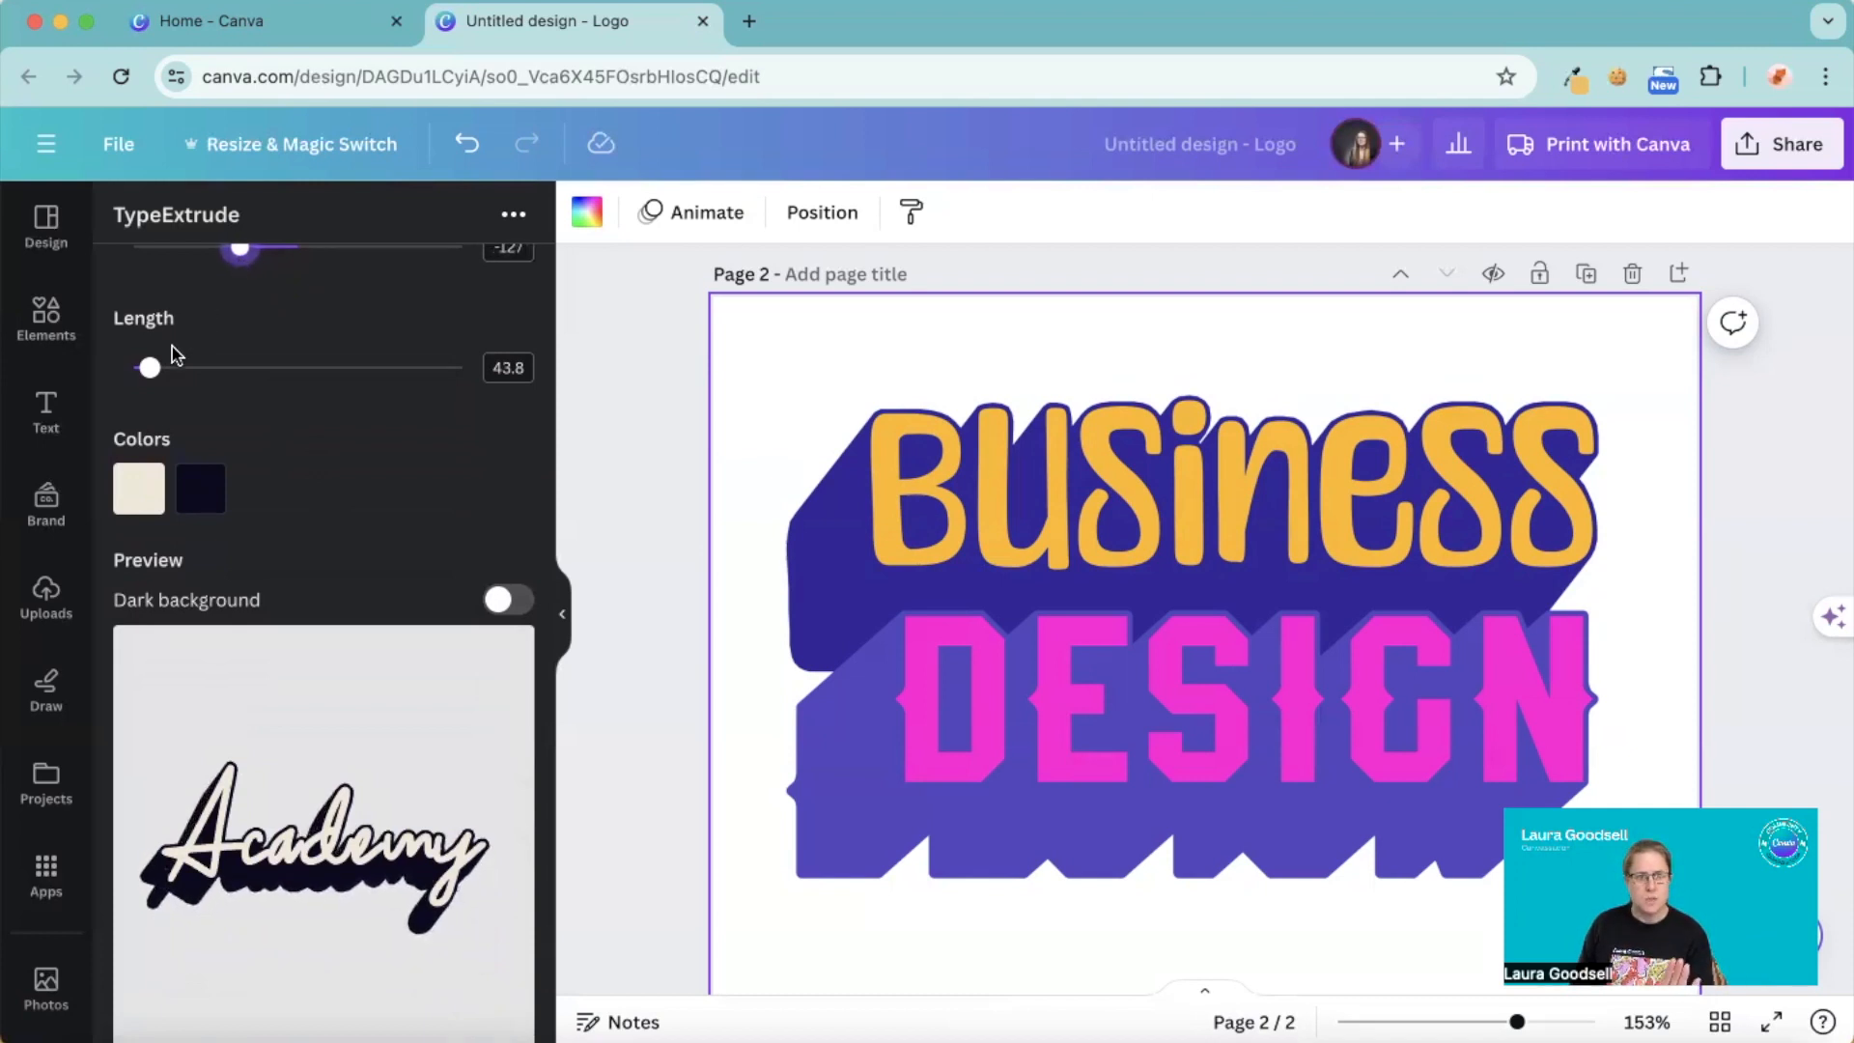
pyautogui.moveTo(148, 367); pyautogui.dragTo(166, 367)
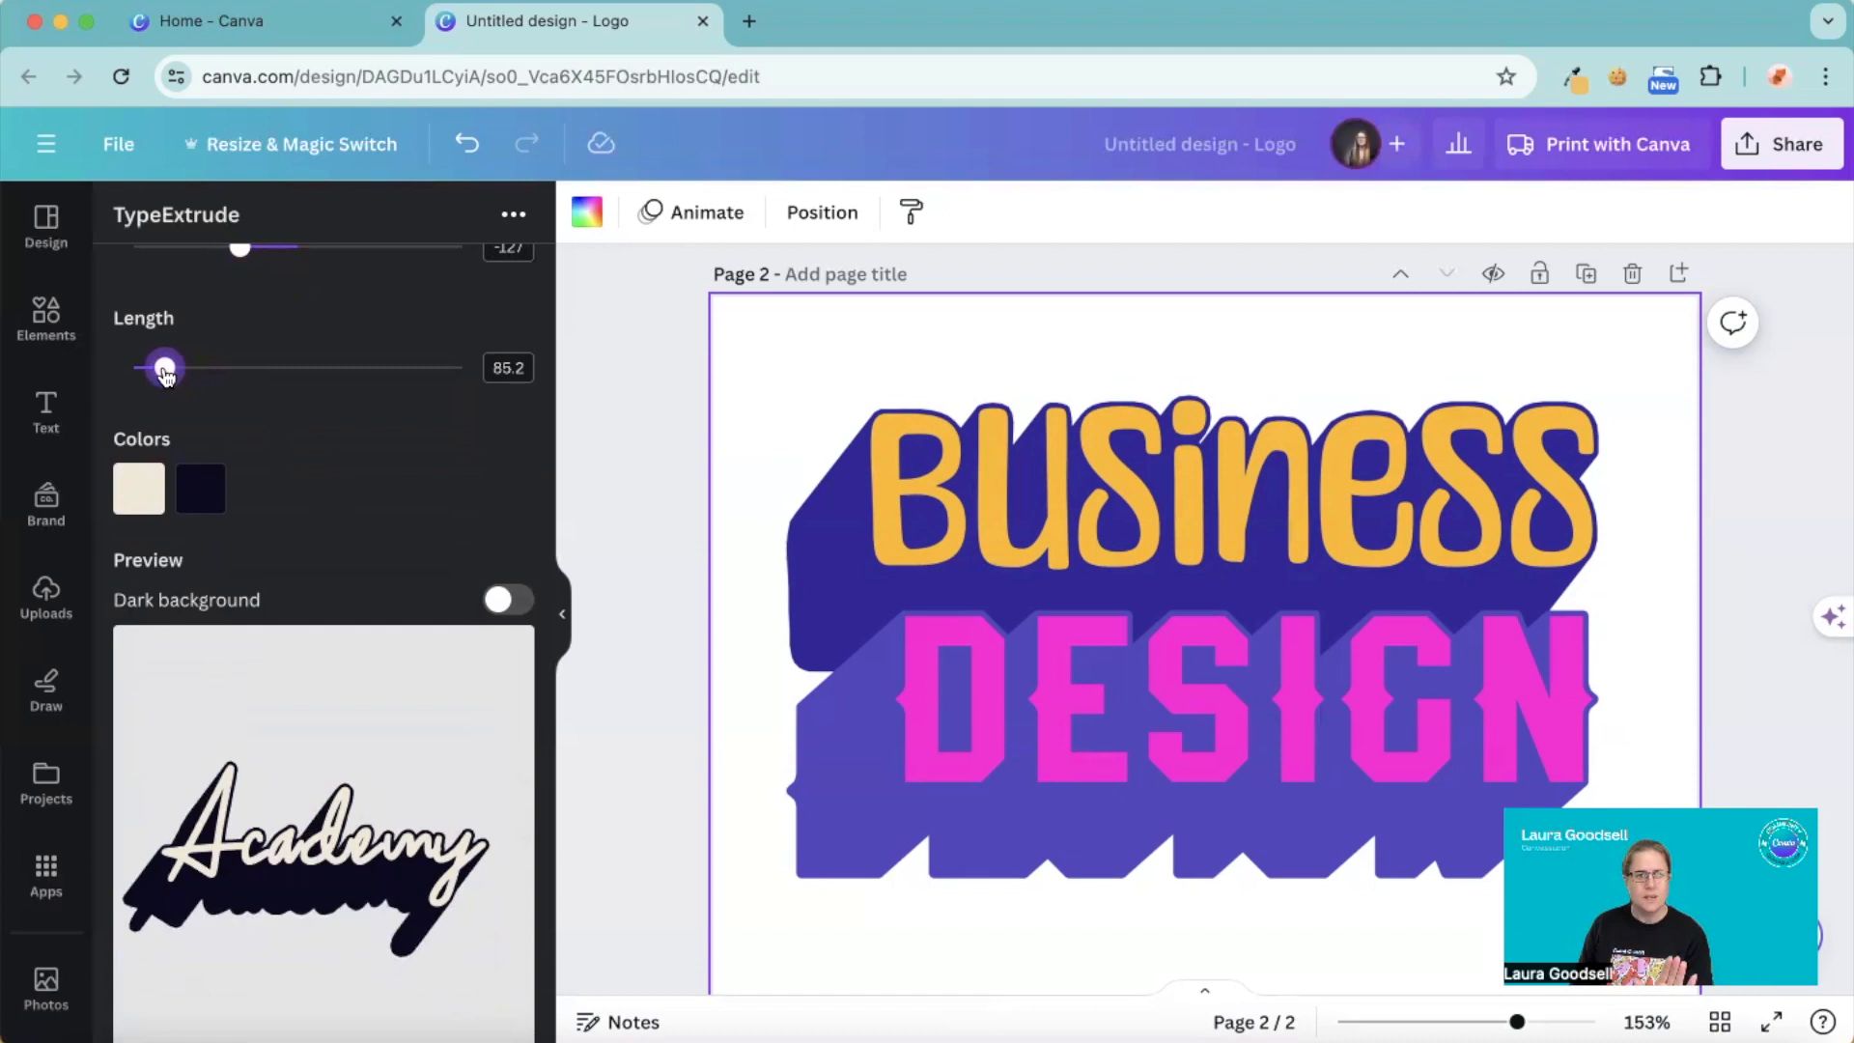
# - Colour the Academy letters mint with a purple shadow and add it to the page
pyautogui.click(139, 488)
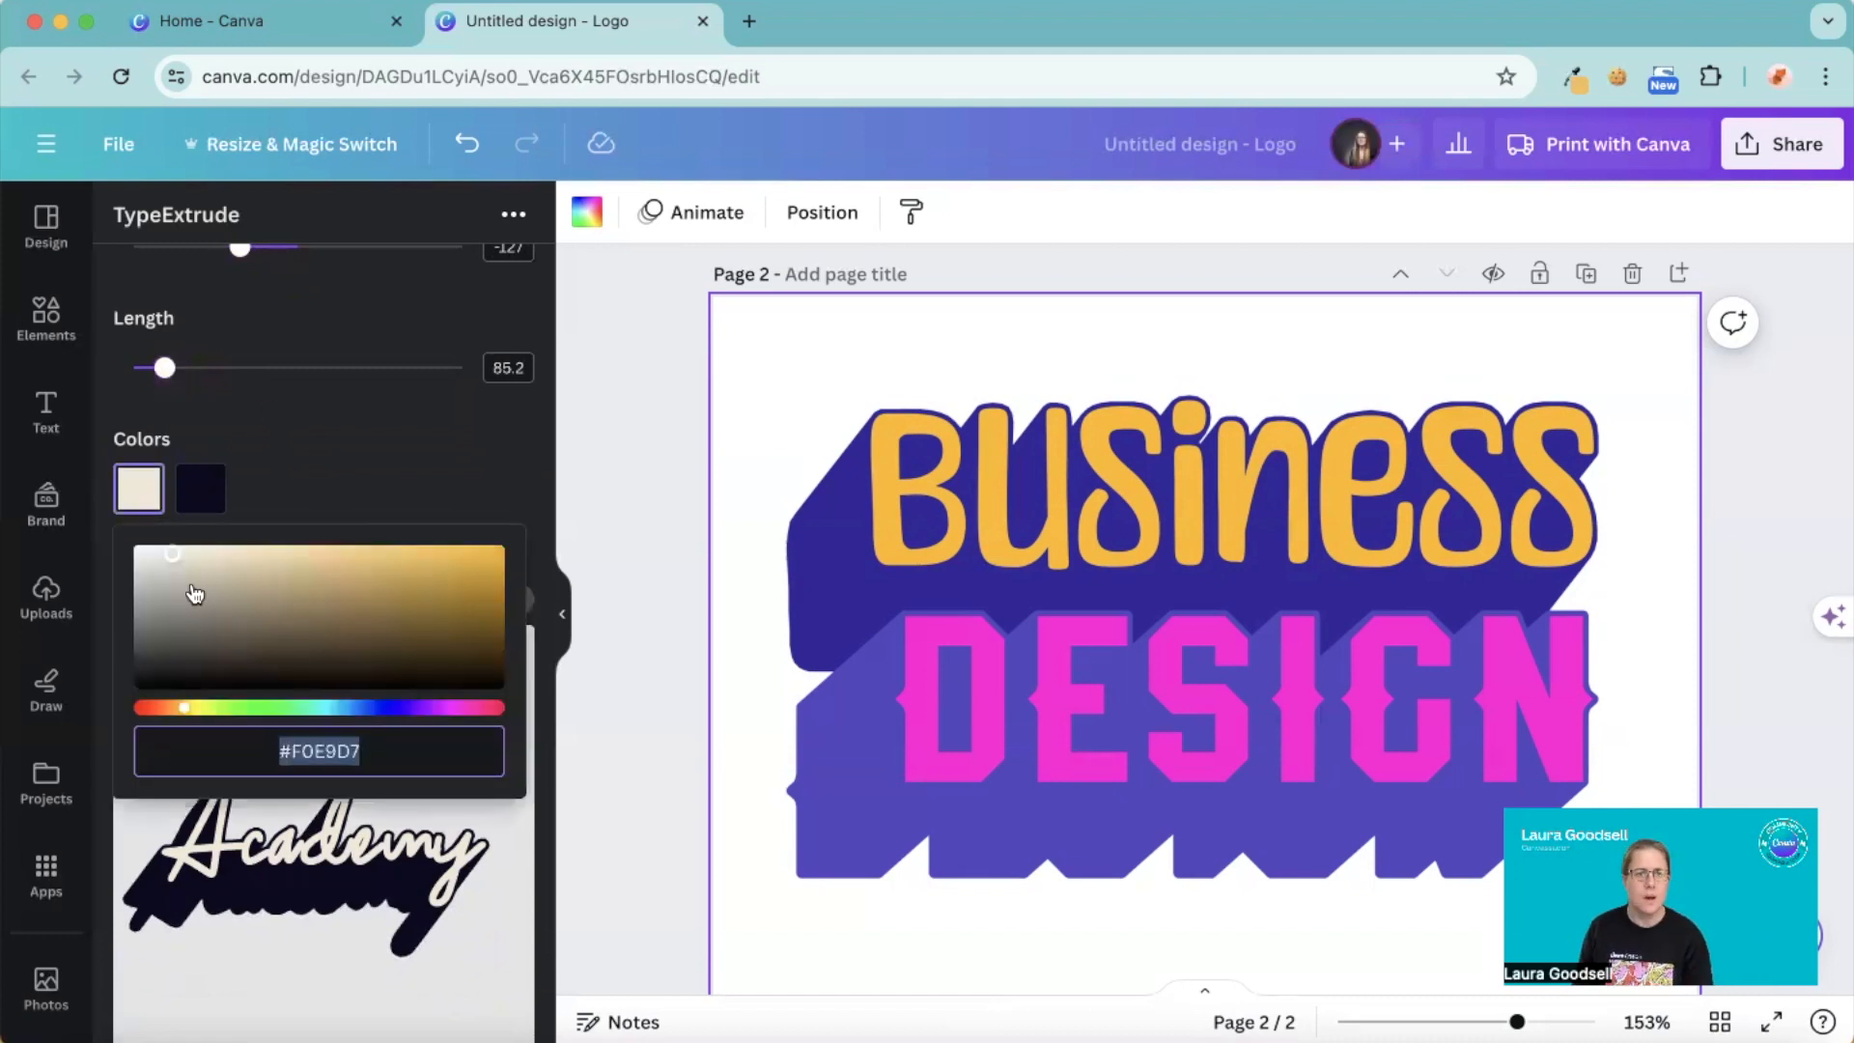
pyautogui.moveTo(299, 720)
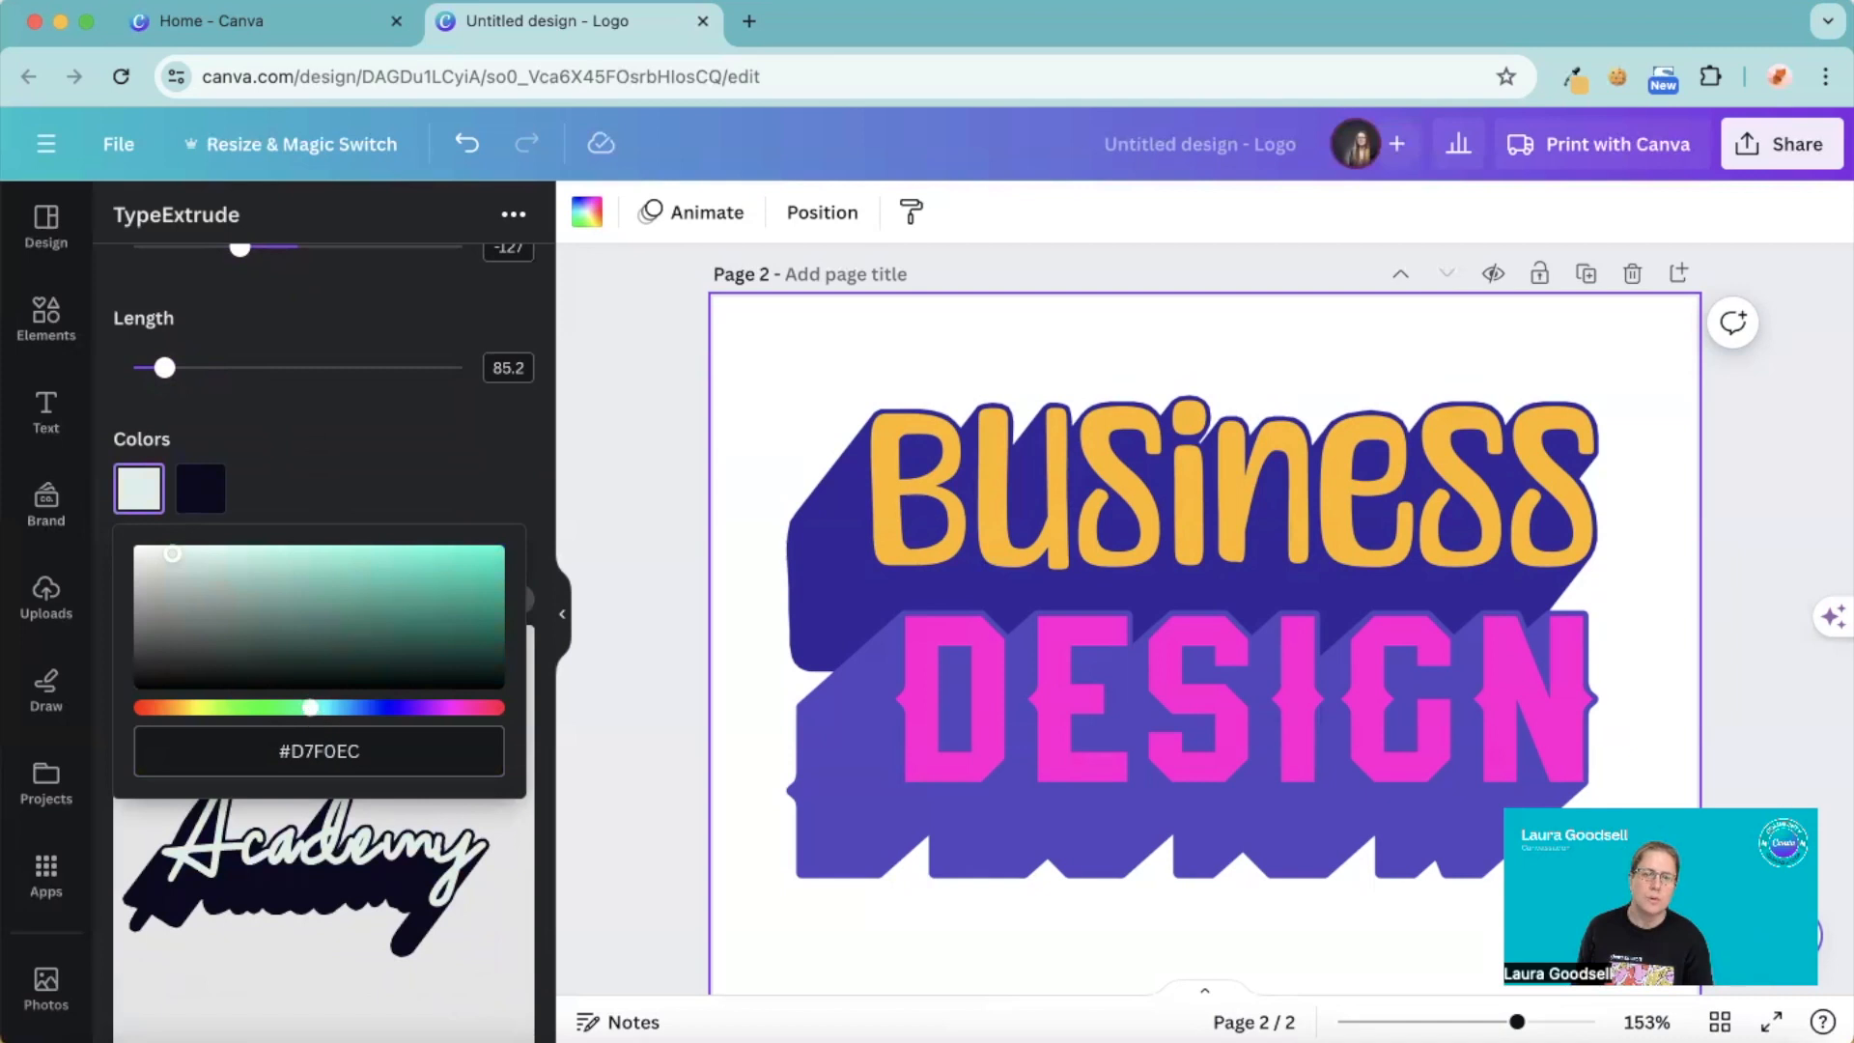
pyautogui.click(199, 489)
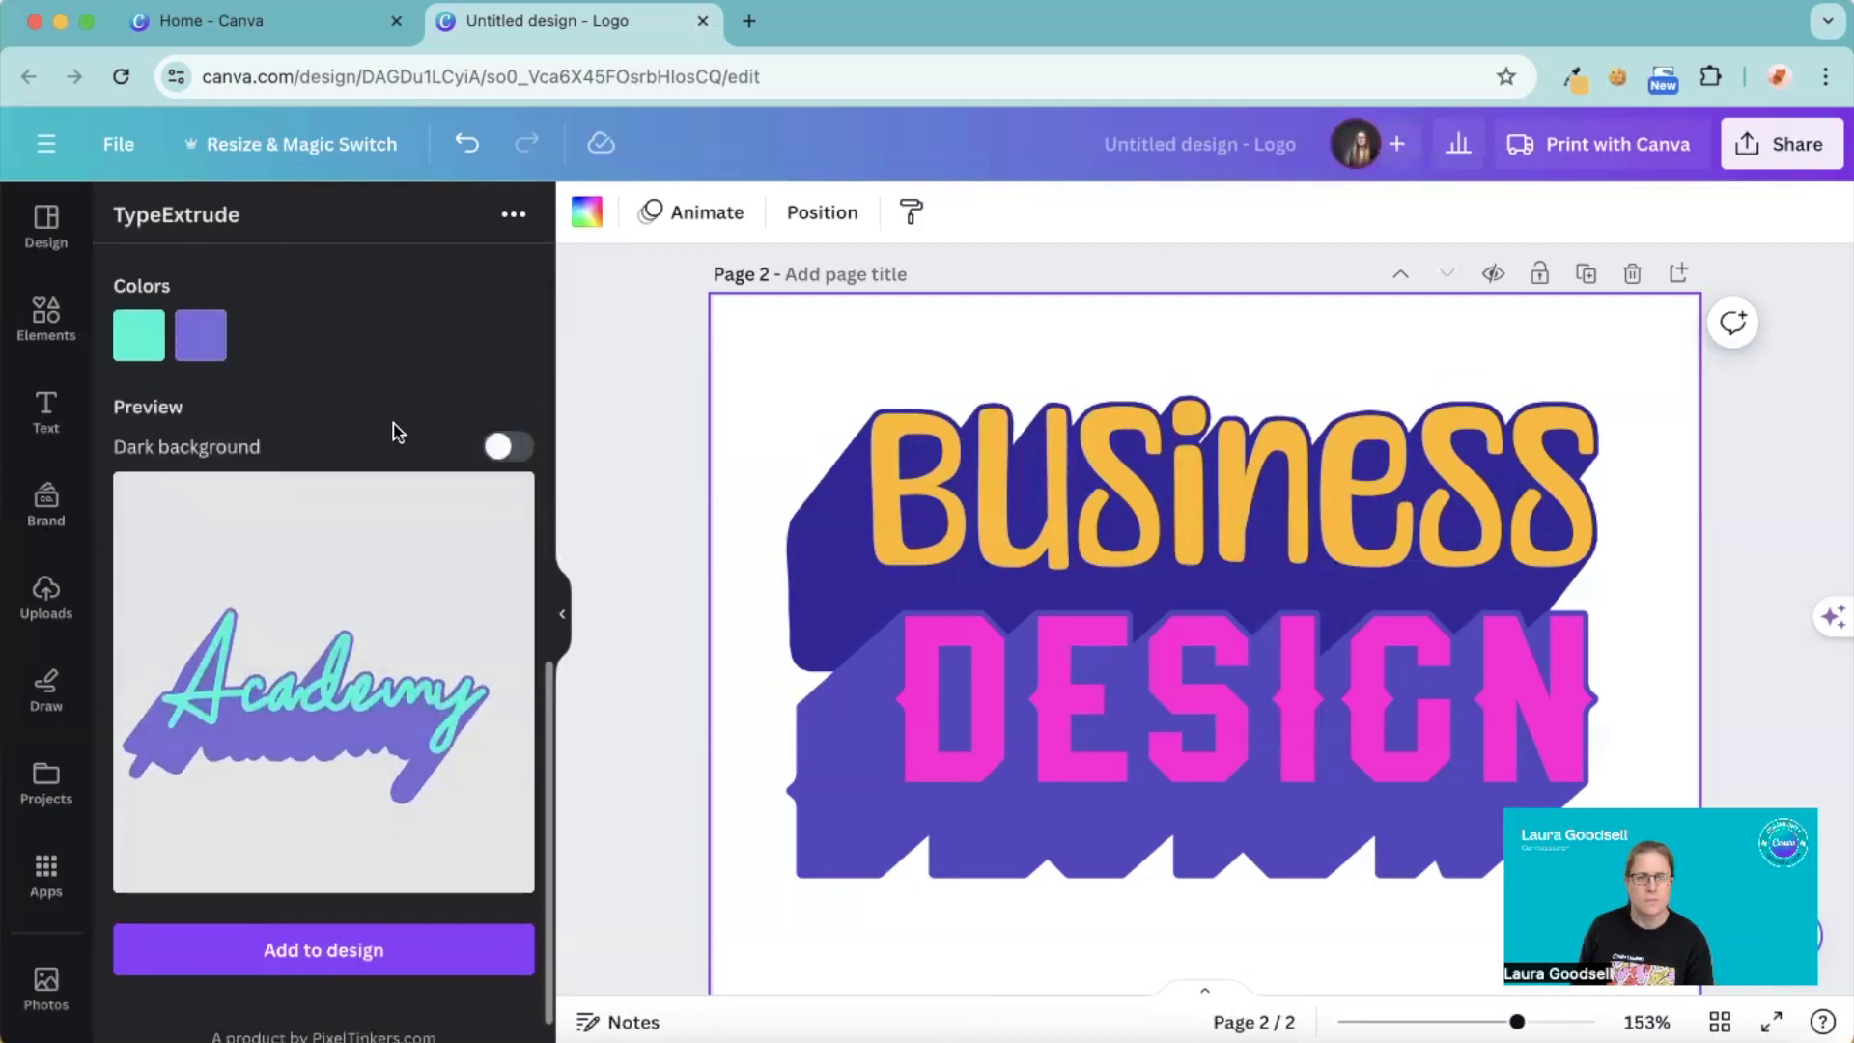
pyautogui.click(322, 950)
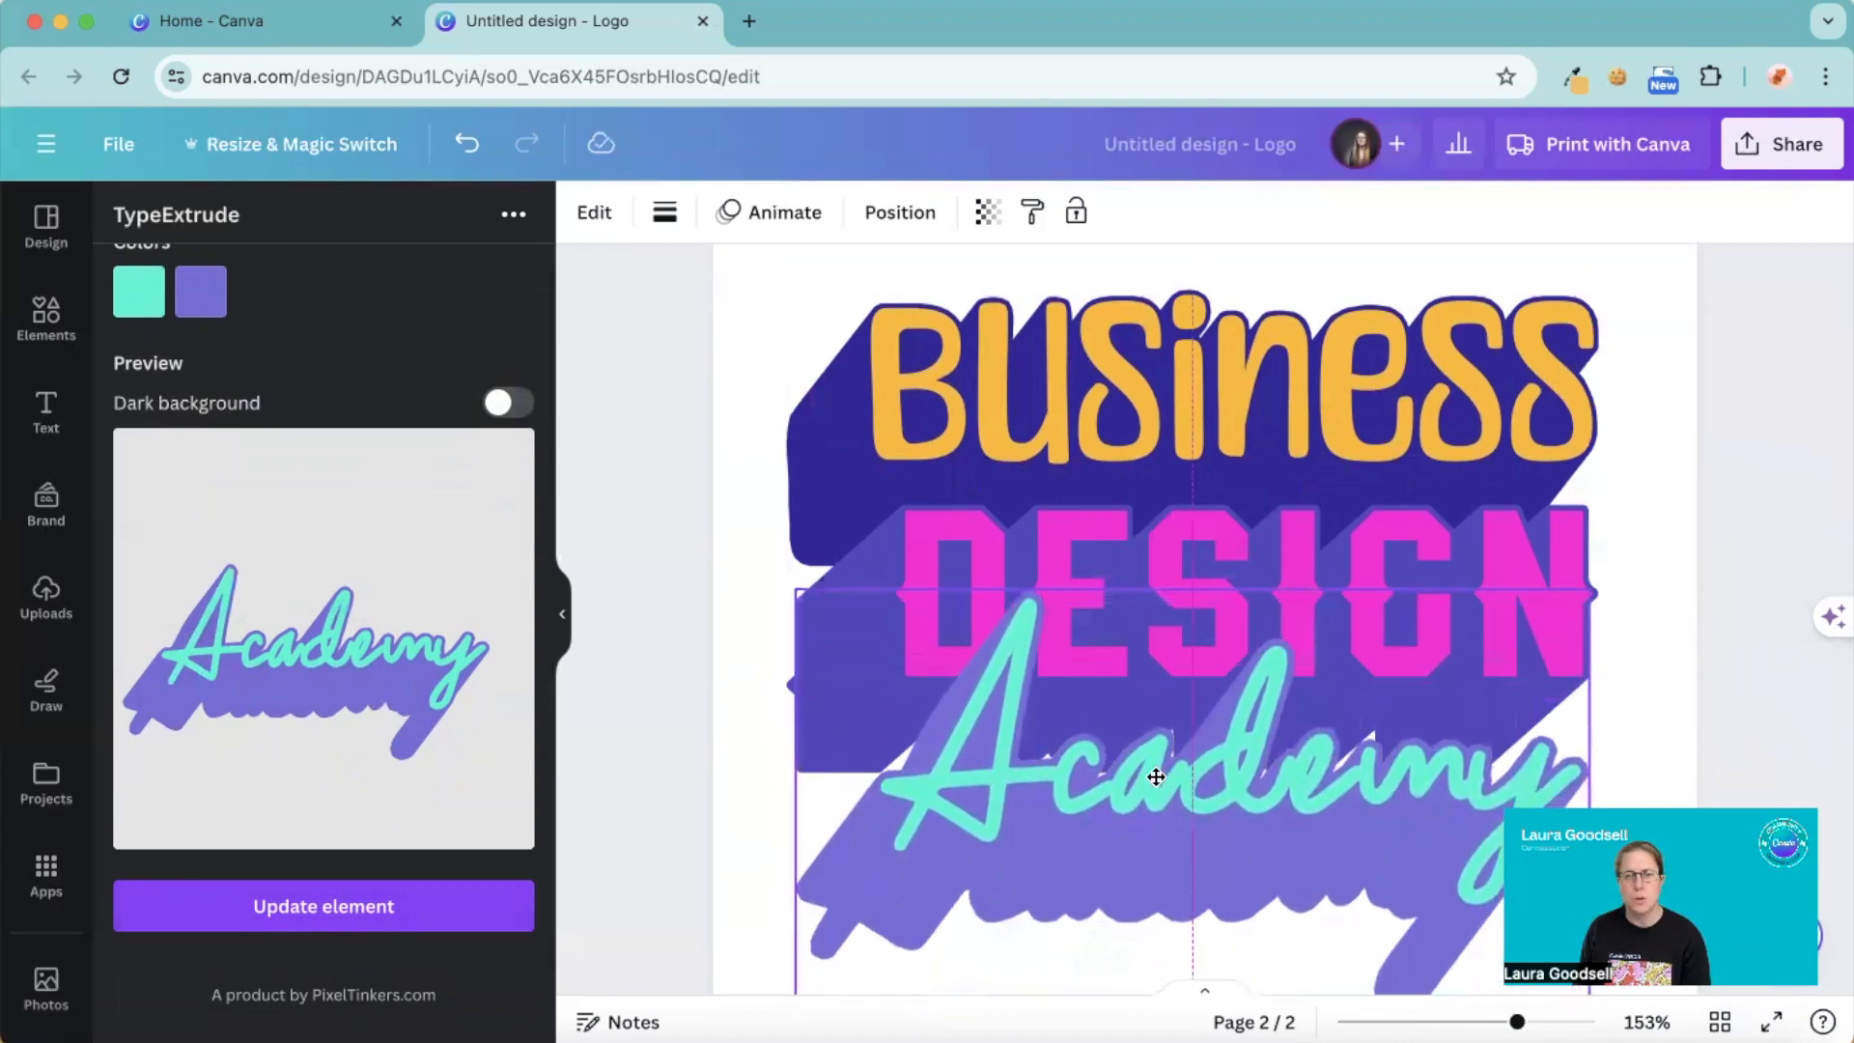
# - Deselect the placed Academy text and zoom out to view the whole page
pyautogui.click(1155, 779)
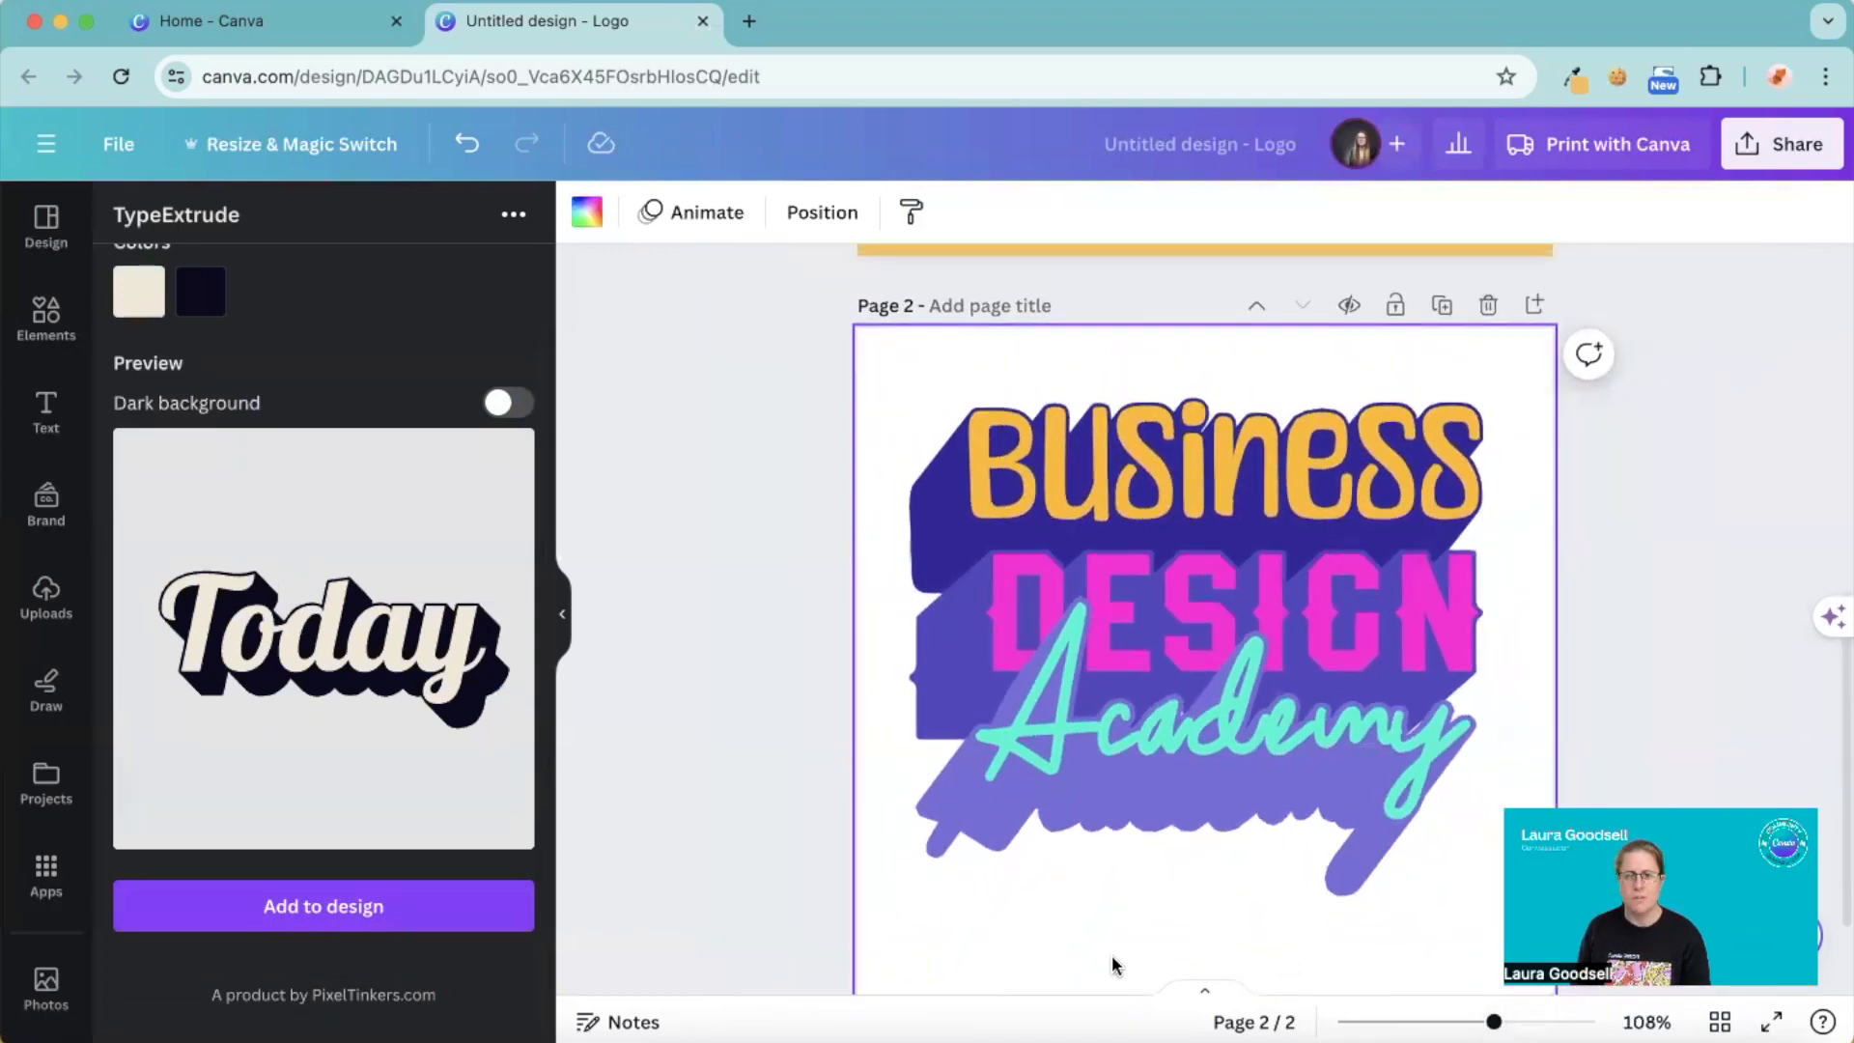
pyautogui.scroll(3)
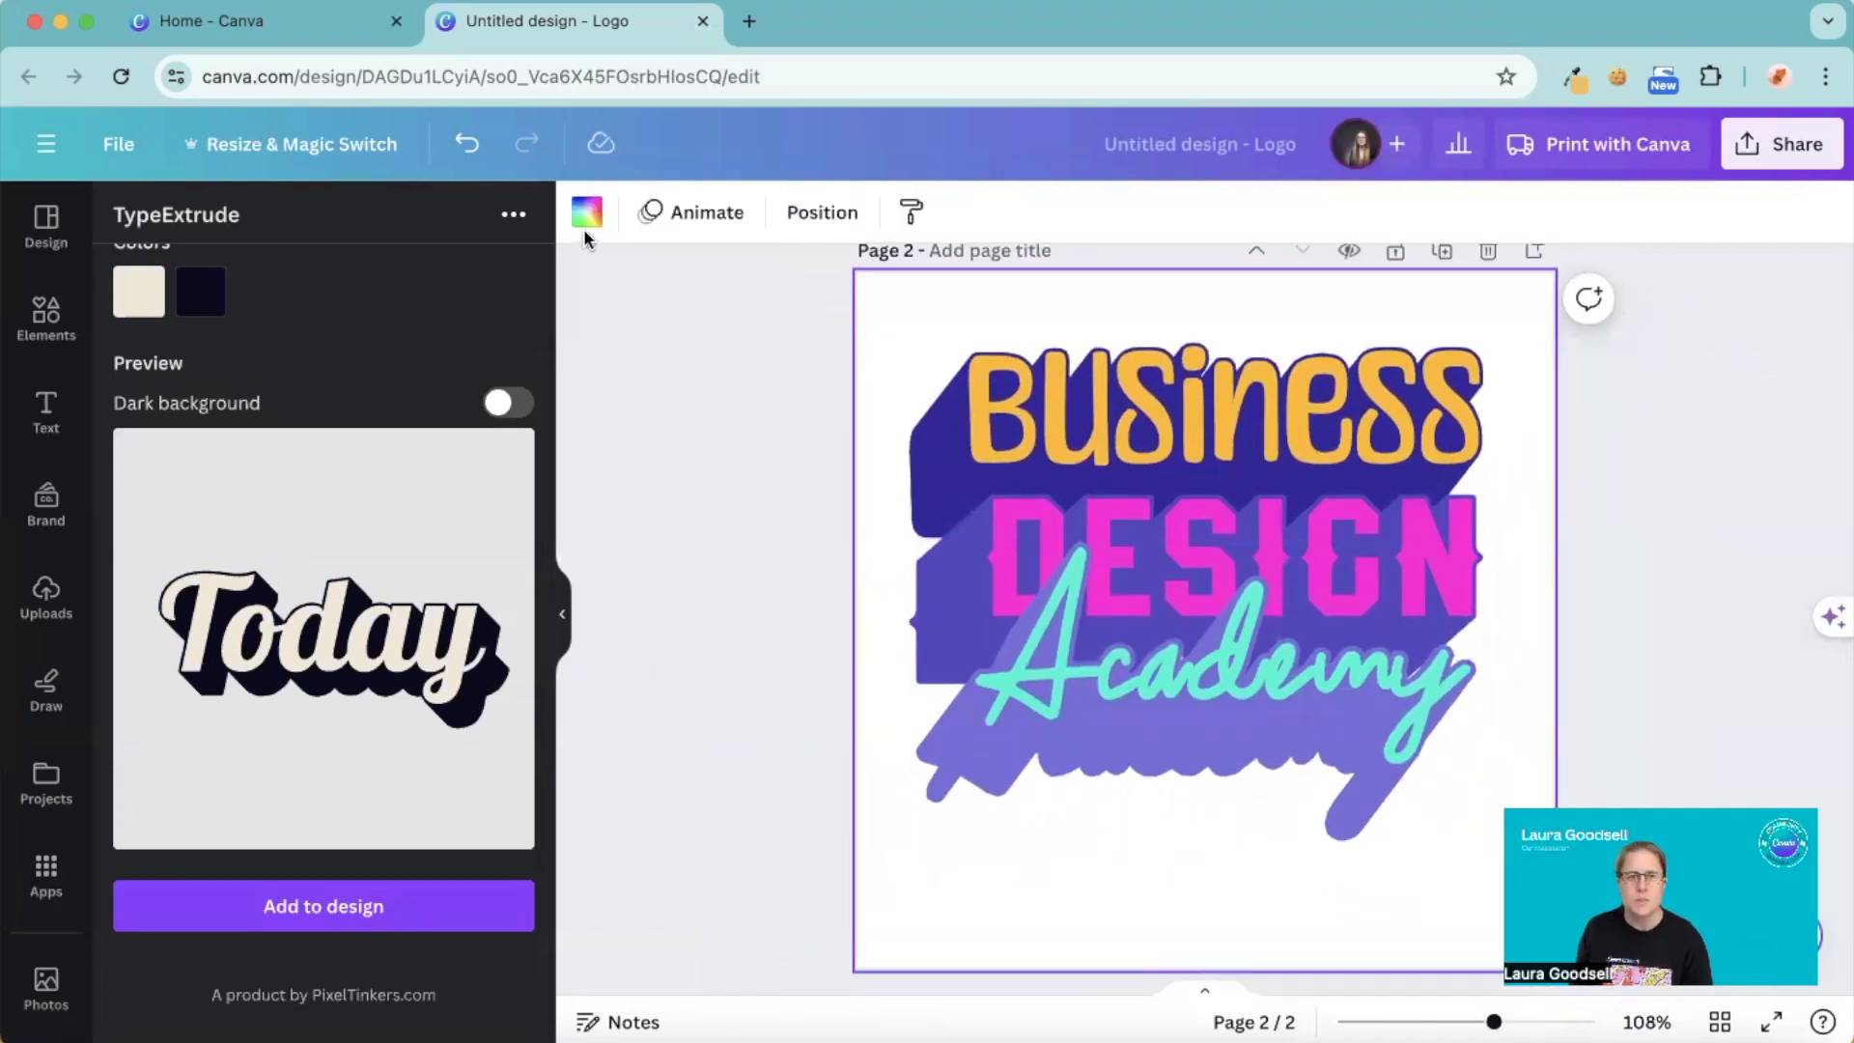
# - Try teal, blue and purple page backgrounds, settling on the blue one
pyautogui.click(587, 213)
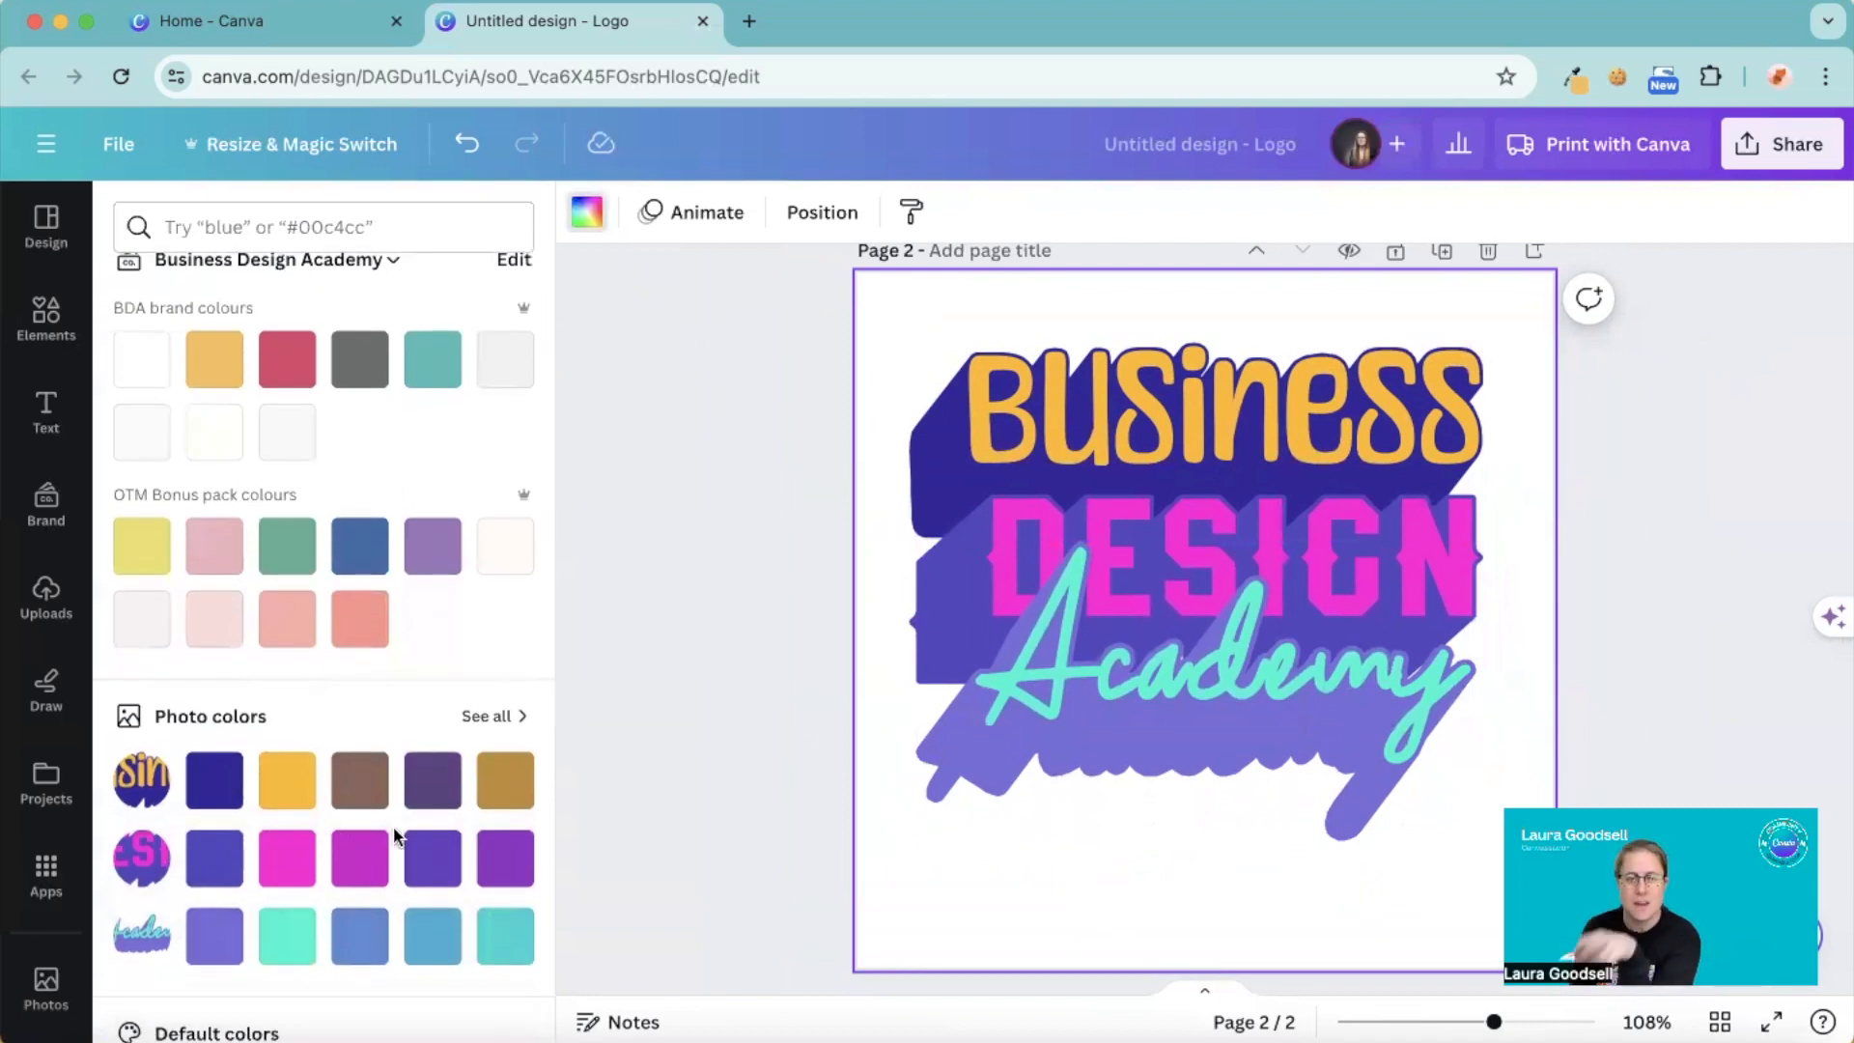
pyautogui.moveTo(432, 858)
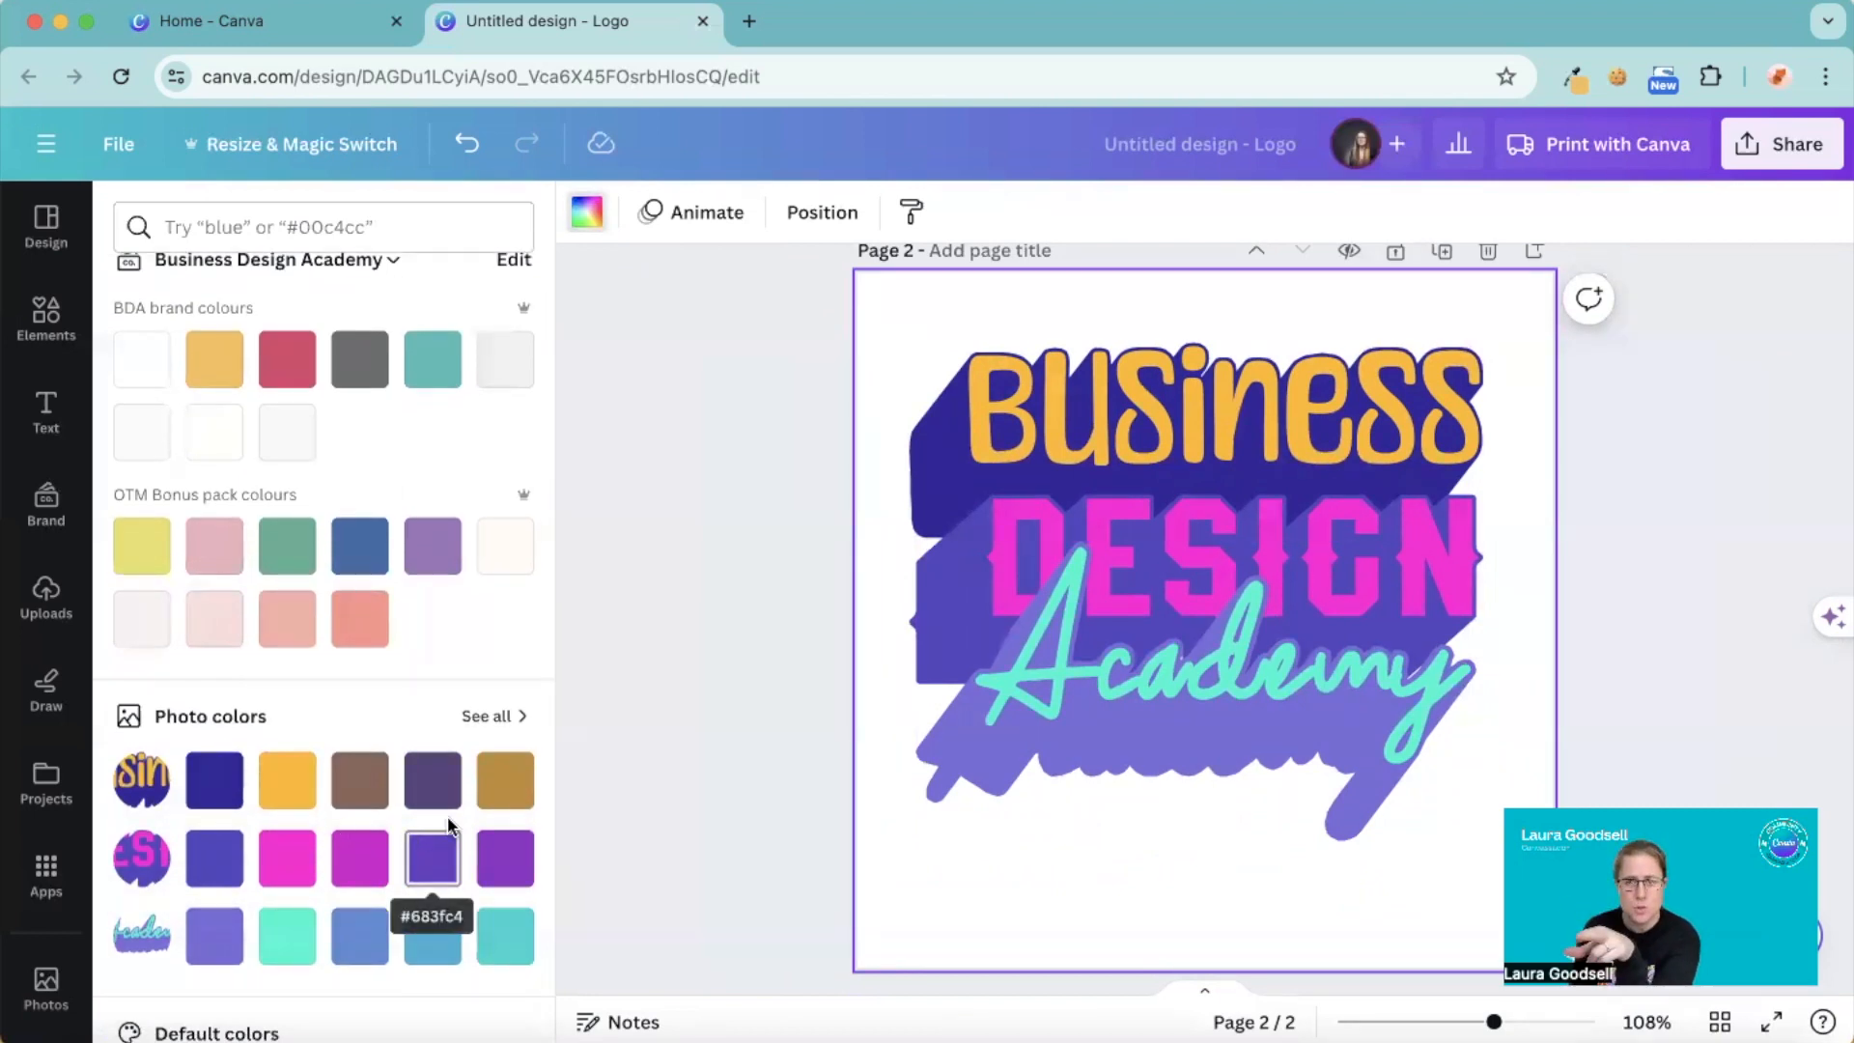
pyautogui.moveTo(562, 547)
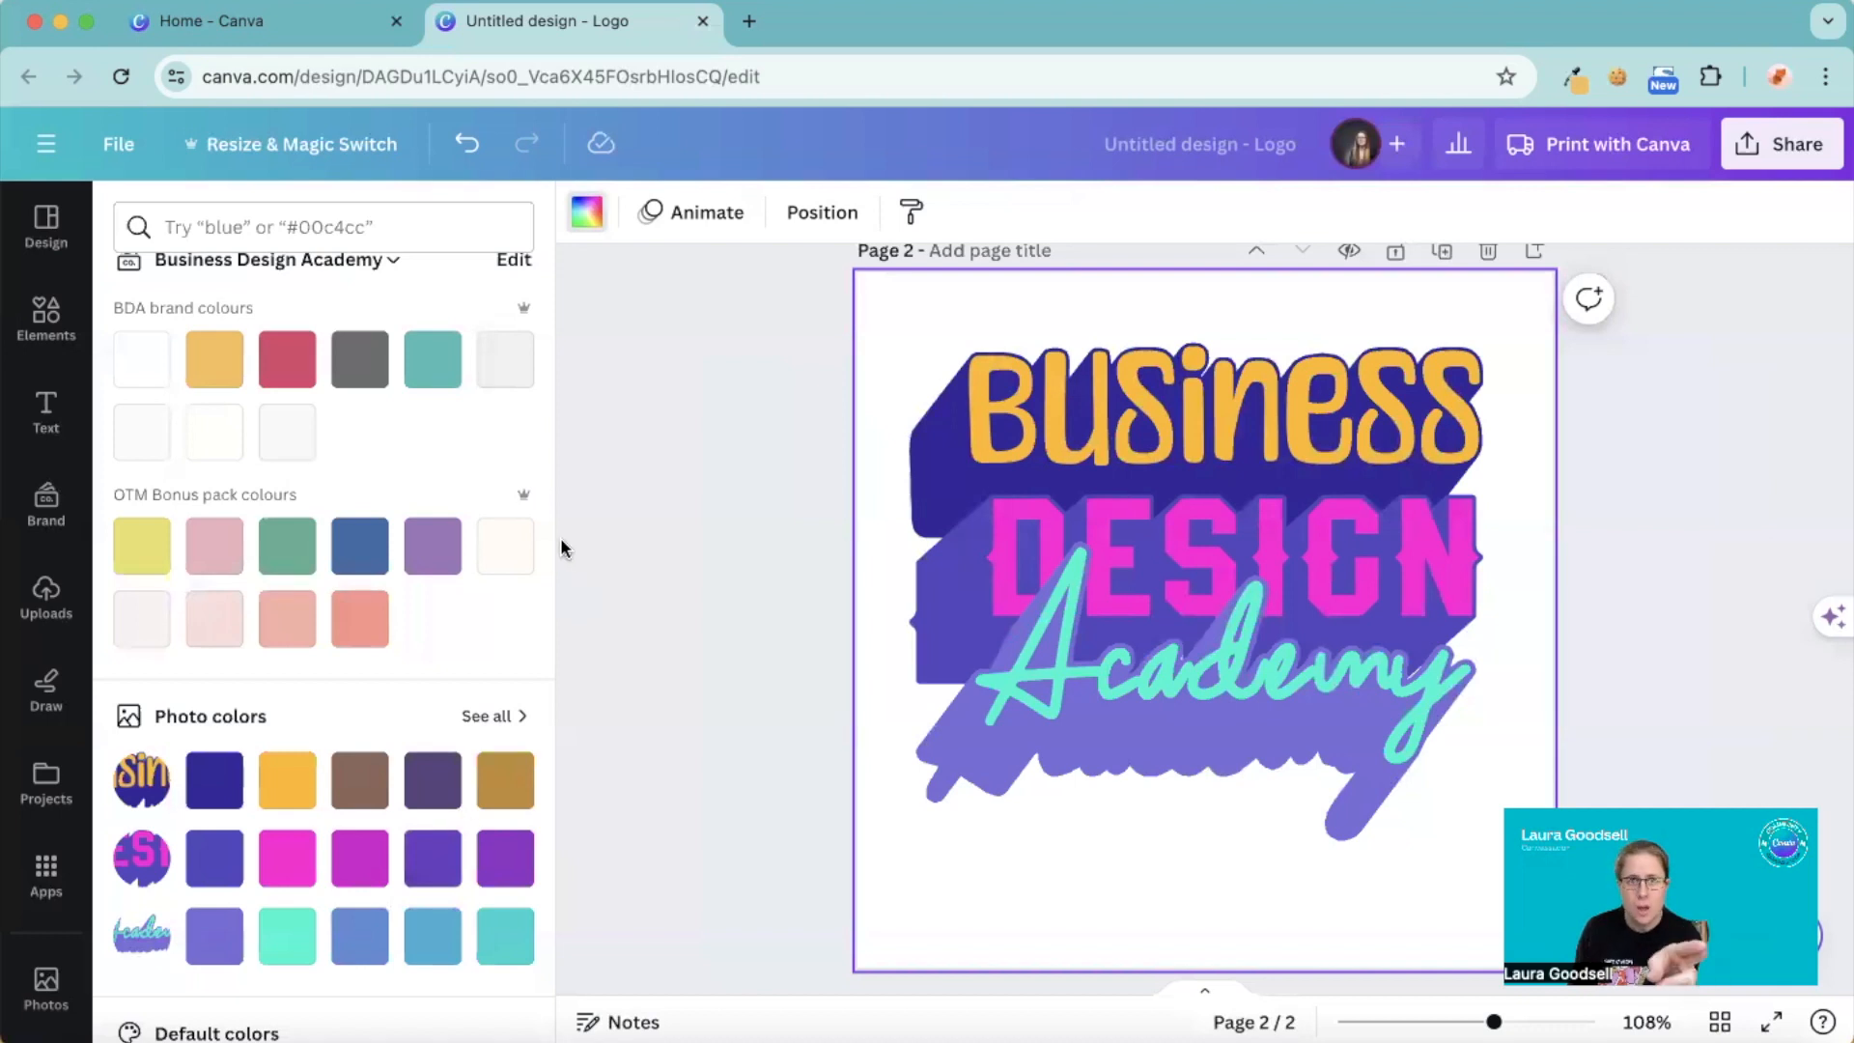
pyautogui.scroll(-3)
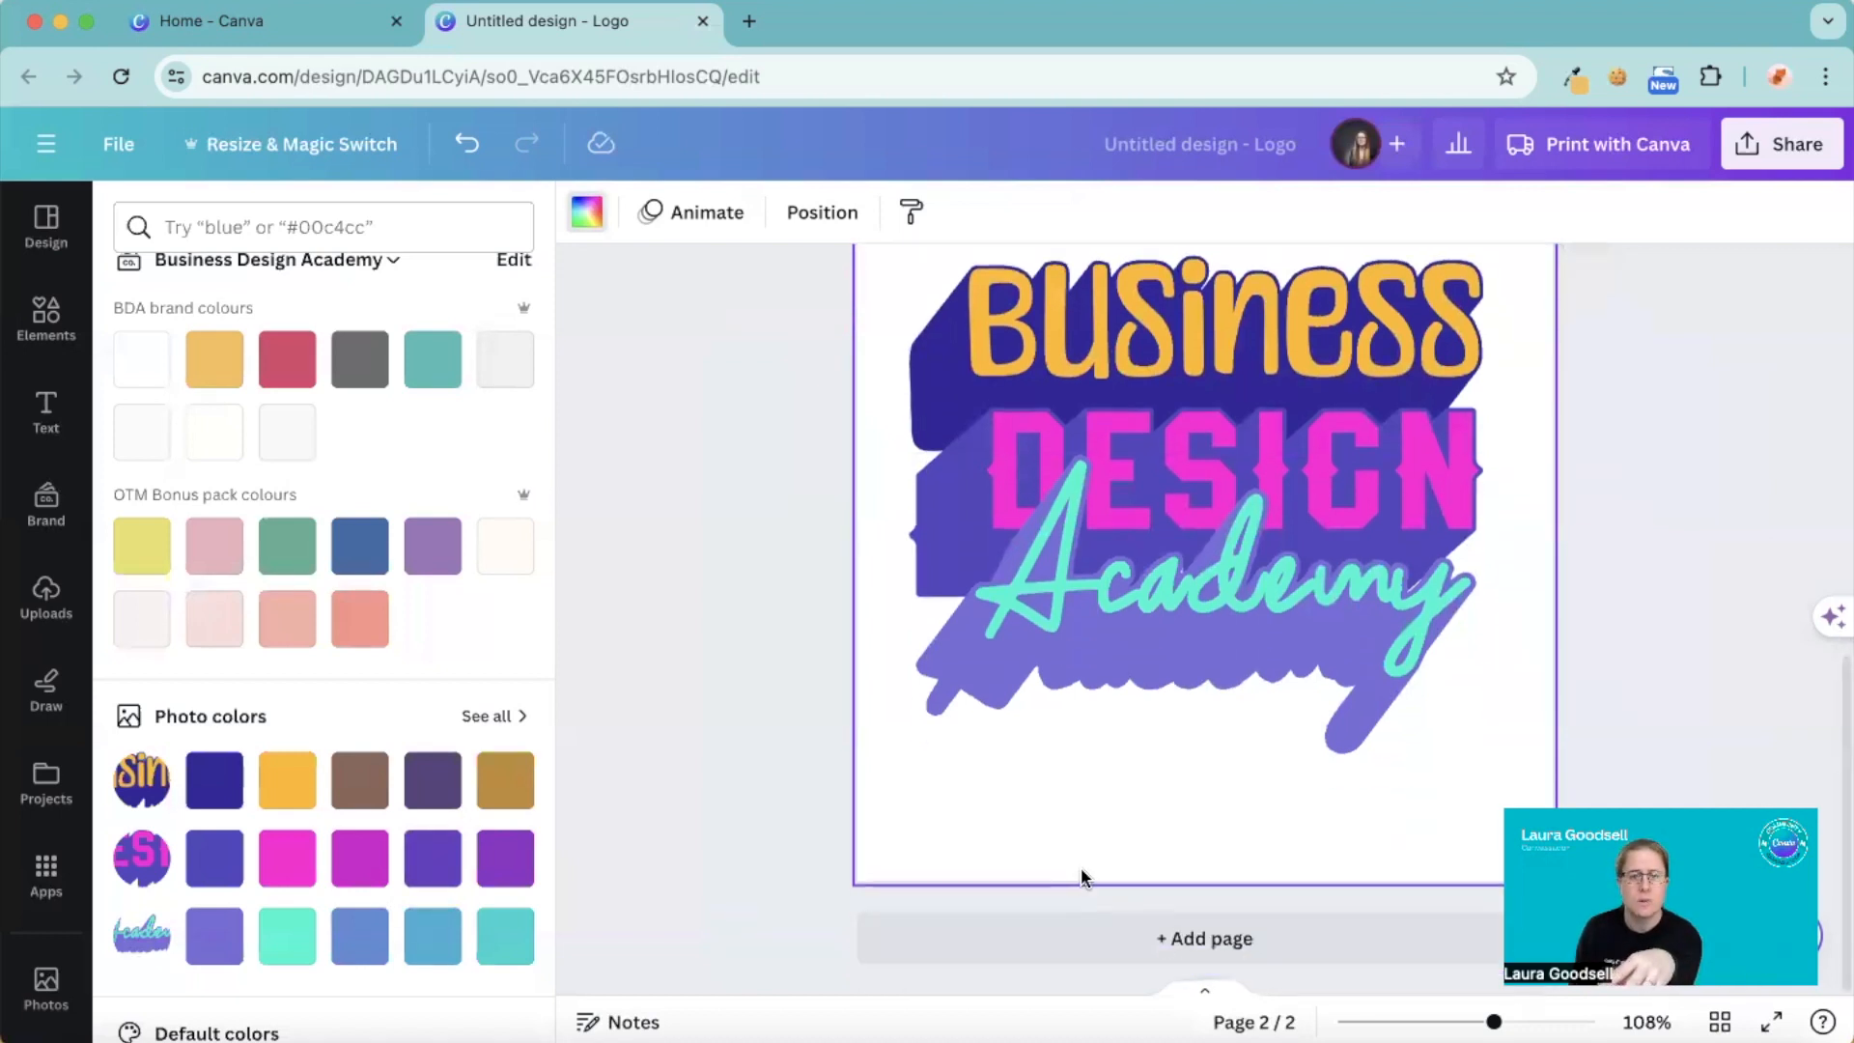
pyautogui.scroll(-3)
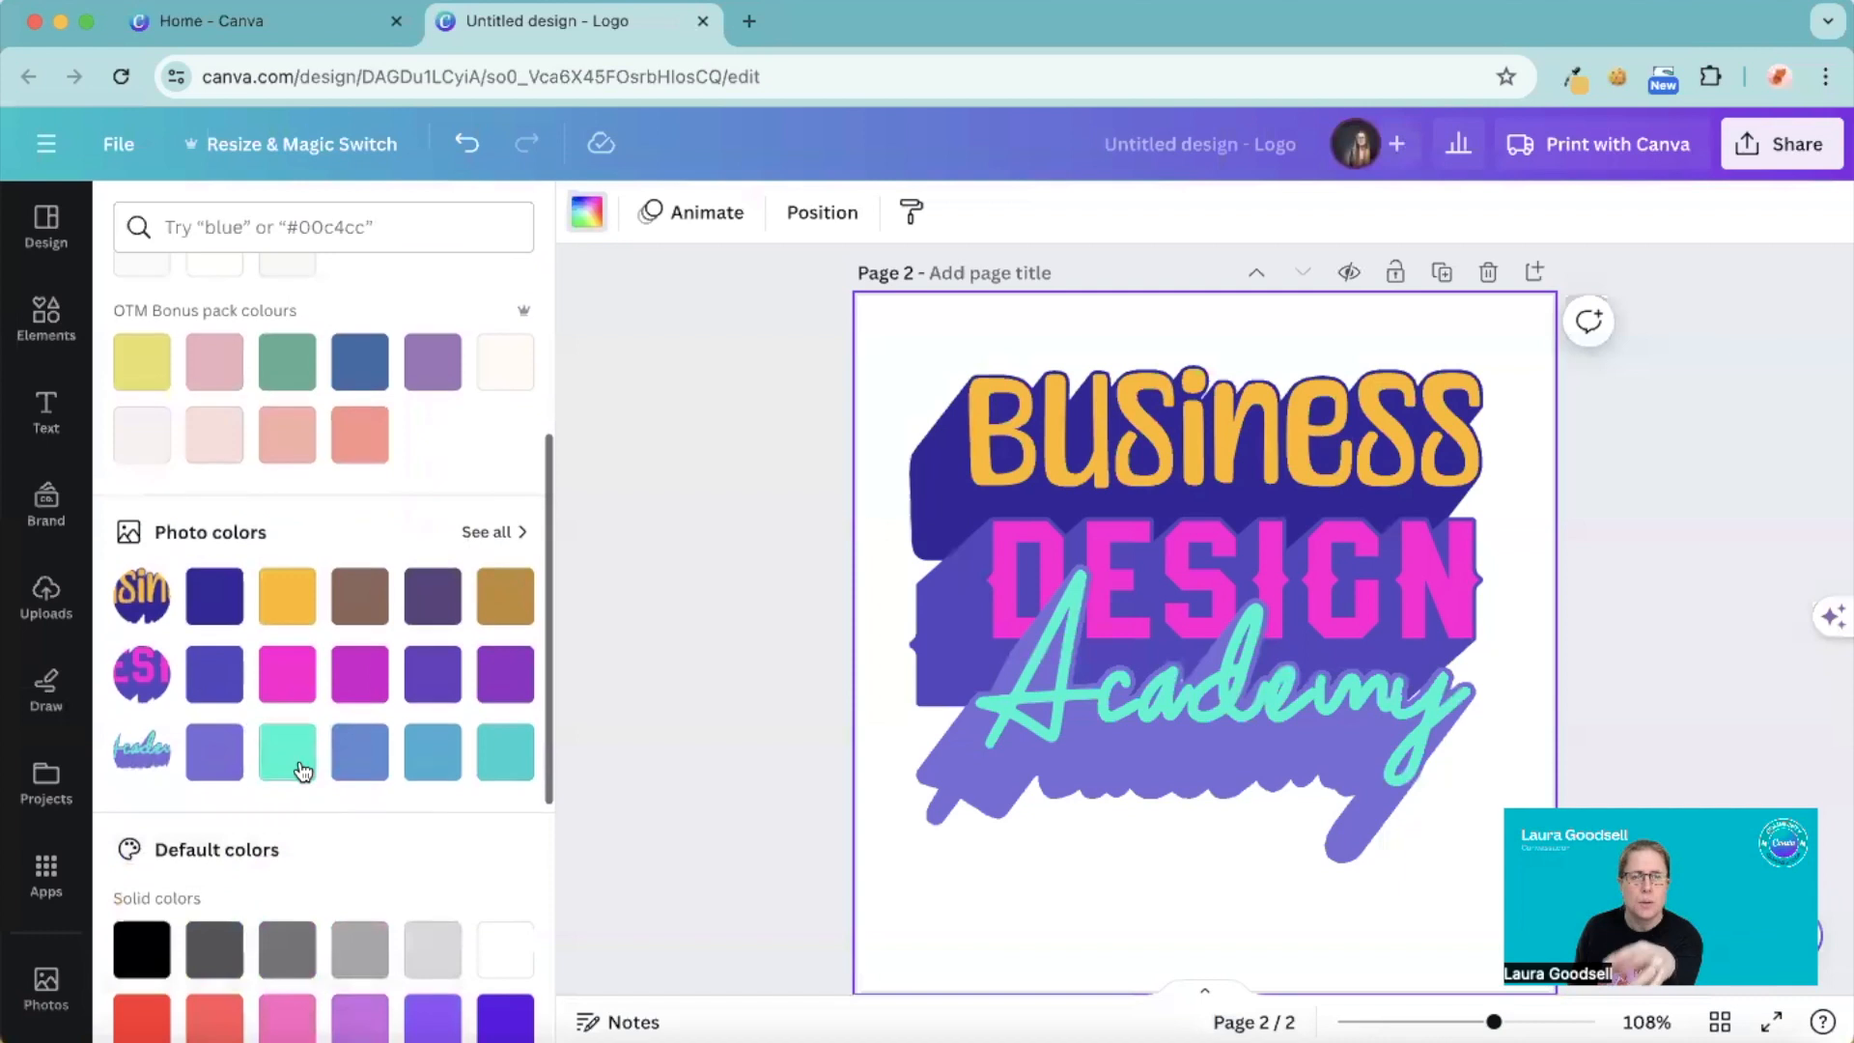
pyautogui.moveTo(360, 751)
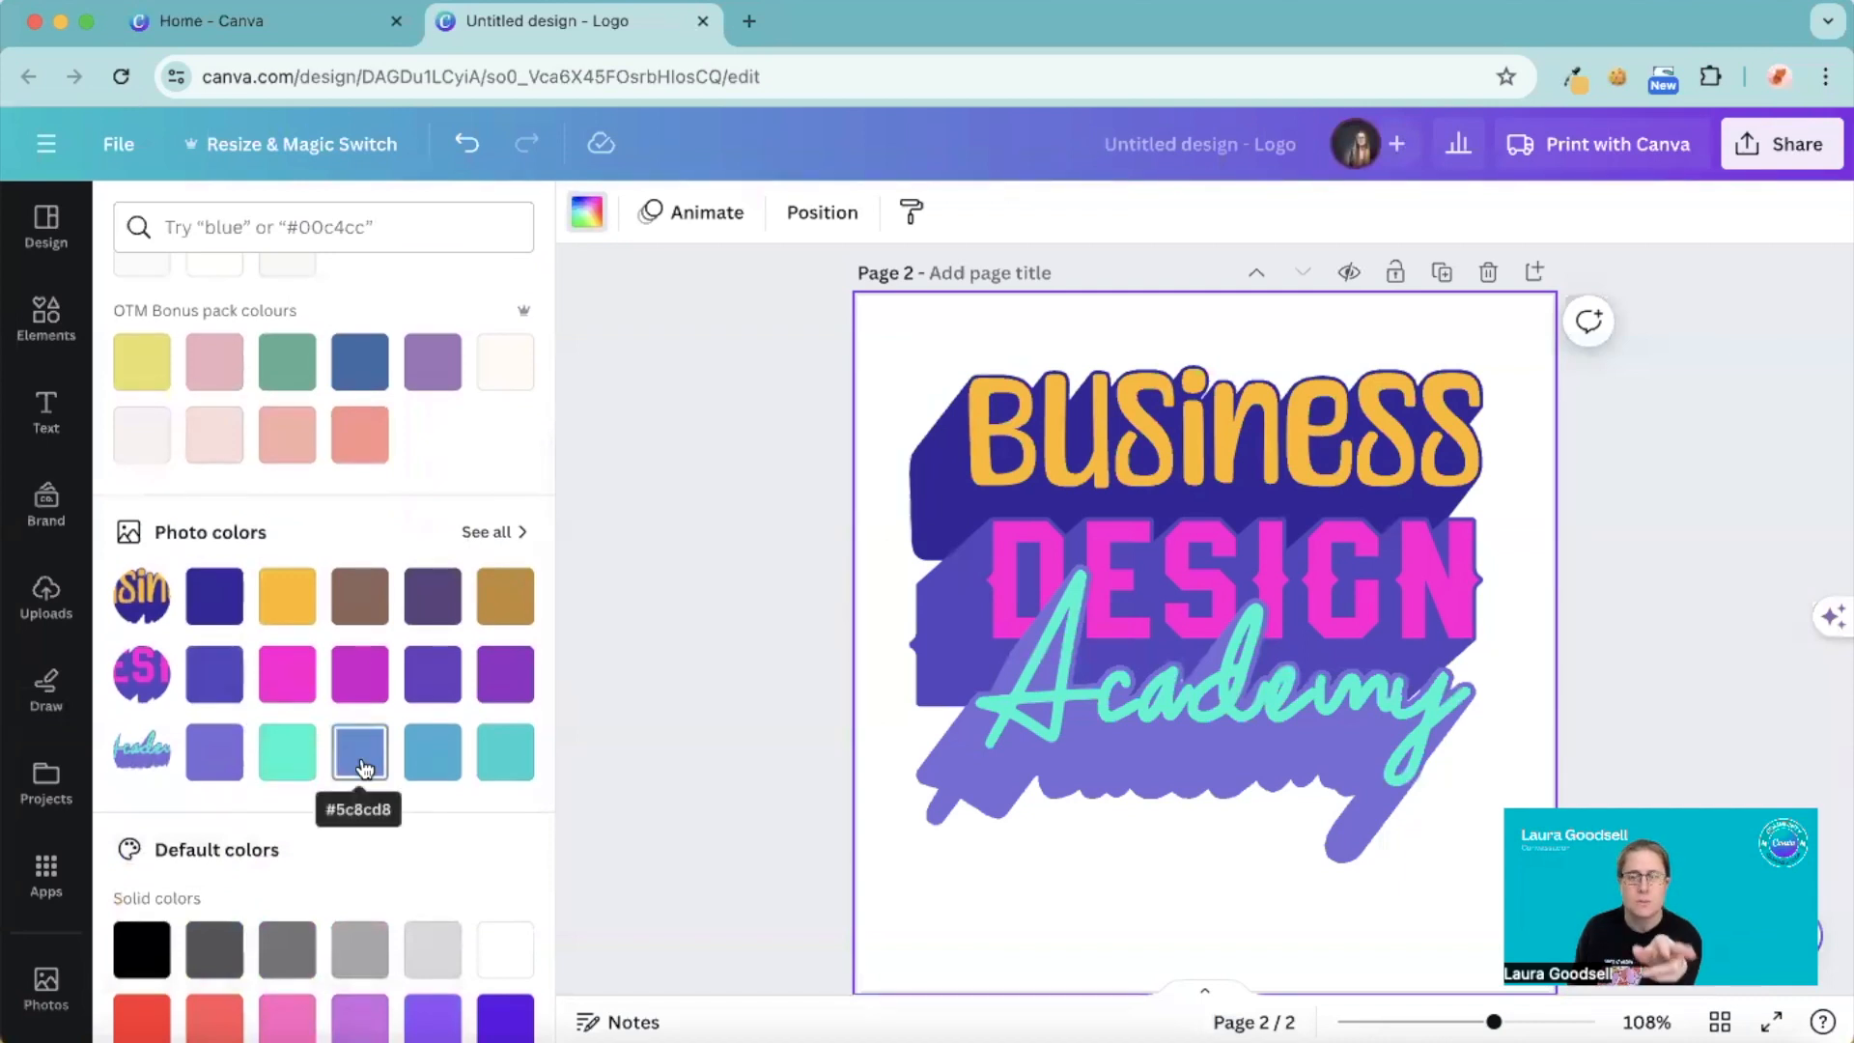
pyautogui.moveTo(293, 558)
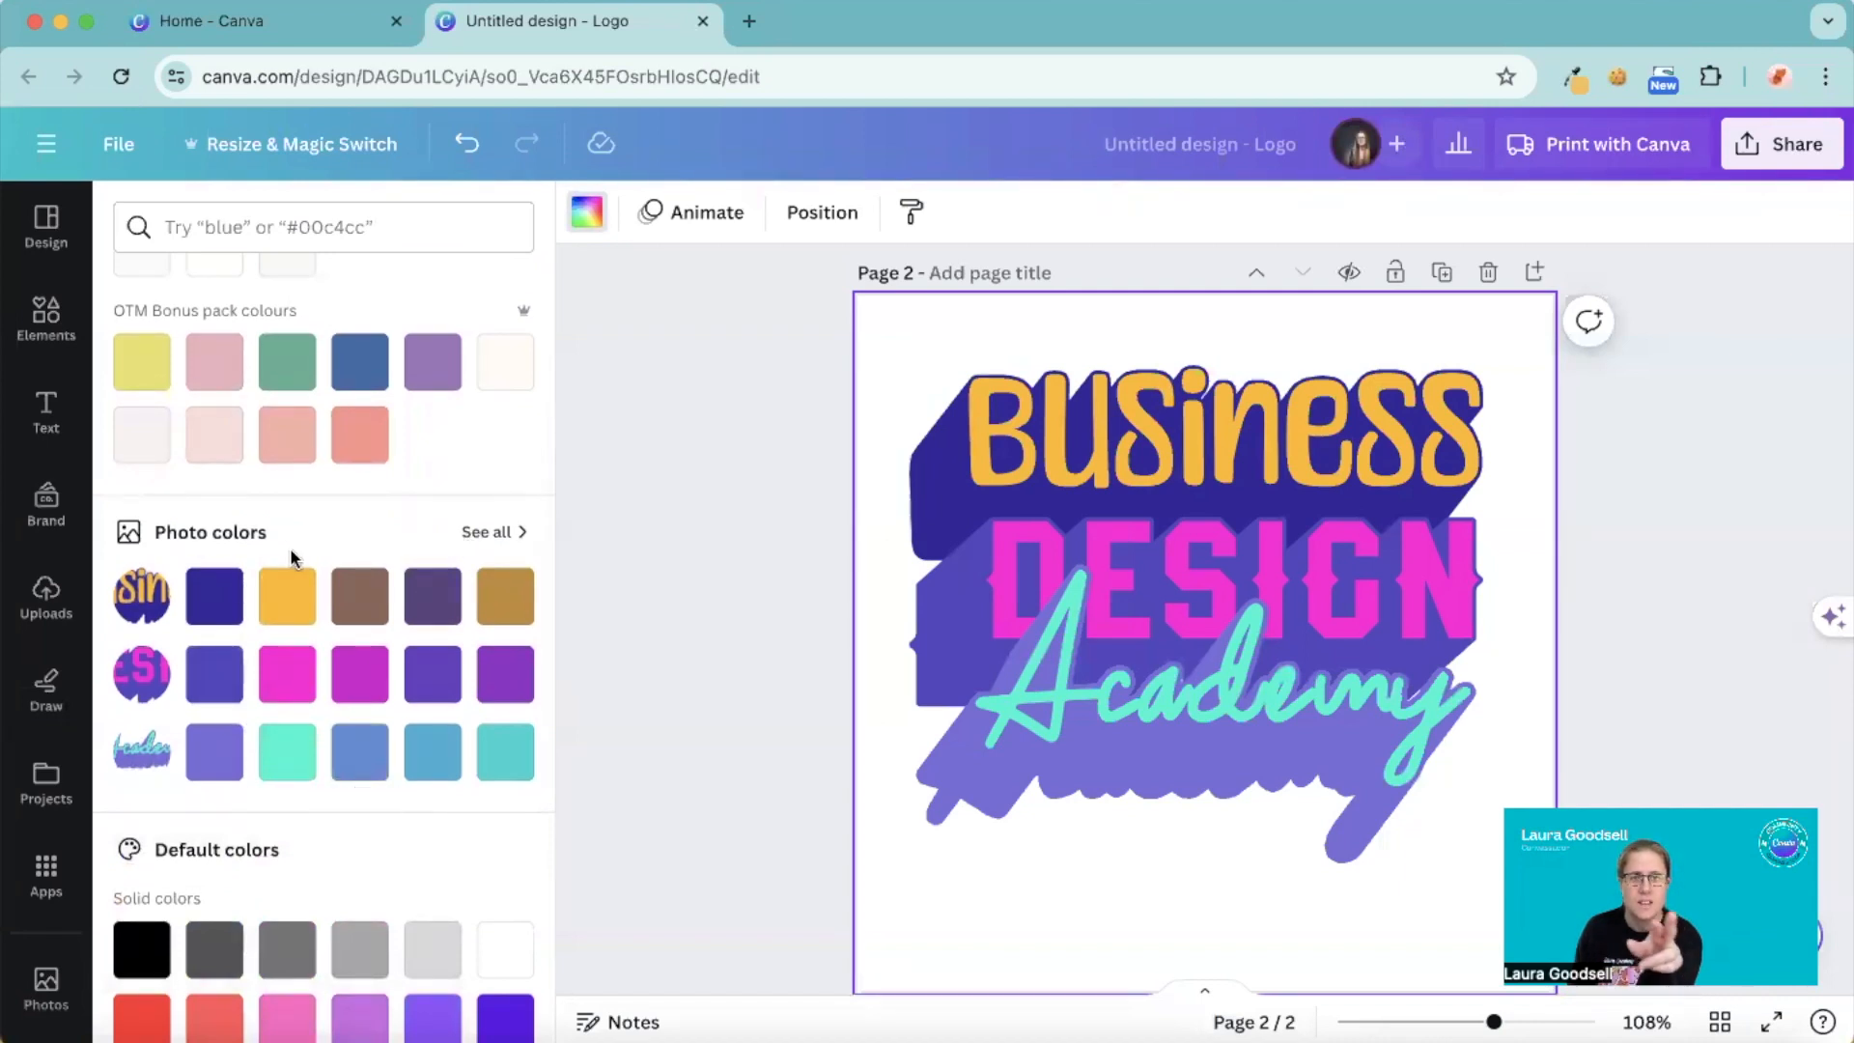
pyautogui.moveTo(432, 751)
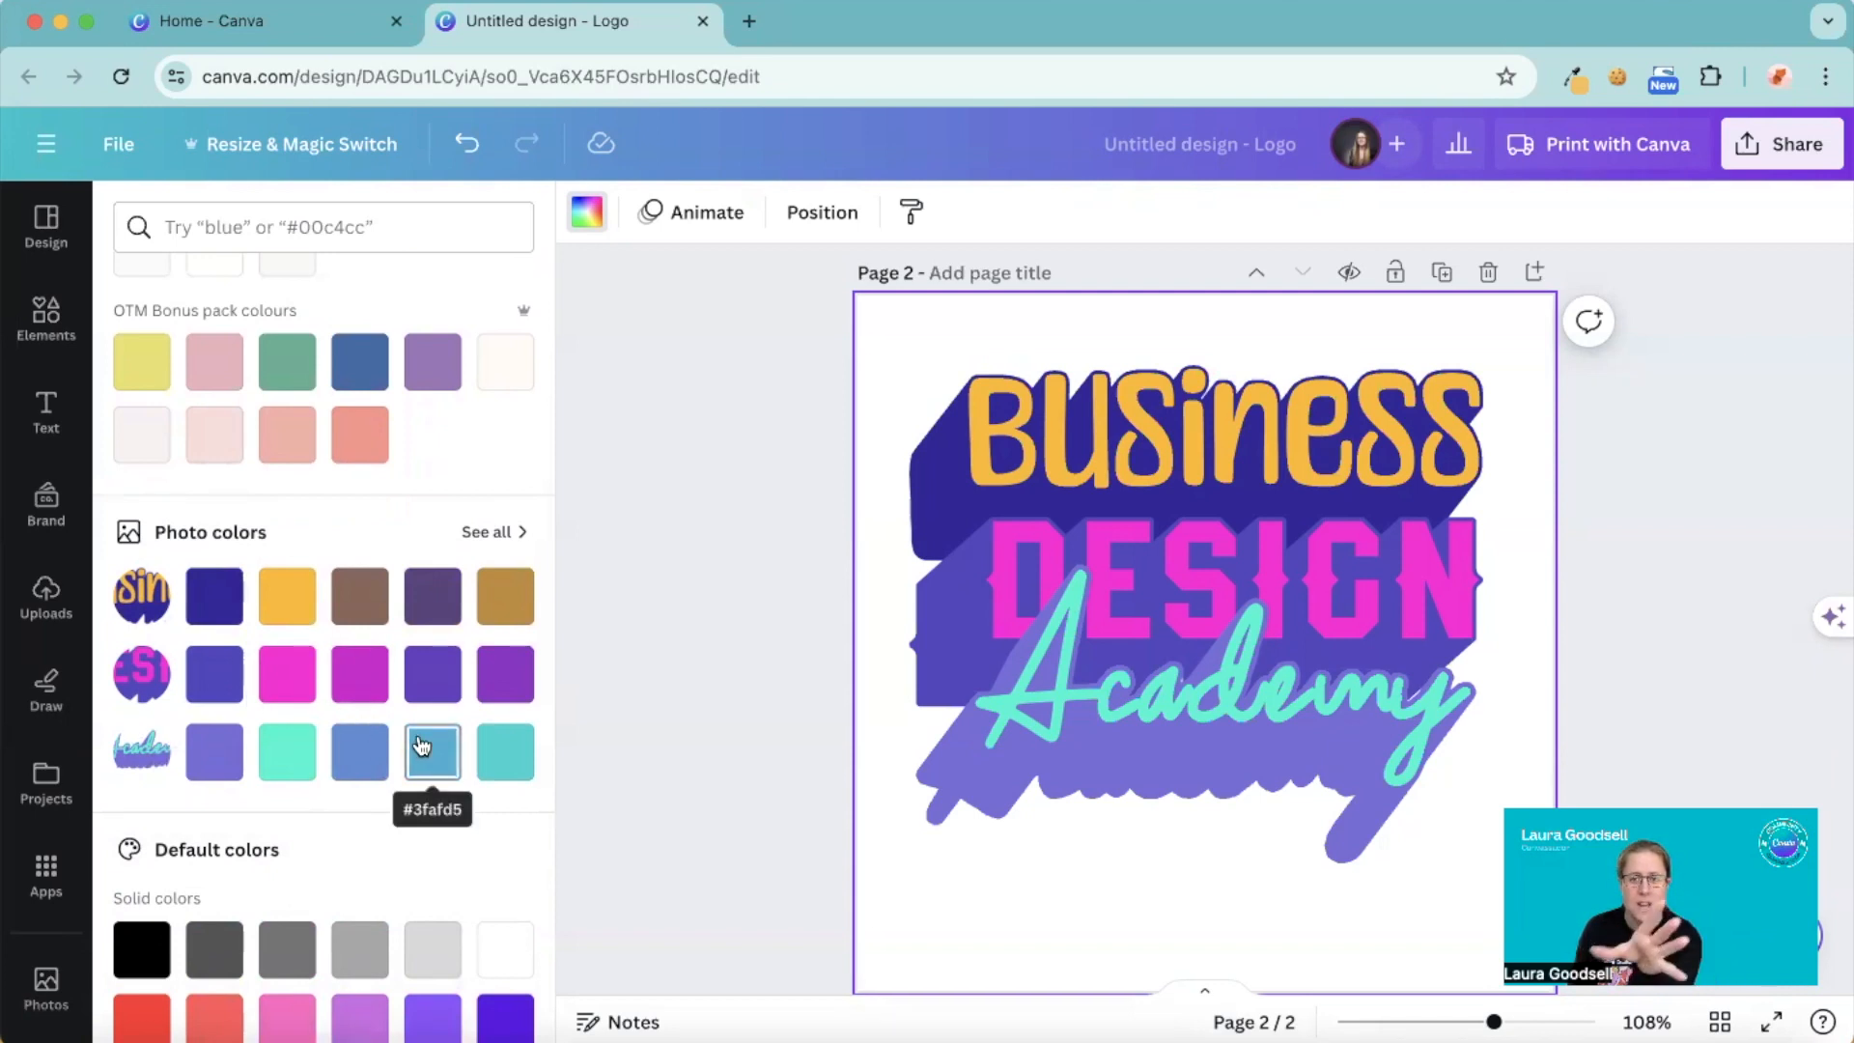
pyautogui.moveTo(377, 767)
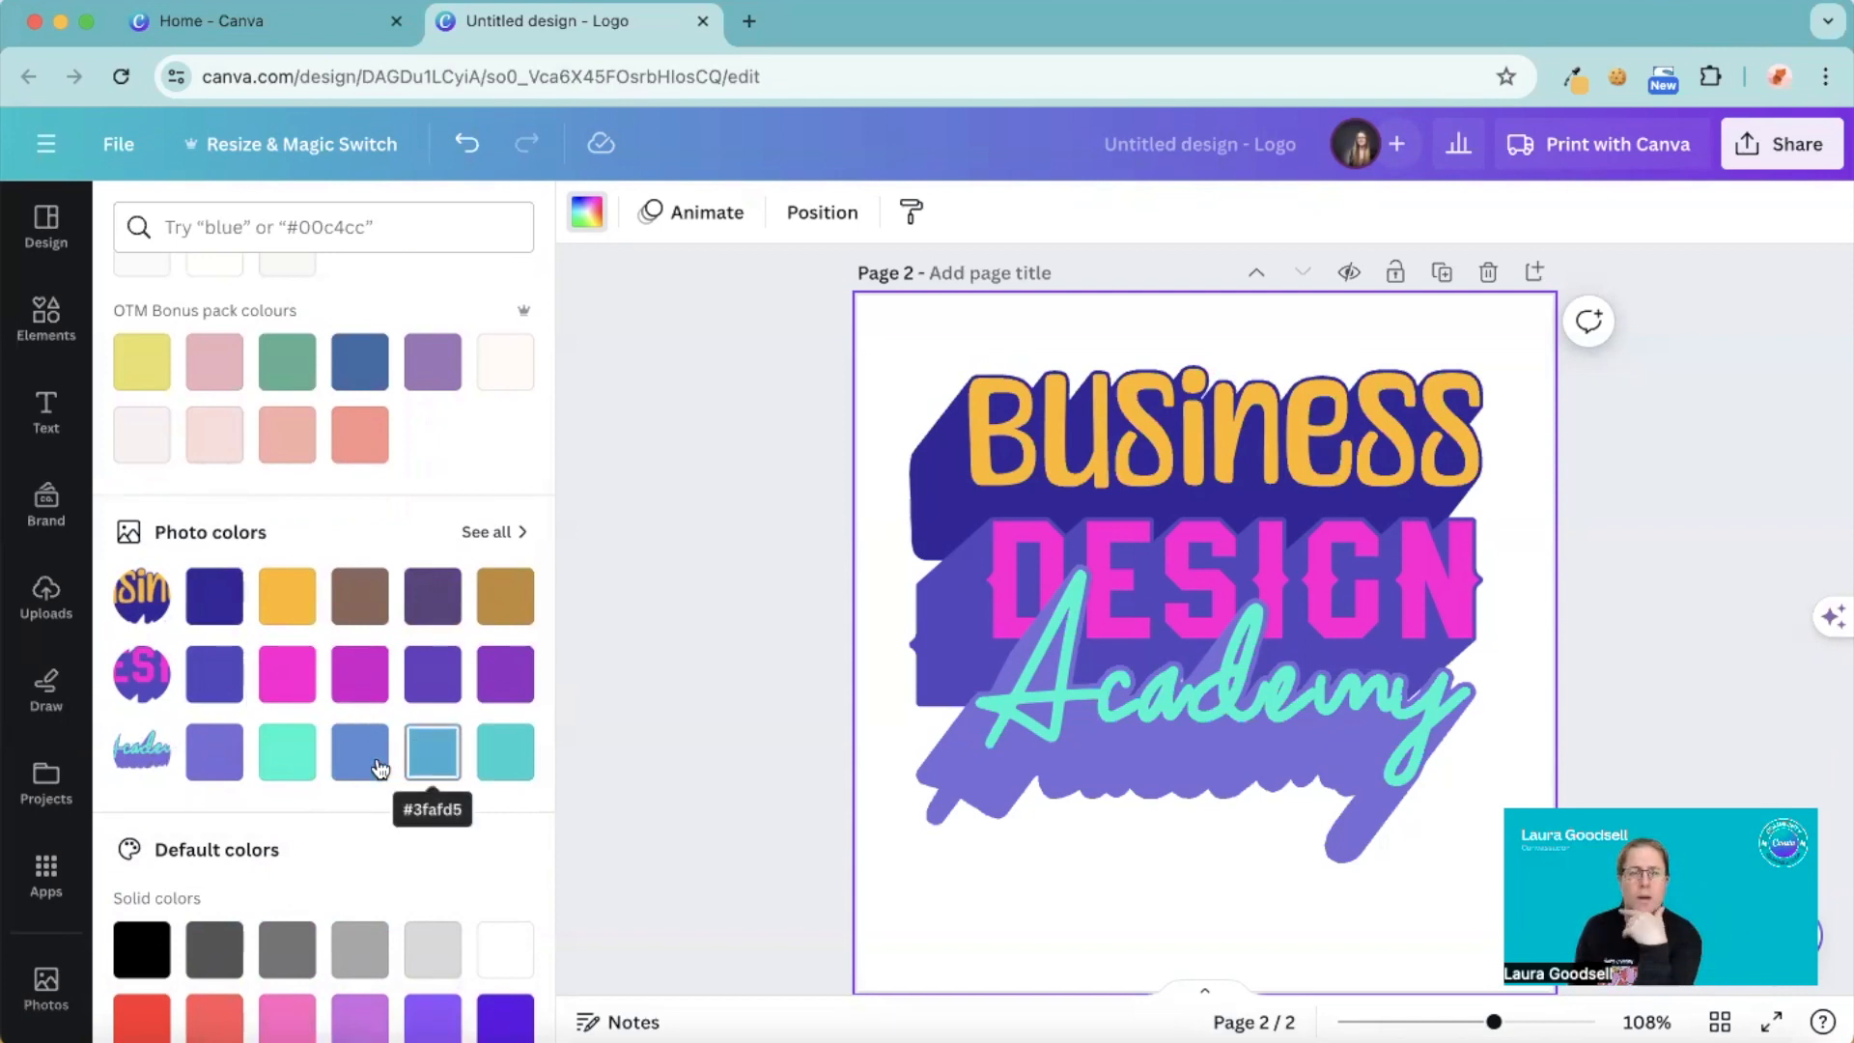
pyautogui.click(504, 751)
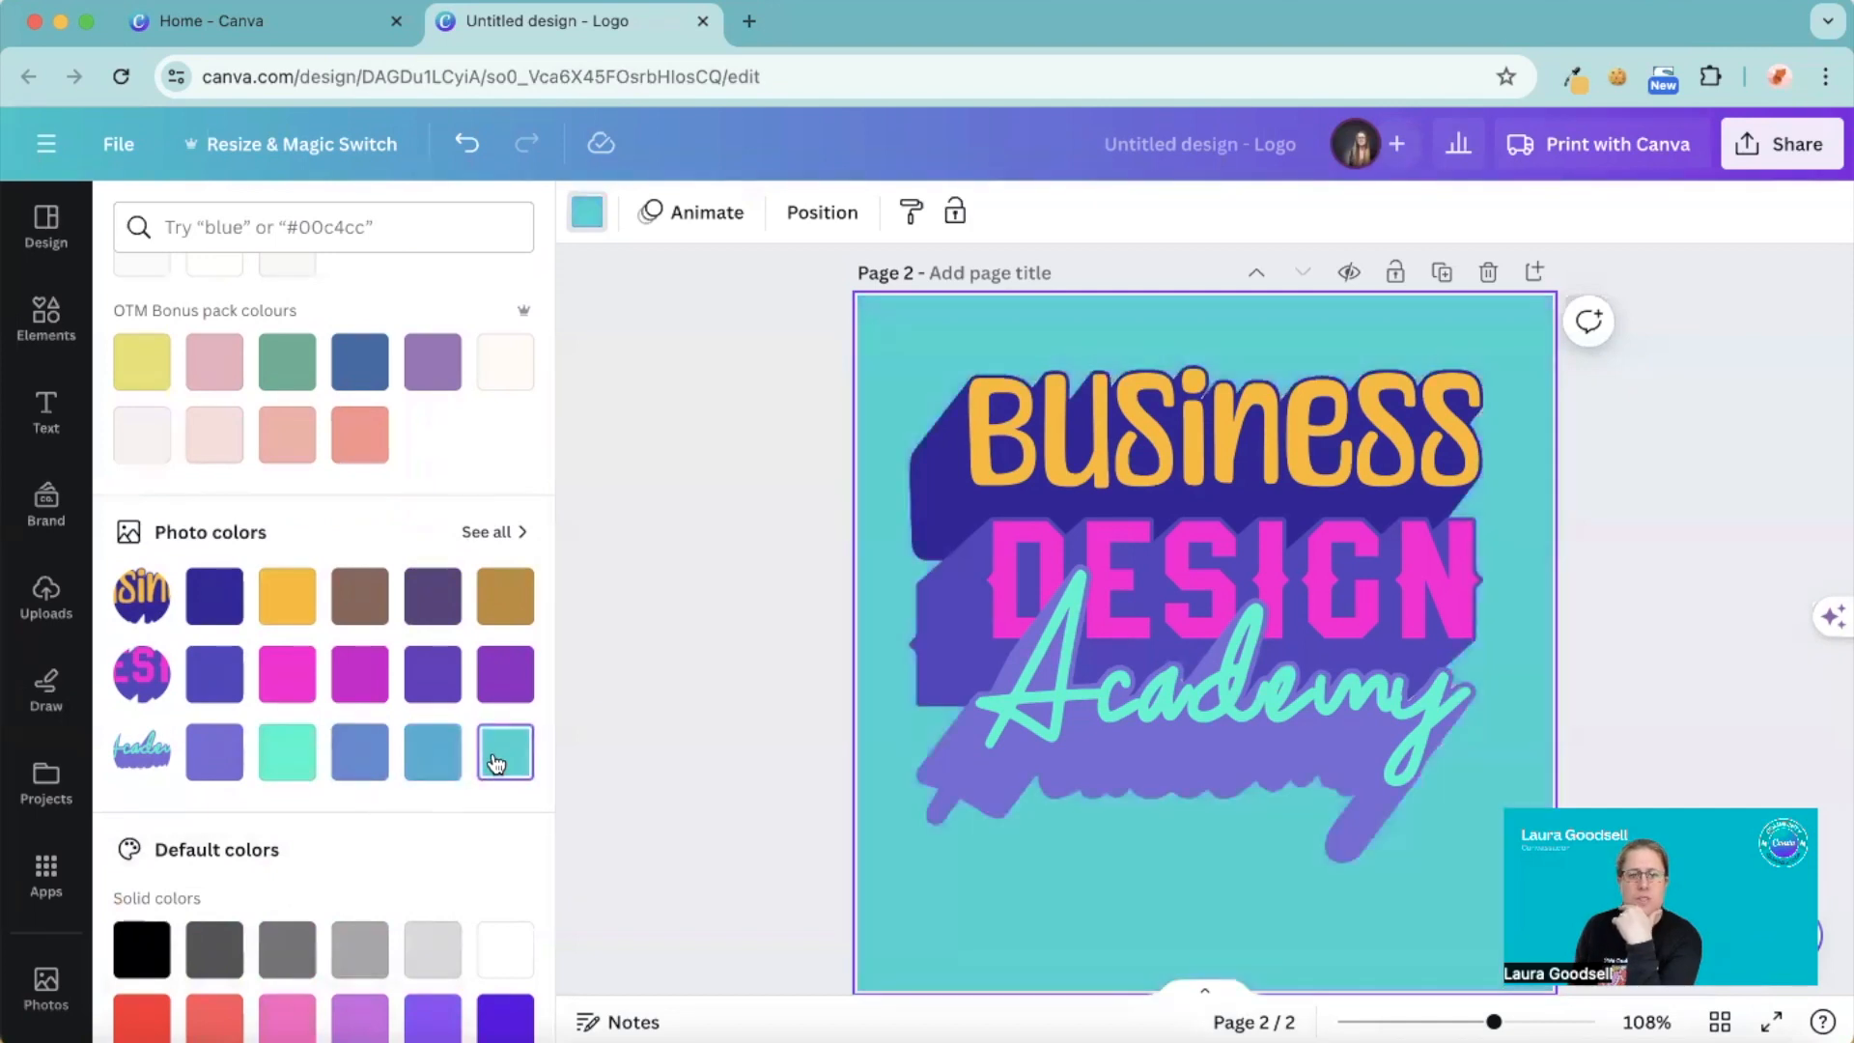
pyautogui.click(430, 752)
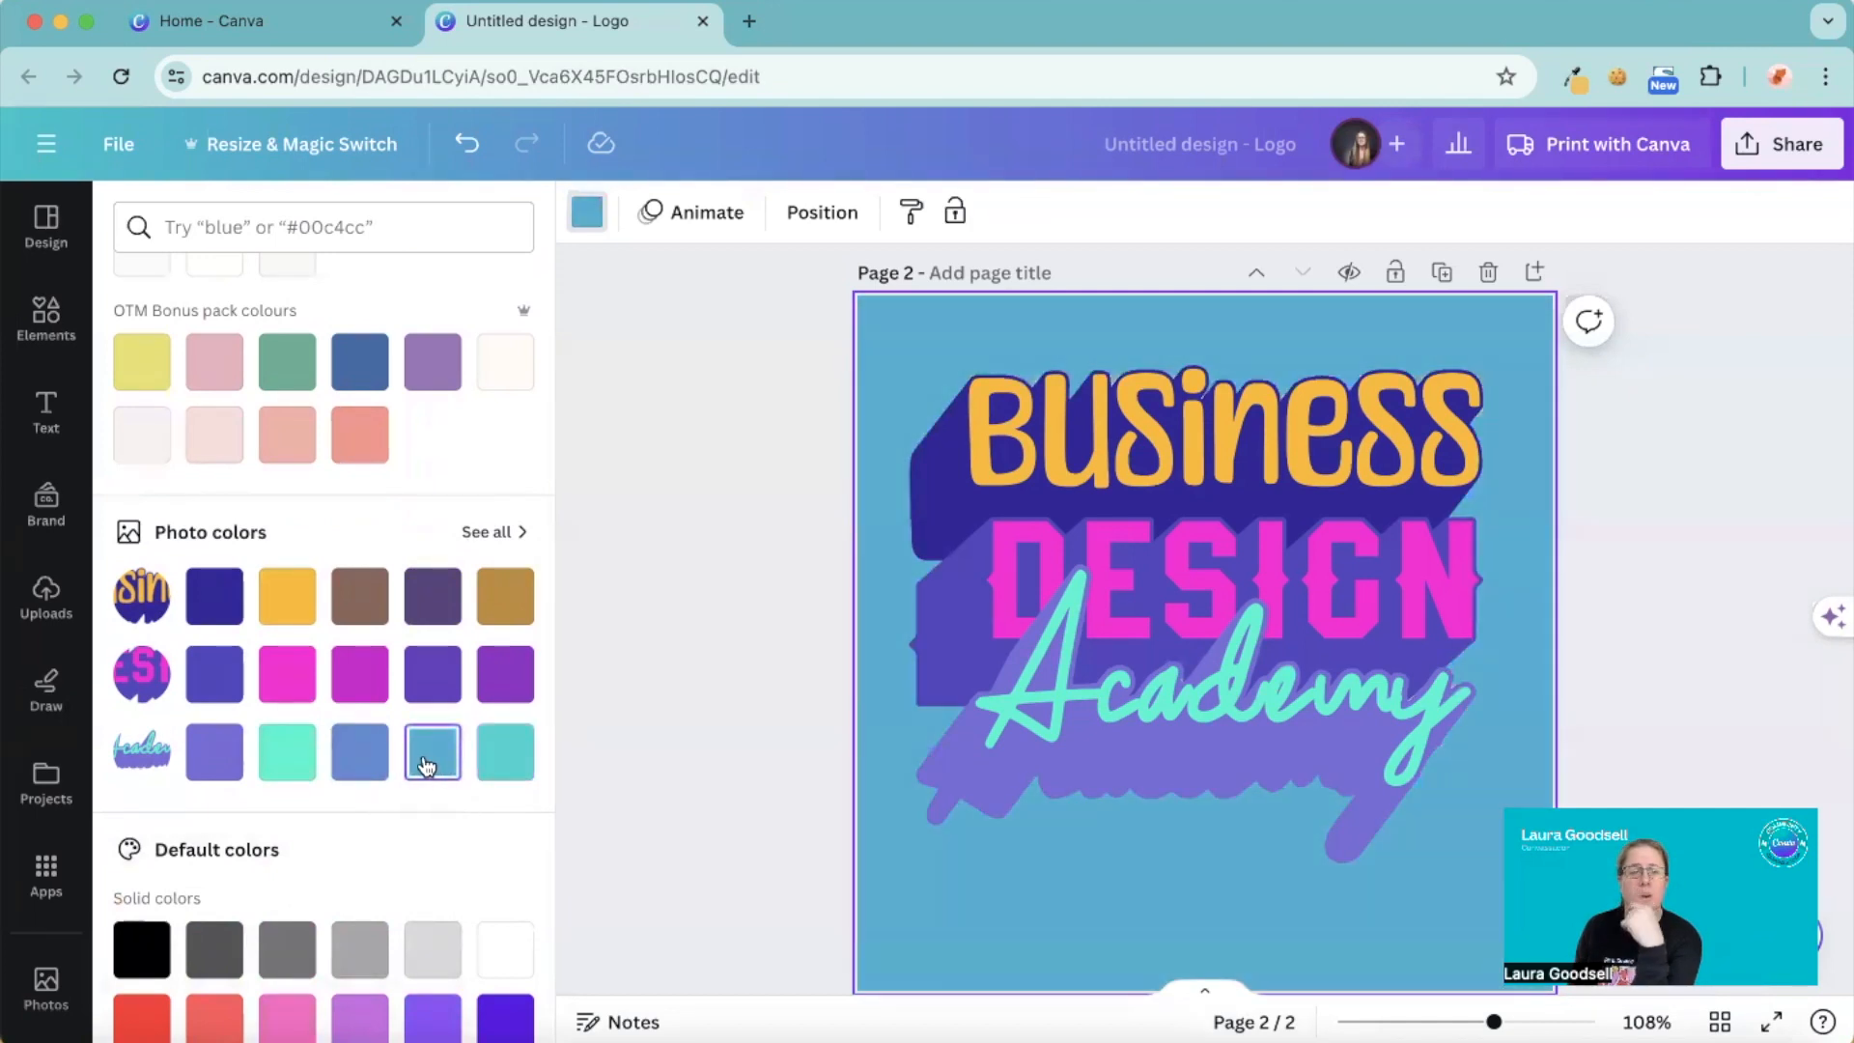
pyautogui.click(214, 754)
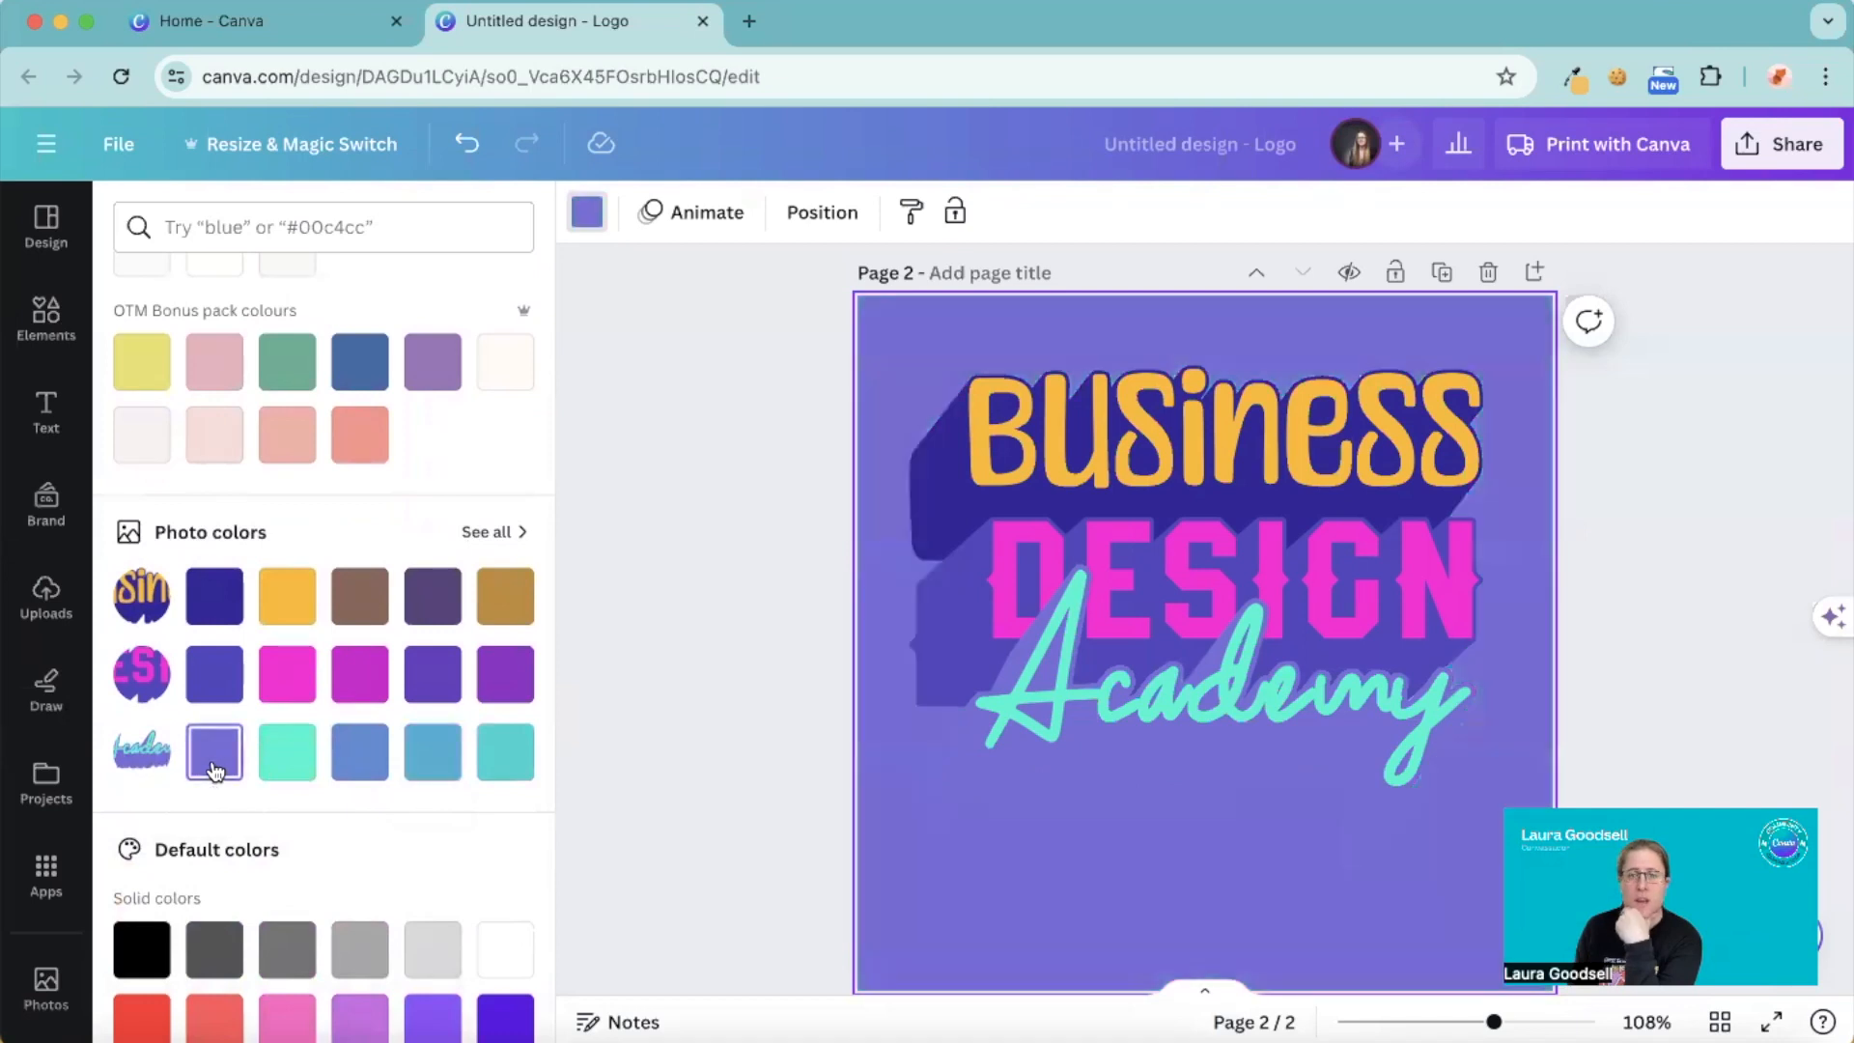
pyautogui.click(433, 752)
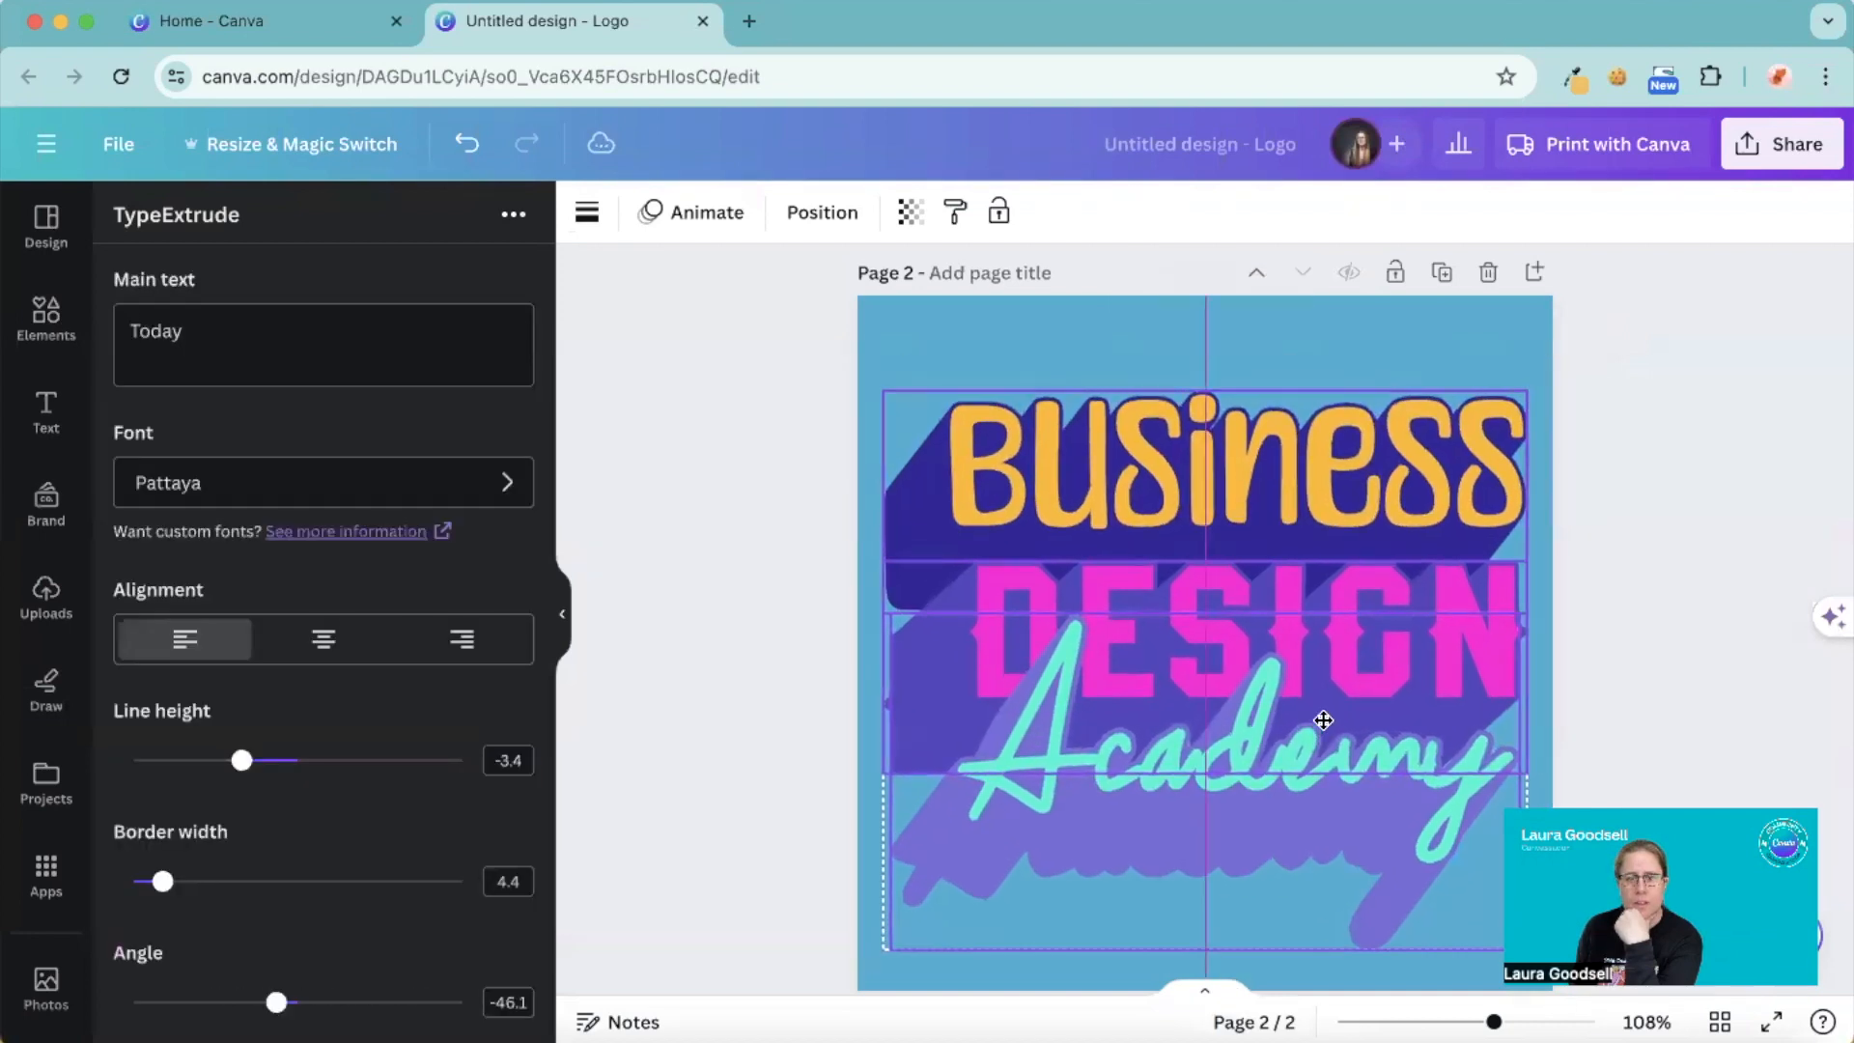
pyautogui.click(1204, 757)
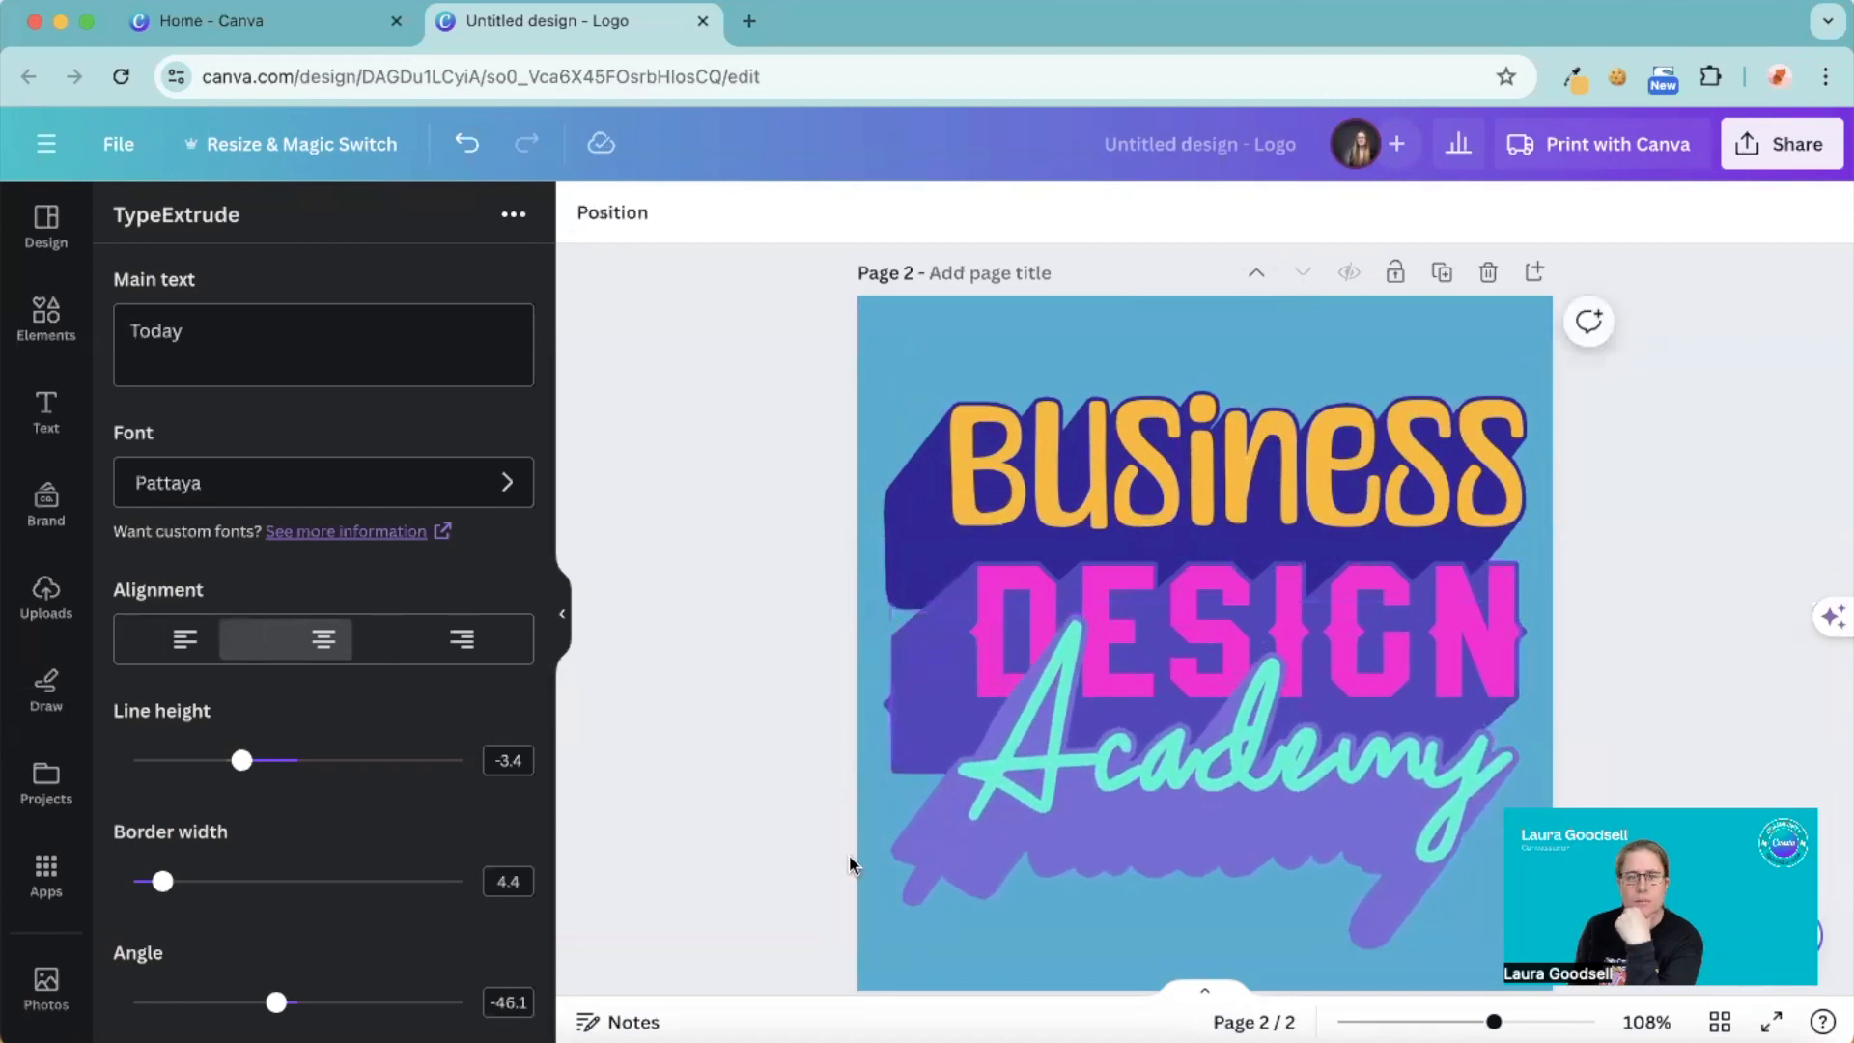
# - Select the Academy element so TypeExtrude loads its extrude settings
pyautogui.click(183, 639)
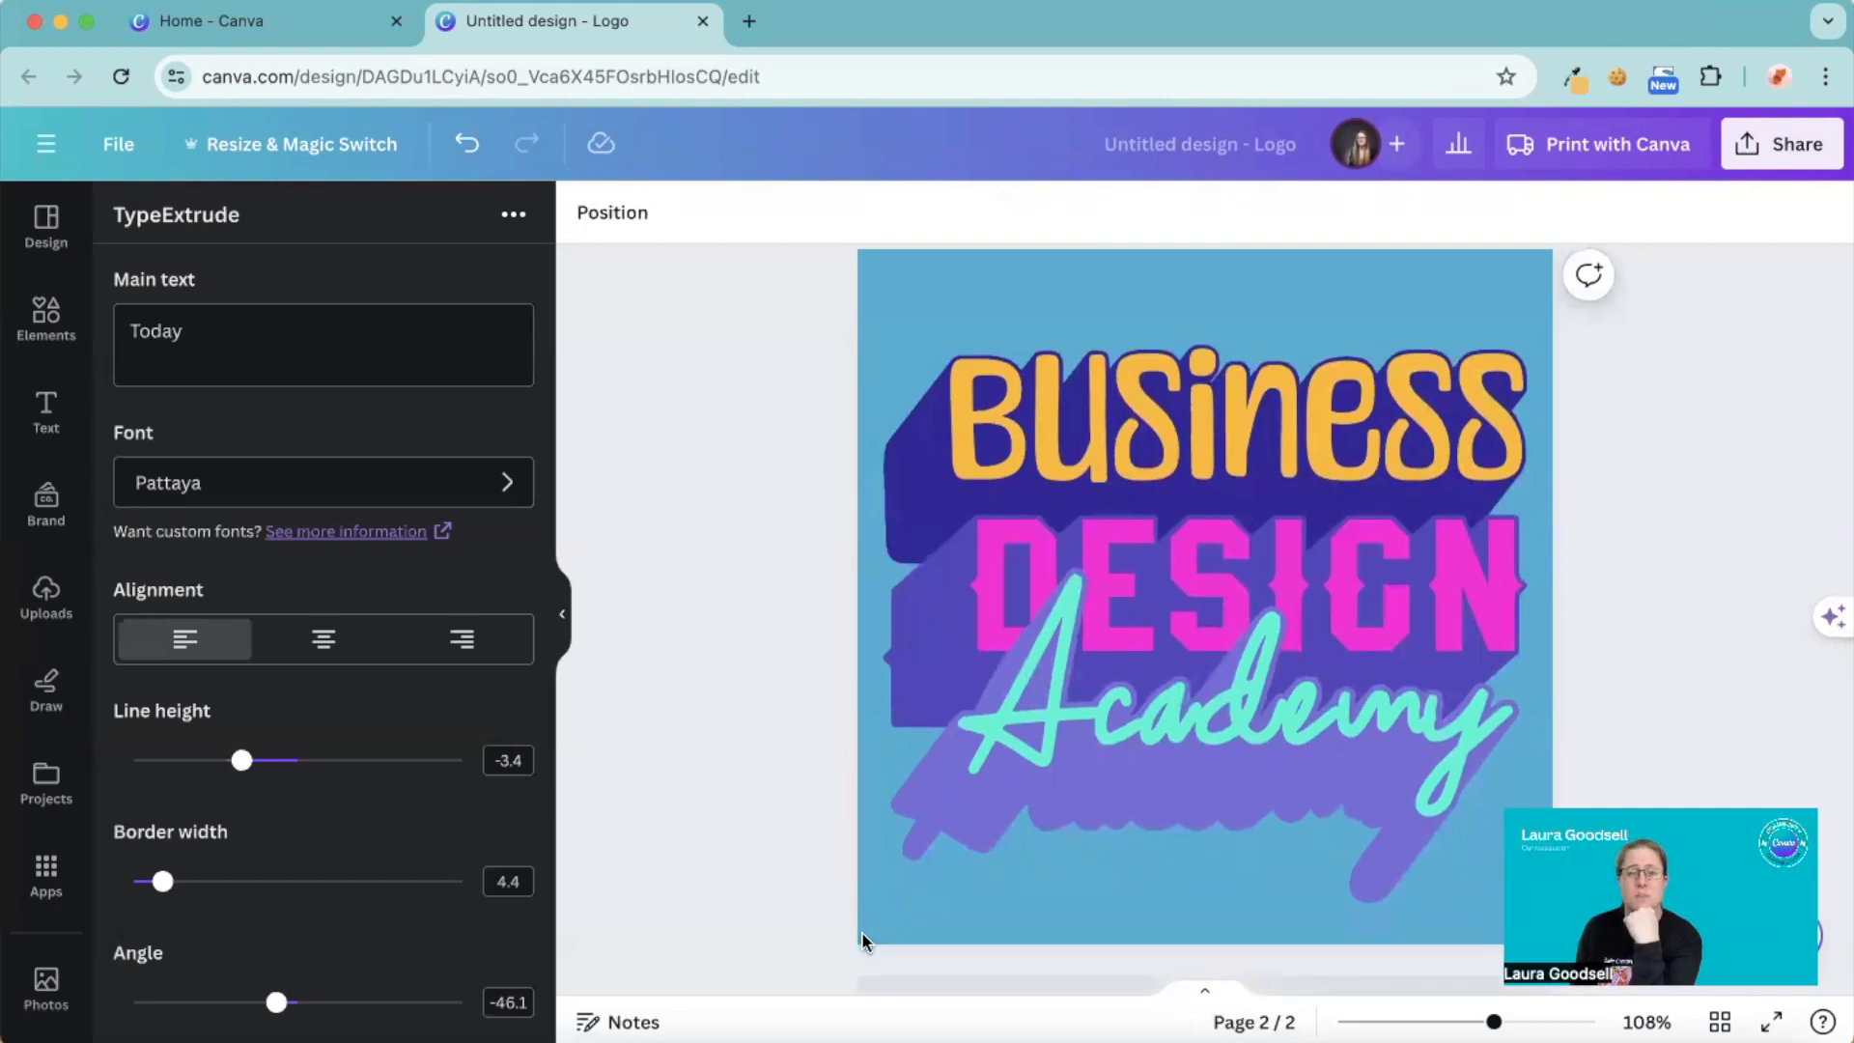
pyautogui.click(1205, 450)
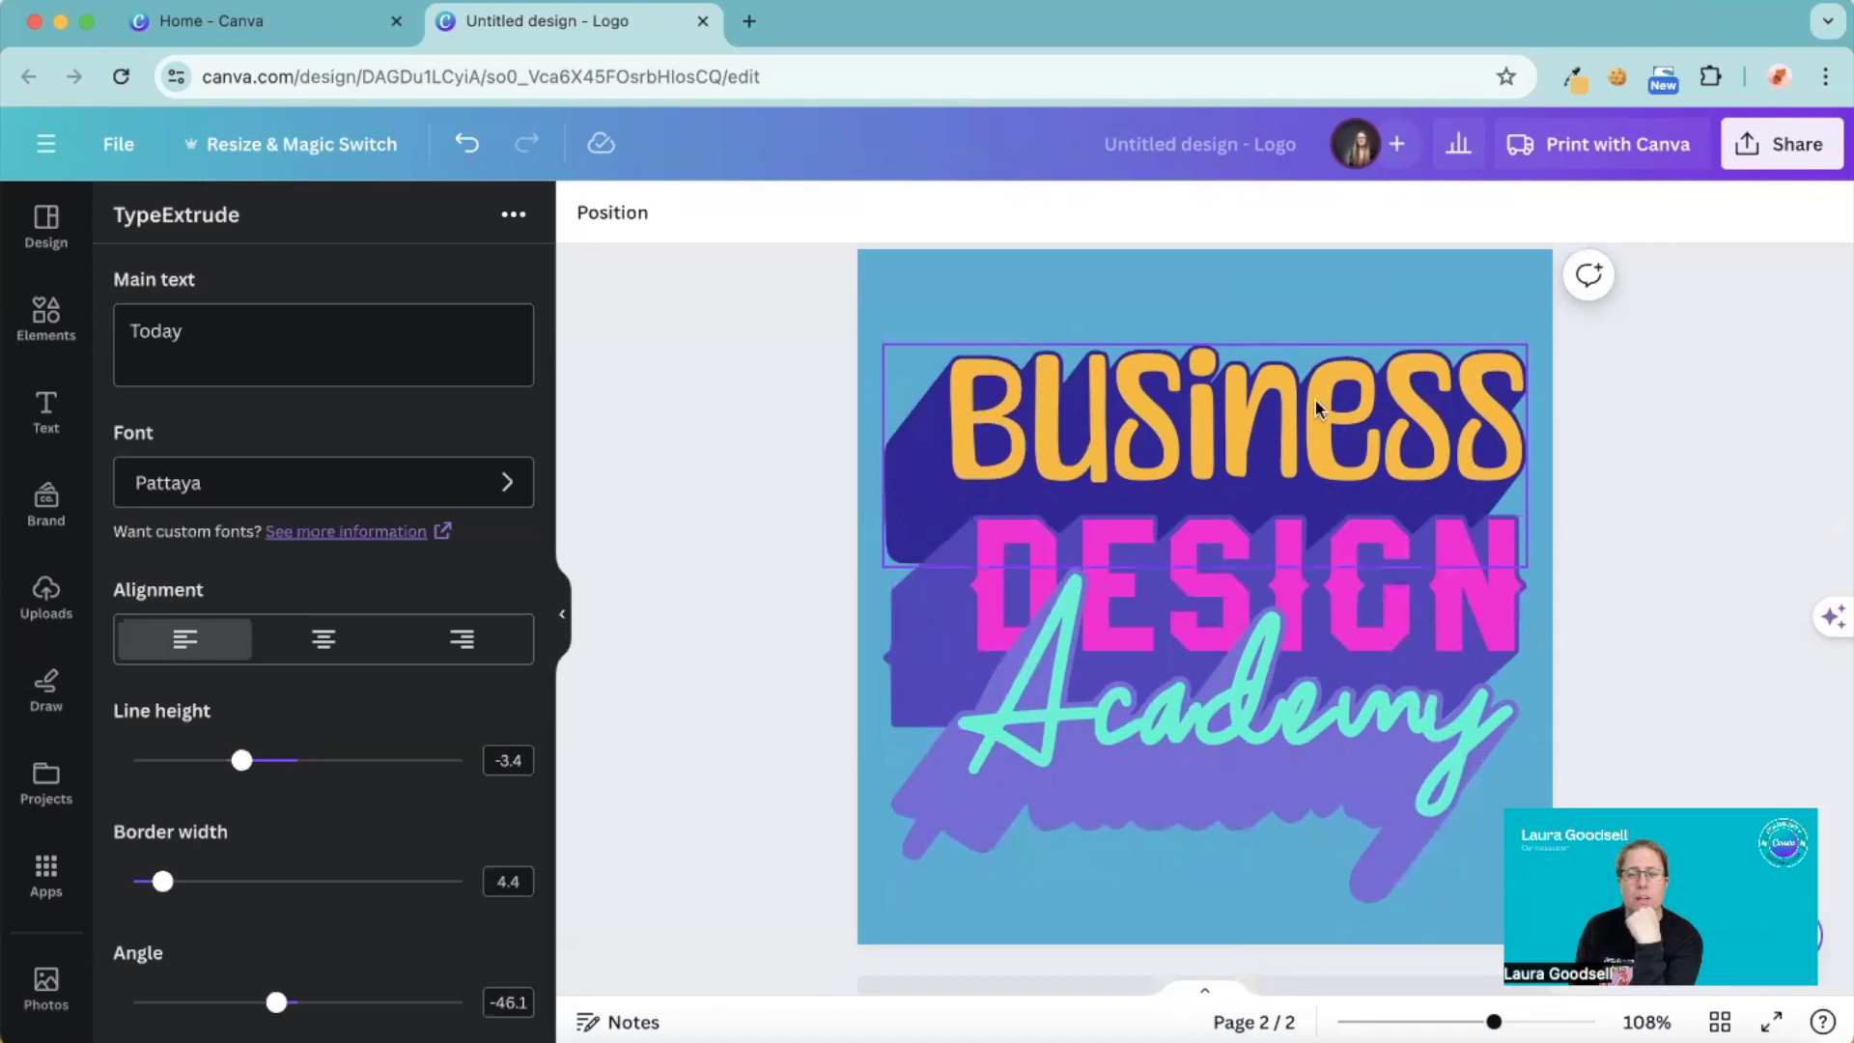
pyautogui.moveTo(1187, 352)
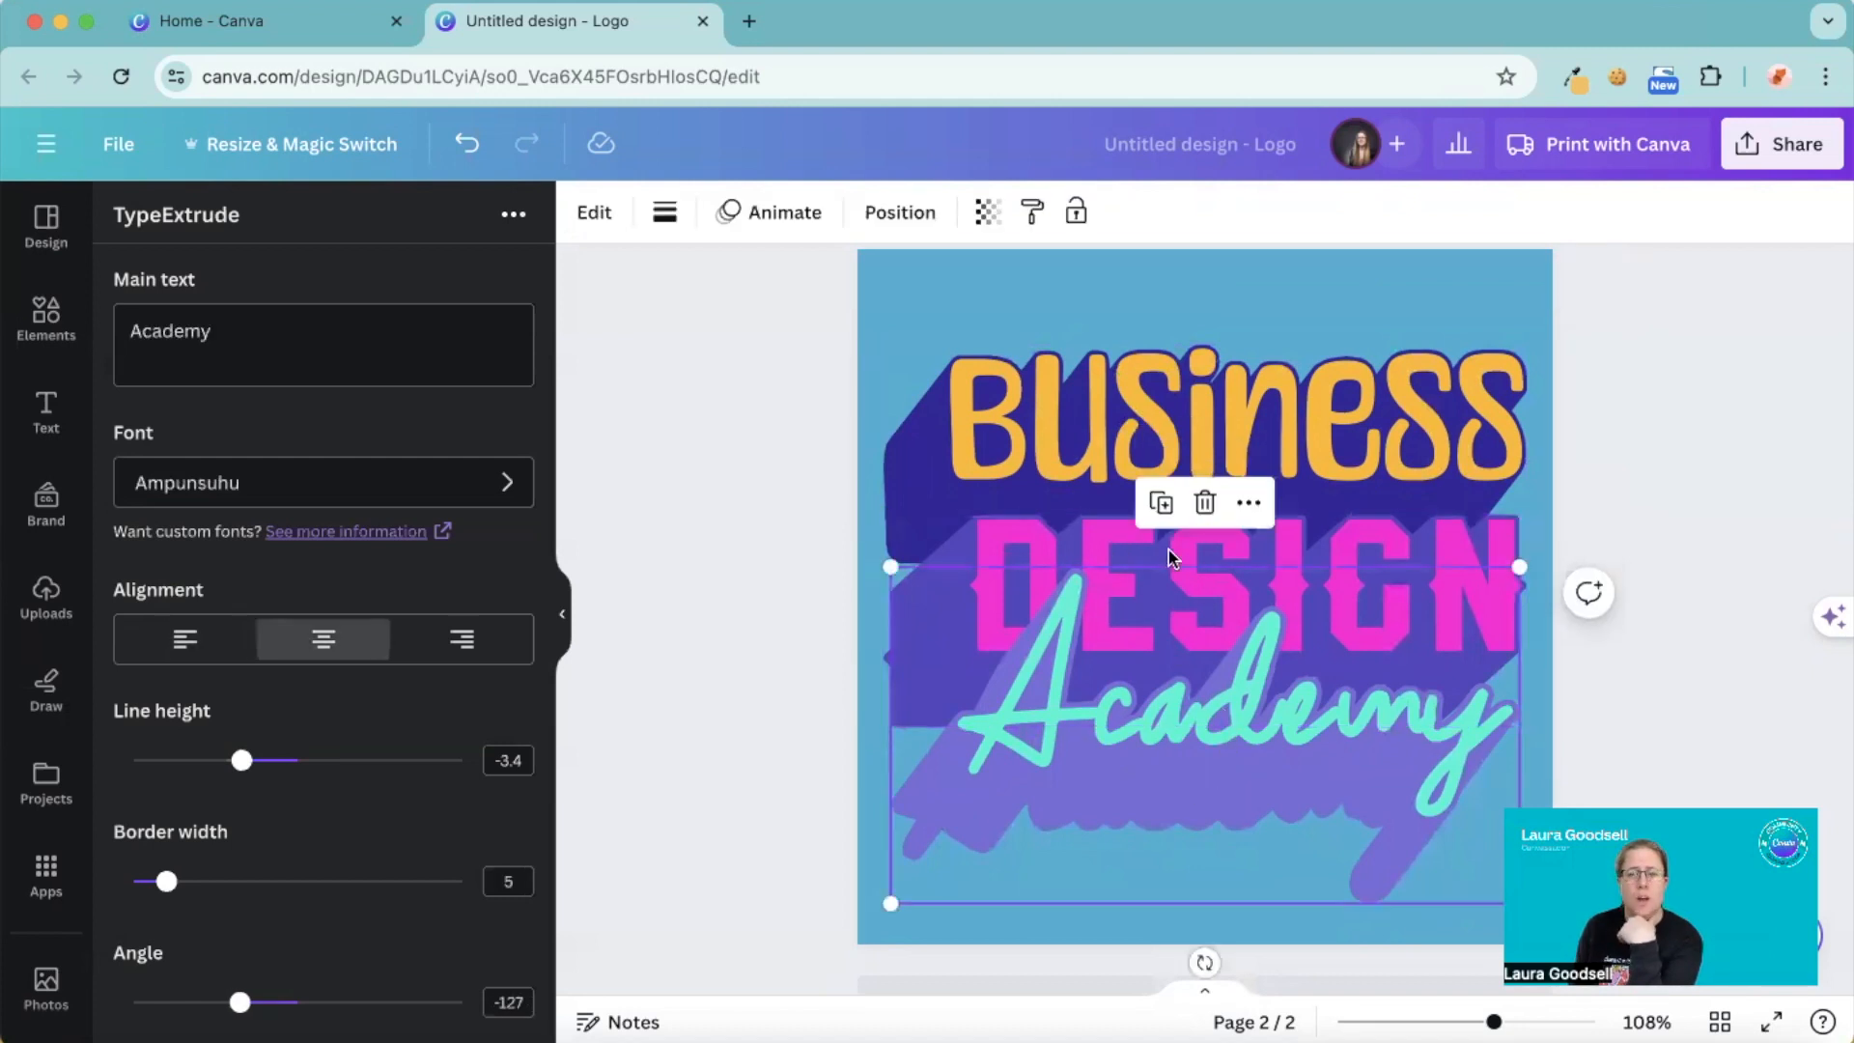
pyautogui.click(1113, 419)
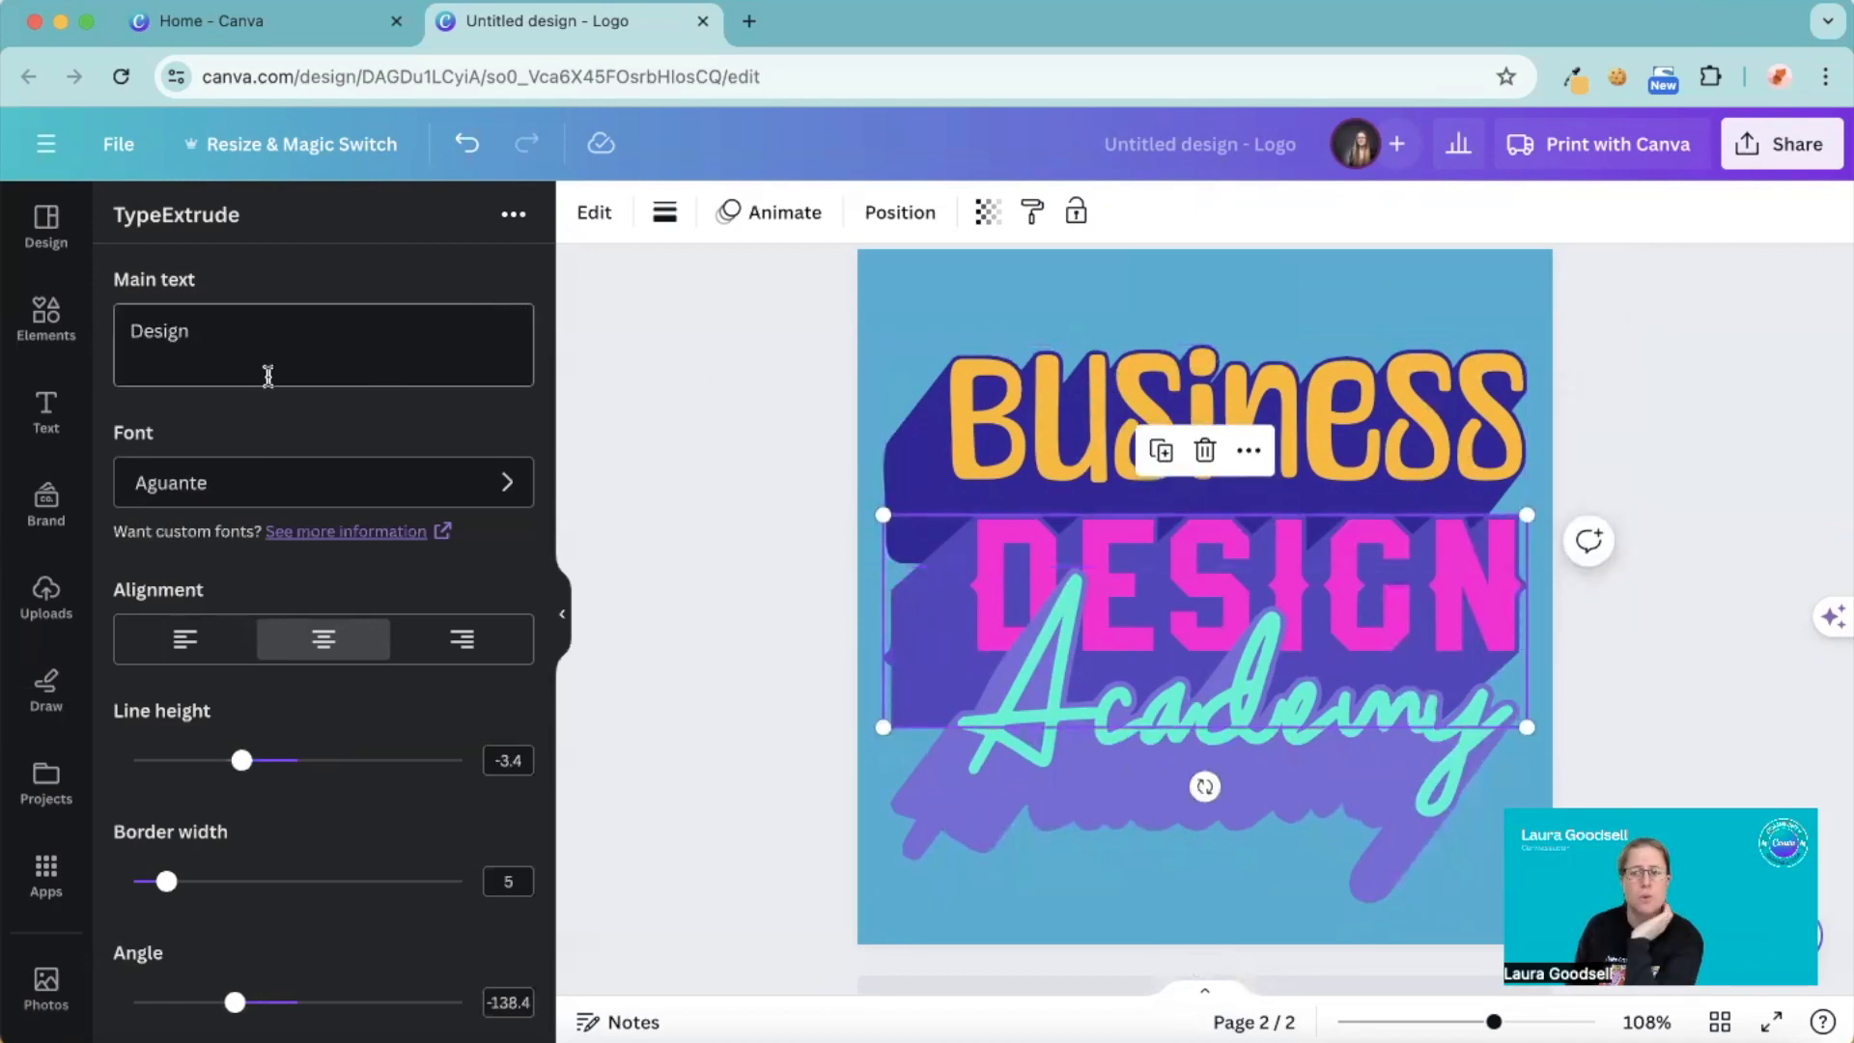
pyautogui.scroll(-3)
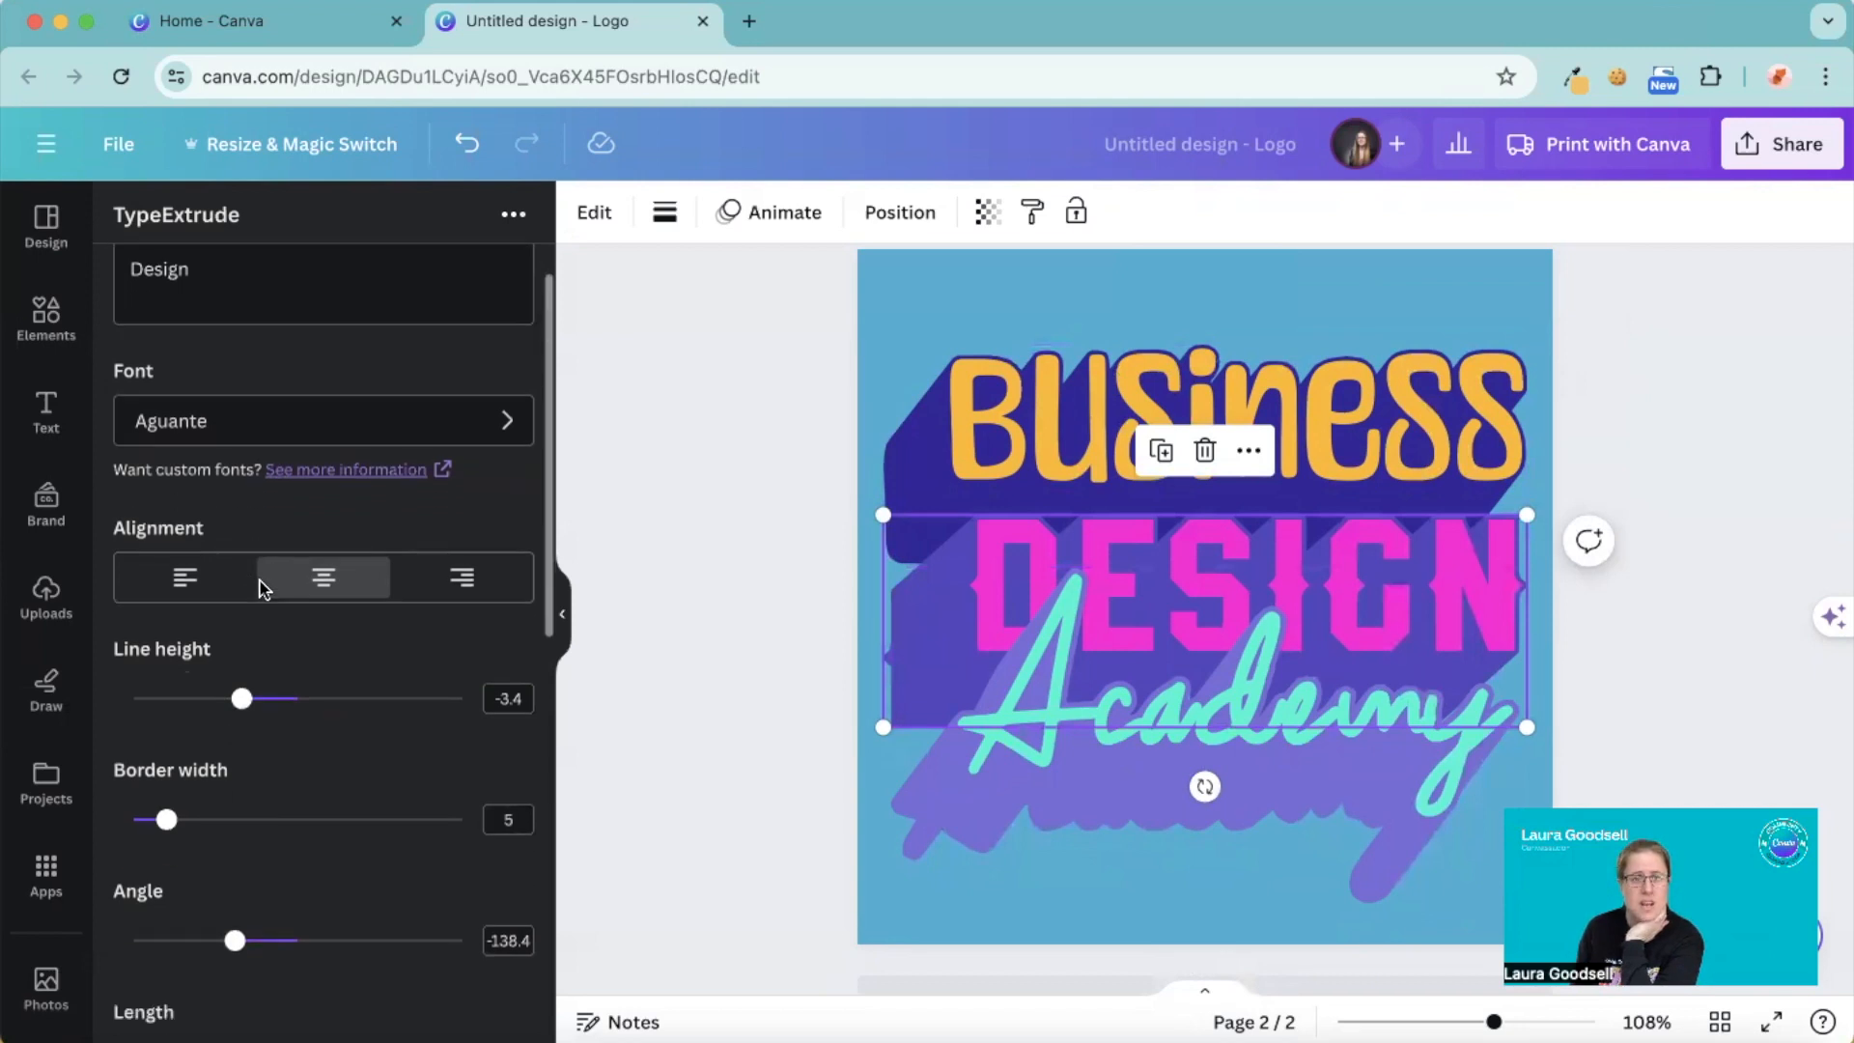
pyautogui.scroll(-3)
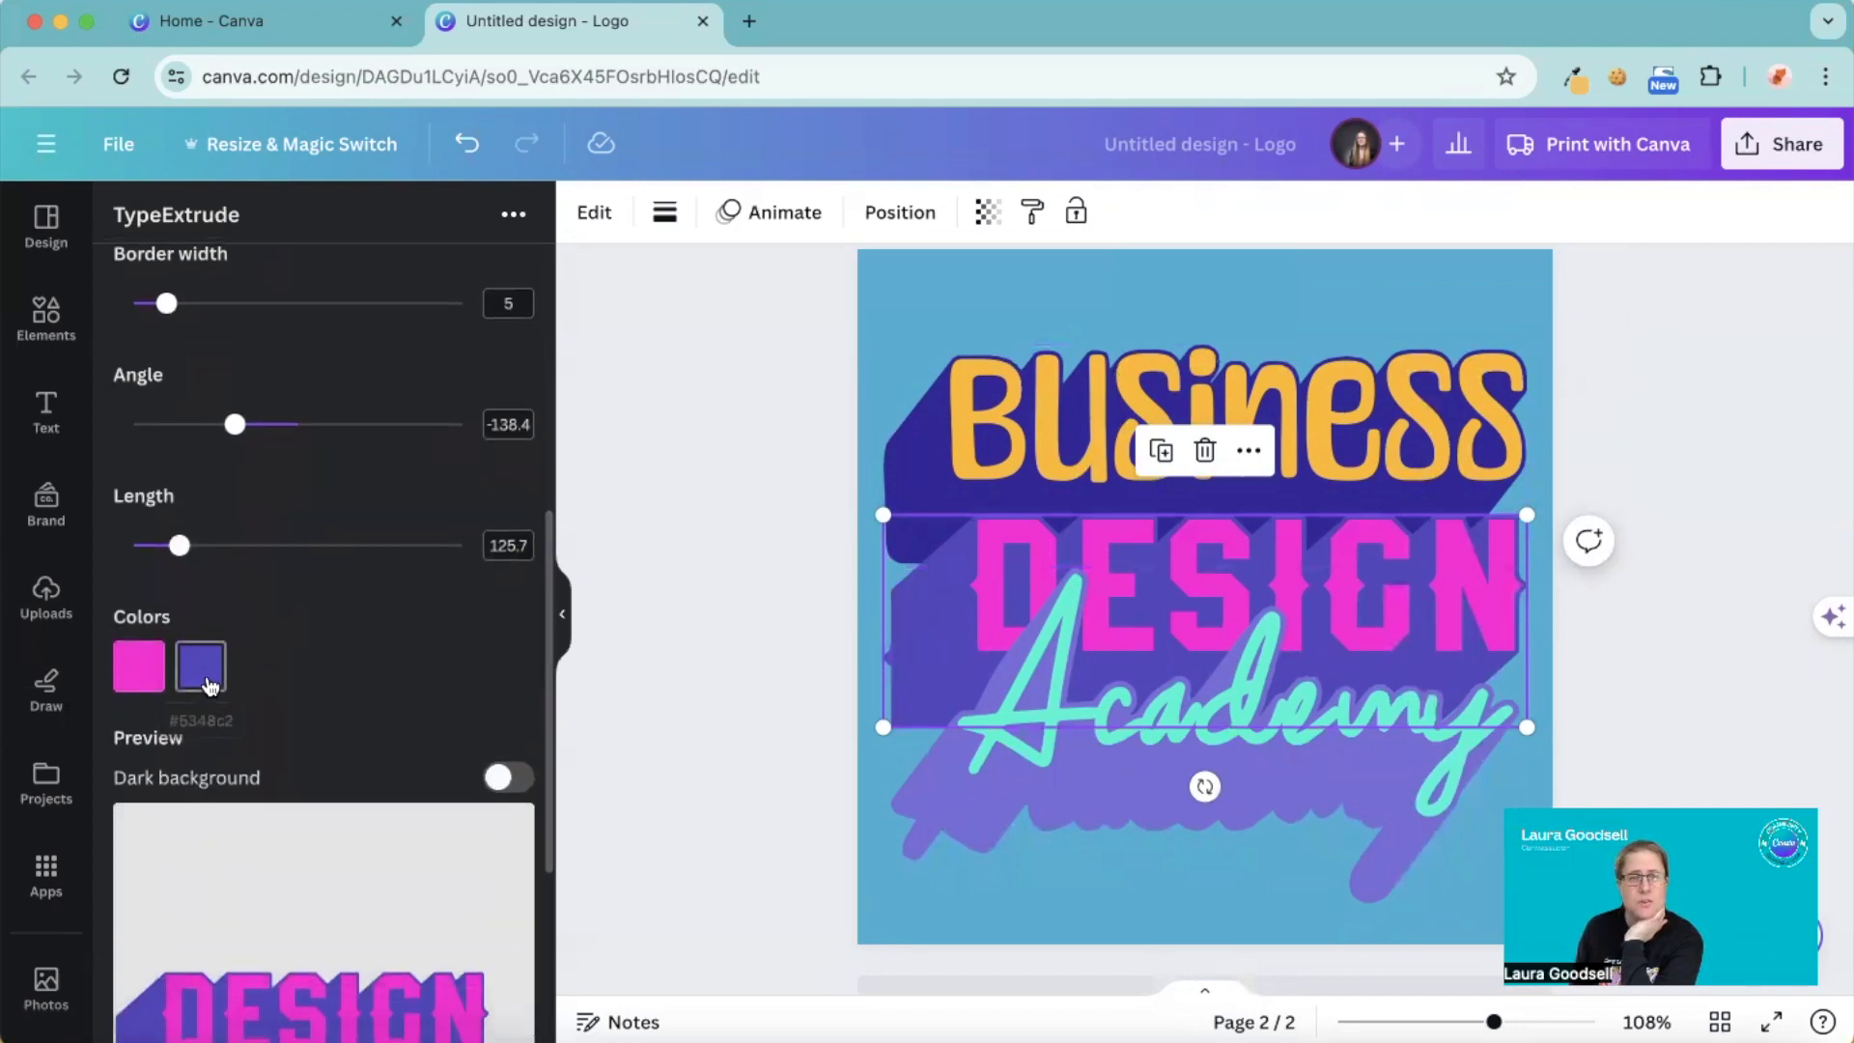
pyautogui.click(199, 666)
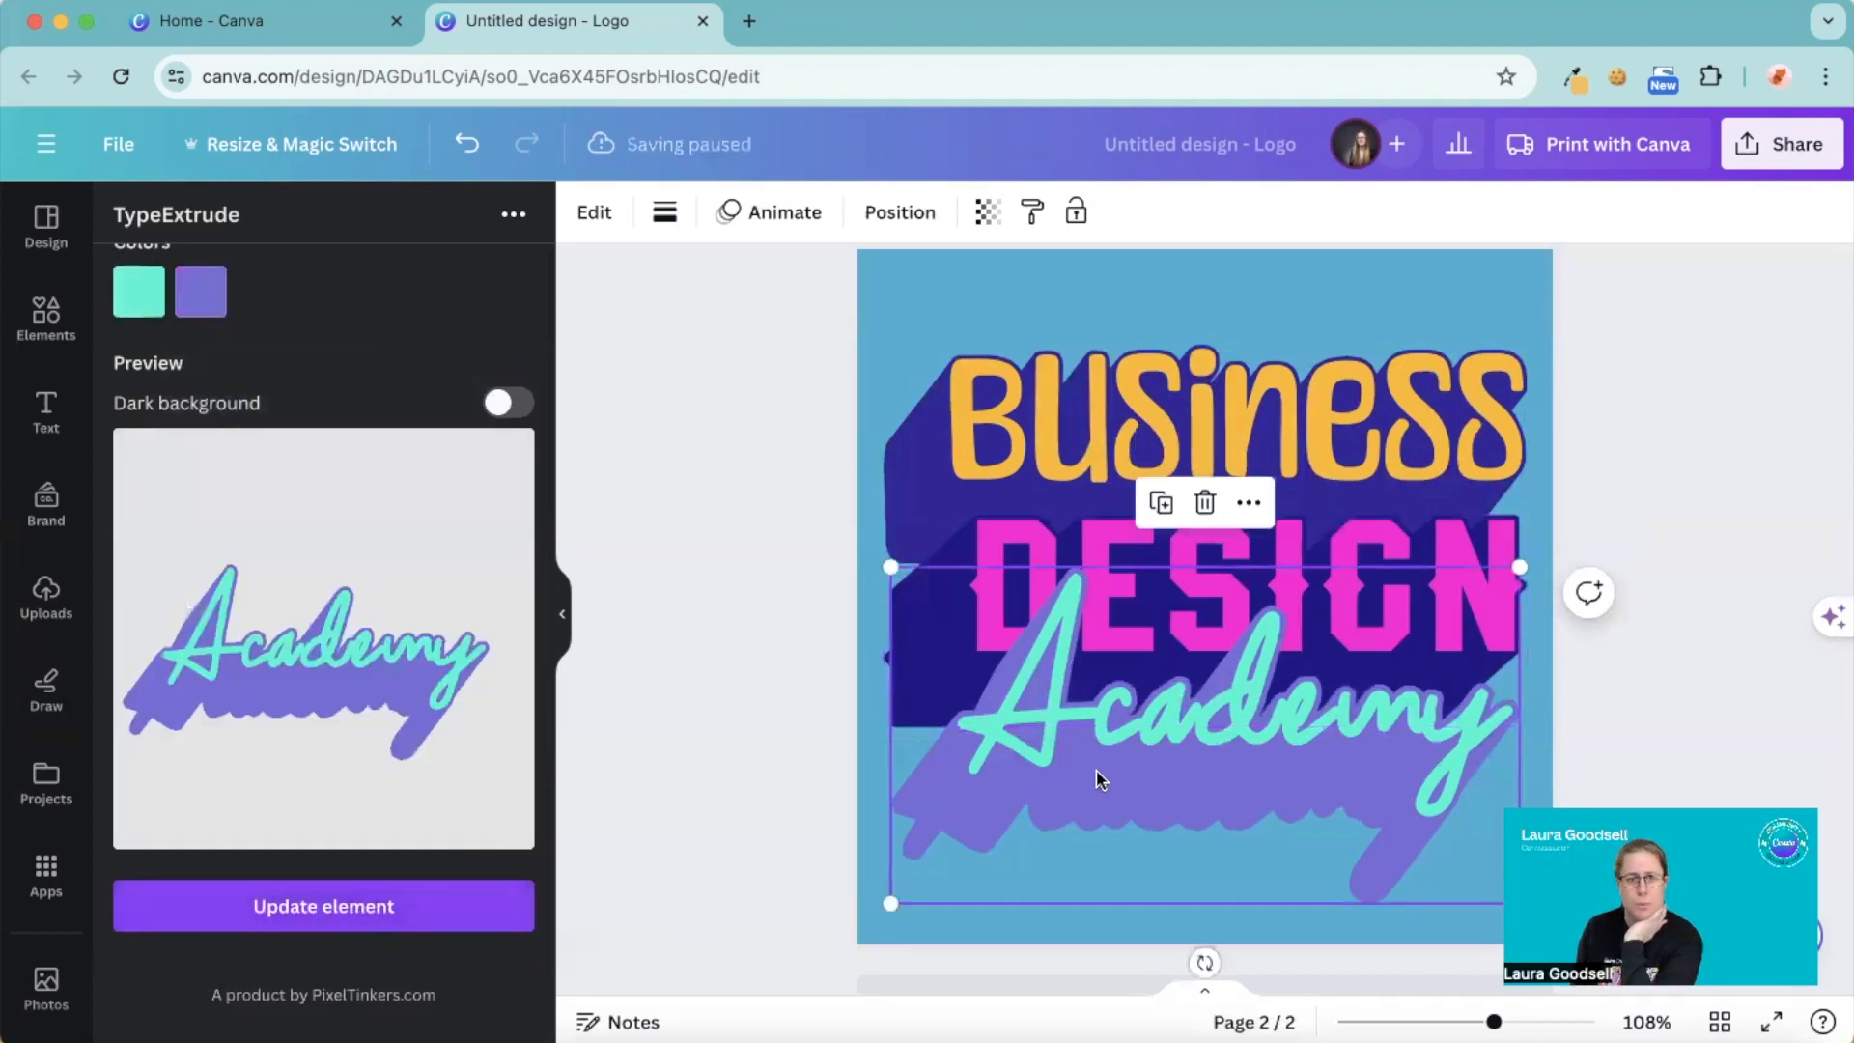
pyautogui.scroll(3)
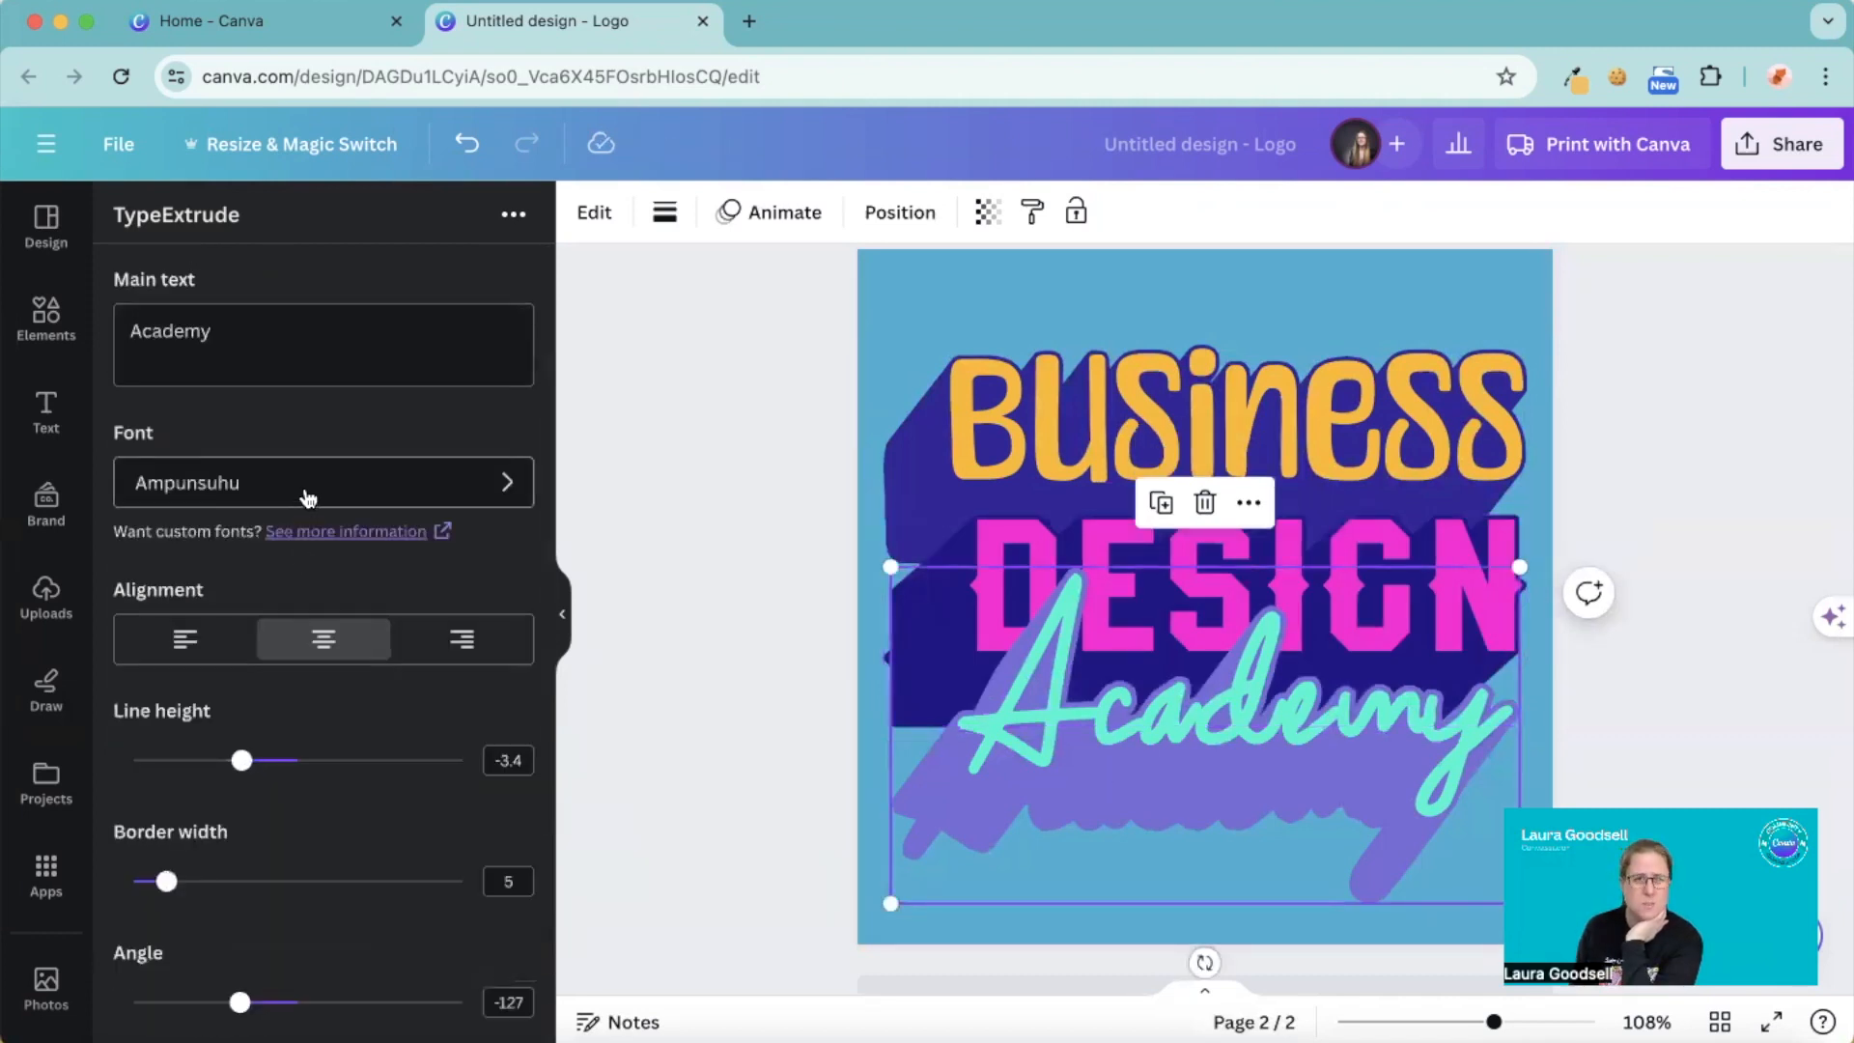
# - Choose a bold slab font for Academy from the font list
pyautogui.click(323, 481)
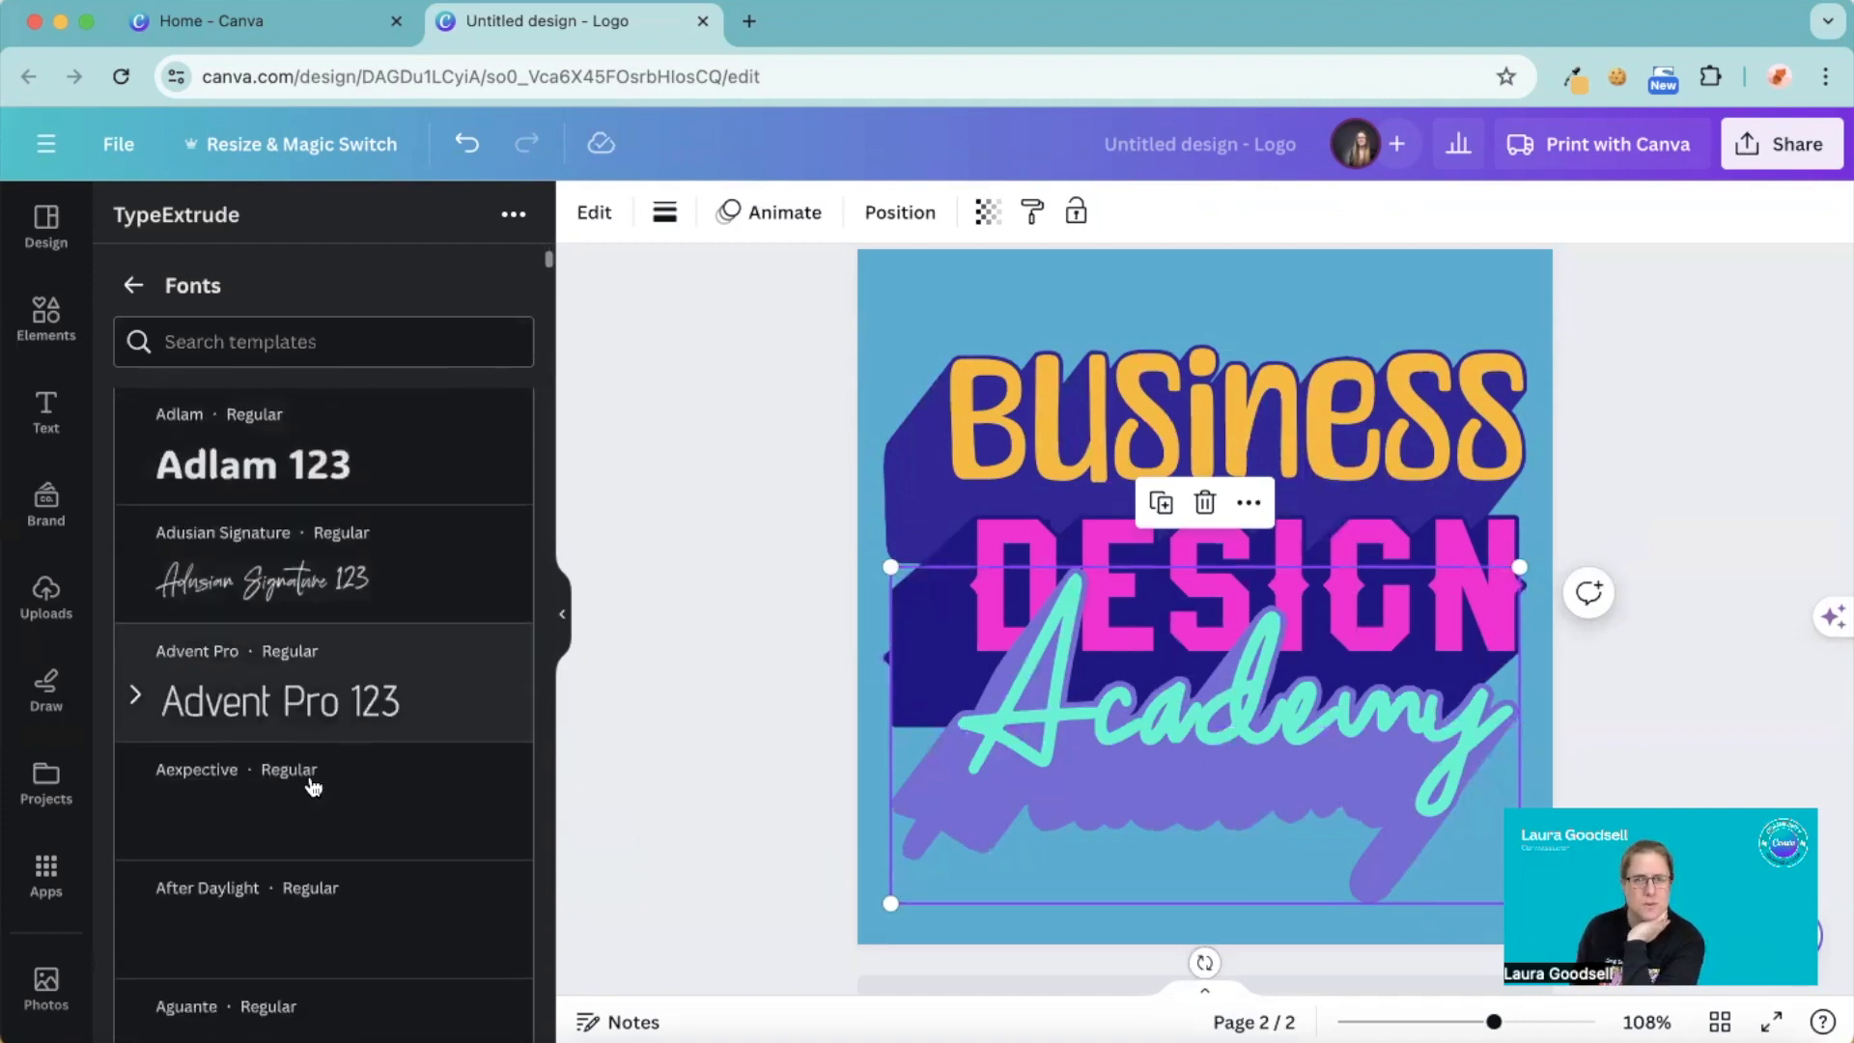
pyautogui.scroll(-3)
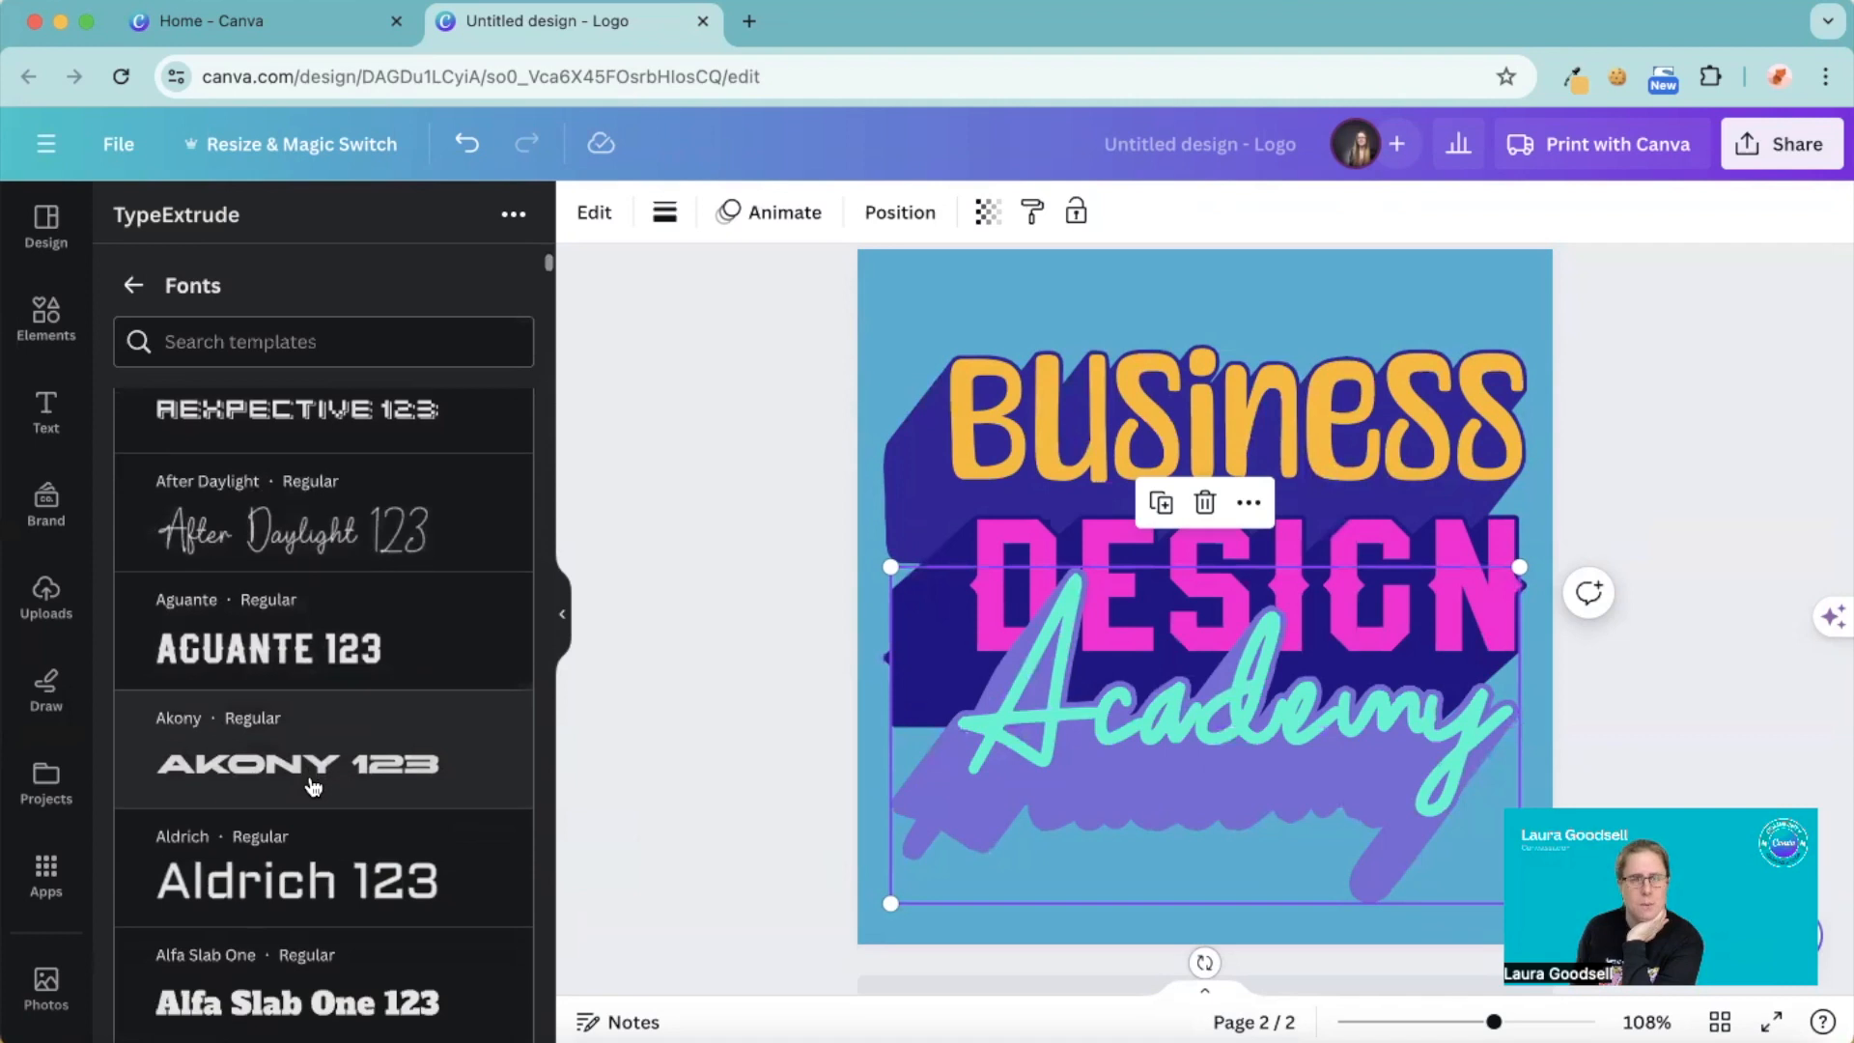
pyautogui.scroll(-3)
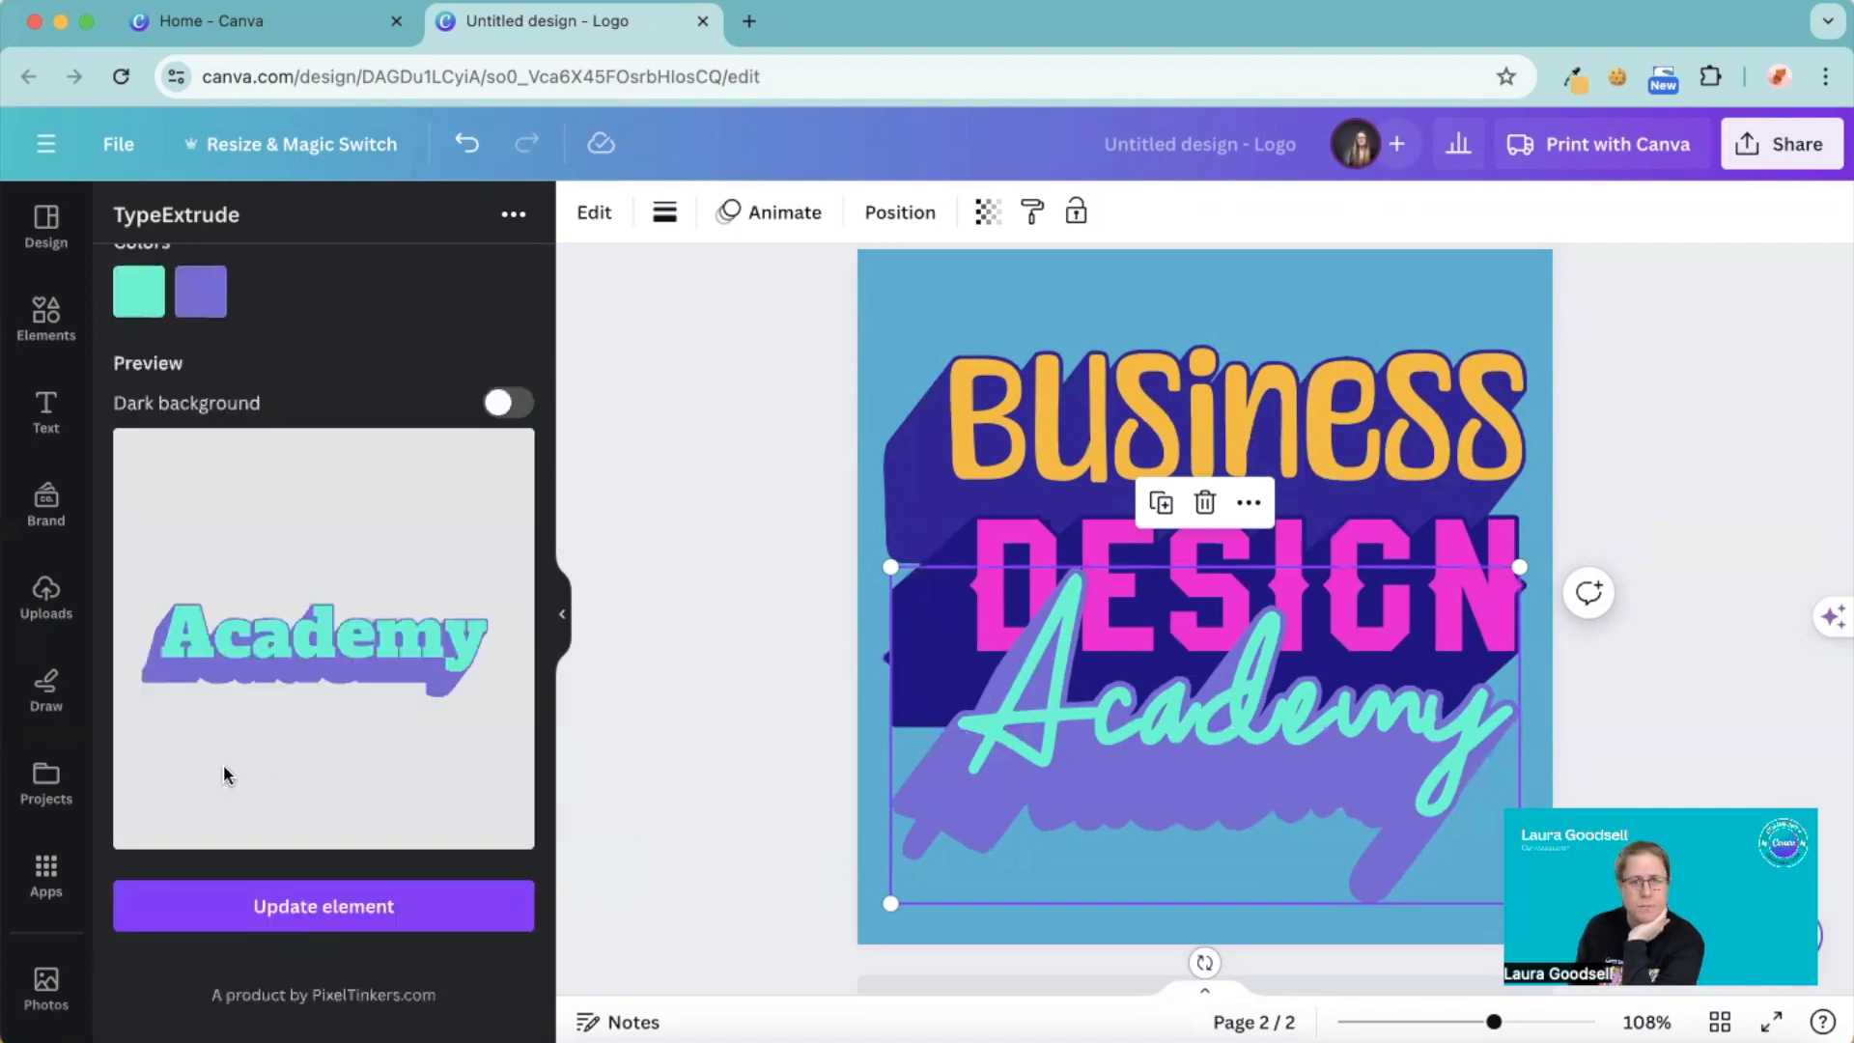
pyautogui.scroll(3)
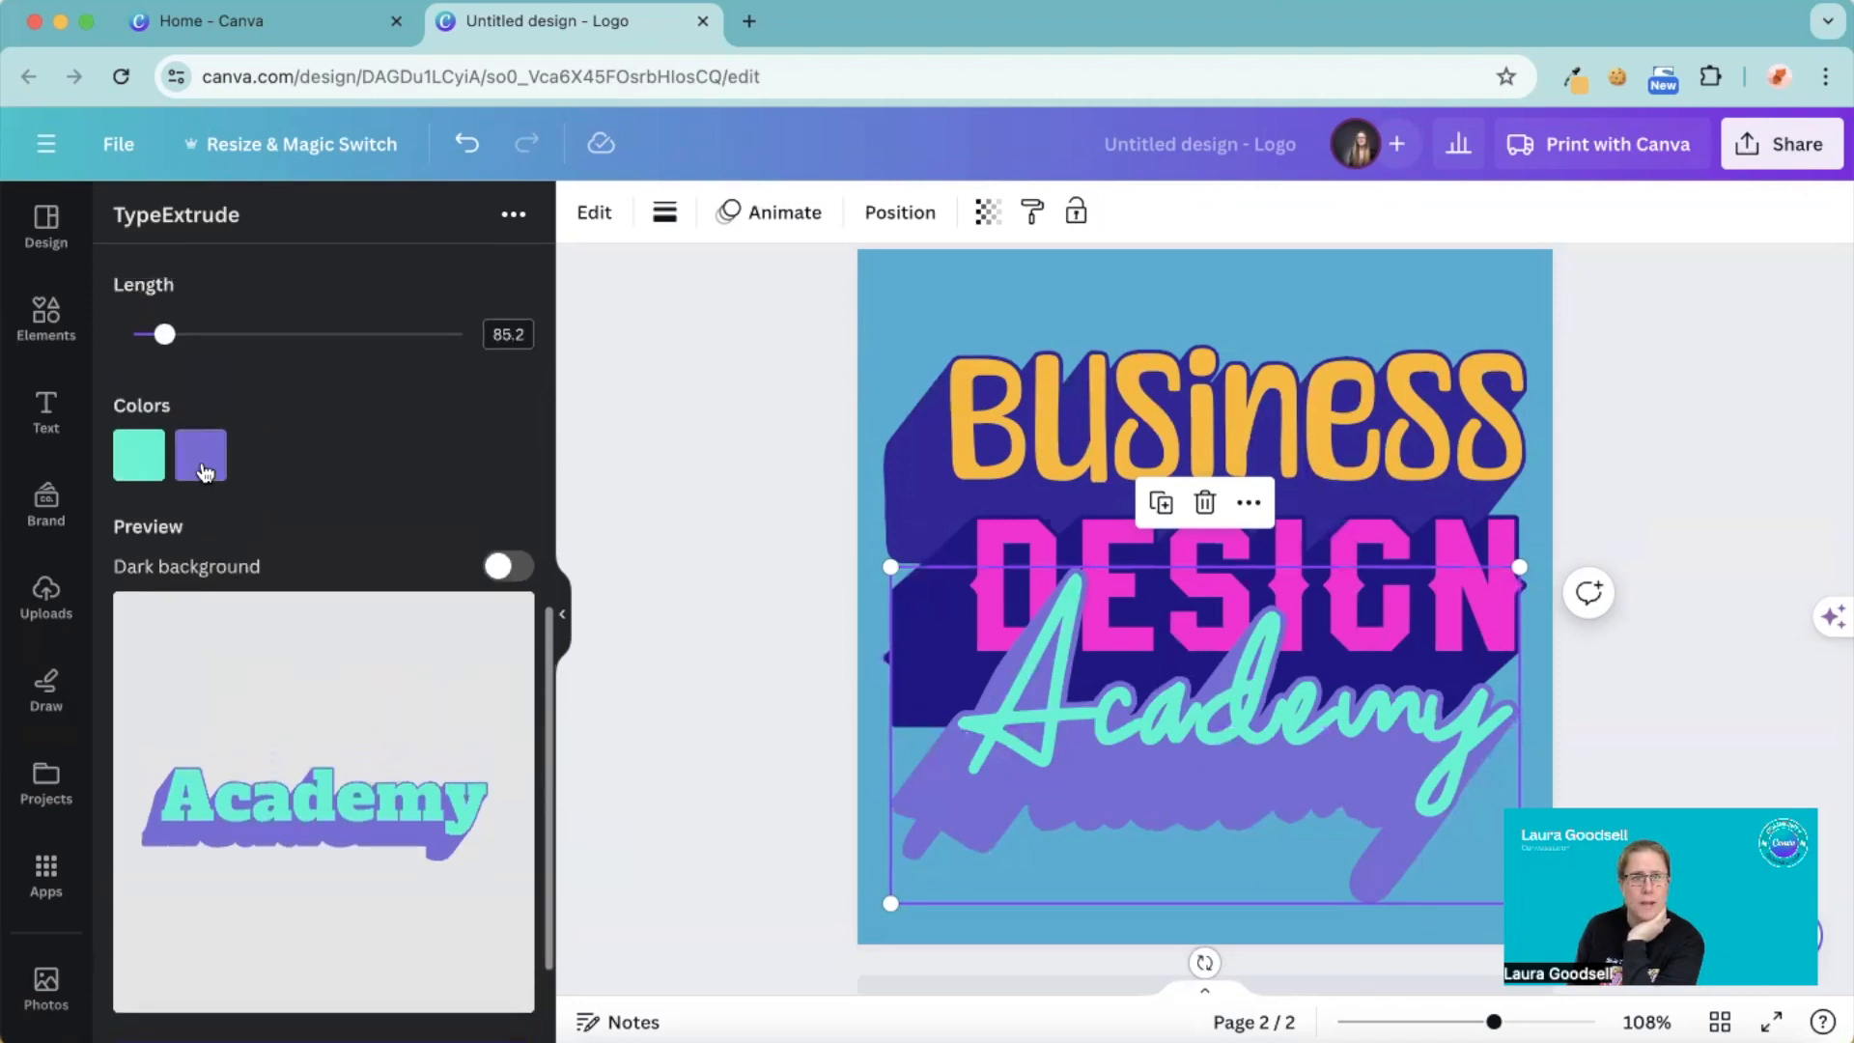
# - Change Academy's shadow to dark navy and update the element on page 2
pyautogui.click(199, 456)
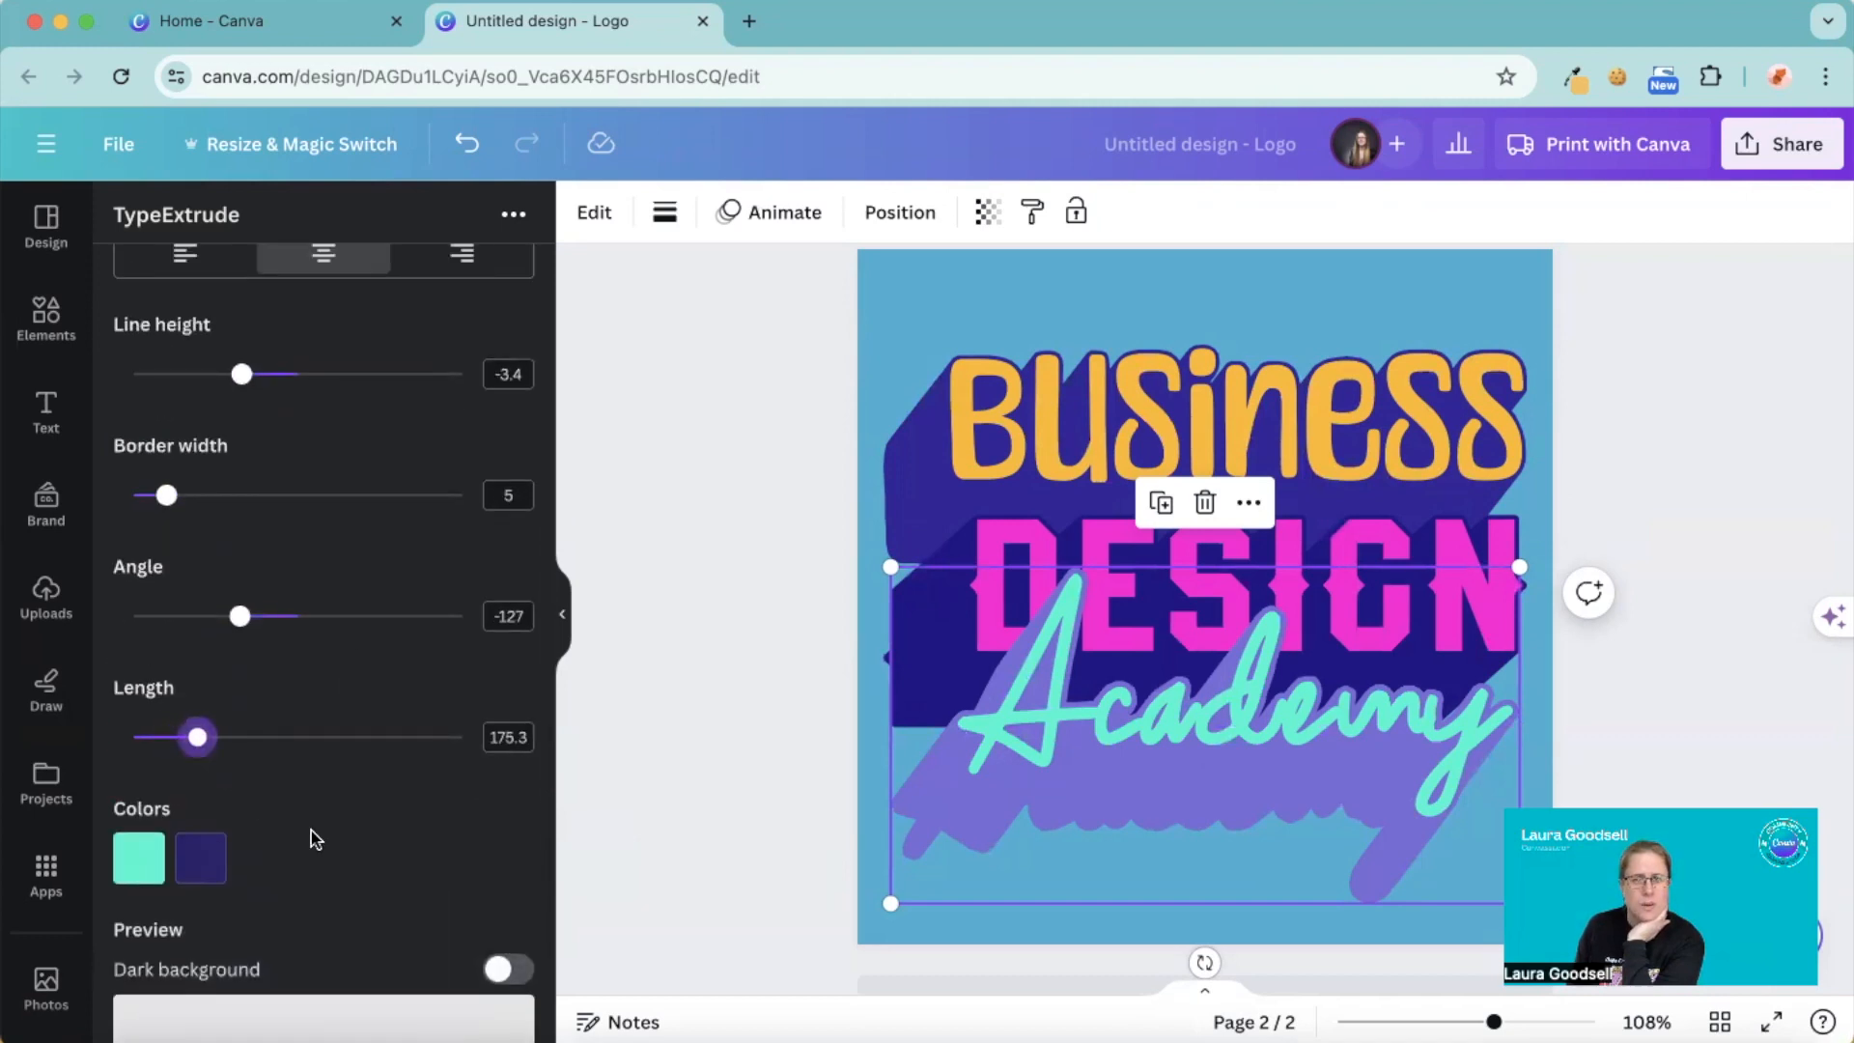
pyautogui.scroll(-3)
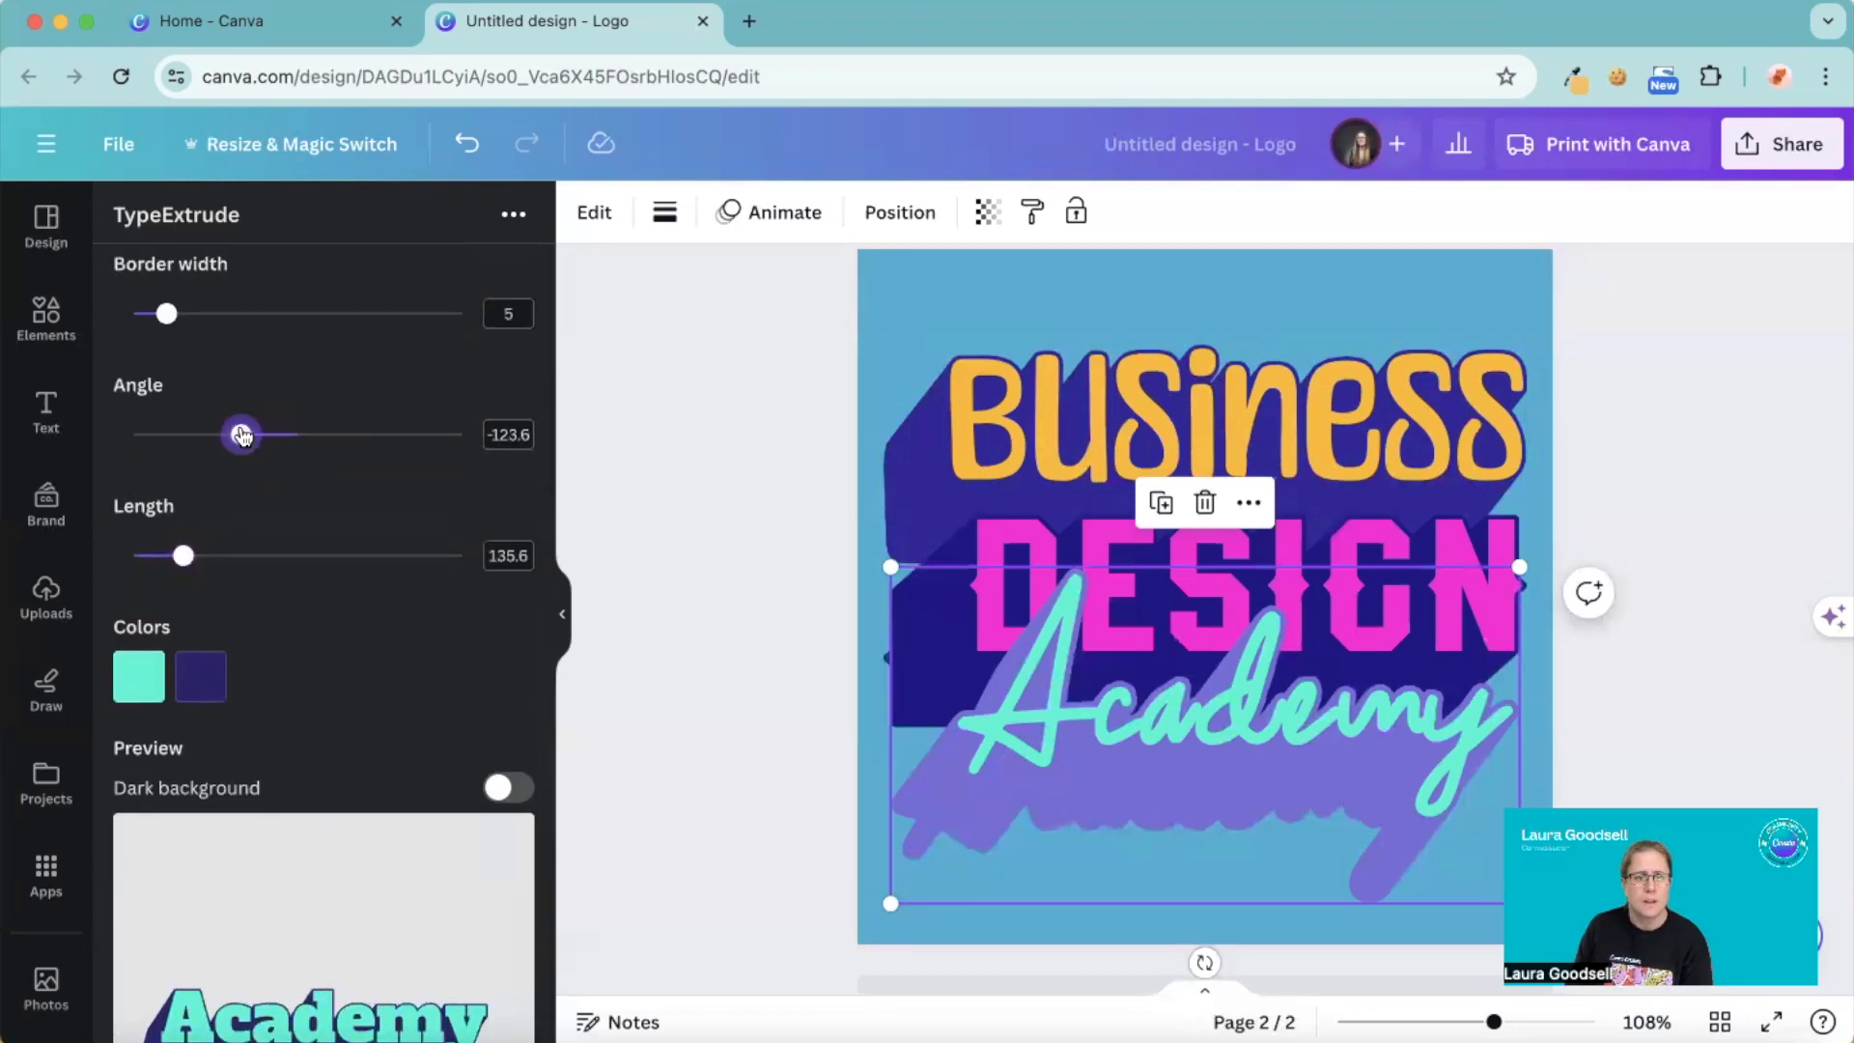
pyautogui.scroll(-3)
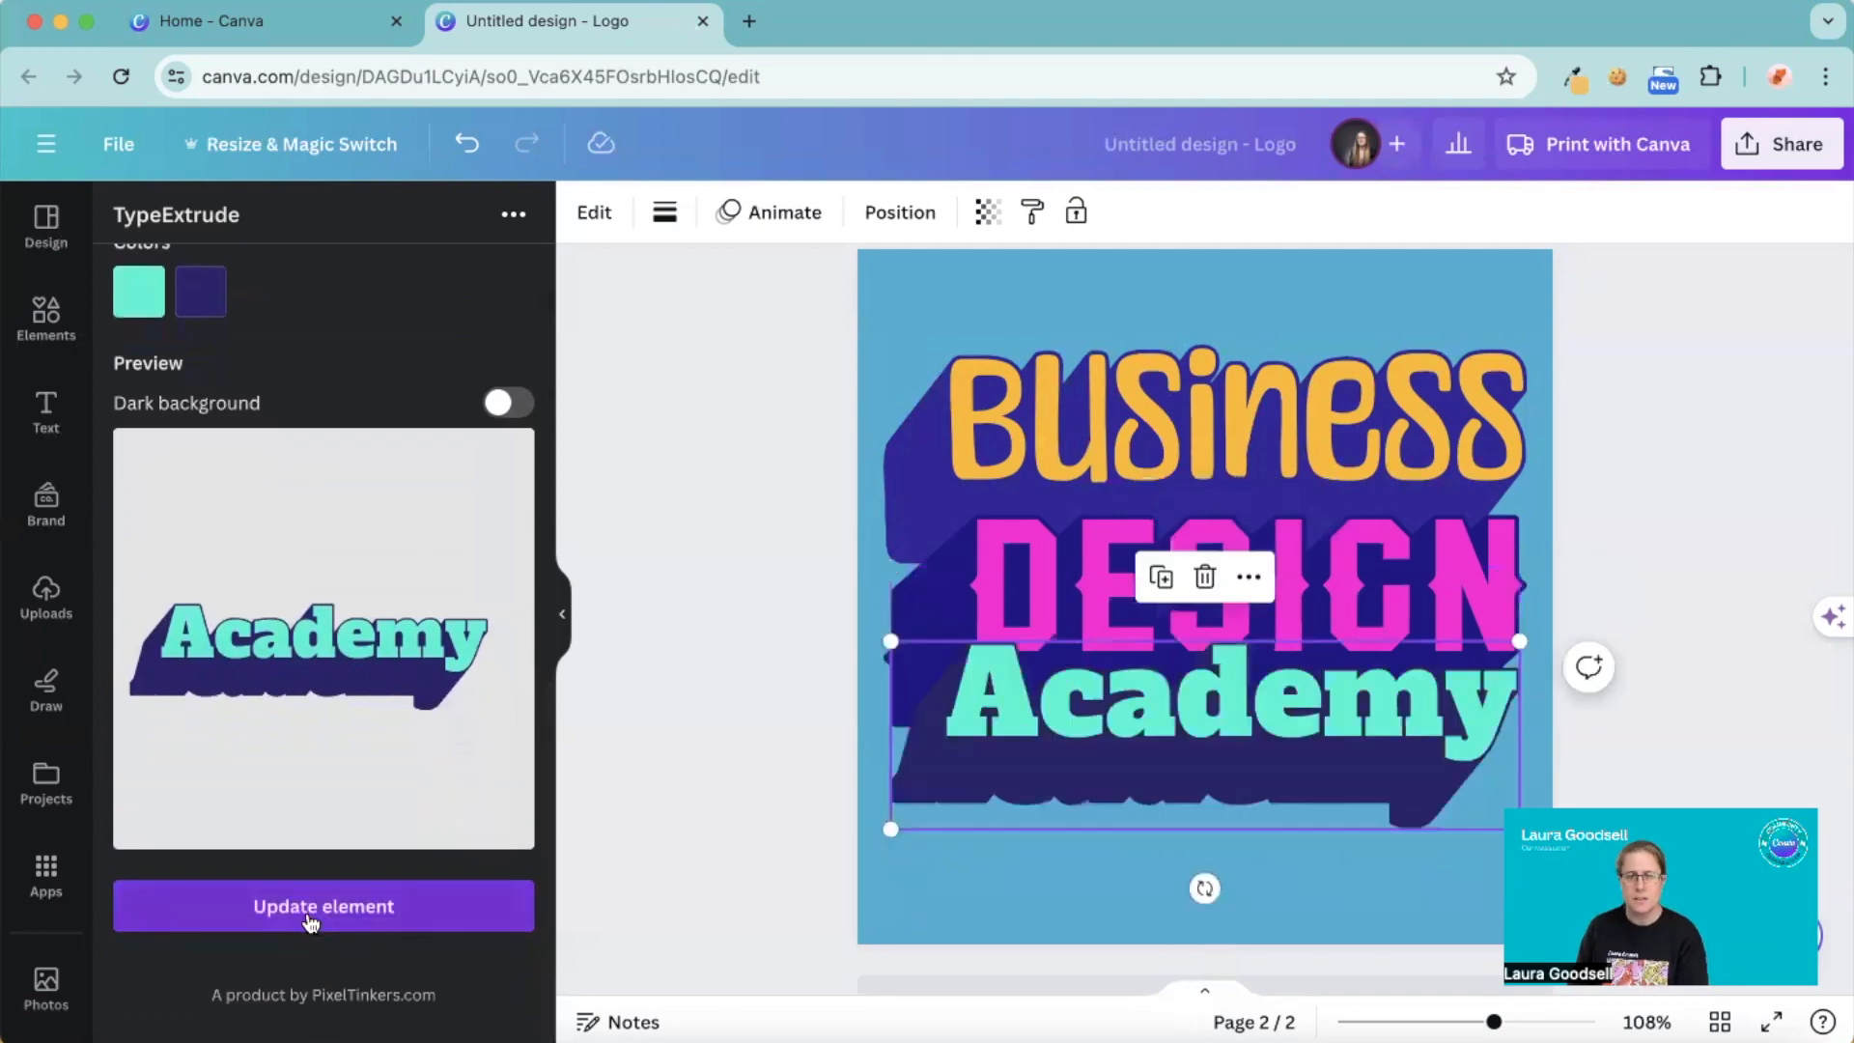
pyautogui.click(322, 906)
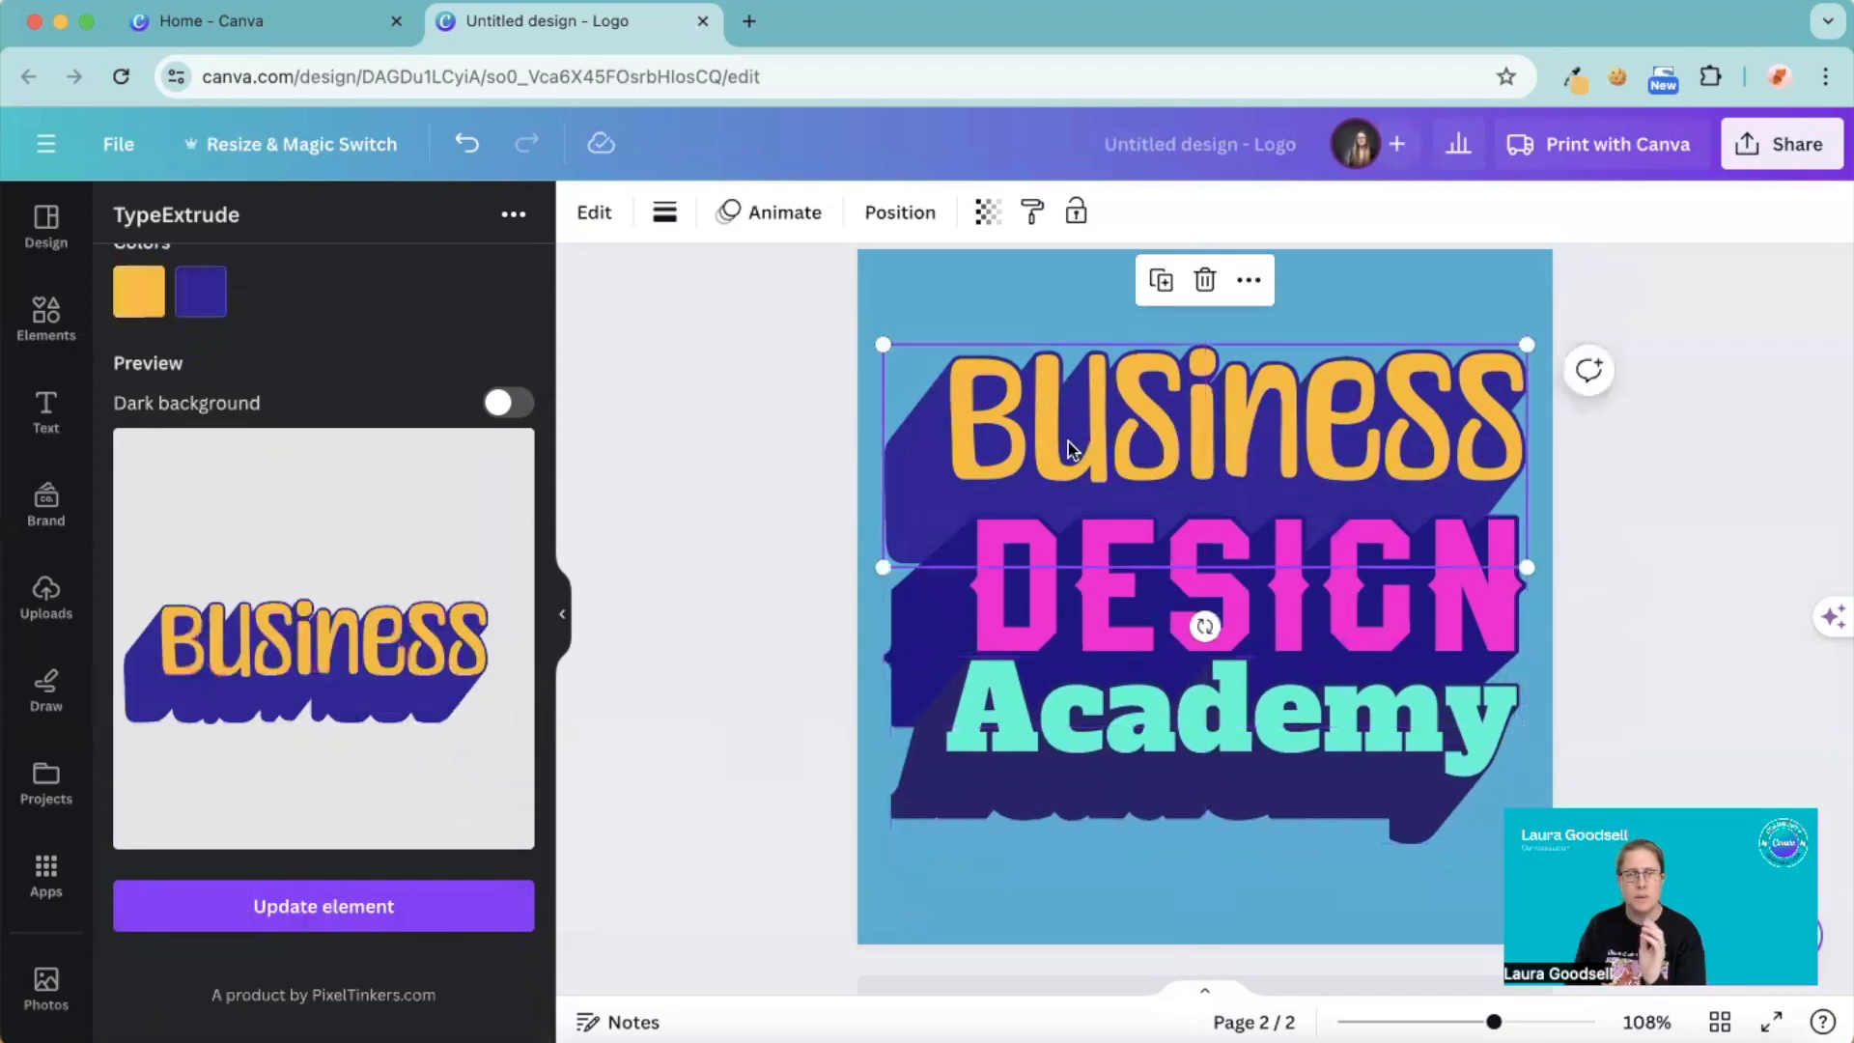
pyautogui.moveTo(263, 746)
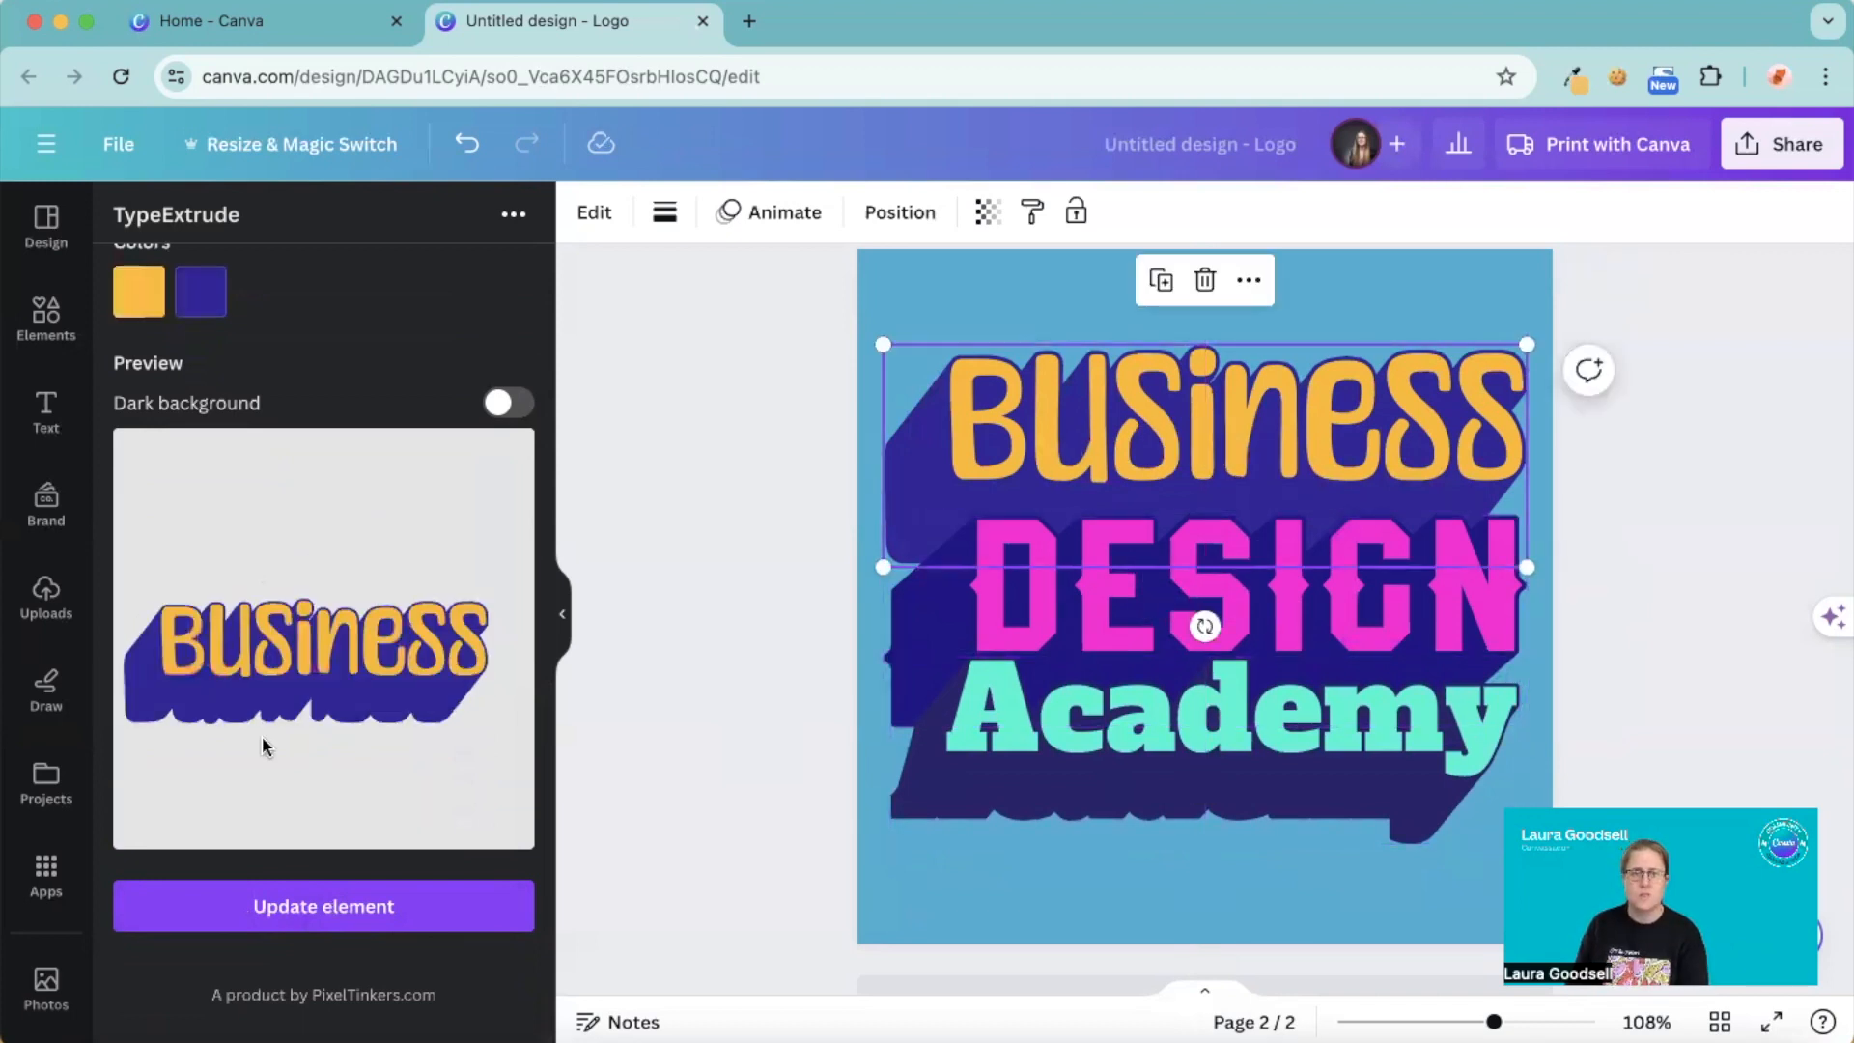
# - Enter Business, Design, Academy on three lines as the main text for page 3
pyautogui.scroll(3)
pyautogui.write('To')
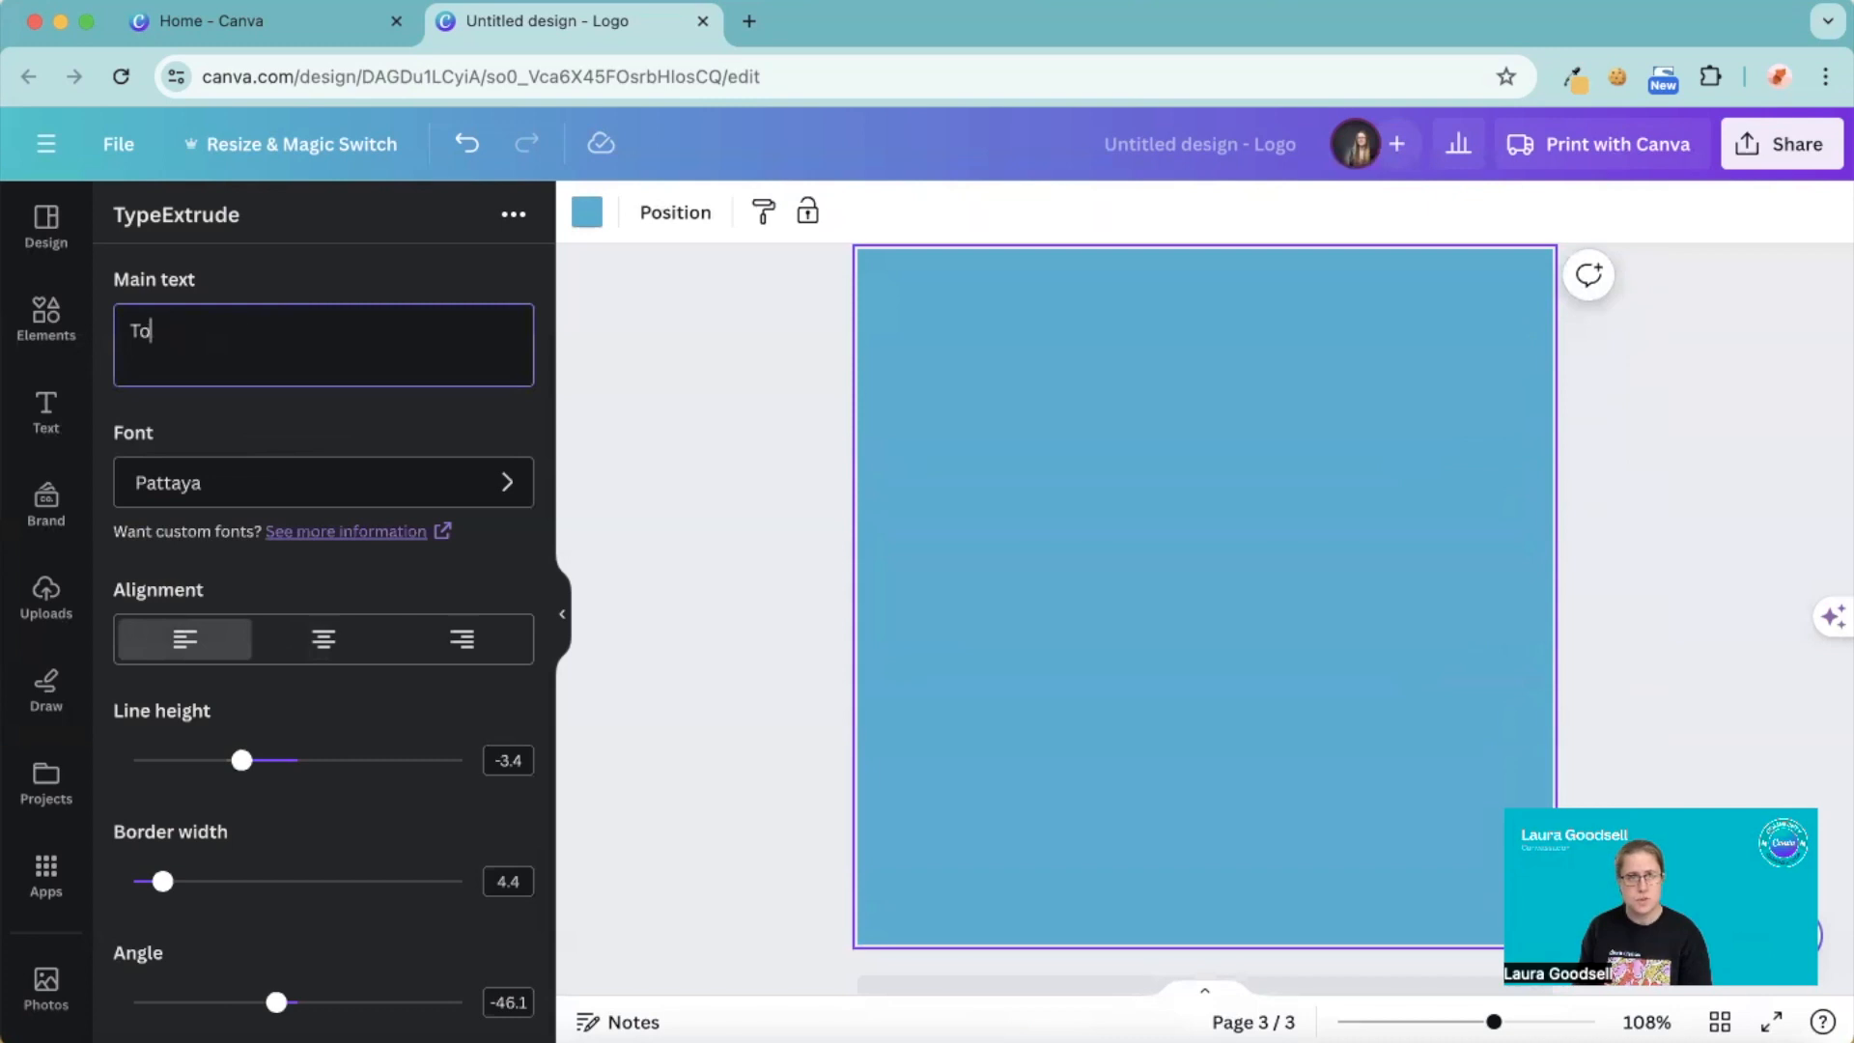
pyautogui.write('Business')
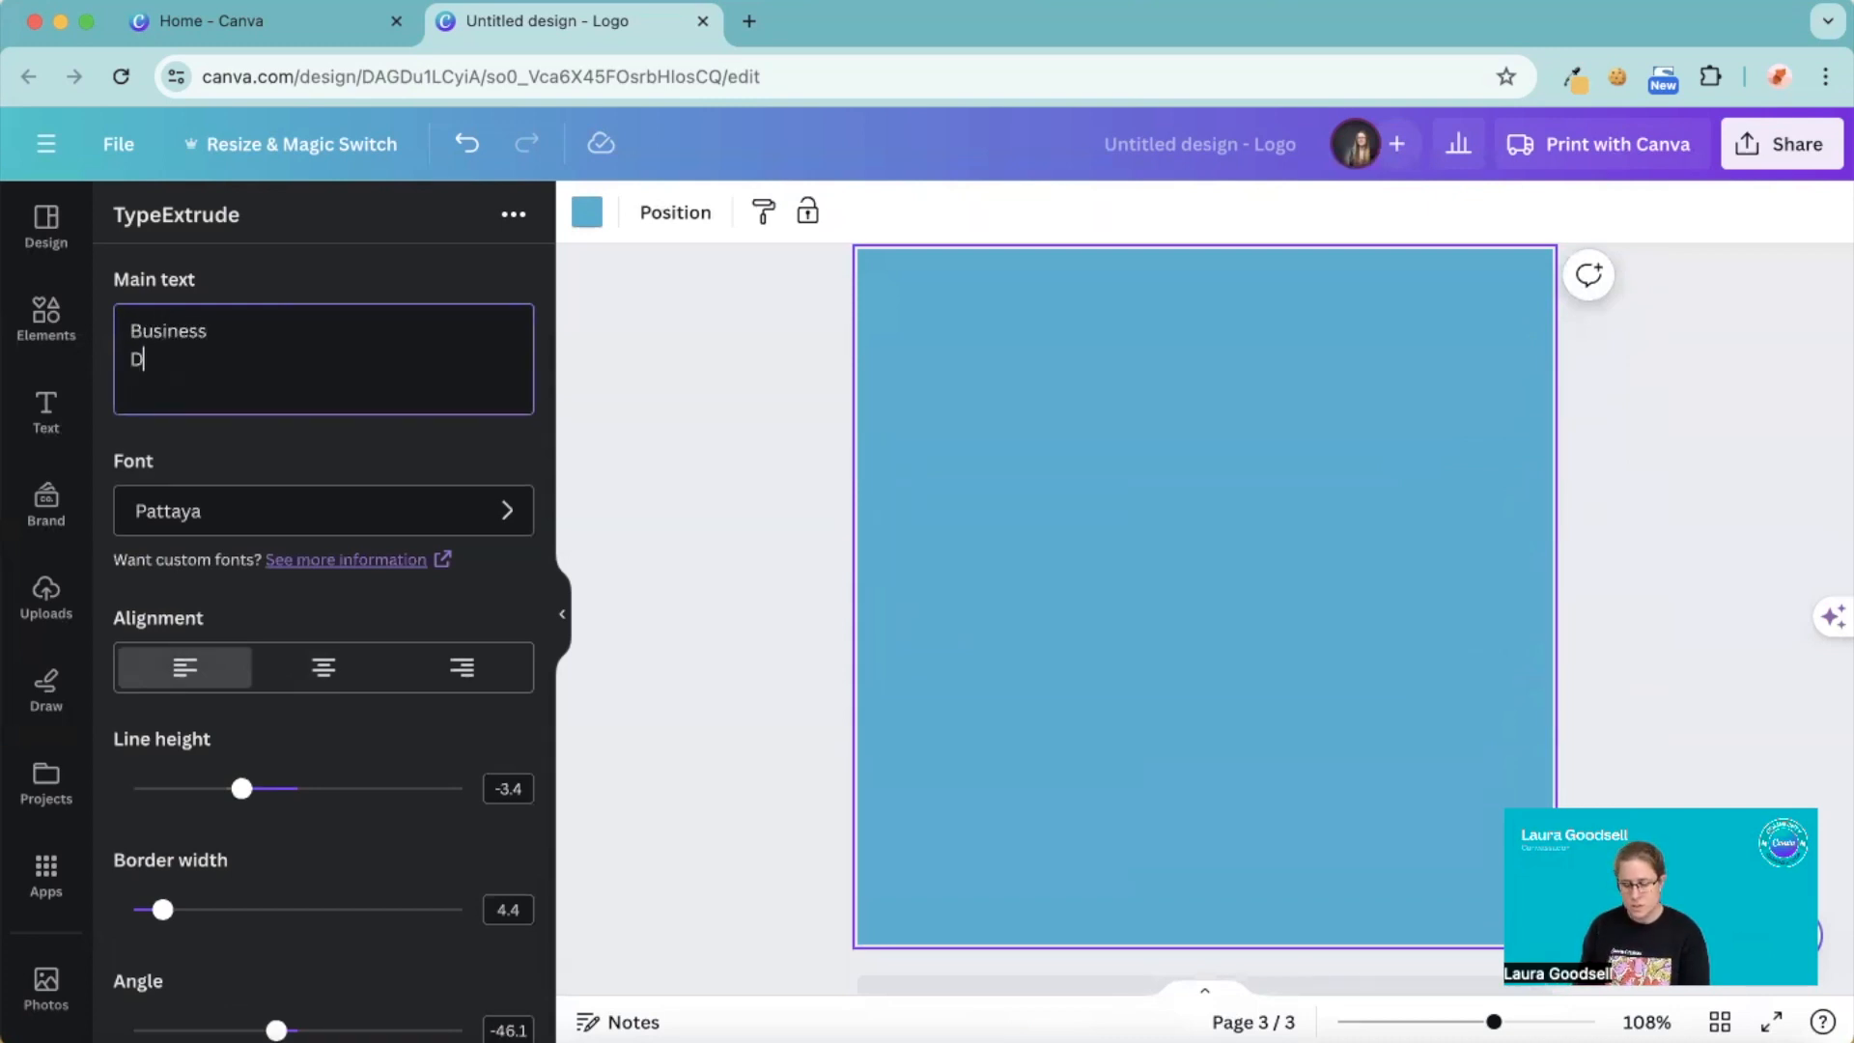
pyautogui.write('esign')
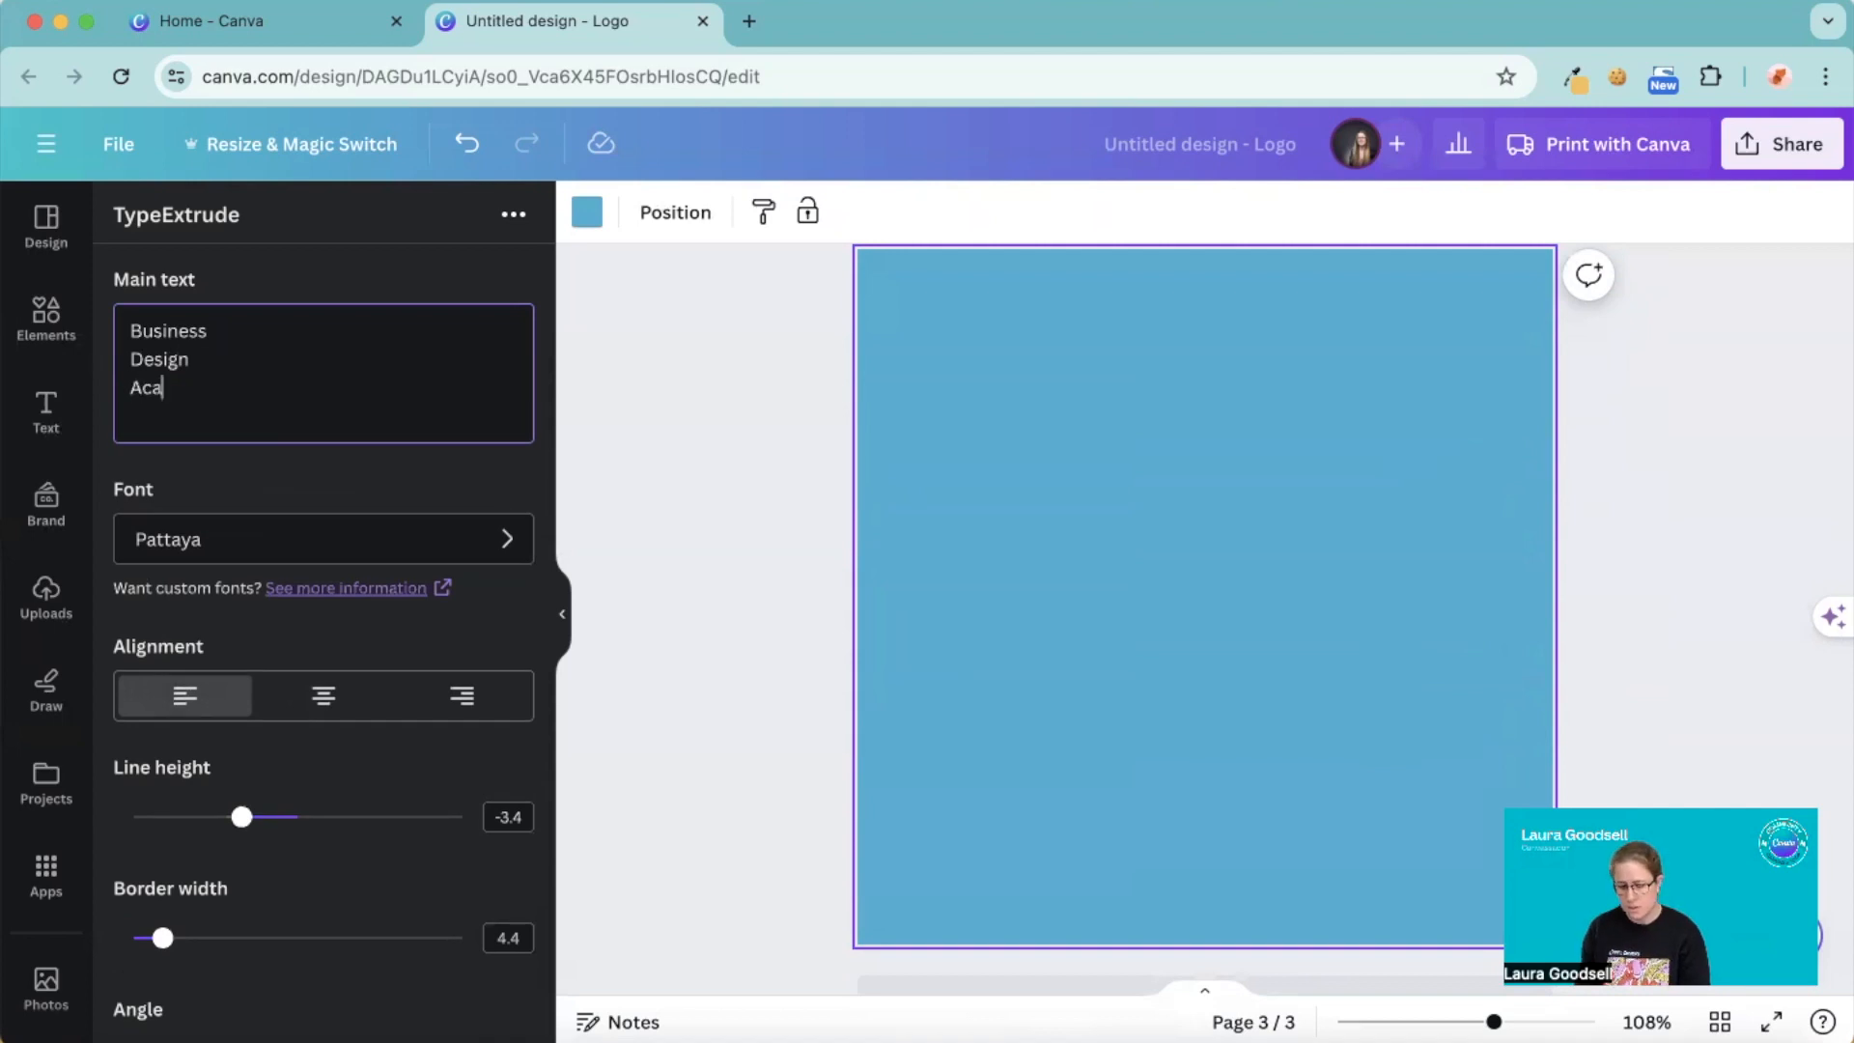
pyautogui.write('demy')
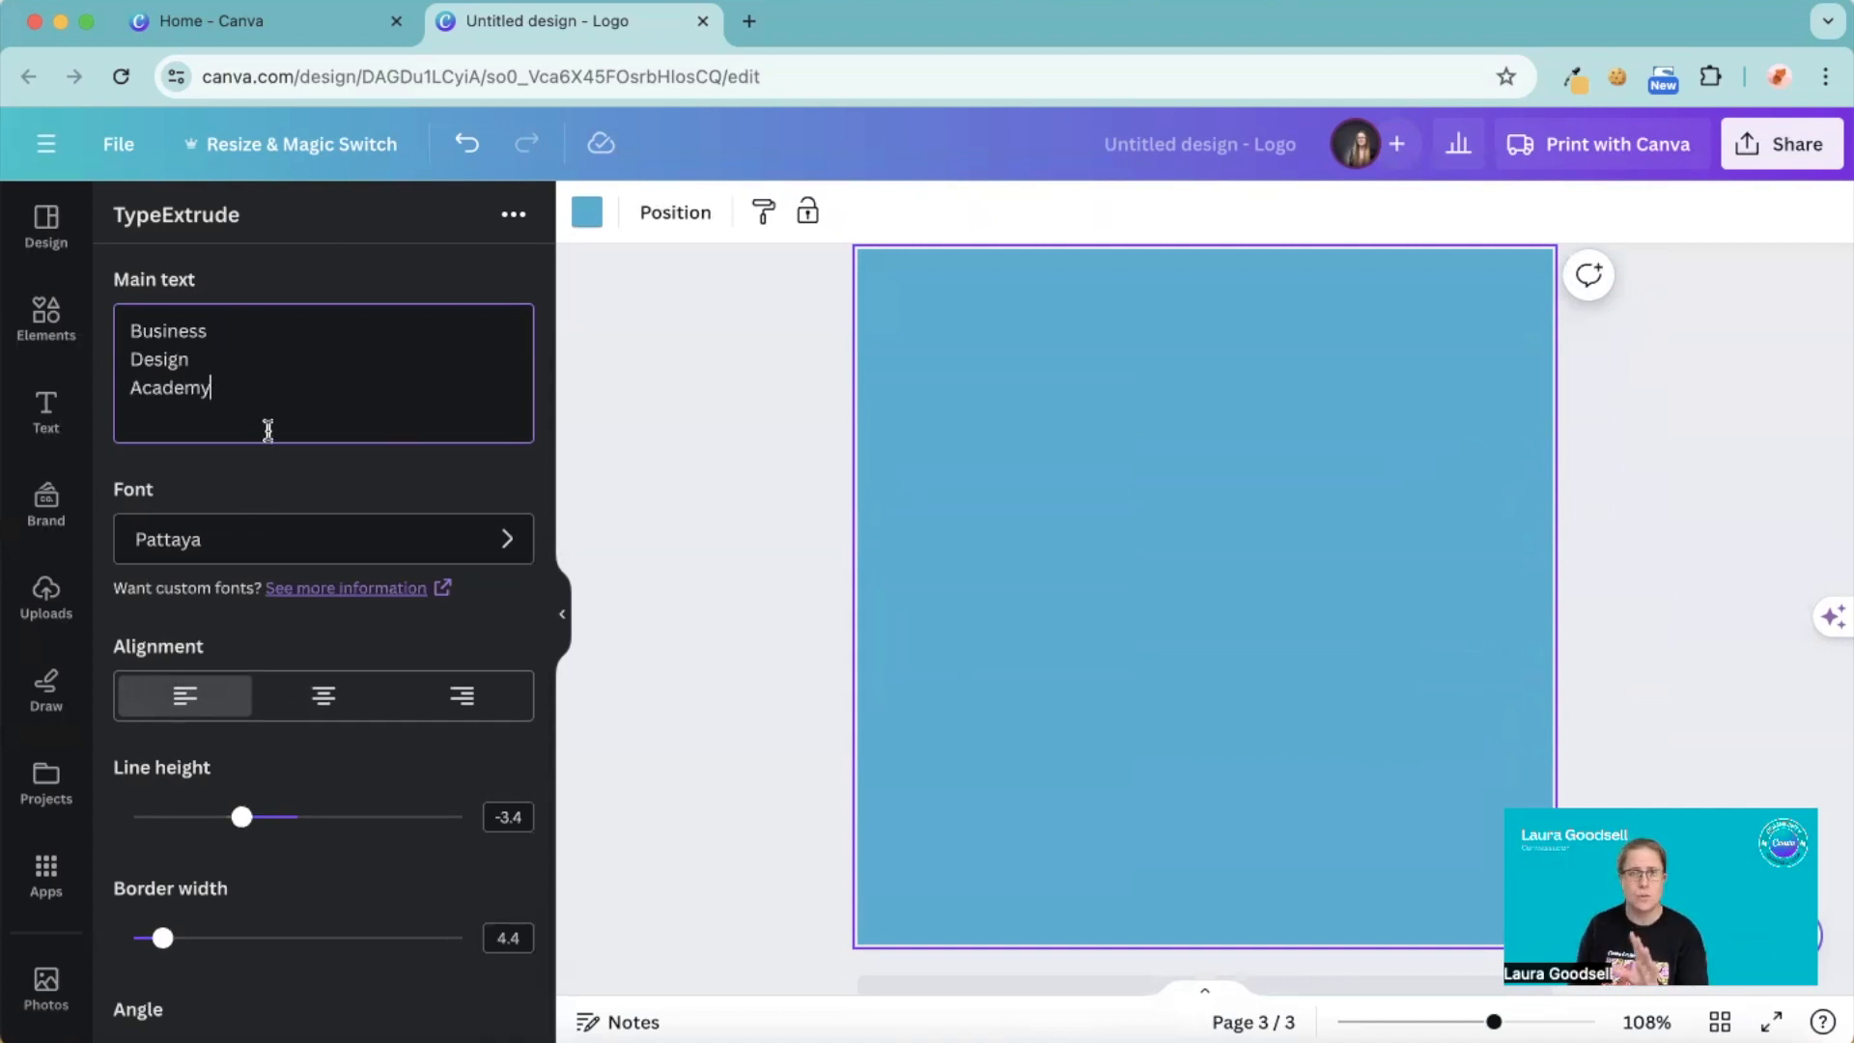
# - Set border width to 29, shadow angle to about -119 and length to about 83
pyautogui.scroll(-3)
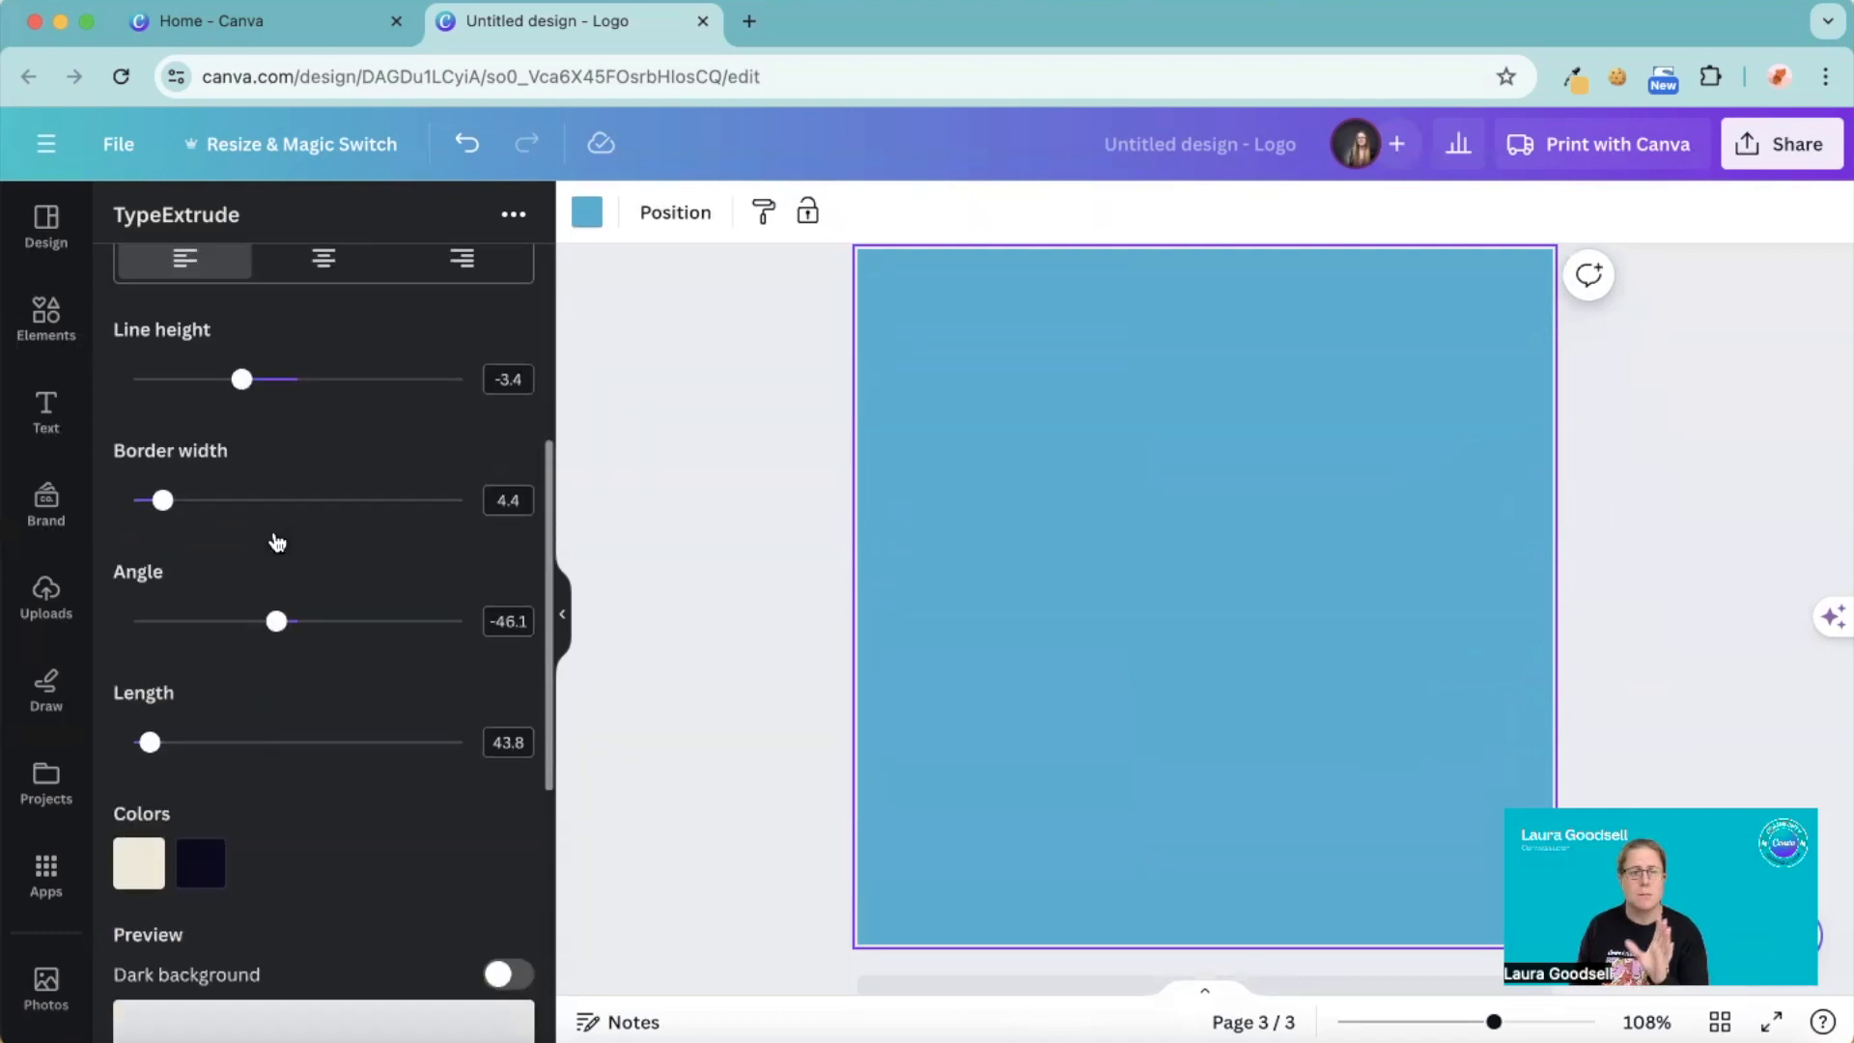
pyautogui.scroll(3)
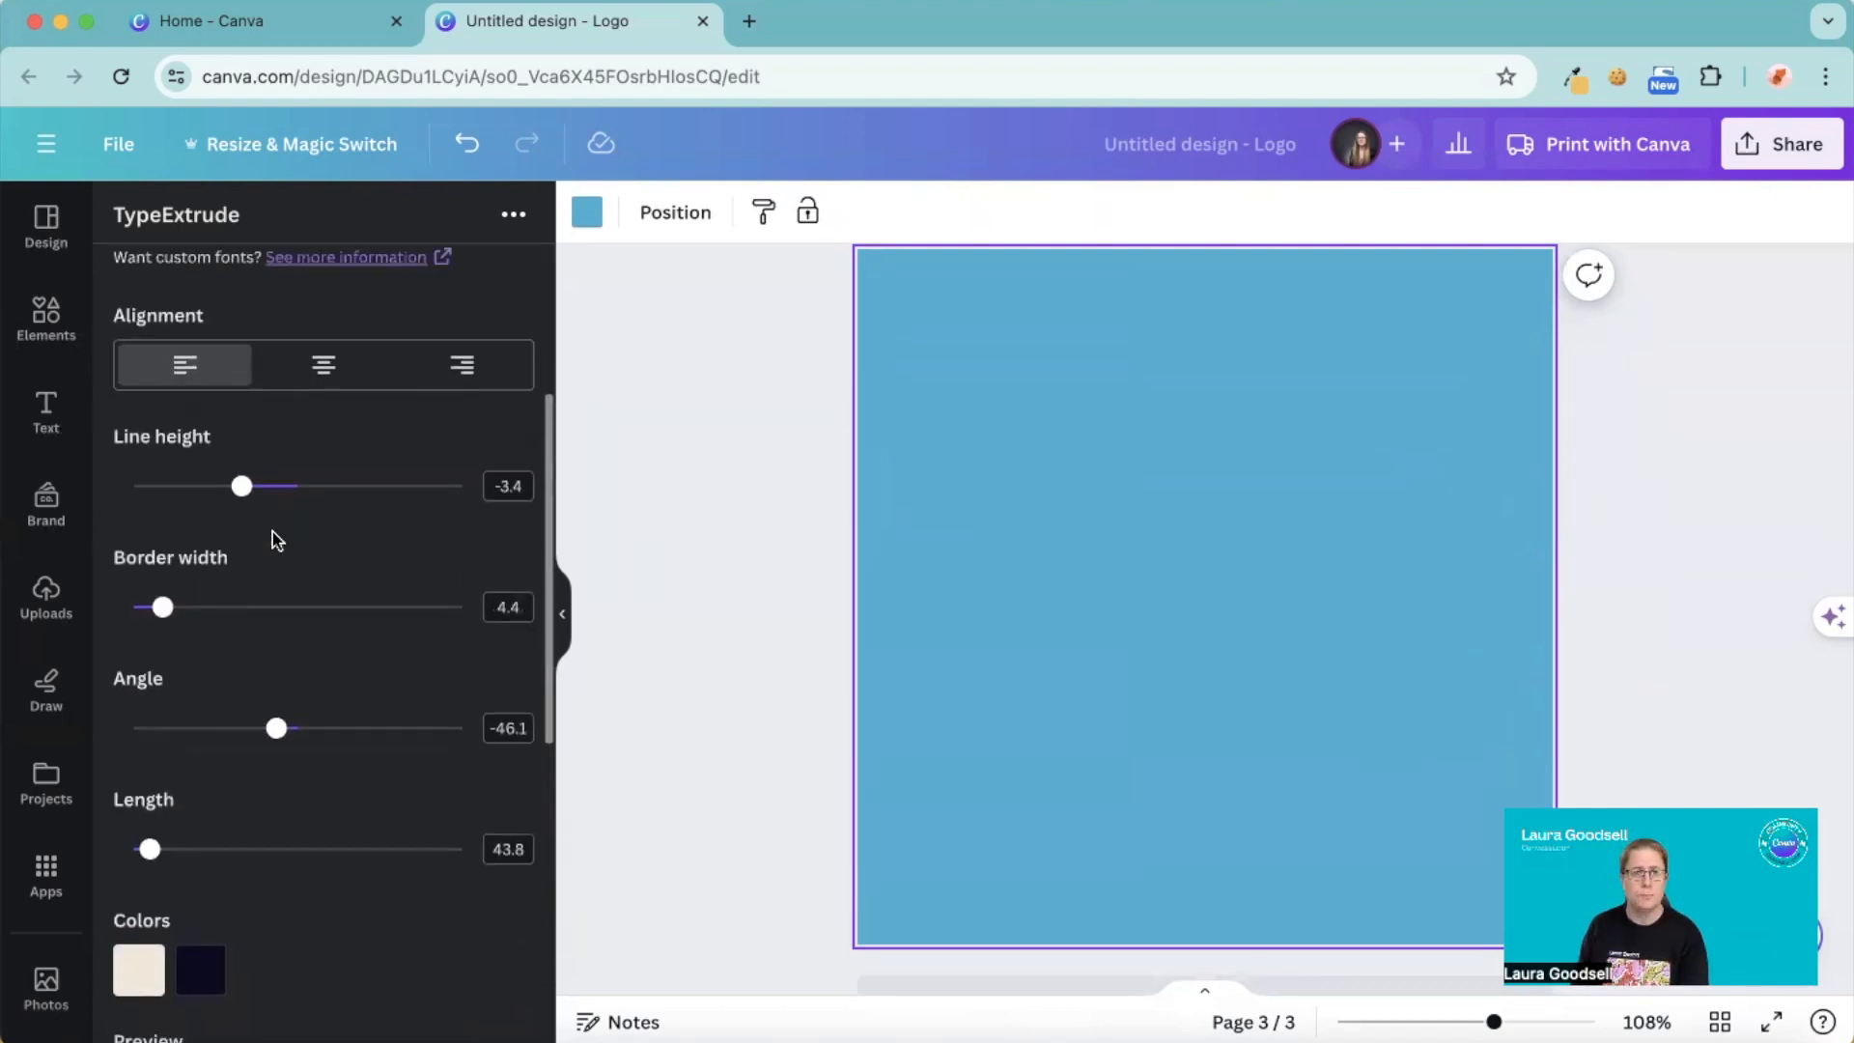
pyautogui.scroll(-3)
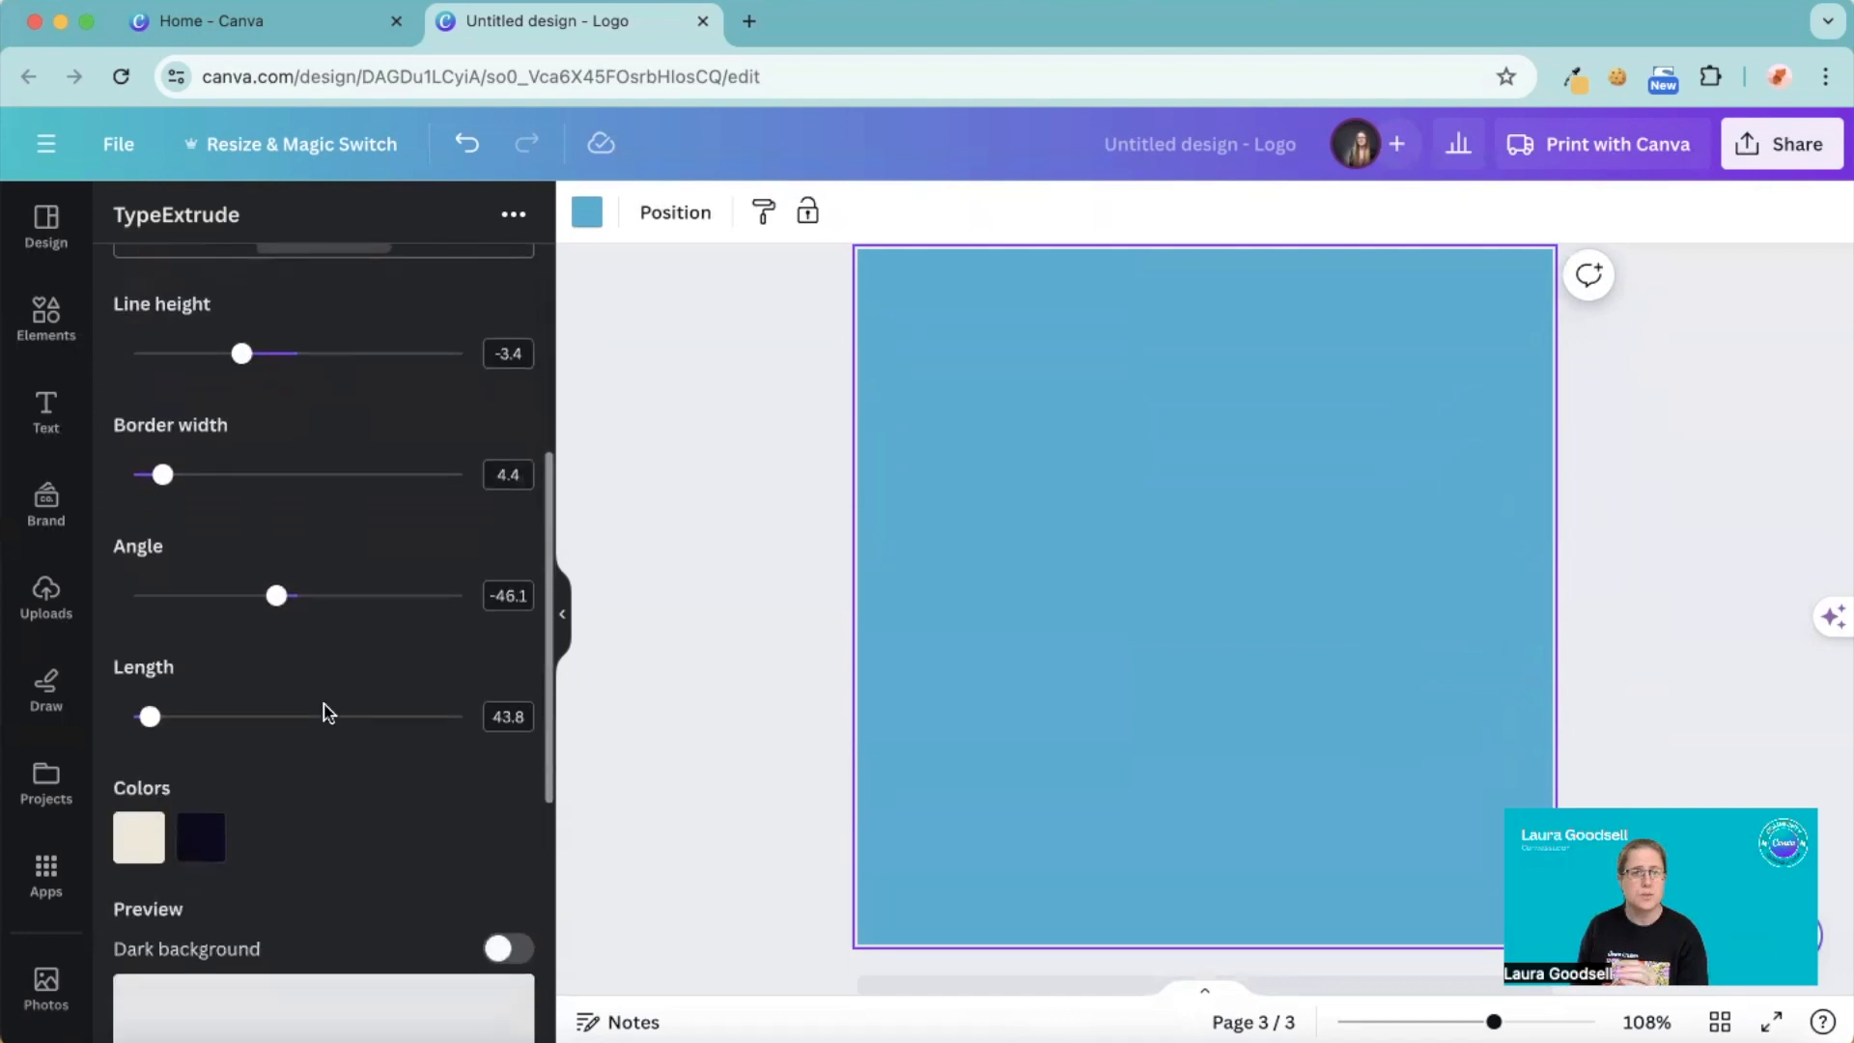
pyautogui.scroll(-3)
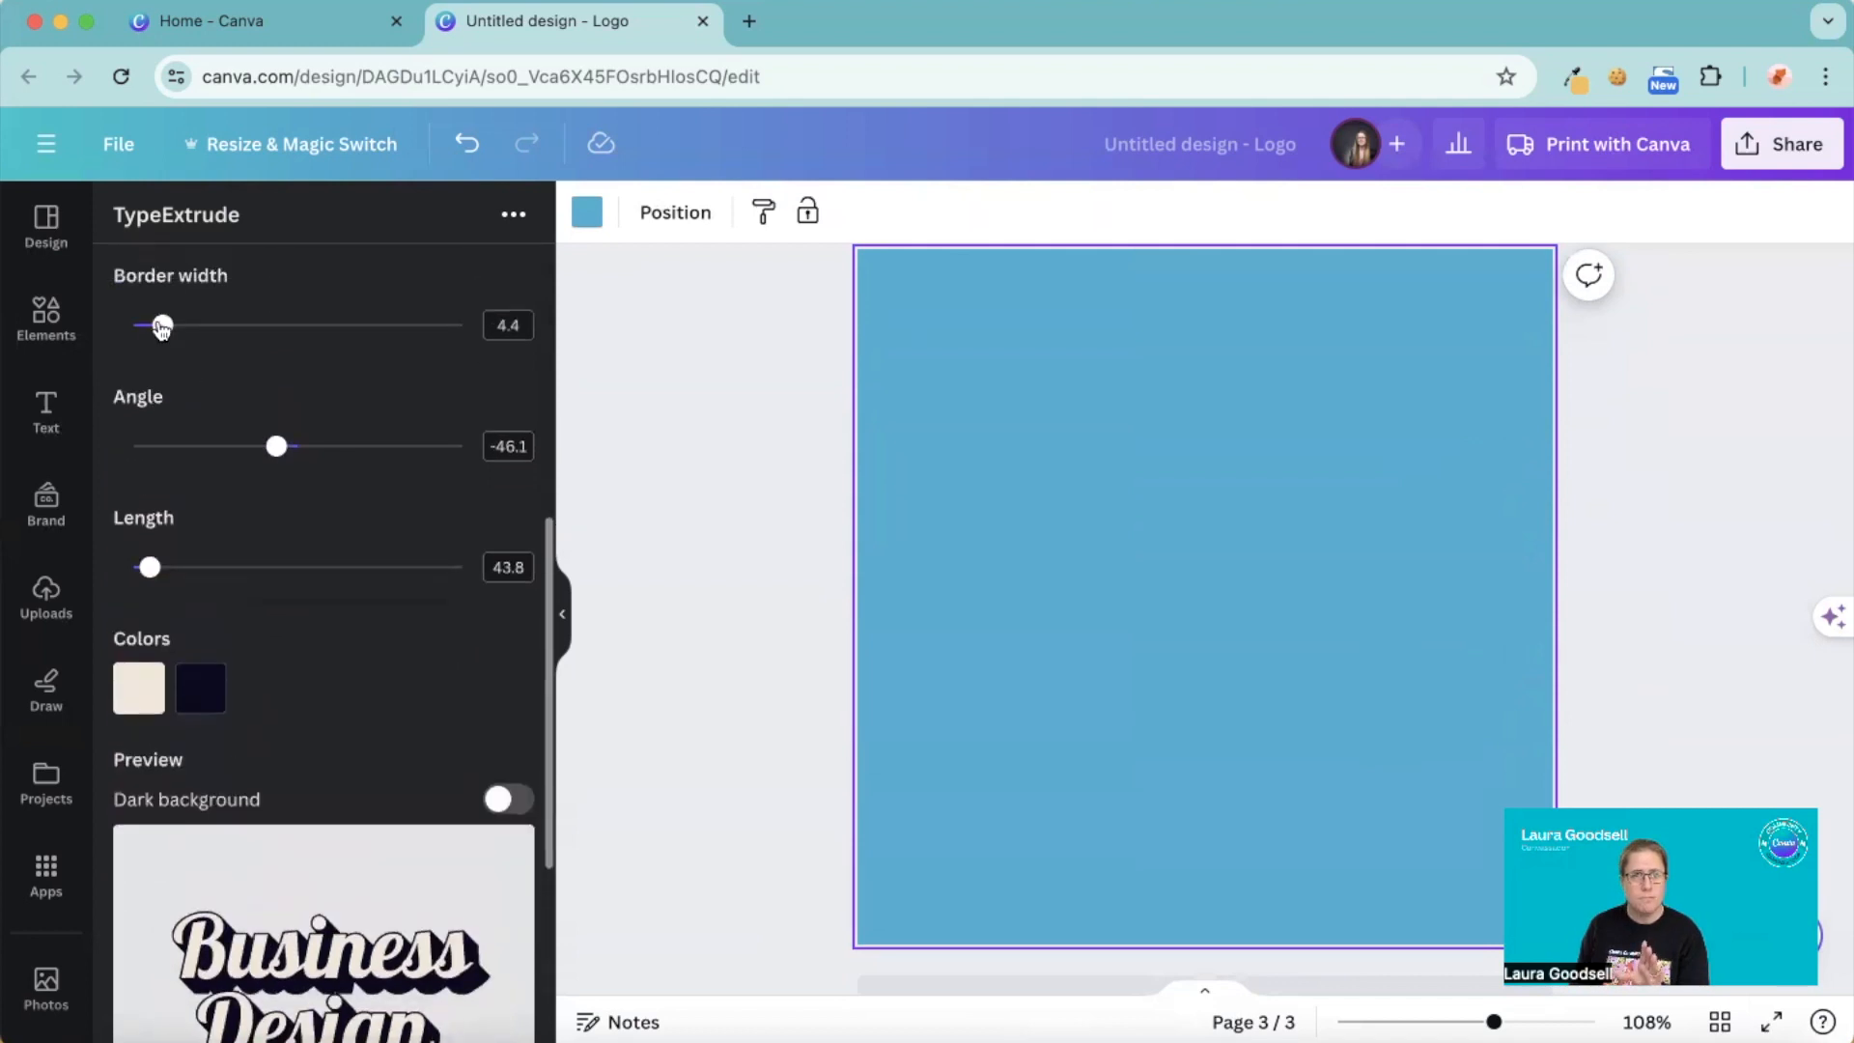
pyautogui.moveTo(161, 325); pyautogui.dragTo(325, 325)
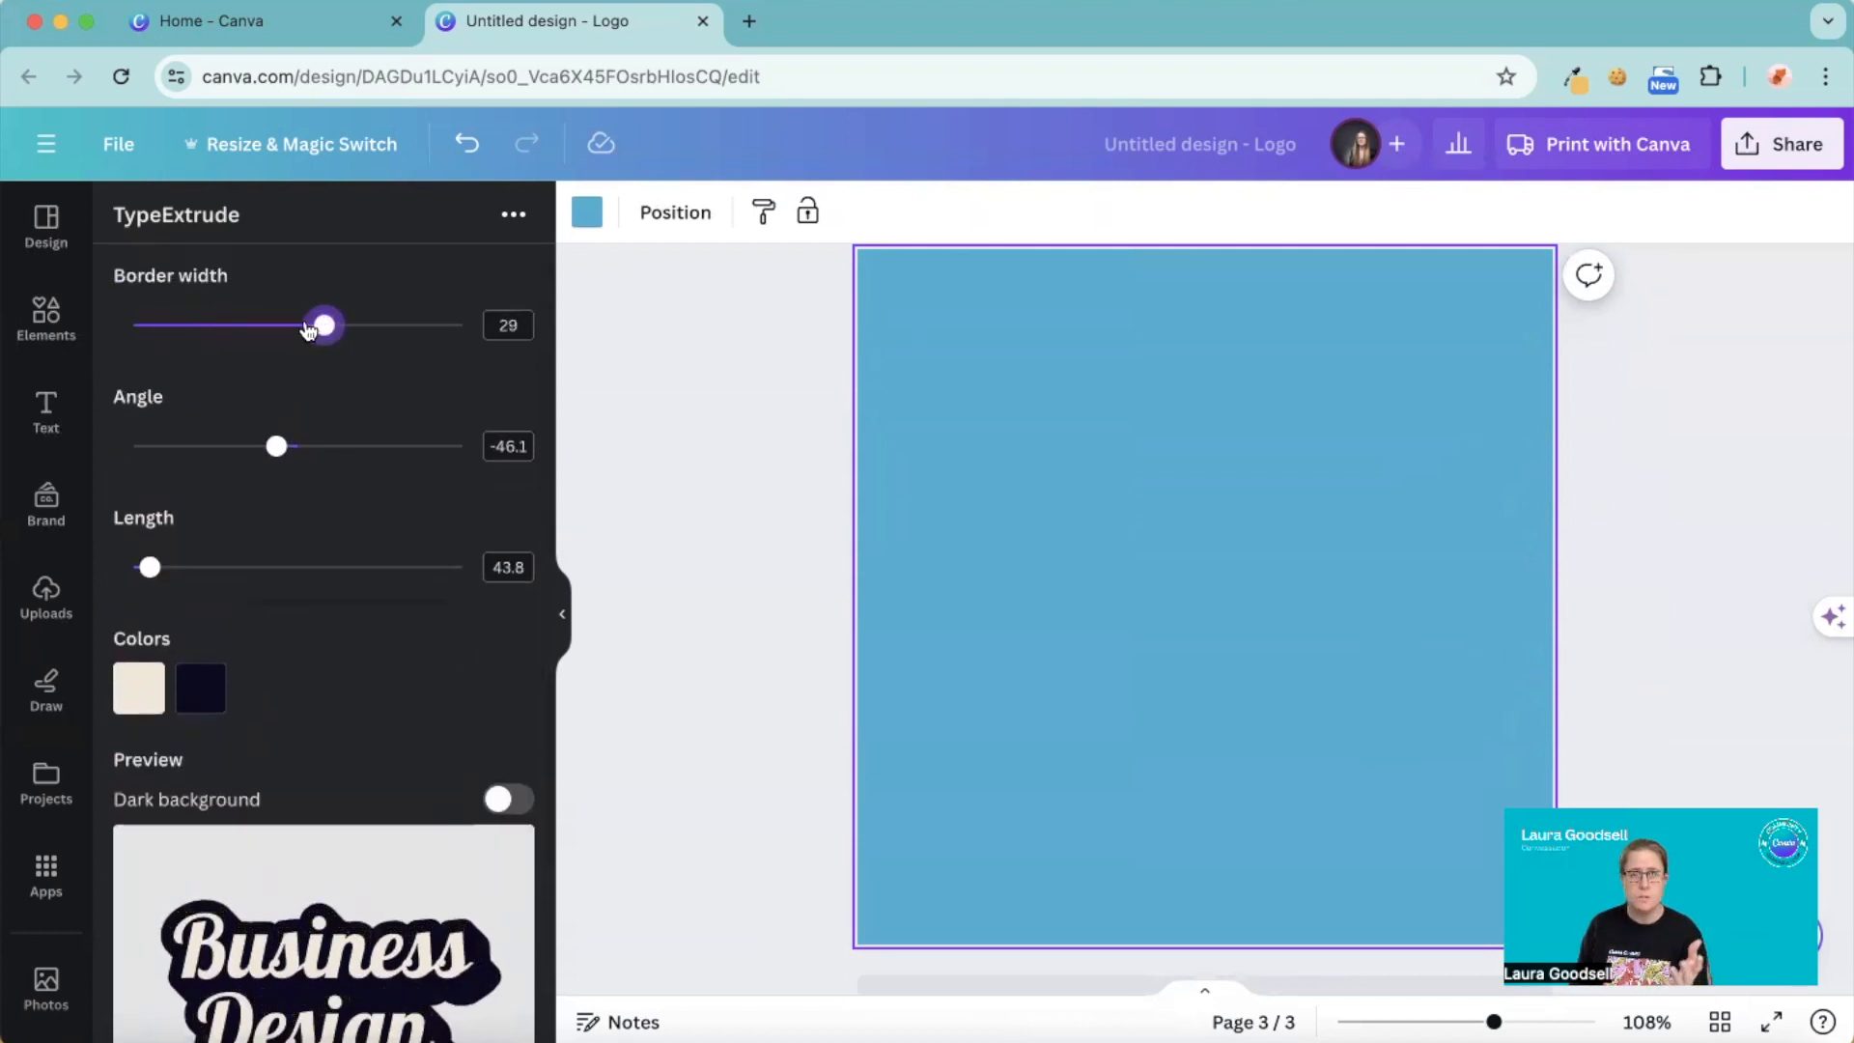
pyautogui.moveTo(323, 324); pyautogui.dragTo(207, 319)
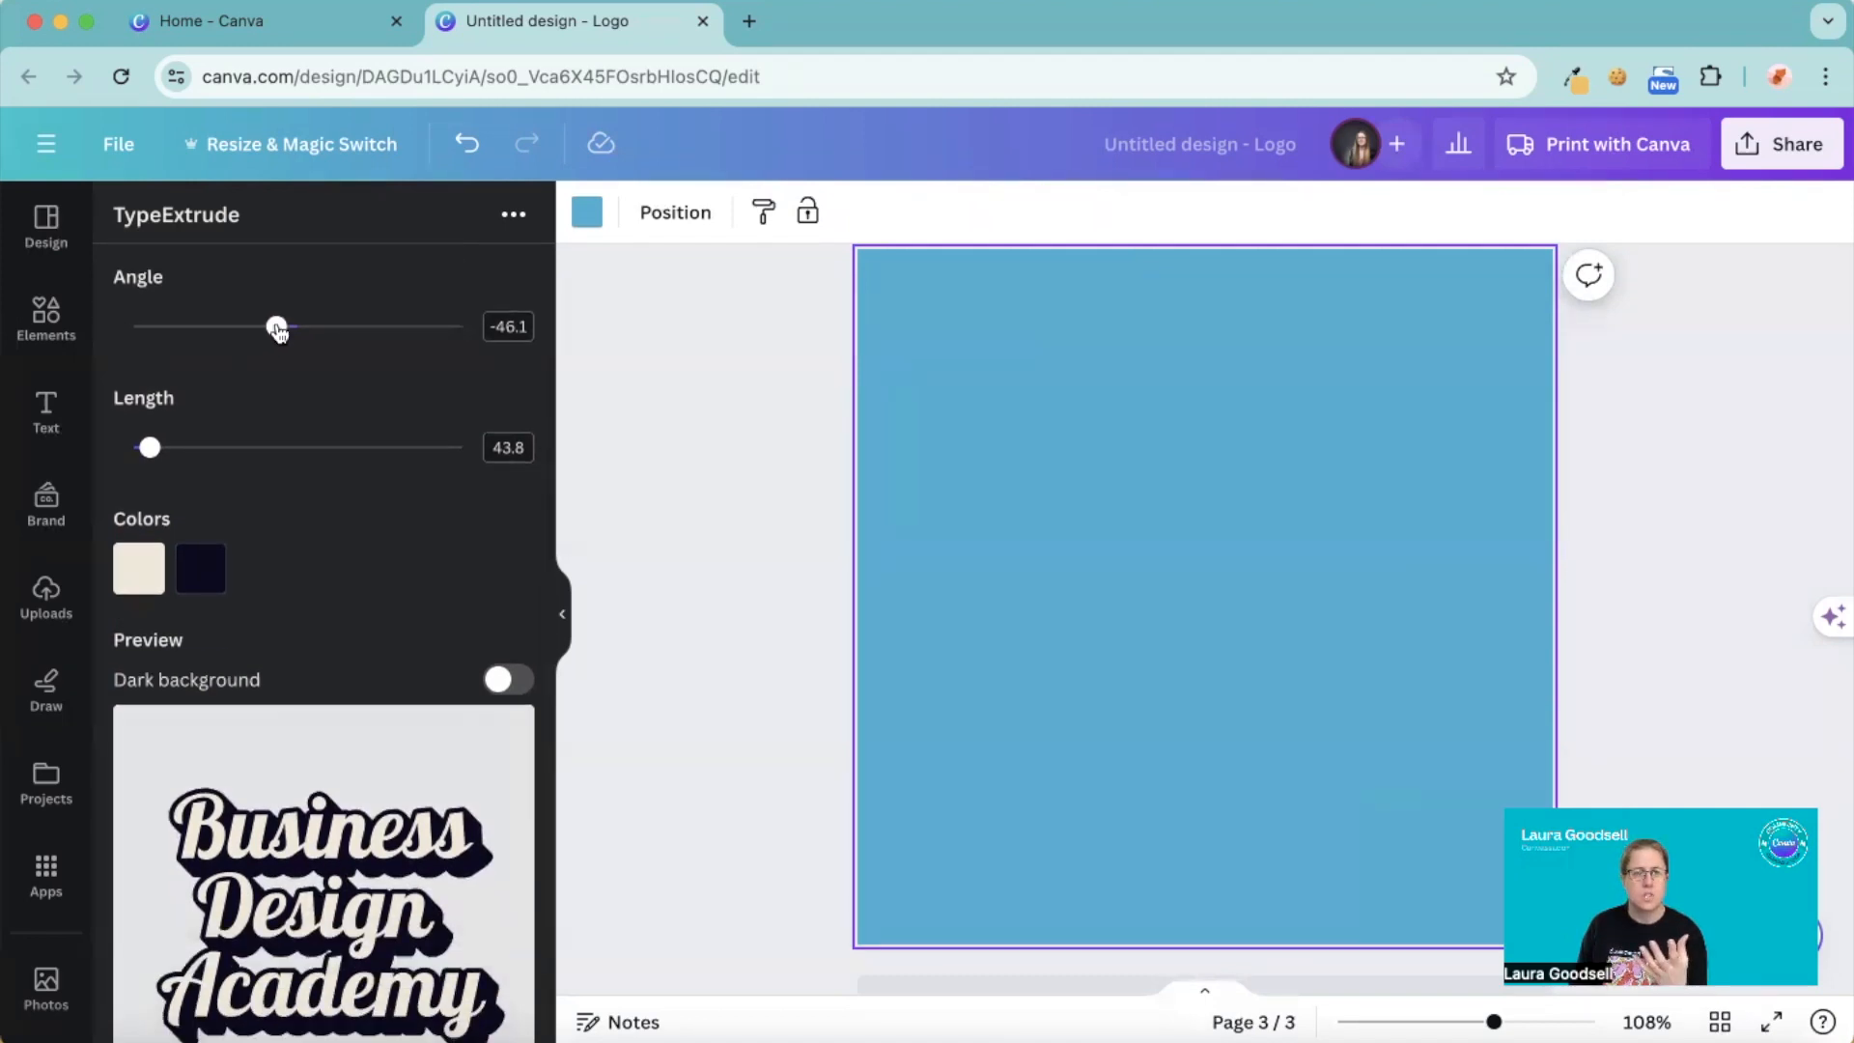
pyautogui.moveTo(276, 327); pyautogui.dragTo(245, 327)
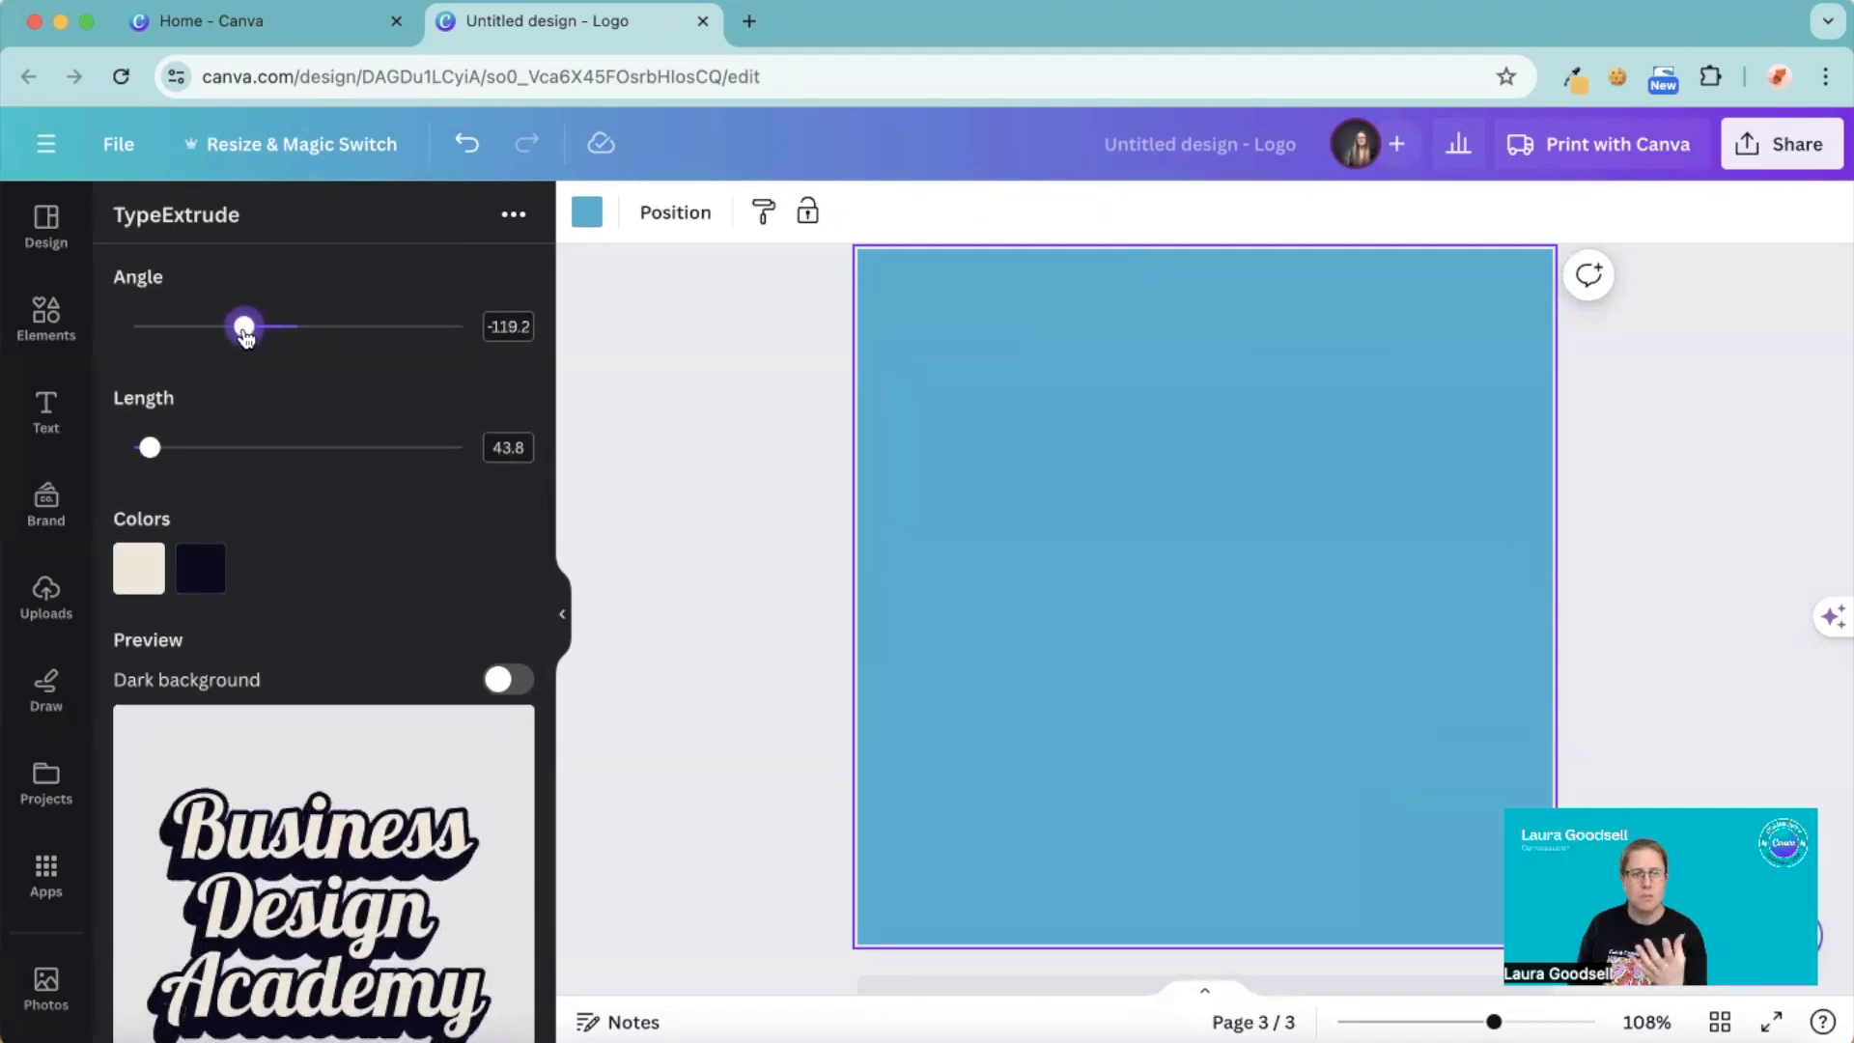
pyautogui.moveTo(244, 326); pyautogui.dragTo(242, 326)
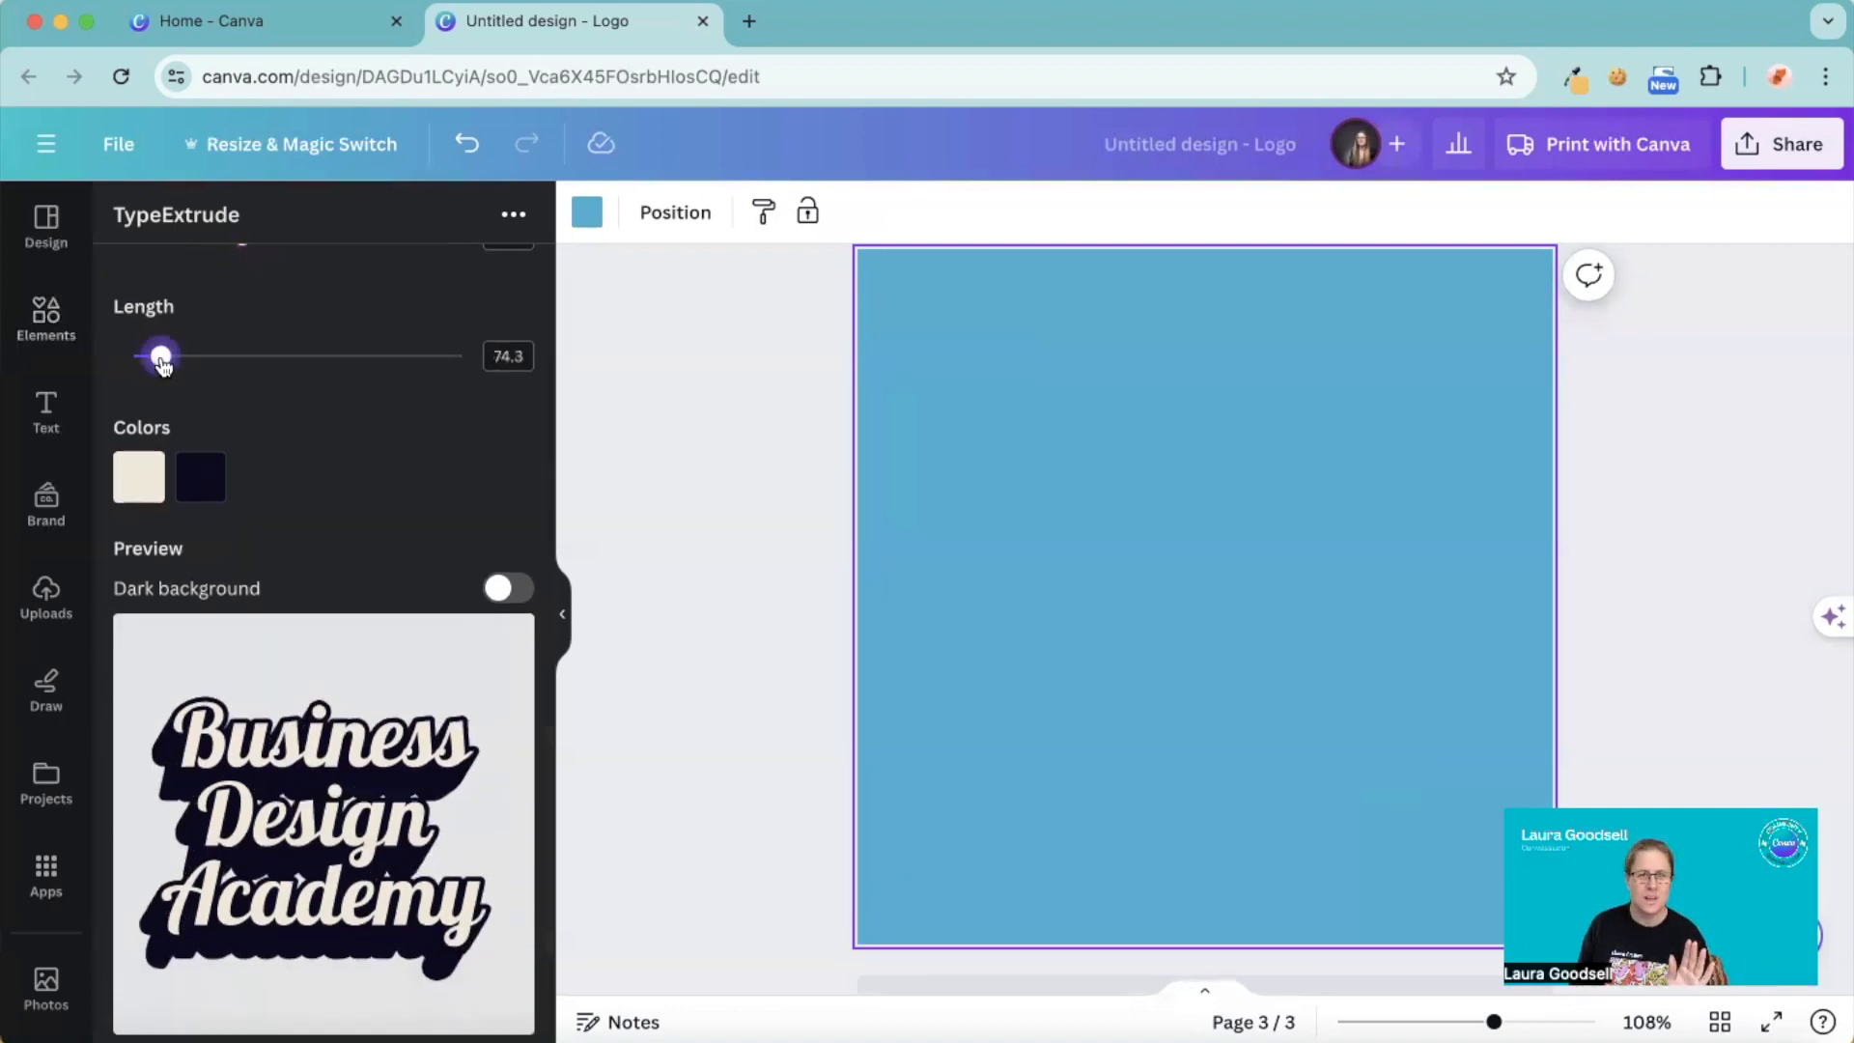
pyautogui.moveTo(161, 355); pyautogui.dragTo(163, 355)
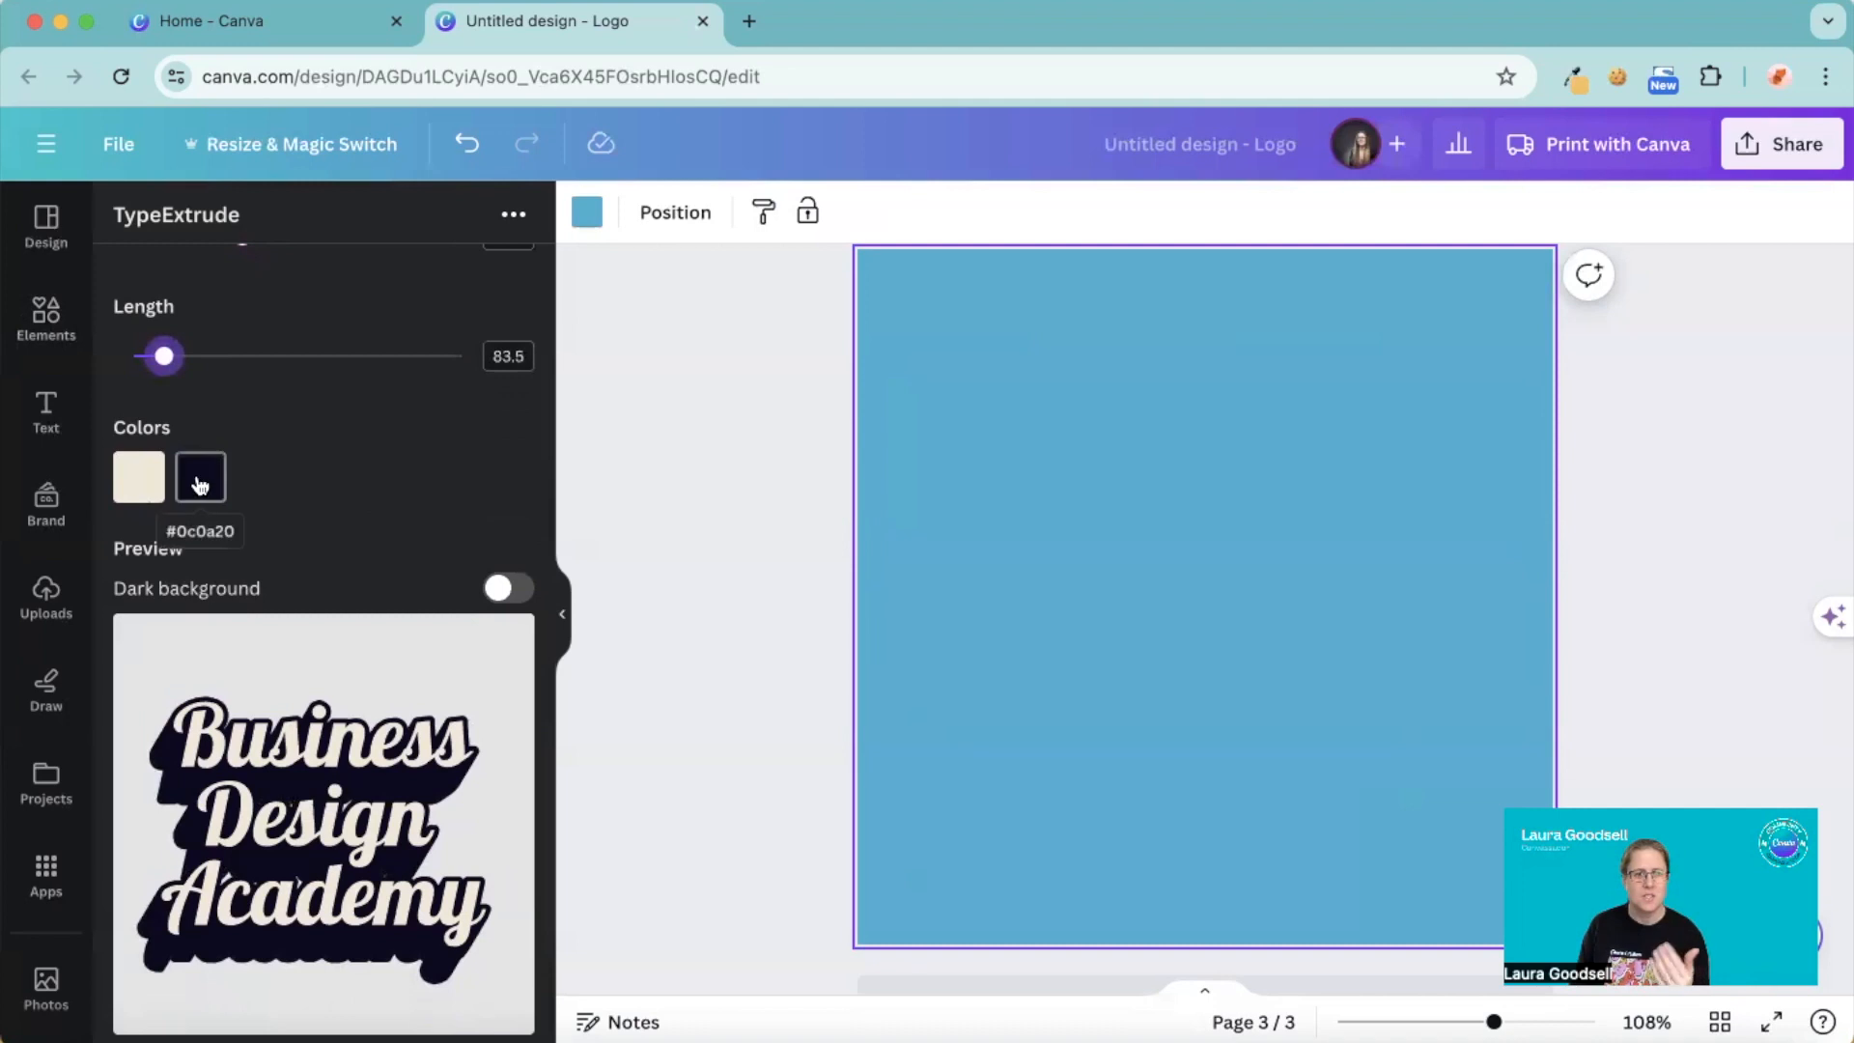
# - Colour the letters near-black with a light shadow
pyautogui.click(139, 477)
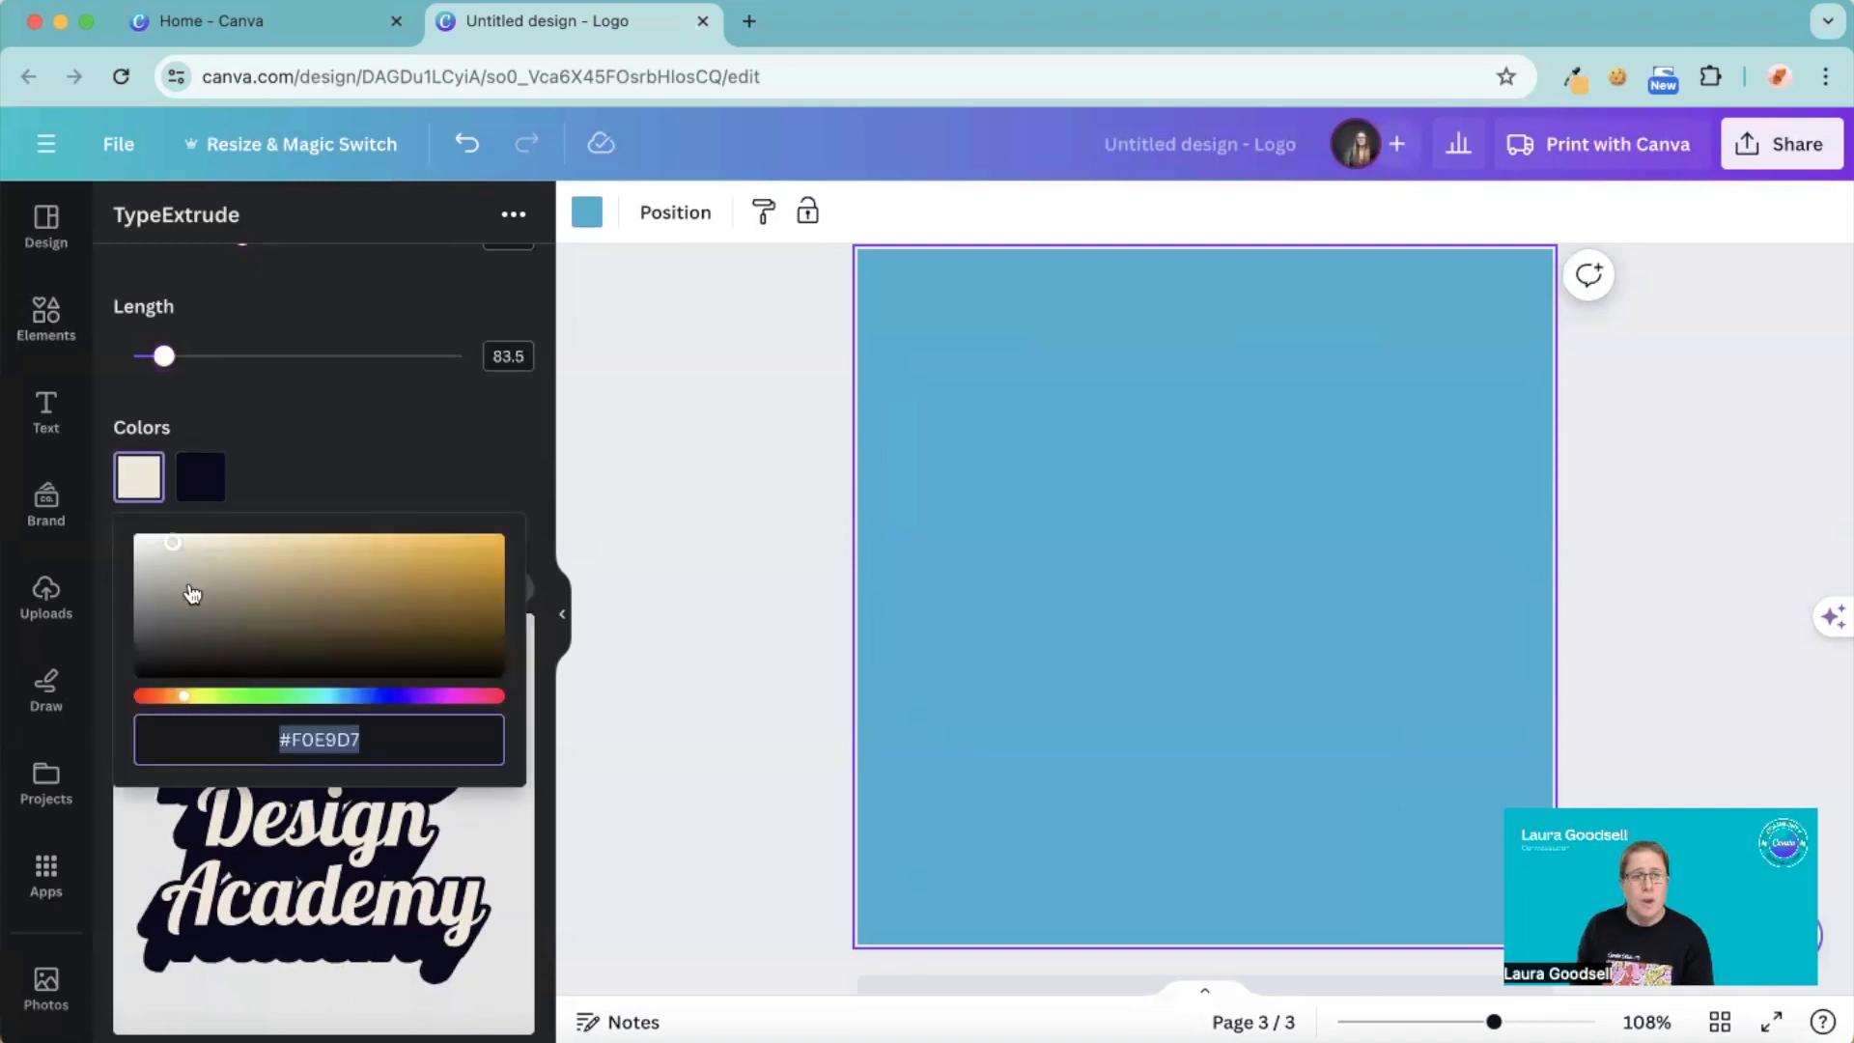
pyautogui.moveTo(336, 657)
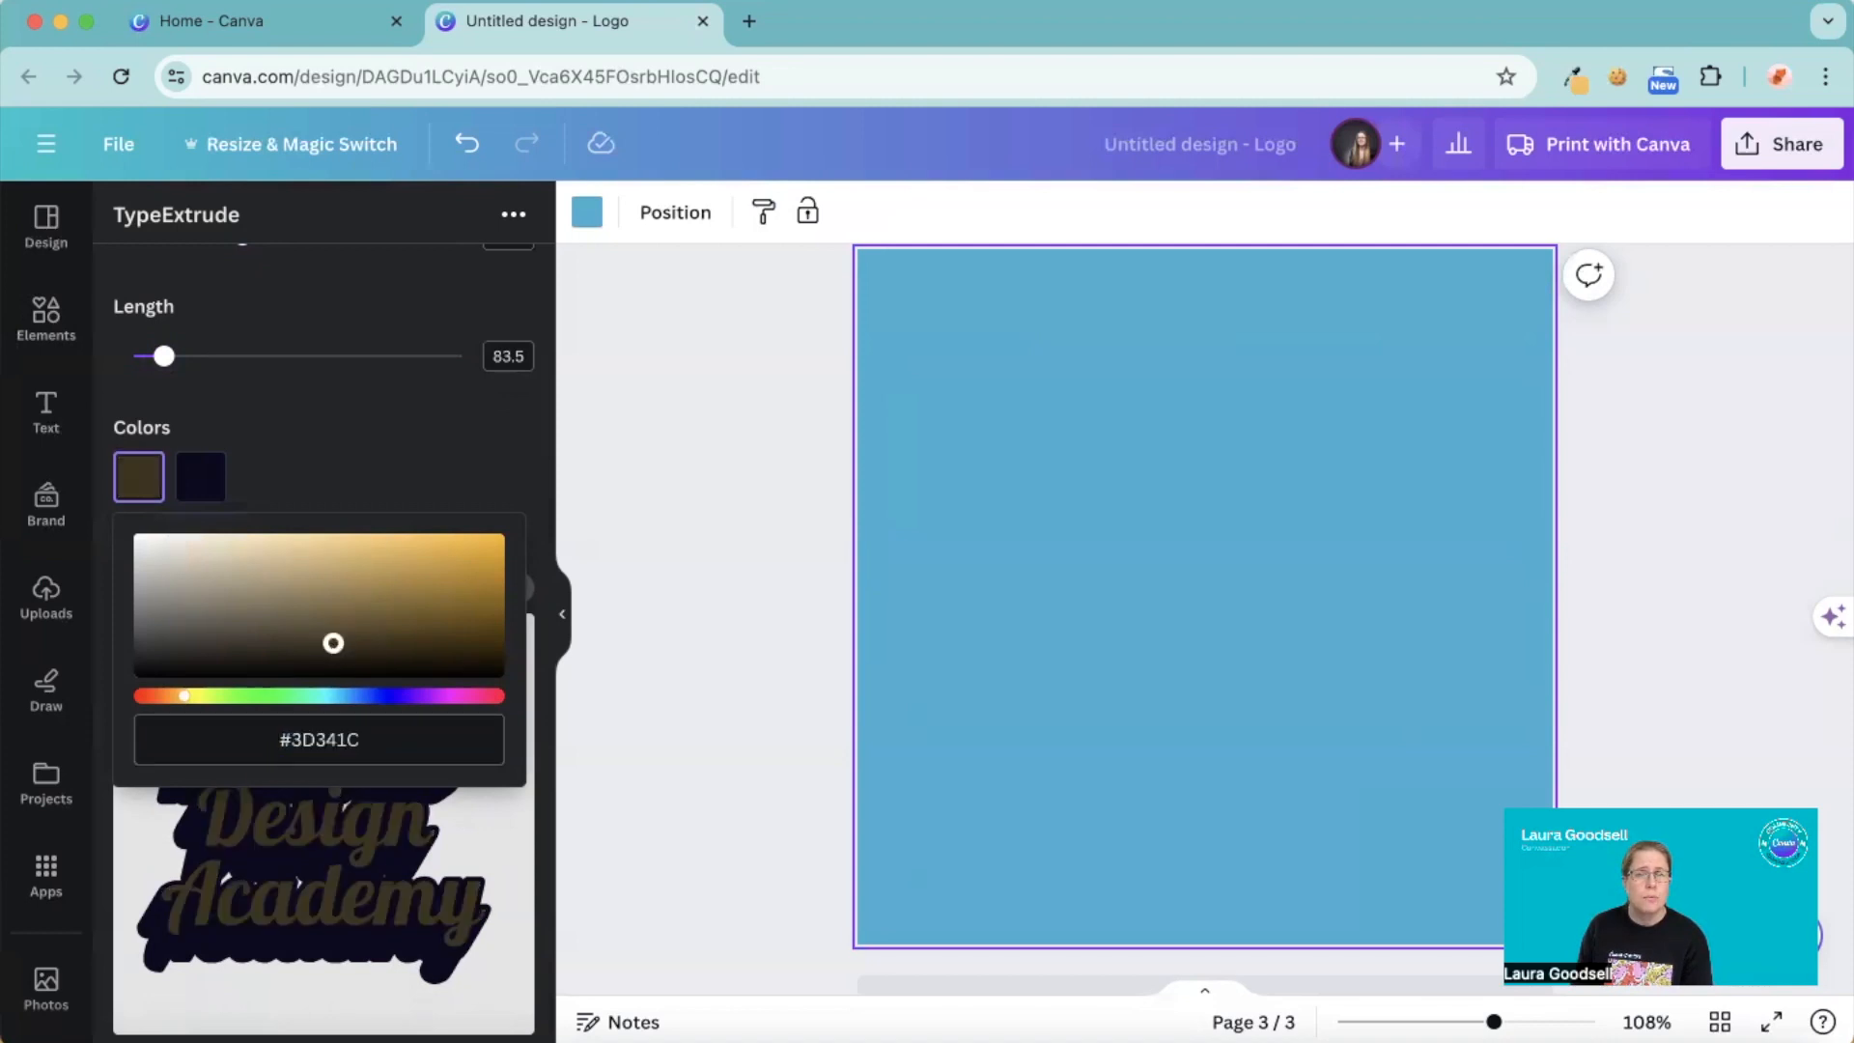
pyautogui.click(199, 477)
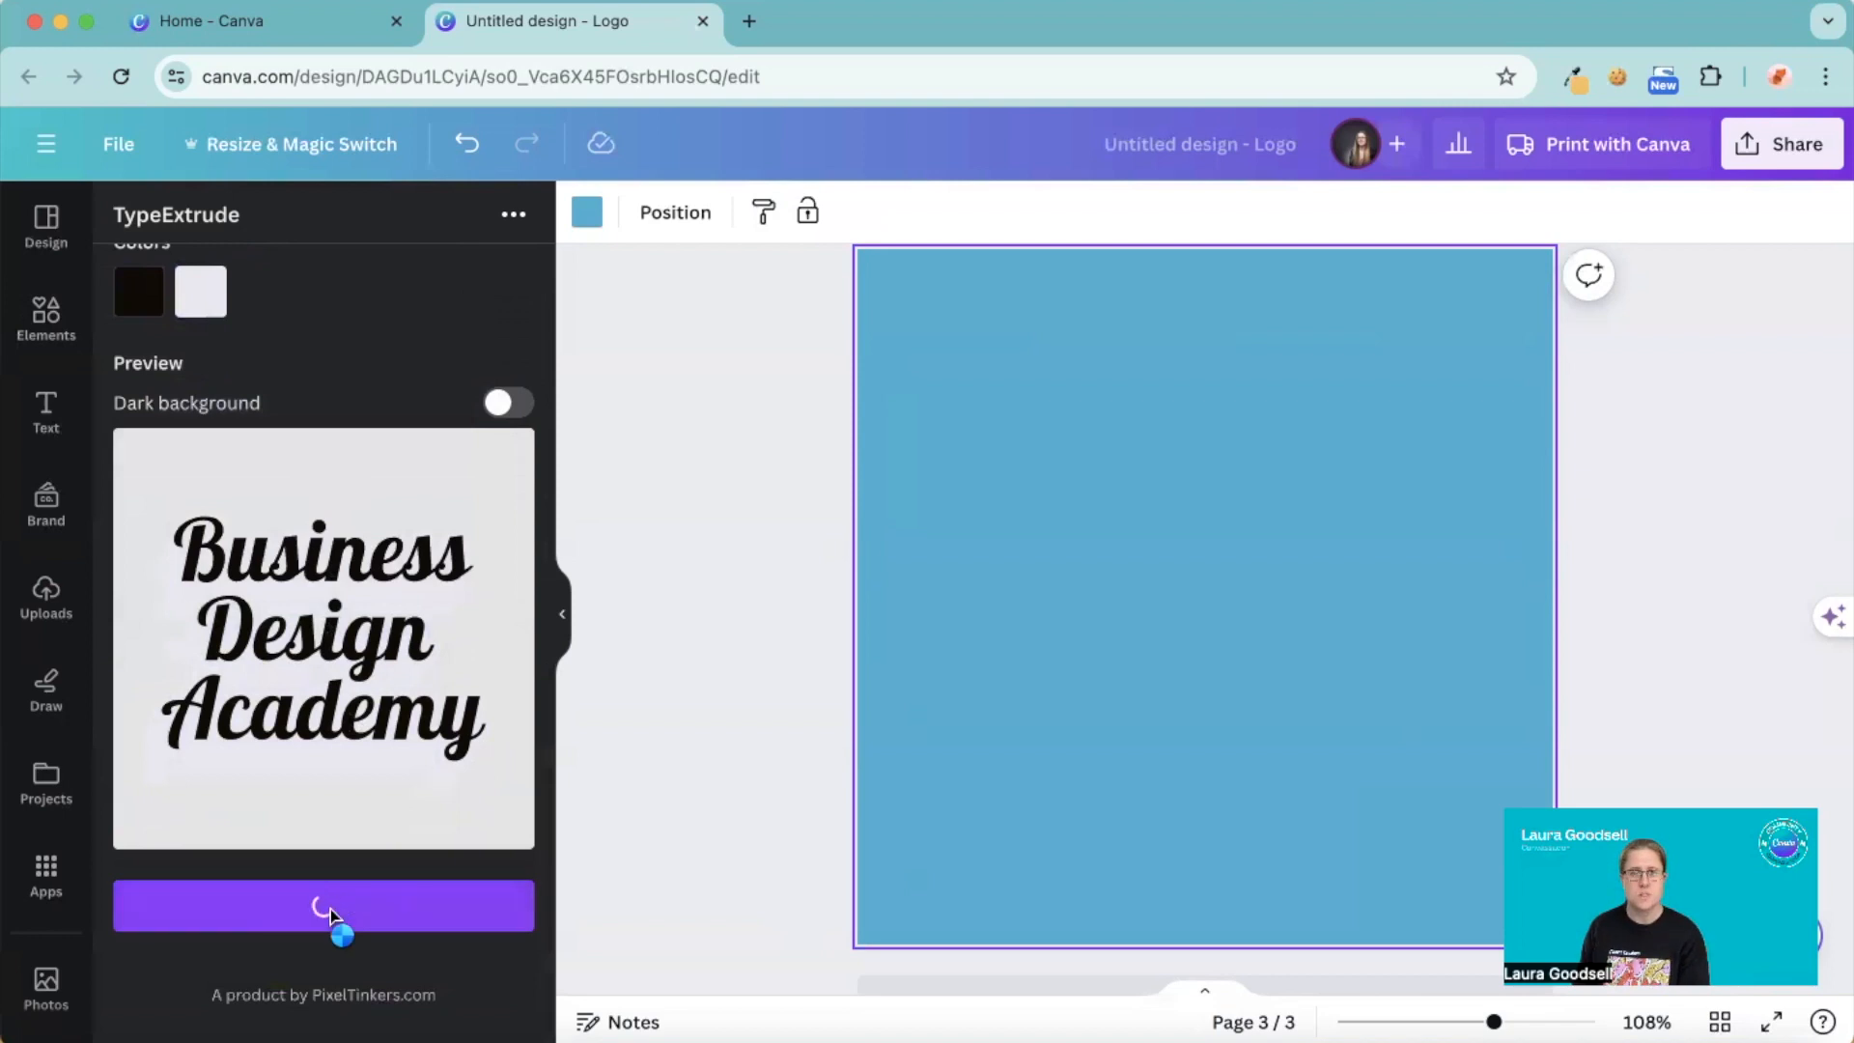
# - Place the black script Business Design Academy logo on page 3
pyautogui.click(323, 905)
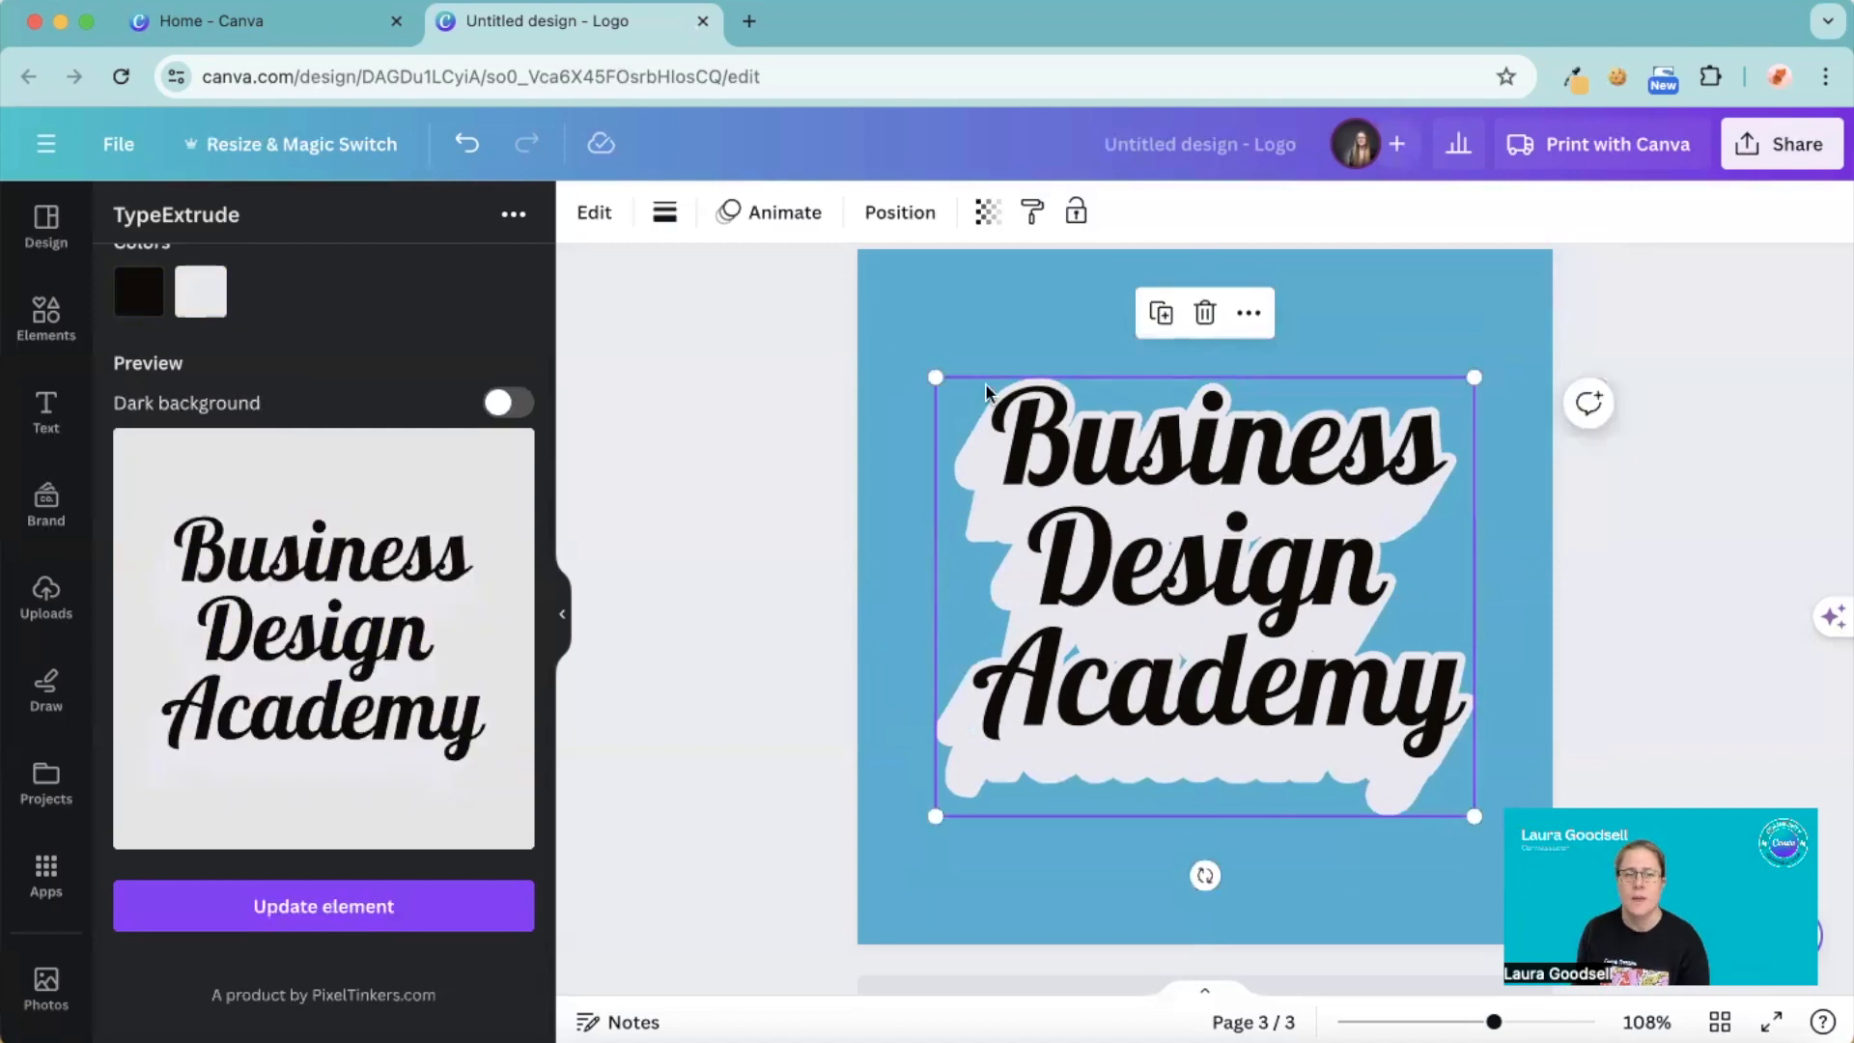
pyautogui.moveTo(1466, 718)
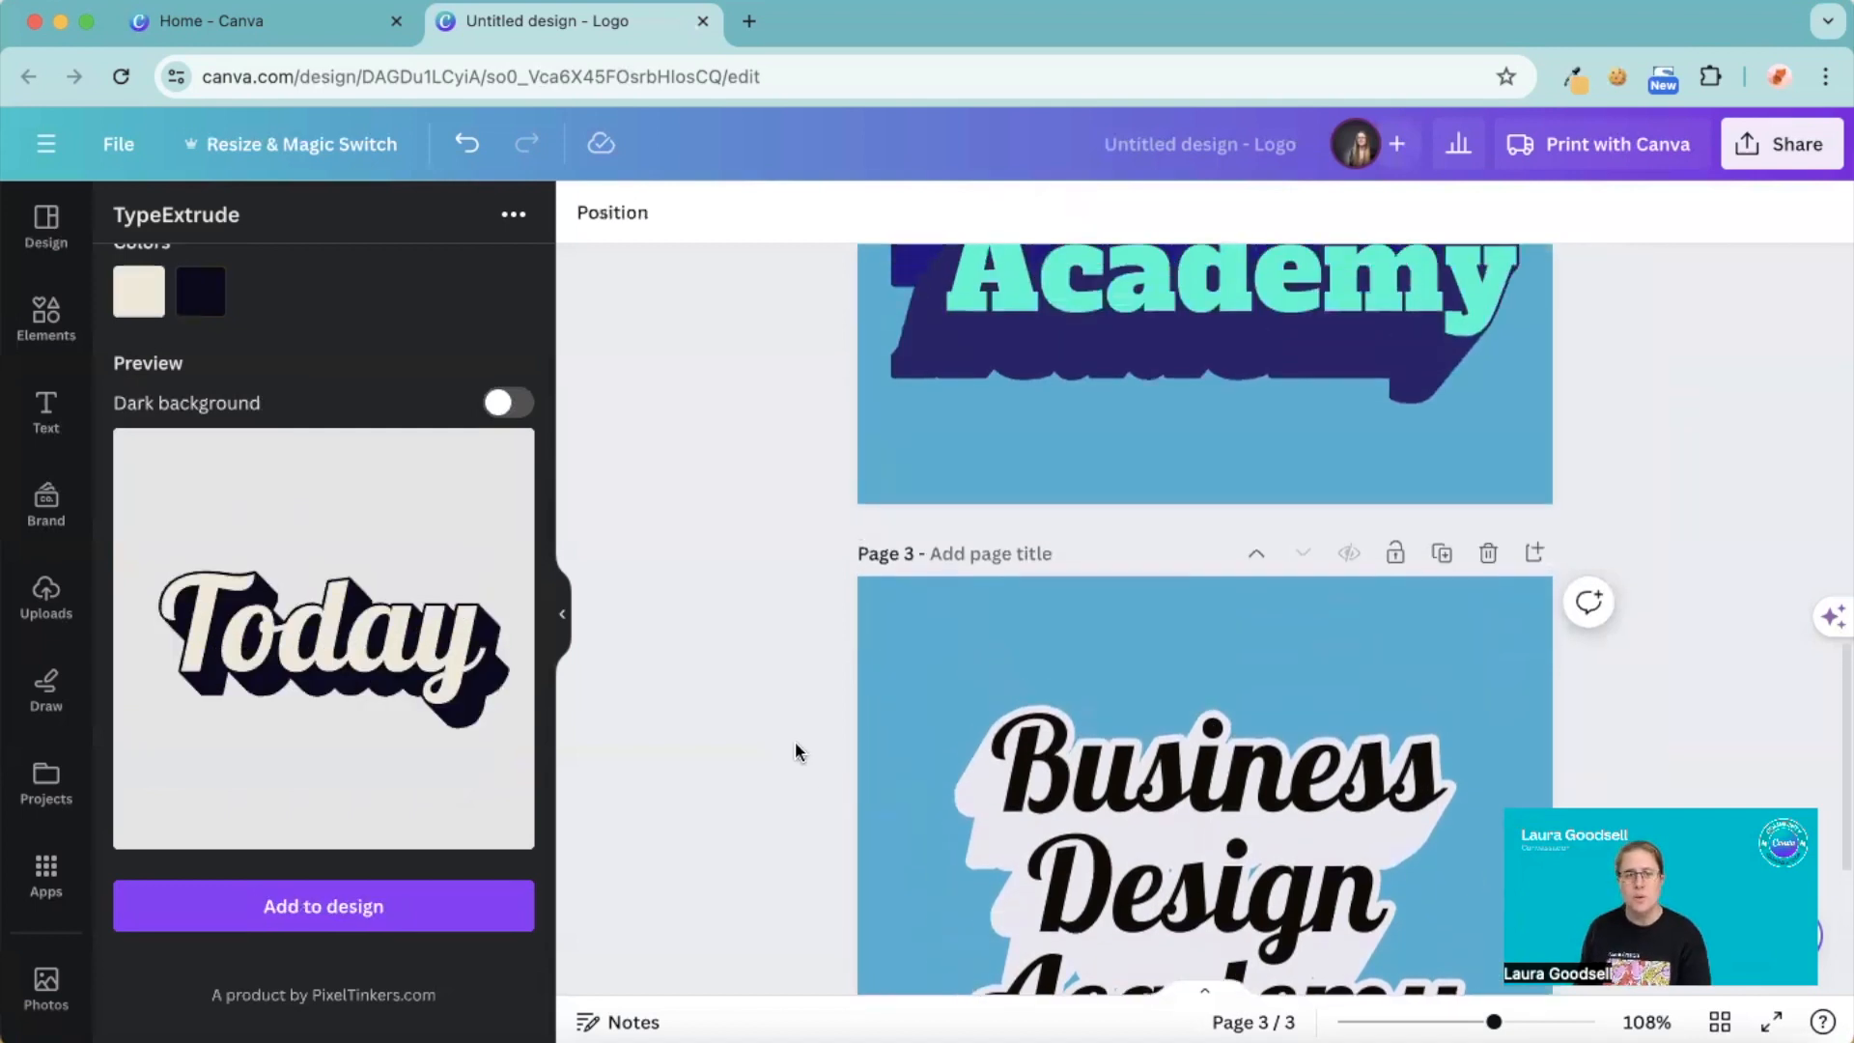
# - Load page 1's teal script 'Business' text into the TypeExtrude settings for editing
pyautogui.scroll(3)
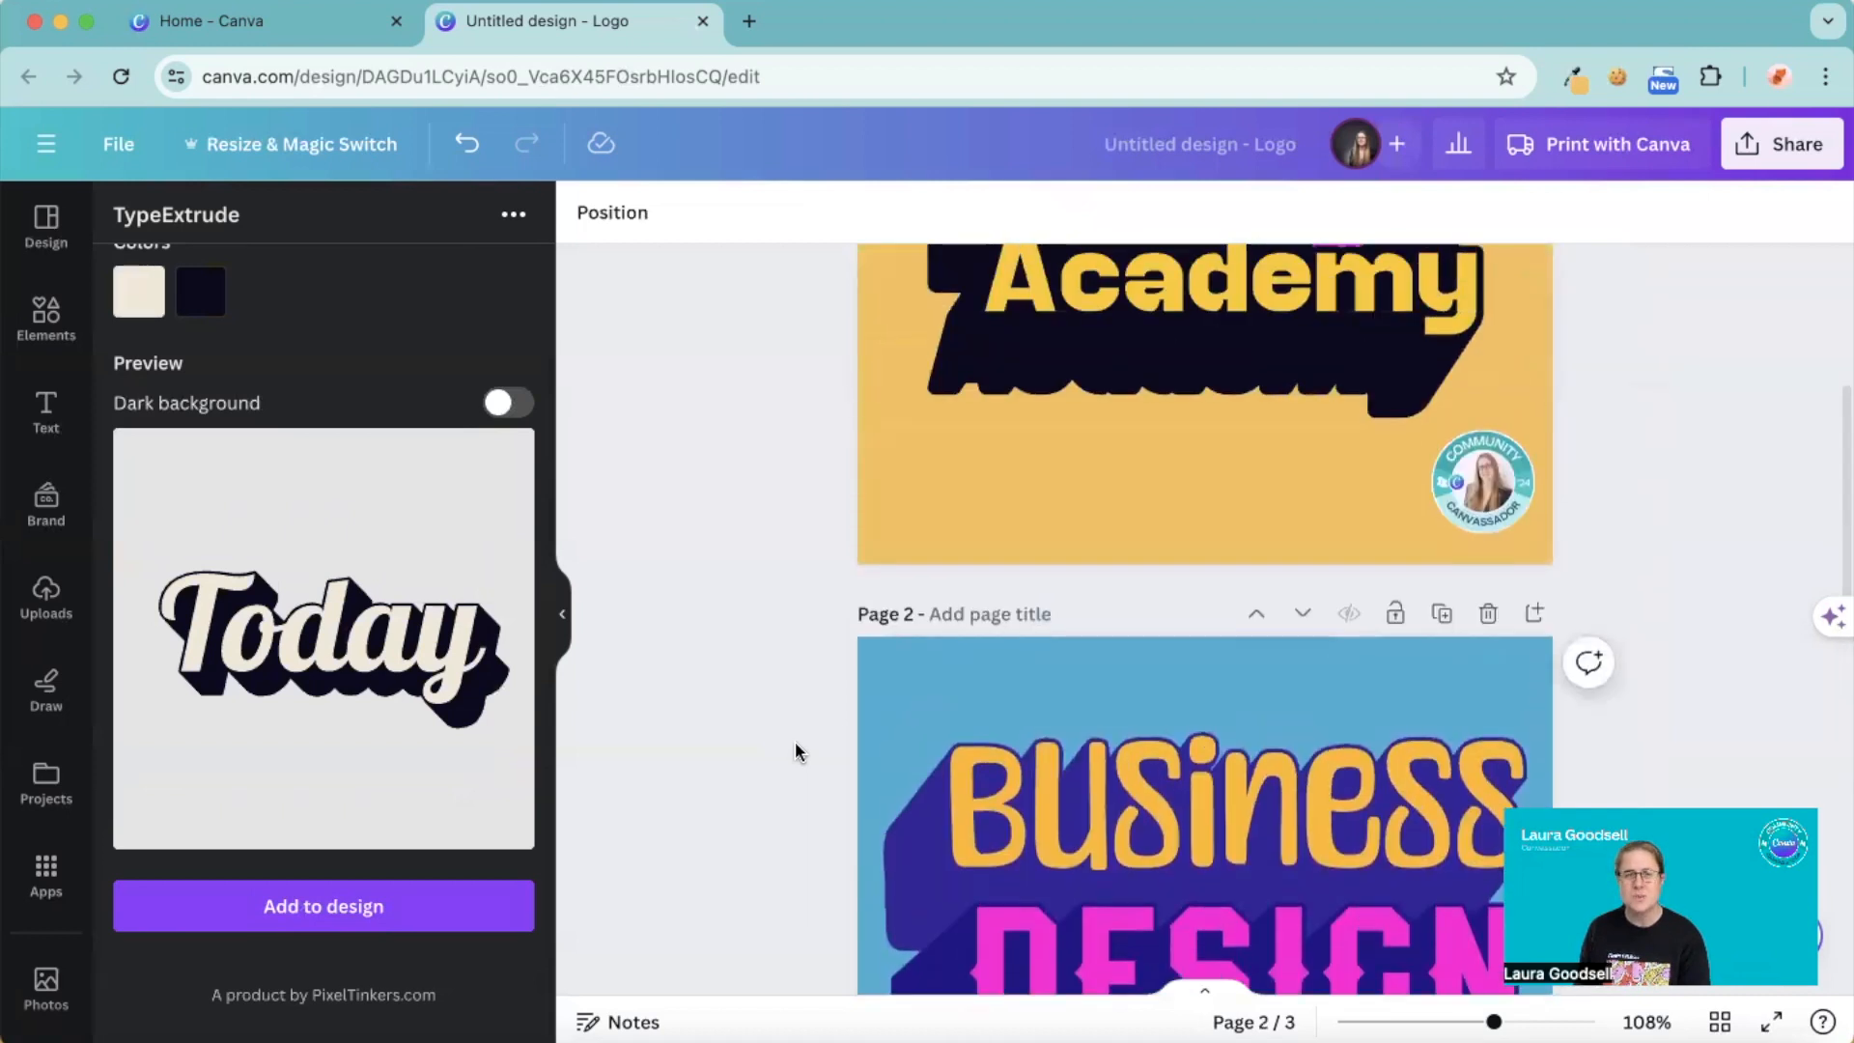
pyautogui.scroll(3)
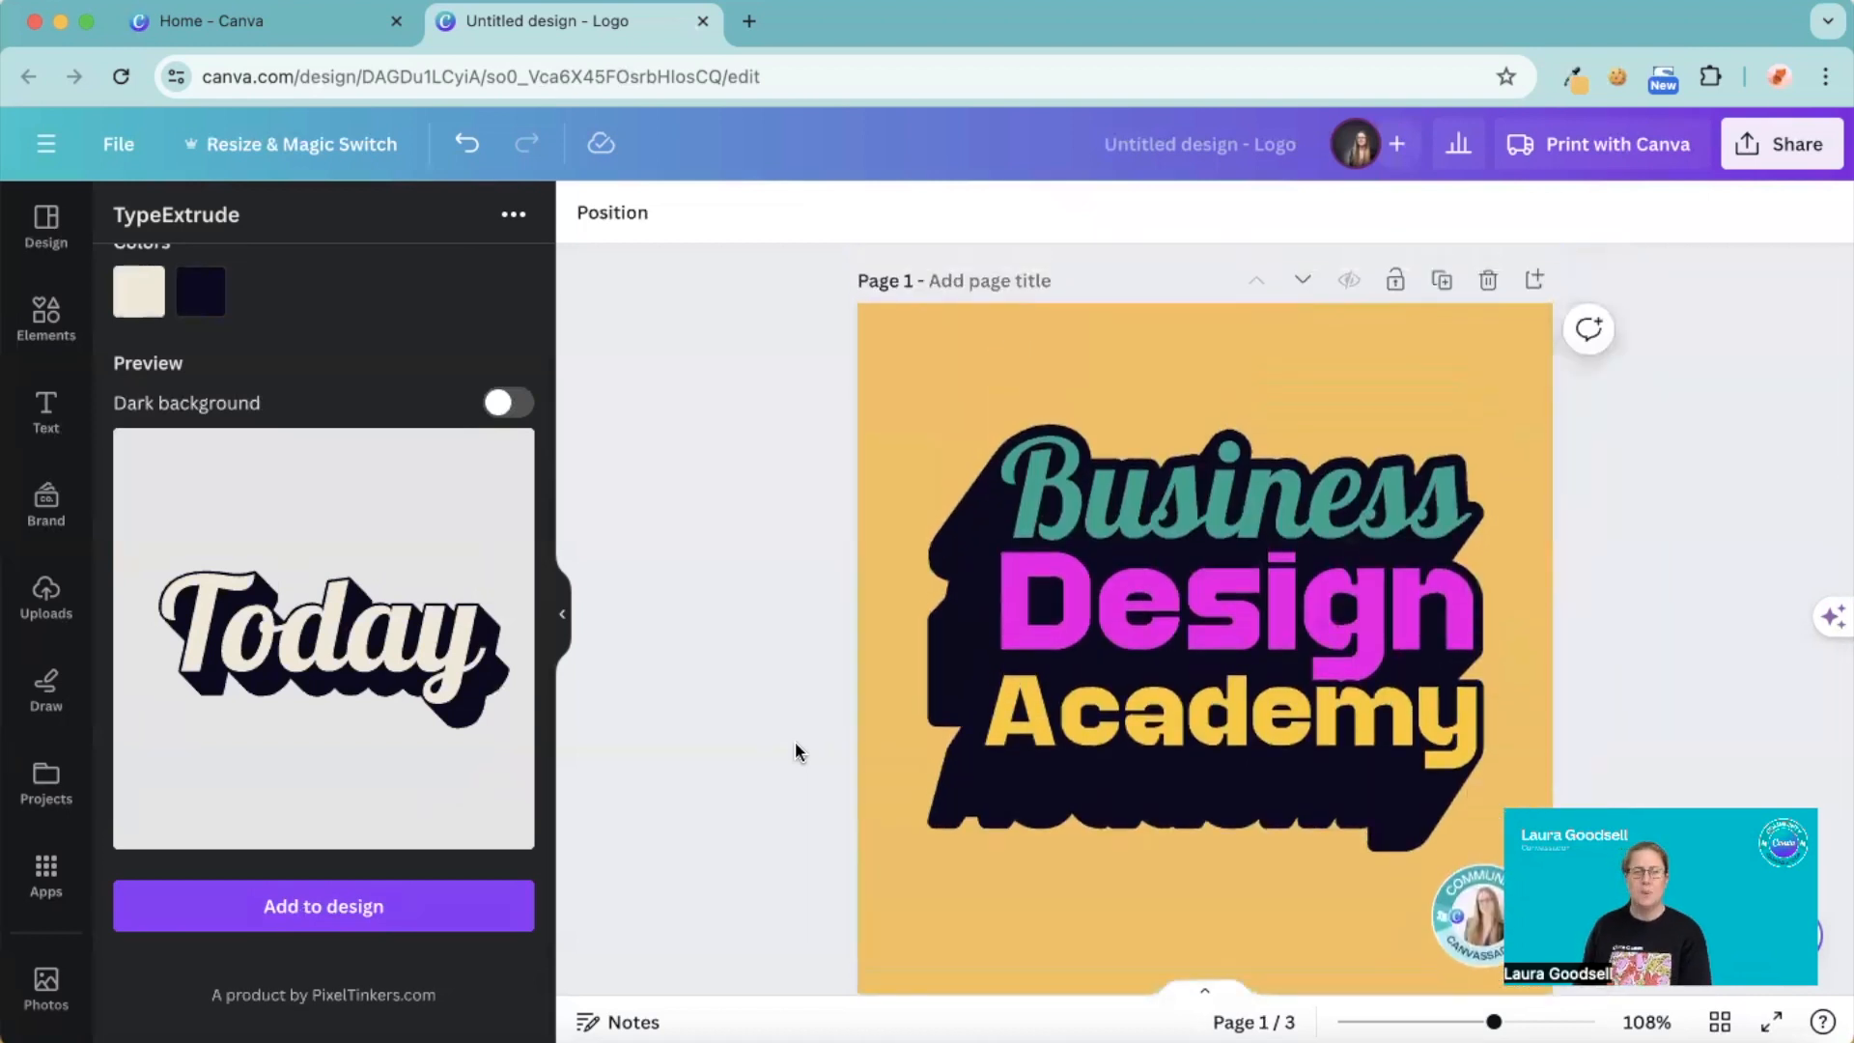
pyautogui.click(1203, 591)
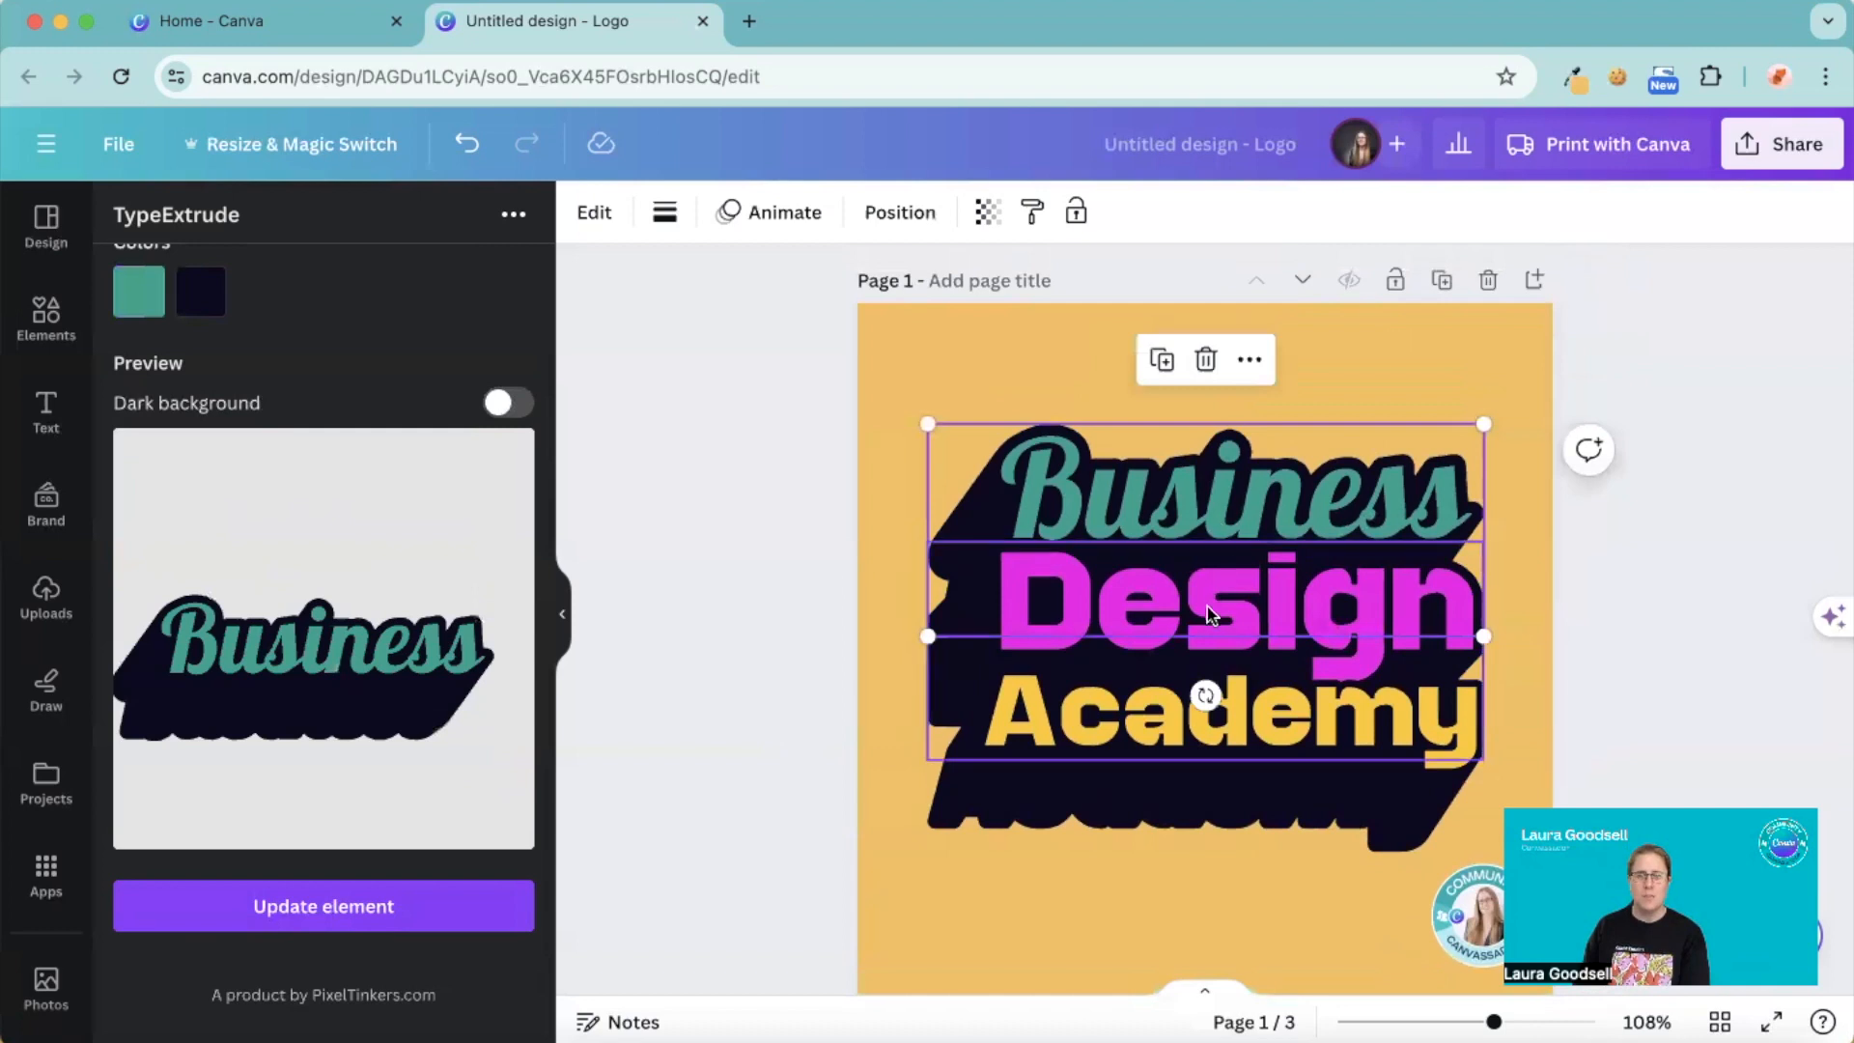